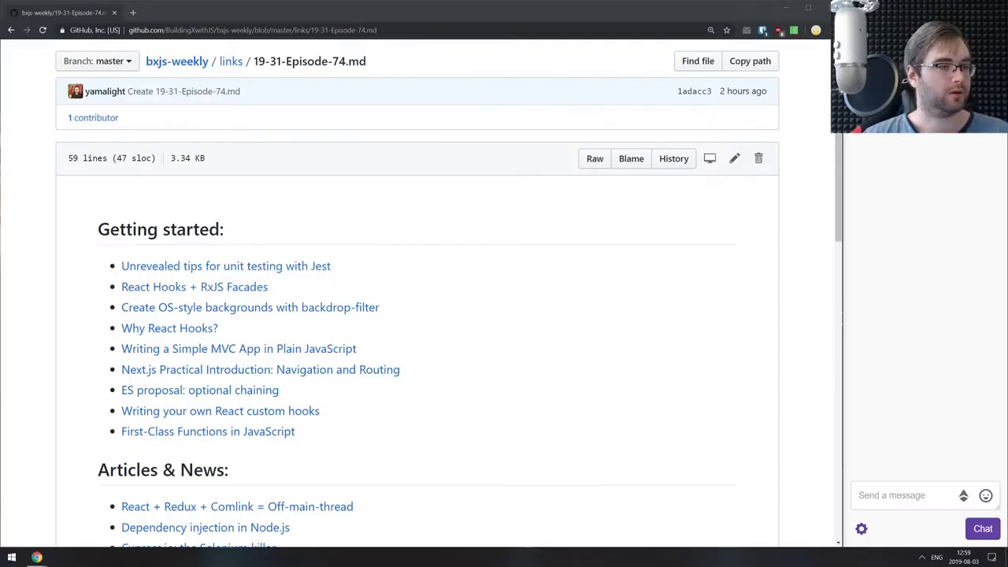
mouse_move(510, 326)
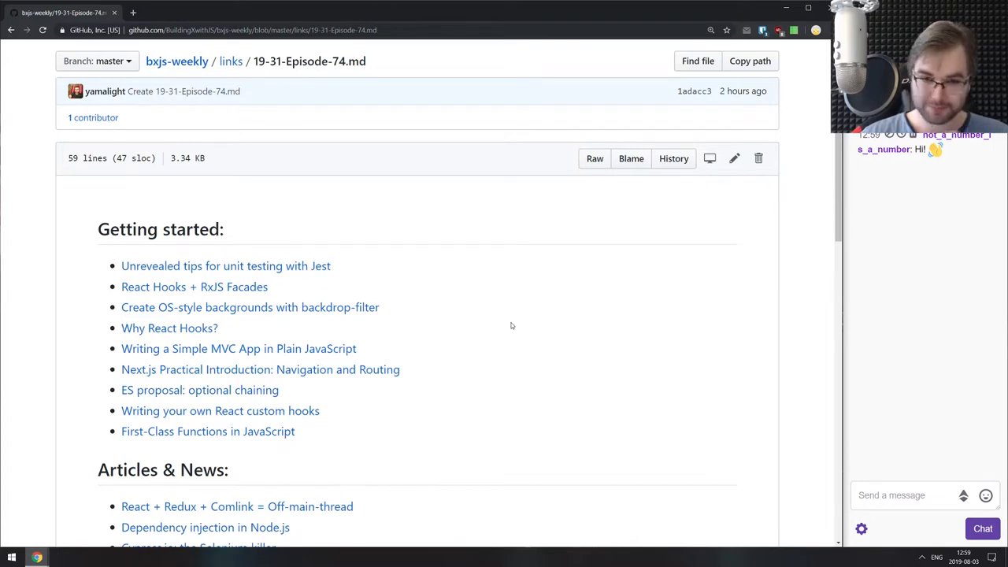
Scroll to the Getting started links and open each article in its own tab.
scroll("down", 3)
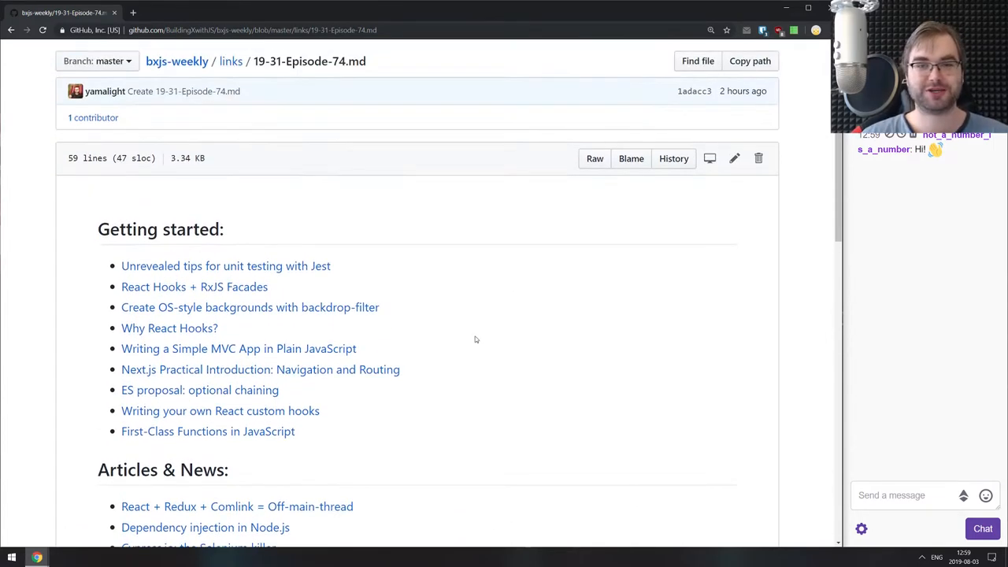
scroll("down", 3)
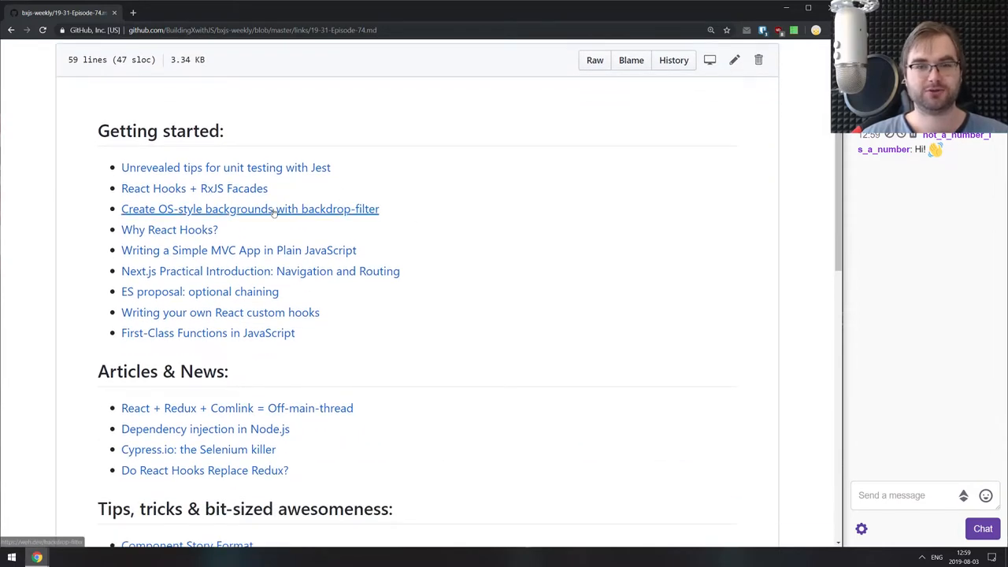
left_click(250, 208)
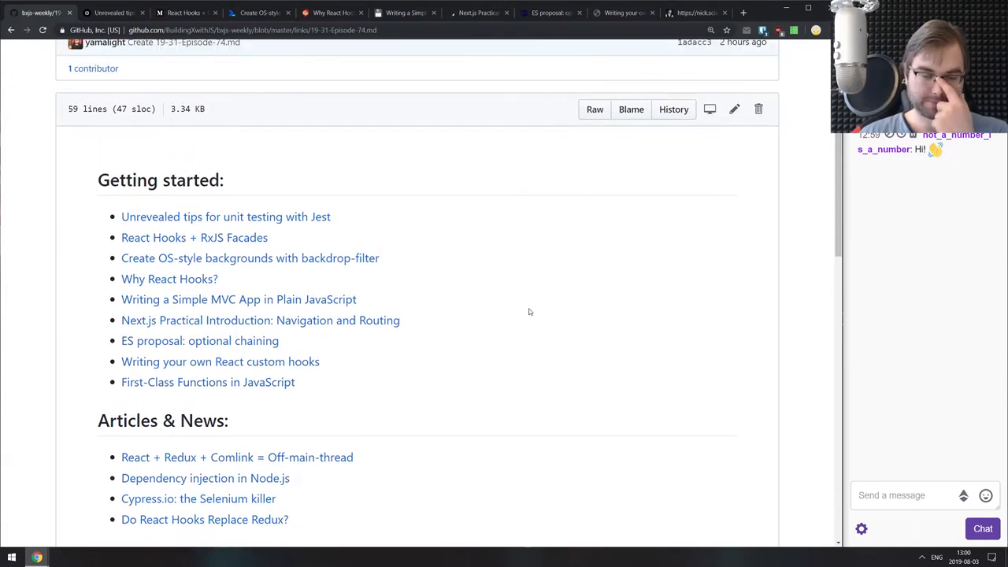
scroll("down", 3)
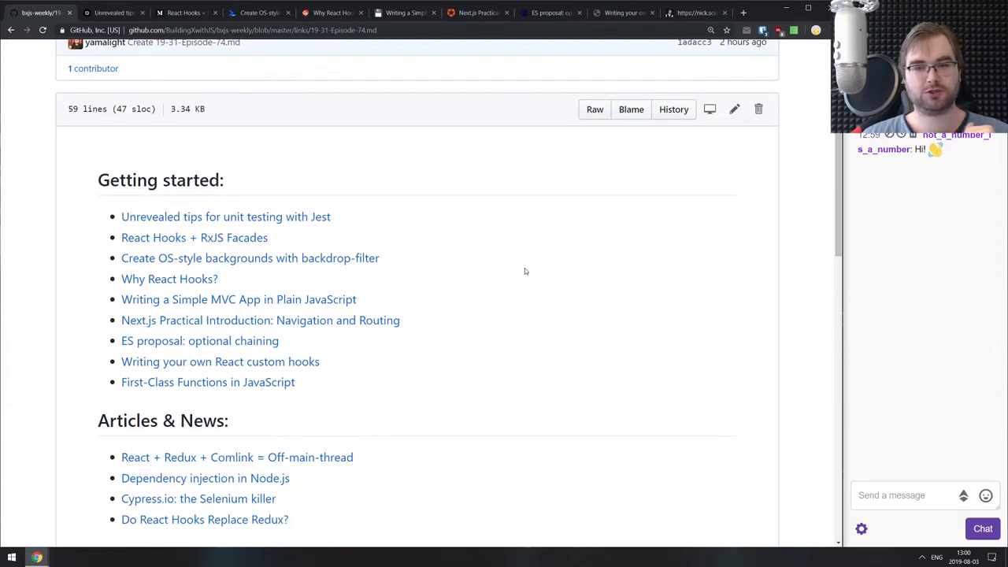
mouse_move(352, 229)
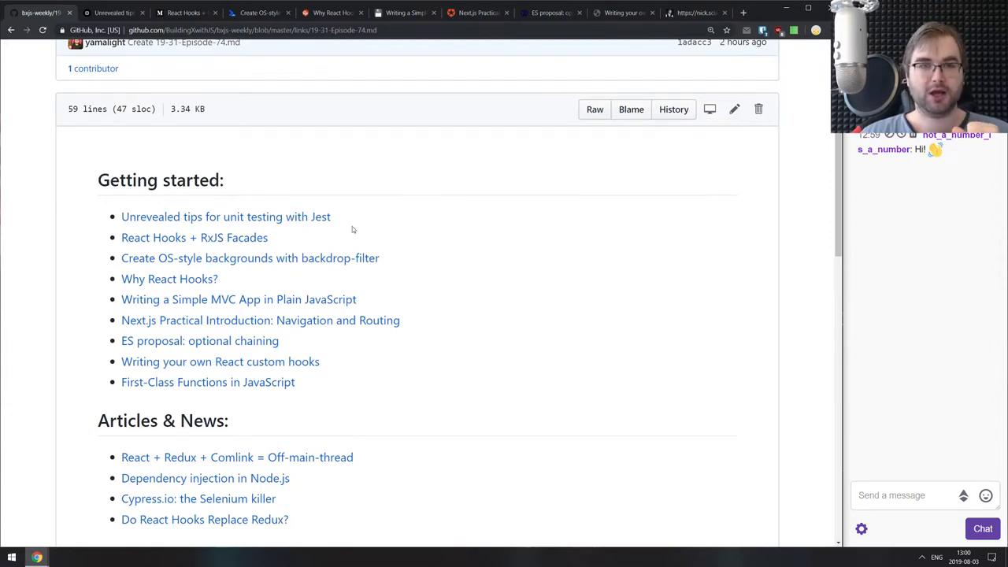
Switch to the Jest unit testing tips article, read its first four tips, then return to the top.
left_click(226, 216)
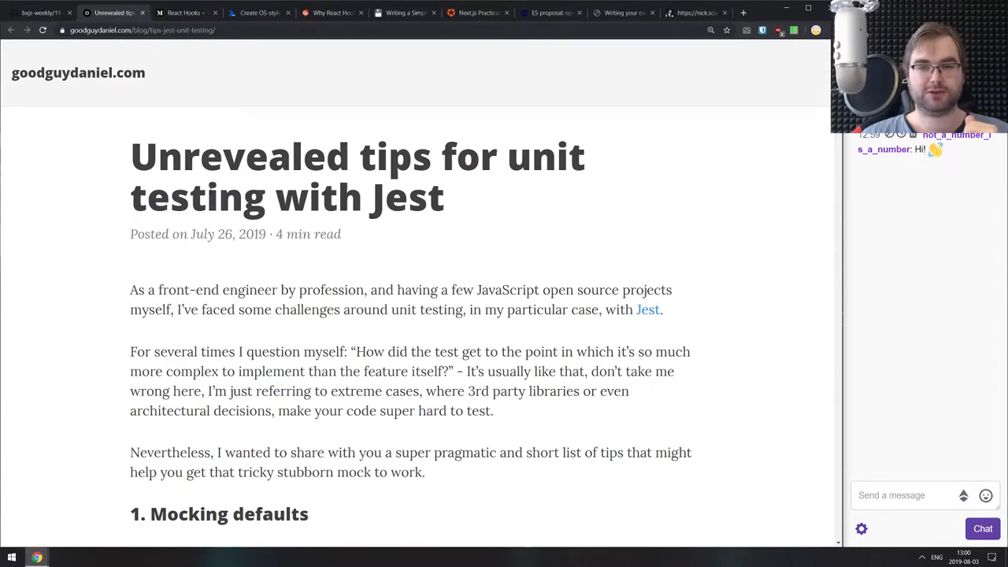
scroll("down", 3)
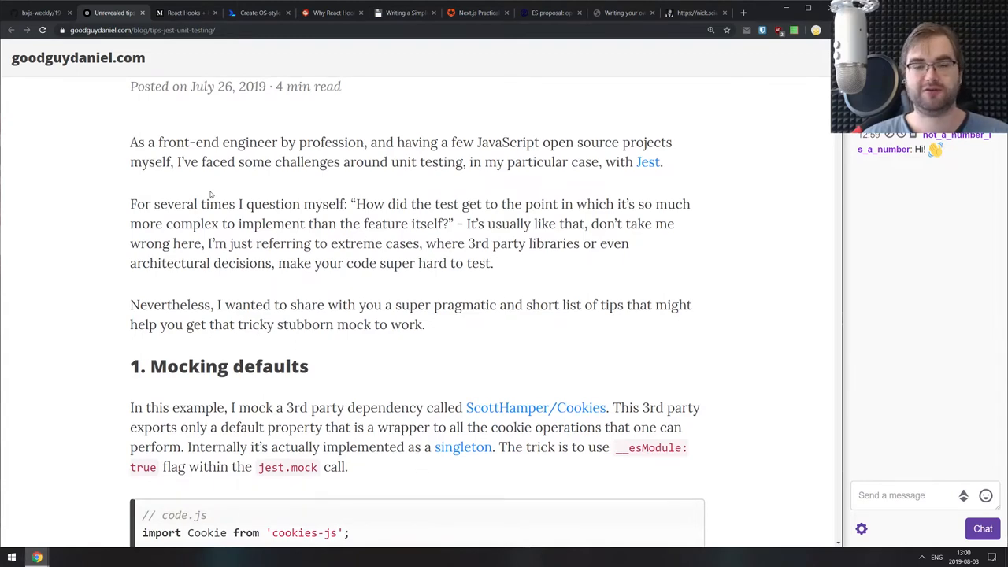
scroll("down", 3)
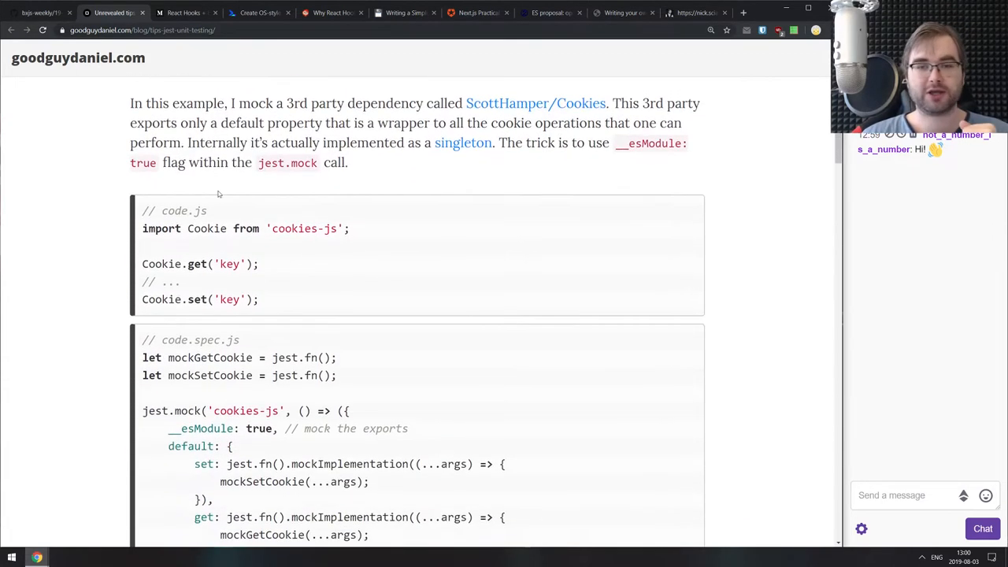
scroll("down", 3)
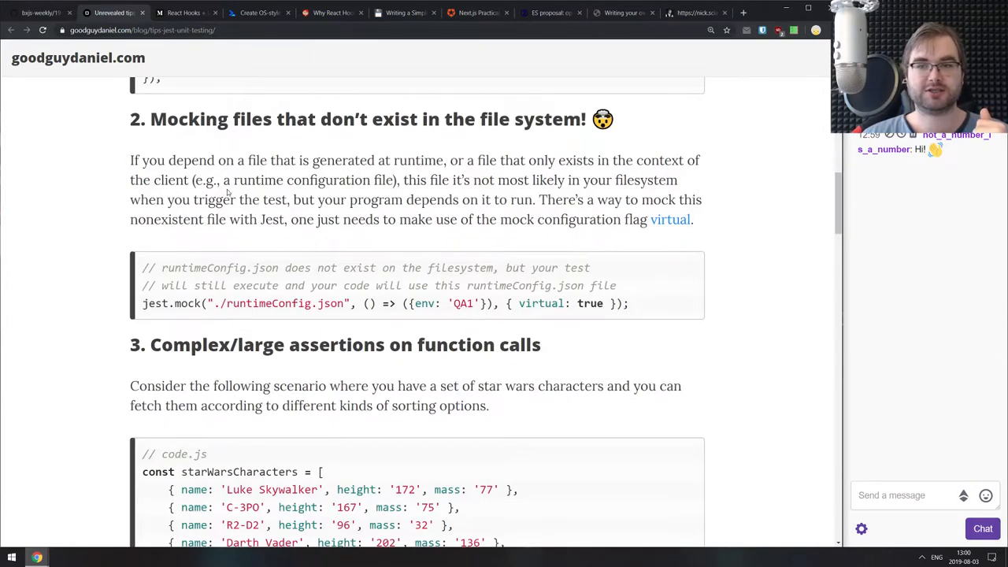
scroll("down", 3)
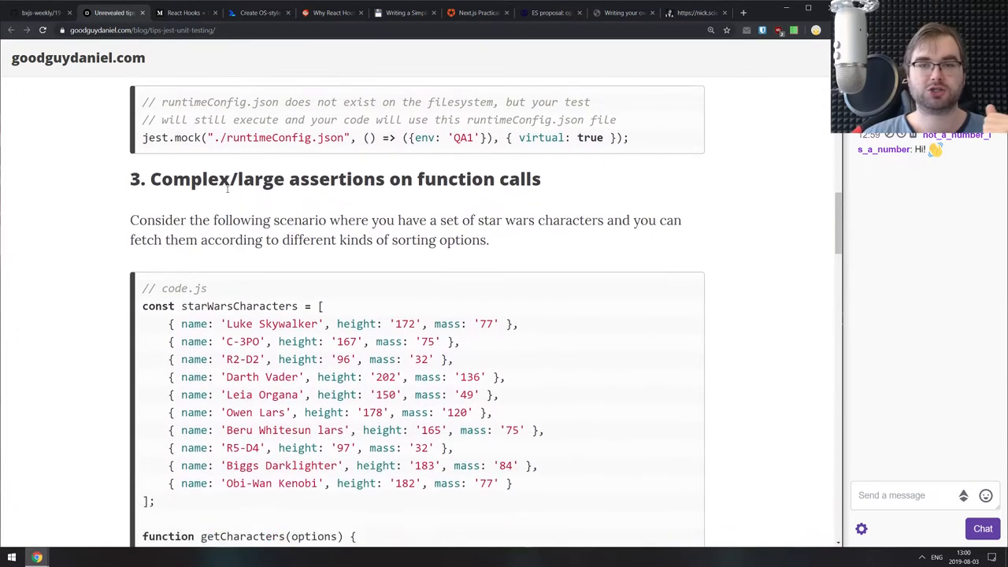
scroll("down", 3)
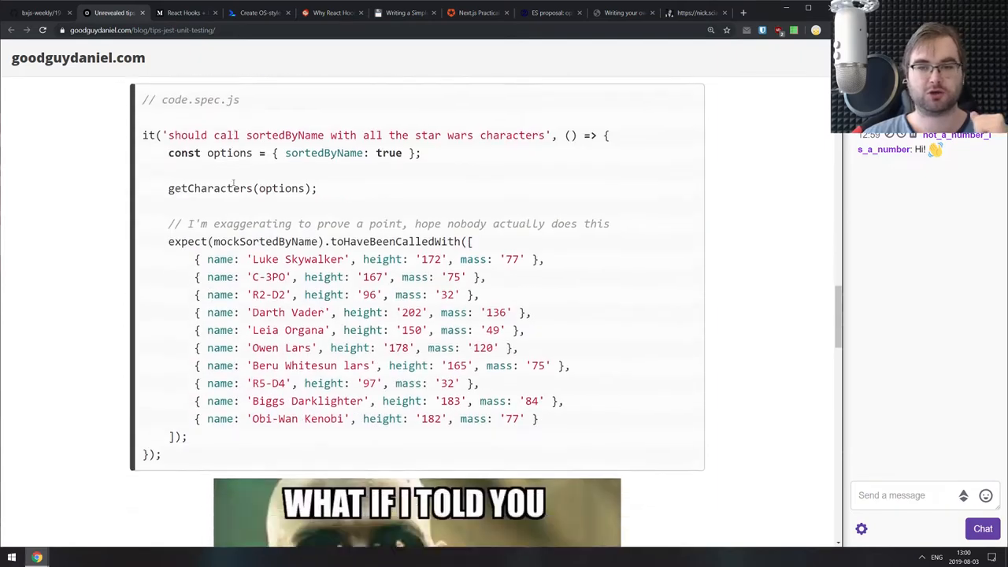
scroll("down", 3)
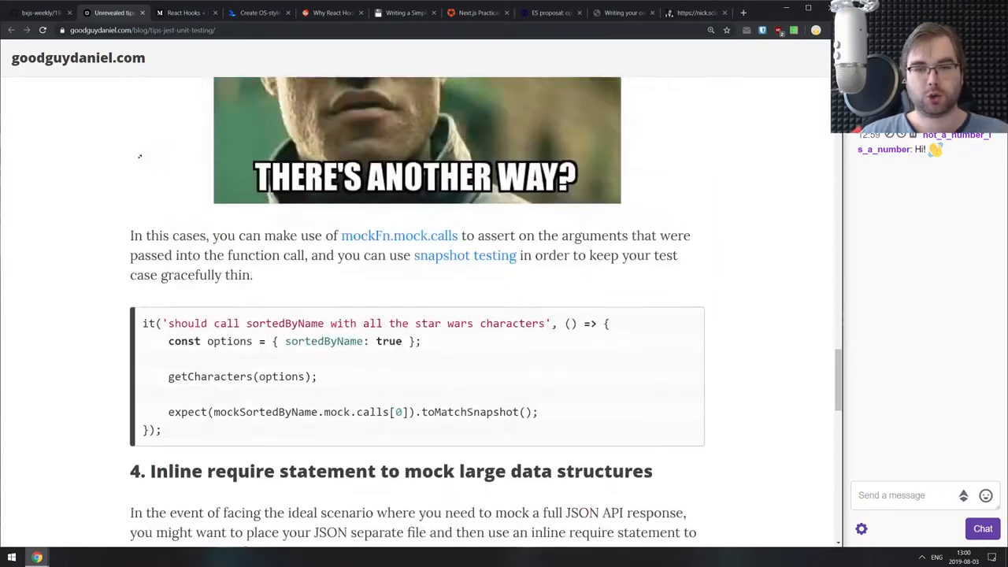
scroll("up", 3)
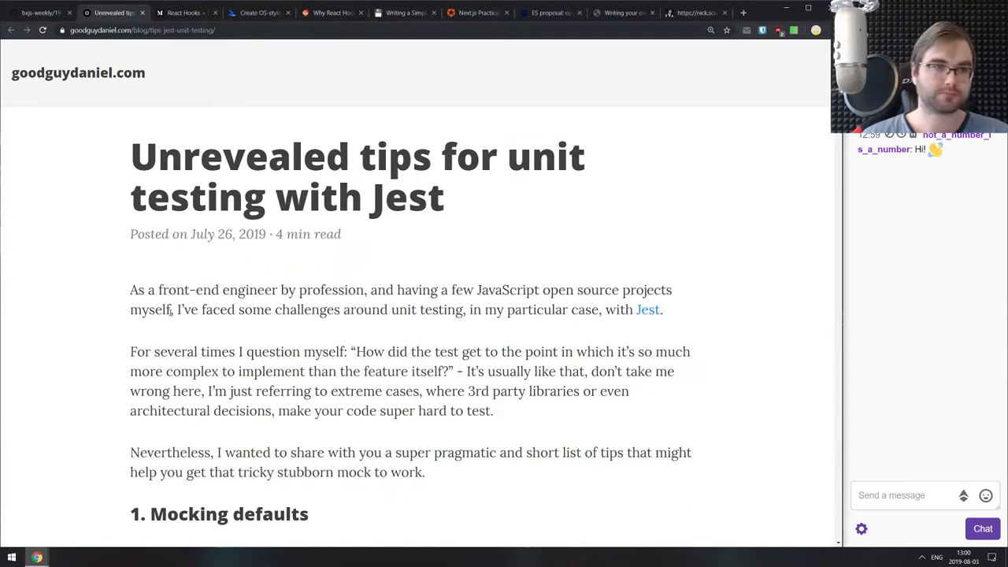
Close the Jest tab and skim the React Hooks + RxJS Facades article to its first solution.
left_click(118, 12)
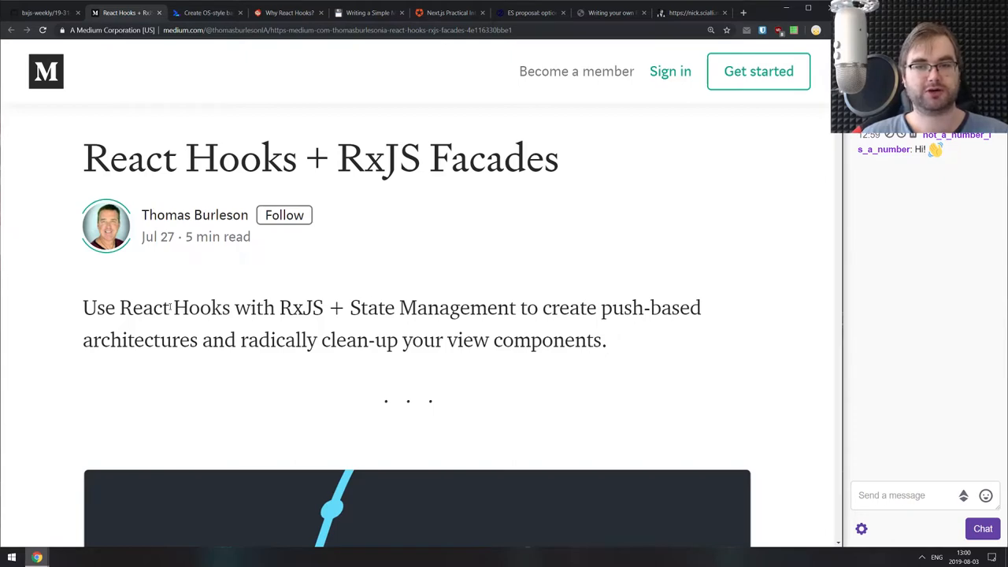
scroll("down", 3)
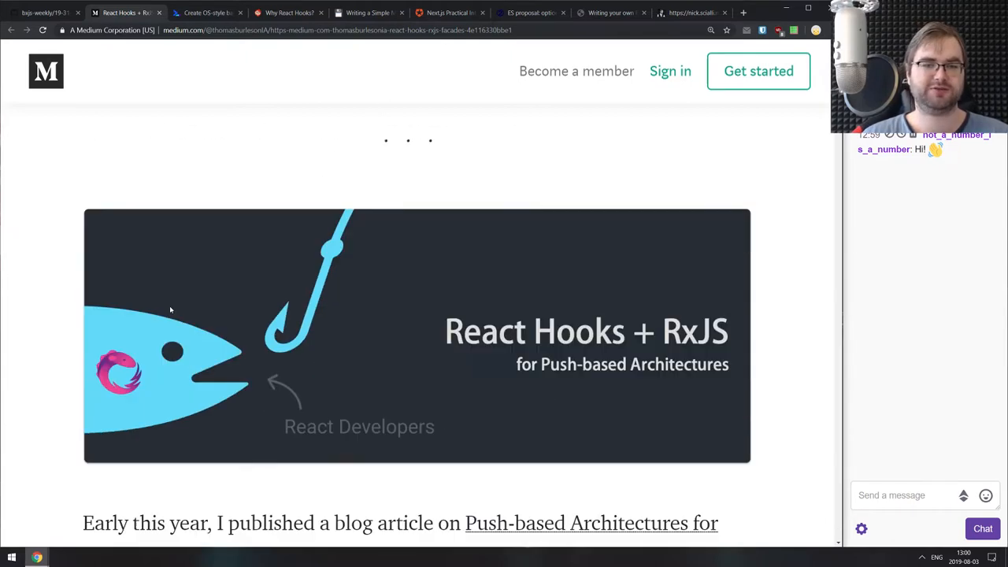
scroll("down", 3)
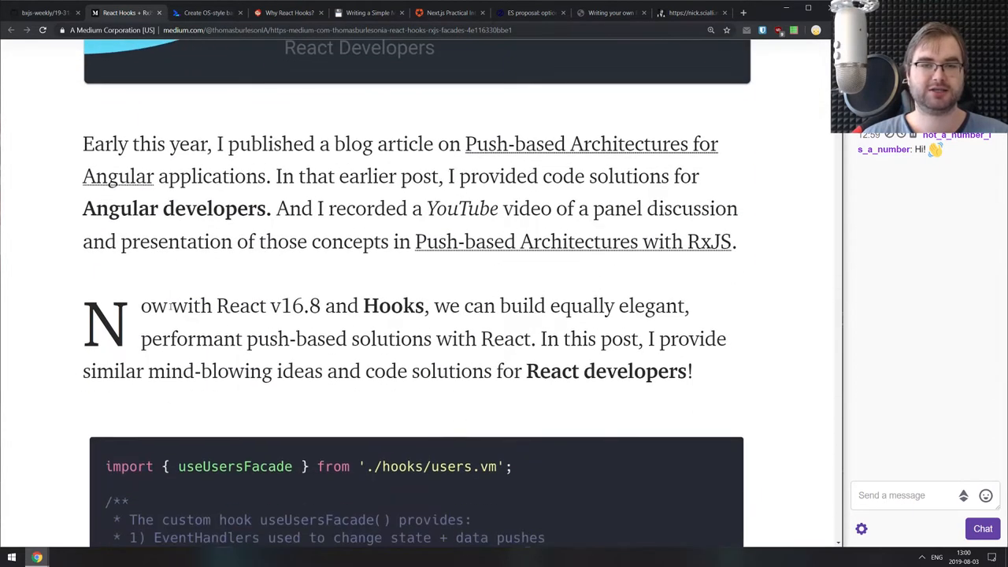
scroll("down", 3)
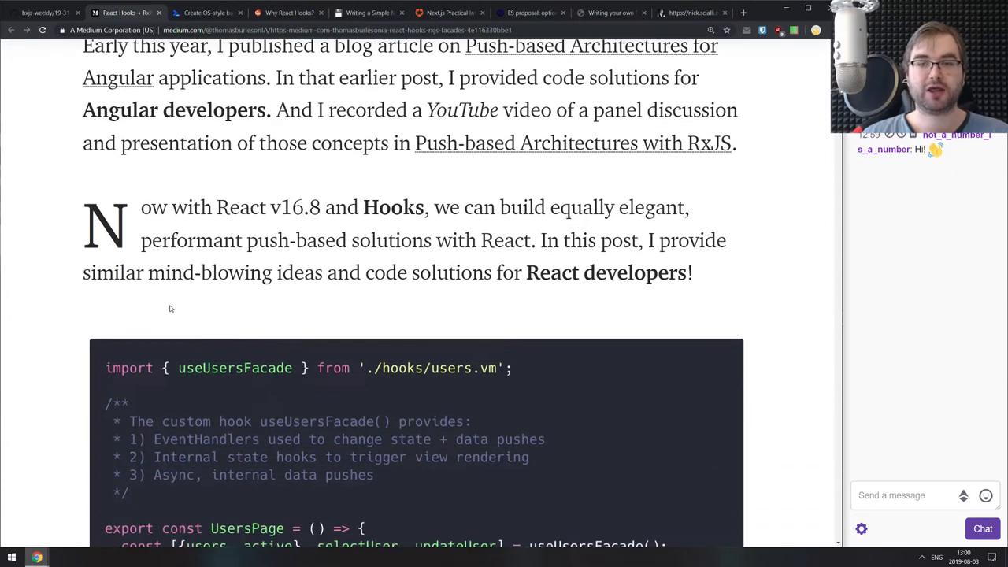
scroll("down", 3)
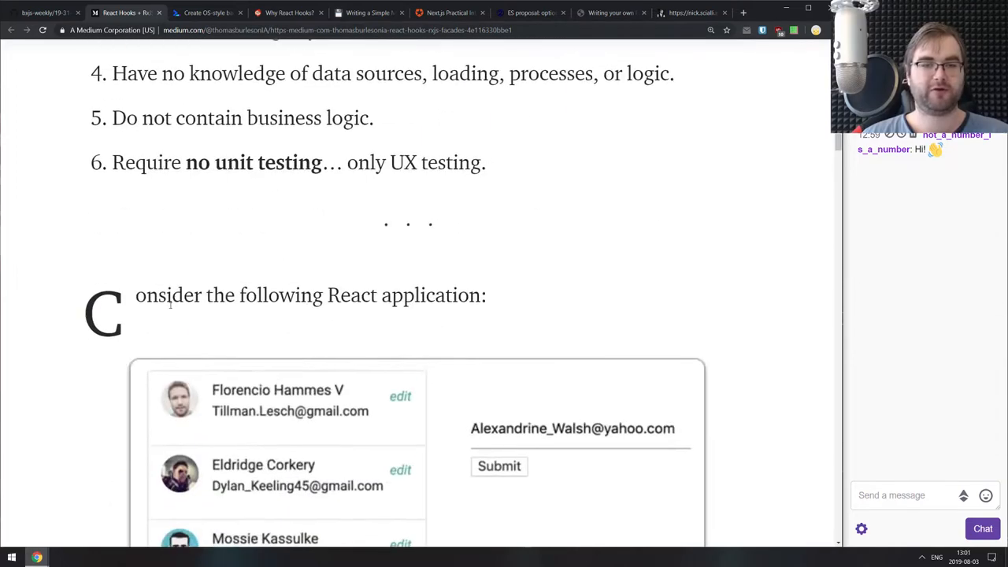
scroll("down", 3)
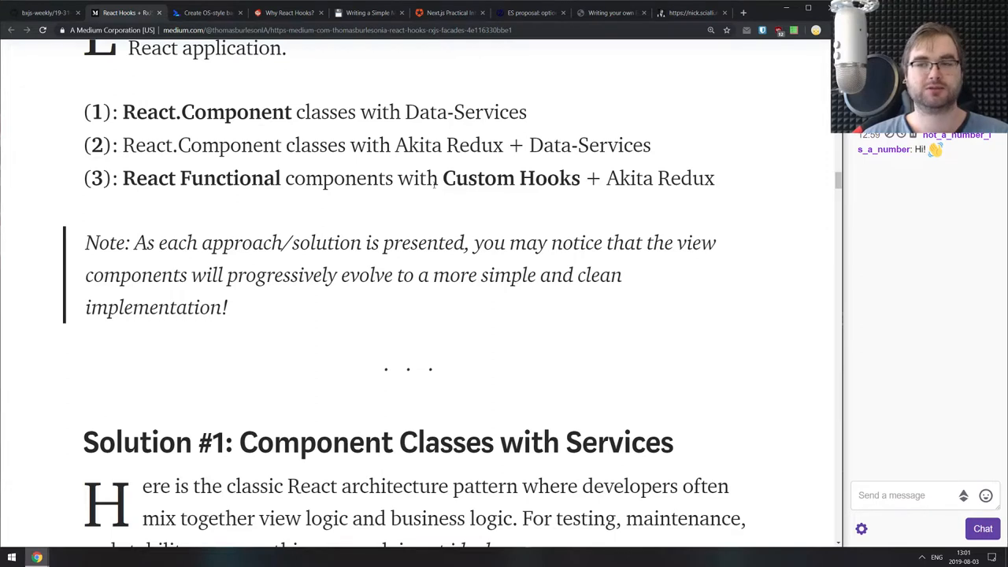
mouse_move(400, 216)
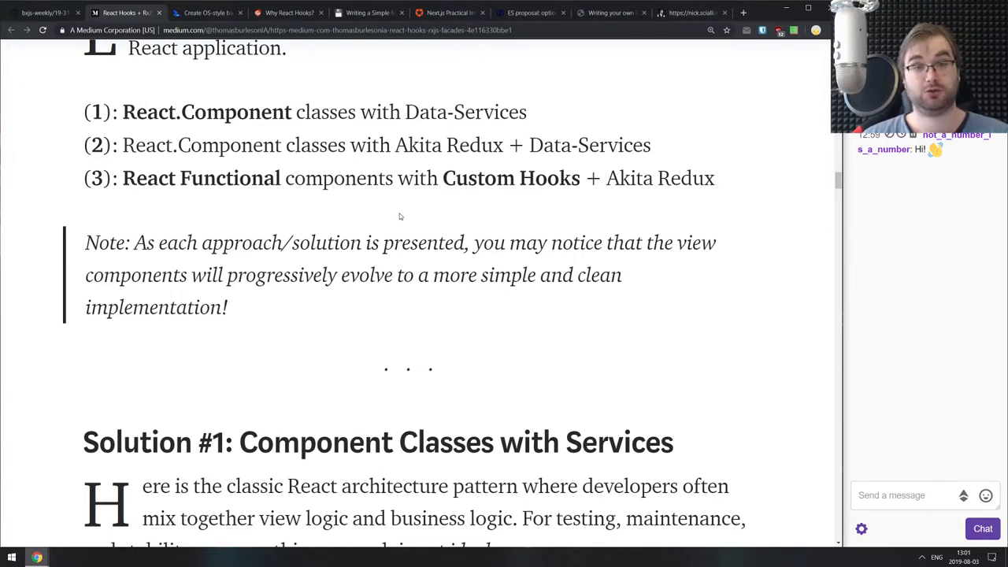
mouse_move(350, 372)
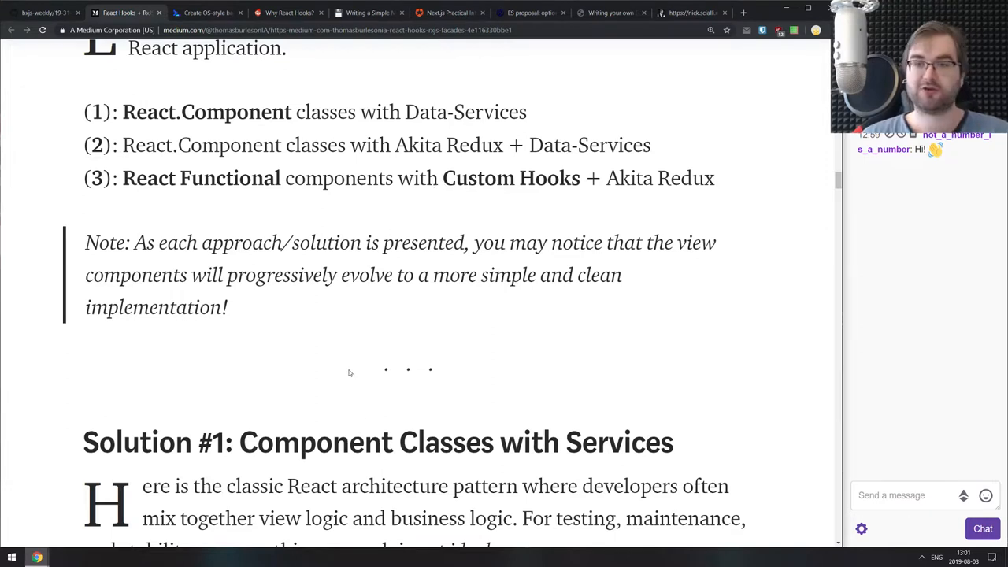
scroll("down", 3)
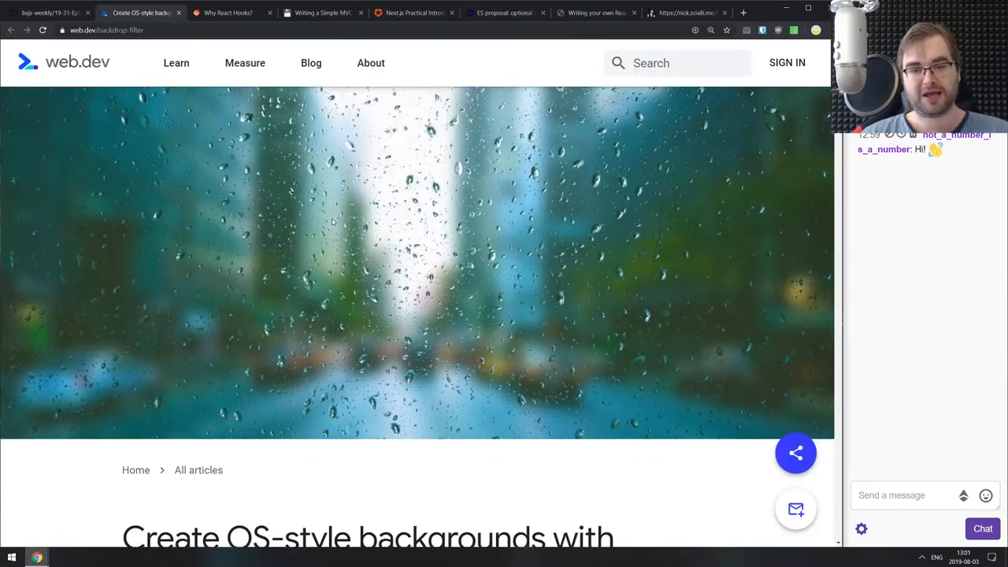
Skim the frosted-glass examples in the first half of the backdrop-filter article.
scroll("down", 3)
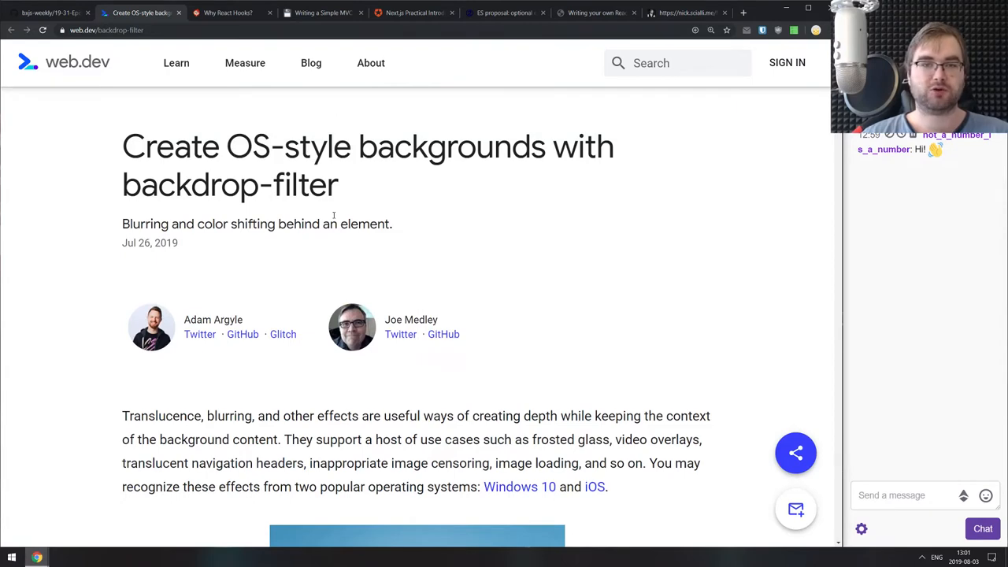
scroll("down", 3)
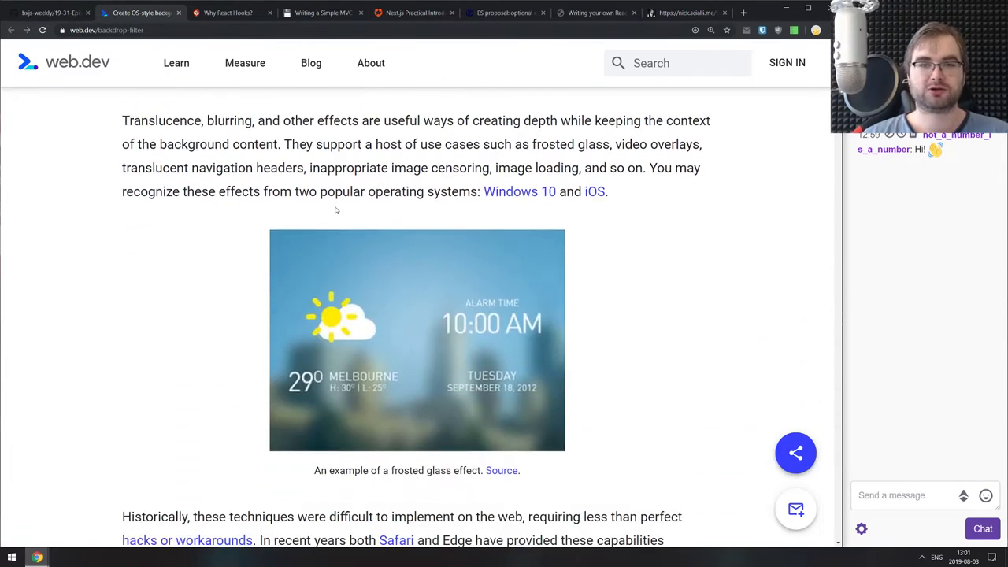
scroll("down", 3)
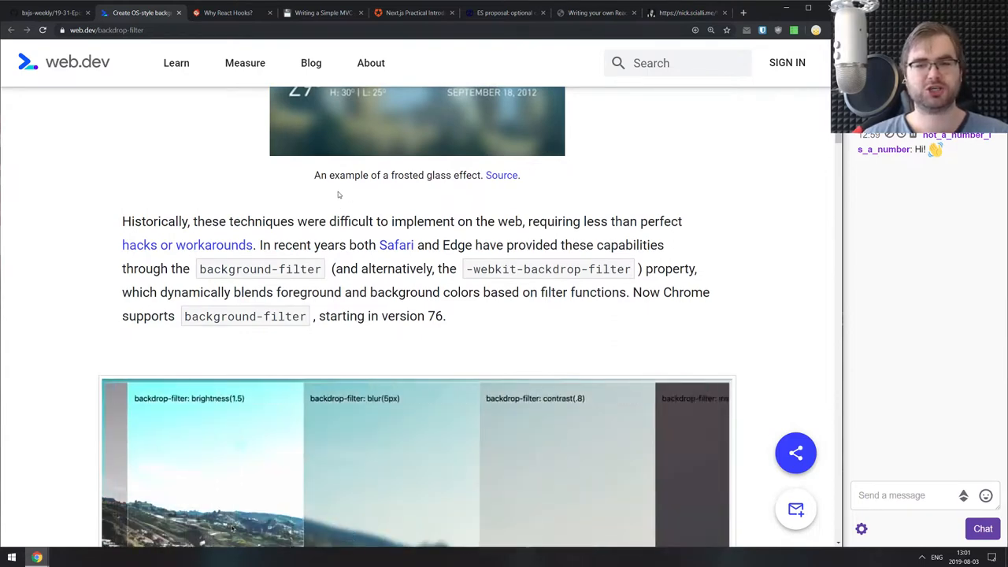
scroll("down", 3)
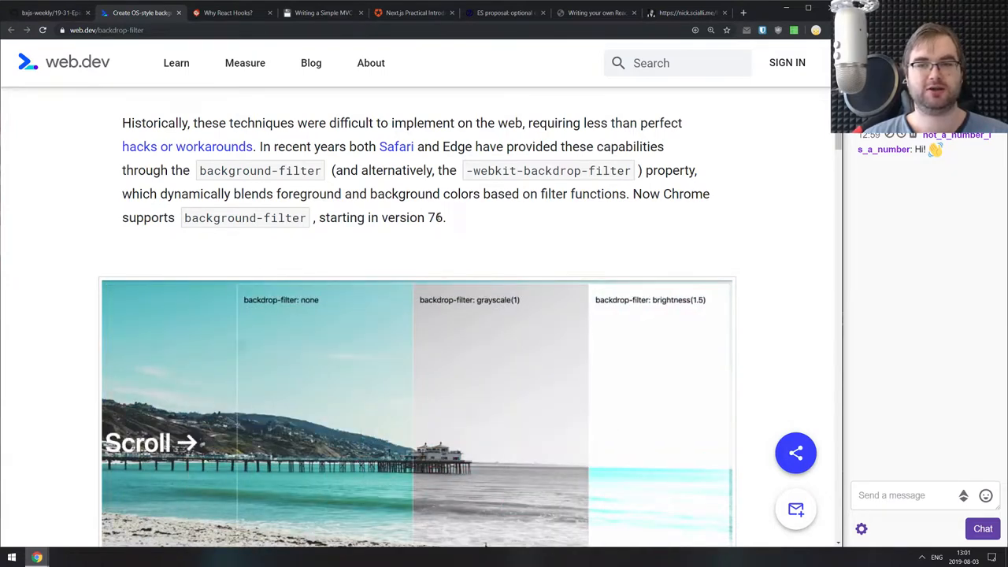
scroll("right", 3)
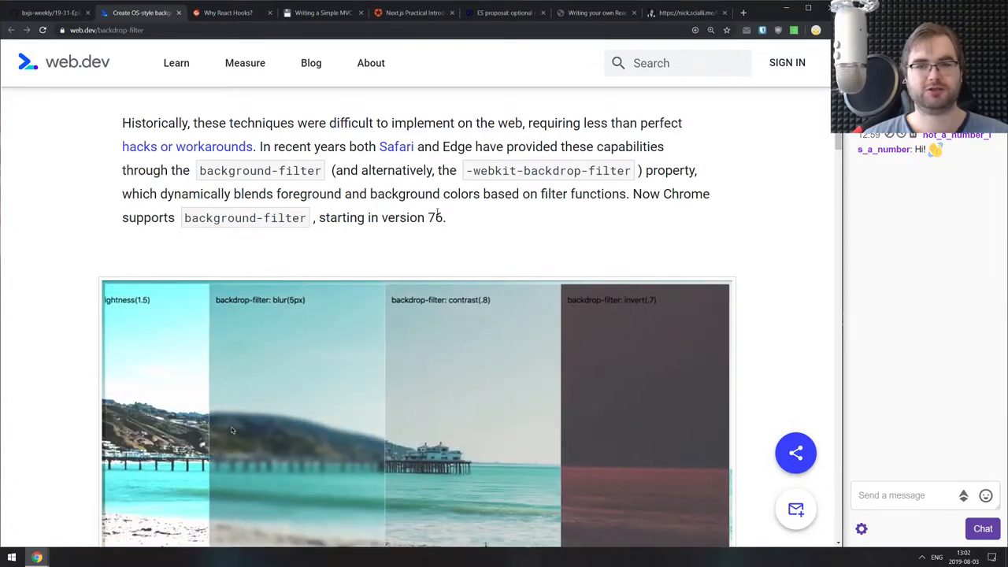
scroll("down", 3)
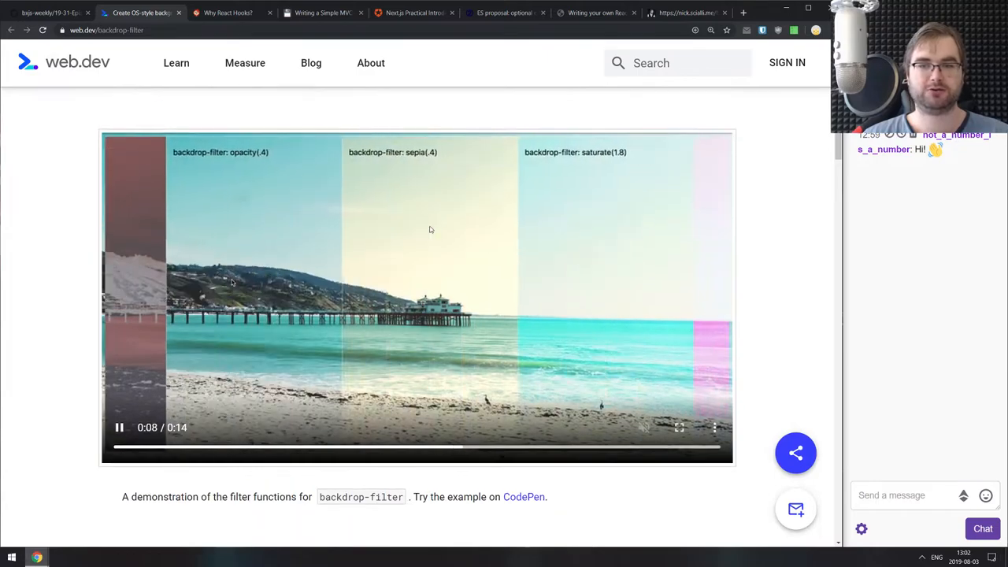
scroll("down", 3)
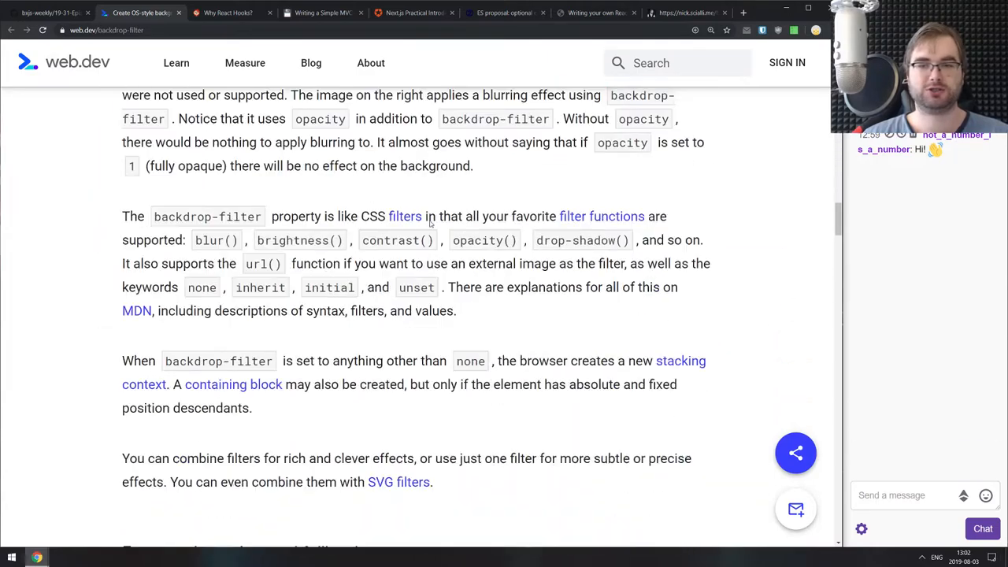
scroll("down", 3)
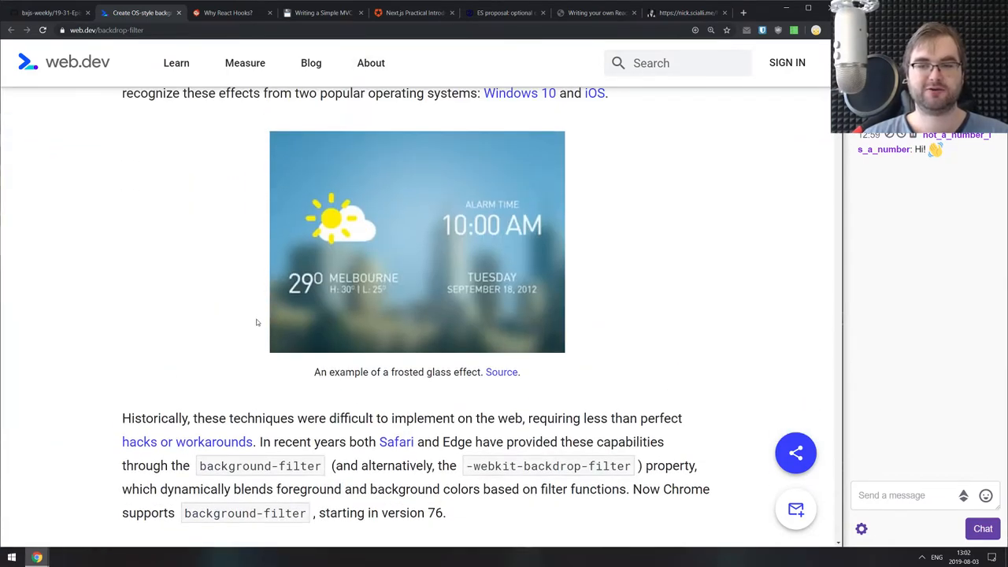
scroll("down", 3)
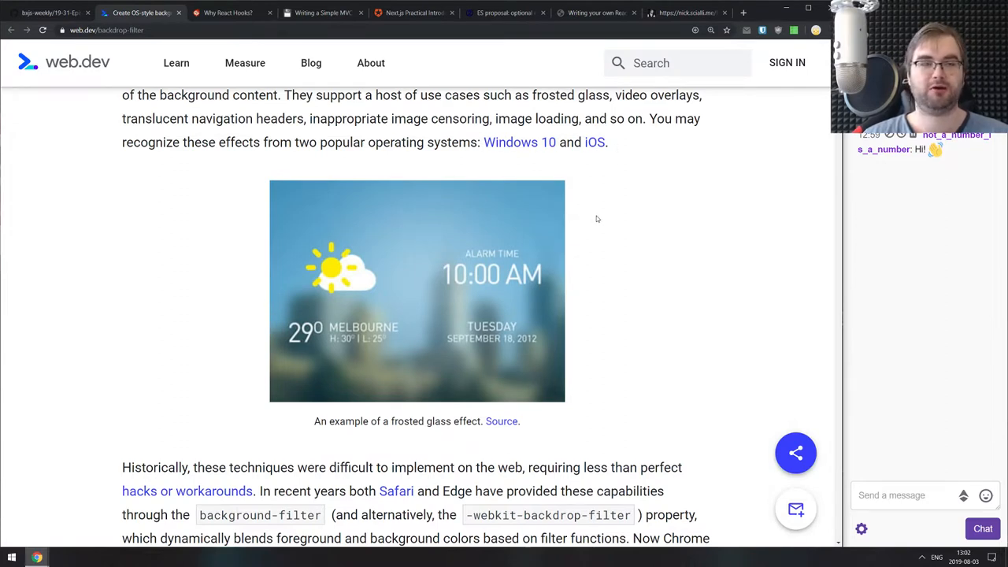
Continue down to Additional resources, then scroll back to the top.
scroll("down", 3)
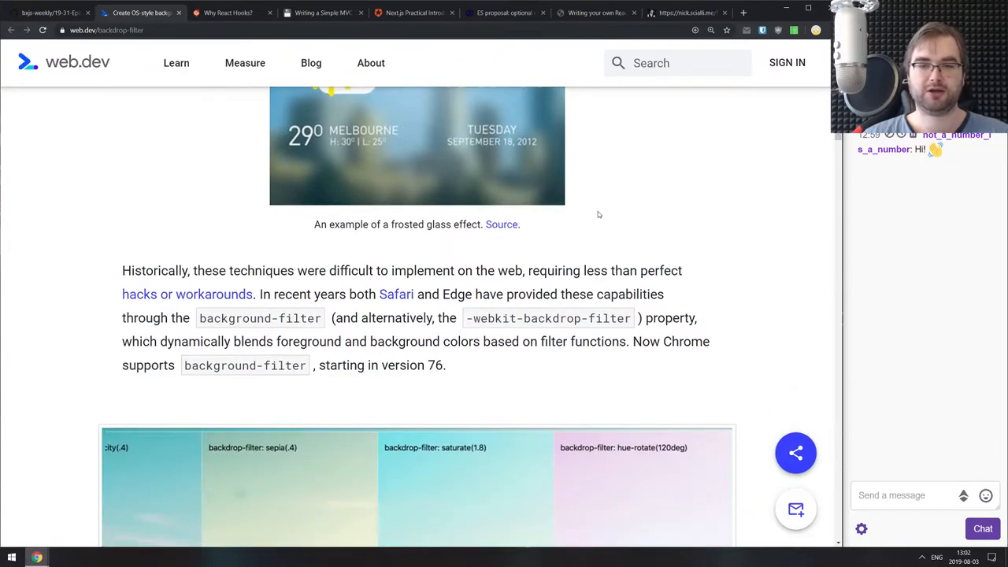
scroll("down", 3)
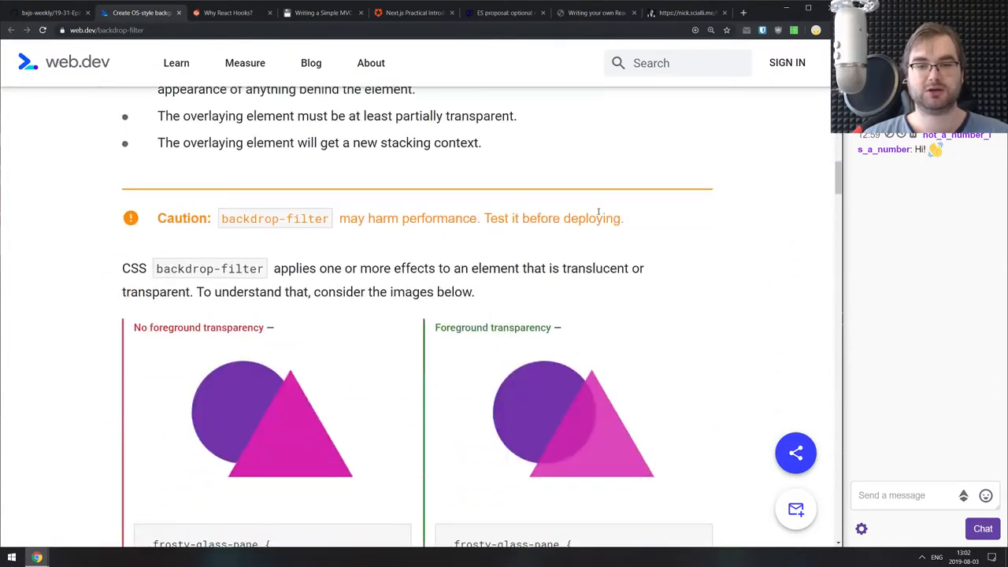
scroll("down", 3)
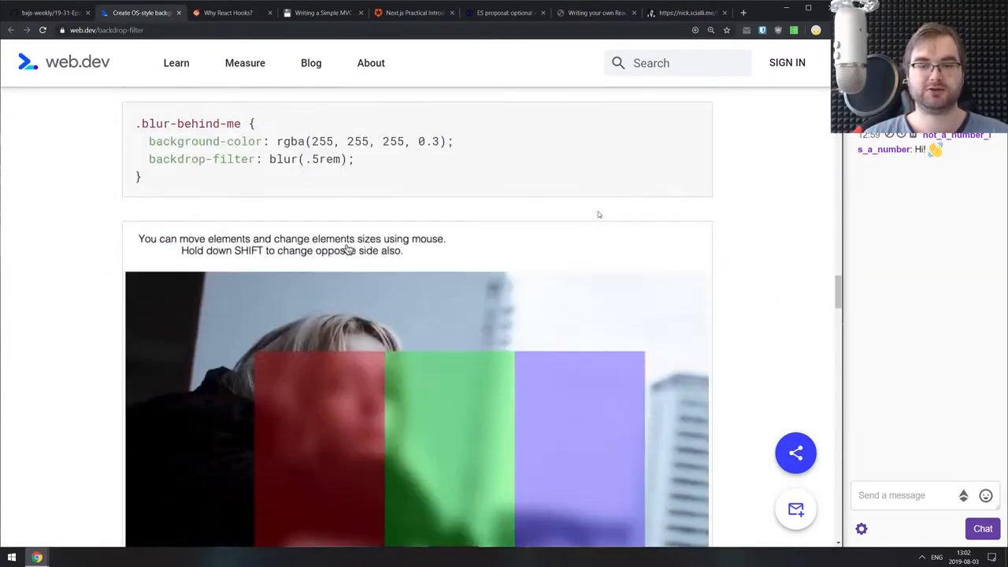
scroll("down", 3)
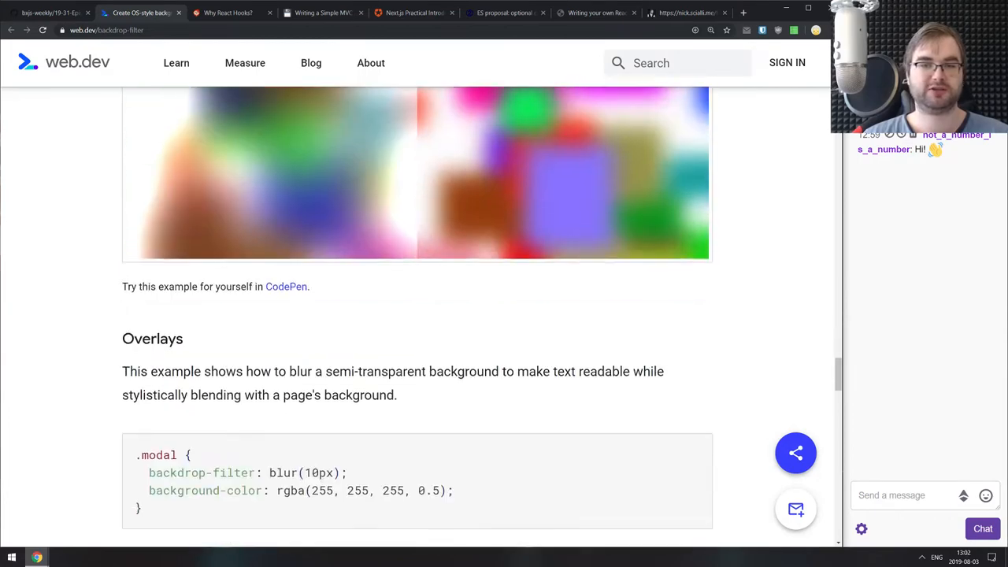
scroll("down", 3)
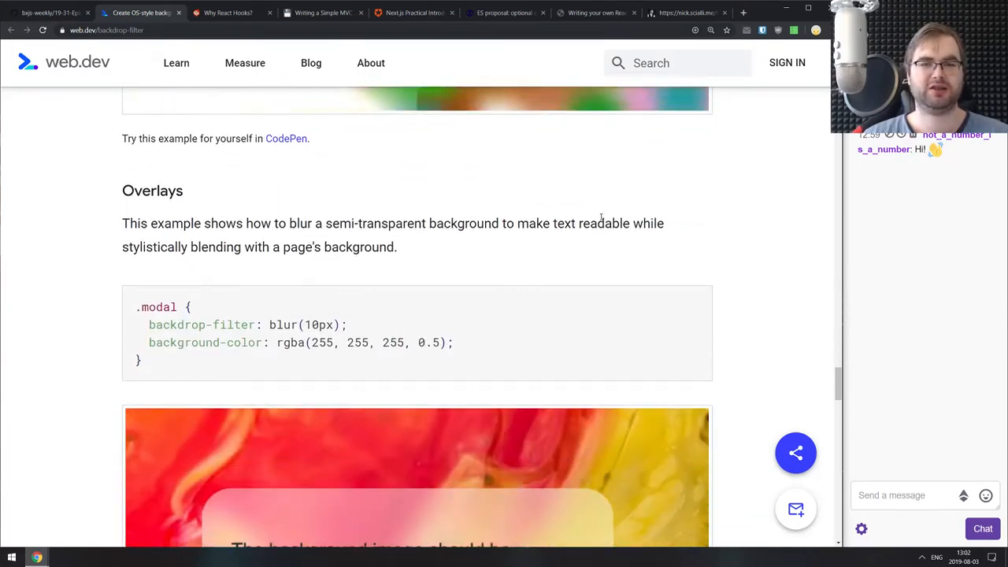
scroll("down", 3)
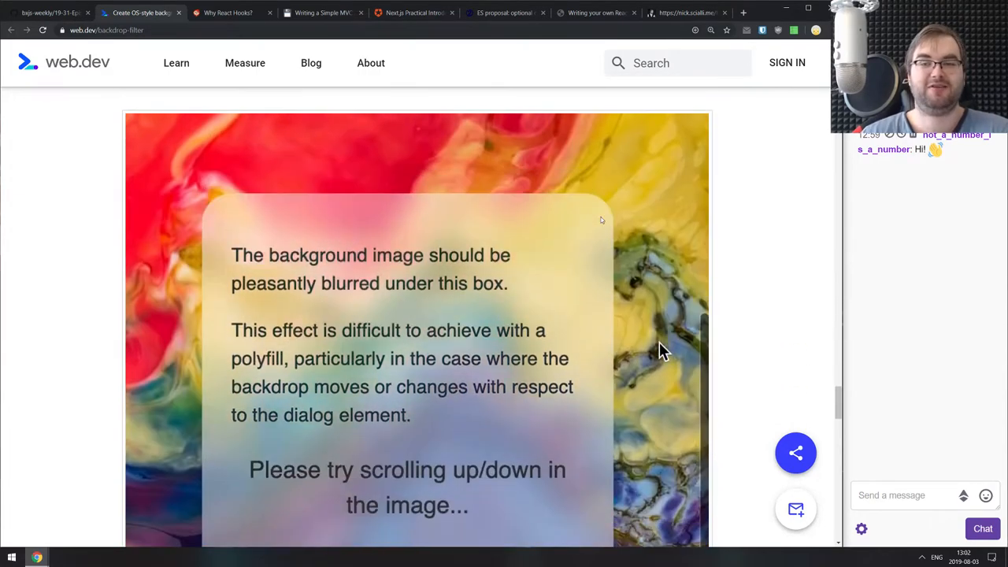
scroll("down", 3)
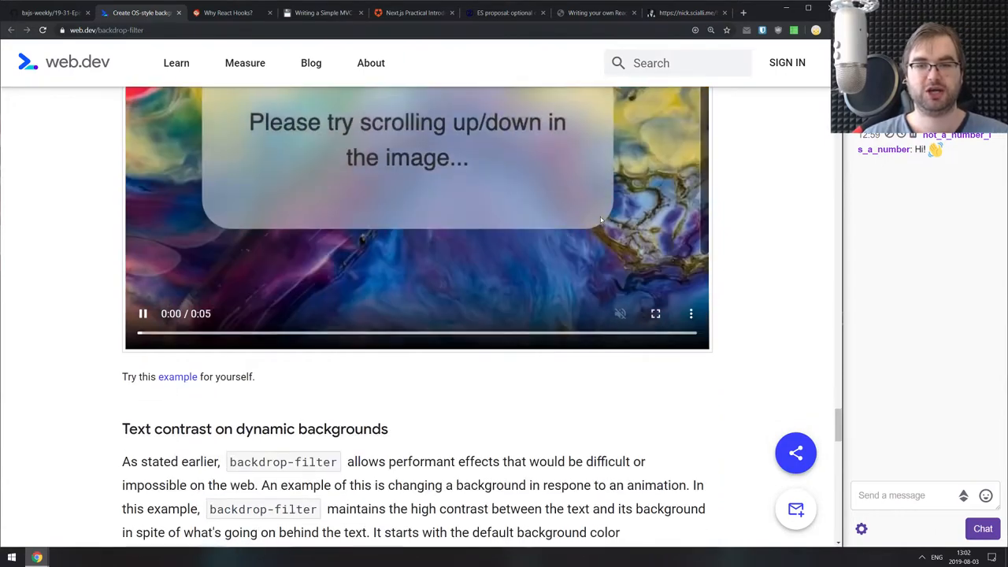
scroll("down", 3)
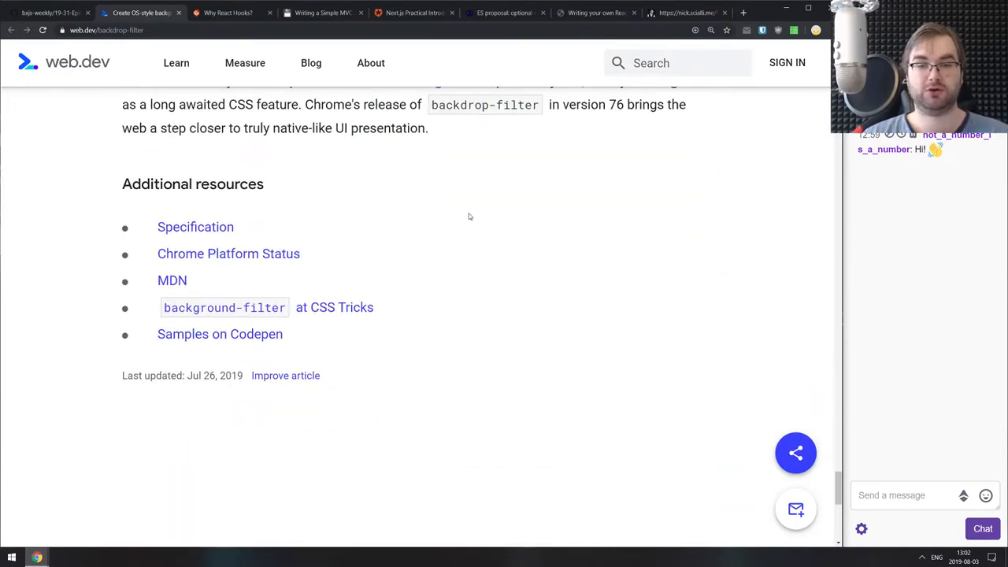
scroll("up", 3)
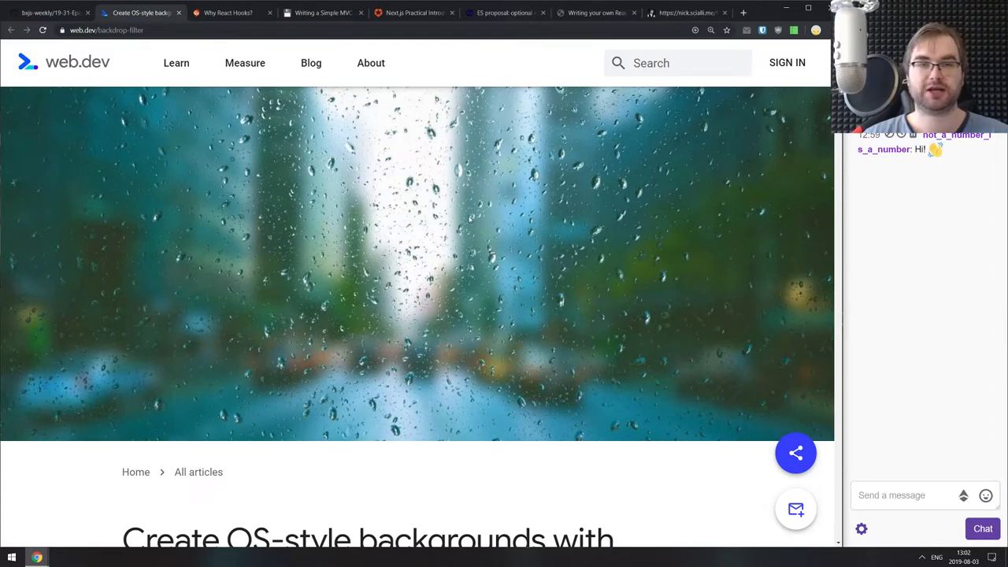
Close the backdrop-filter tab and skim down the Why React Hooks? post.
left_click(149, 13)
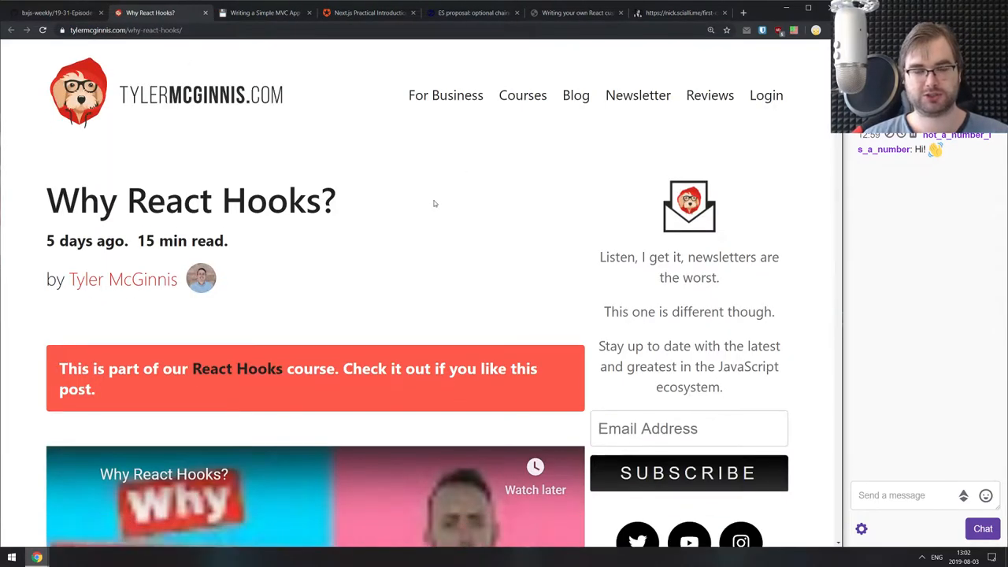
scroll("down", 3)
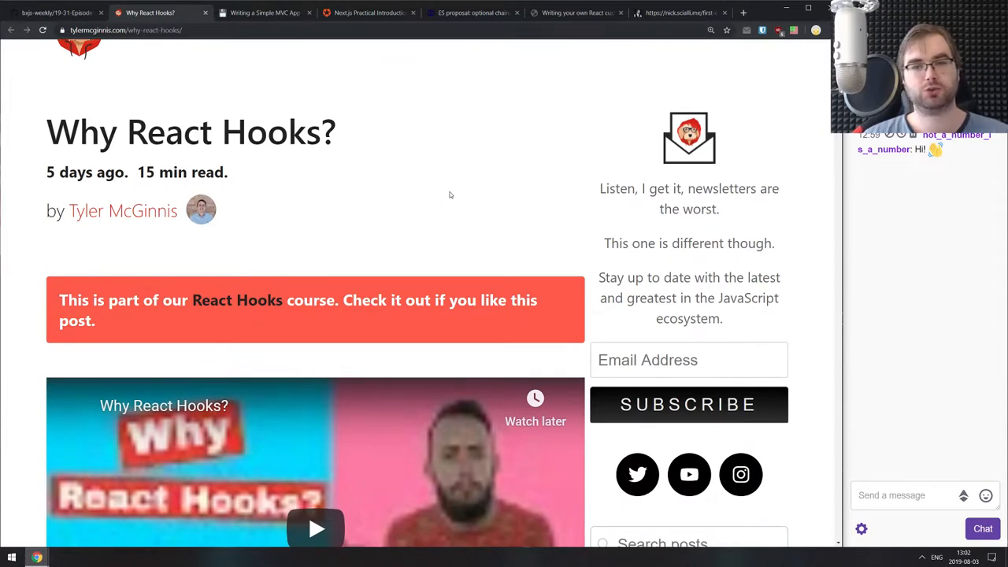
scroll("down", 3)
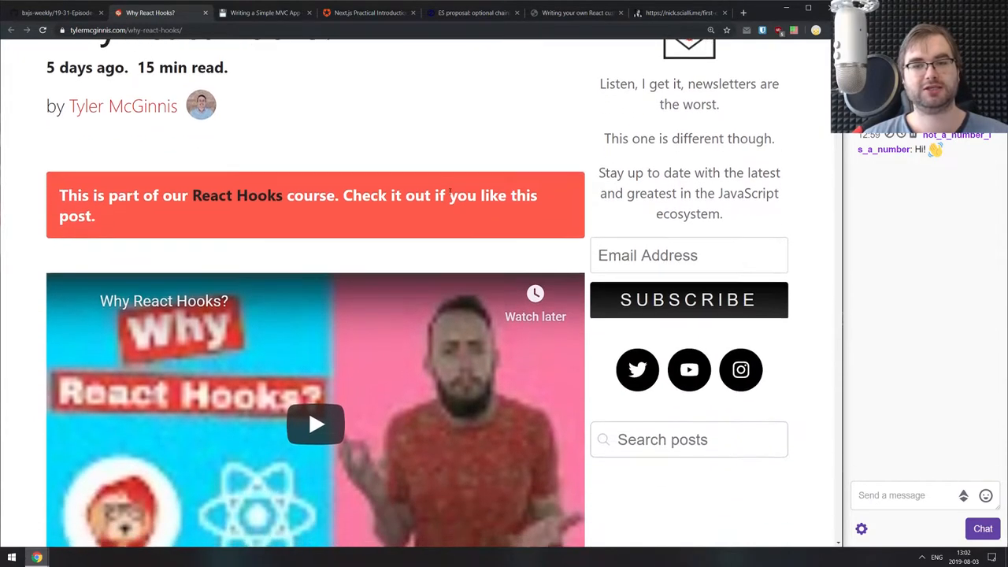
scroll("down", 3)
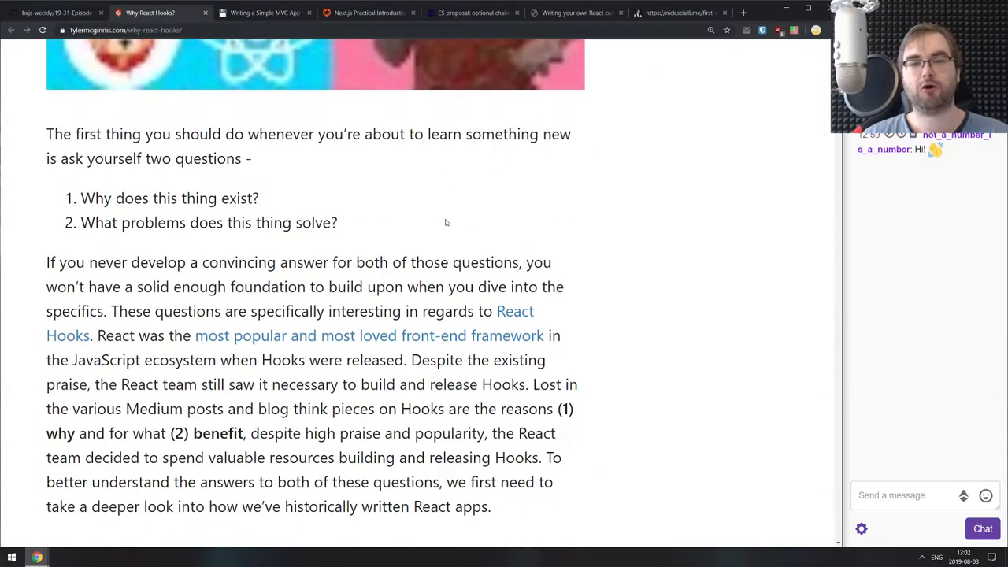
scroll("down", 3)
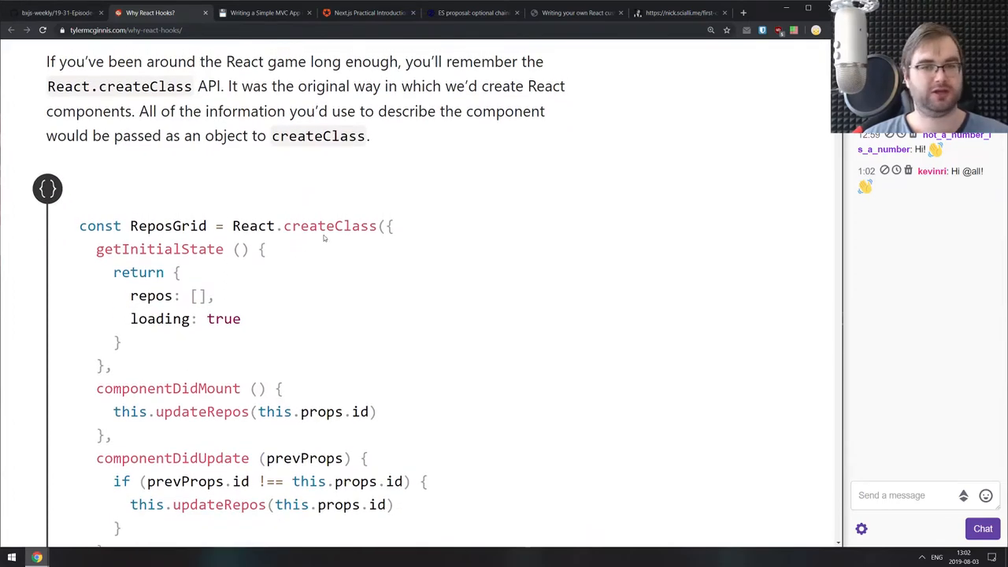
Scroll back through the Why React Hooks? post and close its tab.
scroll("up", 3)
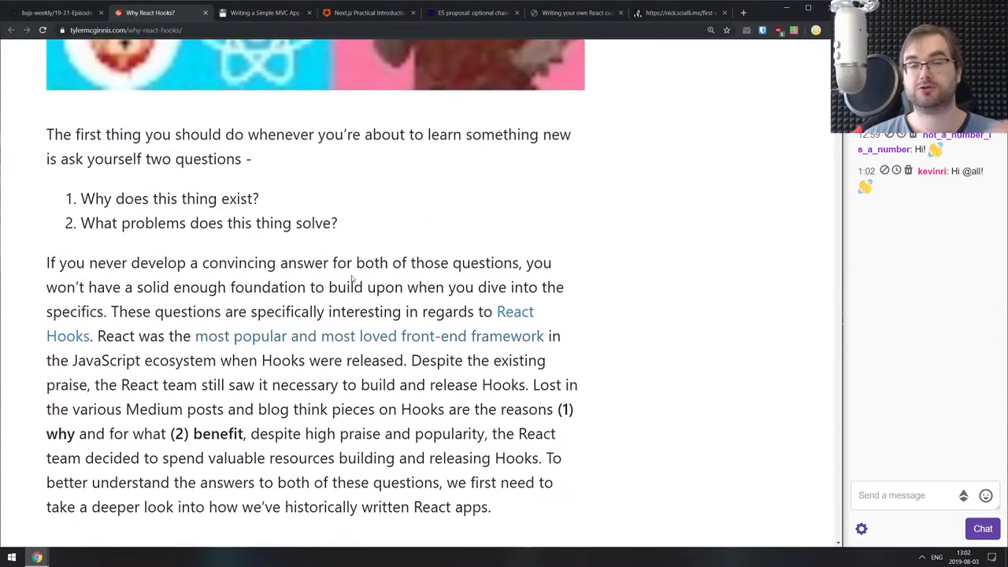
scroll("up", 3)
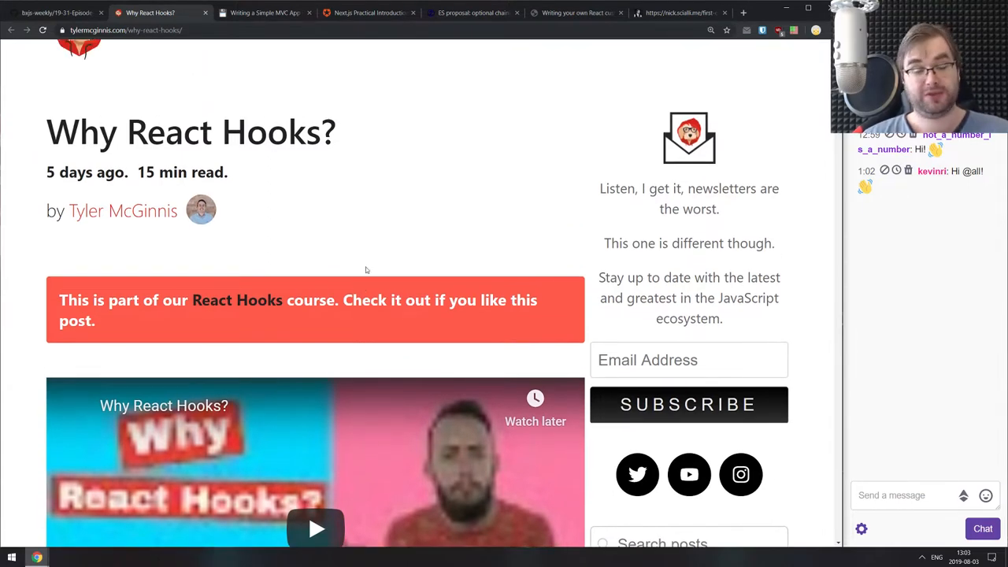
scroll("down", 3)
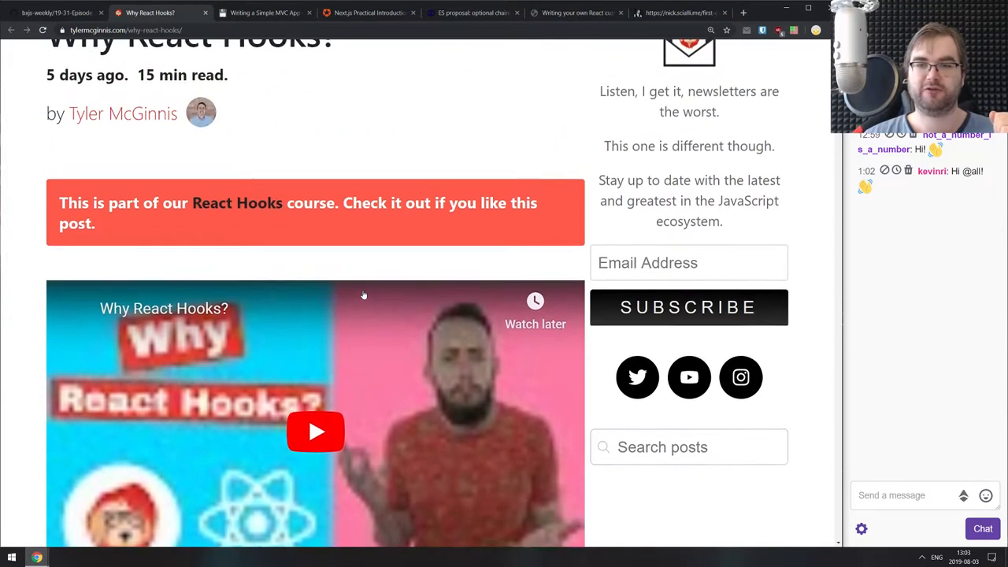
scroll("up", 3)
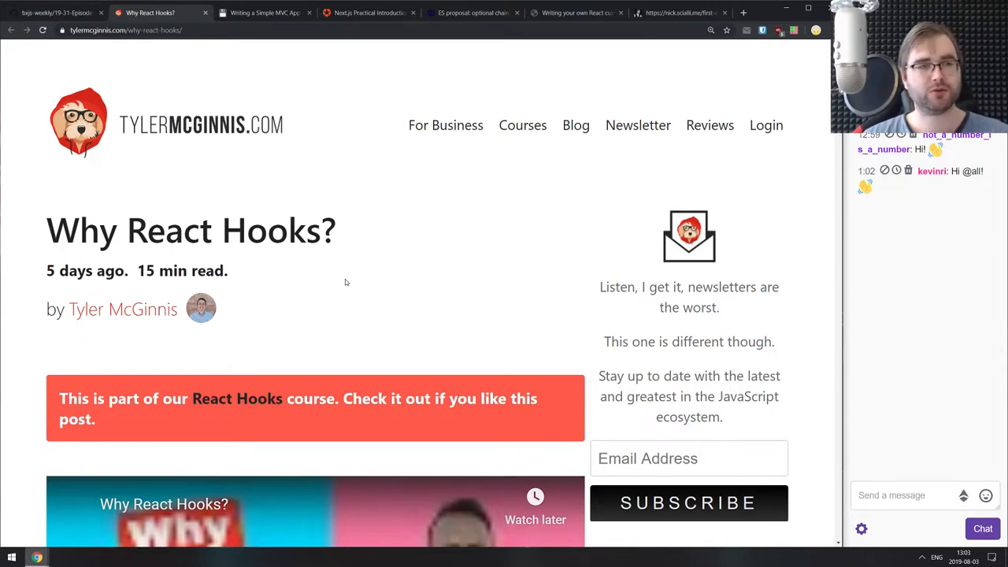
left_click(181, 13)
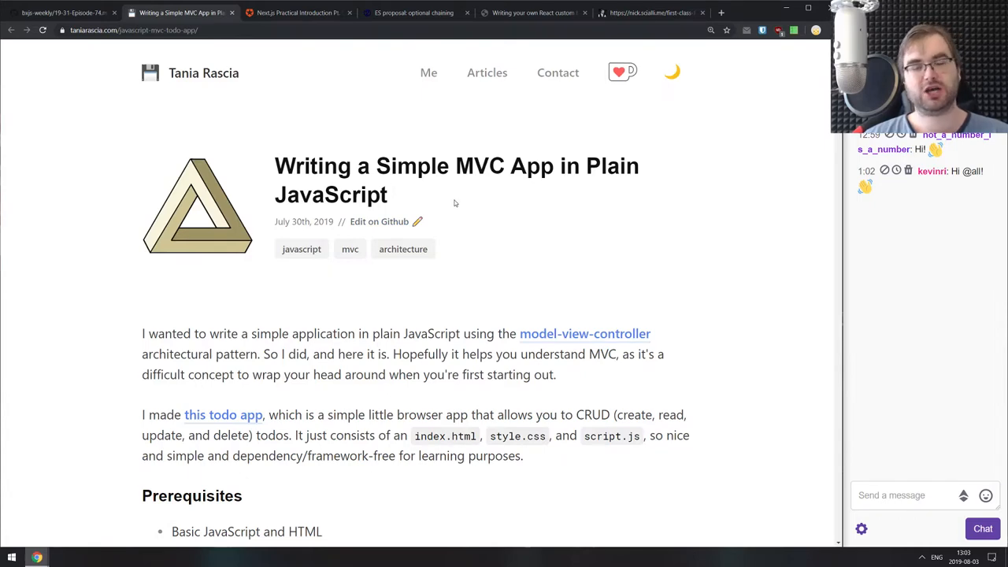
scroll("down", 3)
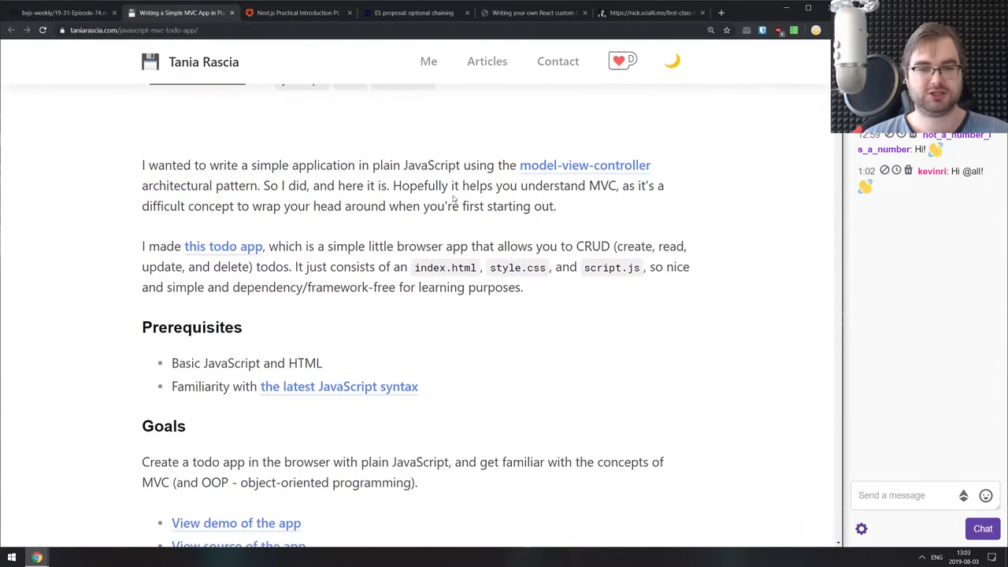
scroll("down", 3)
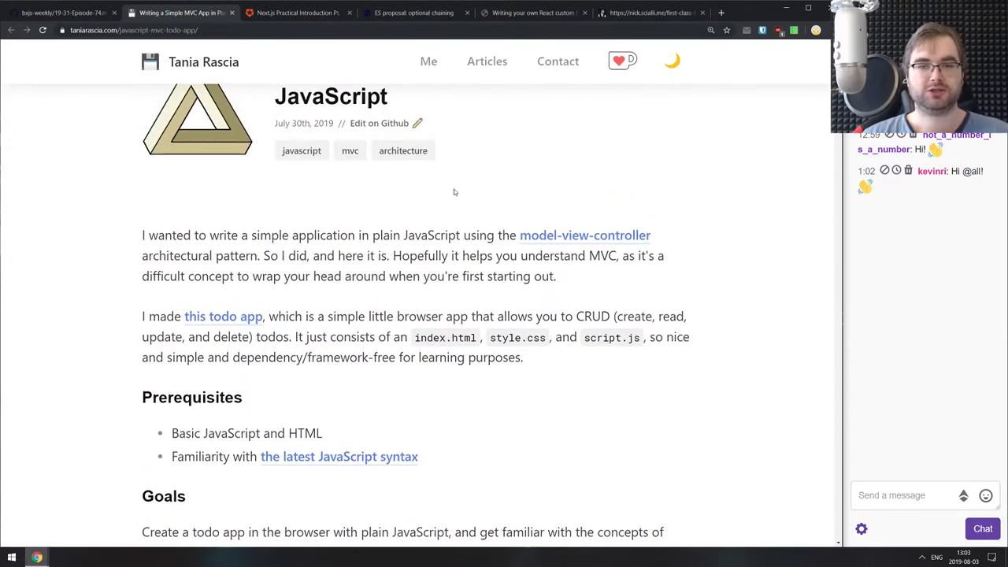
scroll("down", 3)
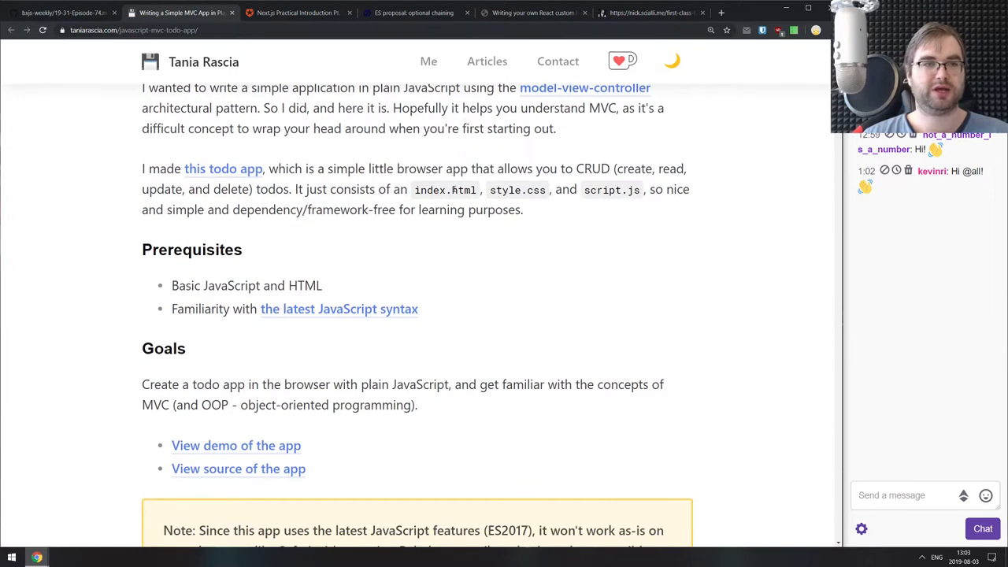
scroll("down", 3)
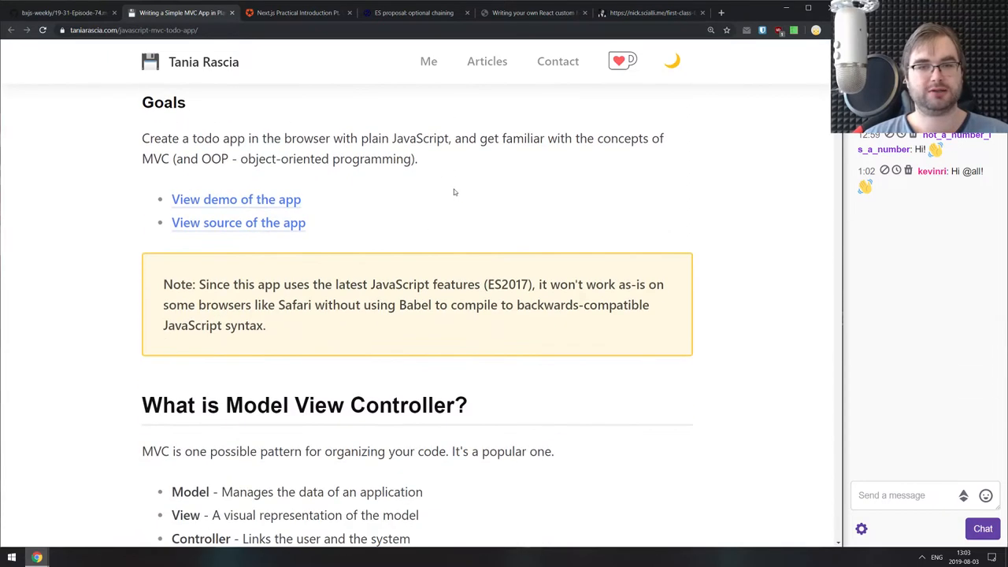
scroll("down", 3)
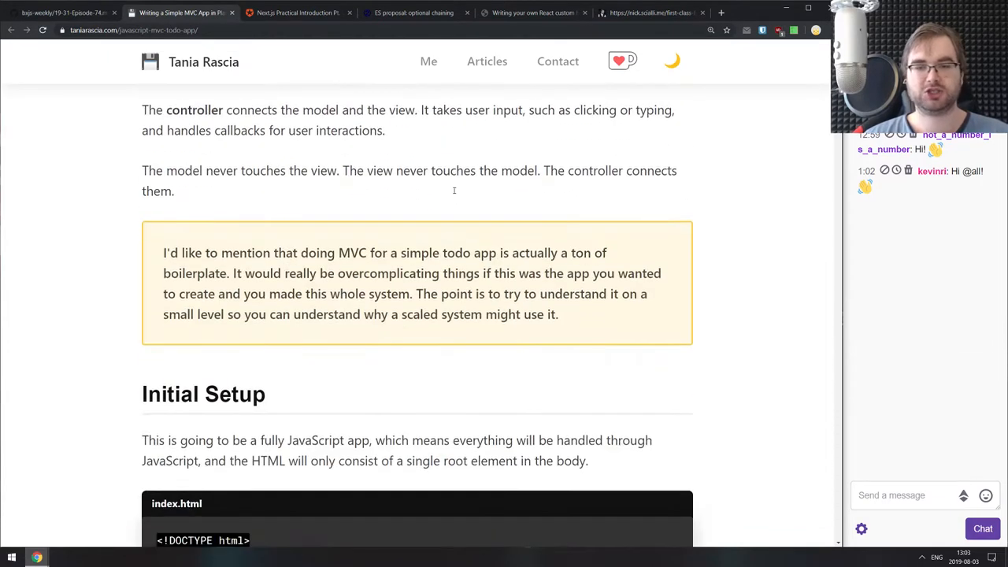
scroll("down", 3)
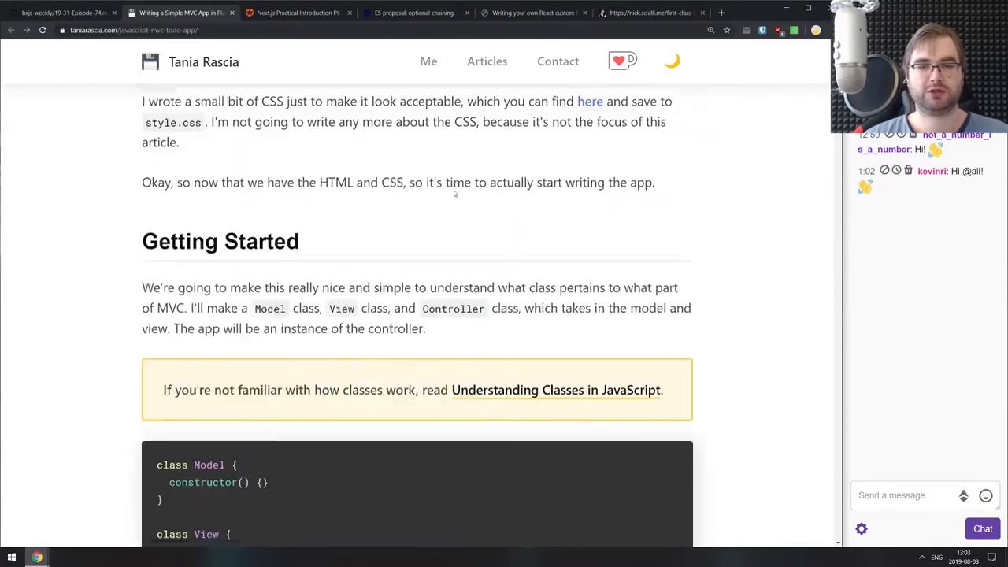
scroll("down", 3)
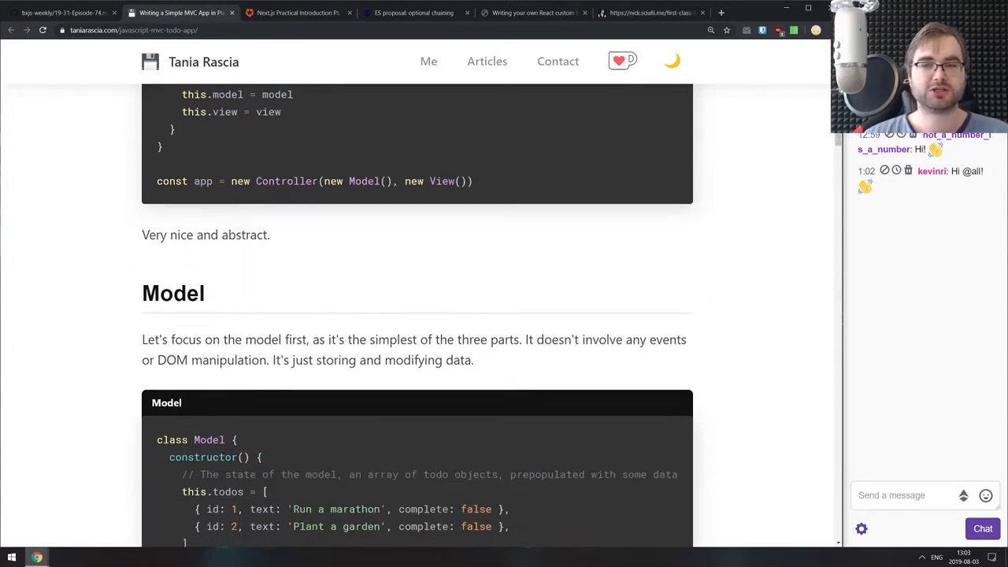
scroll("down", 3)
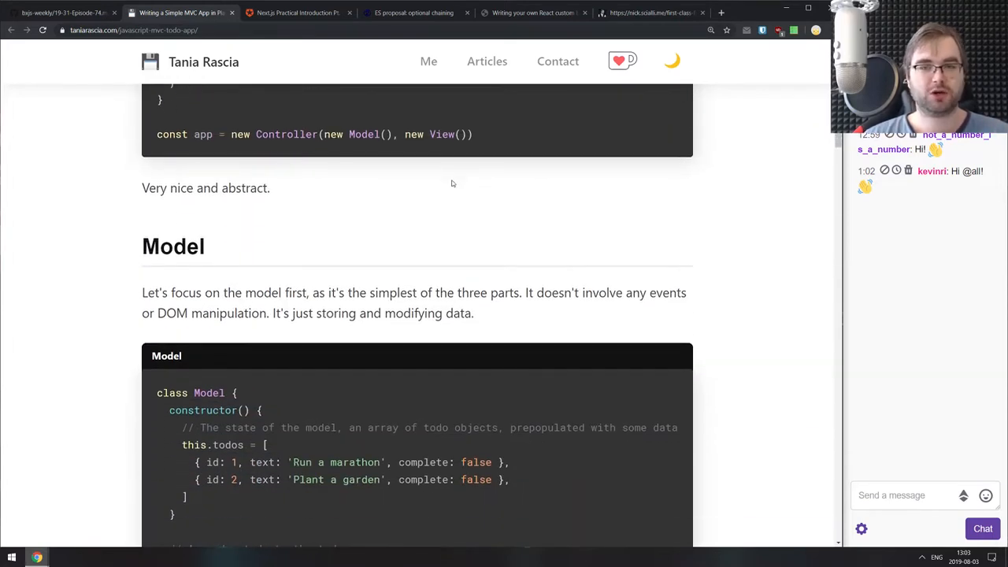
mouse_move(459, 189)
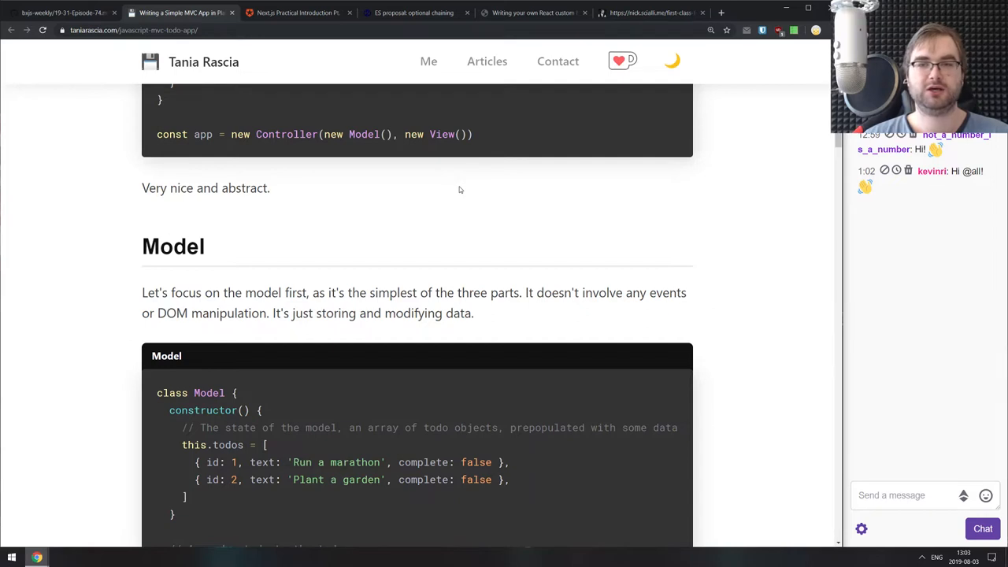
mouse_move(462, 201)
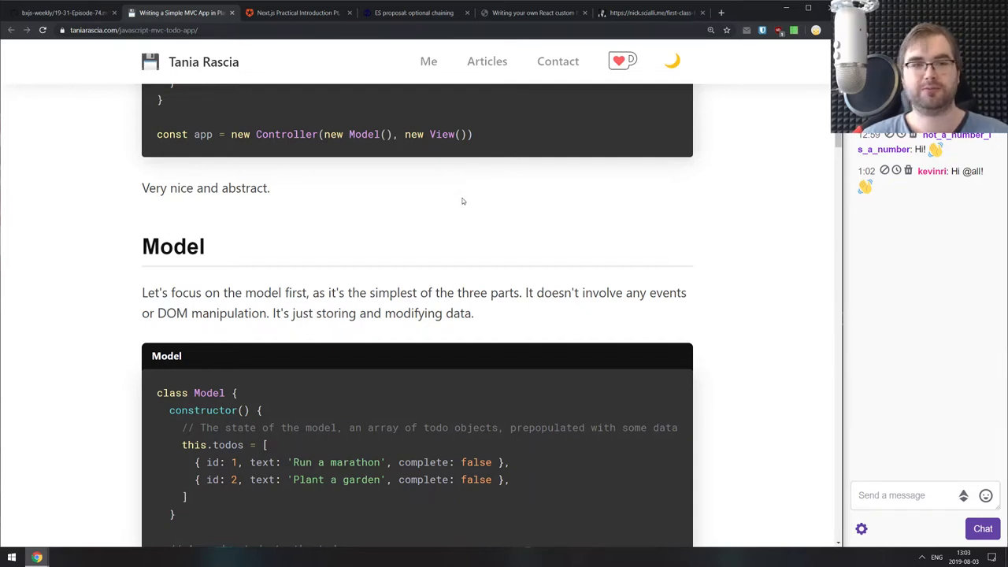
scroll("down", 3)
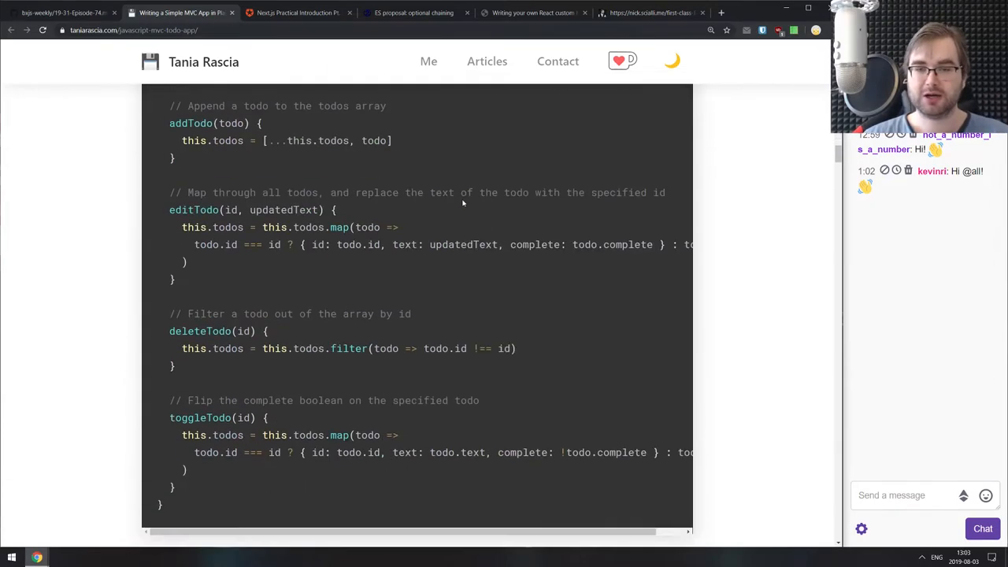
scroll("down", 3)
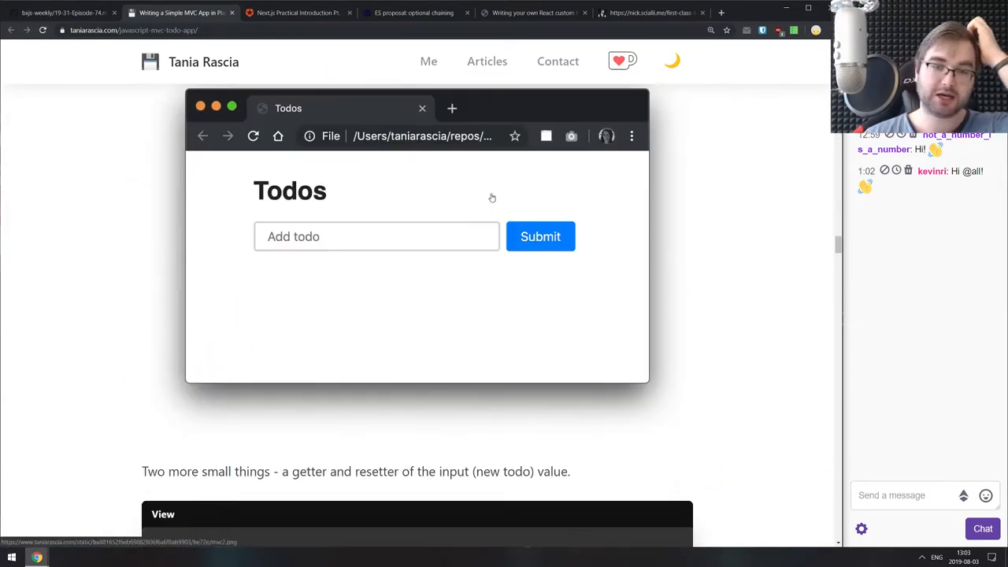
scroll("down", 3)
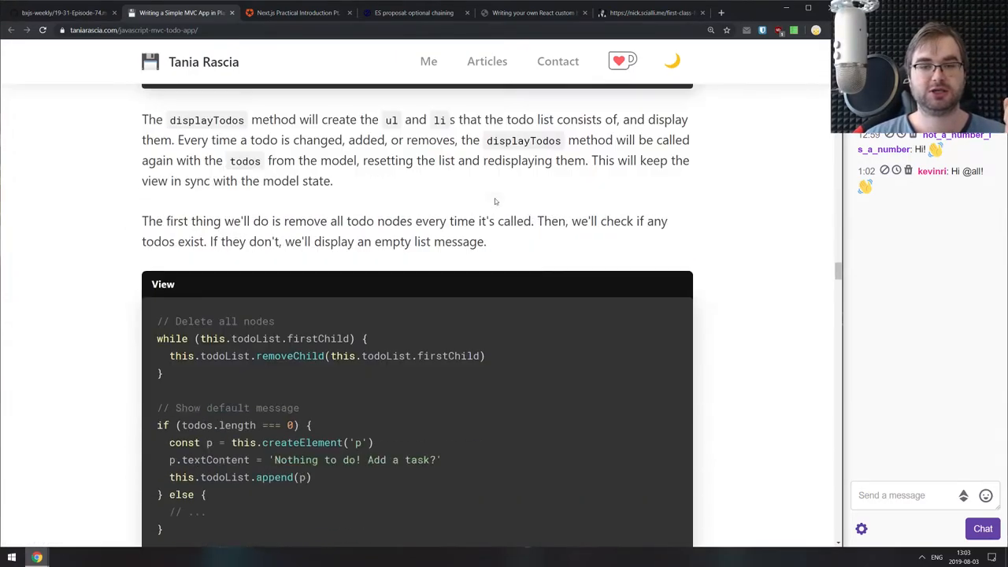
scroll("down", 3)
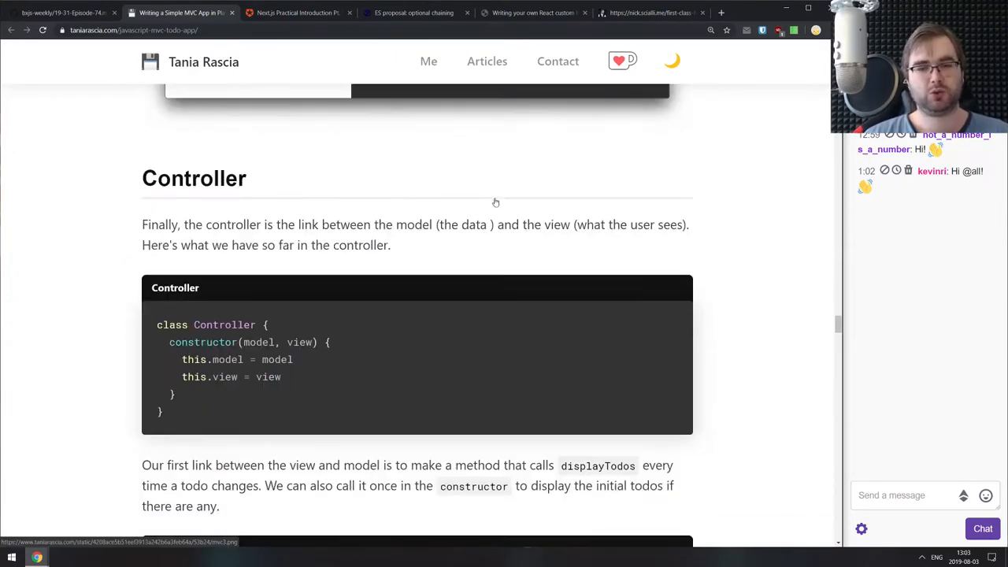
scroll("down", 3)
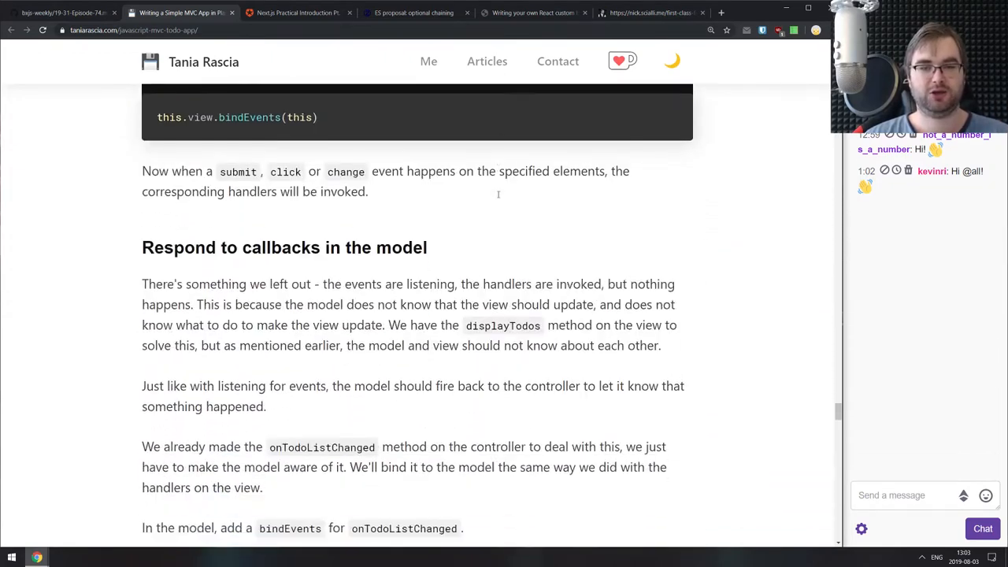
scroll("down", 3)
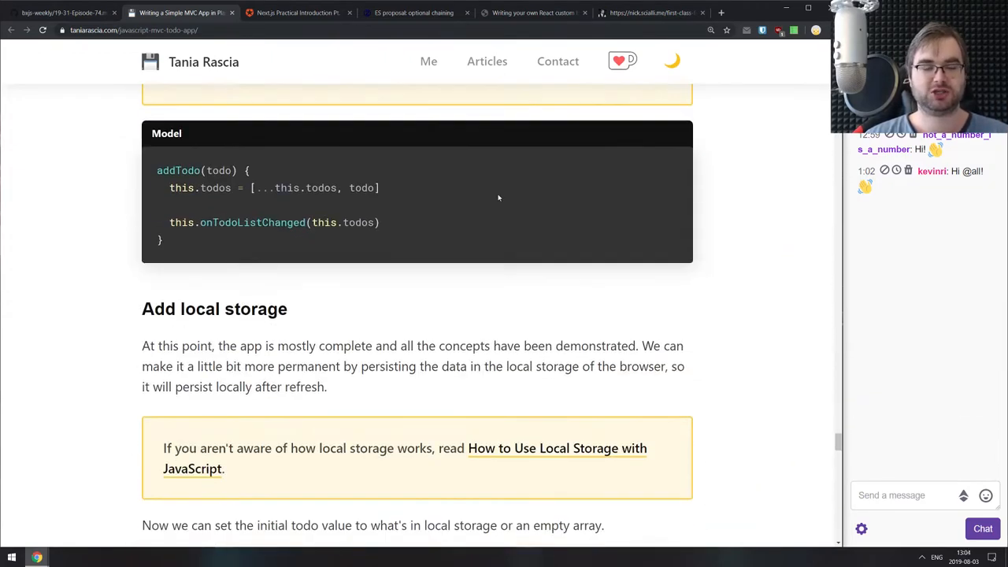
scroll("down", 3)
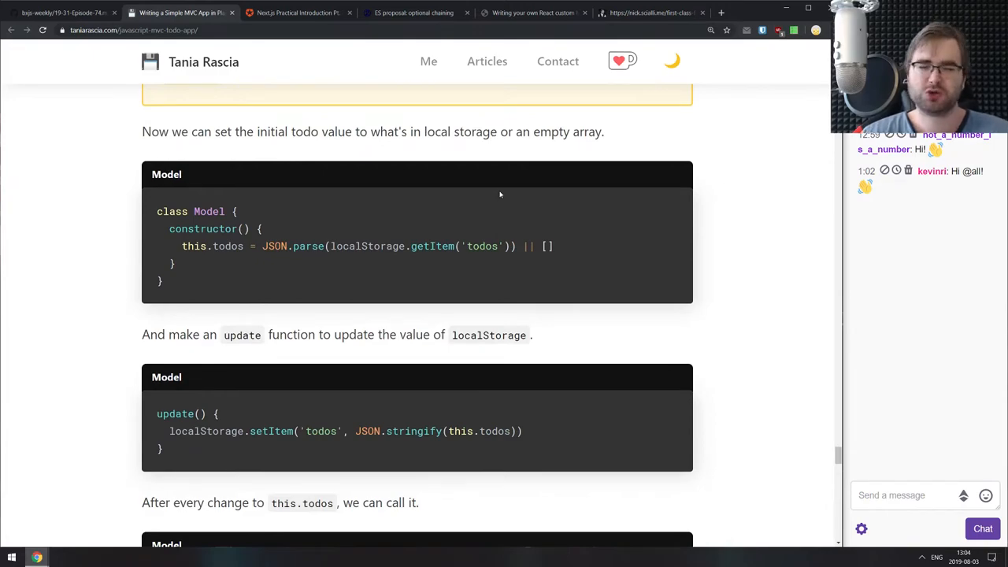
scroll("down", 3)
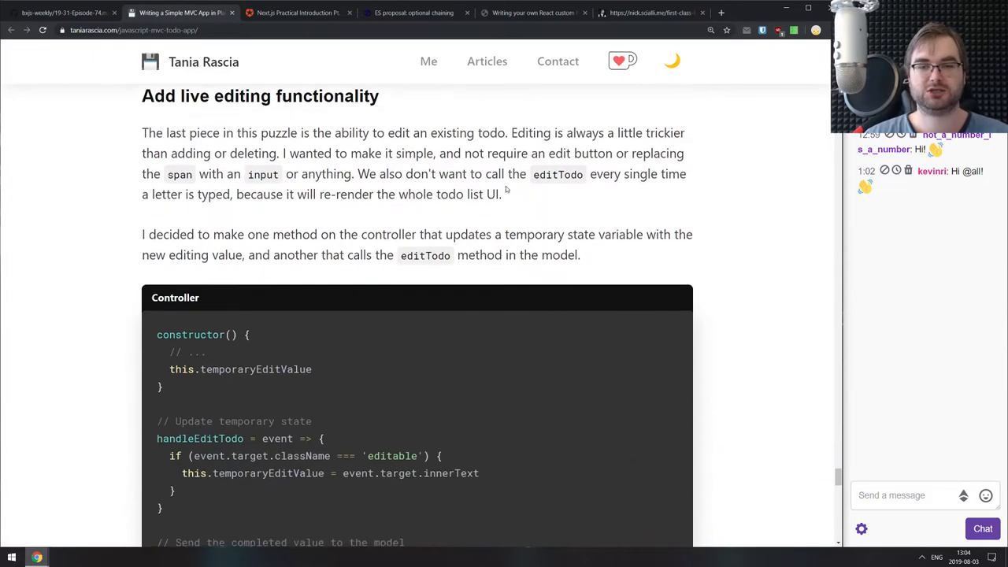
scroll("down", 3)
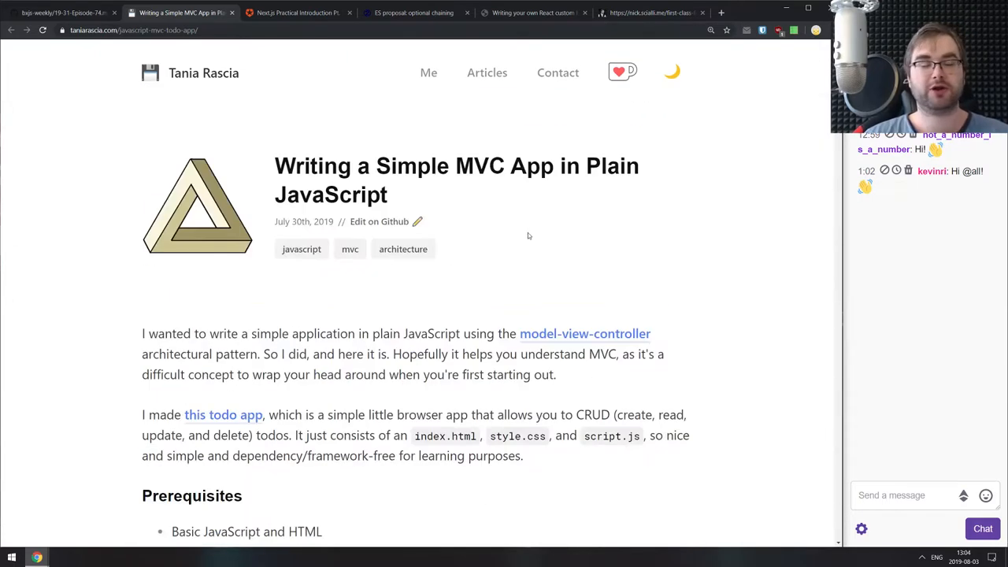
mouse_move(451, 280)
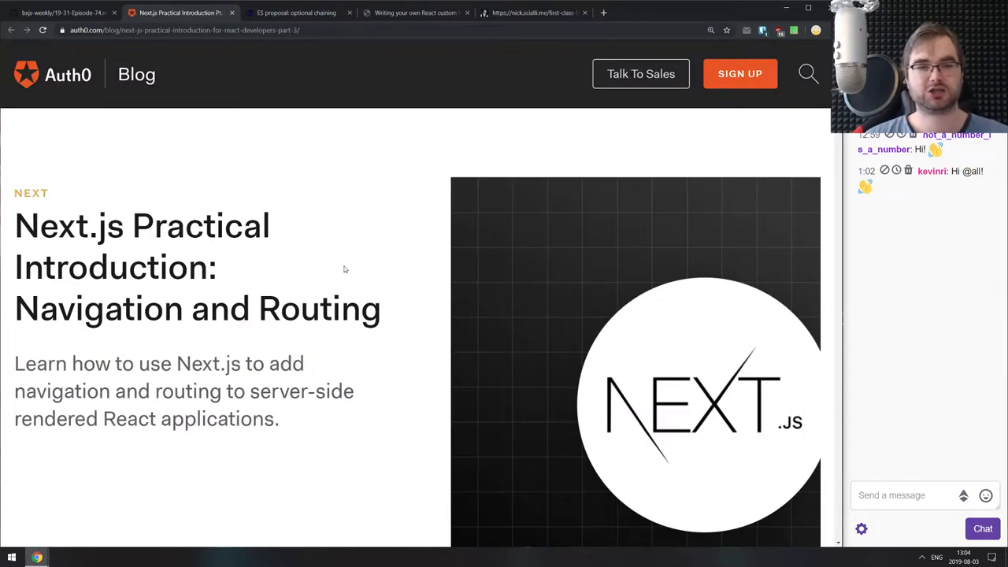
Skim down through the Auth0 Next.js navigation and routing article.
scroll("down", 3)
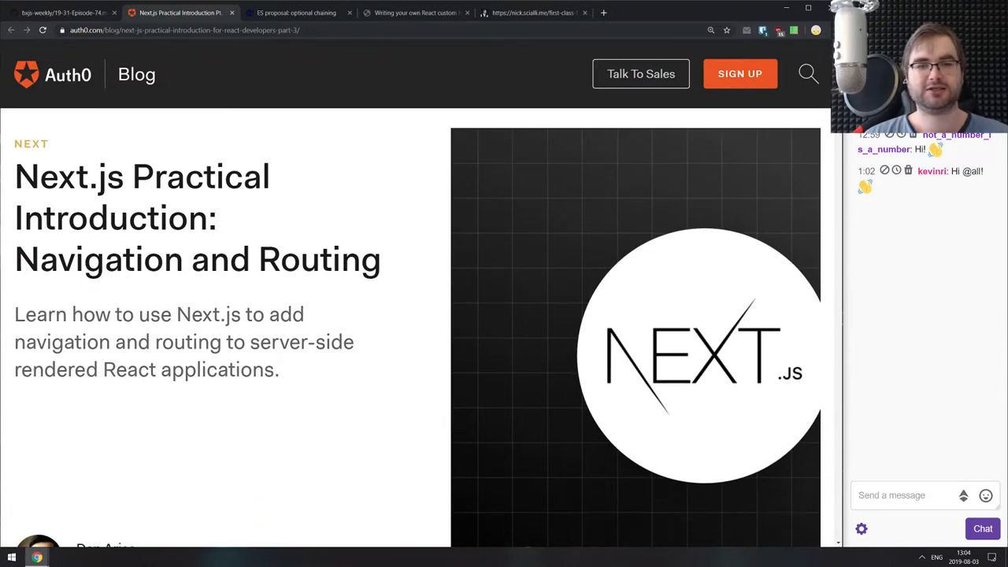
scroll("down", 3)
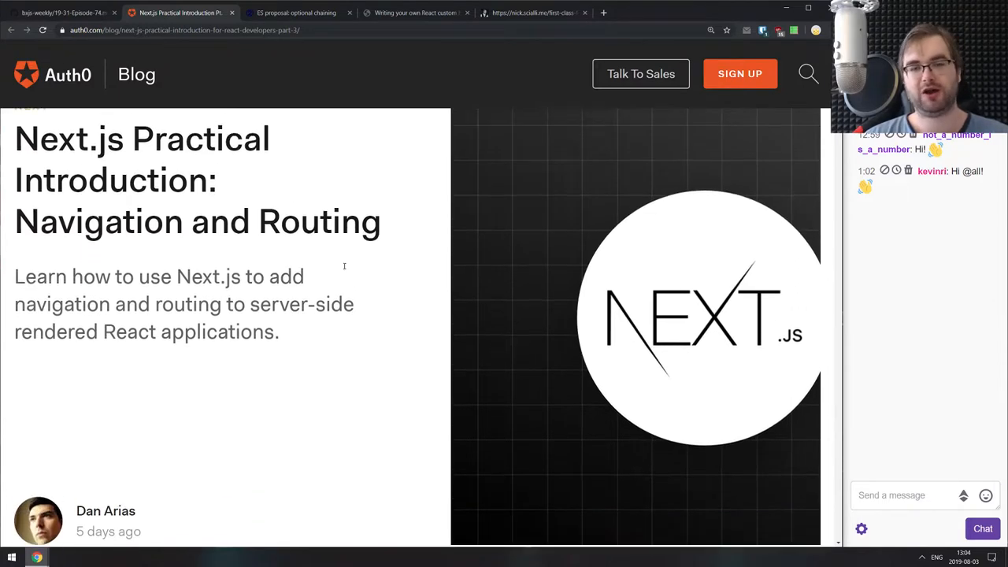
scroll("down", 3)
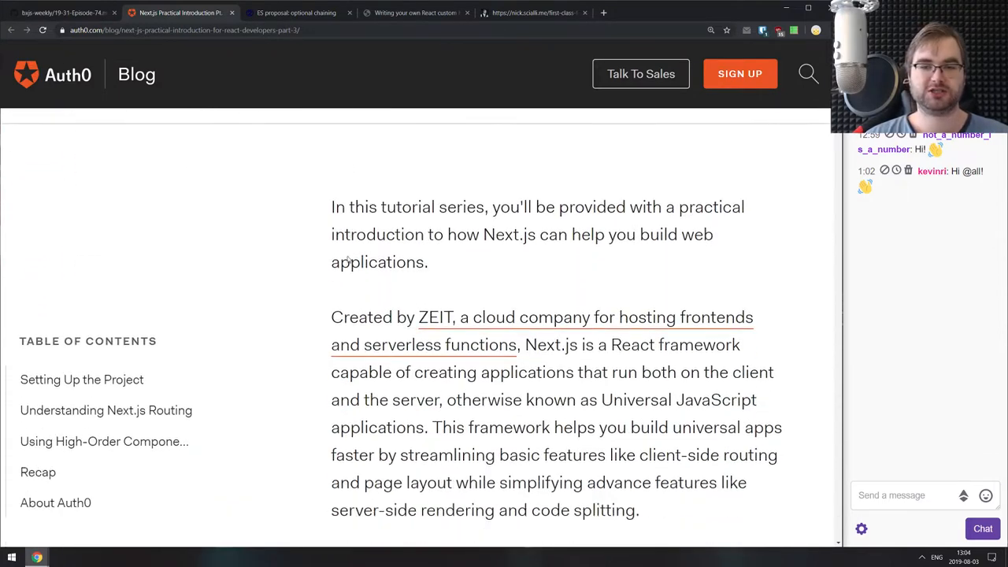
scroll("down", 3)
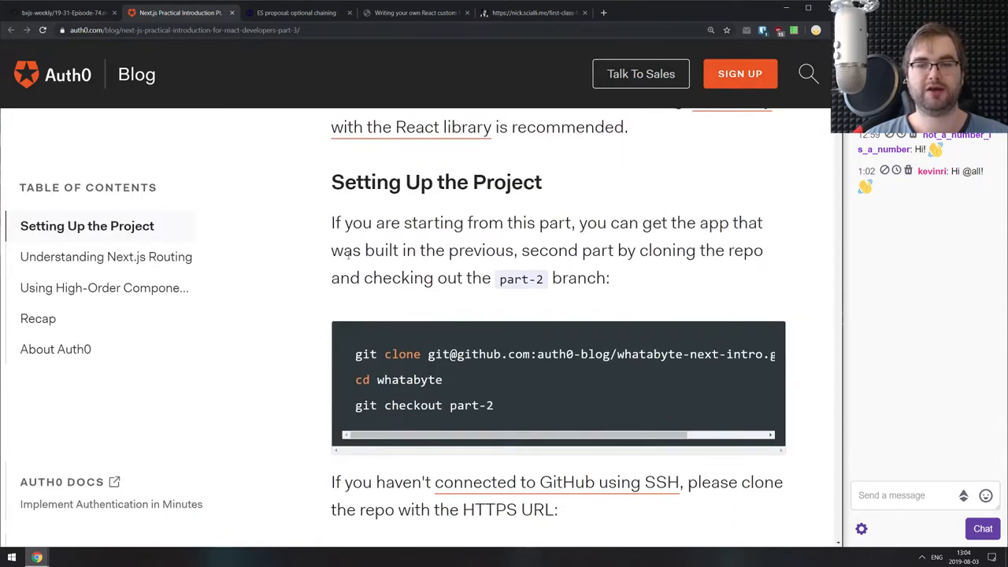
scroll("down", 3)
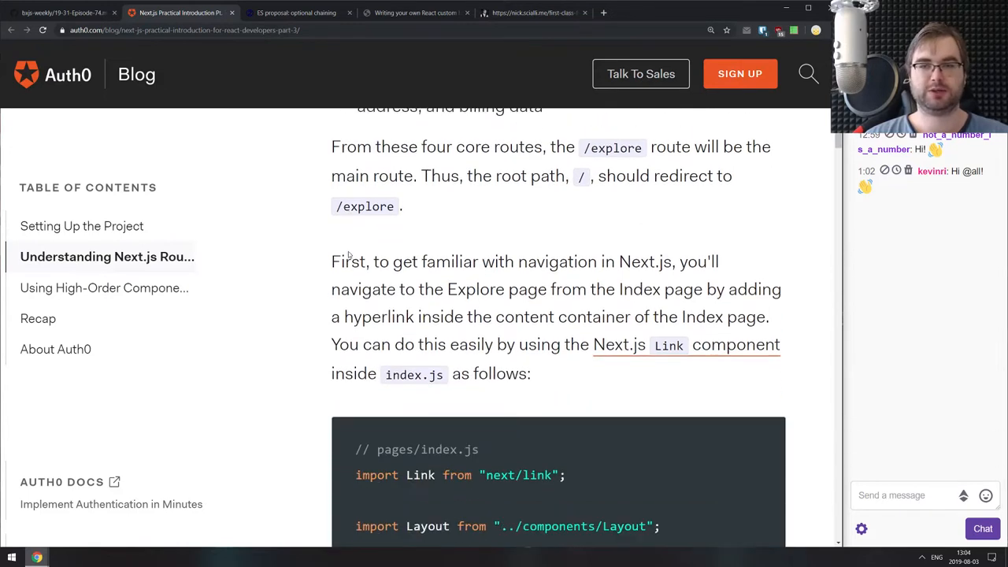
scroll("down", 3)
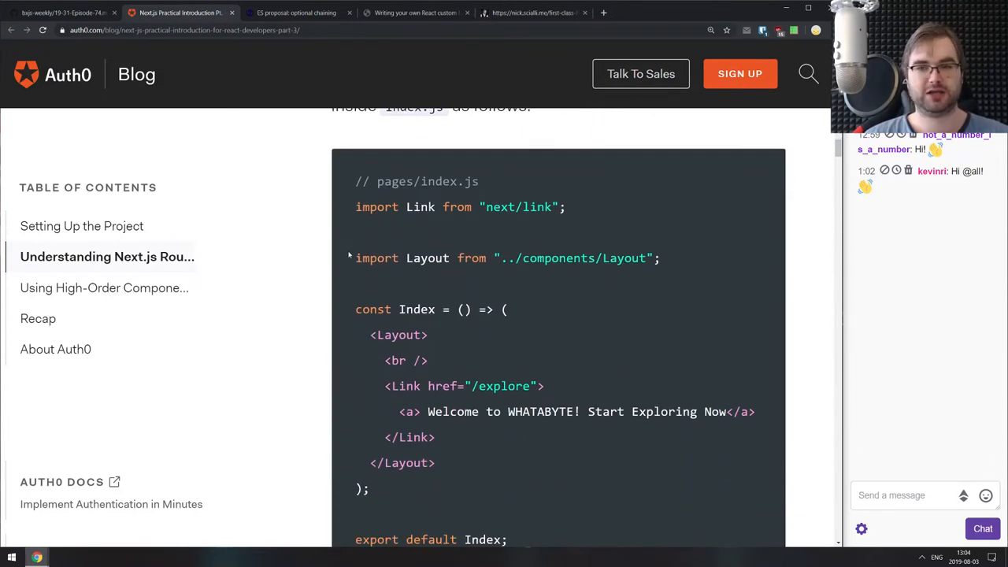
scroll("down", 3)
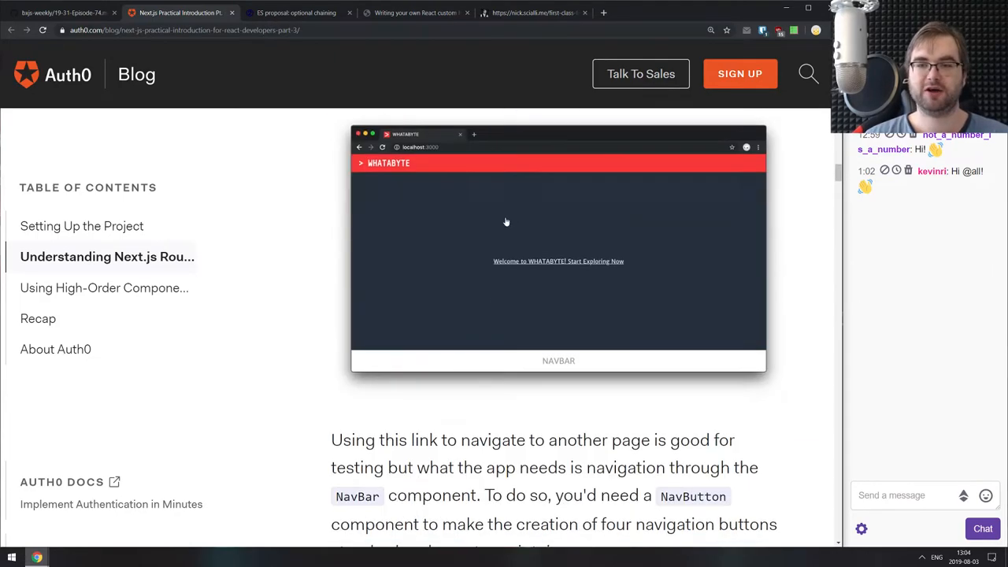
scroll("down", 3)
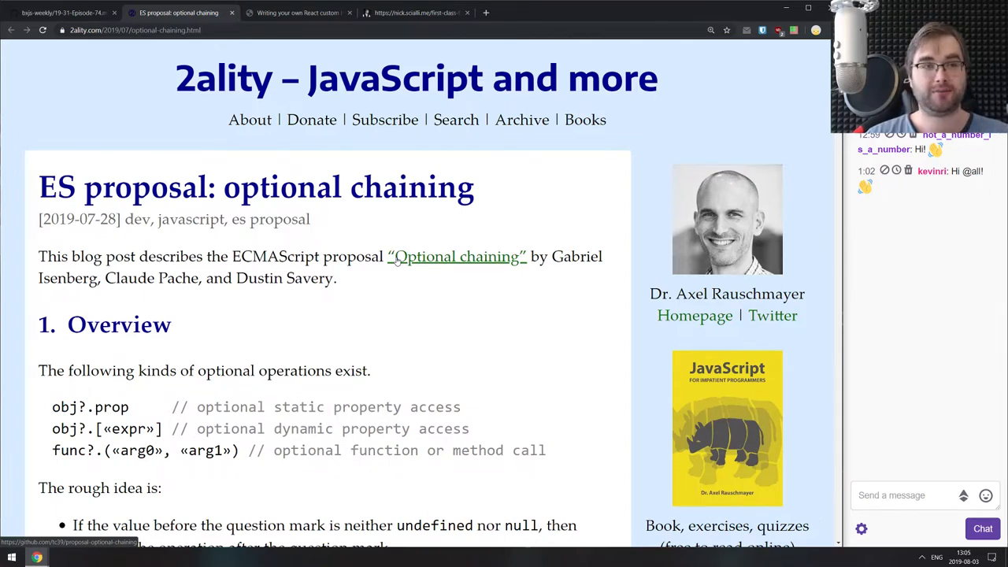
mouse_move(349, 281)
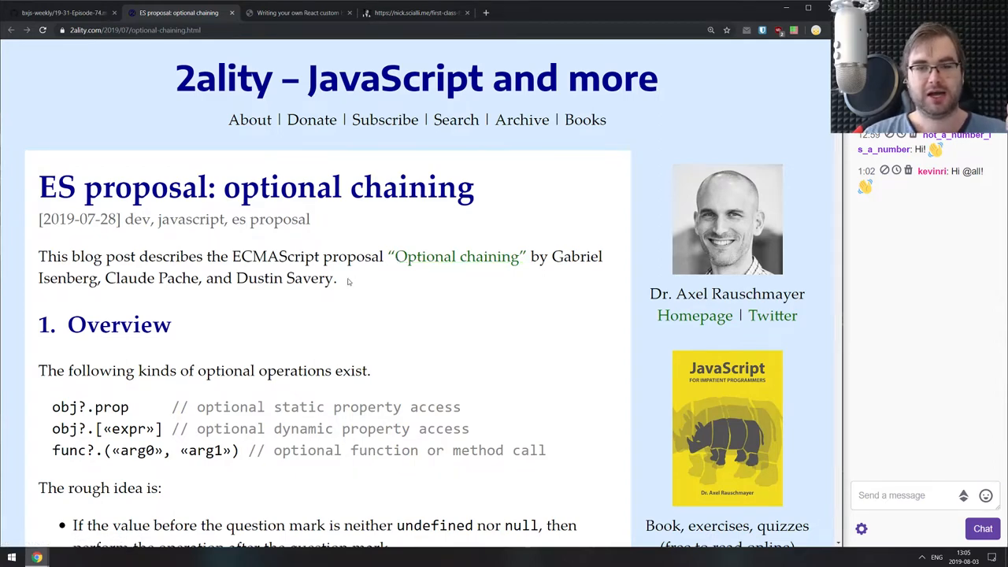
Skim the opening of the 2ality optional chaining post.
scroll("down", 3)
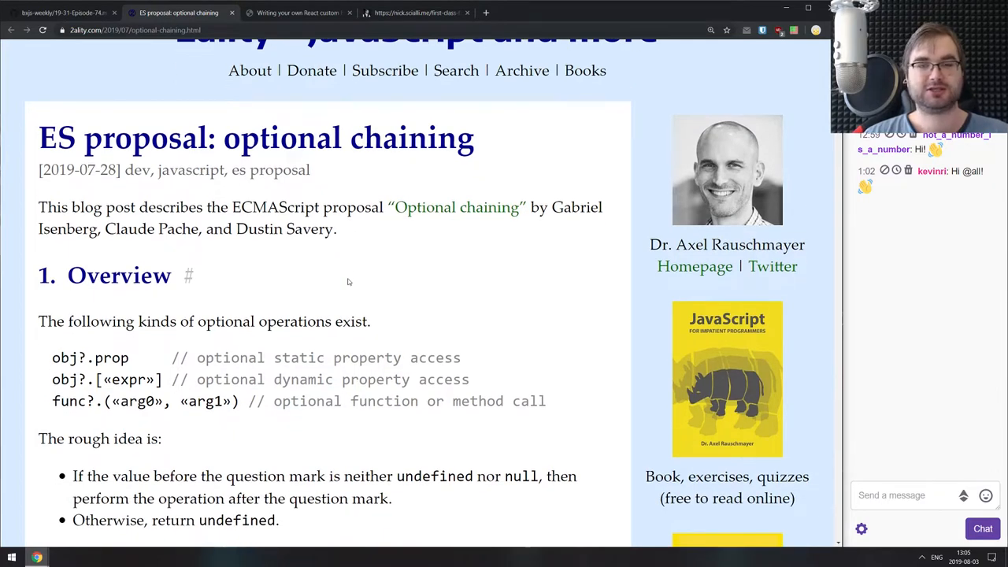
mouse_move(347, 265)
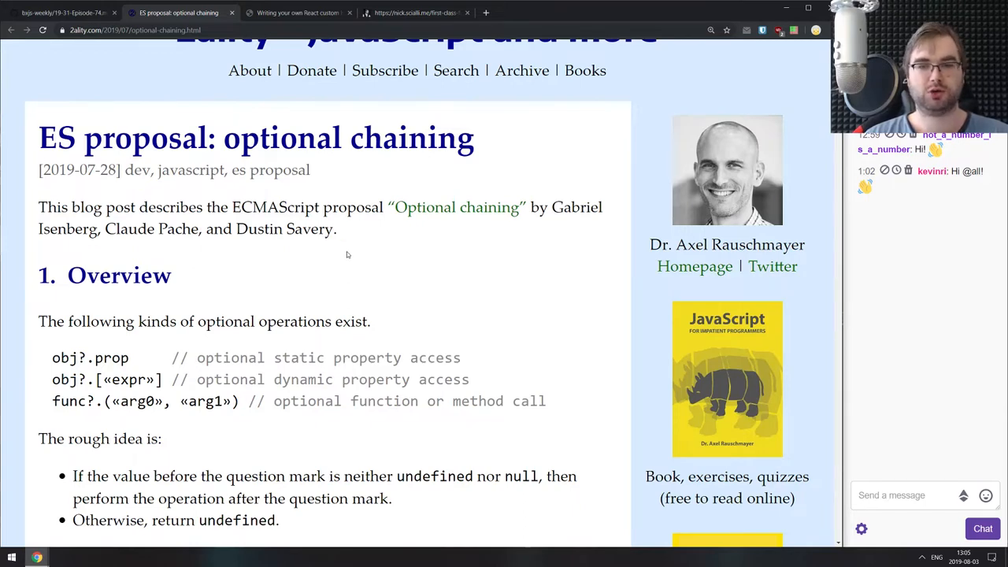
scroll("down", 3)
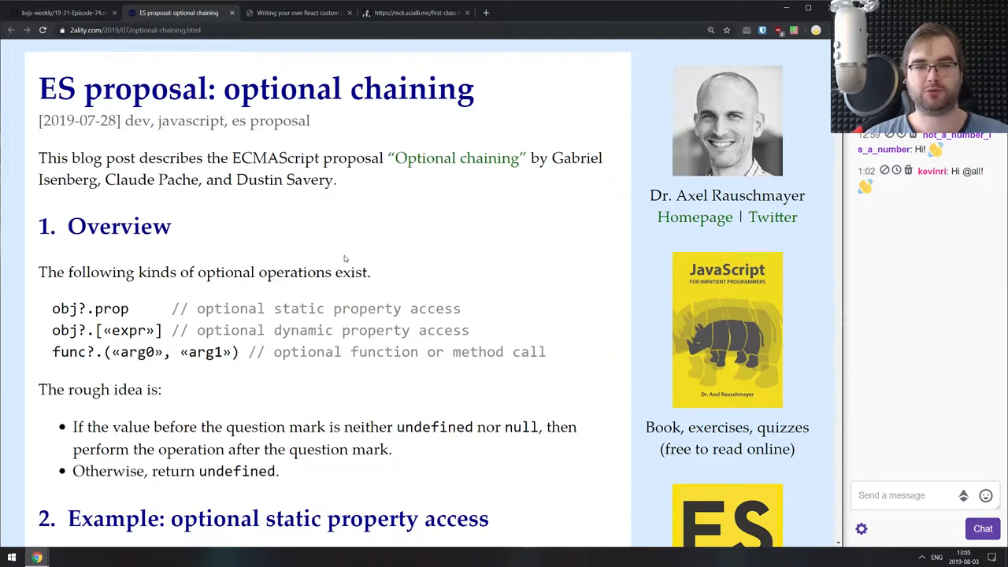
scroll("up", 3)
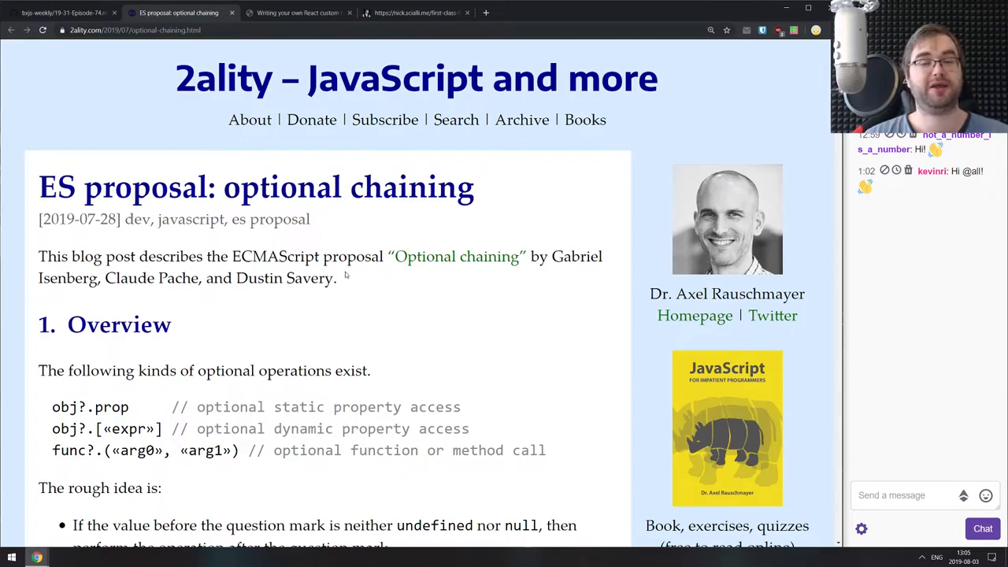
Scroll through the rest of the optional chaining post, return up, and close its tab.
scroll("down", 3)
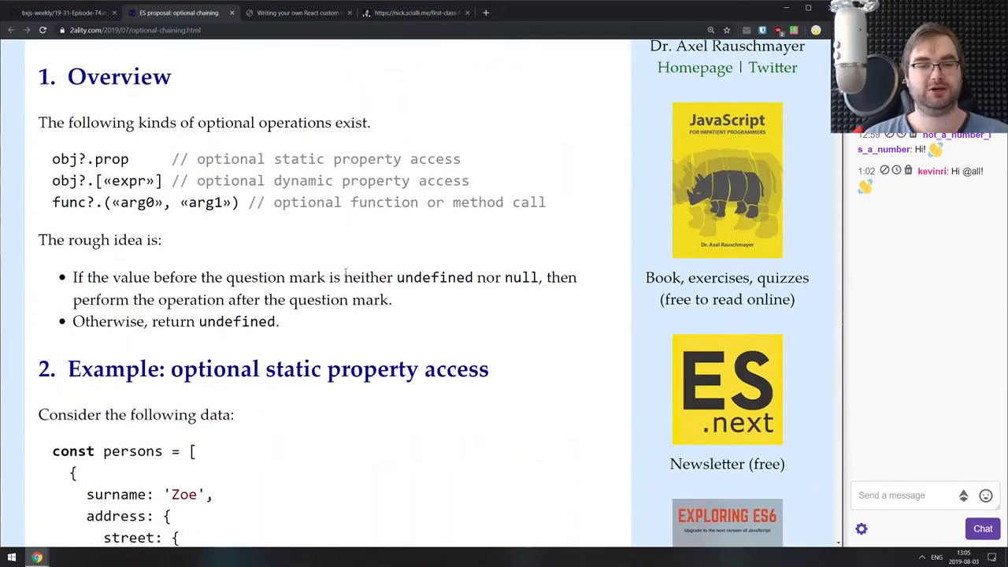
scroll("down", 3)
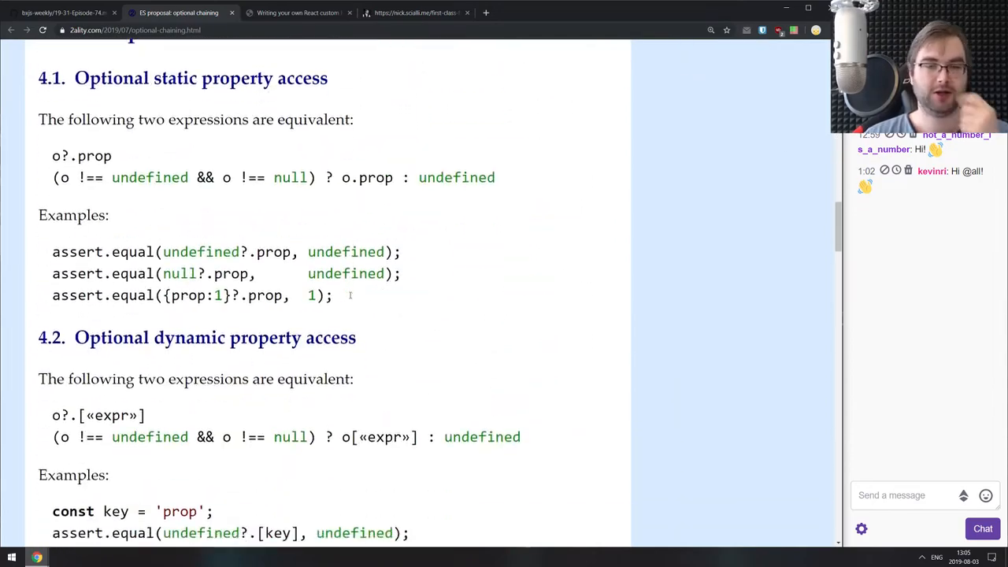
scroll("down", 3)
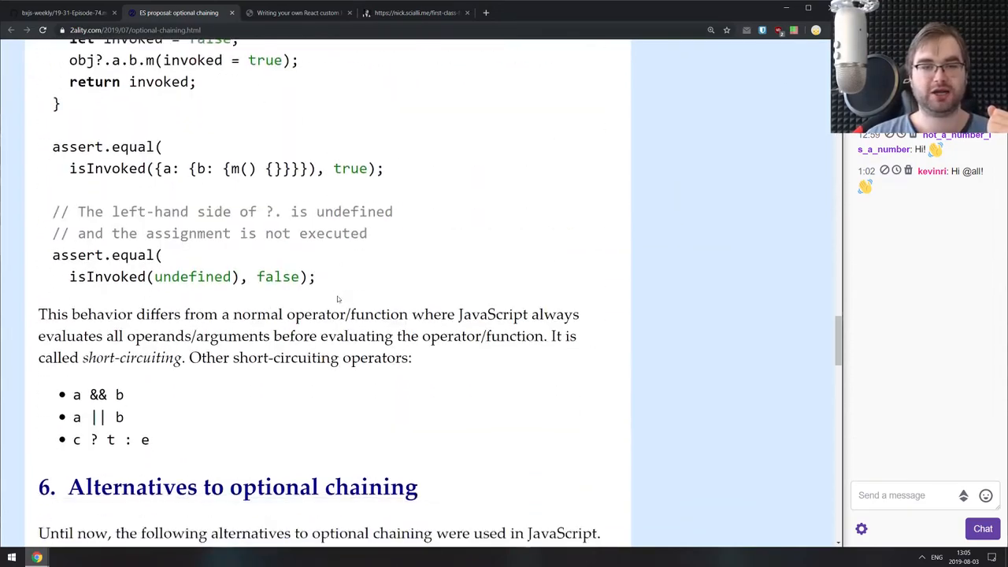
scroll("down", 3)
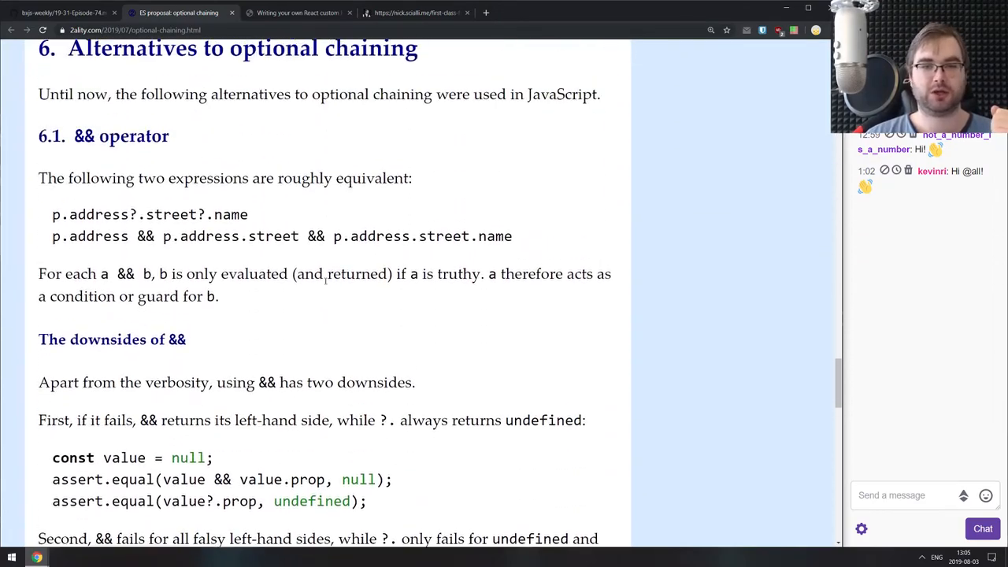
scroll("down", 3)
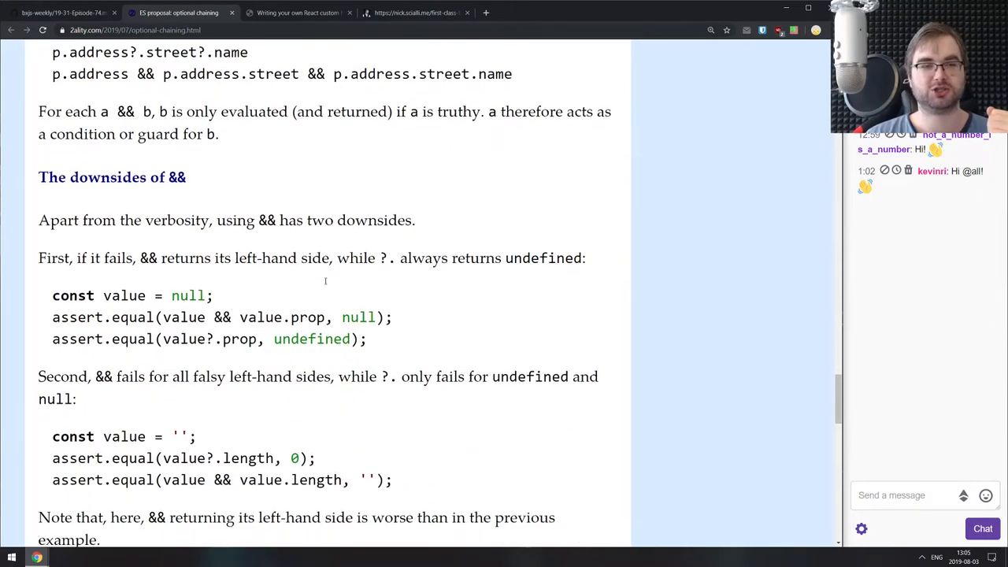
scroll("down", 3)
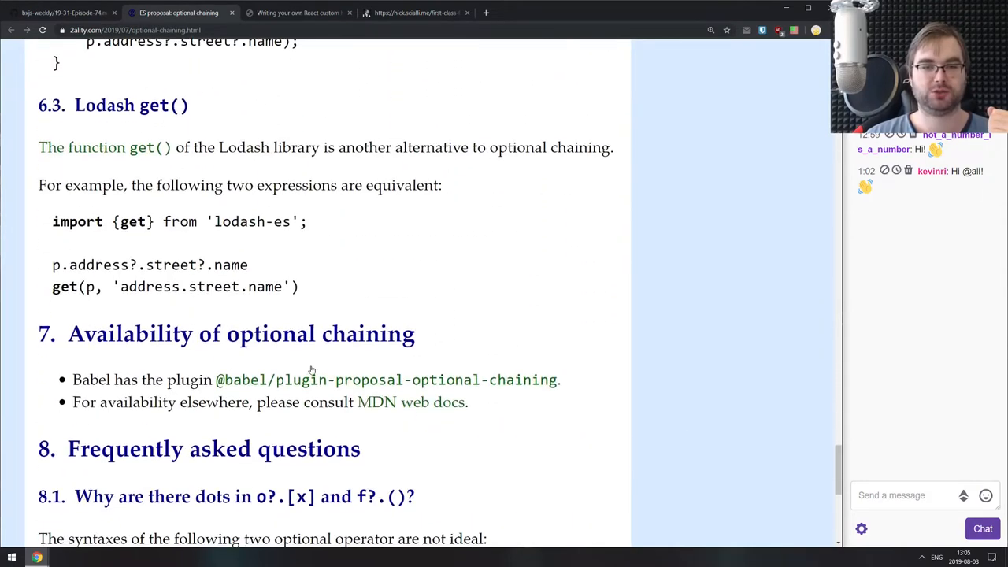
scroll("down", 3)
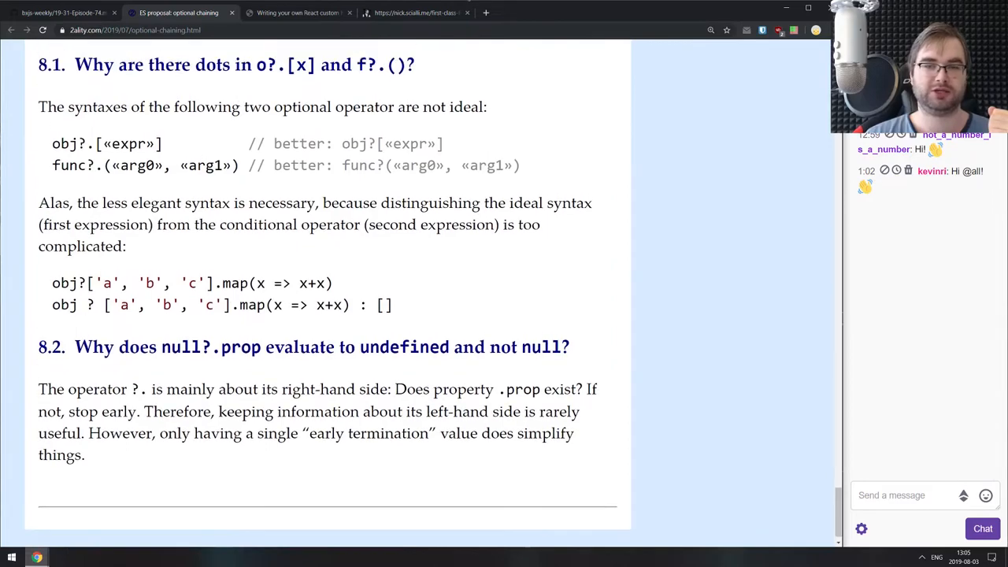
scroll("up", 3)
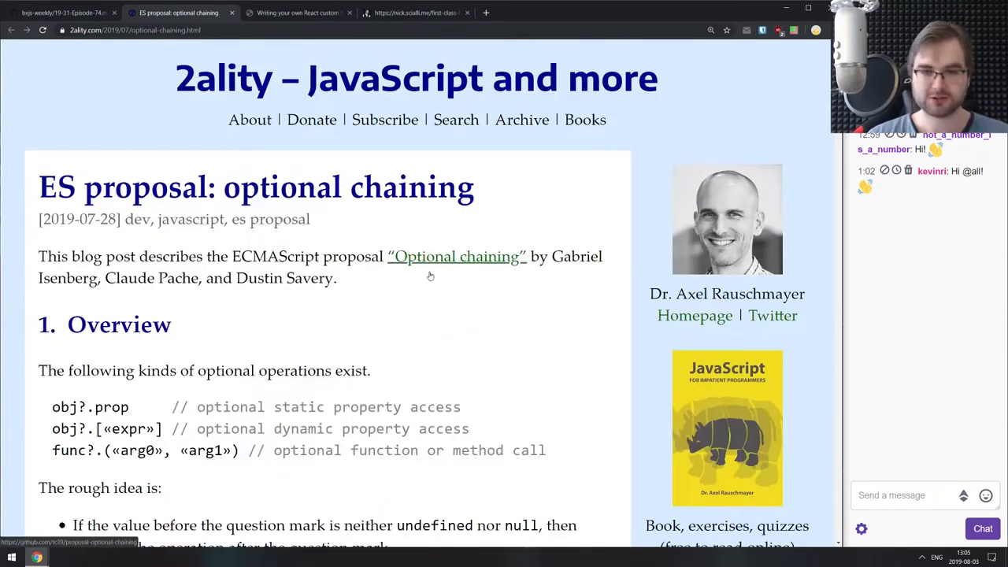
left_click(180, 12)
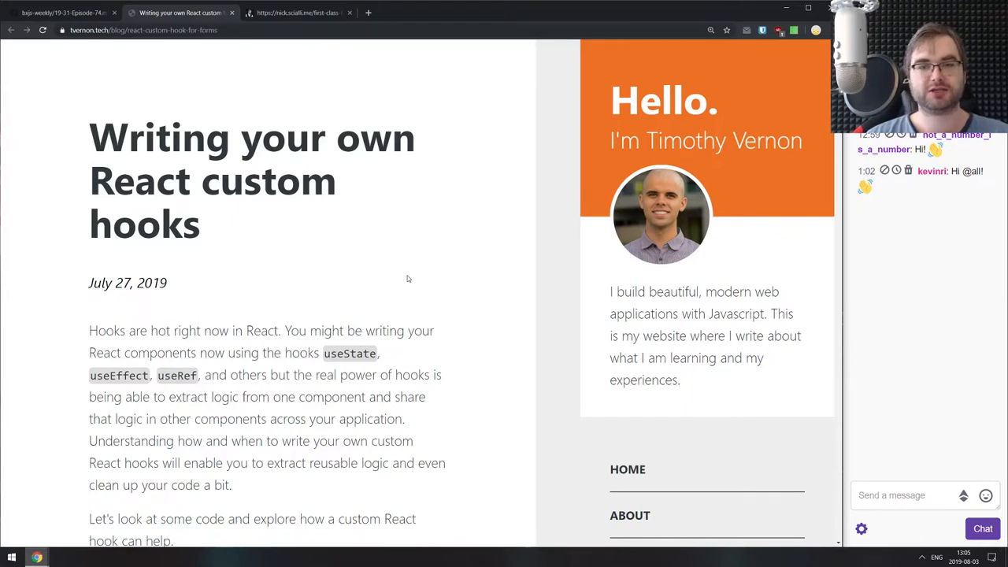
scroll("down", 3)
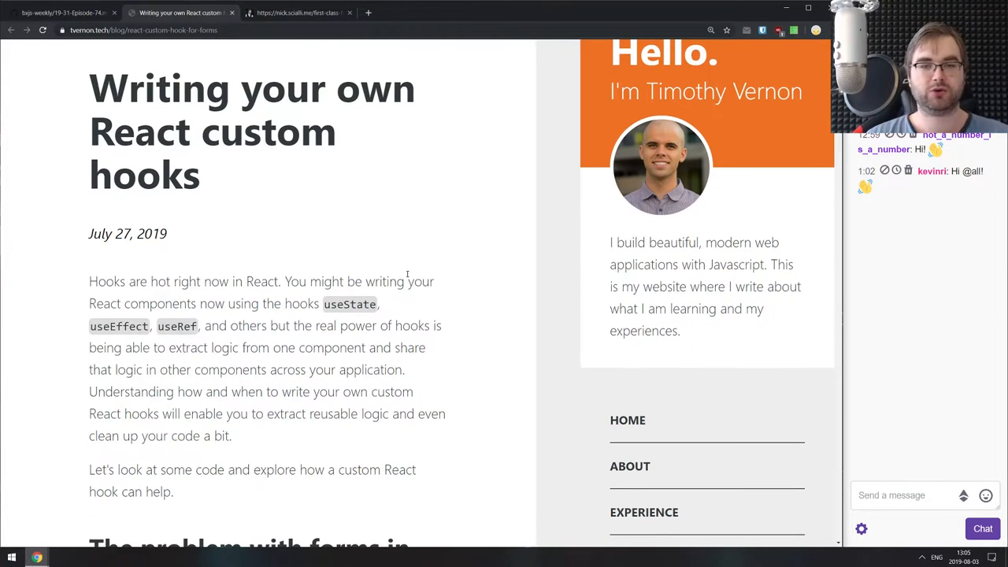
scroll("down", 3)
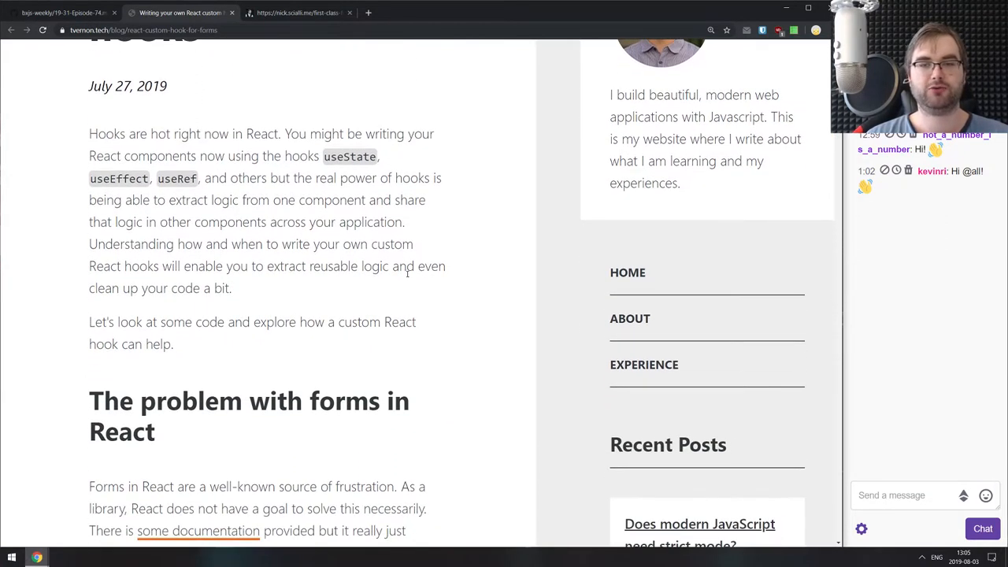
scroll("down", 3)
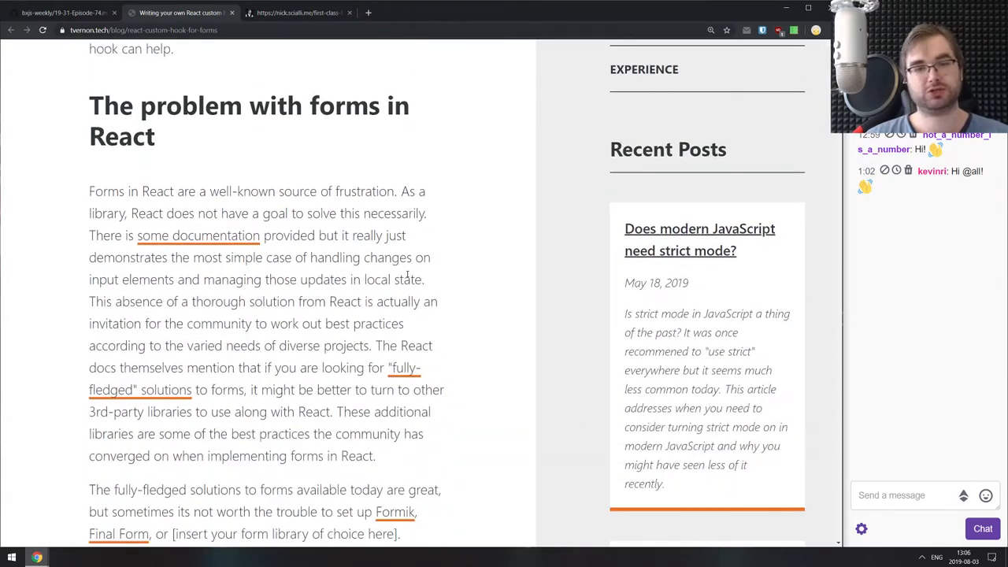
scroll("down", 3)
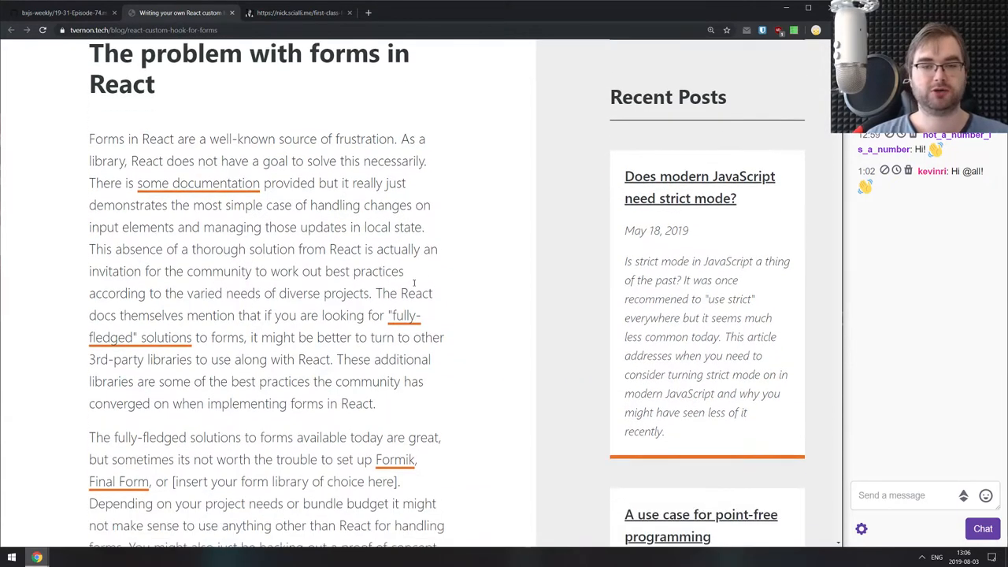
scroll("down", 3)
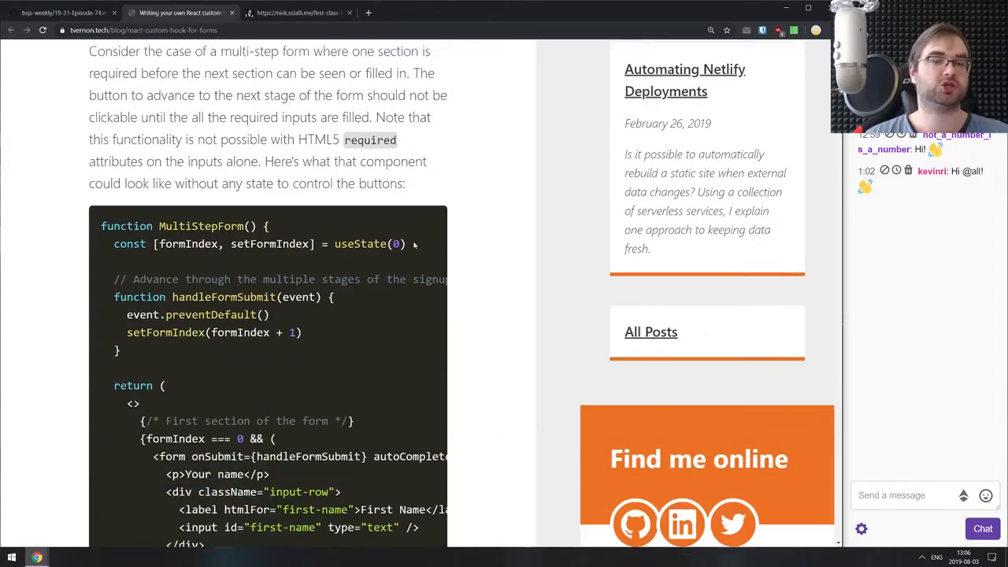
scroll("down", 3)
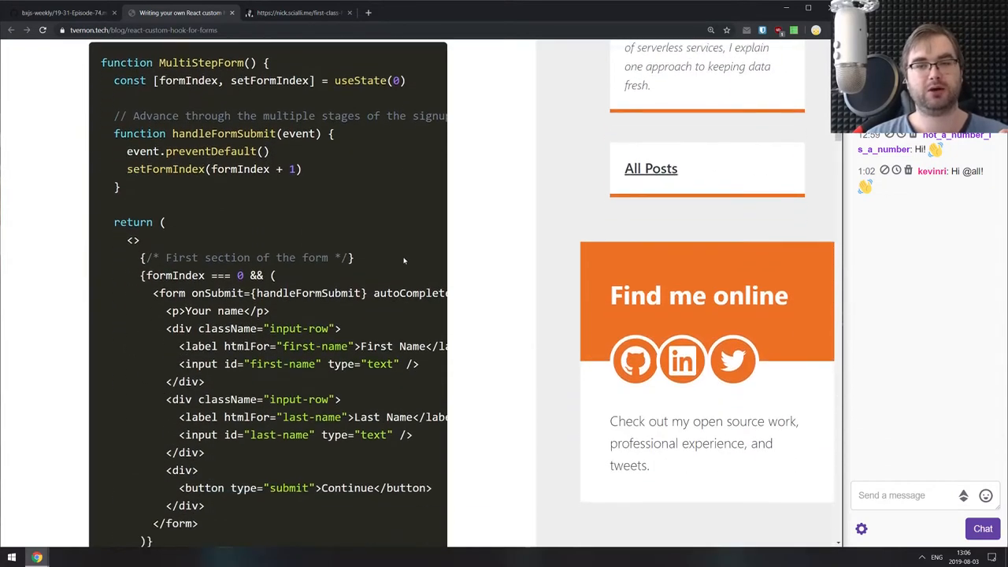
scroll("down", 3)
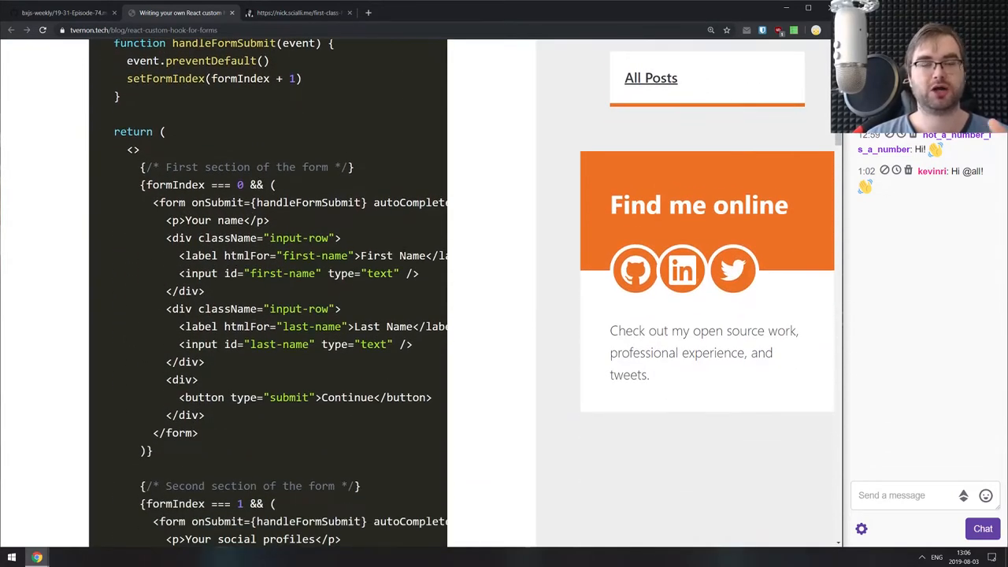
scroll("down", 3)
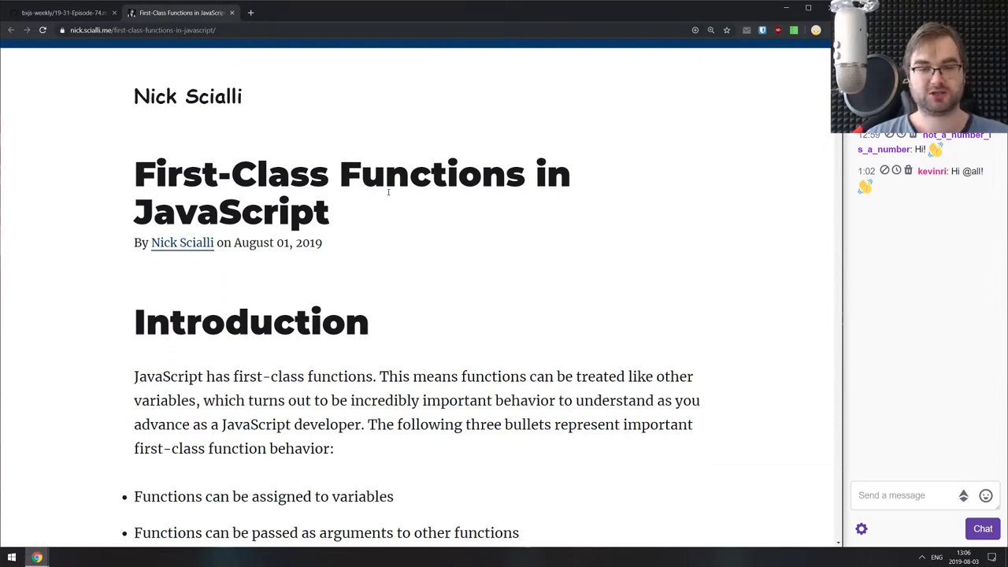
Skim Nick Scialli's First-Class Functions in JavaScript article and scroll back toward its top.
scroll("down", 3)
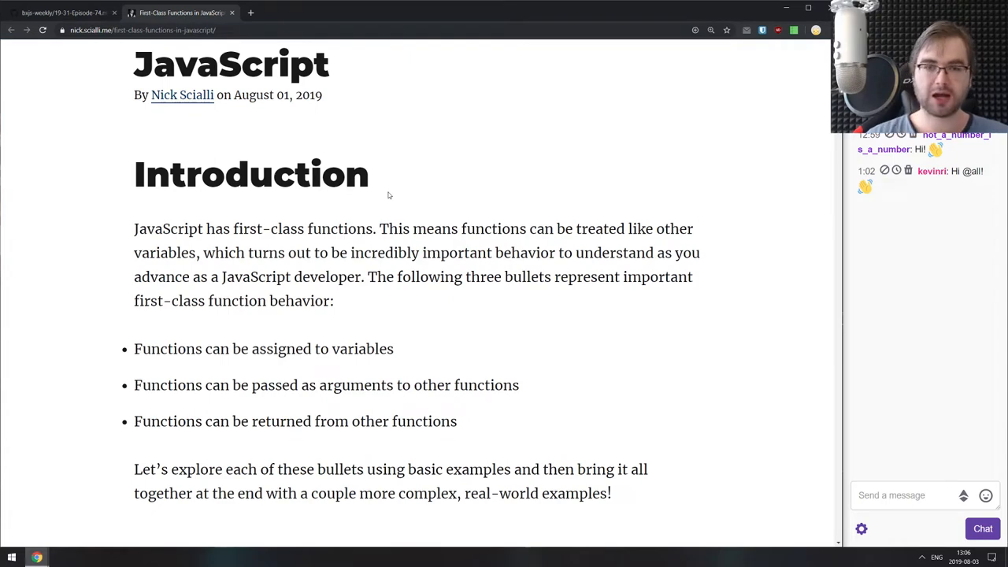
scroll("down", 3)
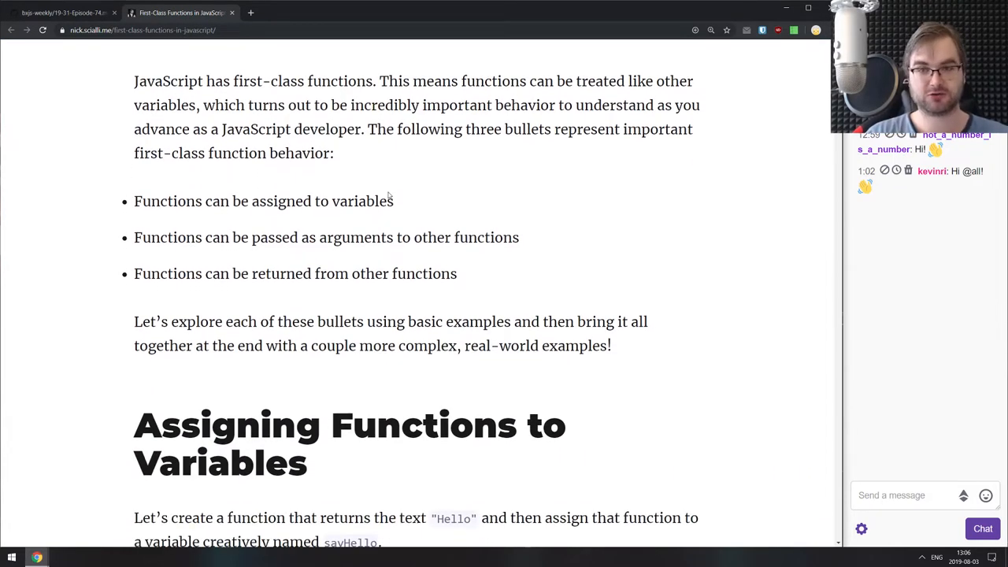
scroll("down", 3)
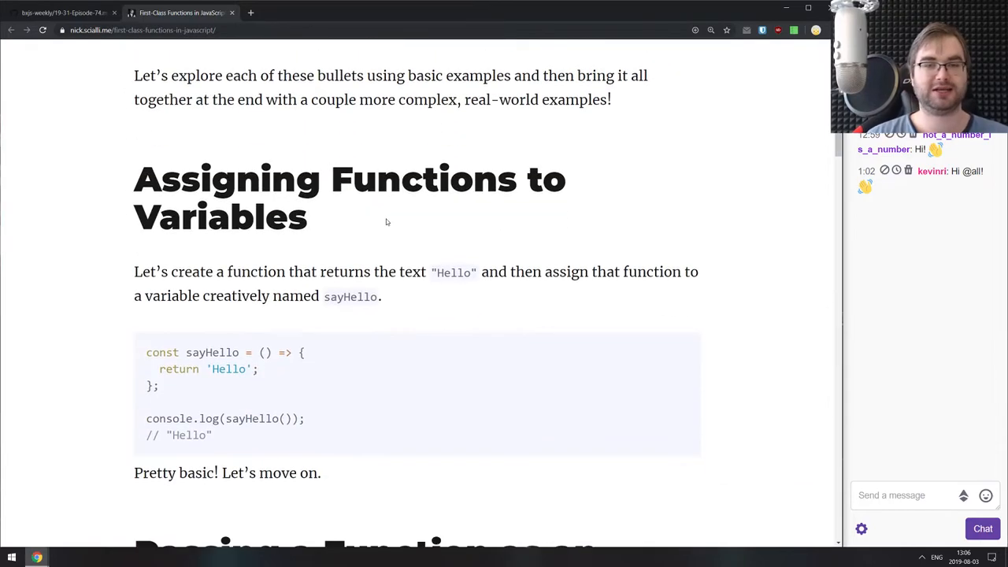
scroll("down", 3)
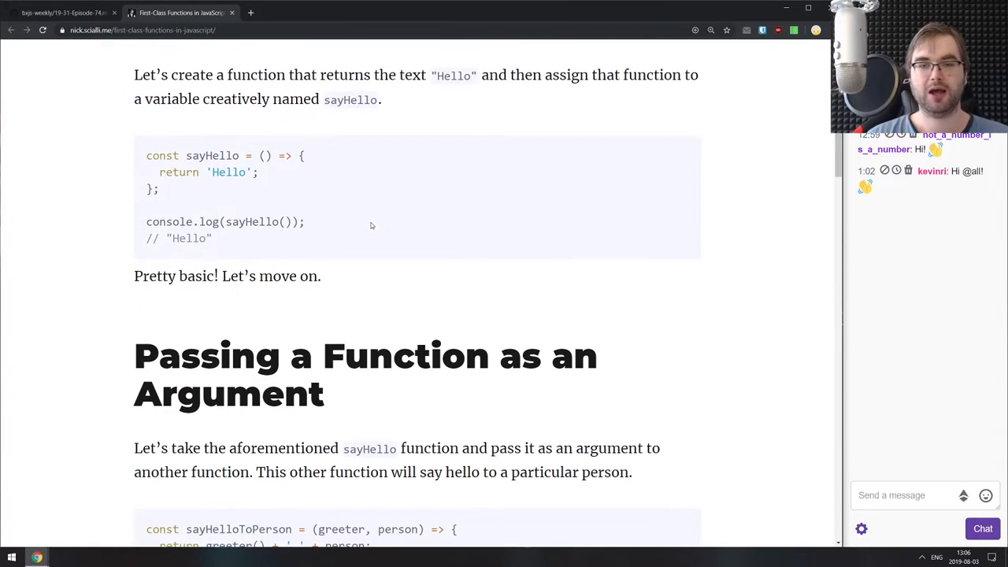
scroll("up", 3)
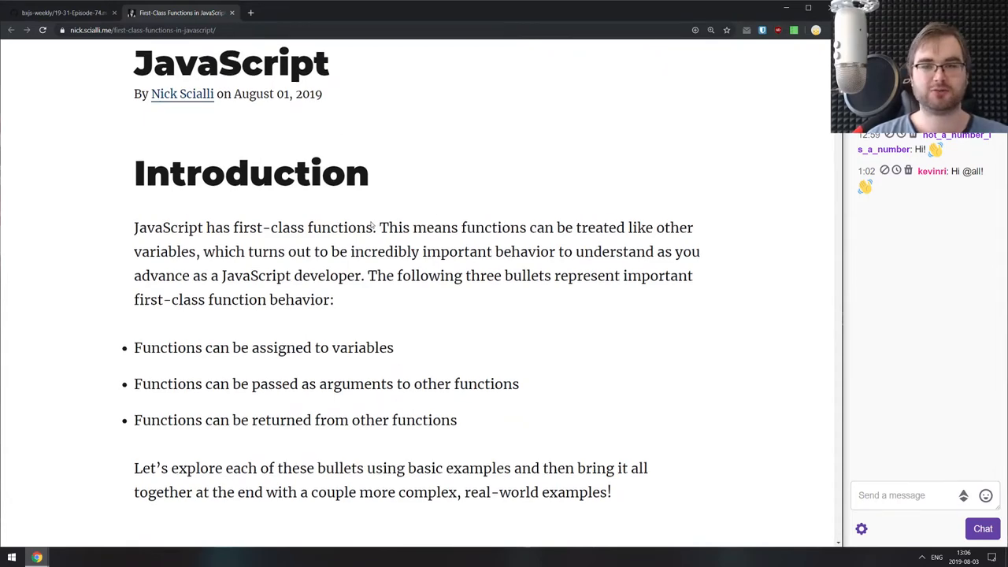
scroll("down", 3)
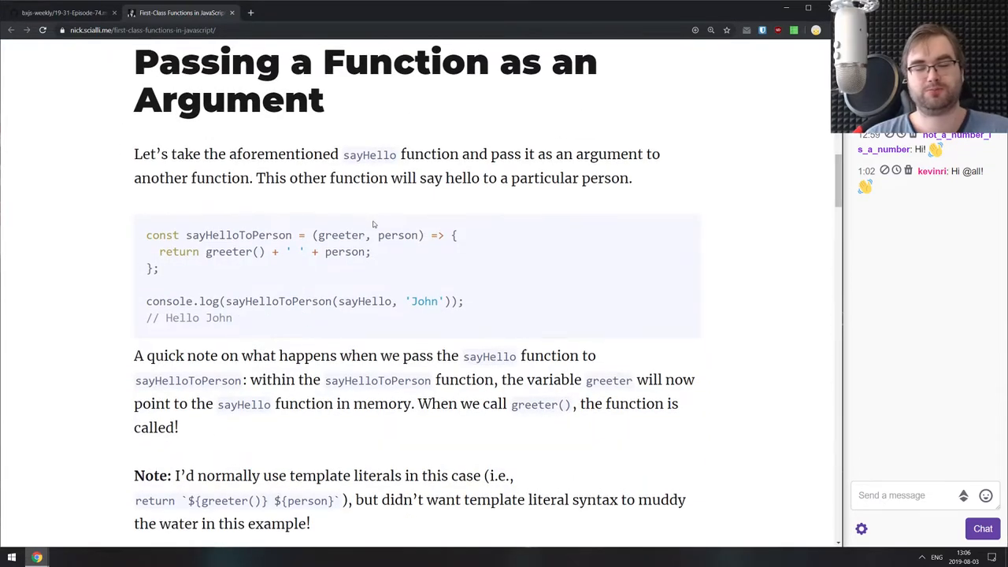
scroll("up", 3)
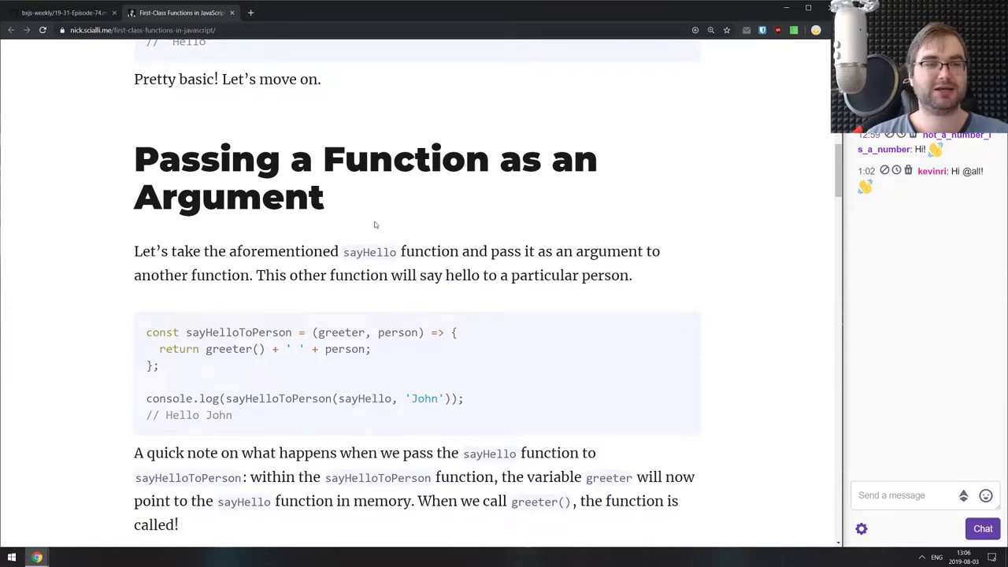
scroll("up", 3)
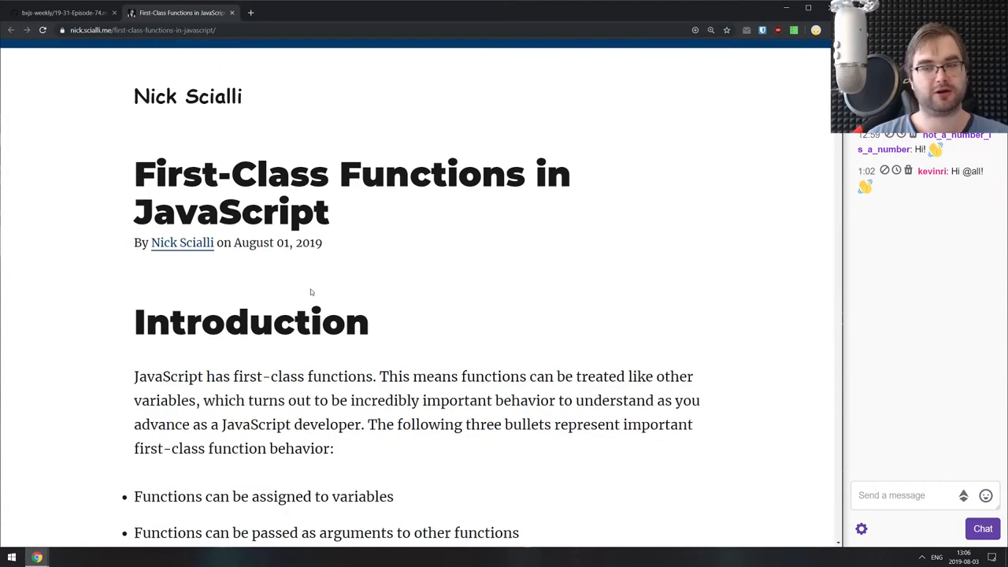
scroll("down", 3)
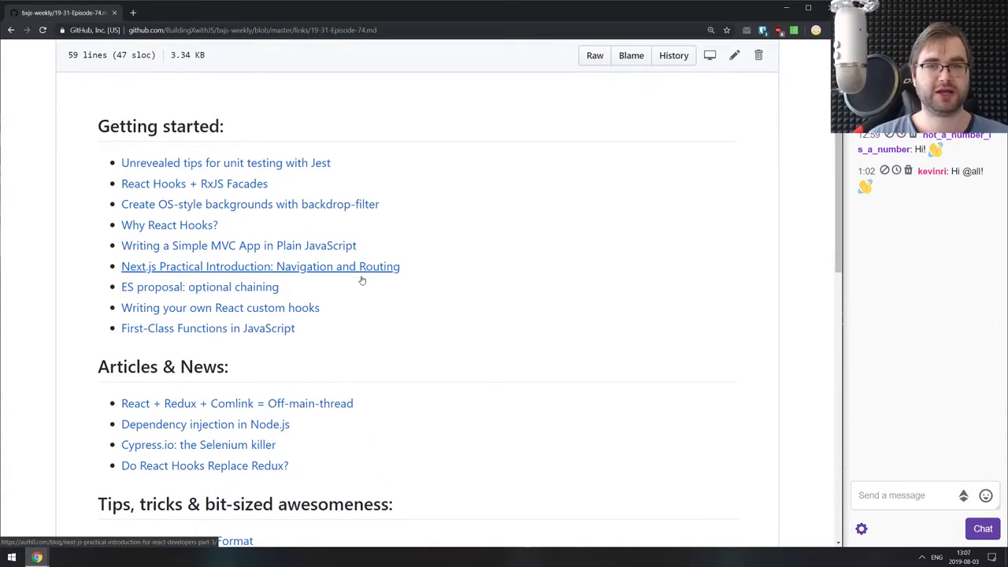
Scroll the GitHub episode 74 links list down to the Articles & News links.
scroll("down", 3)
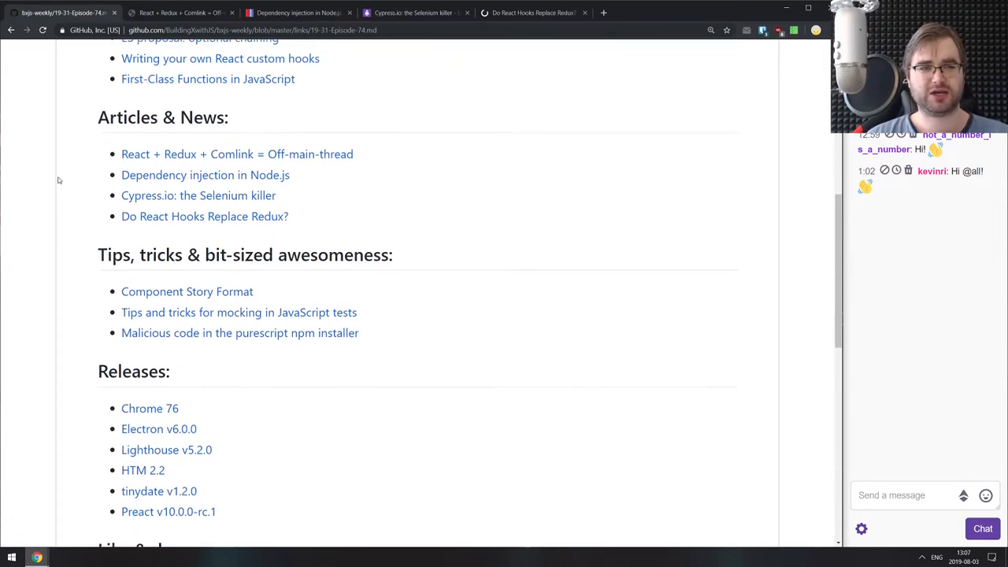
scroll("down", 3)
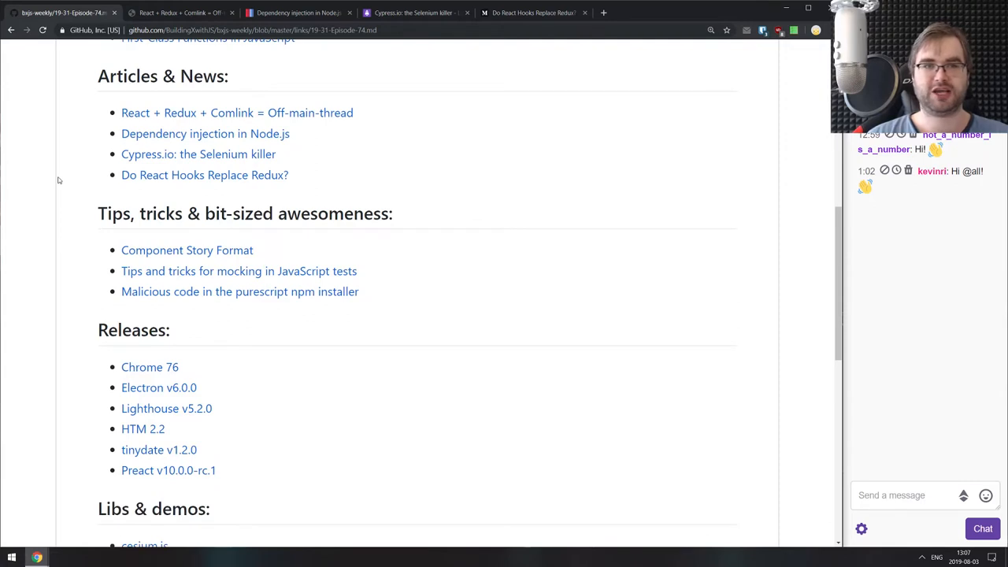
scroll("down", 3)
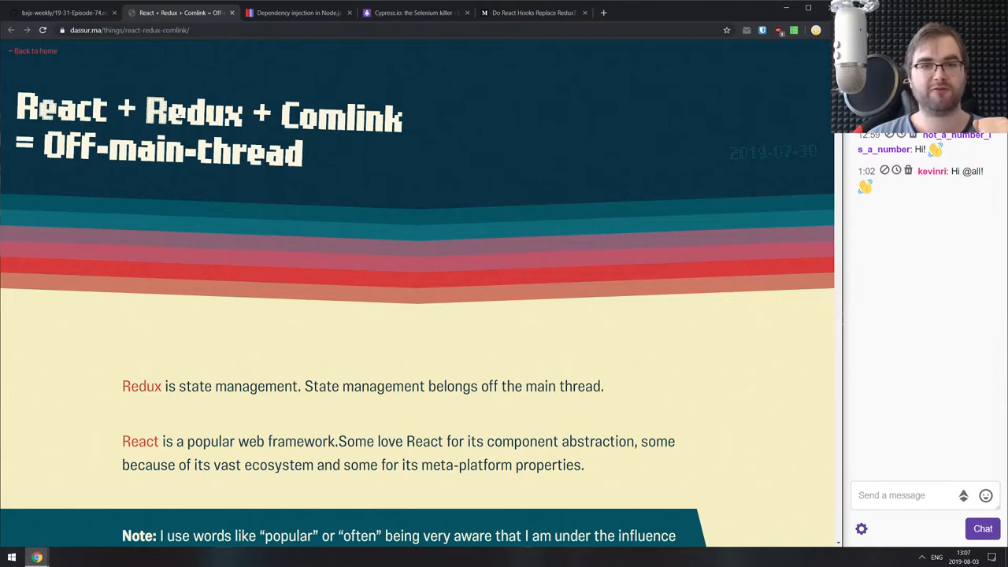
Skim the first part of the React + Redux + Comlink article.
scroll("down", 3)
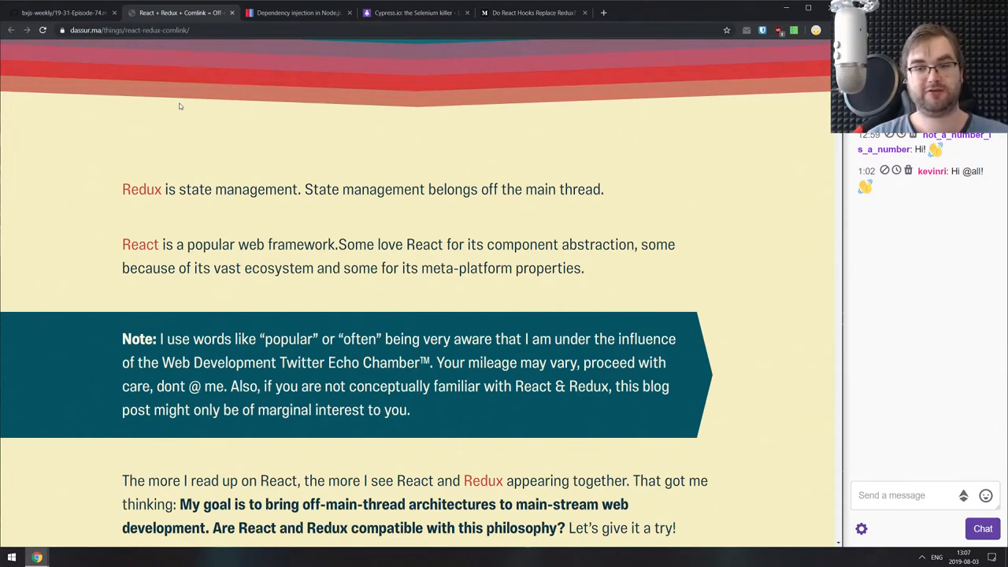
scroll("down", 3)
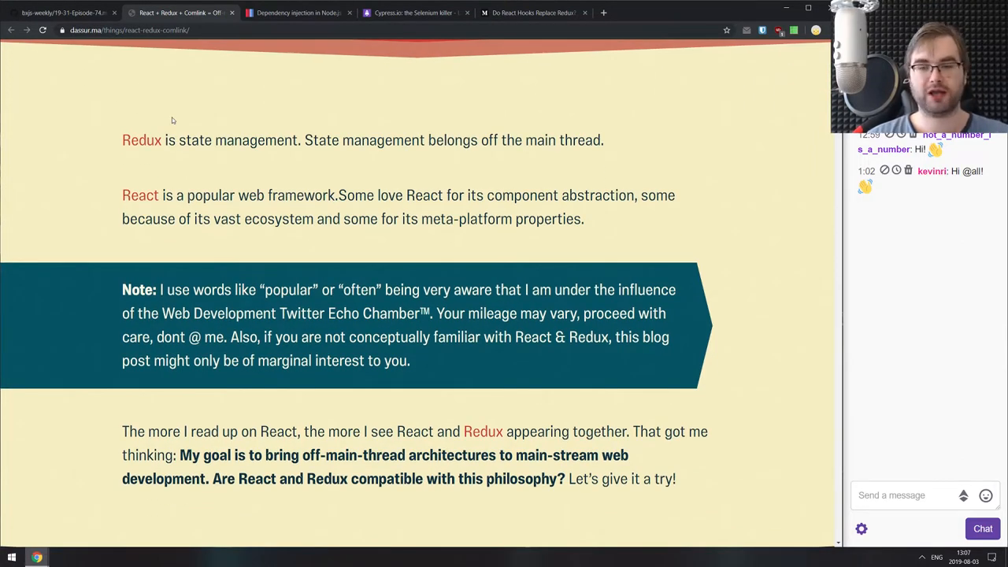
scroll("down", 3)
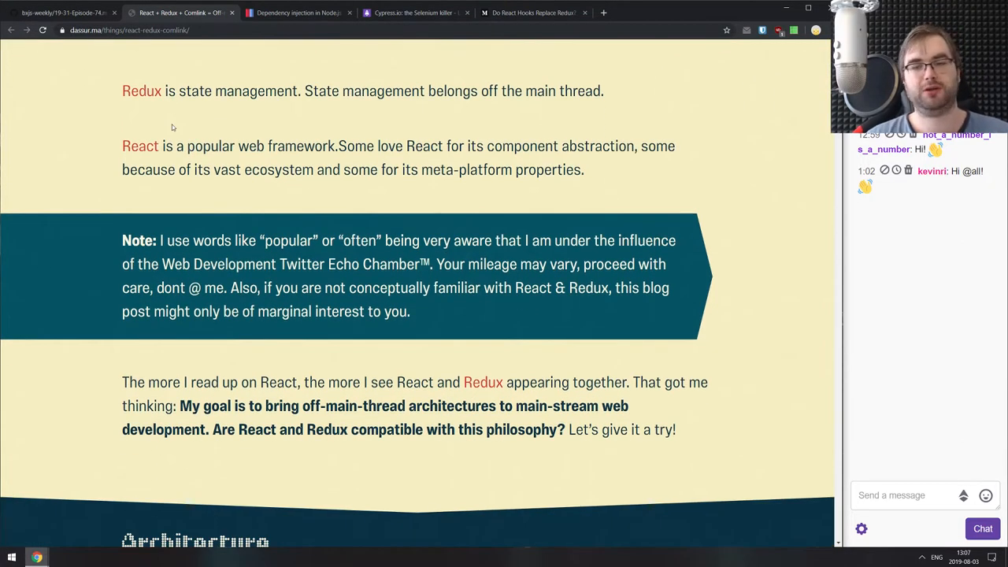
scroll("down", 3)
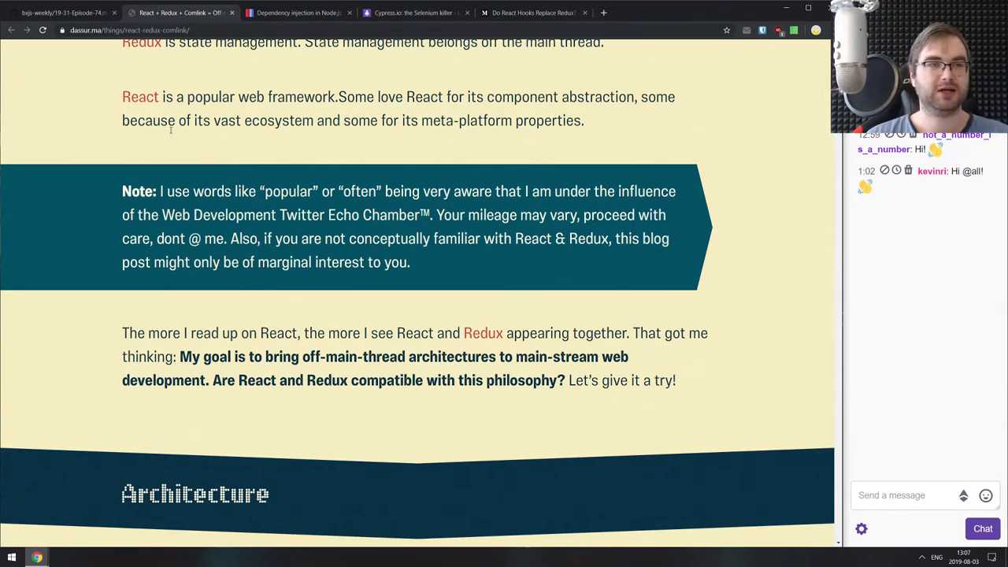
scroll("down", 3)
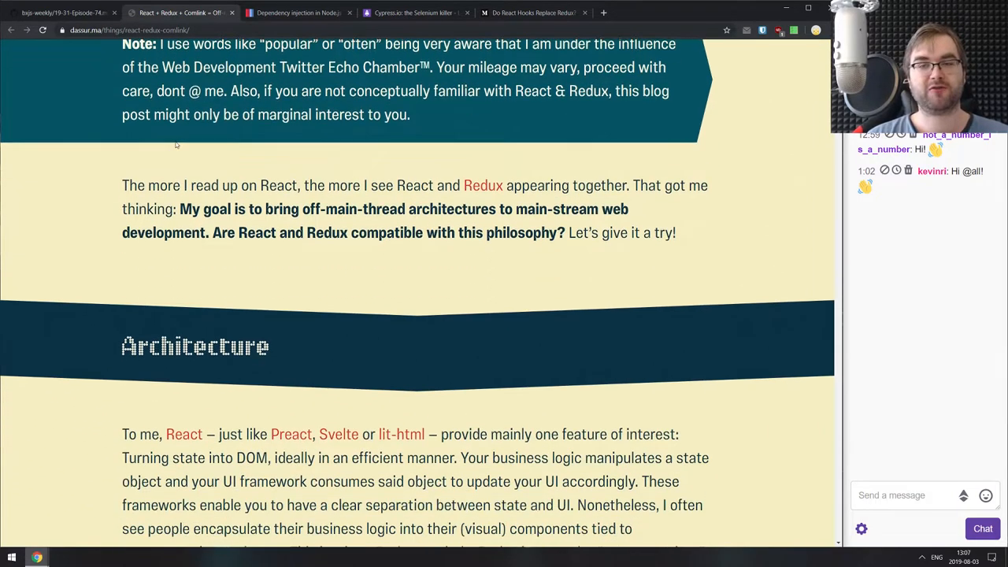
scroll("down", 3)
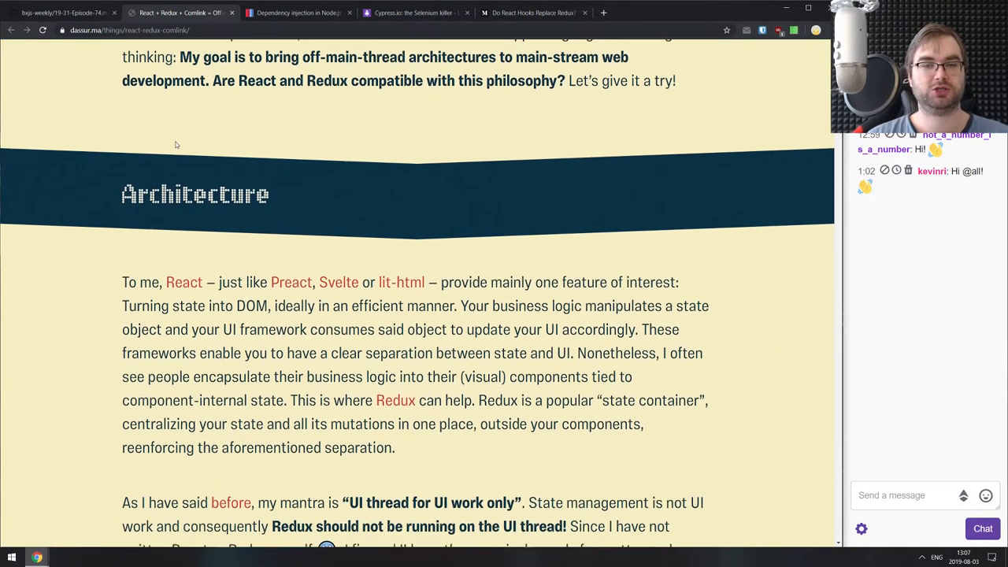
scroll("down", 3)
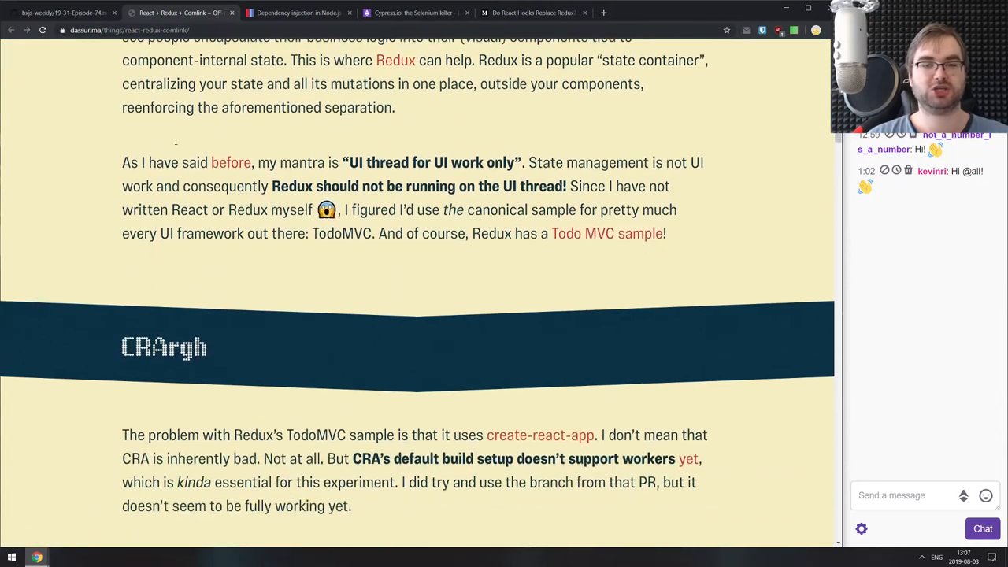
scroll("down", 3)
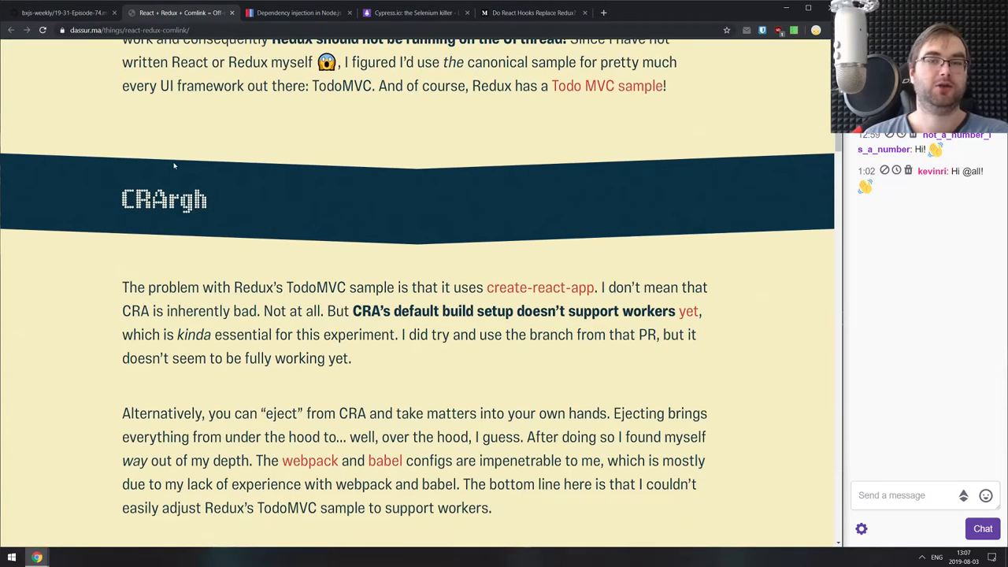
scroll("down", 3)
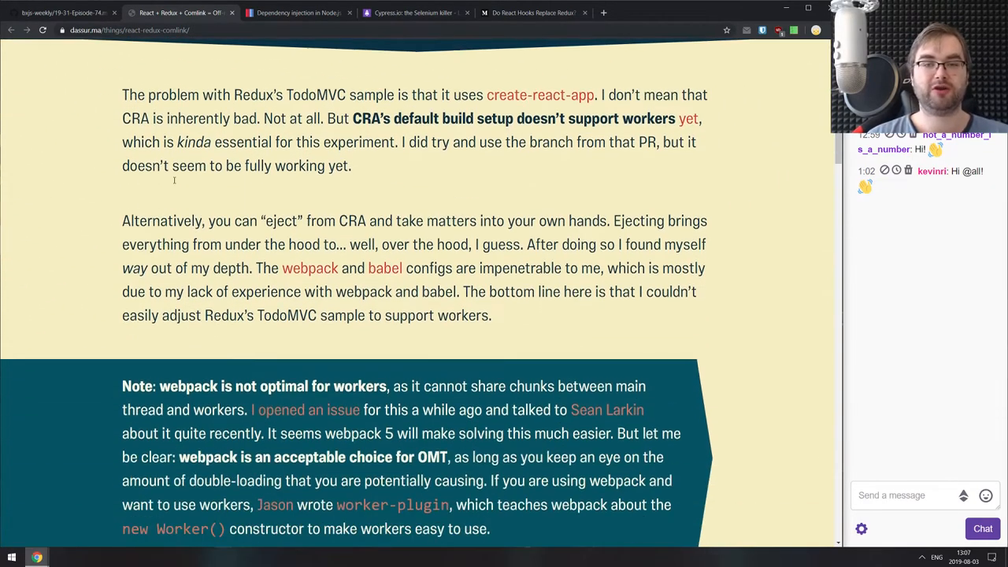
scroll("down", 3)
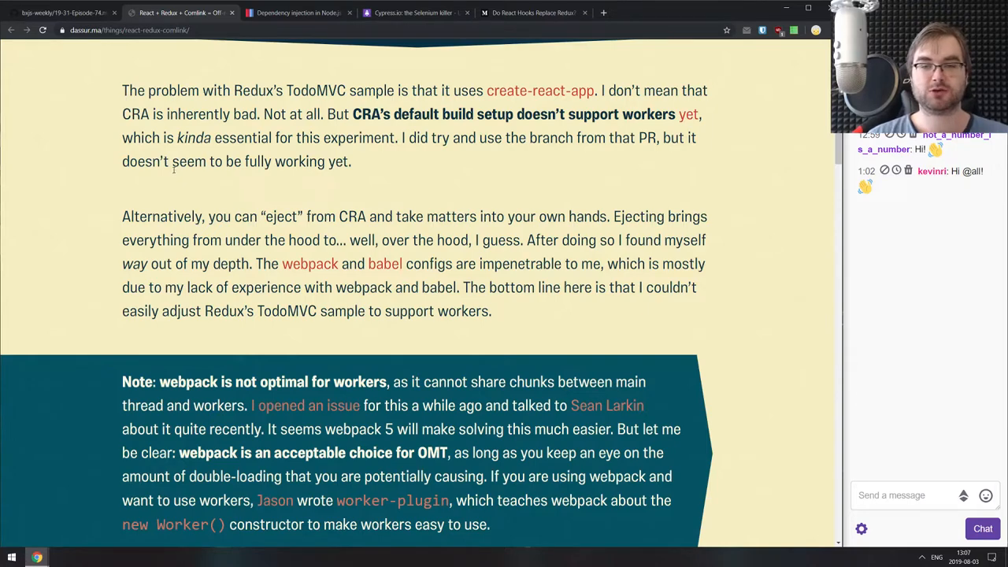
Continue down to the worker.js code that moves the store into a worker.
scroll("down", 3)
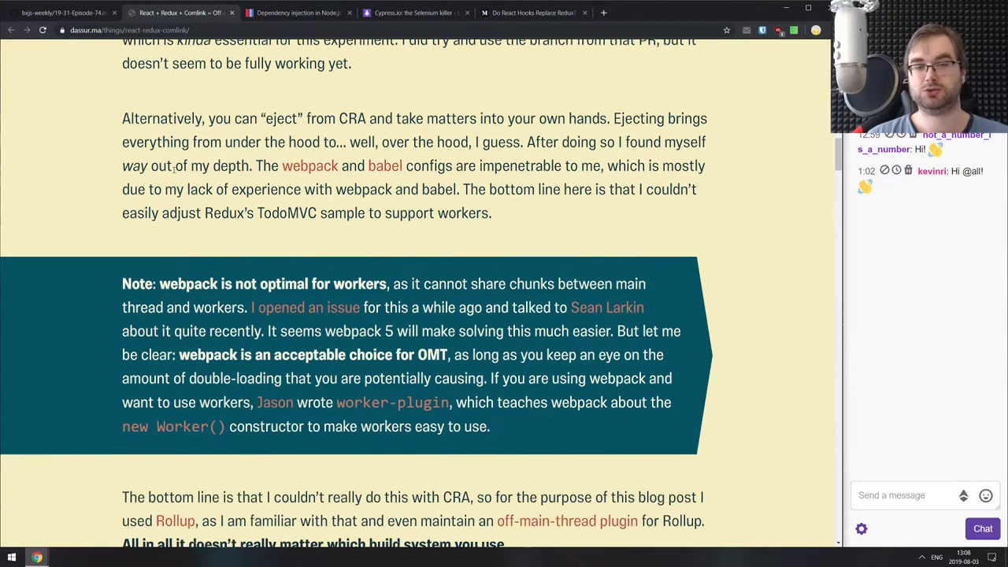
scroll("up", 3)
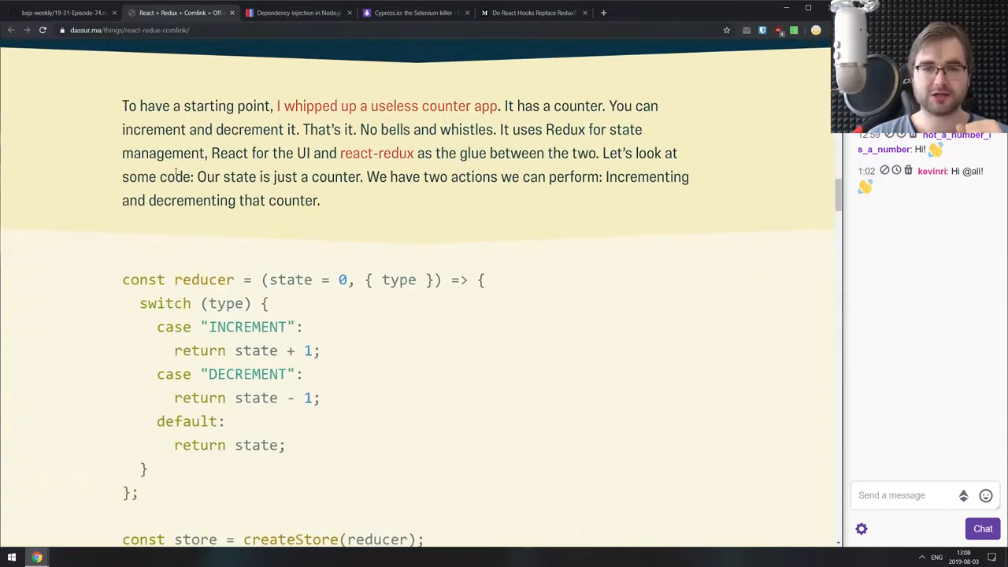
scroll("down", 3)
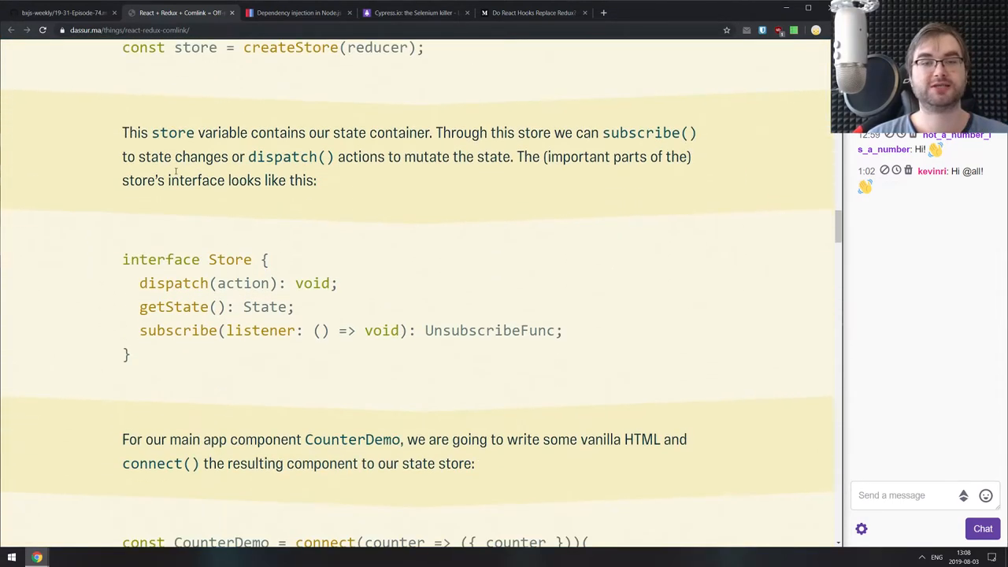
scroll("down", 3)
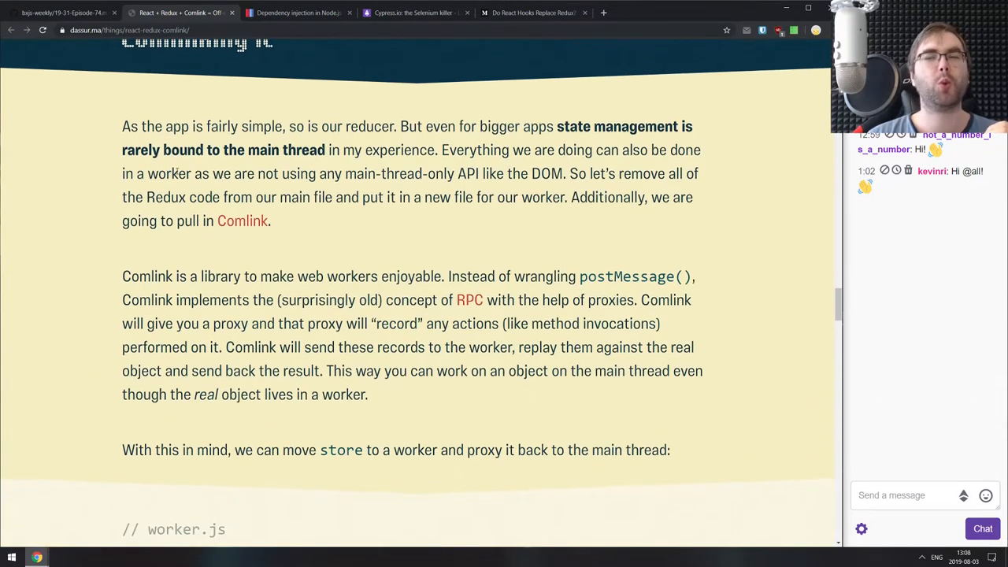
scroll("down", 3)
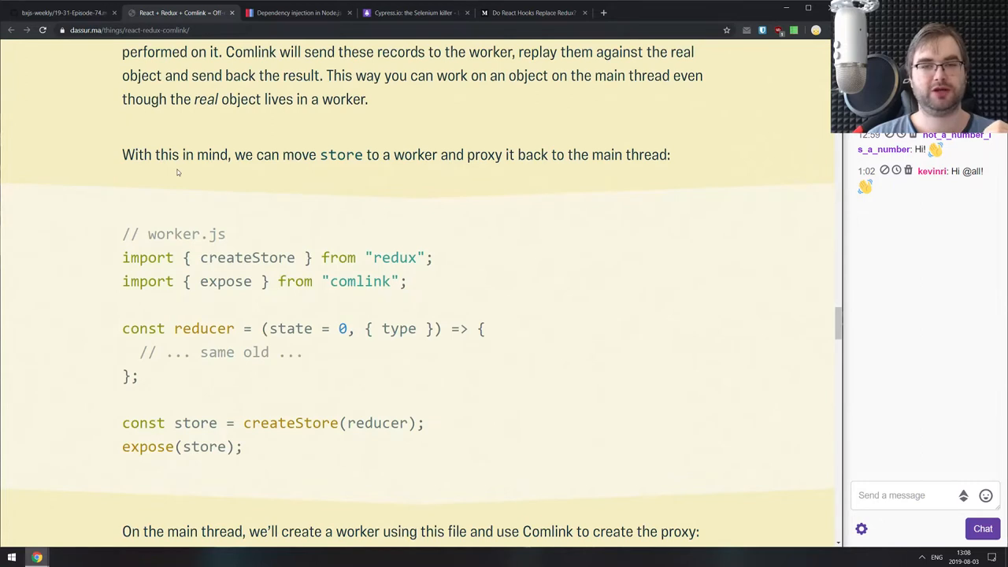
scroll("down", 3)
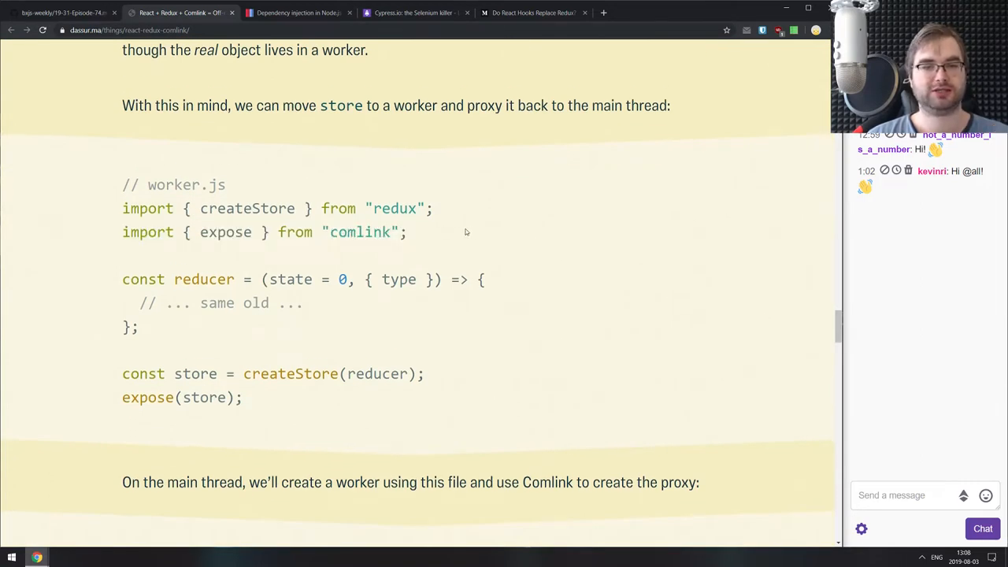
scroll("down", 3)
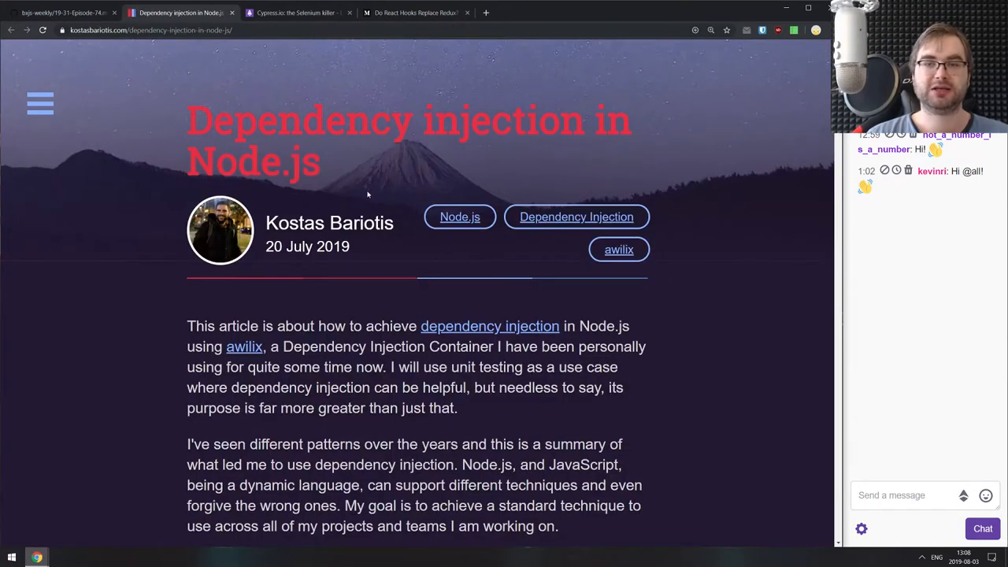
Scroll the 'Dependency injection in Node.js' article down to its awilix container examples.
scroll("down", 3)
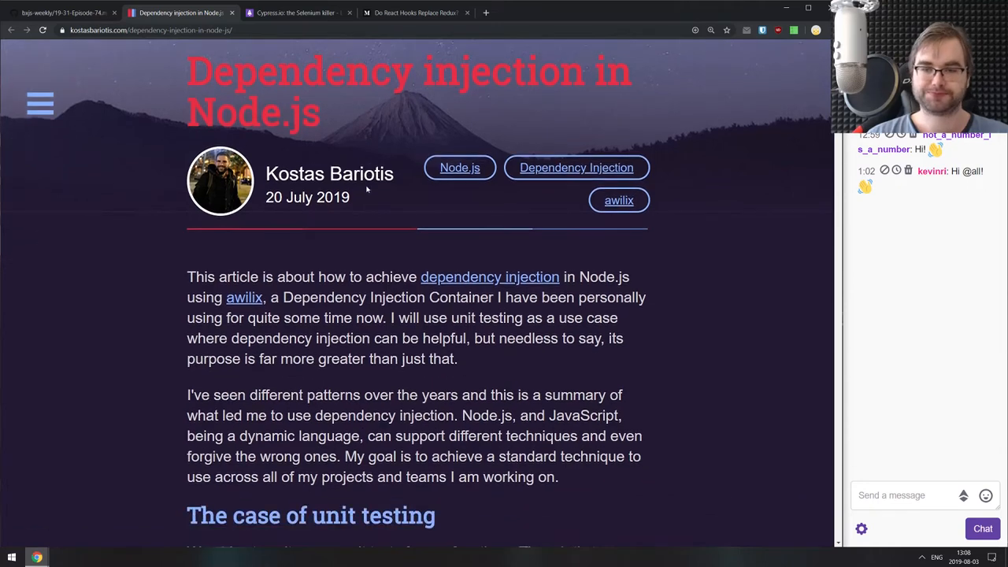
scroll("down", 3)
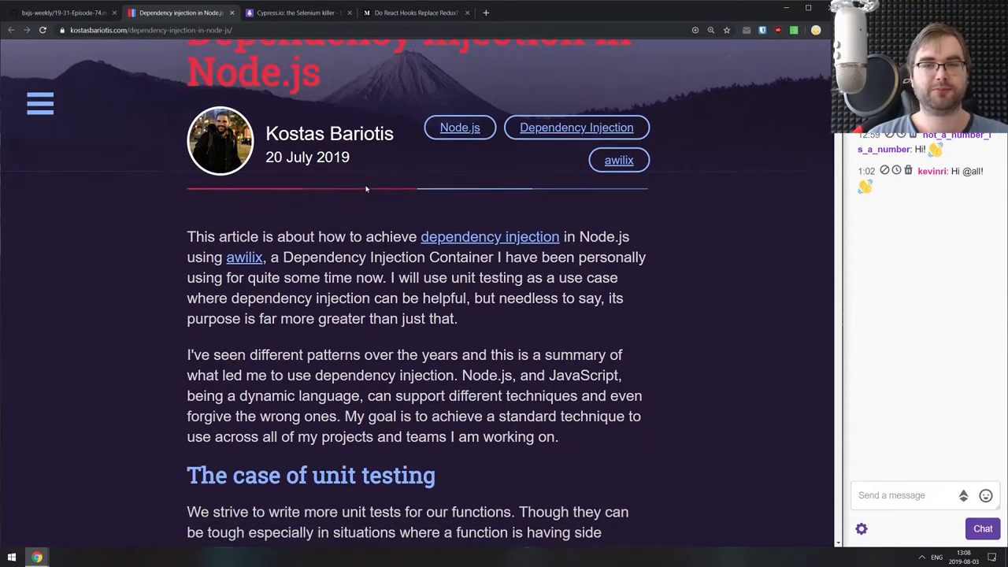
scroll("down", 3)
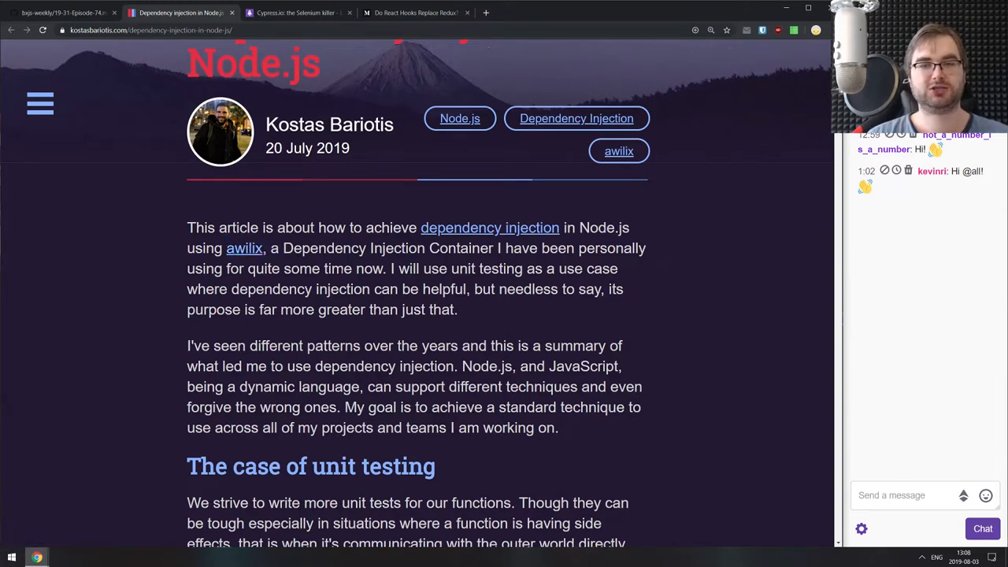
scroll("down", 3)
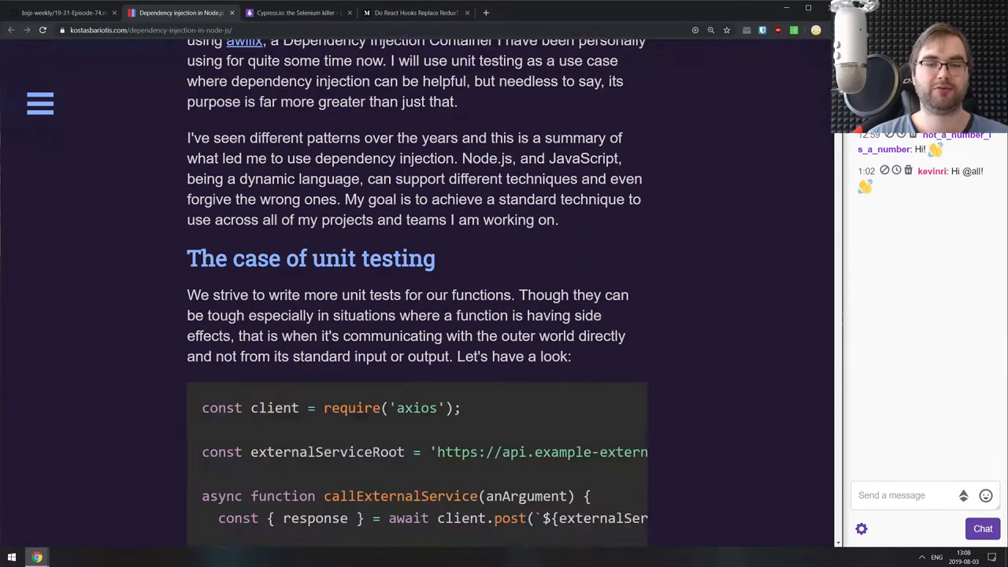
scroll("down", 3)
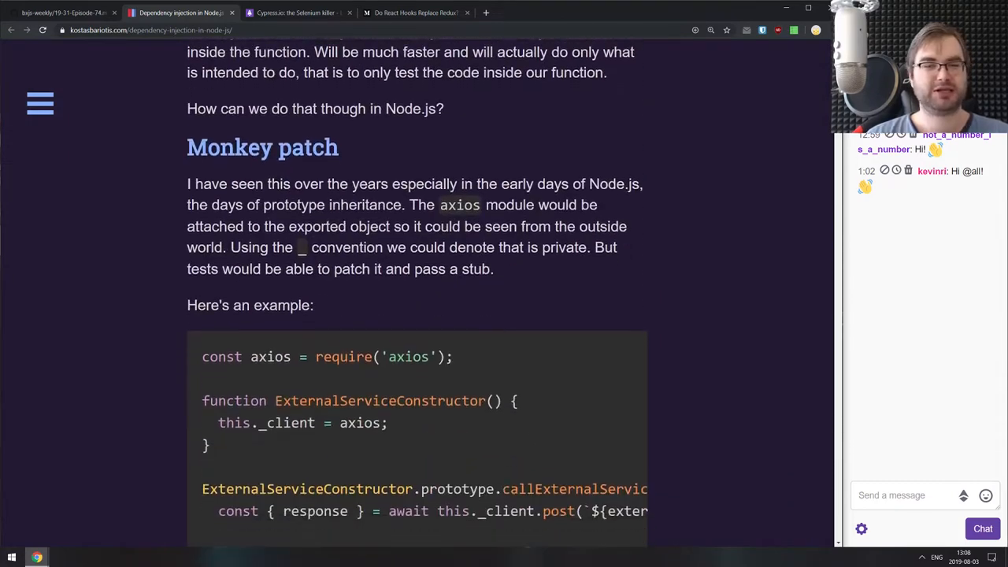
scroll("down", 3)
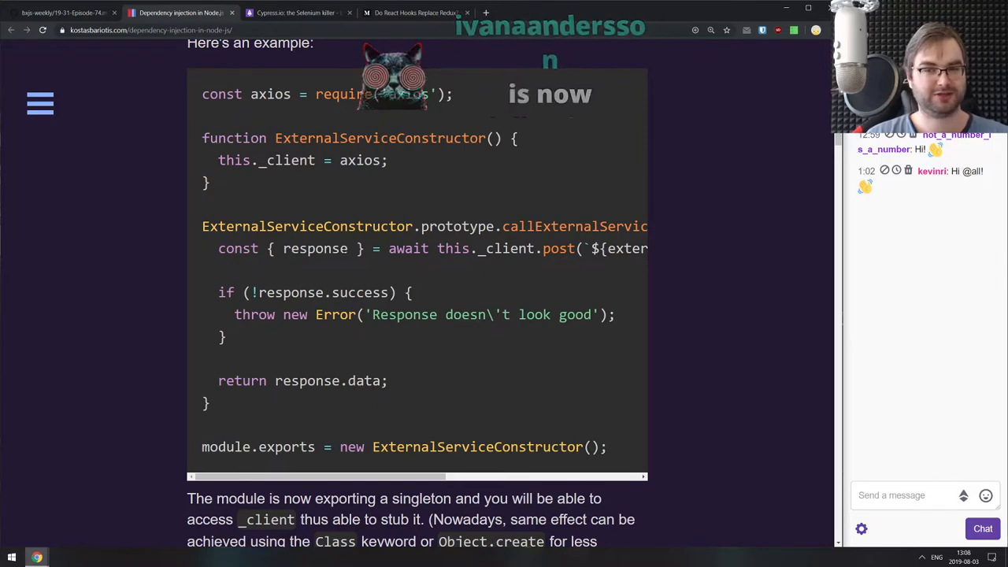
scroll("down", 3)
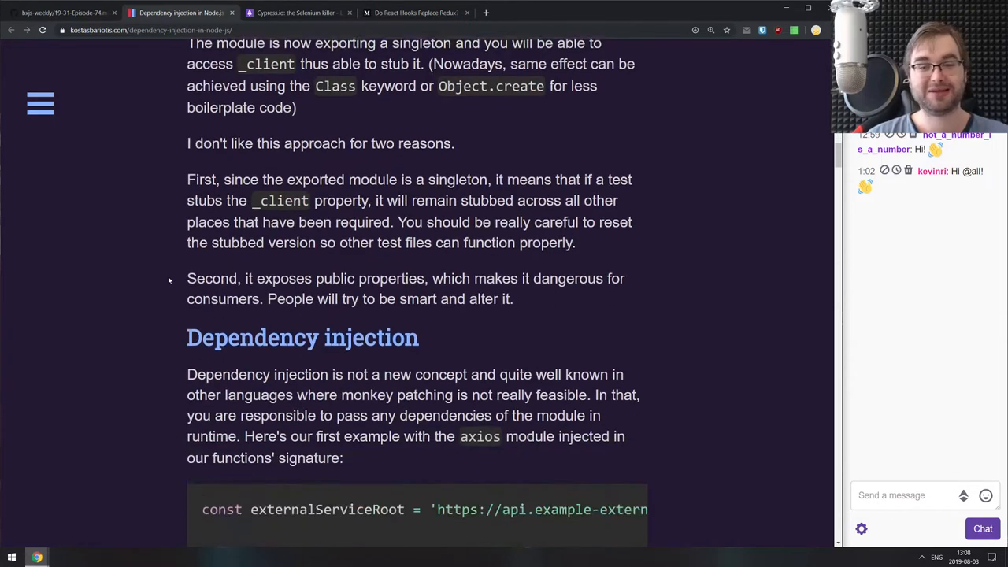
scroll("down", 3)
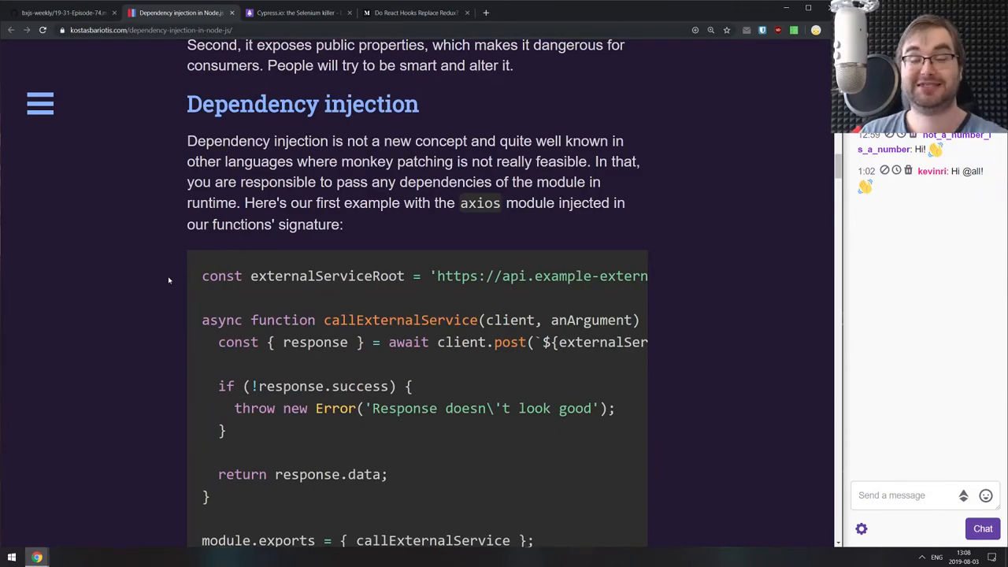
scroll("down", 3)
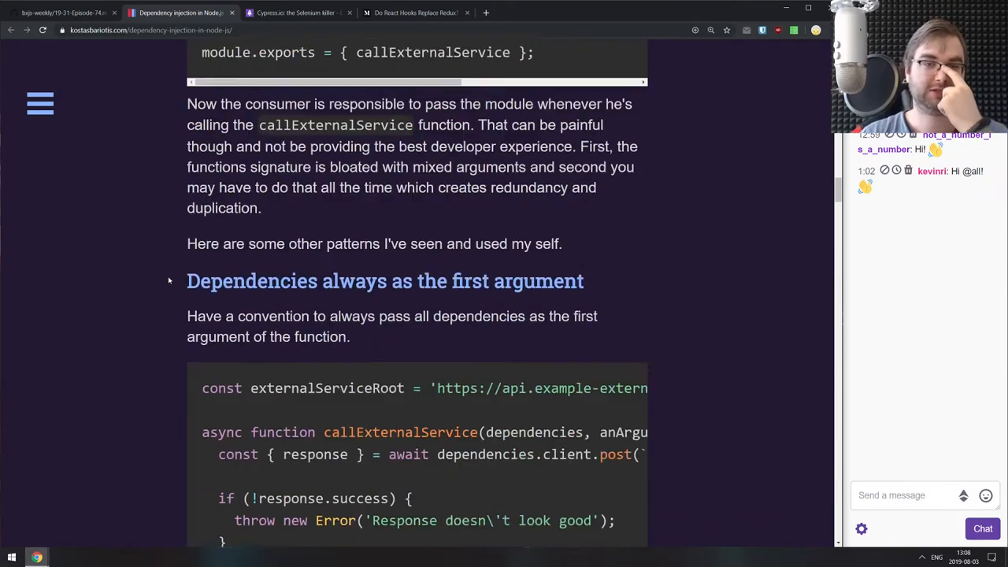
scroll("down", 3)
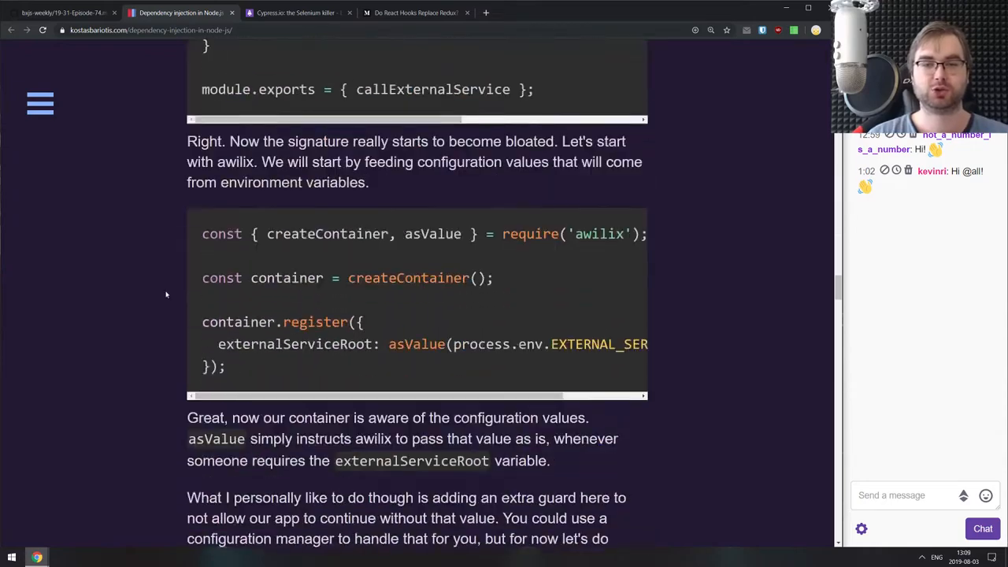
scroll("down", 3)
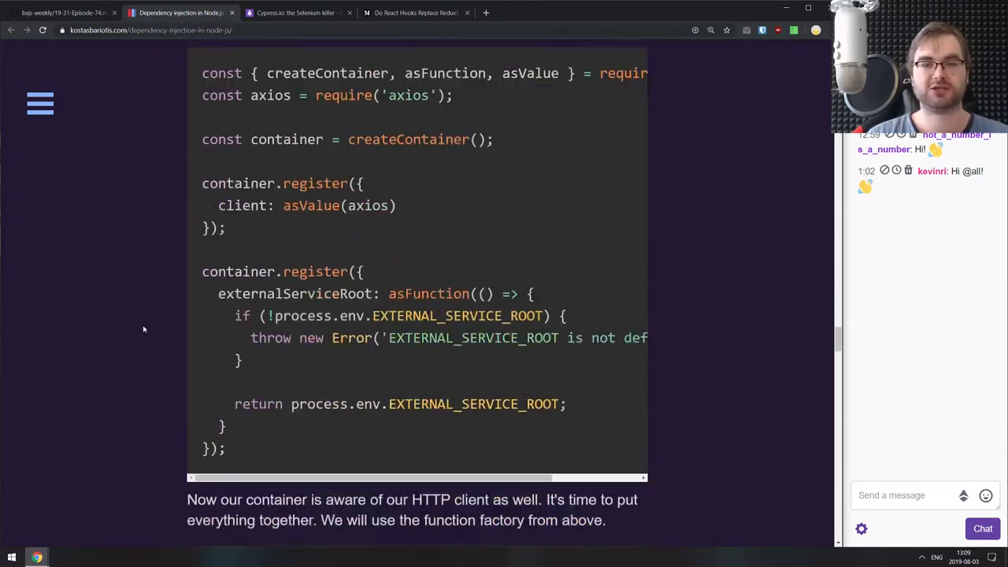
scroll("up", 3)
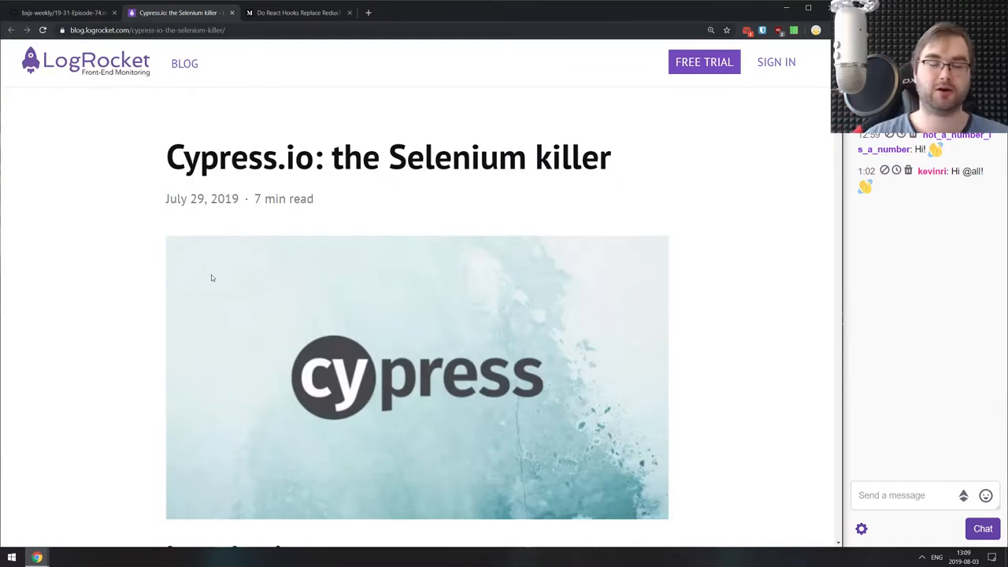
Read LogRocket's 'Cypress.io: the Selenium killer' past 'Selenium is not fit for purpose' to the flaky-test timing discussion.
scroll("down", 3)
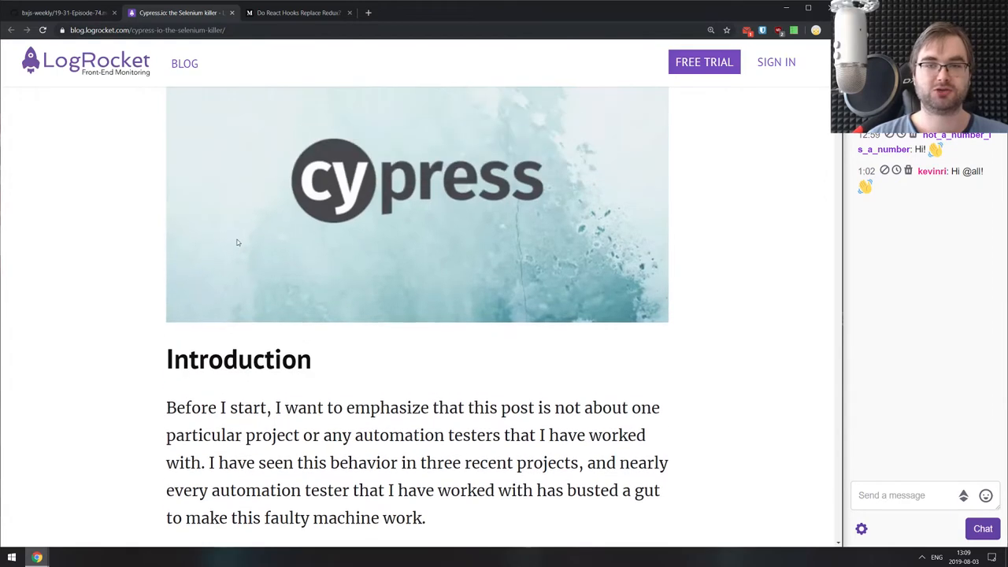
scroll("down", 3)
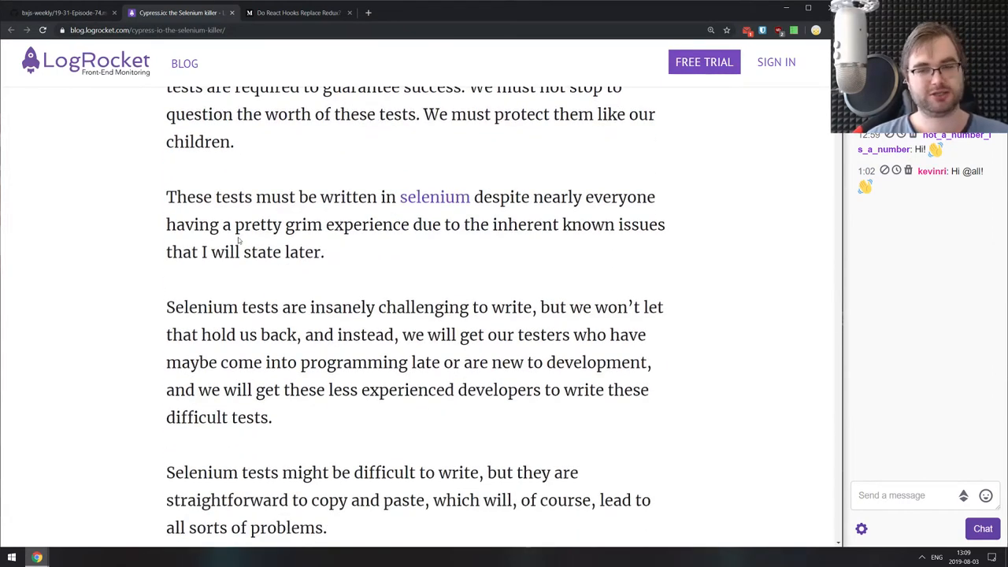
scroll("down", 3)
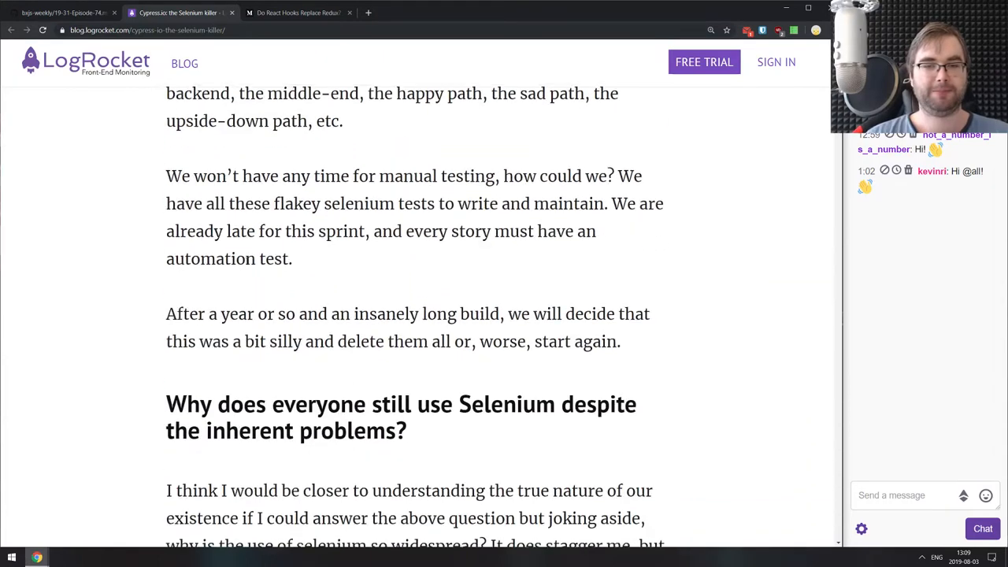
scroll("down", 3)
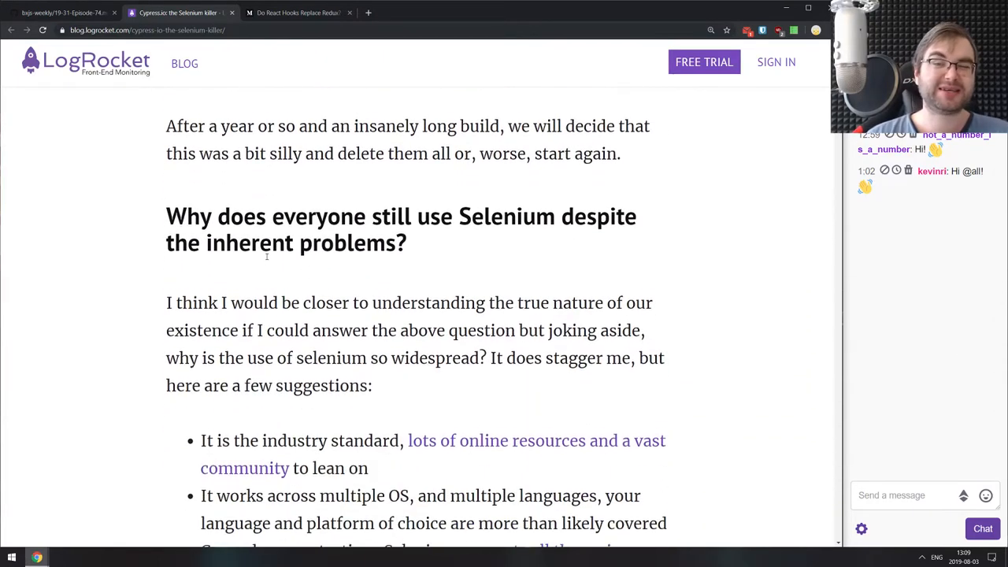
scroll("down", 3)
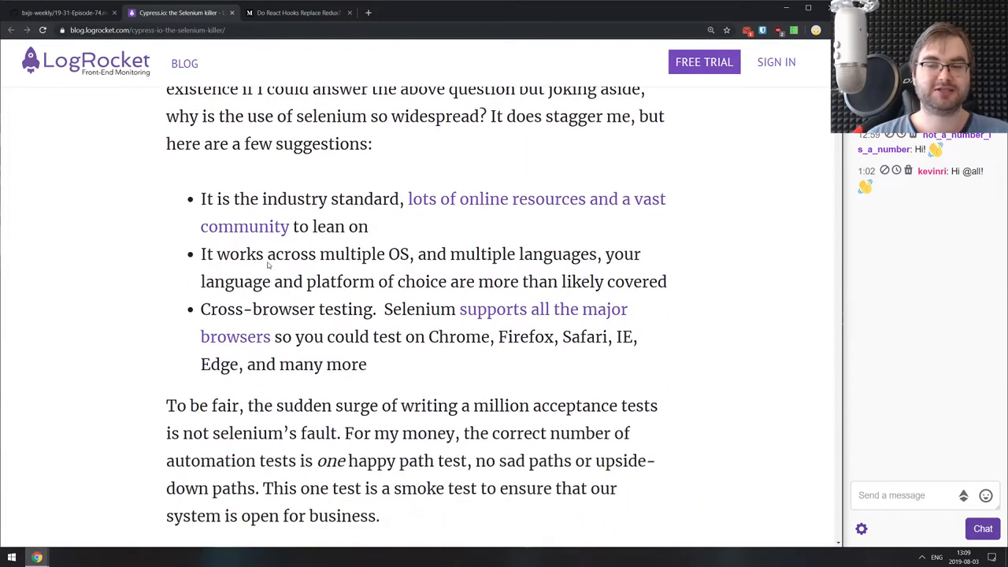
scroll("down", 3)
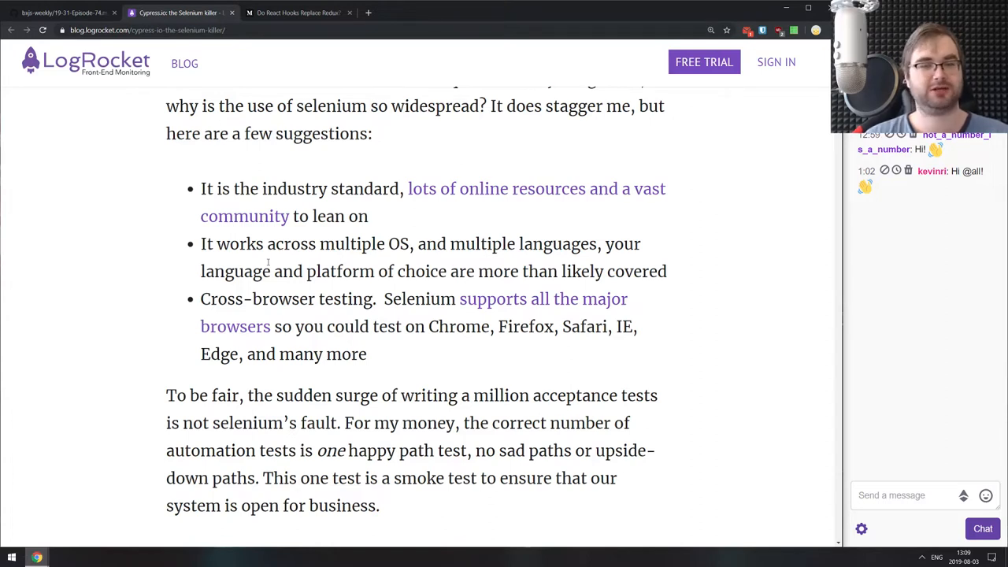
scroll("down", 3)
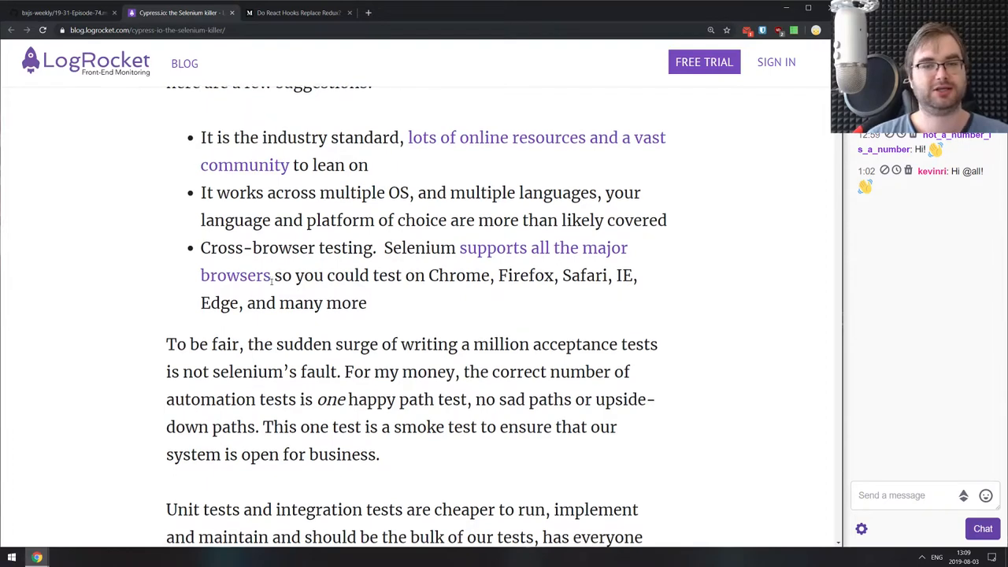
scroll("down", 3)
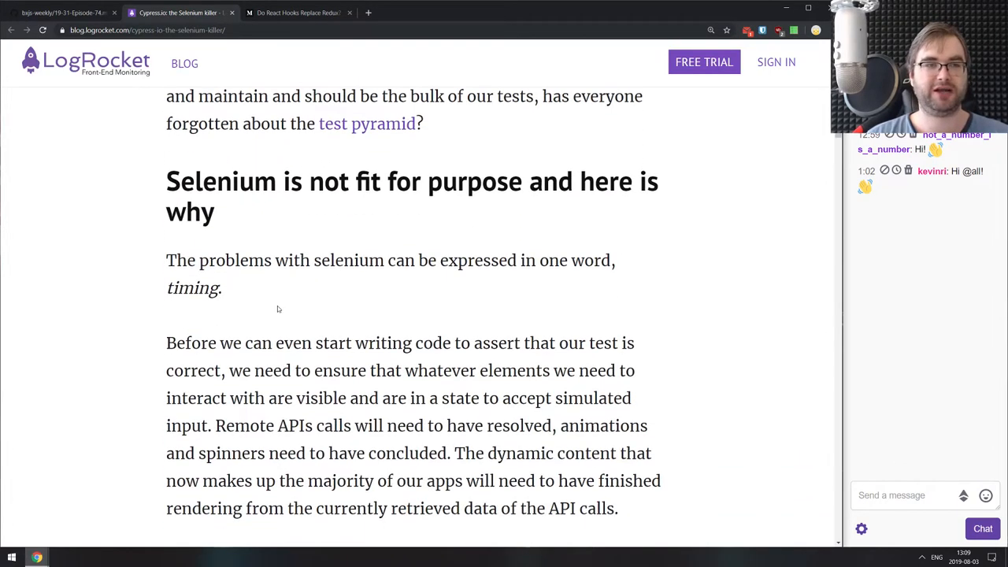
scroll("down", 3)
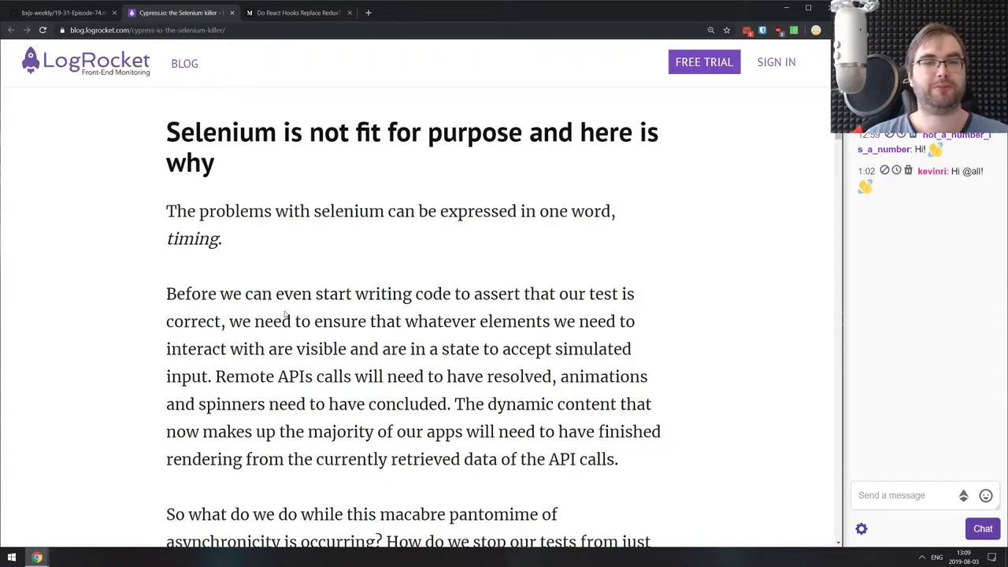
scroll("down", 3)
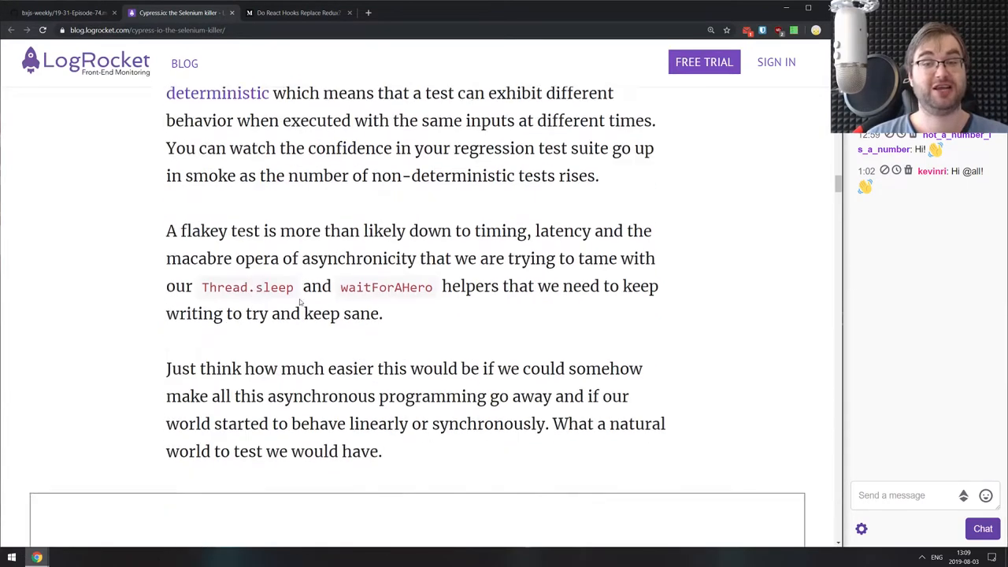
Skim the rest of the Cypress.io article through its cons and conclusion.
scroll("down", 3)
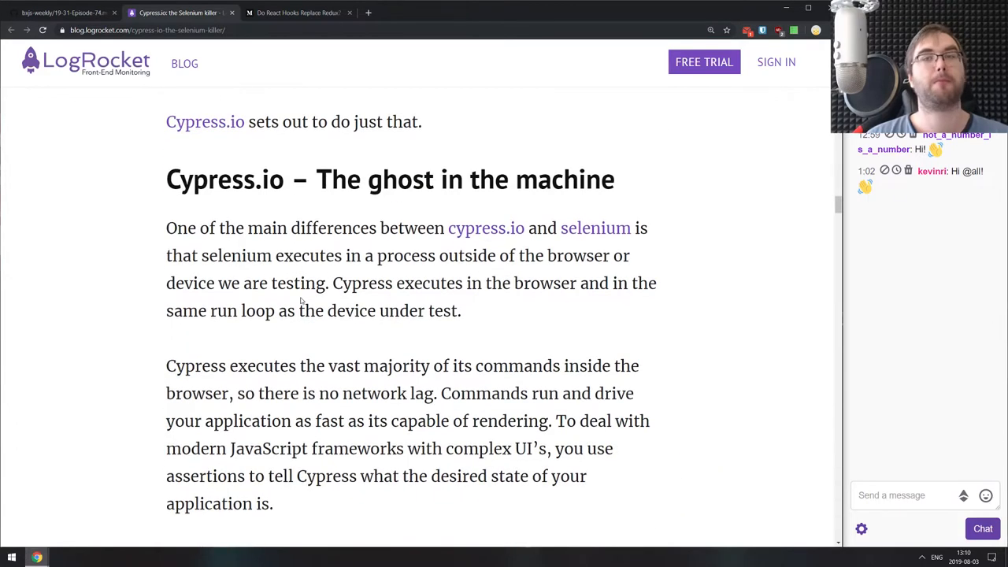
scroll("down", 3)
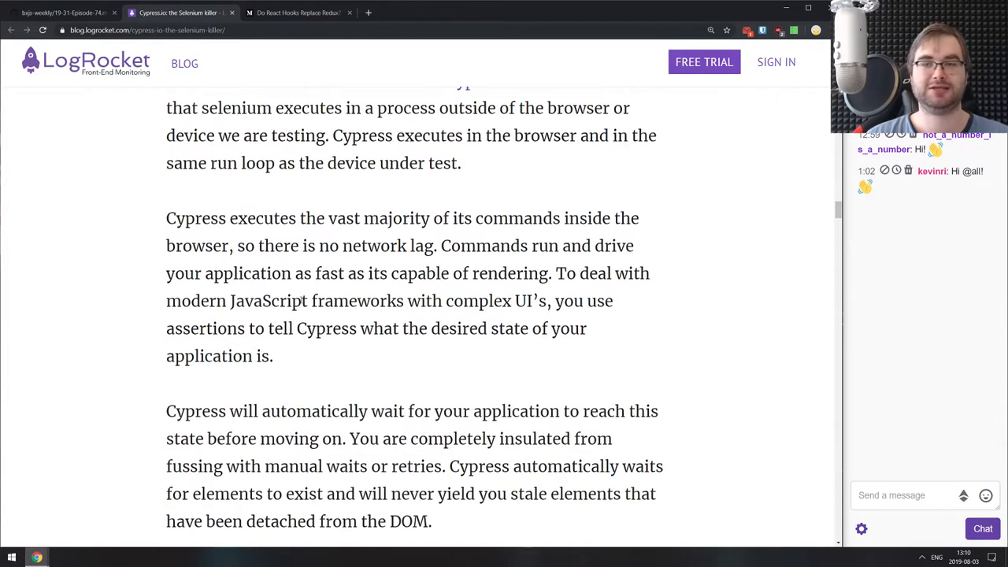
scroll("down", 3)
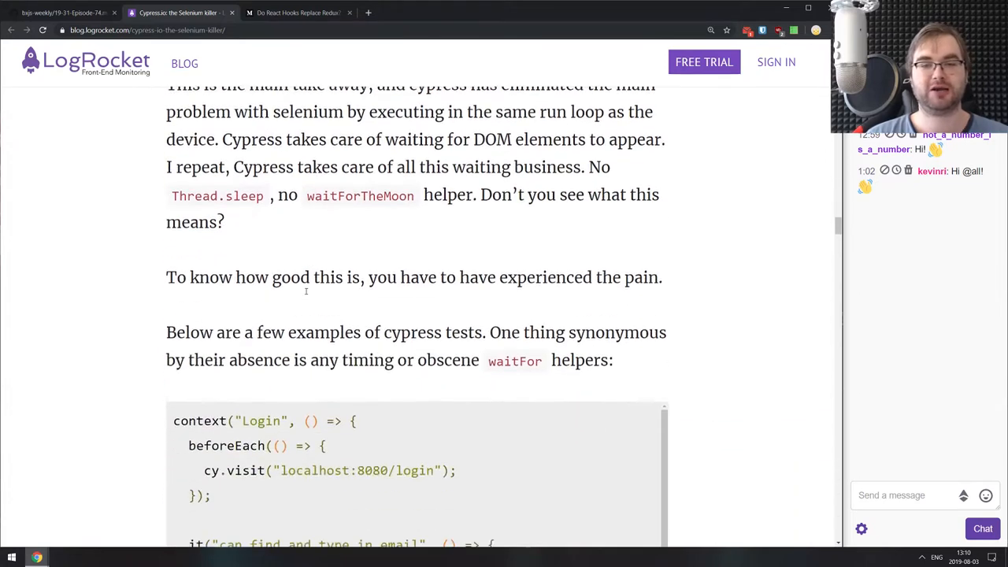
scroll("down", 3)
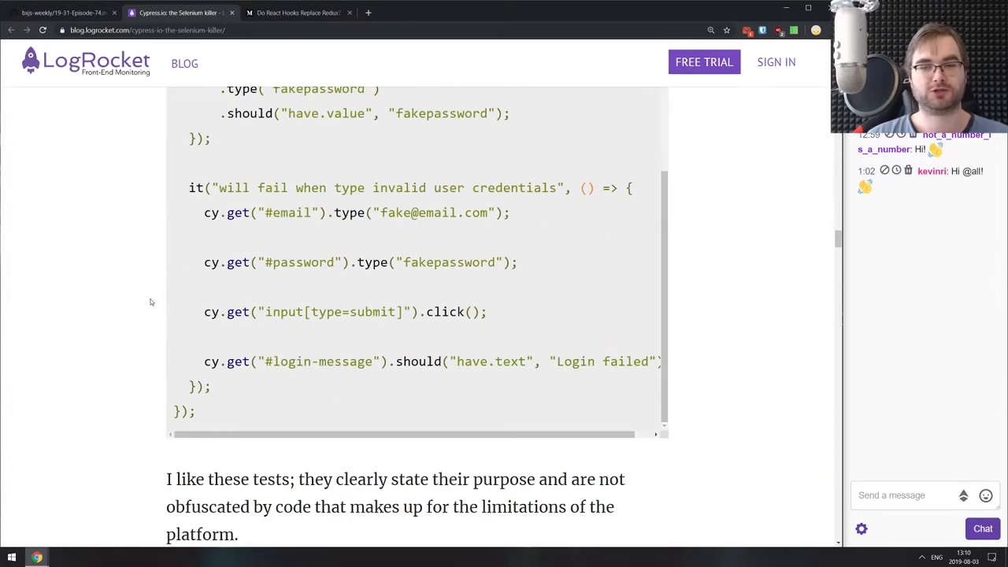
scroll("down", 3)
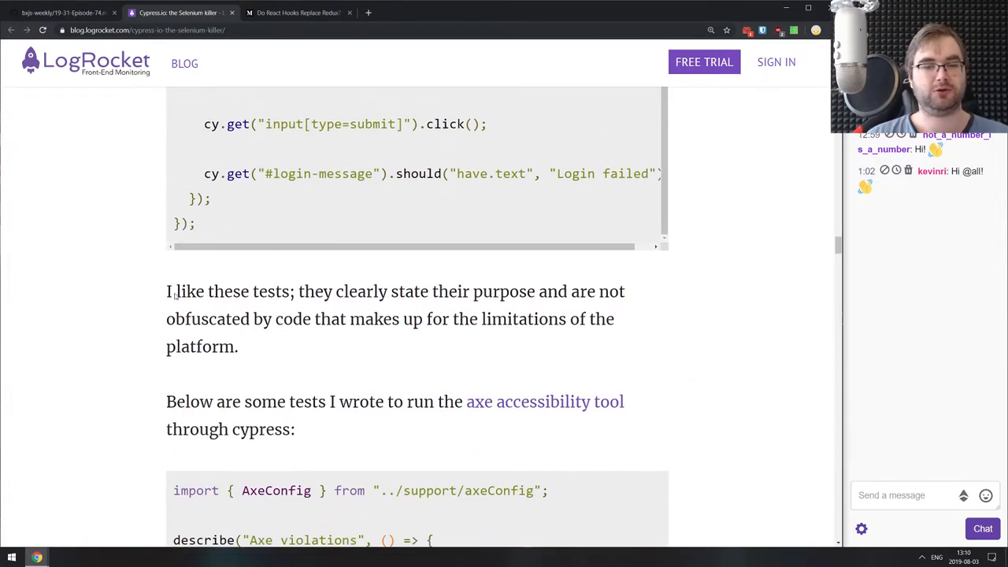
scroll("down", 3)
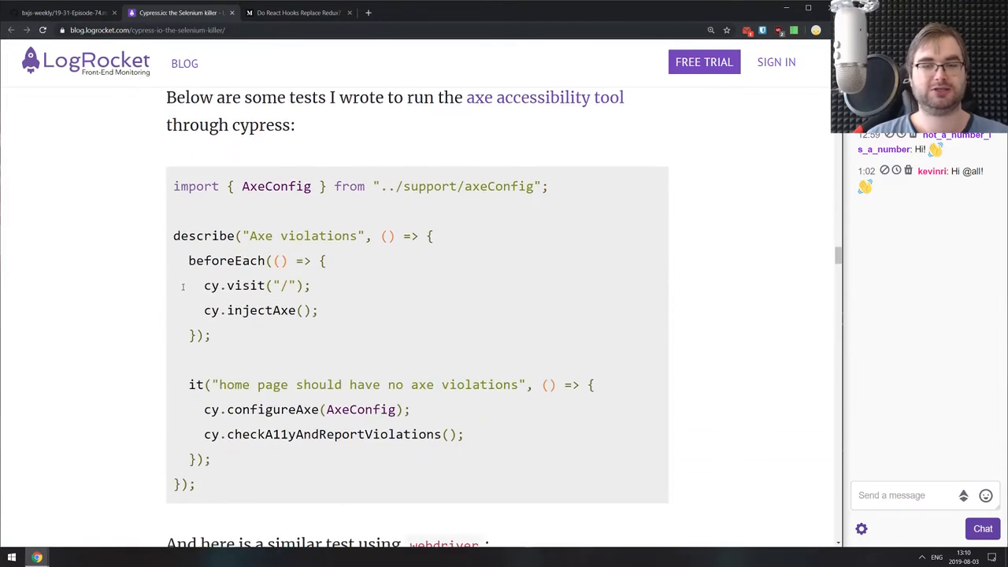
scroll("down", 3)
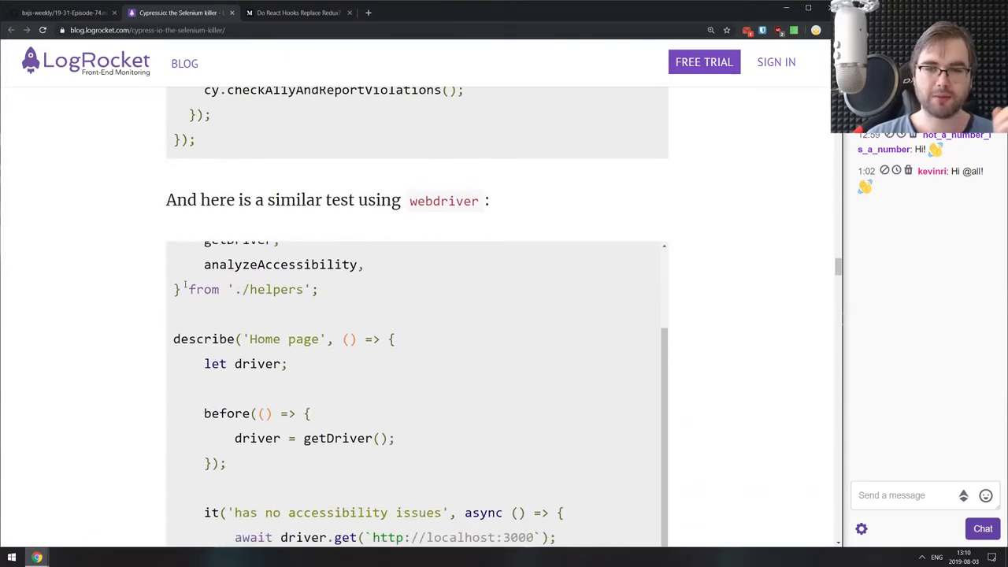
scroll("down", 3)
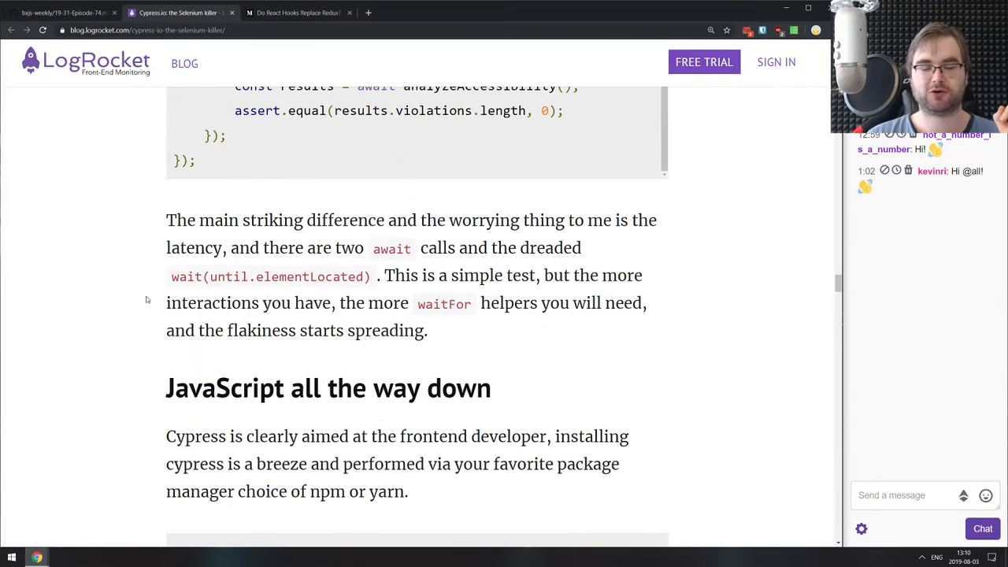
mouse_move(149, 297)
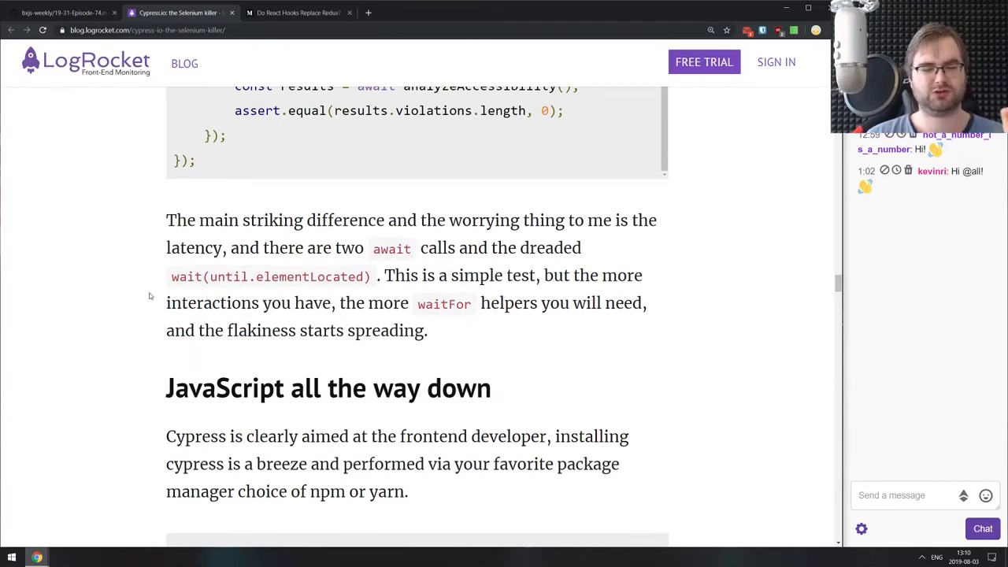
scroll("down", 3)
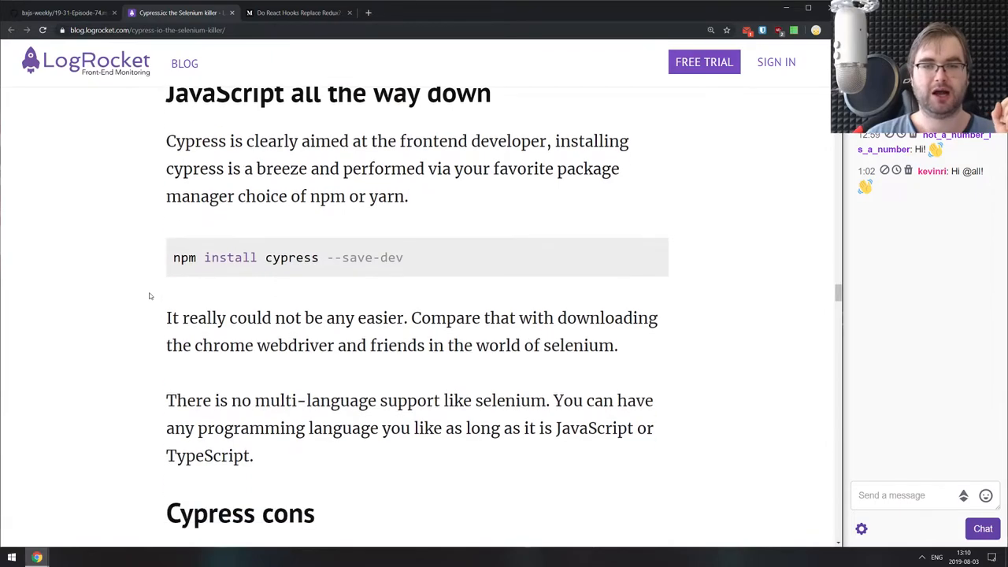
scroll("down", 3)
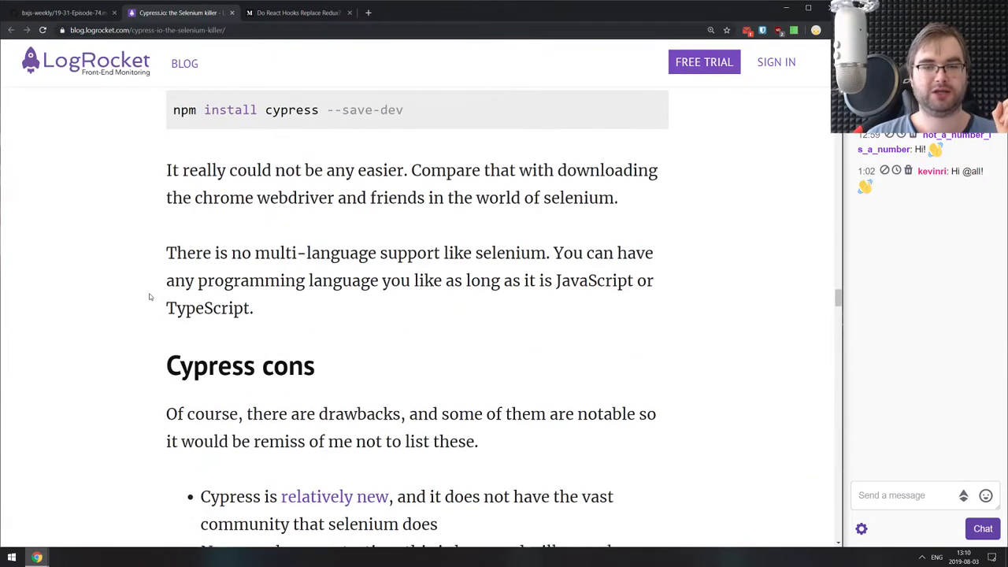
scroll("down", 3)
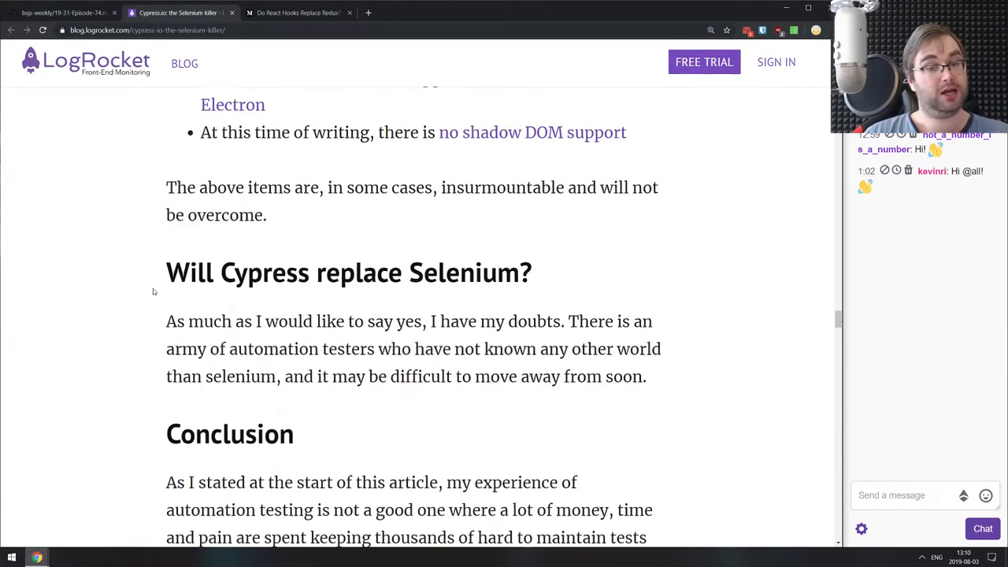
scroll("down", 3)
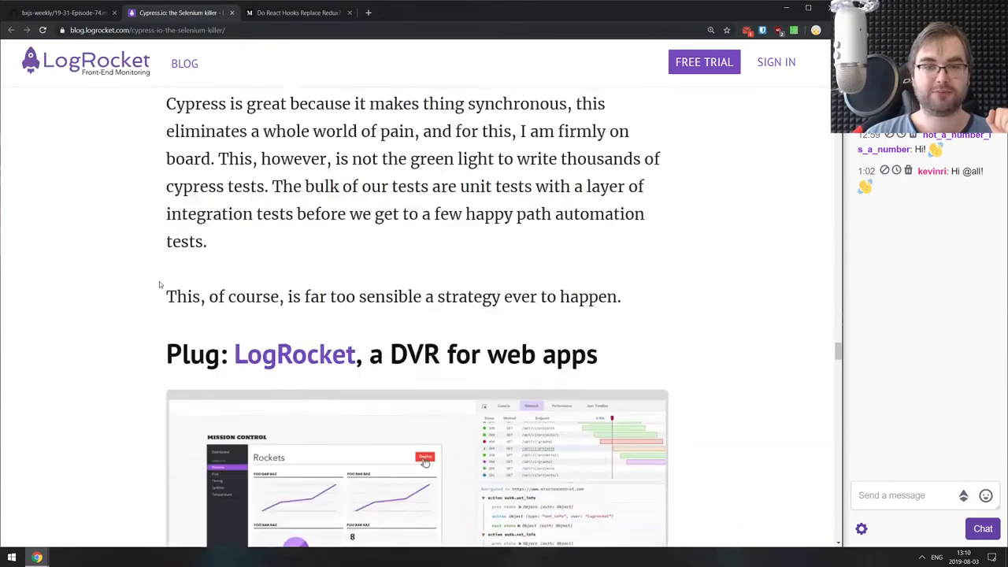
scroll("down", 3)
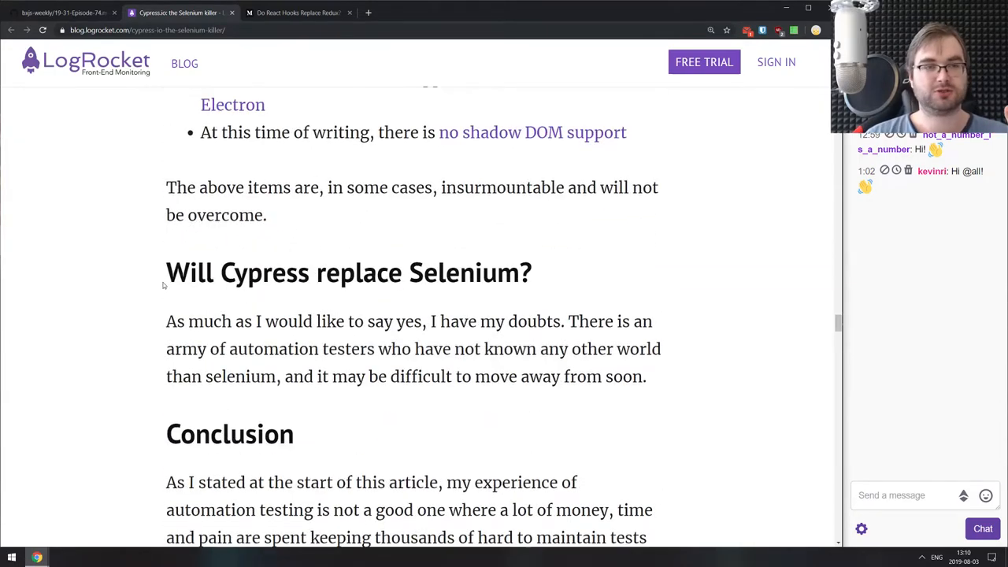
scroll("down", 3)
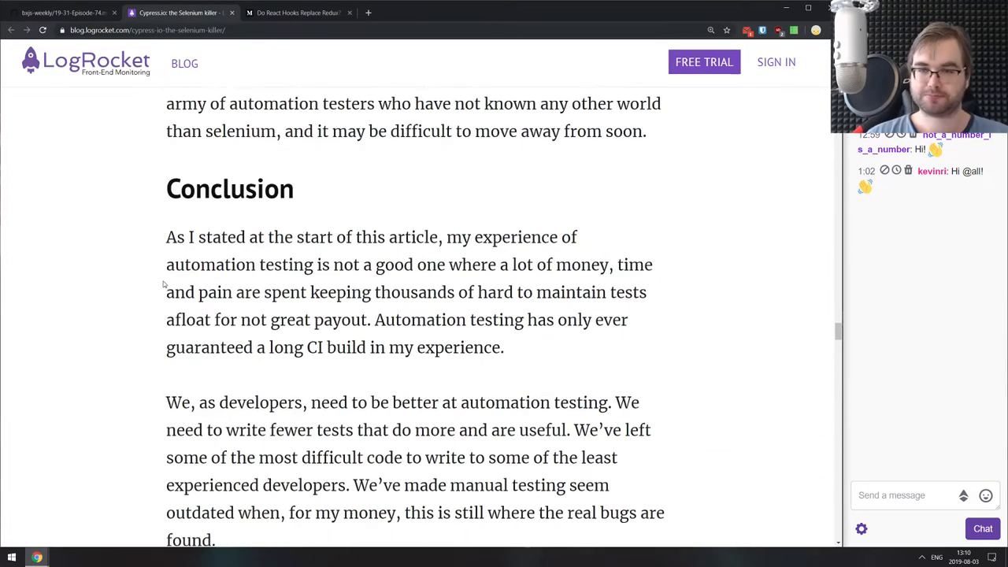
scroll("up", 3)
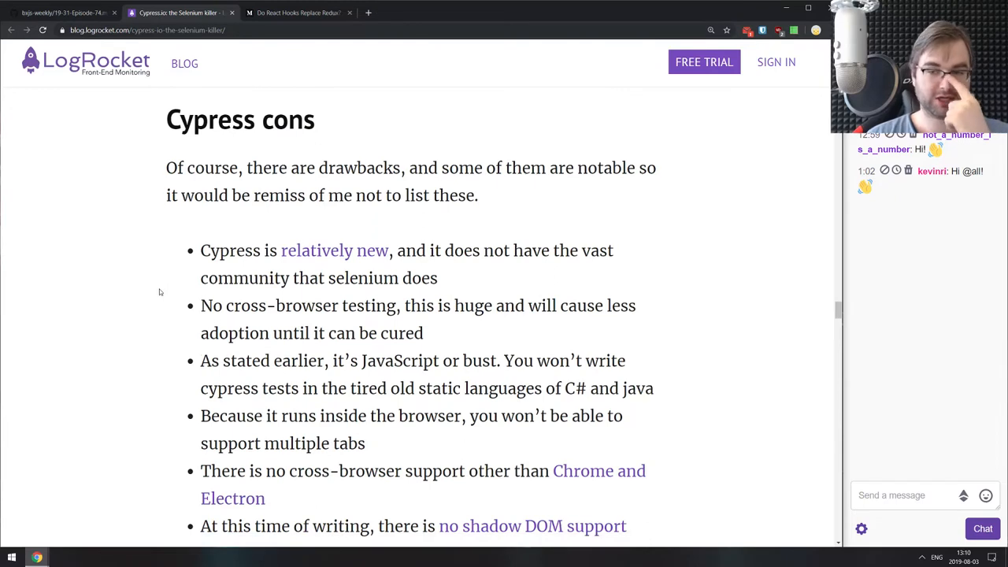
scroll("down", 3)
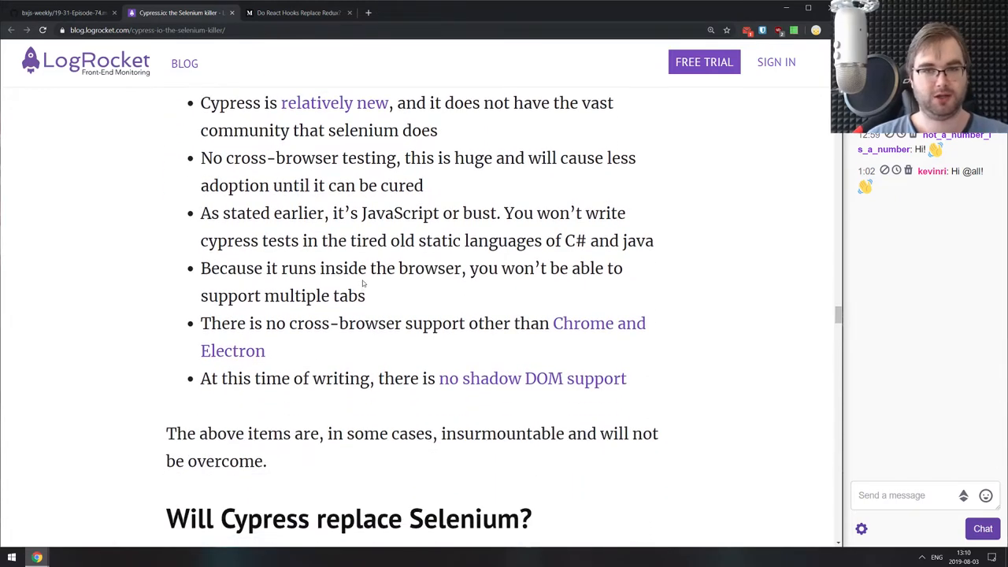
mouse_move(341, 282)
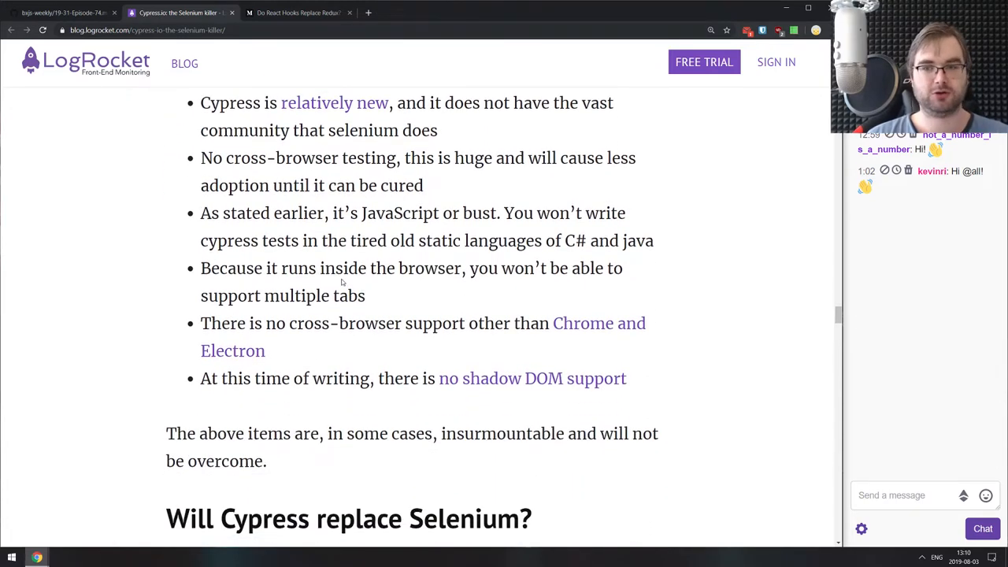
Select a word, scroll back up, and close the Cypress.io article tab.
double_click(428, 378)
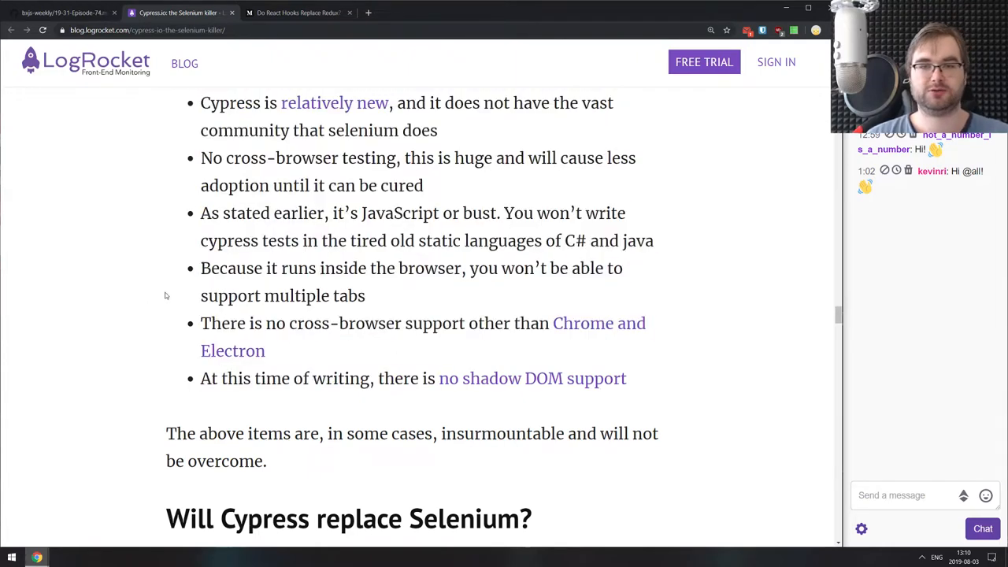
scroll("up", 3)
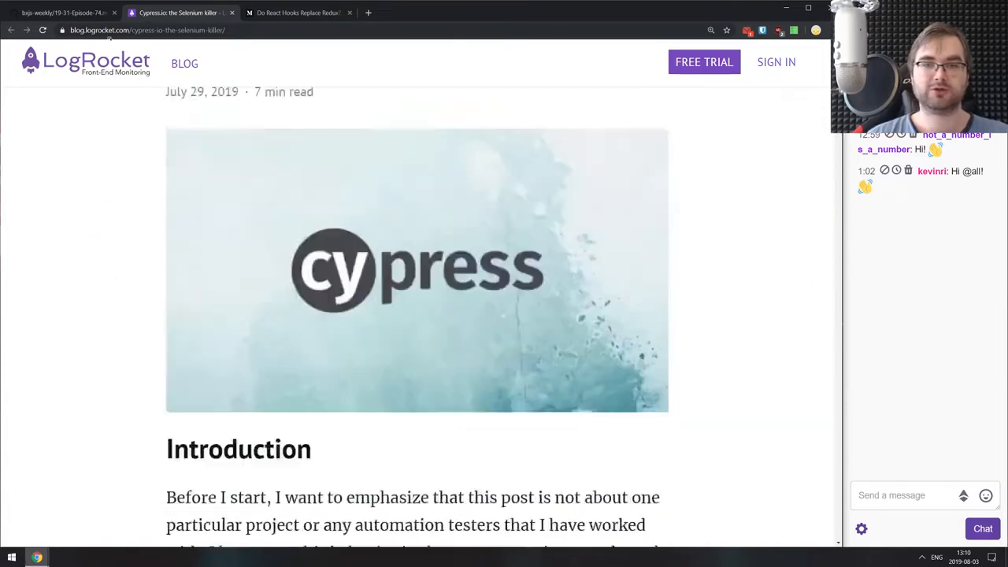
scroll("up", 3)
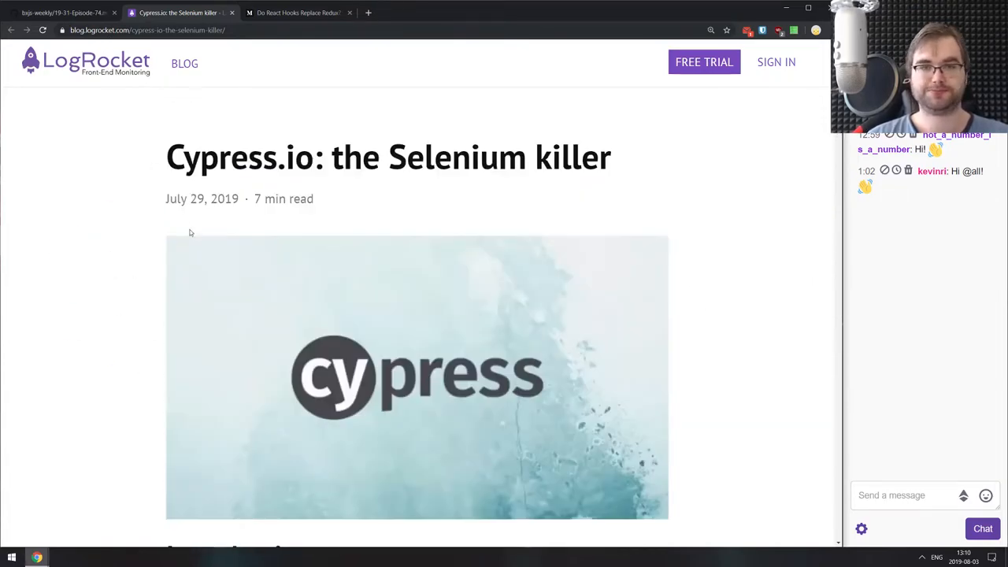
left_click(181, 13)
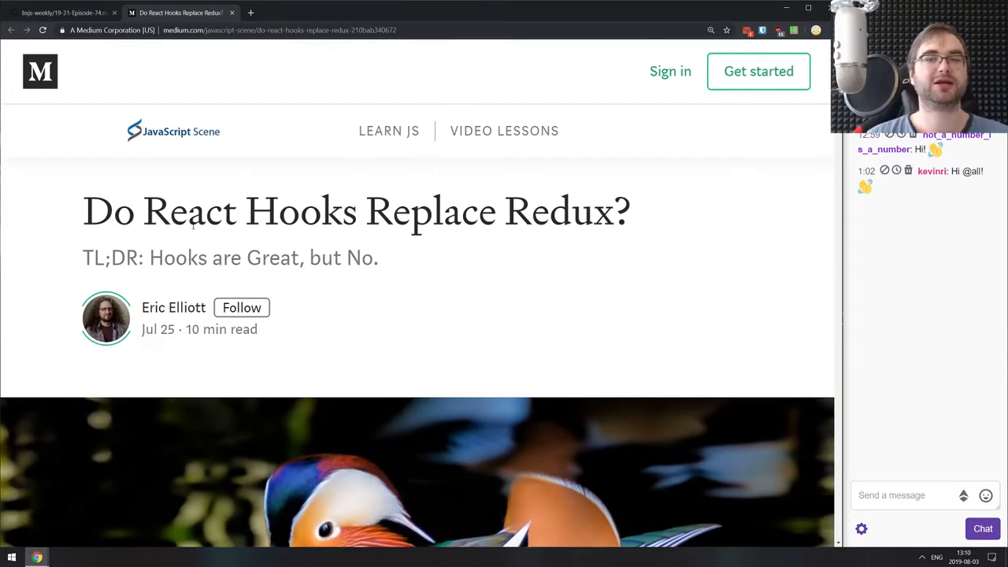
Highlight 'TL;DR' and skim the 'Do React Hooks Replace Redux?' article.
left_click_drag(83, 257, 126, 257)
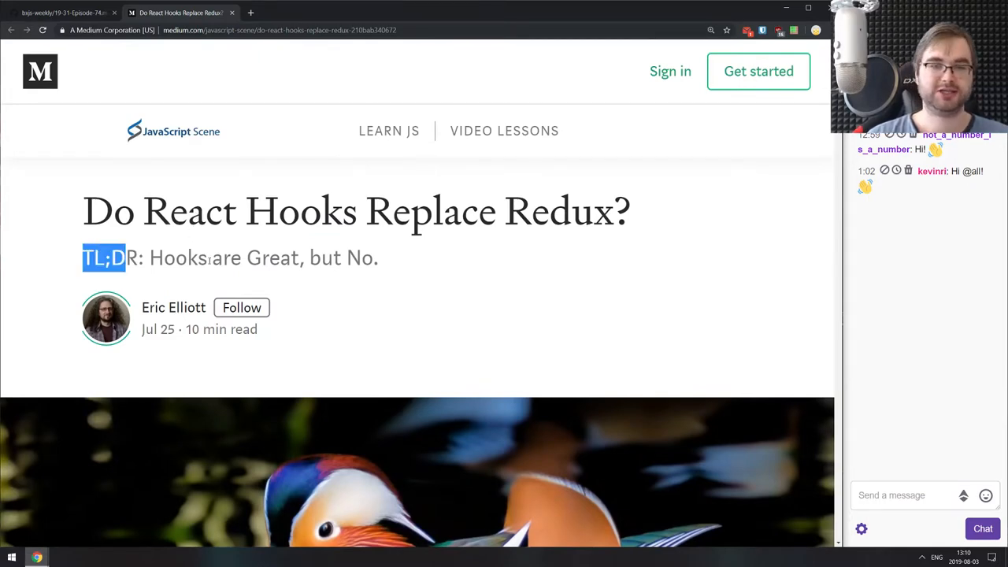
scroll("down", 3)
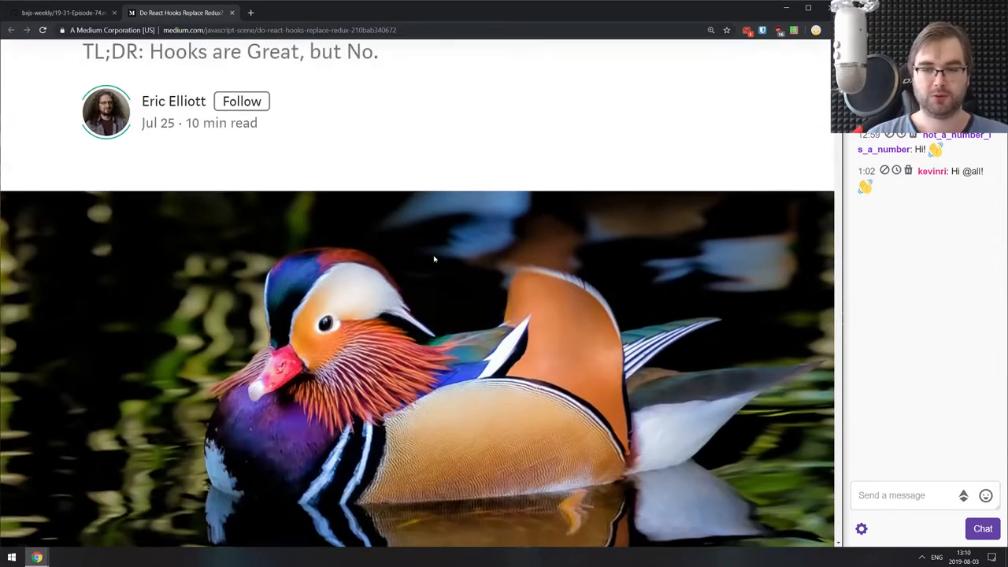
scroll("down", 3)
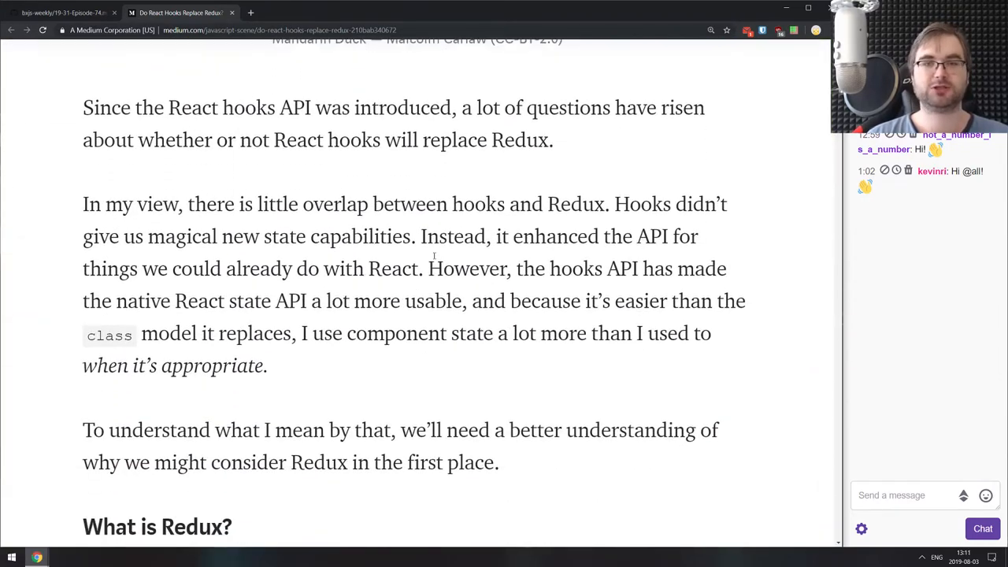
scroll("down", 3)
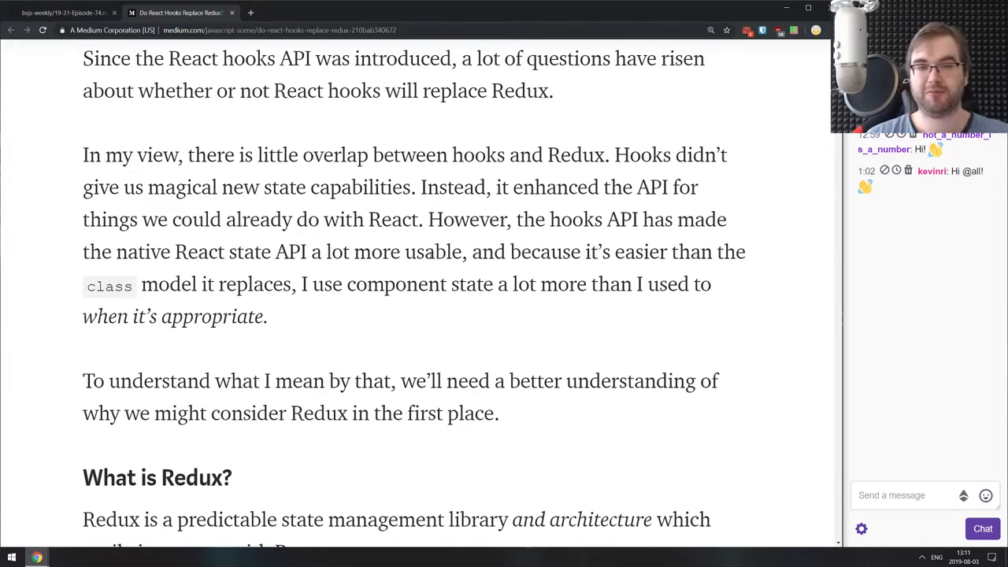
scroll("down", 3)
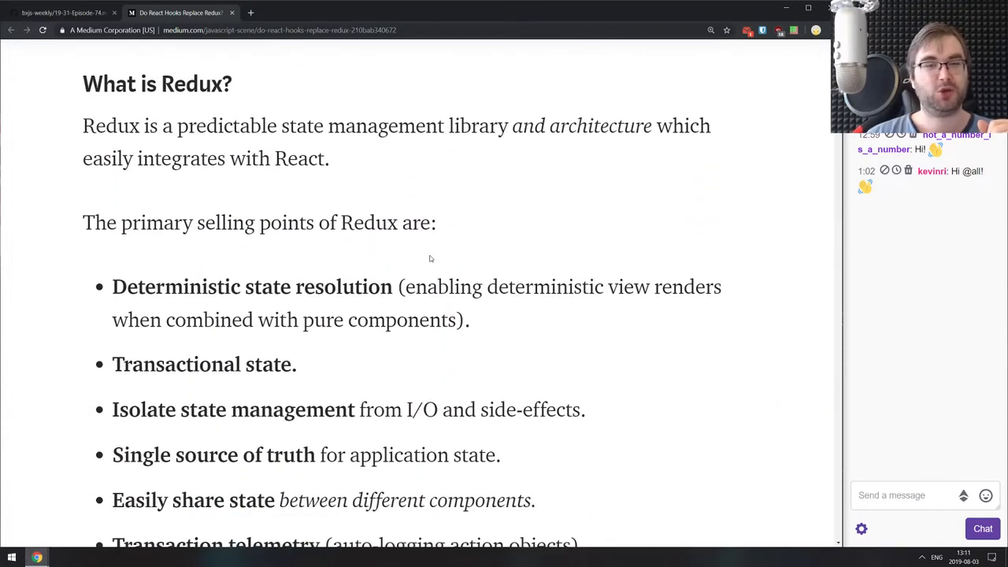
mouse_move(430, 243)
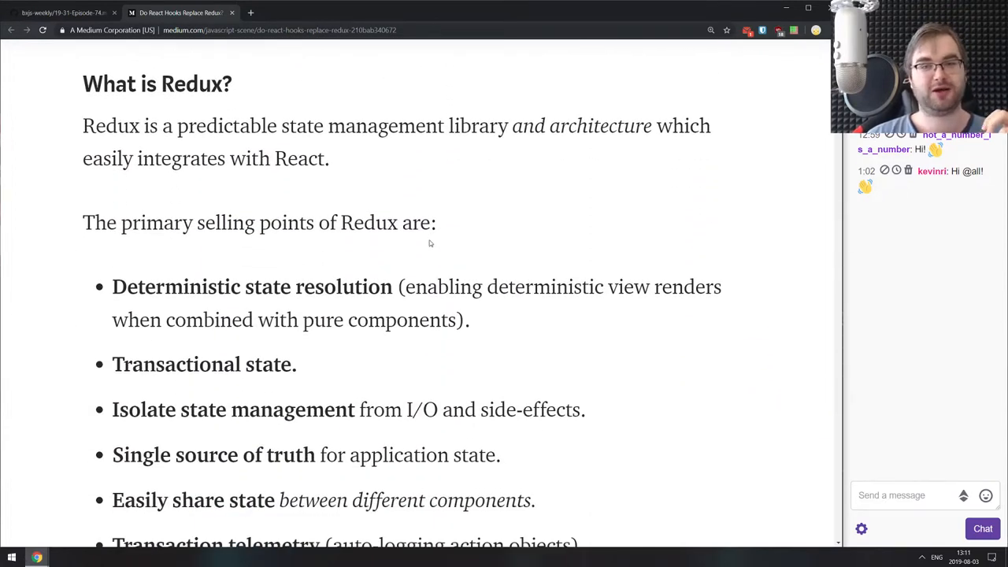
scroll("down", 3)
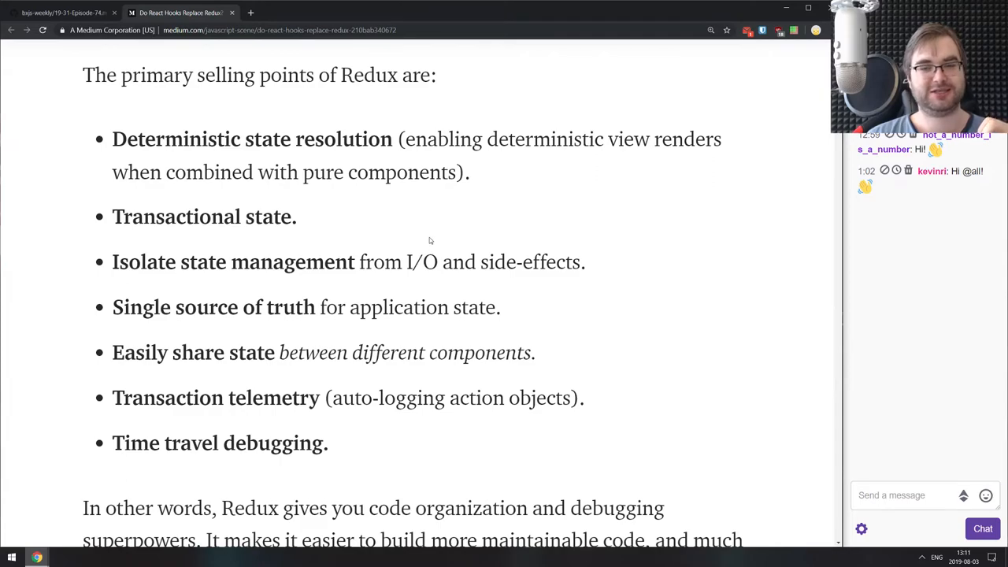
scroll("down", 3)
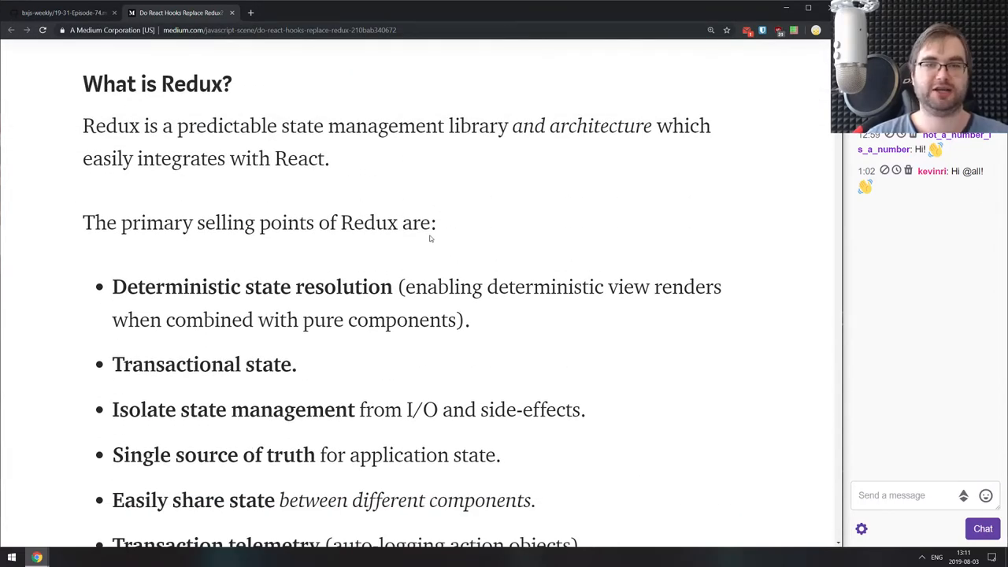
scroll("down", 3)
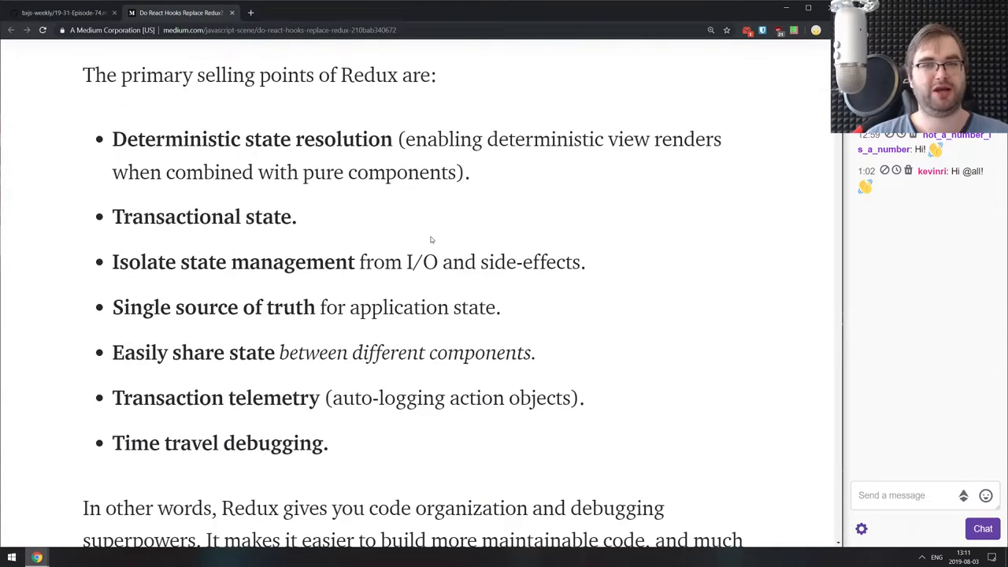
scroll("down", 3)
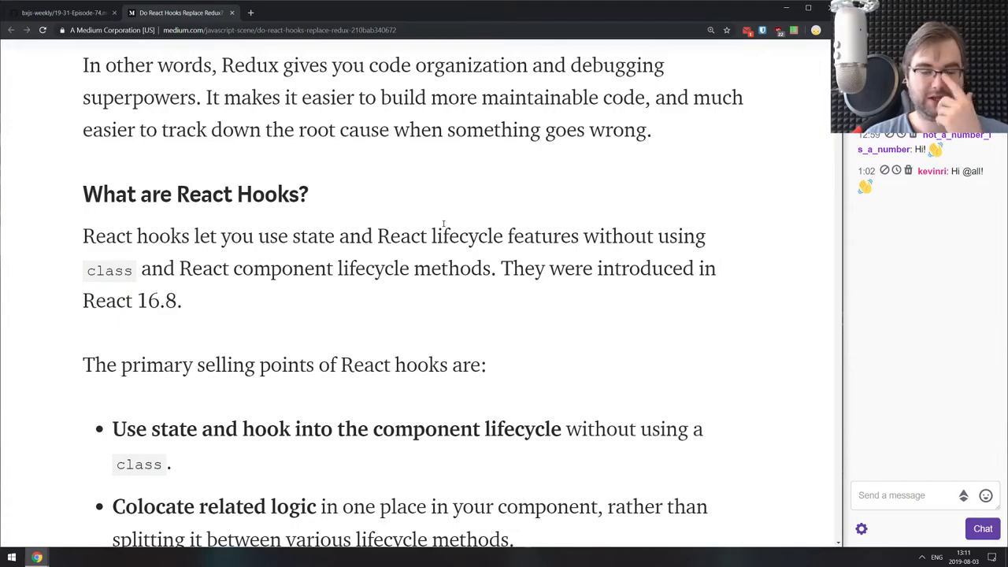
scroll("down", 3)
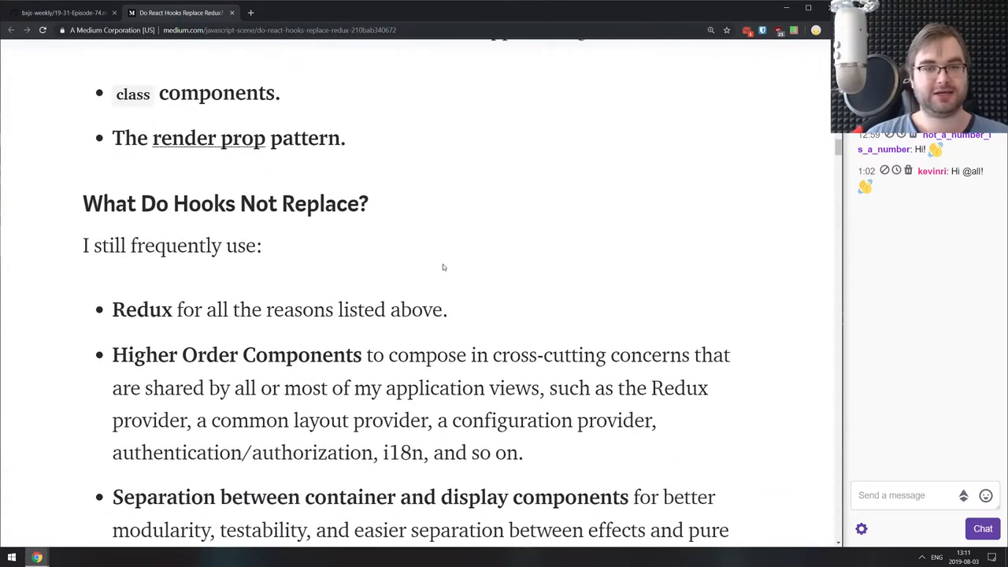
scroll("down", 3)
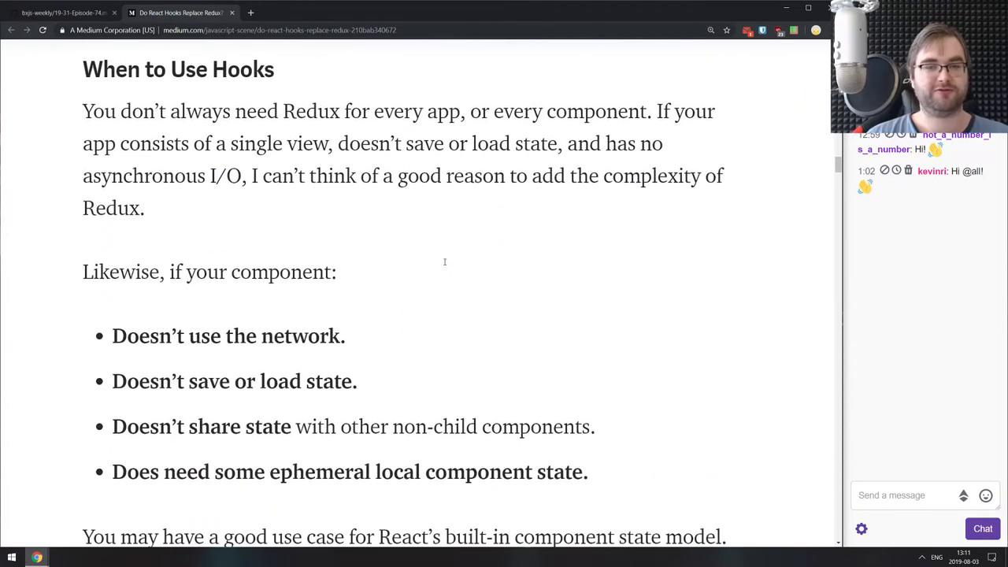
mouse_move(450, 240)
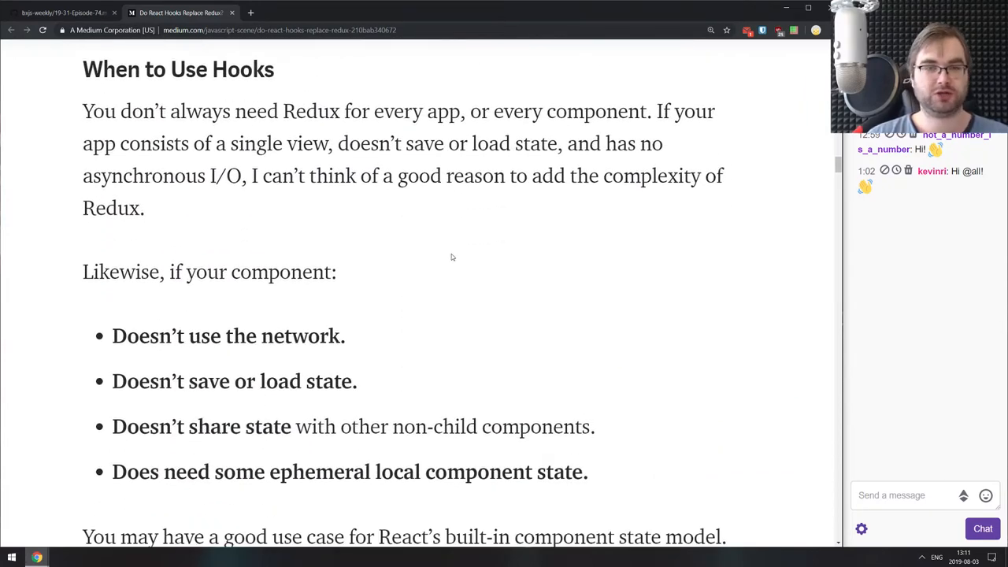
Finish the React Hooks article, close its tab, and land on 'Component Story Format'.
scroll("down", 3)
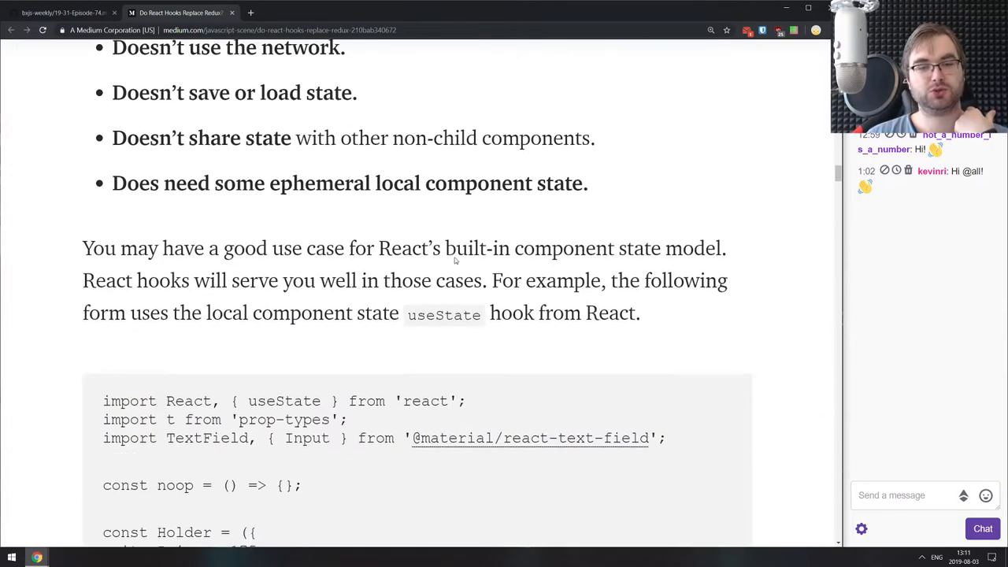
scroll("down", 3)
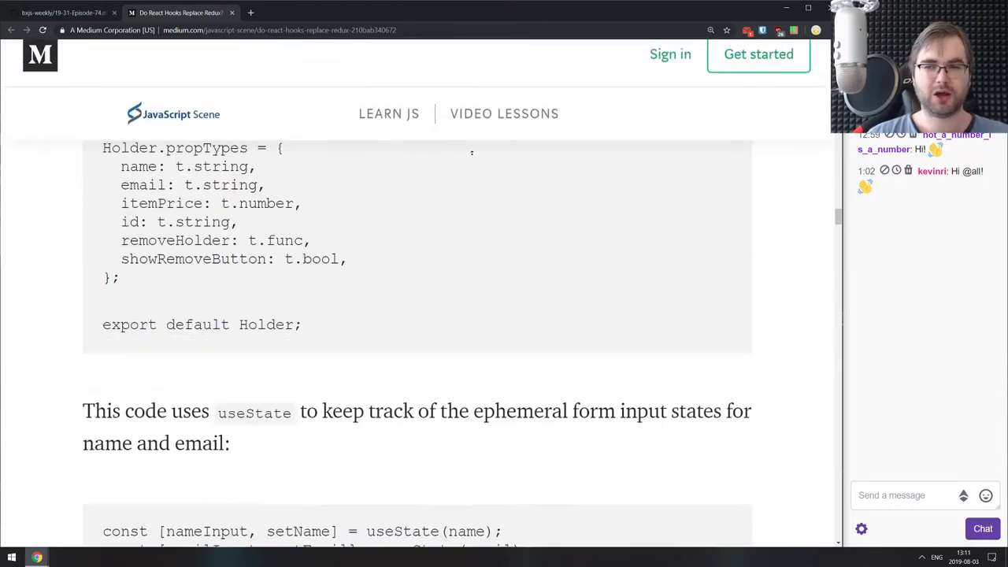
scroll("up", 3)
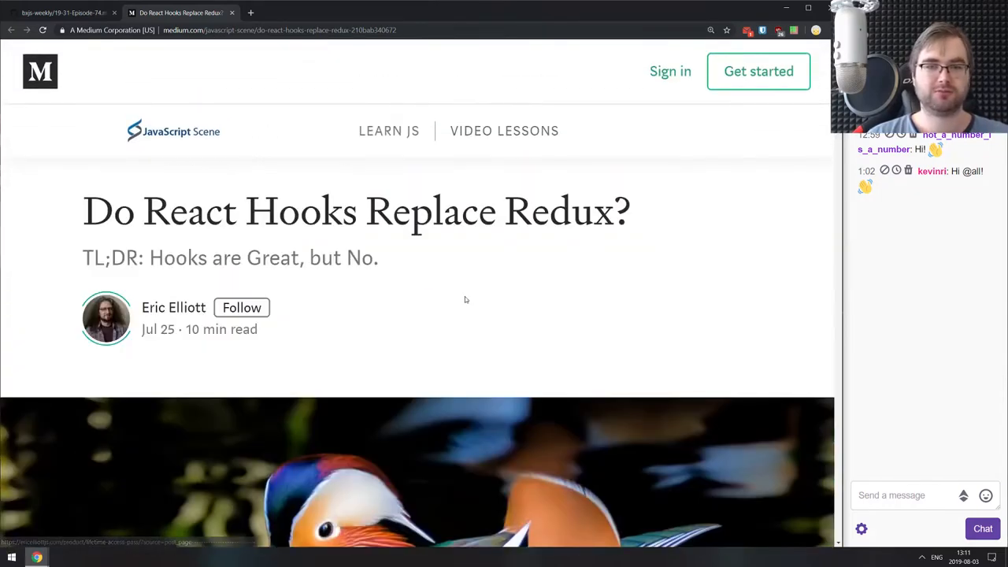
scroll("down", 3)
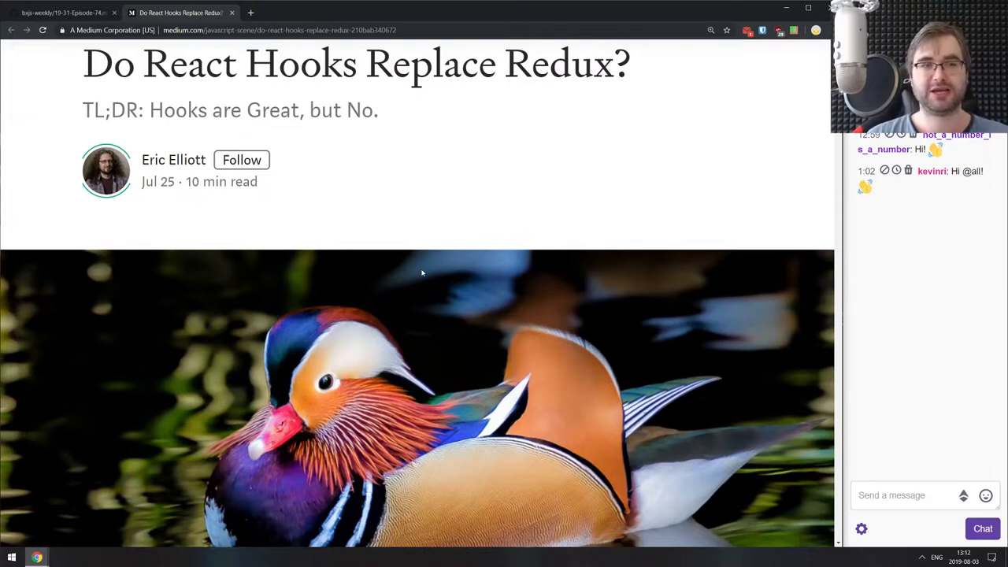
scroll("down", 3)
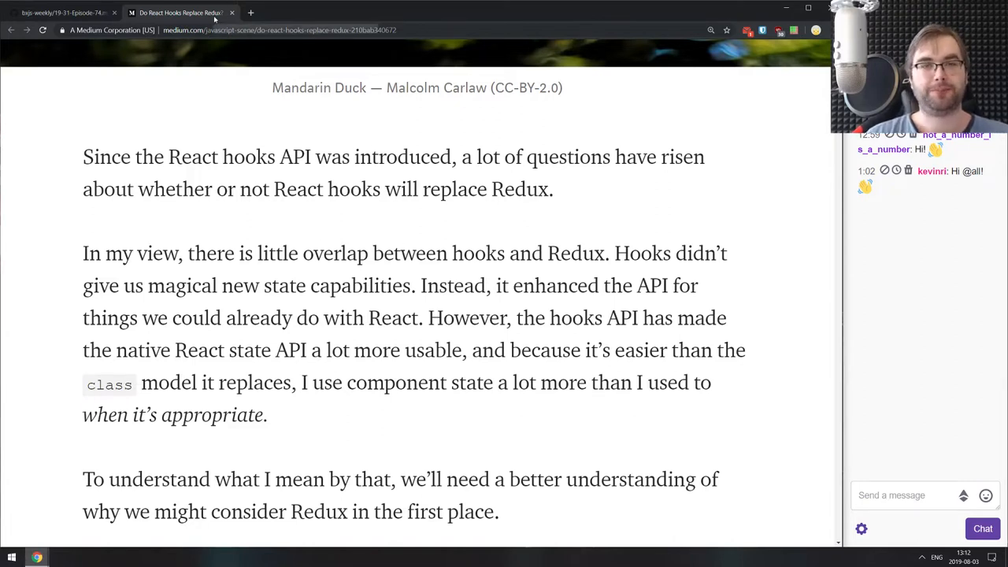
left_click(63, 12)
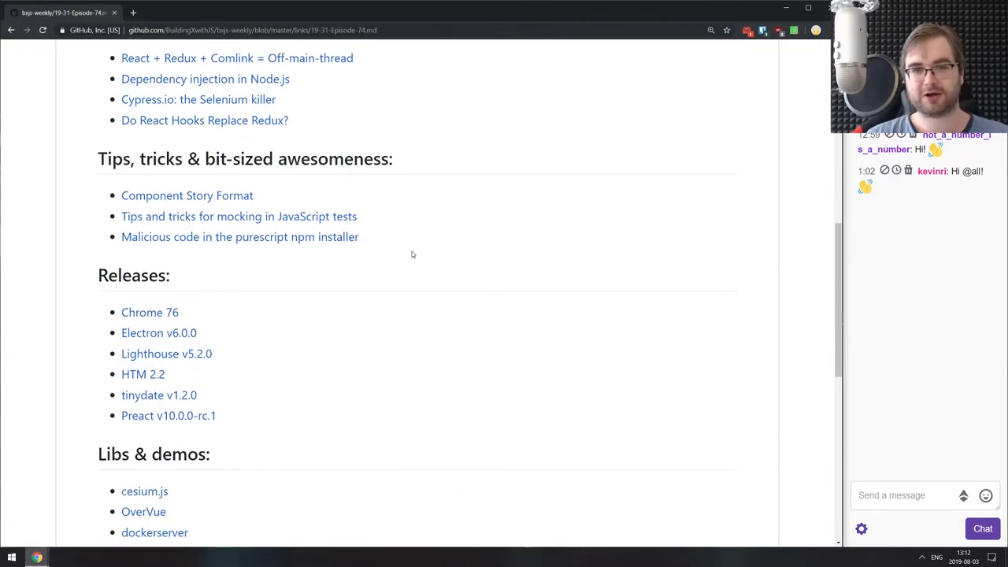
scroll("down", 3)
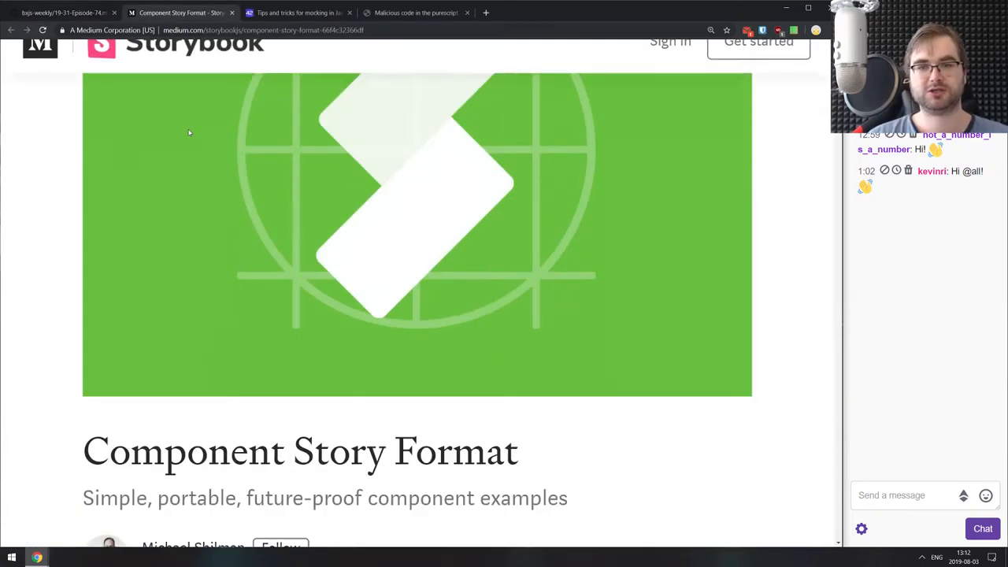
Scroll through the first sections and code examples of the 'Component Story Format' article.
scroll("down", 3)
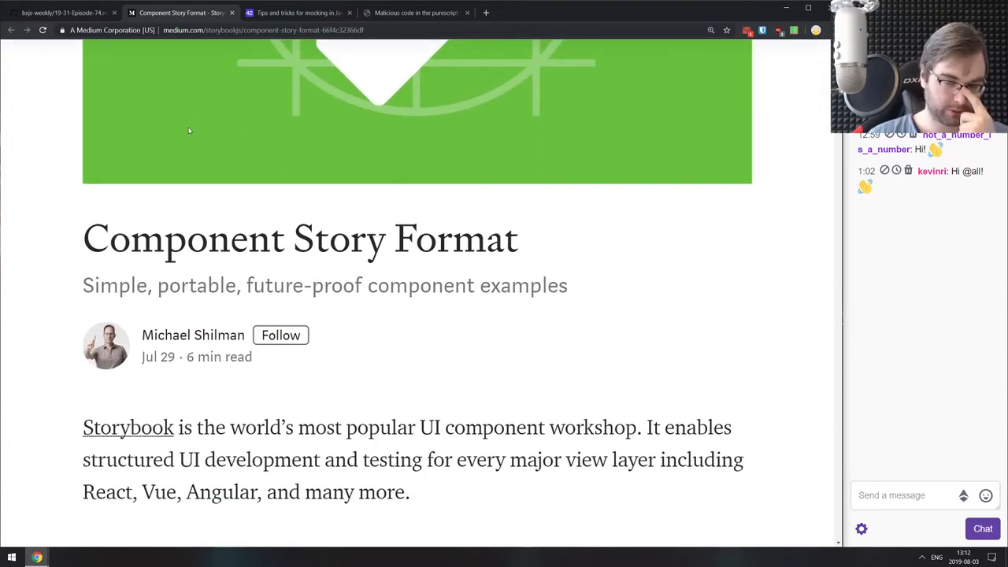
scroll("down", 3)
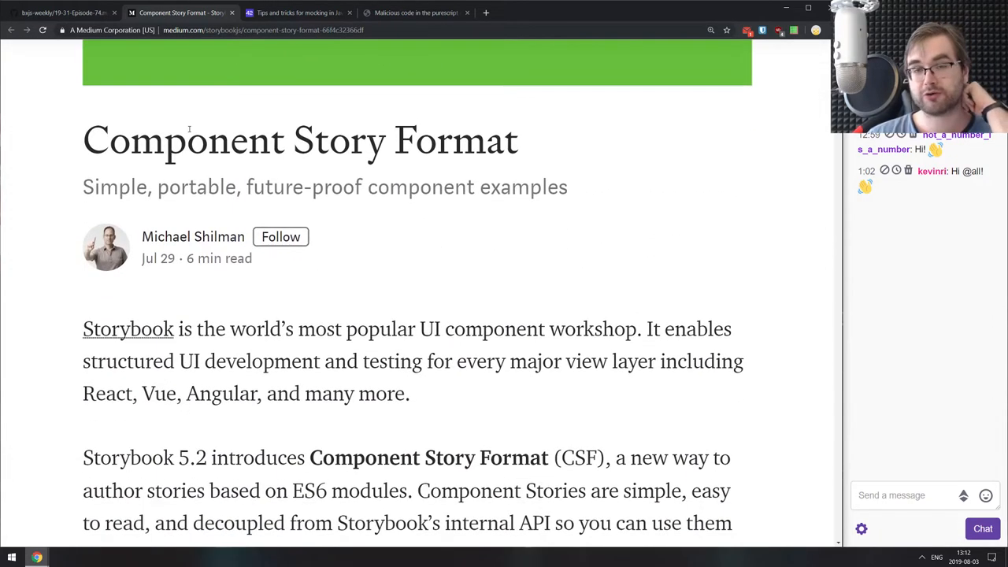
scroll("down", 3)
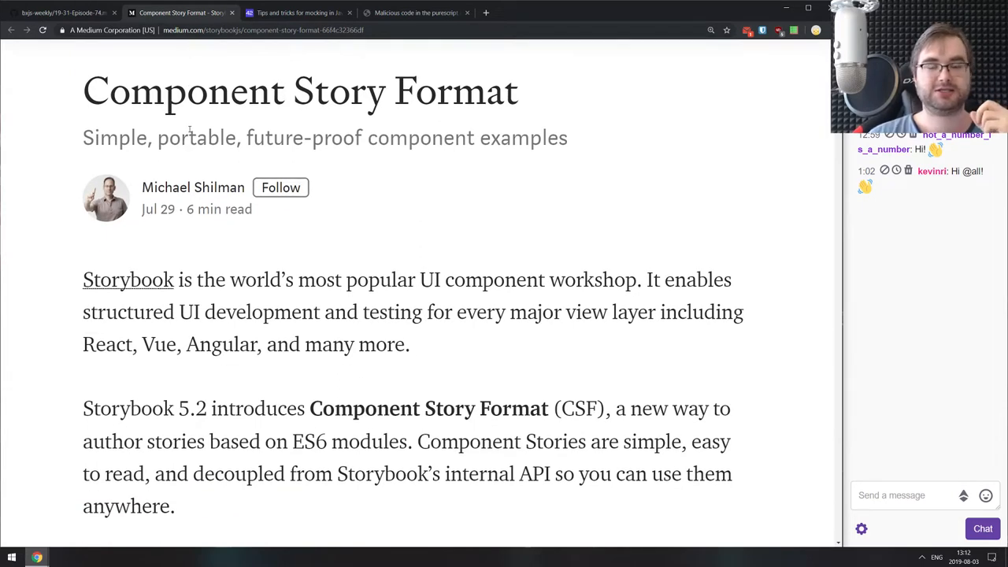
scroll("down", 3)
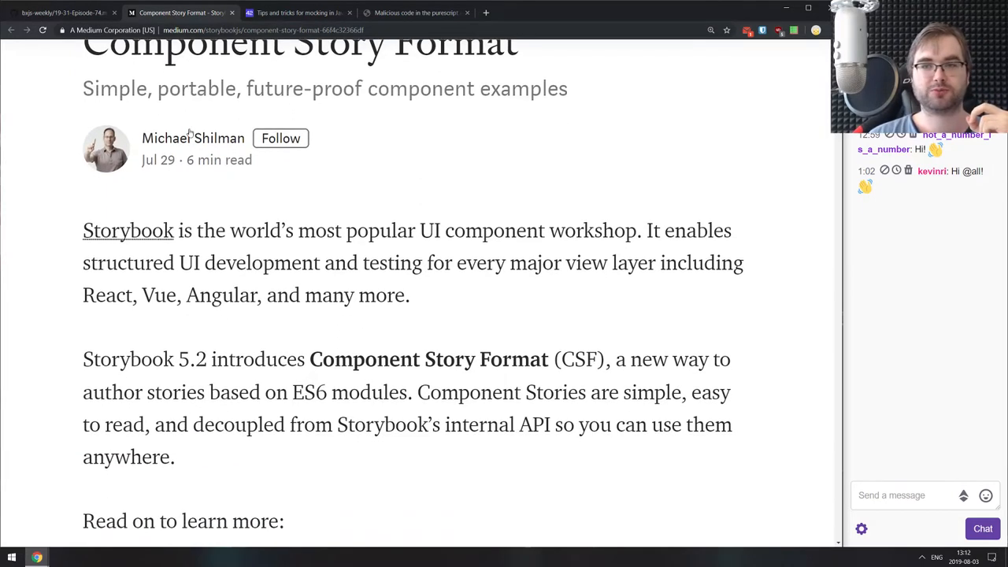
scroll("down", 3)
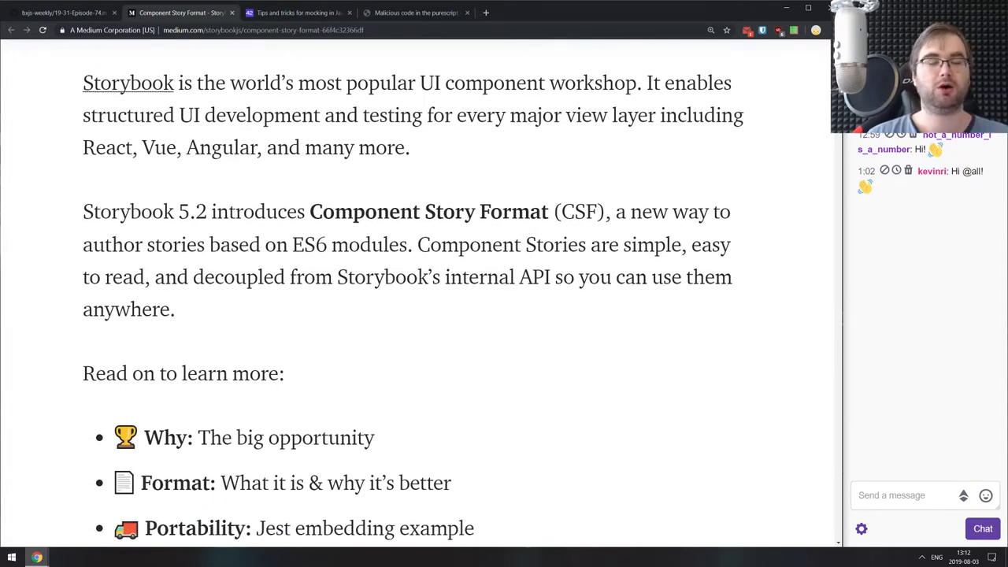
scroll("down", 3)
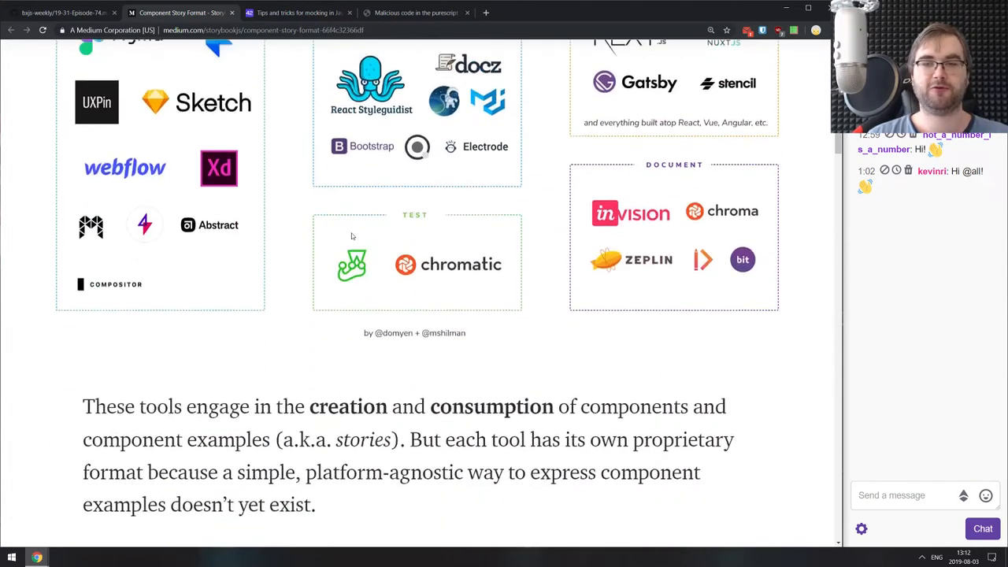
scroll("down", 3)
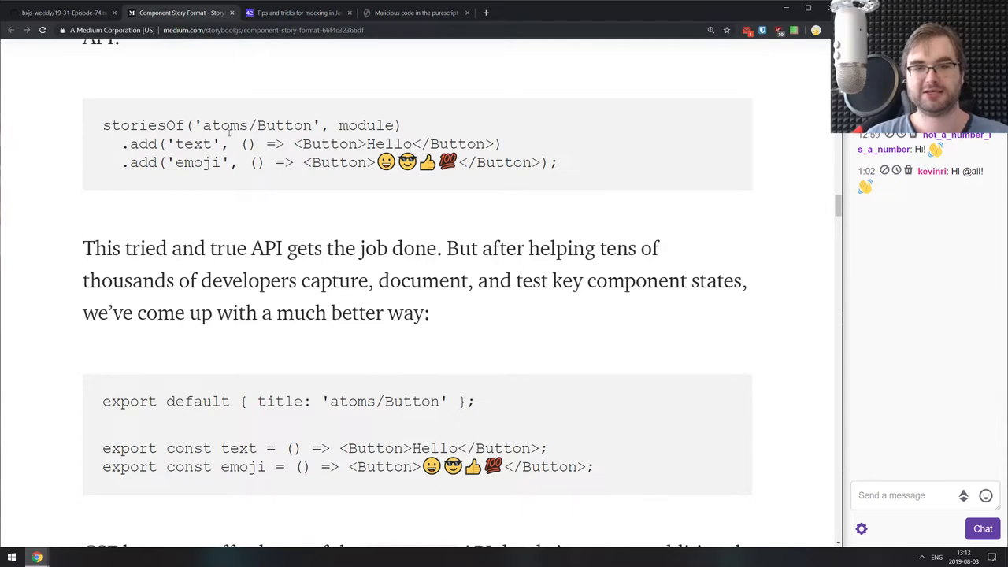
scroll("down", 3)
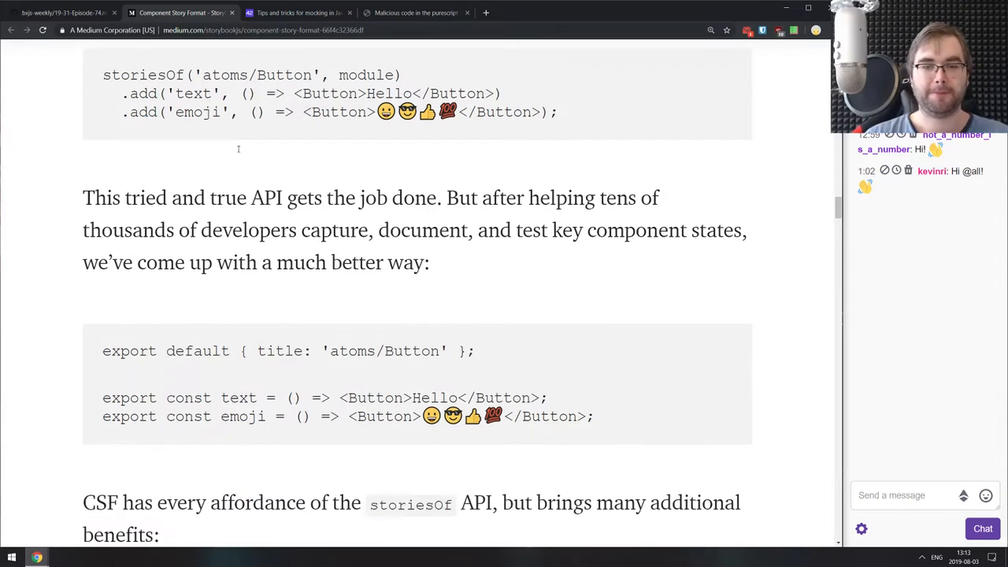
scroll("down", 3)
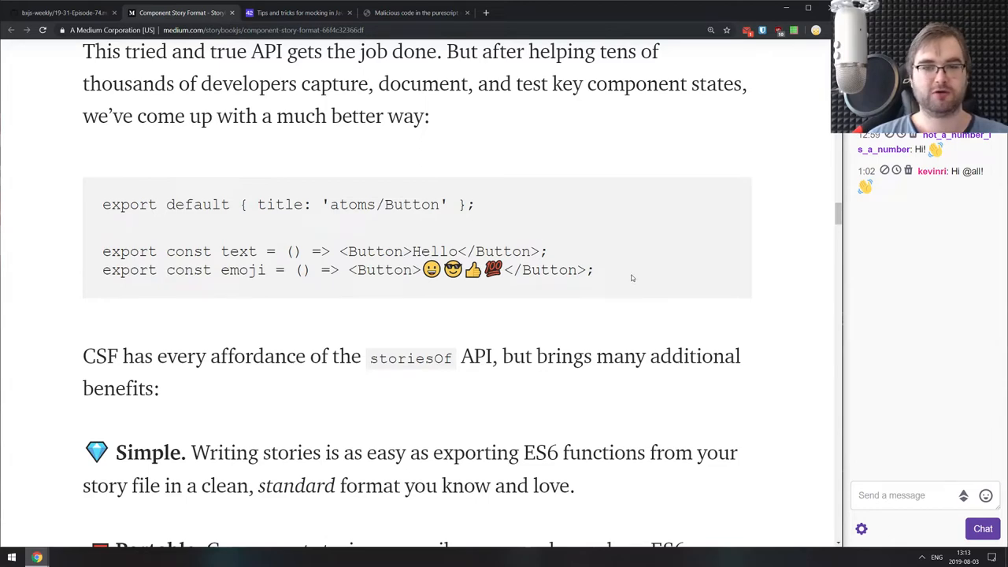
scroll("down", 3)
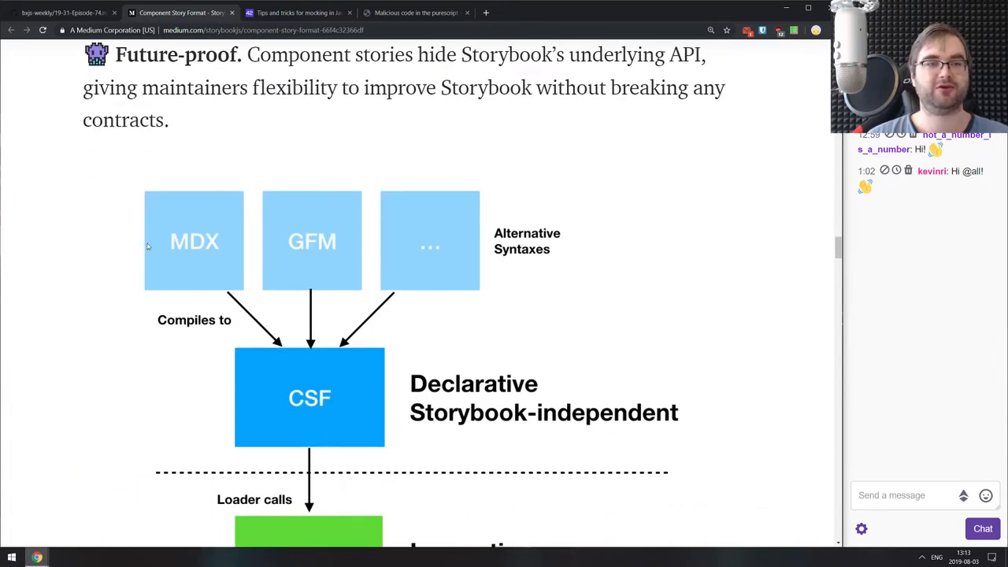
mouse_move(365, 268)
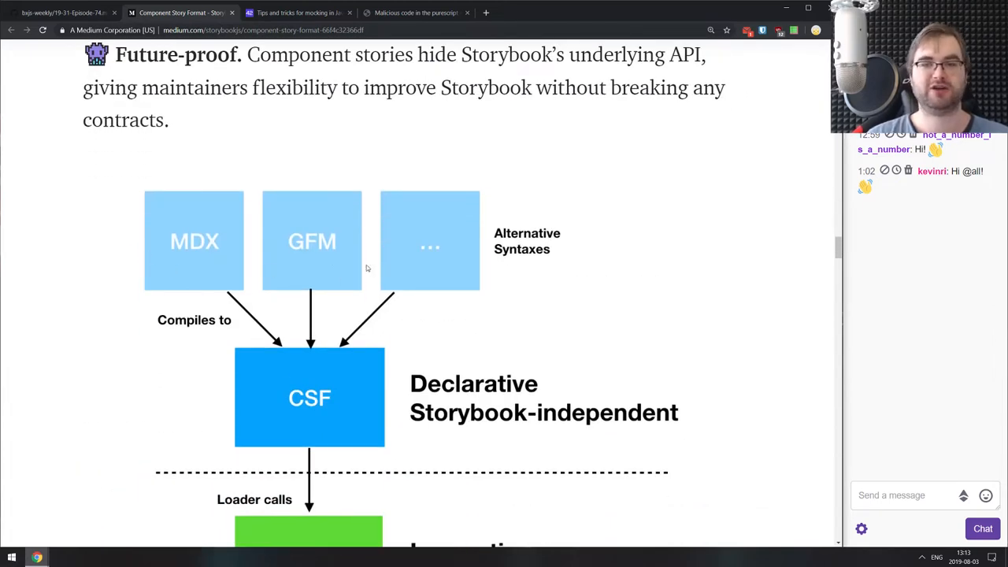
Continue down through the Component Story Format diagrams, then scroll back up a little.
scroll("down", 3)
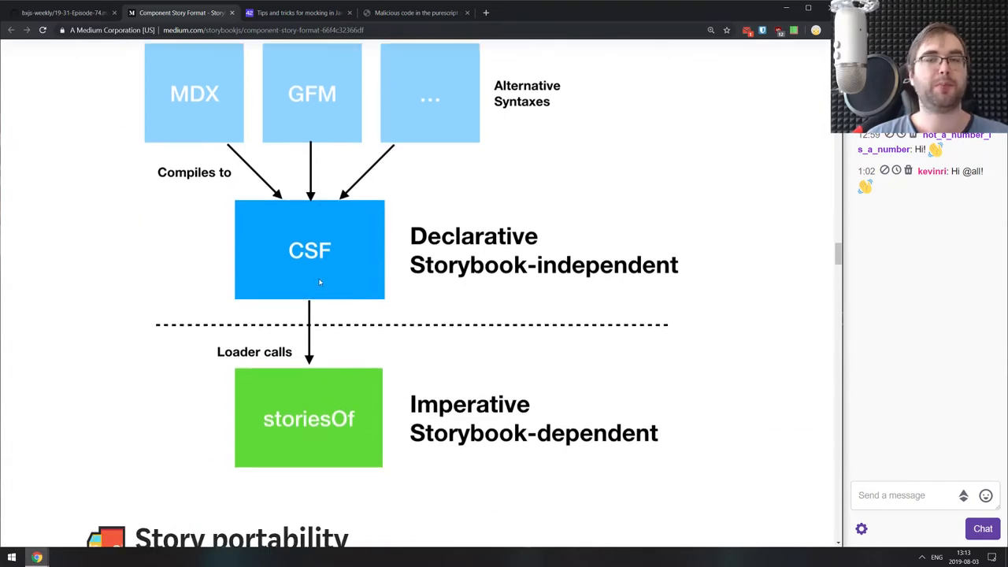
scroll("down", 3)
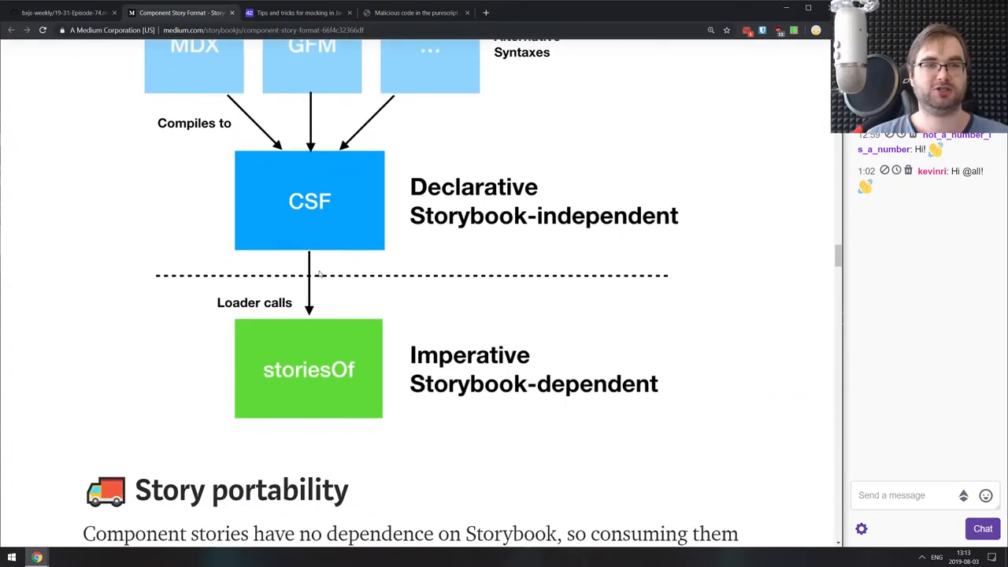
scroll("down", 3)
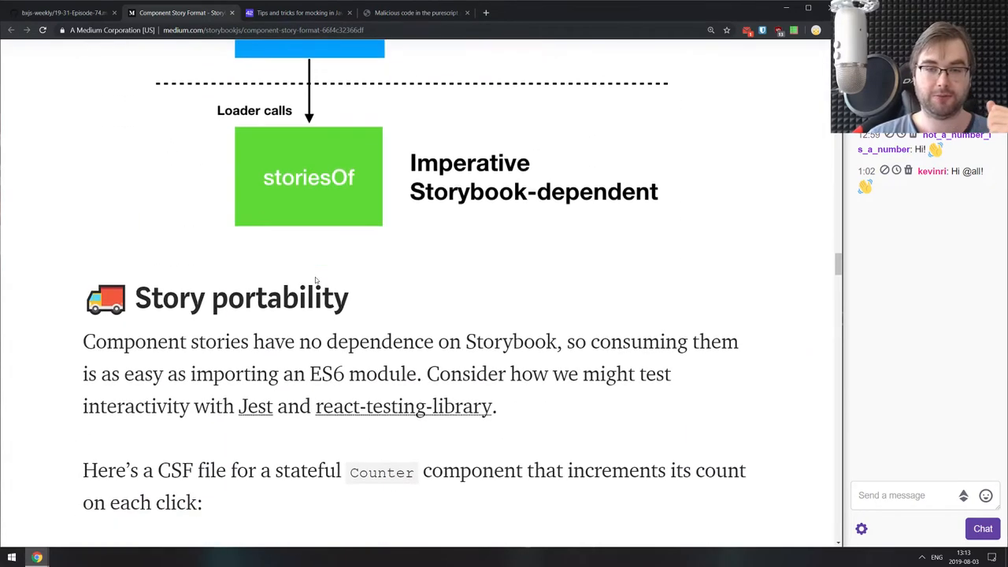
scroll("down", 3)
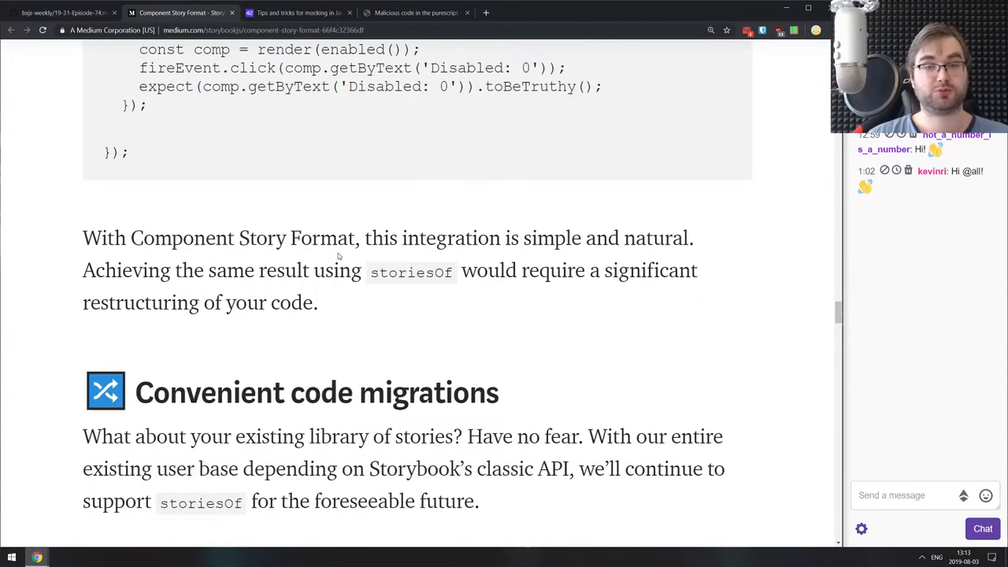
scroll("up", 3)
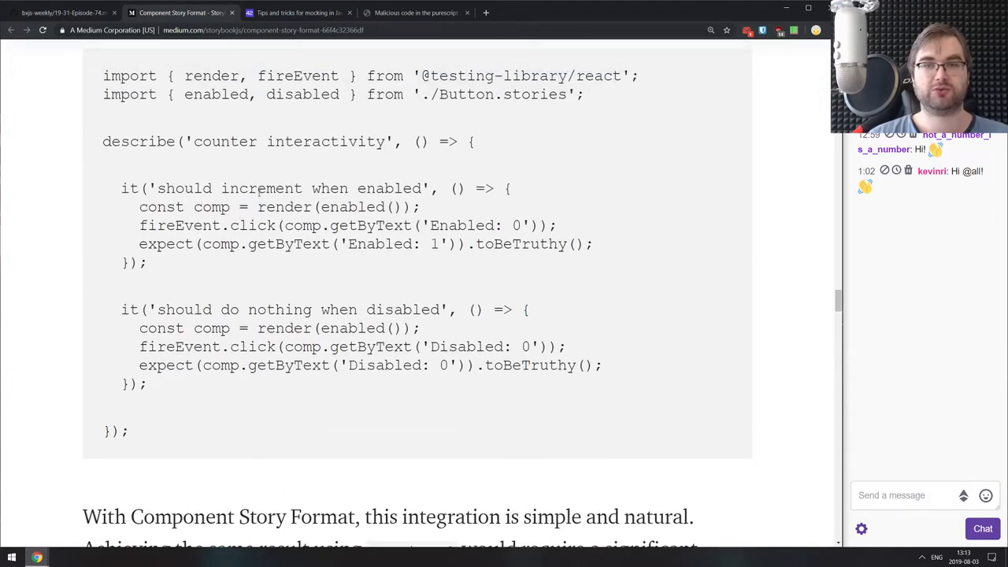
scroll("down", 3)
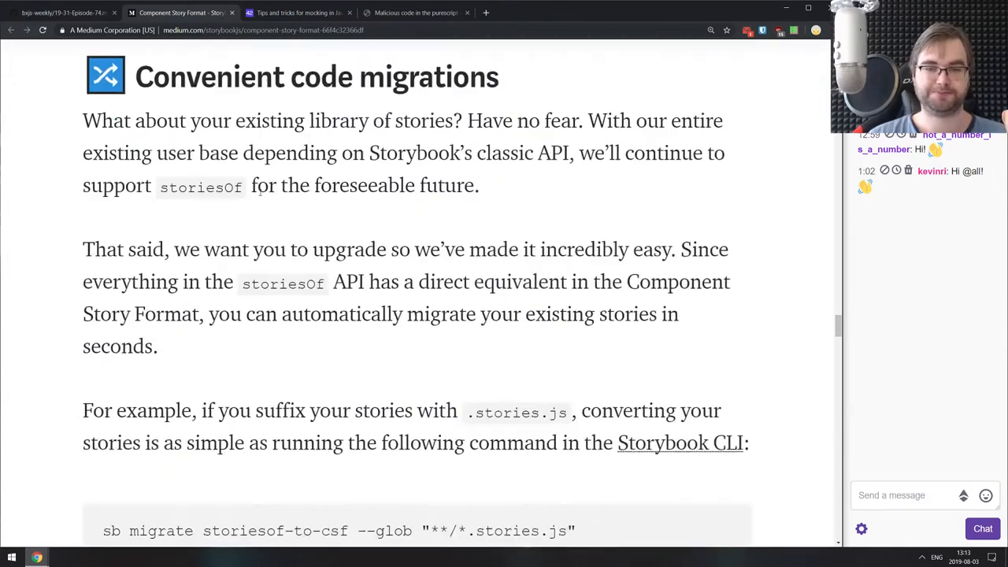
scroll("up", 3)
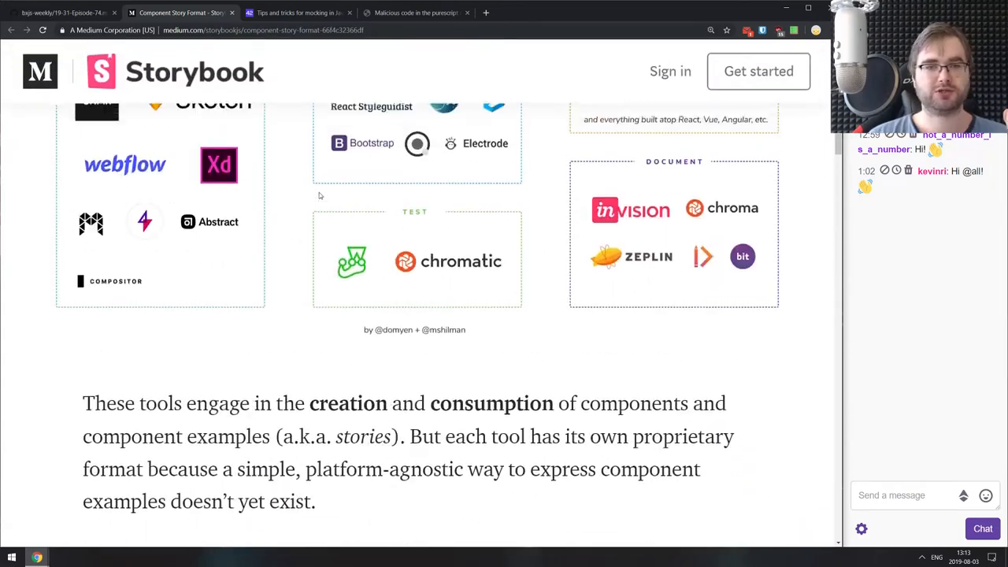
scroll("up", 3)
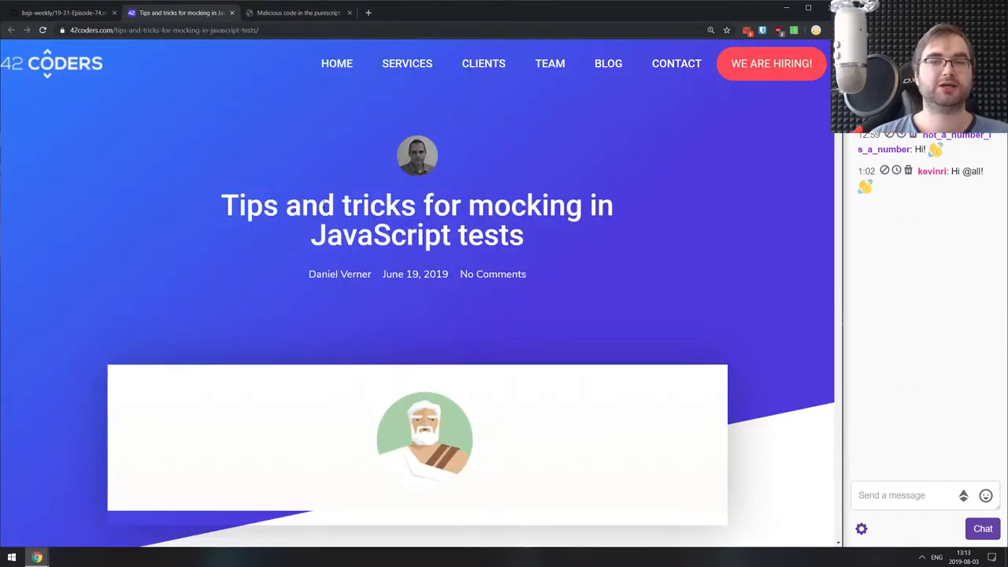
Skim the 42coders mocking tips intro, selecting 'sinon' in the install command.
scroll("down", 3)
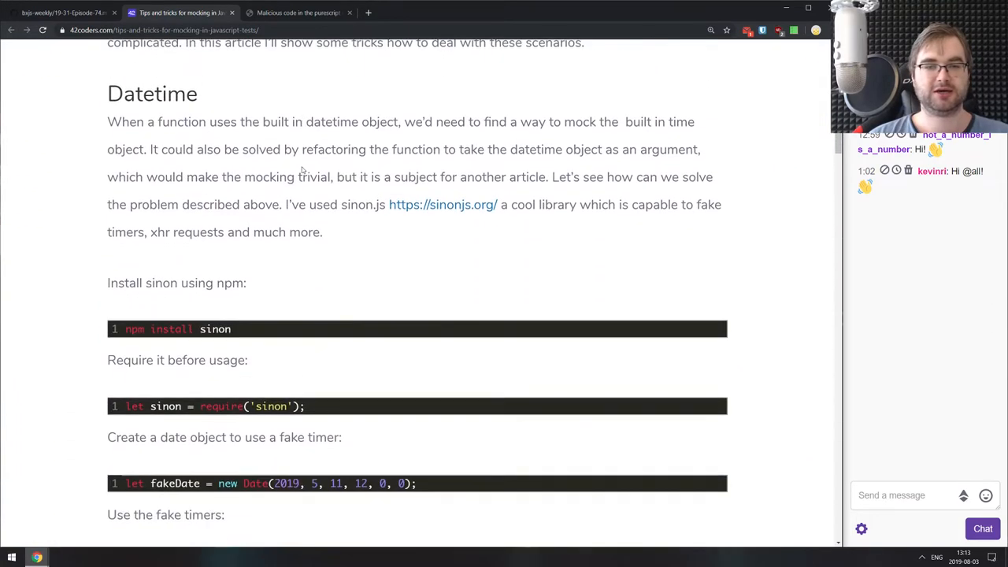
scroll("down", 3)
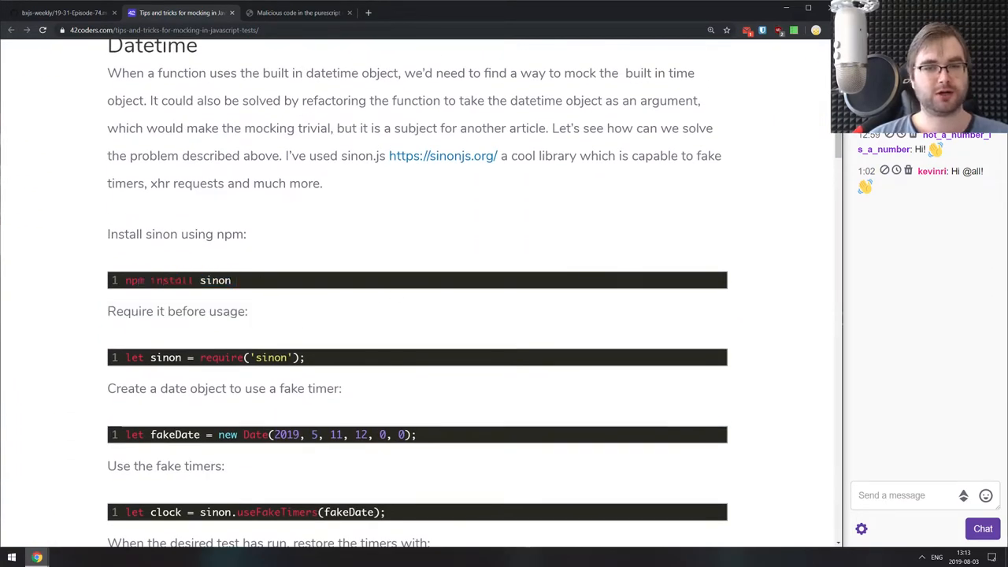
double_click(200, 281)
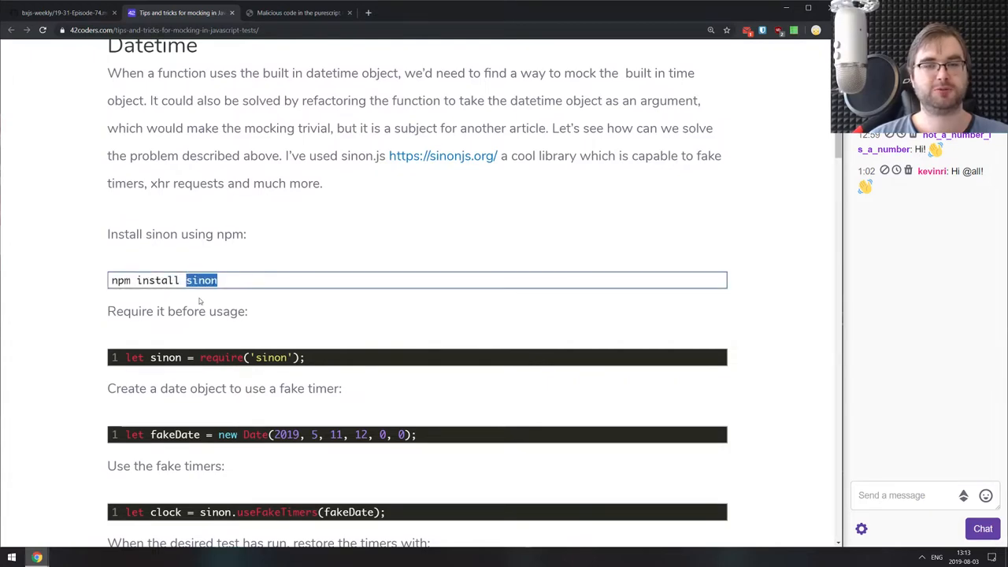
scroll("down", 3)
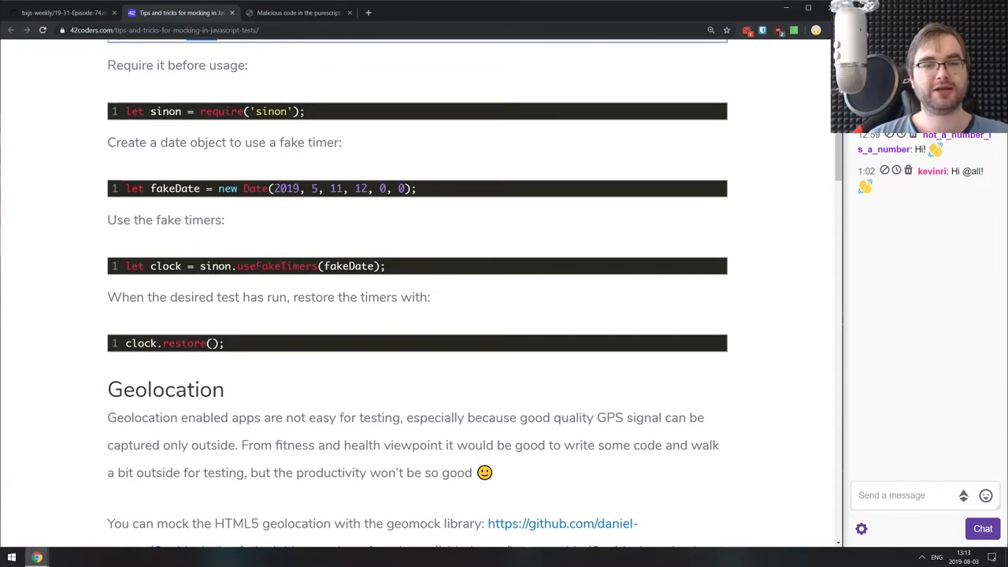
mouse_move(446, 274)
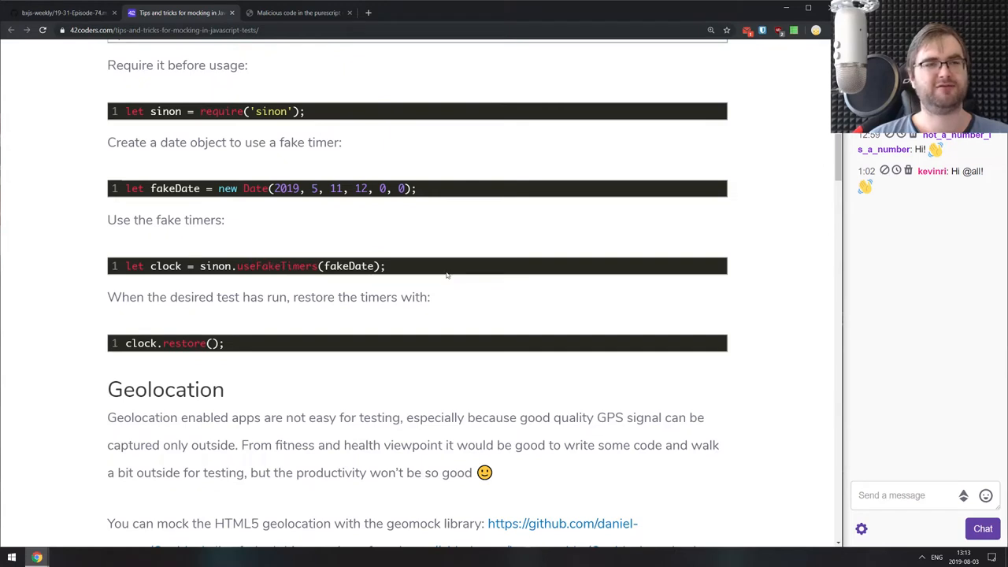
mouse_move(428, 280)
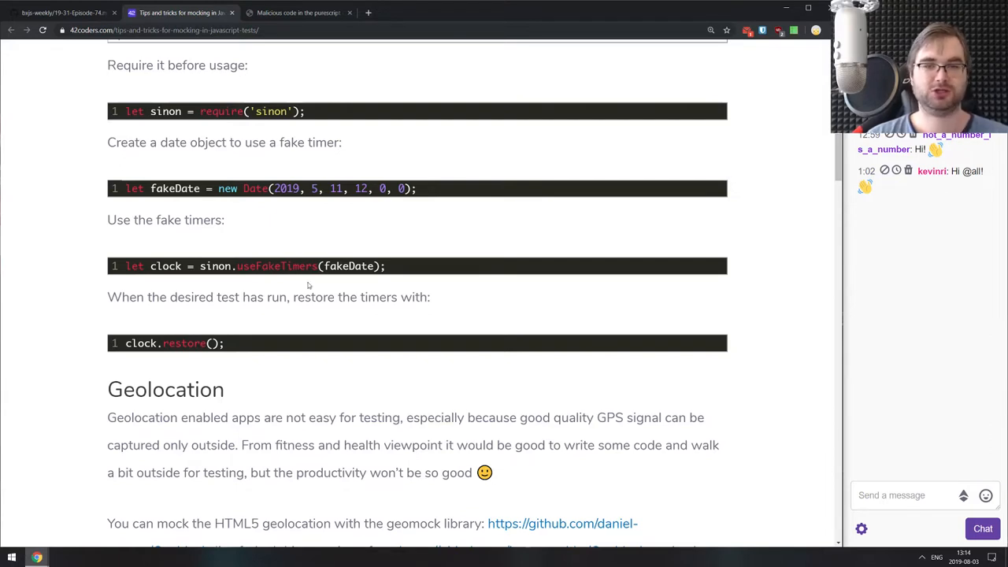
Highlight part of the fake timers code, then scroll to 'Writing tests for existing code'.
left_click_drag(200, 265, 385, 266)
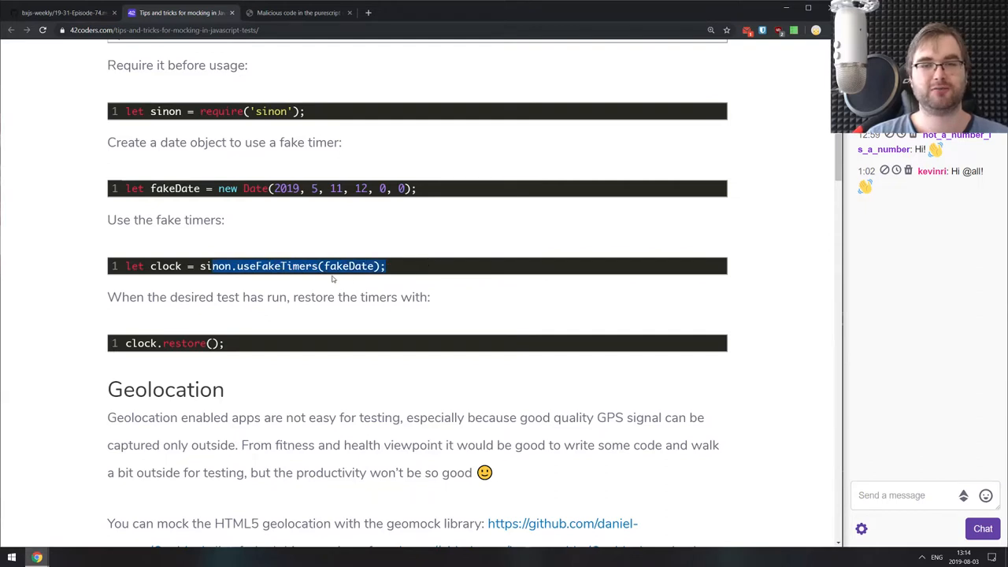
scroll("down", 3)
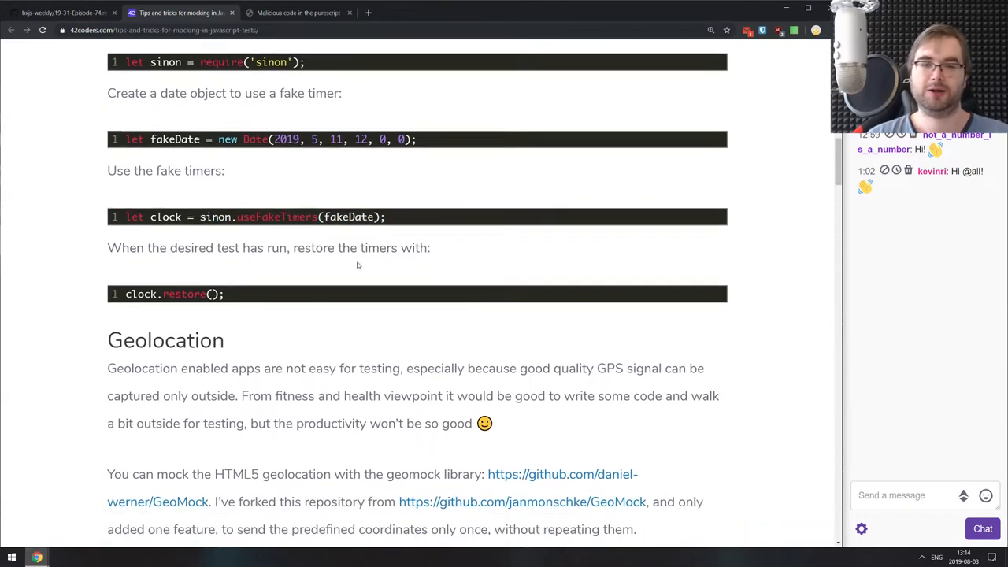
scroll("down", 3)
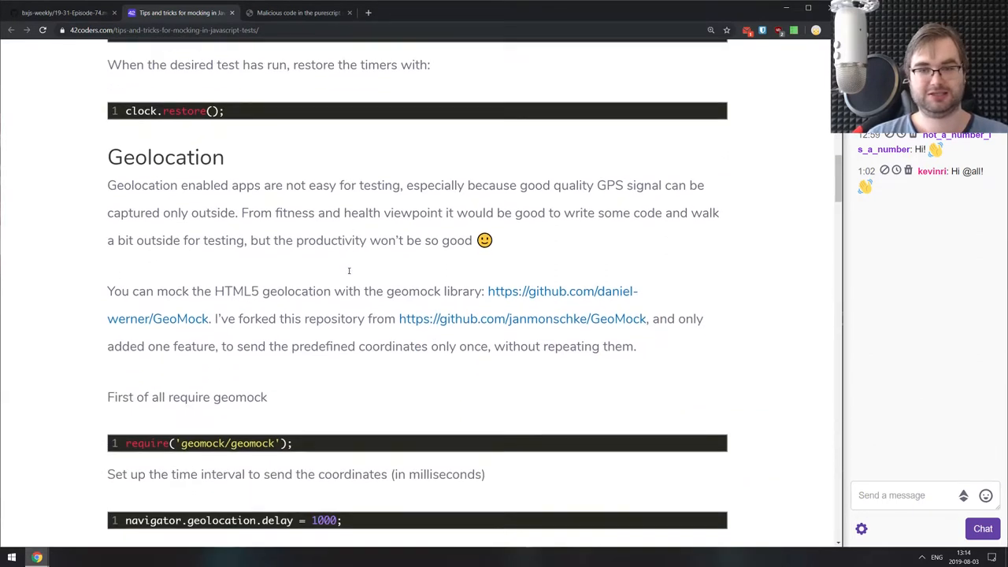
scroll("down", 3)
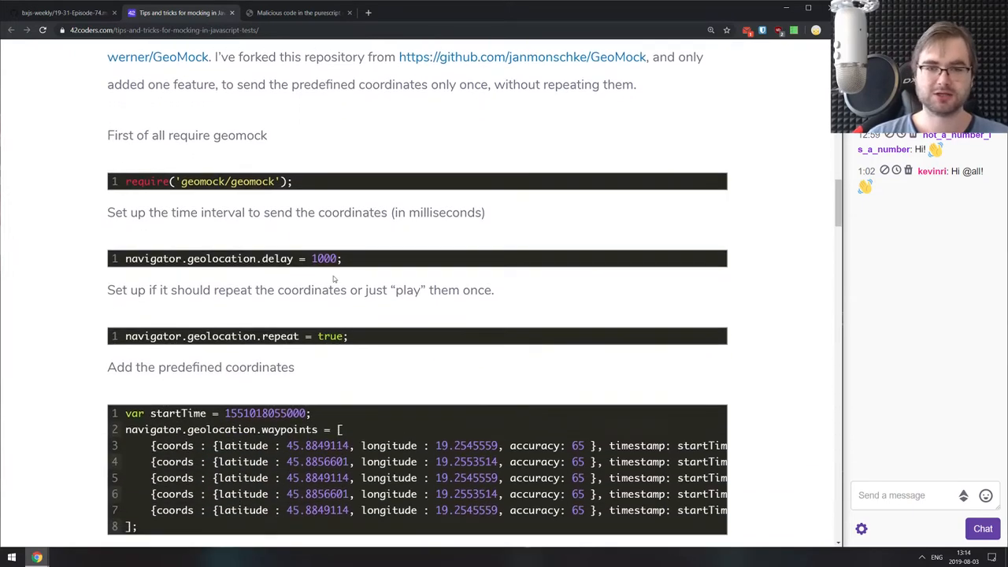
scroll("down", 3)
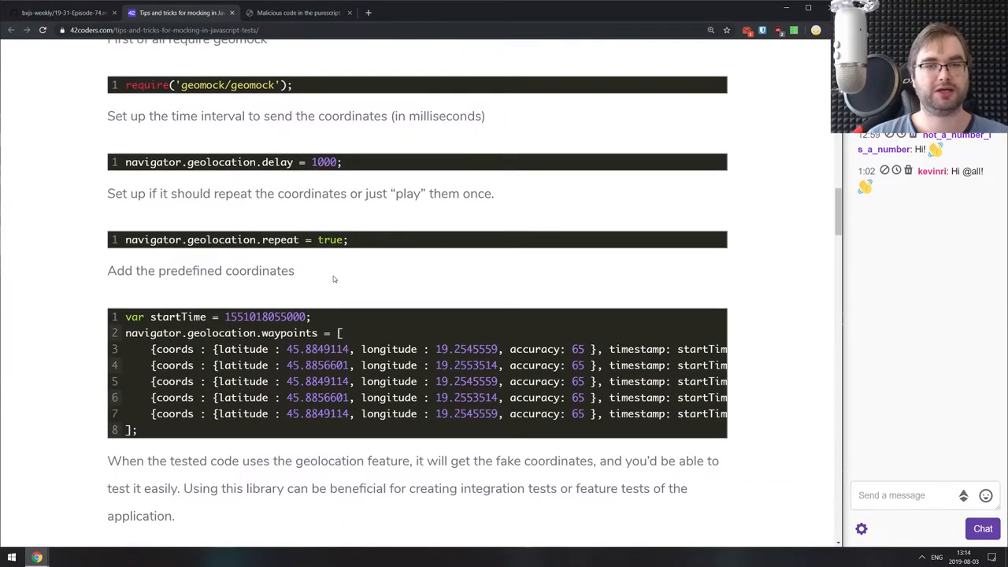
scroll("down", 3)
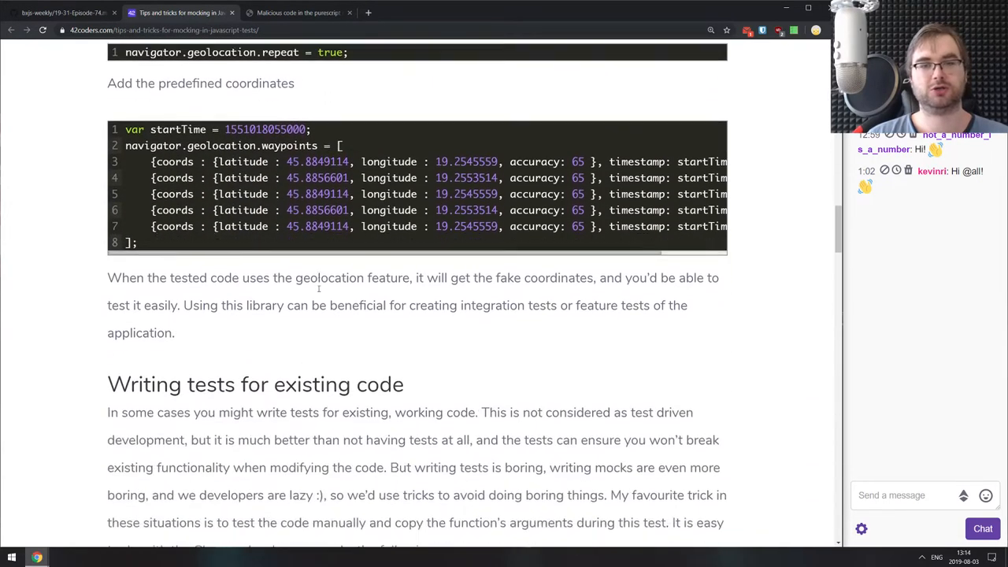
scroll("down", 3)
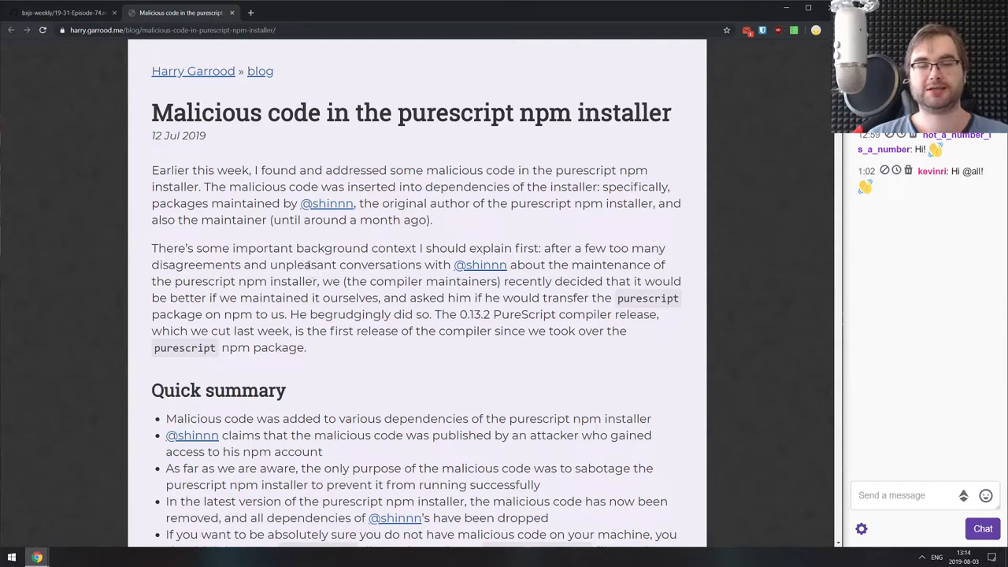
Skim harry.garrood.me's purescript npm installer post through its timeline and exploit code.
scroll("down", 3)
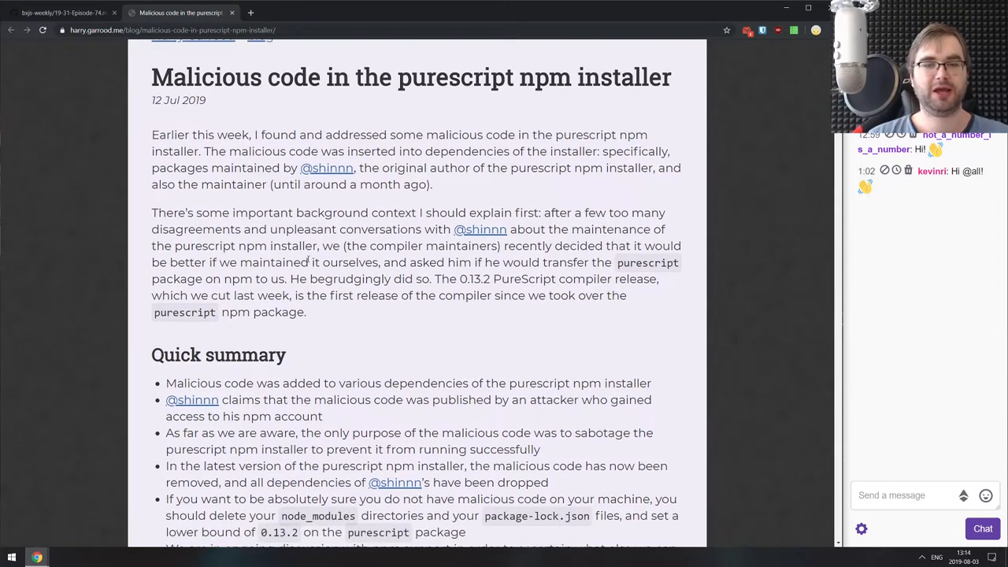
scroll("down", 3)
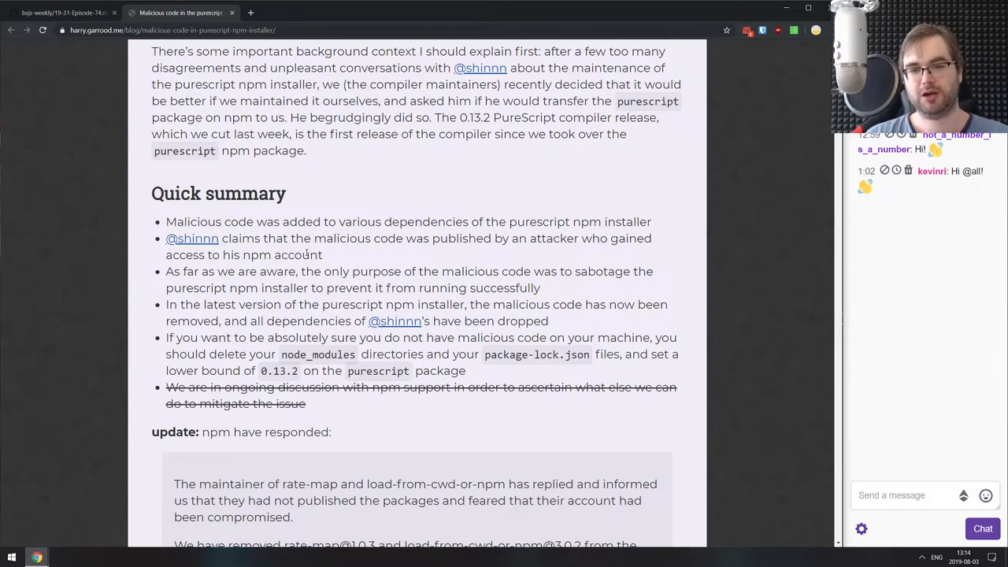
scroll("down", 3)
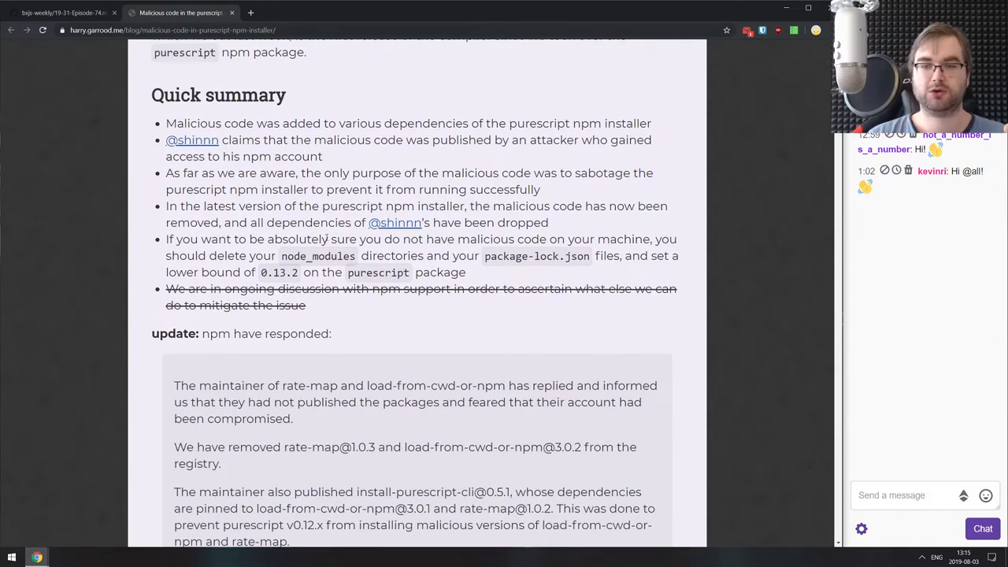
scroll("down", 3)
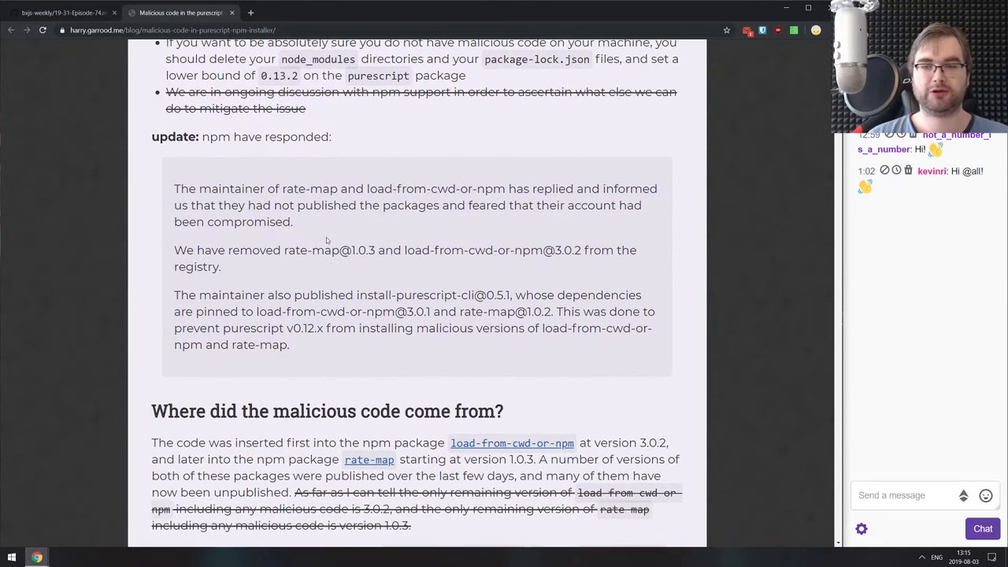
scroll("down", 3)
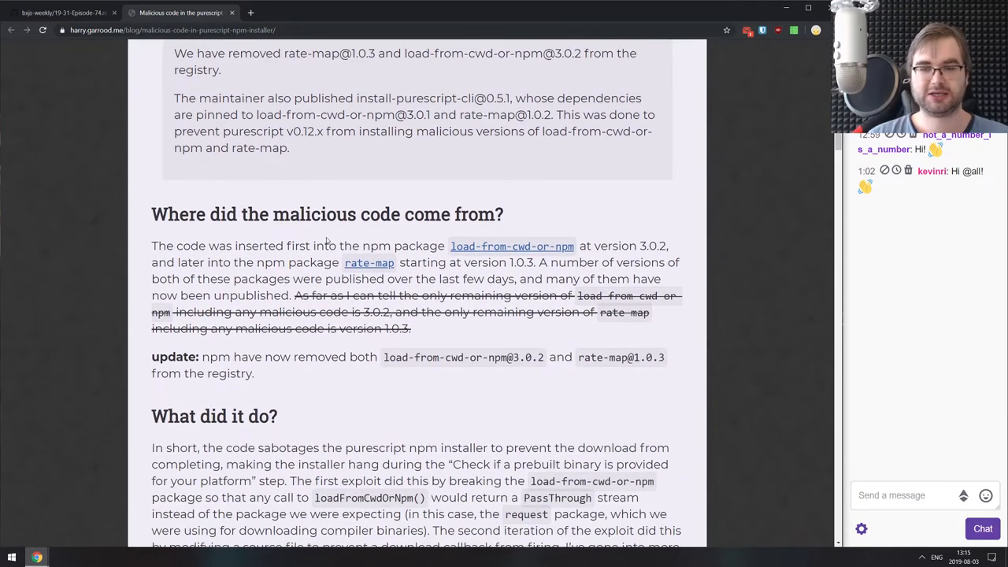
scroll("down", 3)
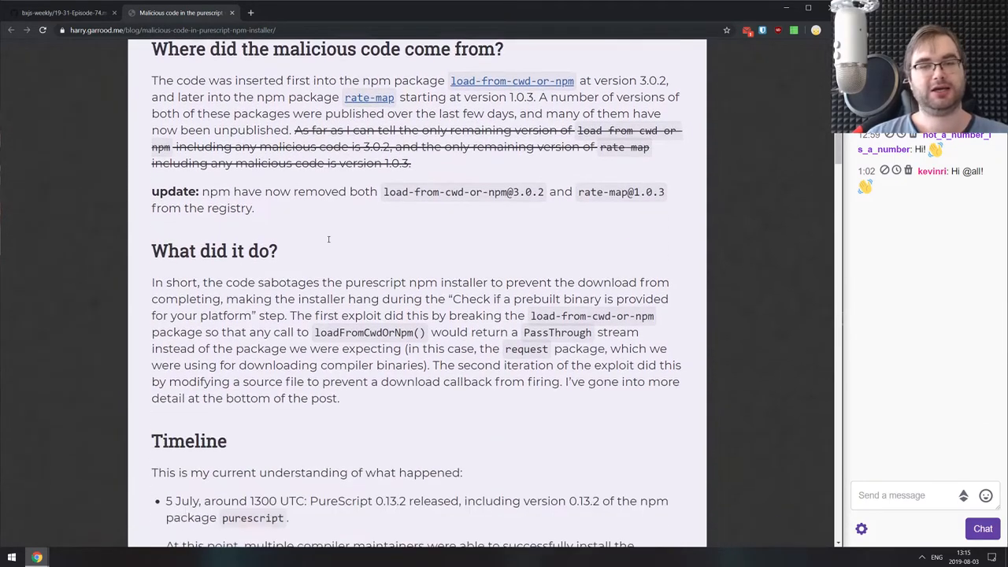
scroll("down", 3)
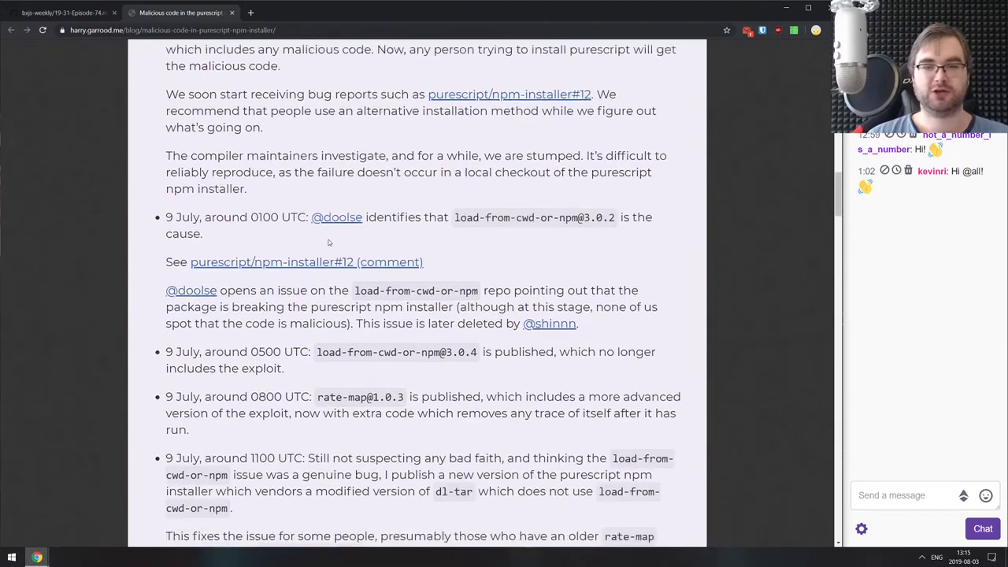
scroll("down", 3)
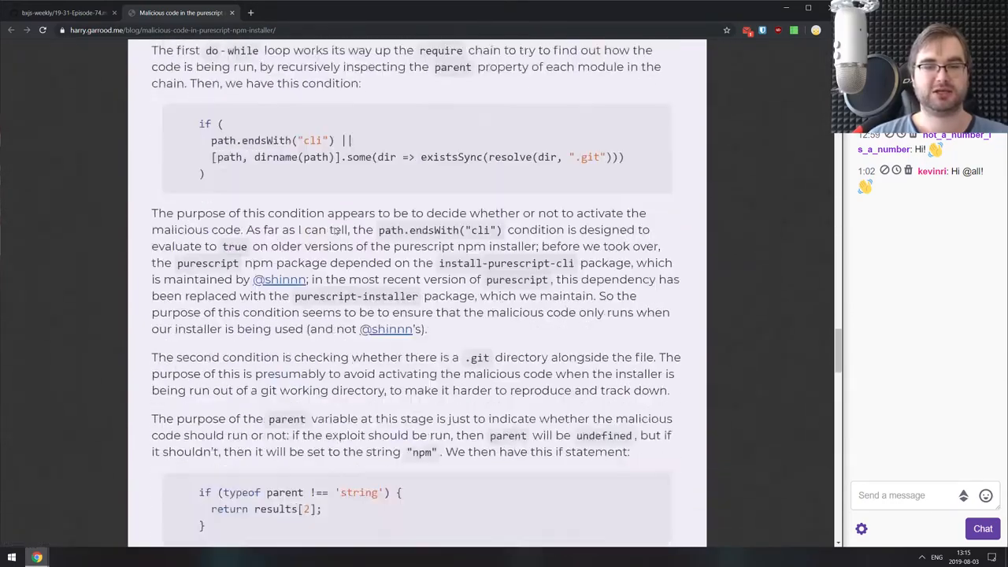
scroll("down", 3)
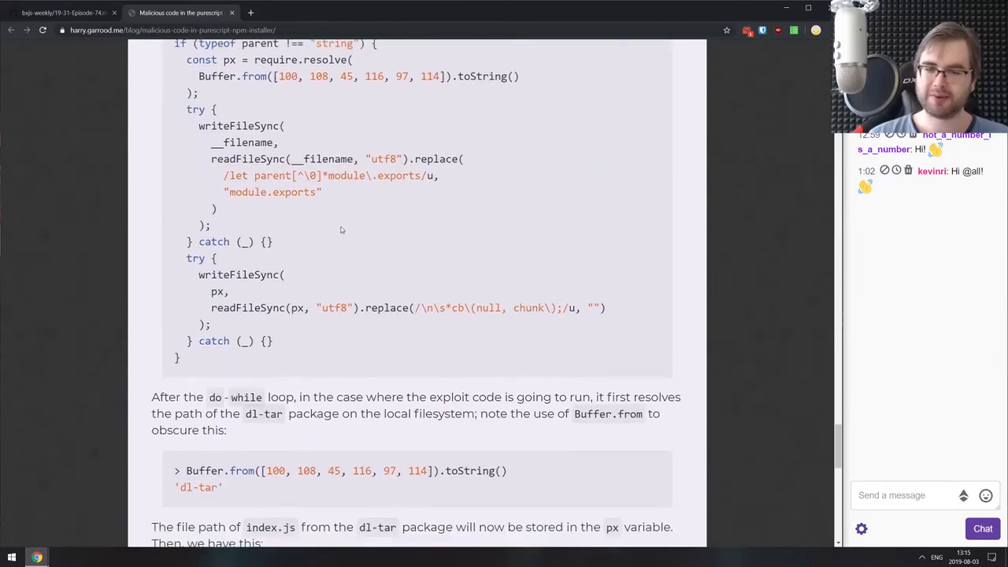
scroll("up", 3)
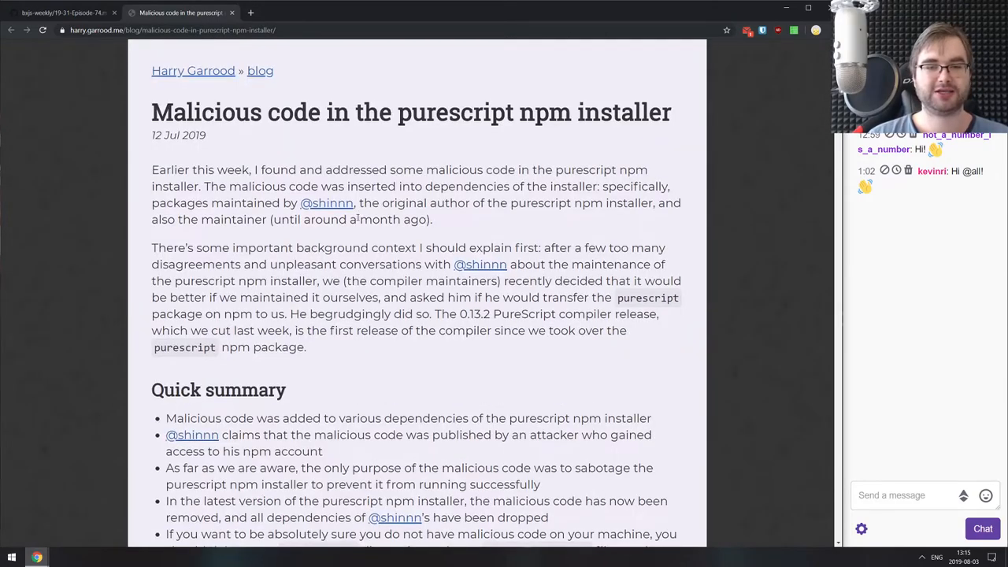
scroll("down", 3)
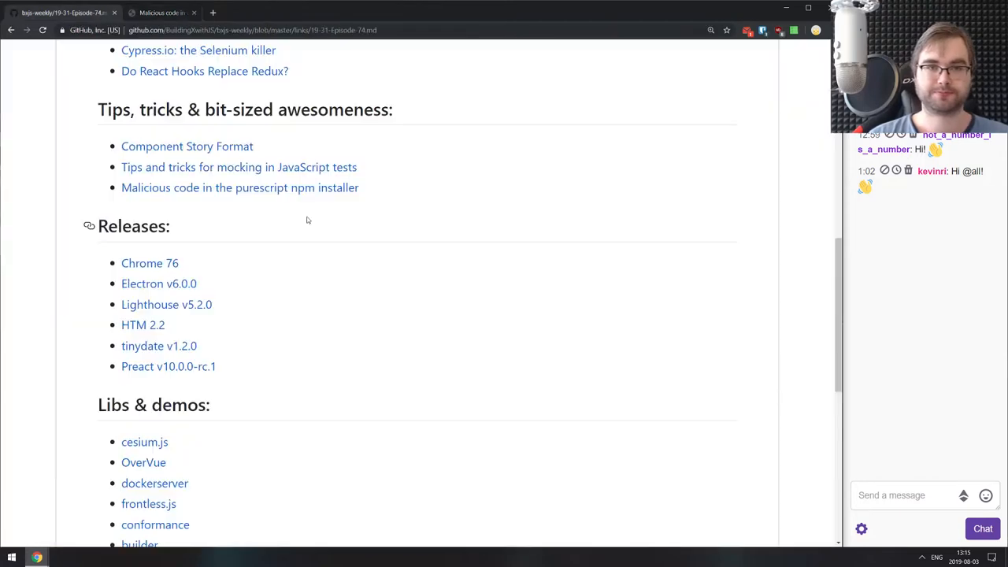
Scroll the episode 74 links list down to the Releases section.
scroll("down", 3)
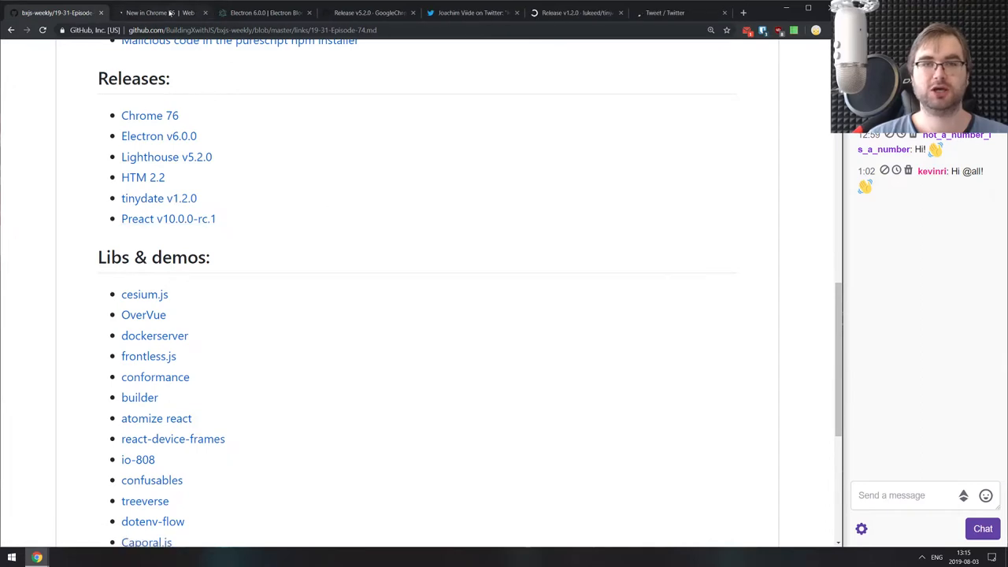
Switch to the 'New in Chrome 76' tab and start reading from the PWA install button.
left_click(149, 13)
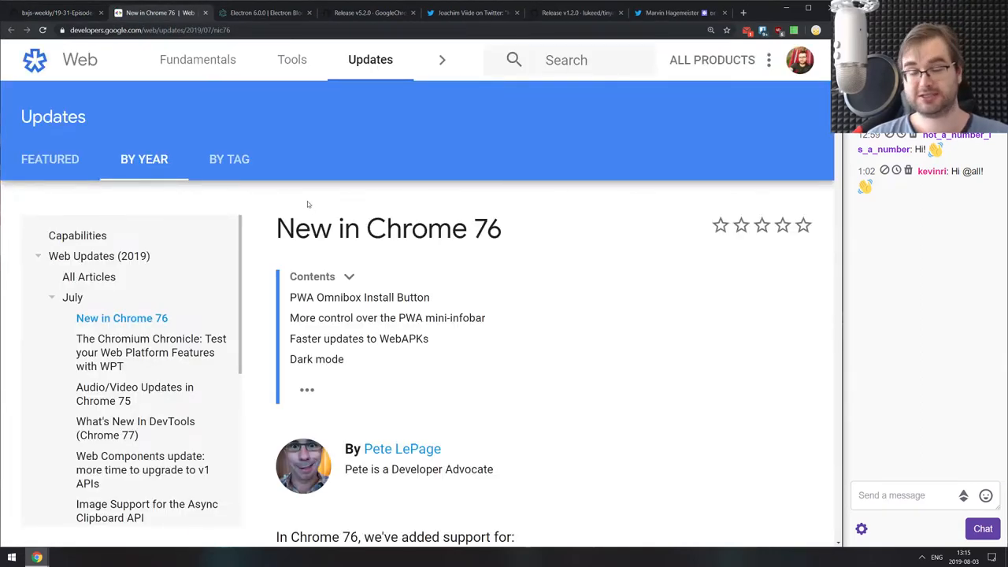
scroll("down", 3)
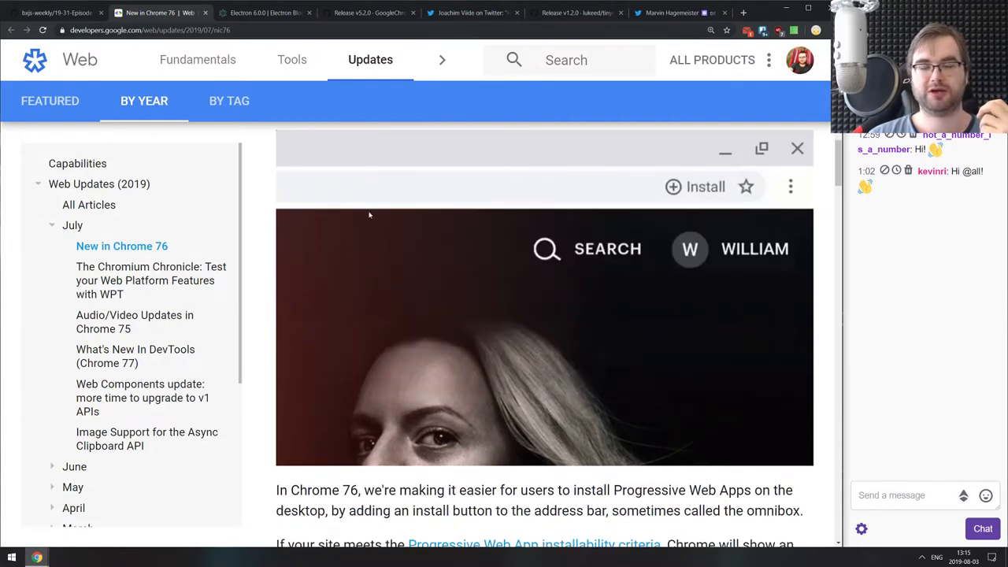
scroll("down", 3)
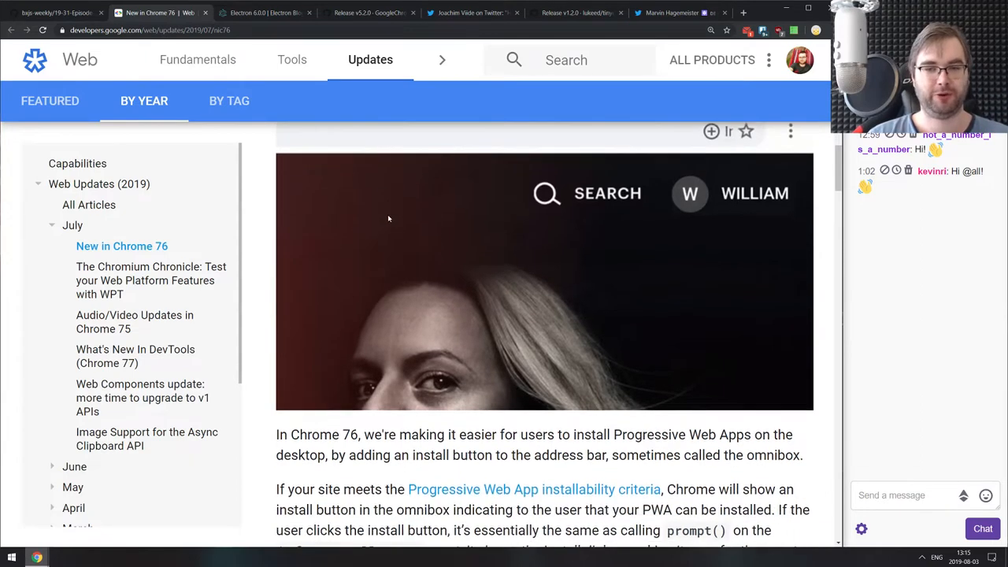
scroll("down", 3)
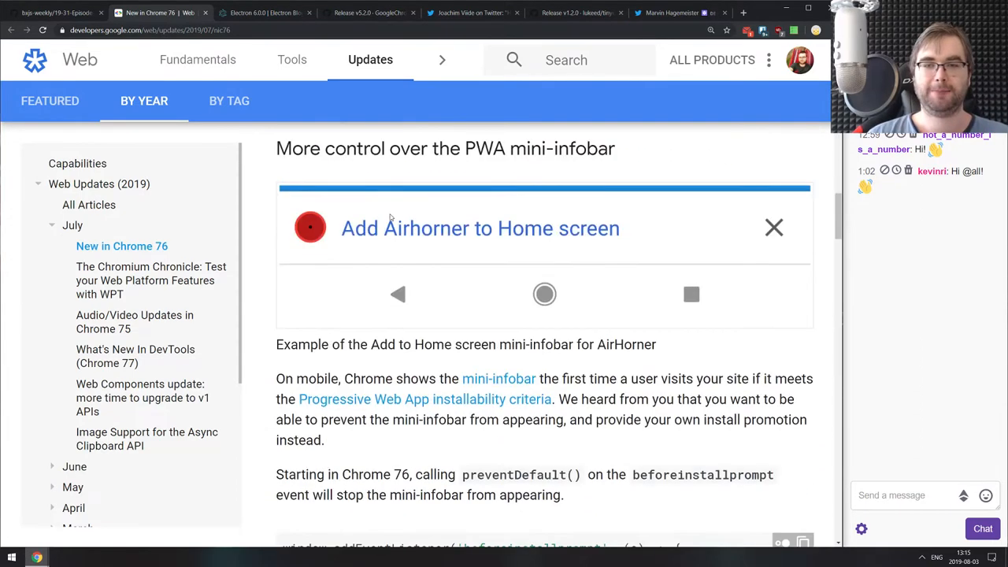
mouse_move(391, 211)
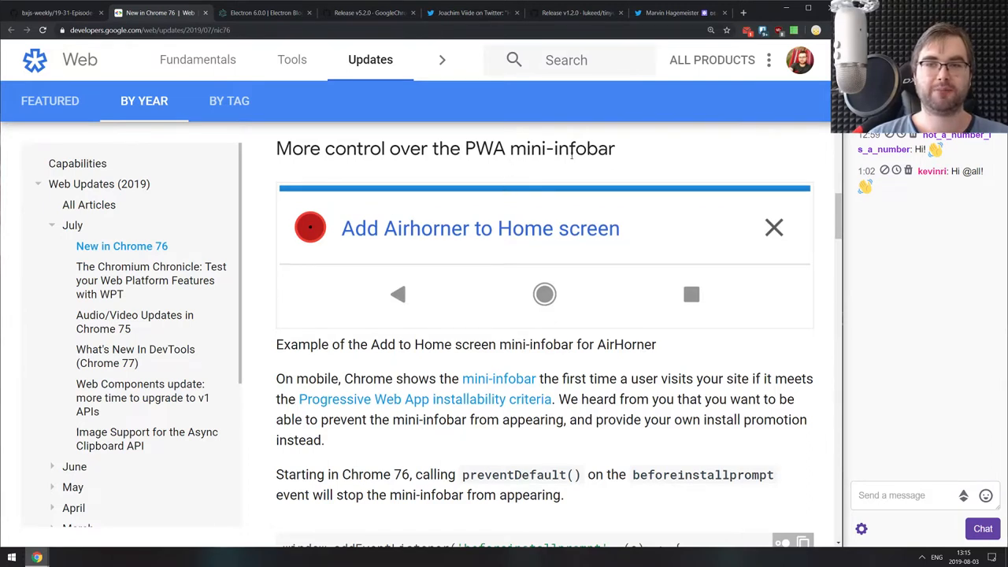
mouse_move(569, 227)
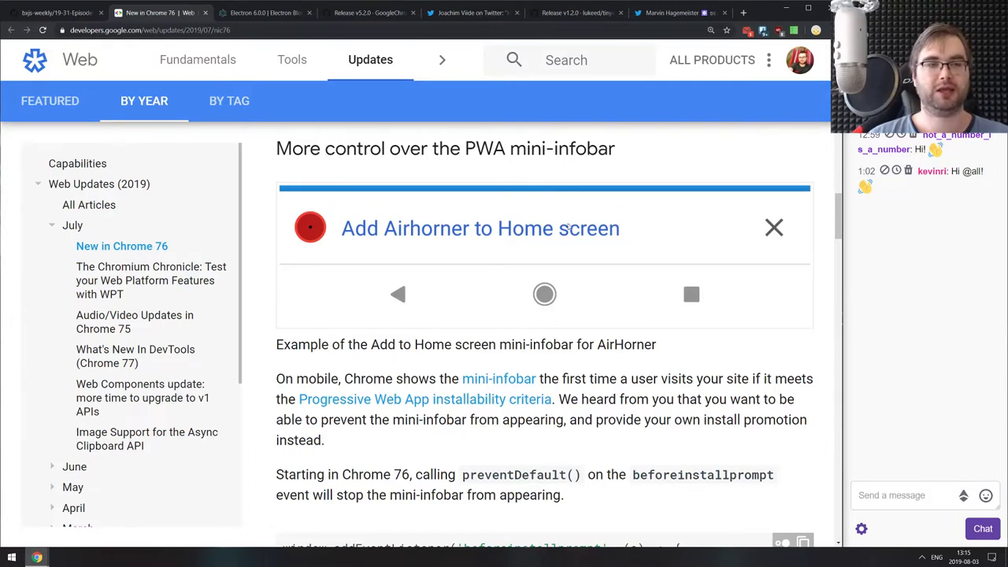
scroll("down", 3)
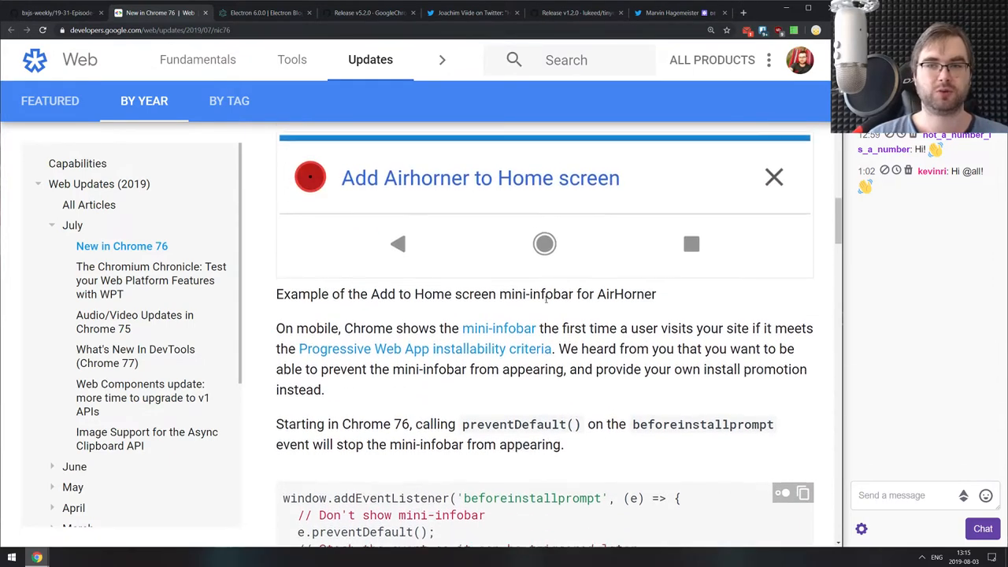
Continue through dark mode, Promise.allSettled and blob methods to Further reading.
scroll("down", 3)
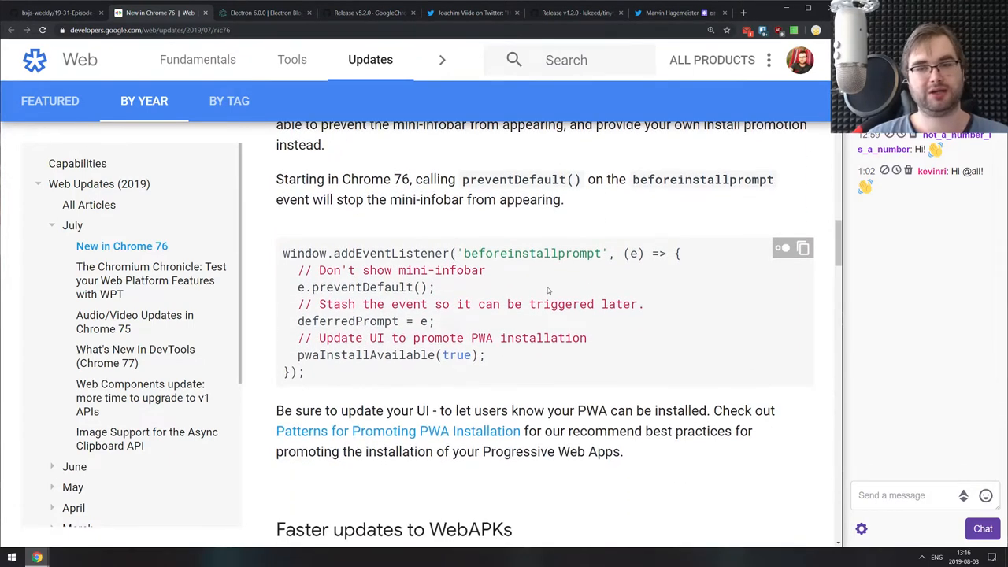
scroll("down", 3)
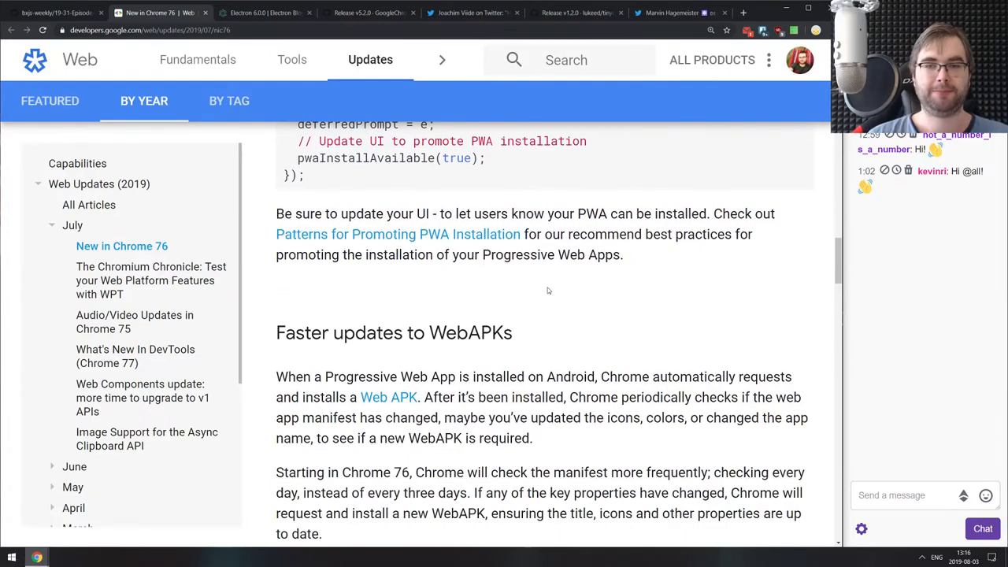
scroll("down", 3)
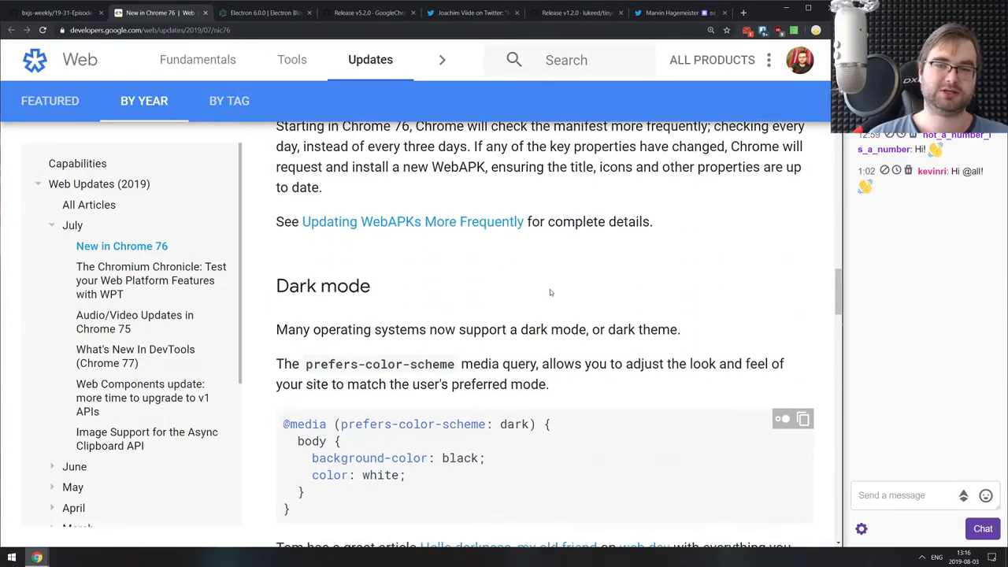
scroll("down", 3)
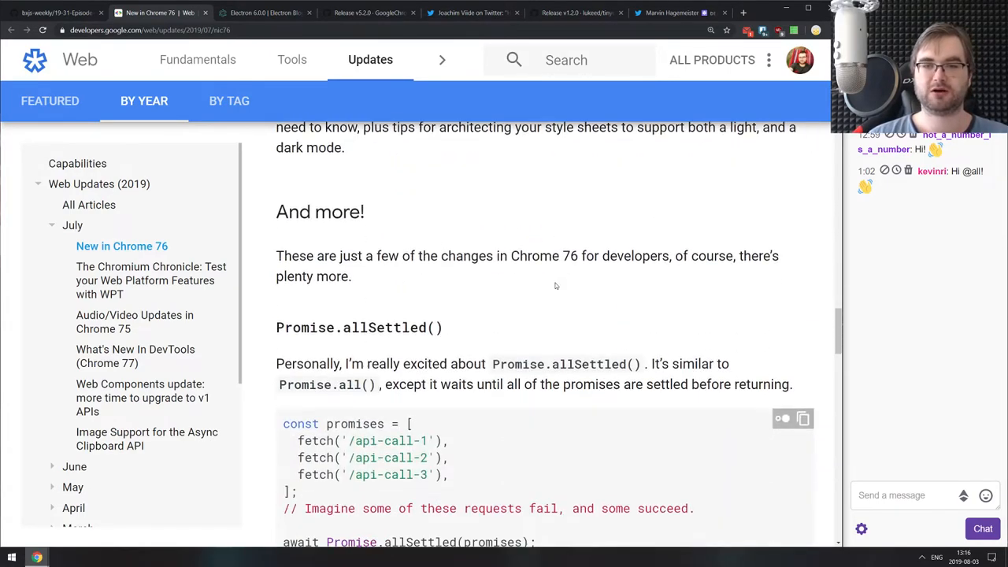
scroll("down", 3)
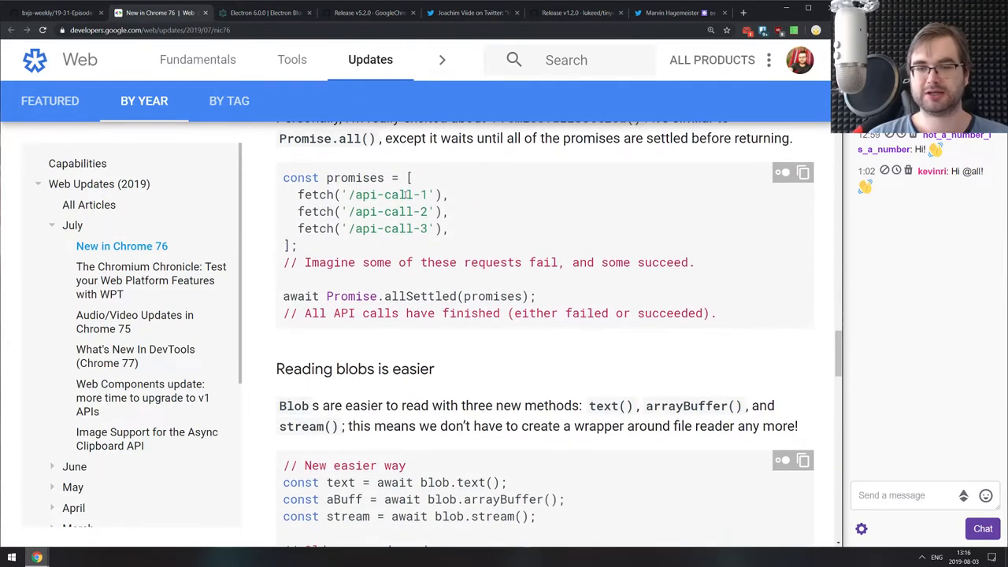
scroll("down", 3)
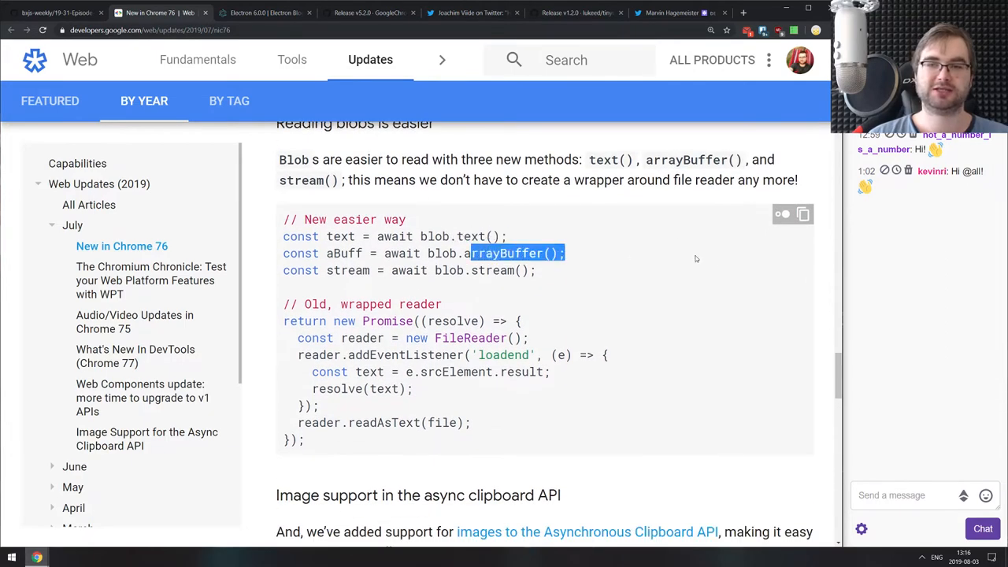
scroll("down", 3)
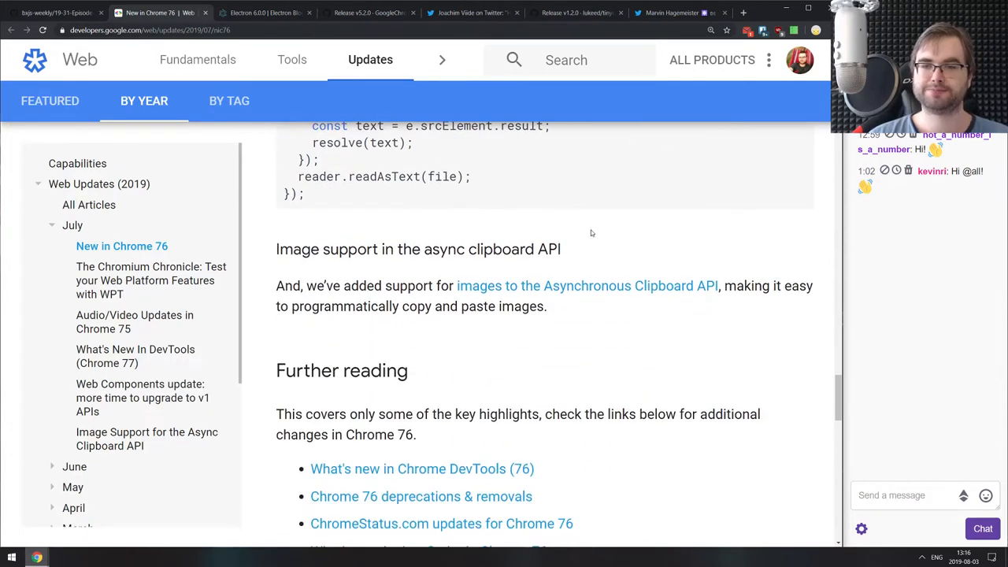
scroll("down", 3)
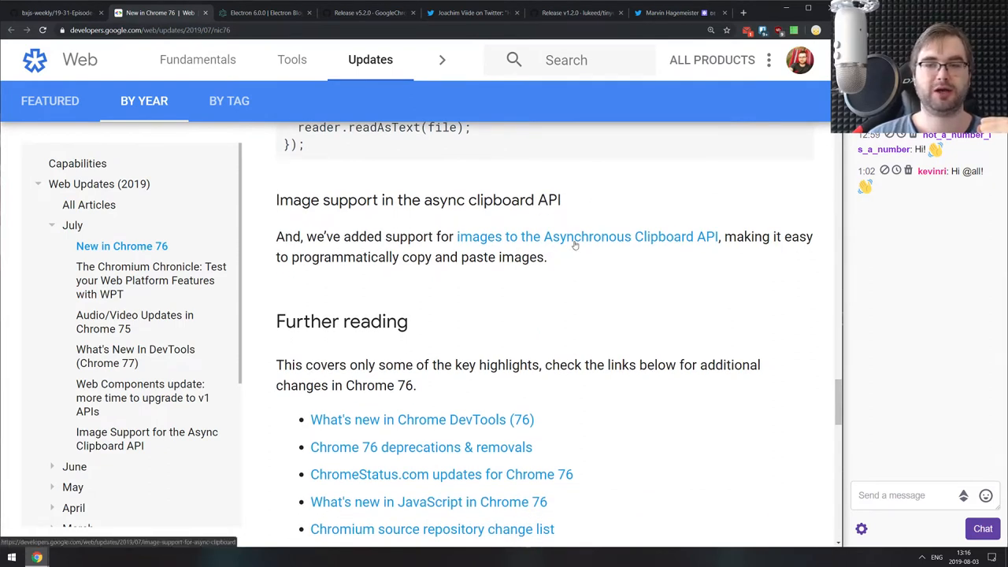
scroll("down", 3)
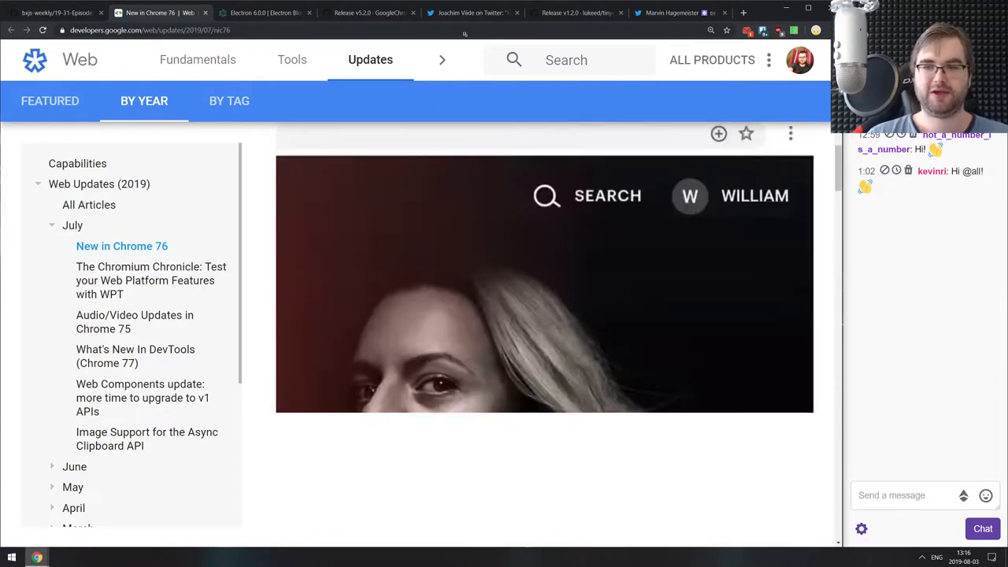
Close 'New in Chrome 76' and skim Electron 6.0.0's What's New on Chromium, Node.js and V8.
left_click(174, 13)
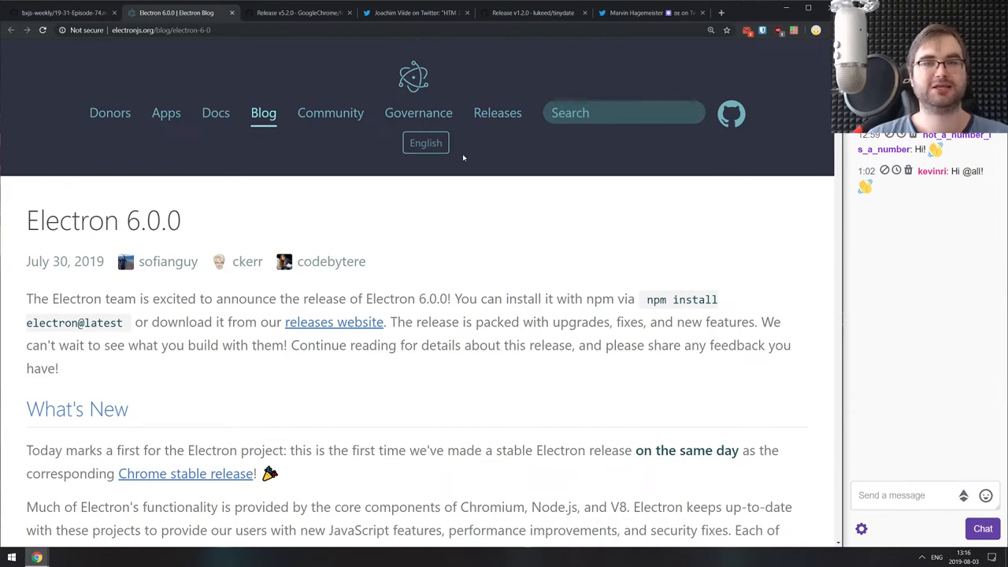
scroll("down", 3)
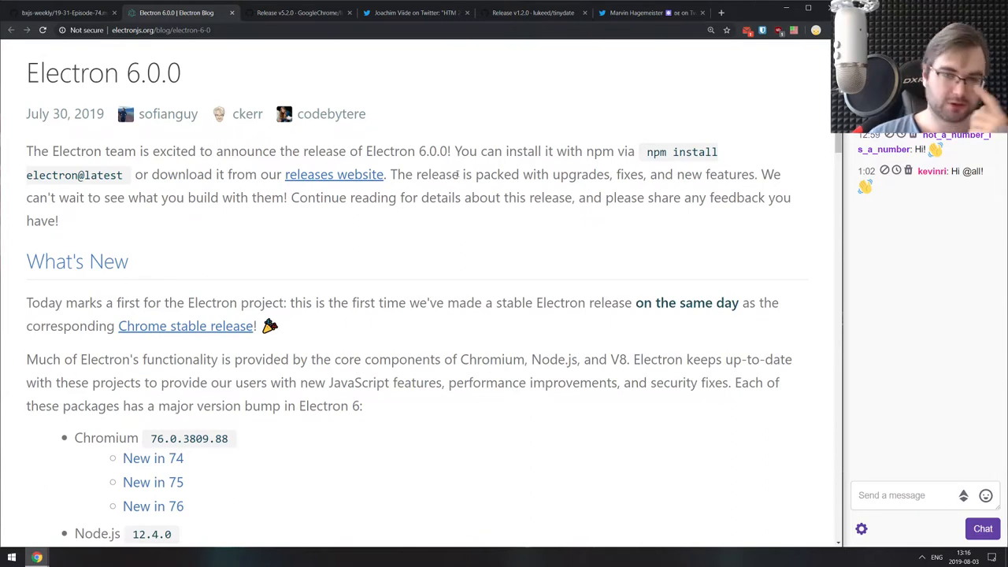
scroll("down", 3)
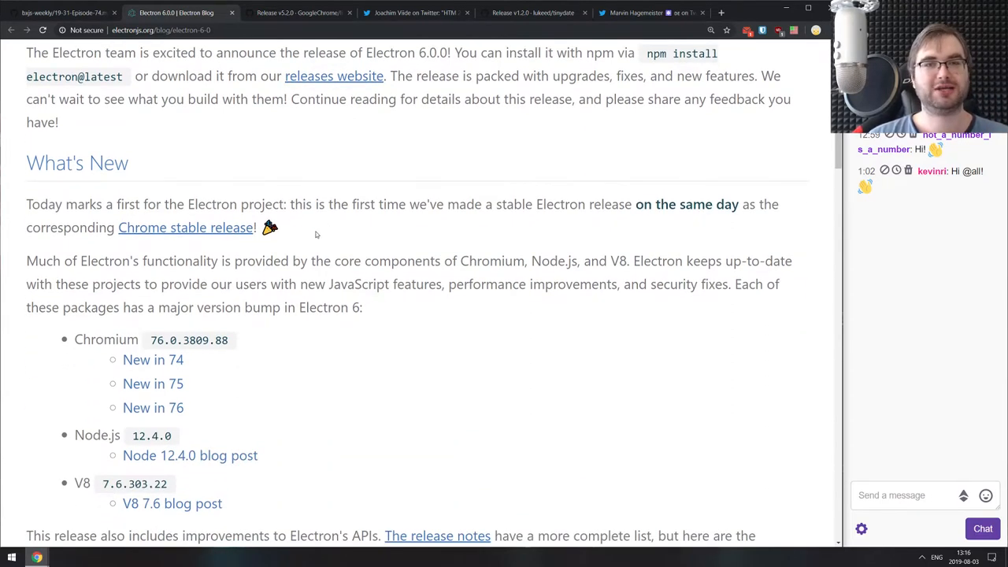
scroll("down", 3)
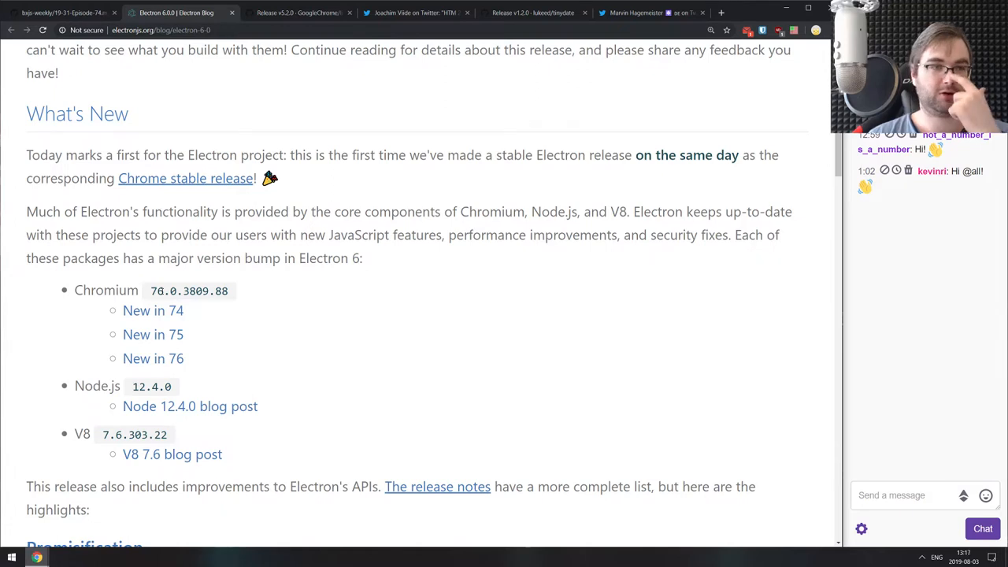
scroll("down", 3)
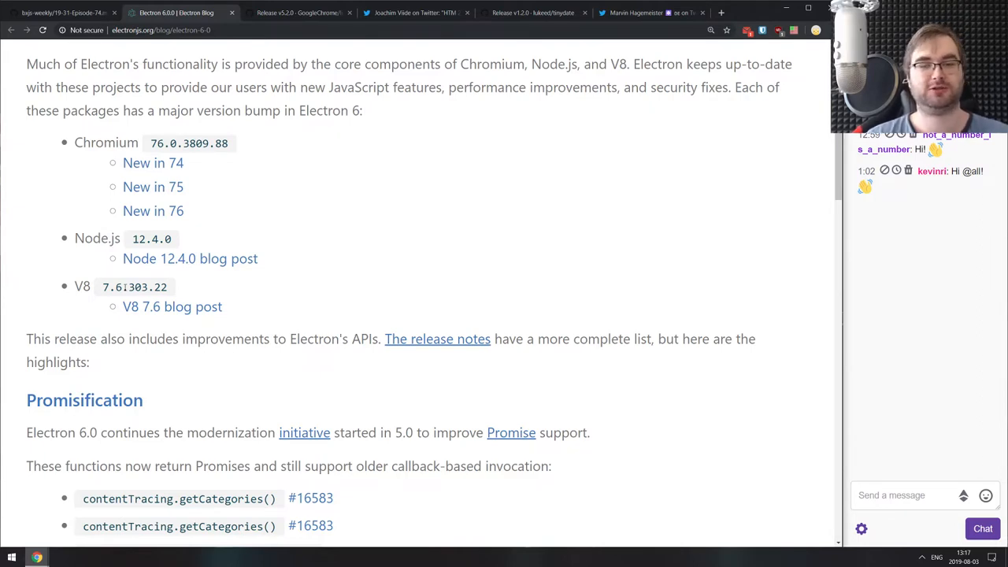
scroll("up", 3)
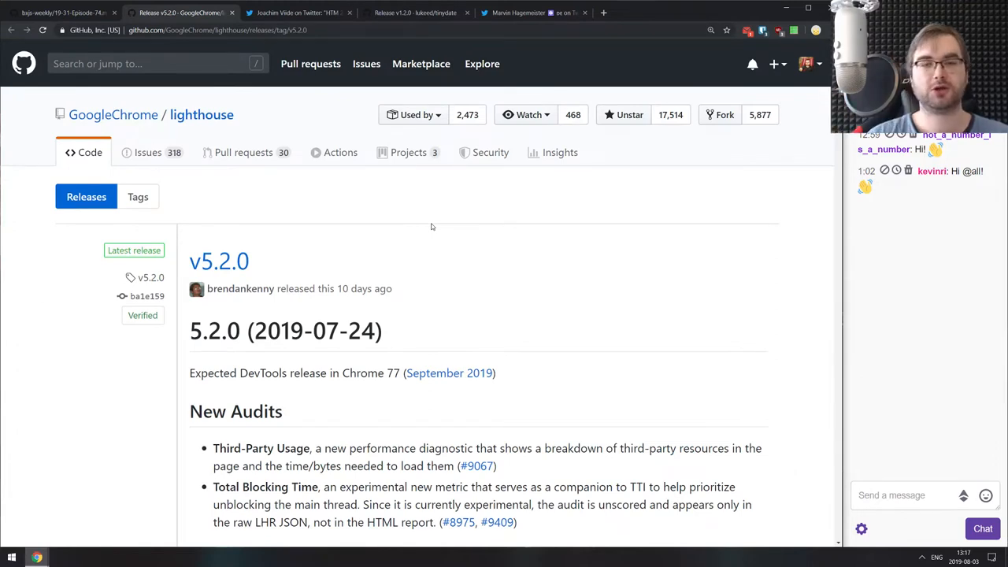
mouse_move(418, 246)
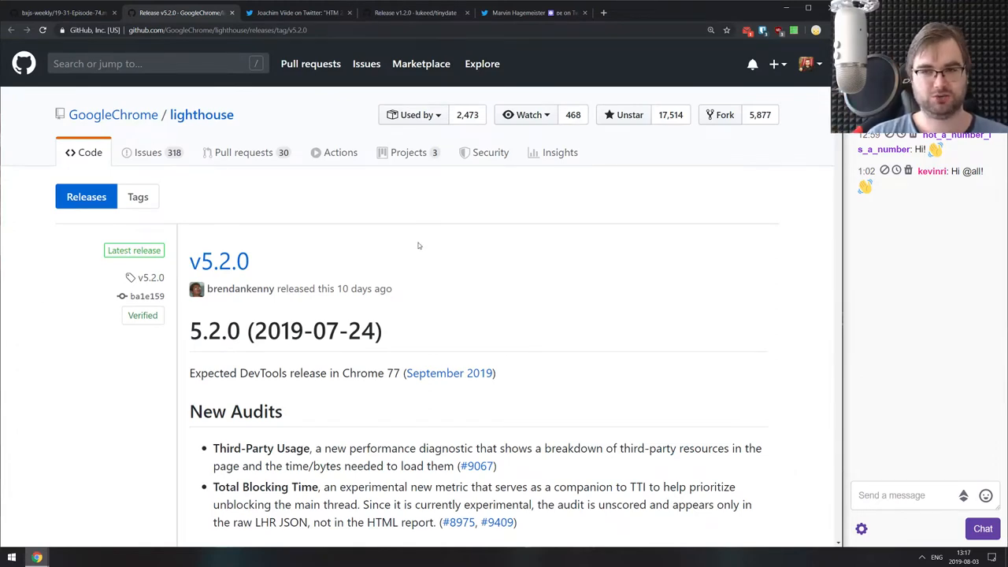
Toggle DevTools on the Lighthouse v5.2.0 release notes and highlight the Third-Party Usage audit.
key("f12")
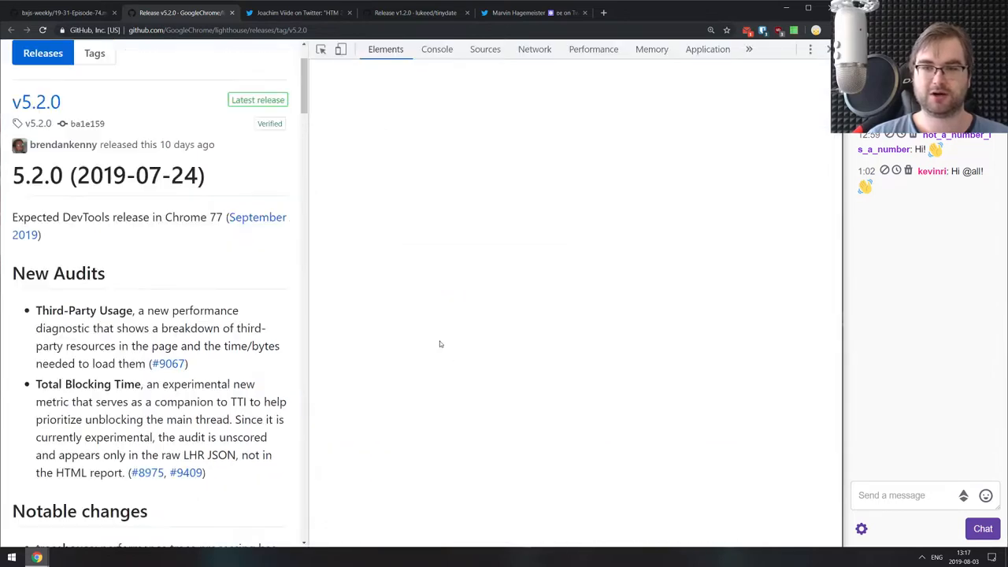
left_click(698, 49)
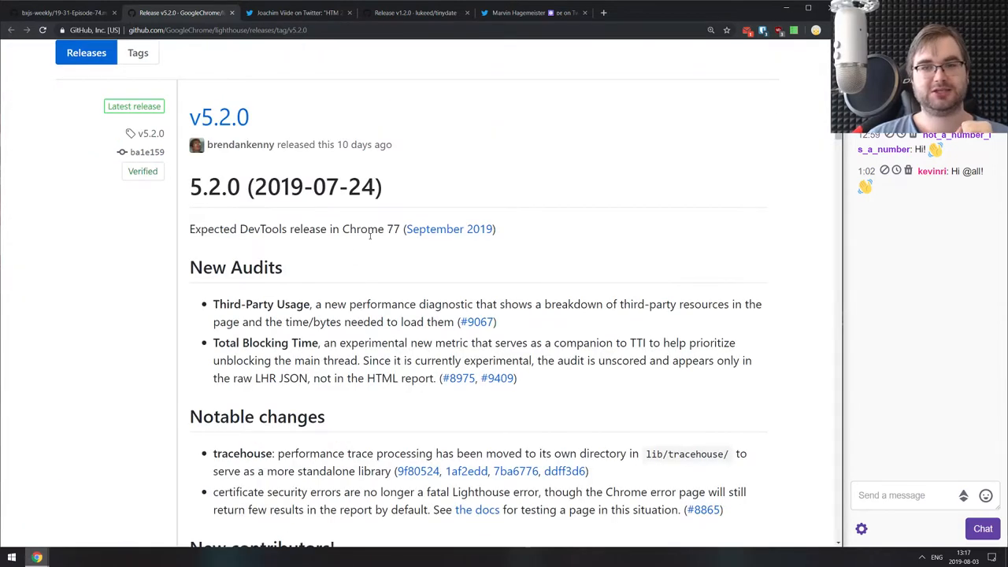
mouse_move(362, 219)
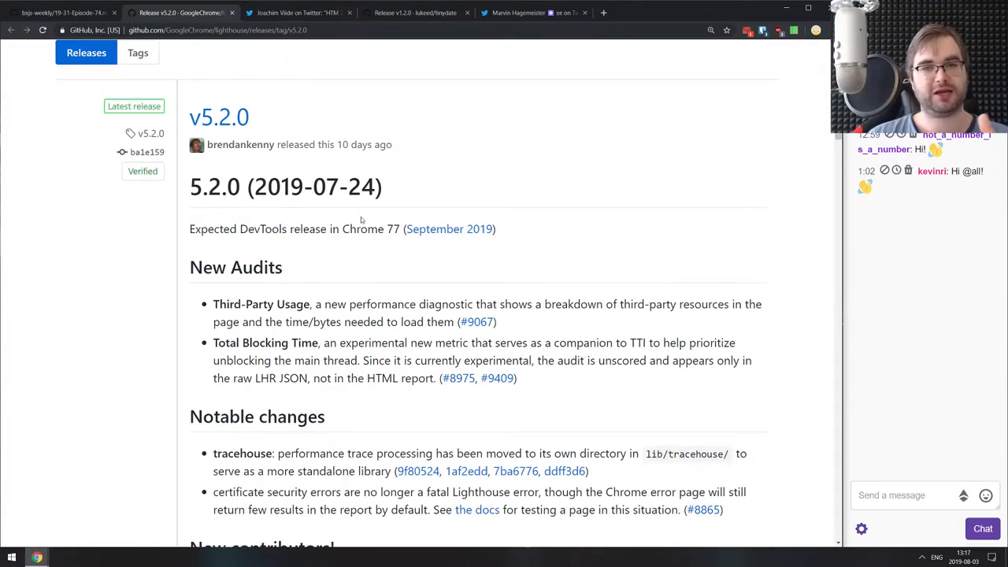
double_click(363, 228)
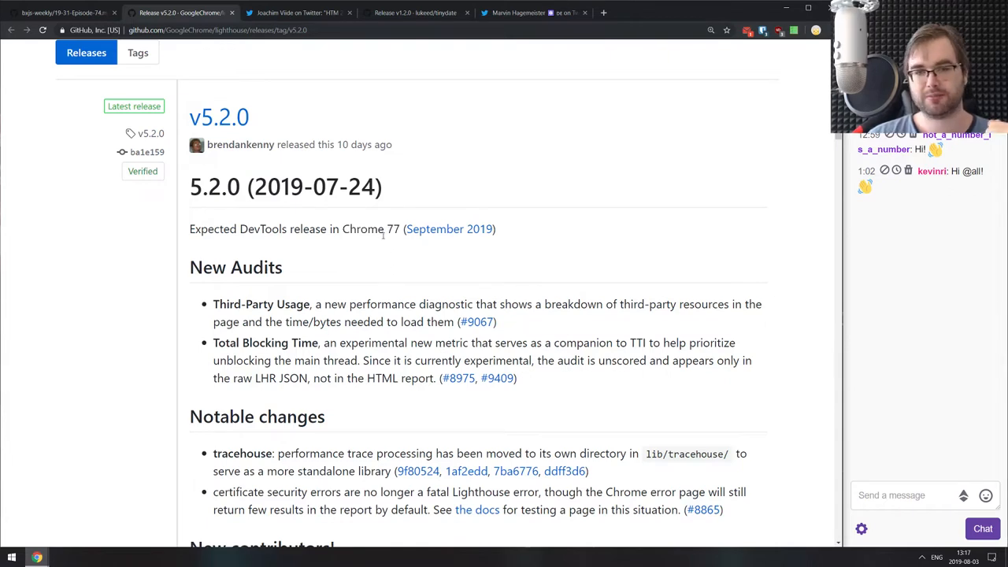
scroll("down", 3)
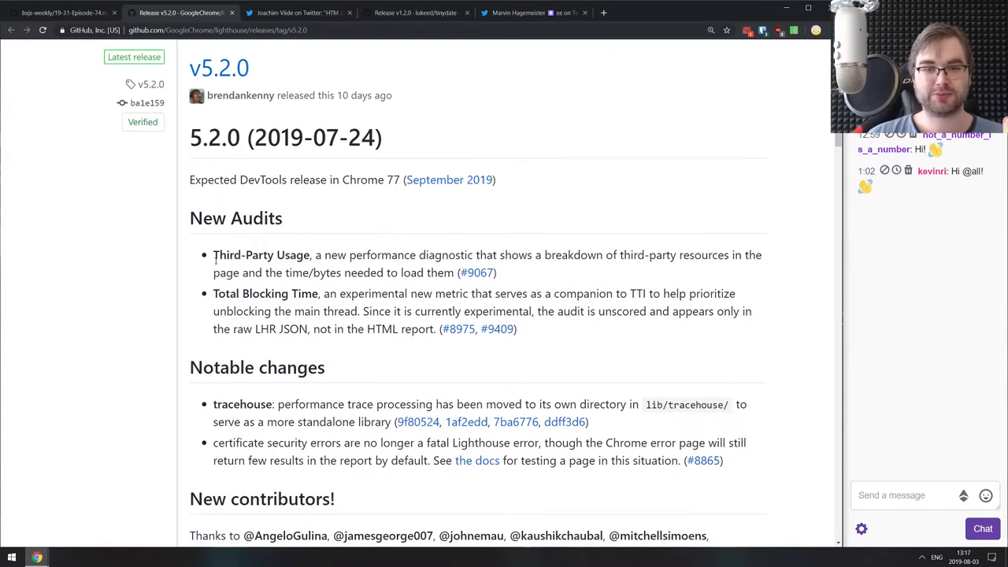
left_click_drag(212, 254, 496, 273)
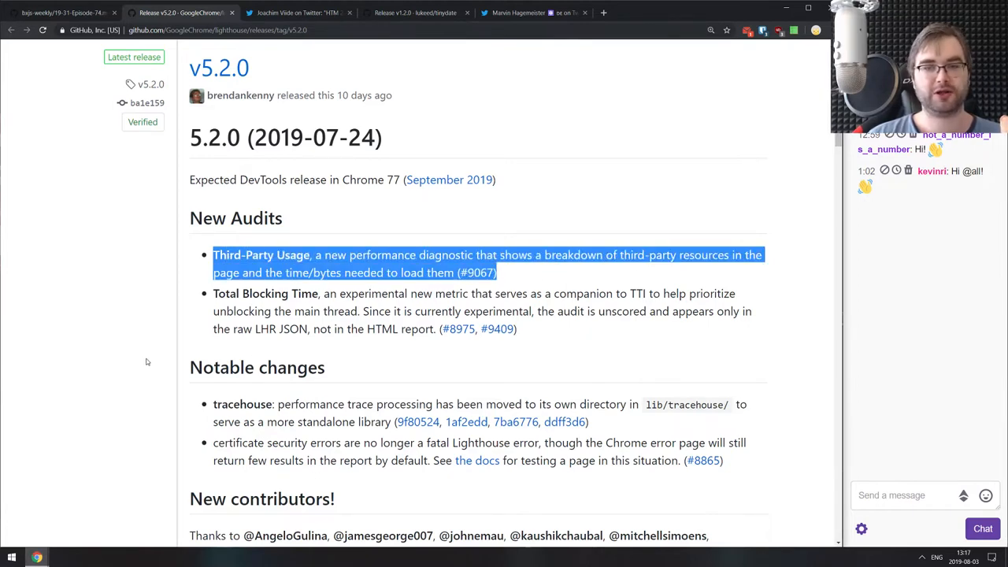
left_click(221, 303)
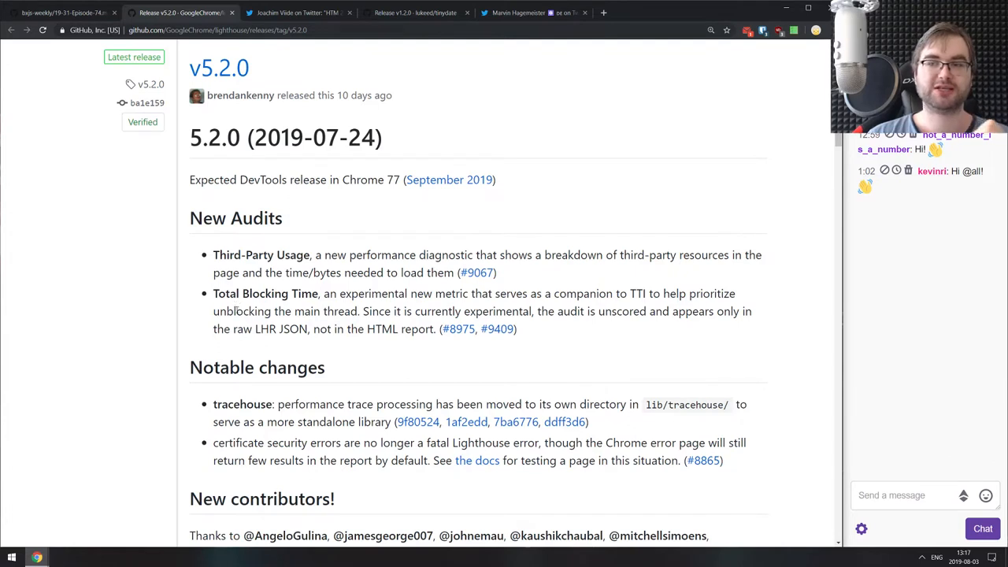
mouse_move(239, 321)
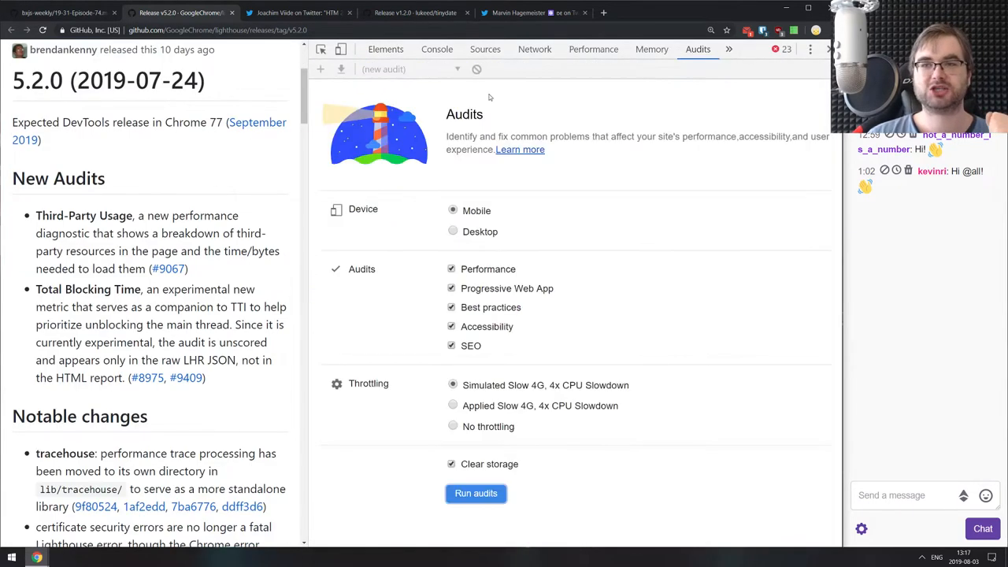
Run a Lighthouse audit of the v5.2.0 release page and expand the render-blocking resources details.
left_click(475, 493)
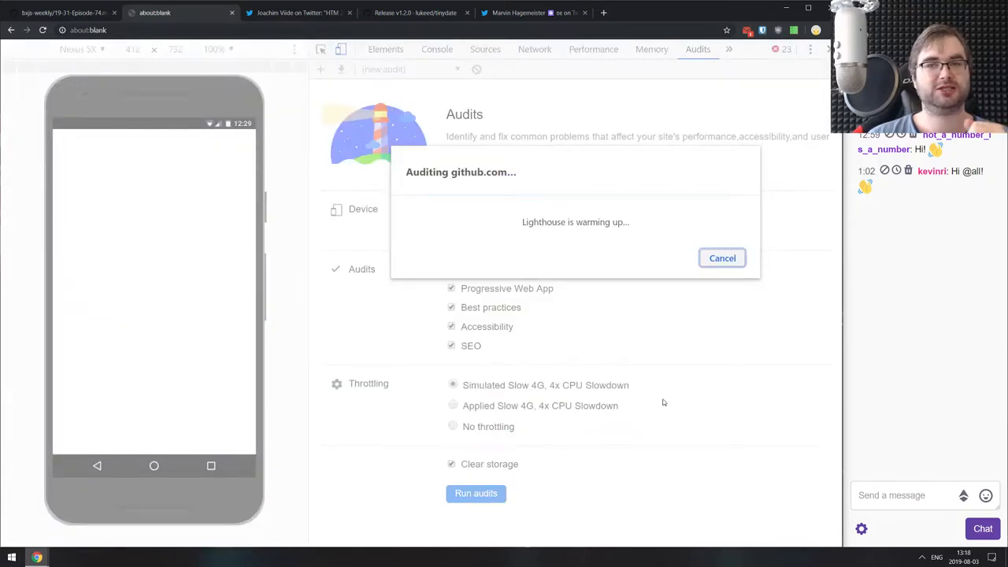
left_click(180, 13)
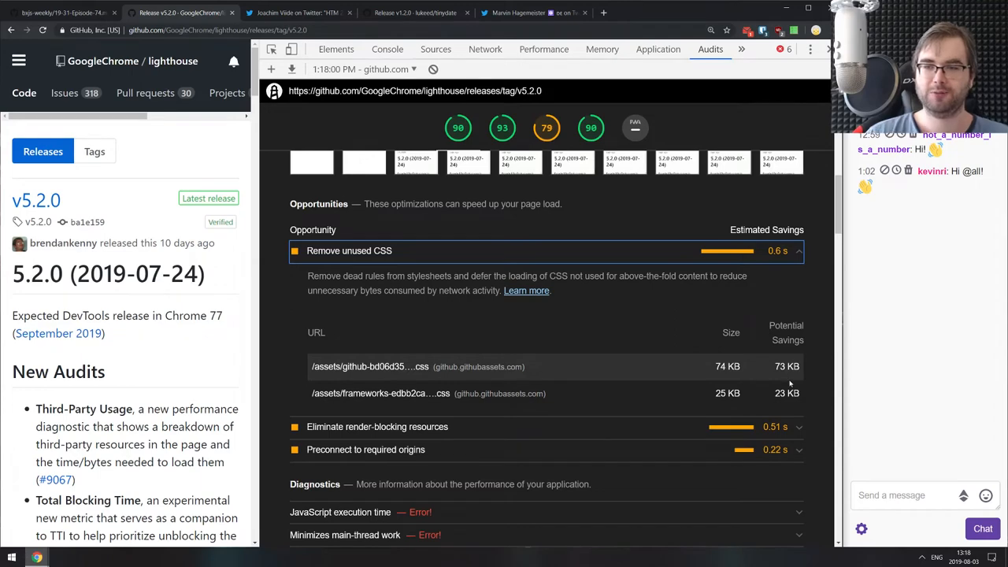
mouse_move(618, 262)
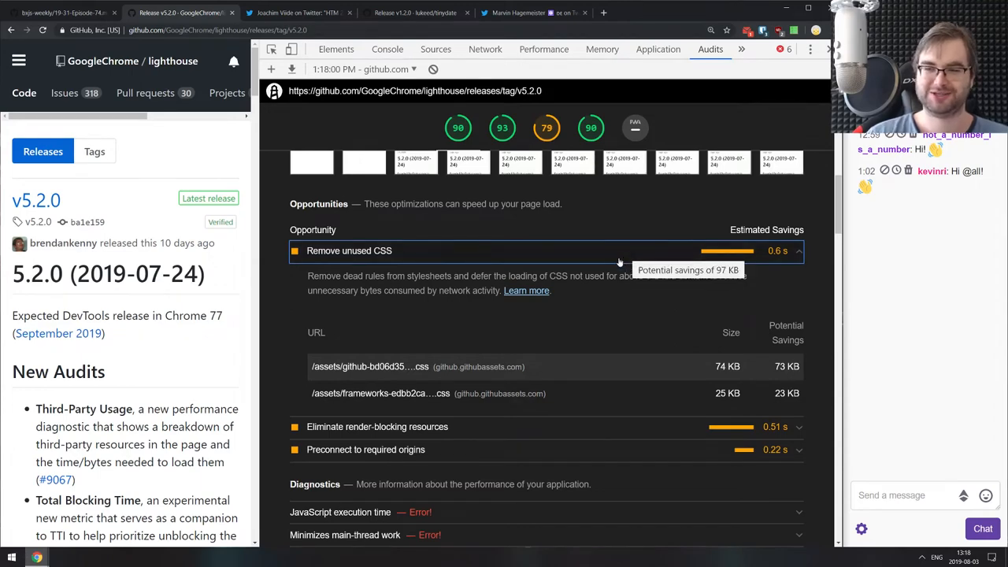
left_click(376, 273)
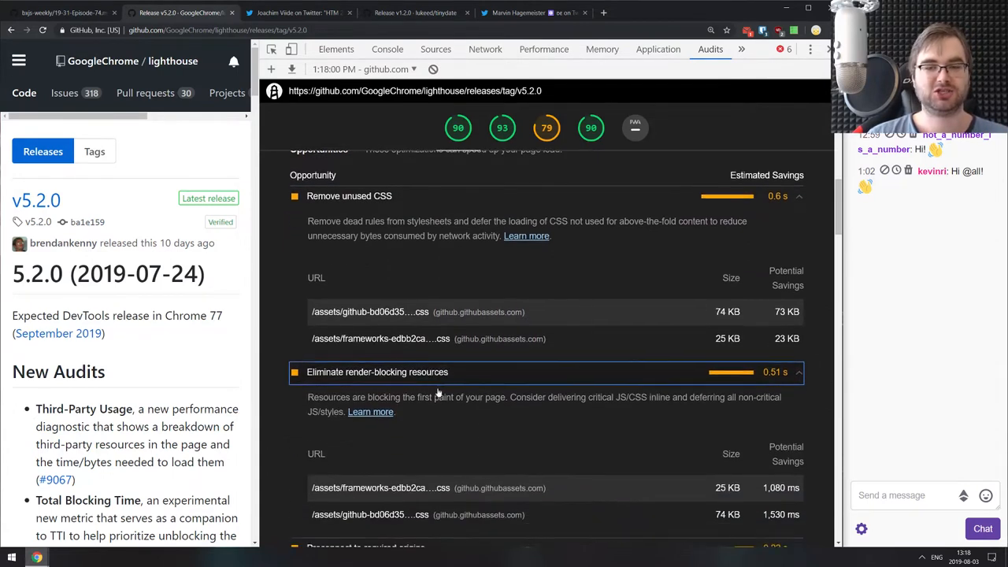
scroll("down", 3)
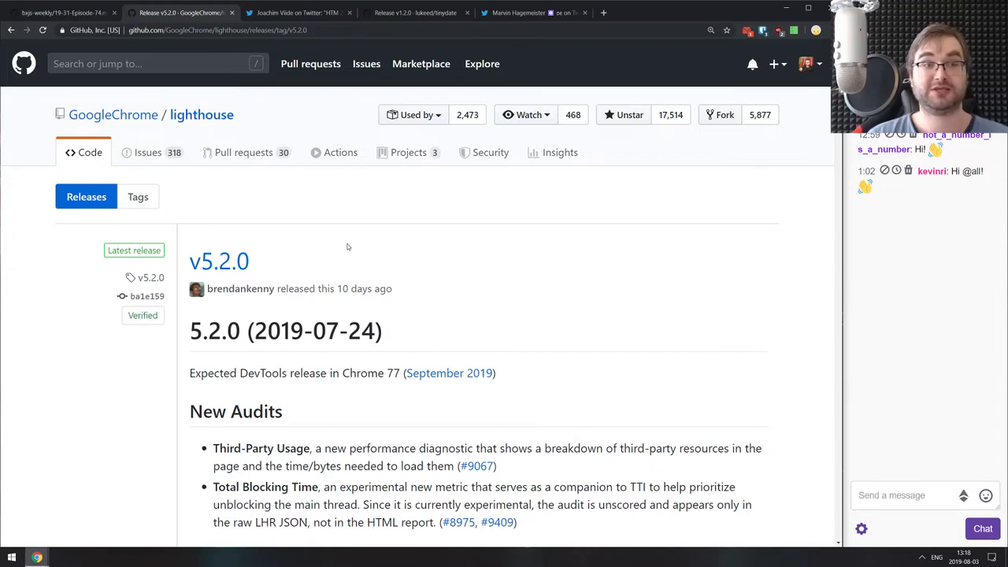
Scroll down the Lighthouse v5.2.0 release notes toward the notable changes.
scroll("down", 3)
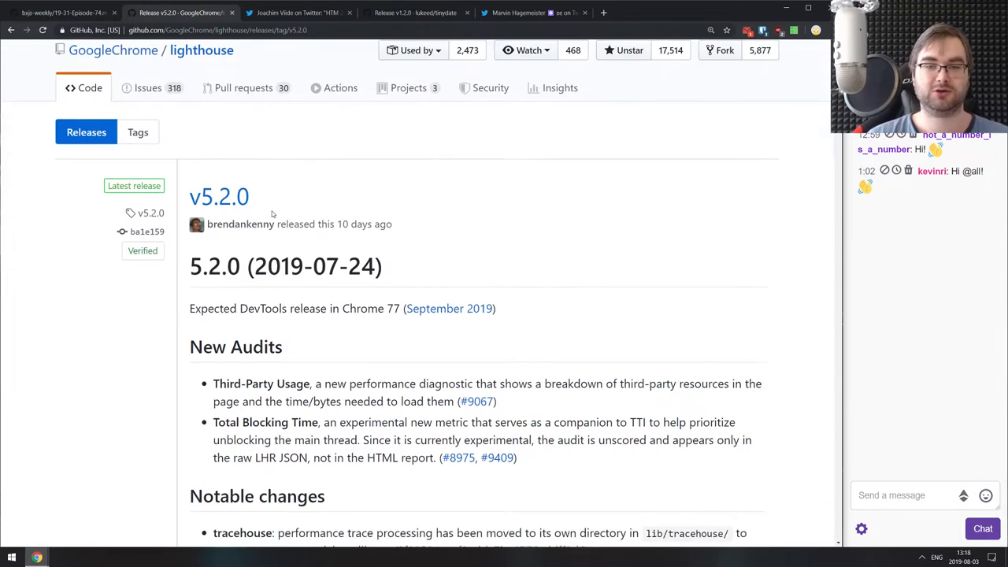
scroll("down", 3)
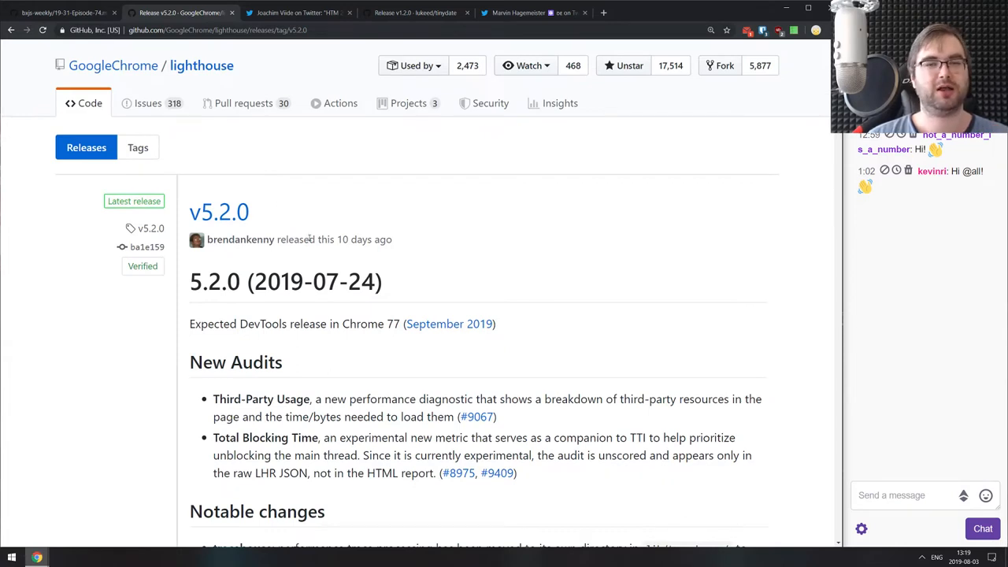
mouse_move(365, 327)
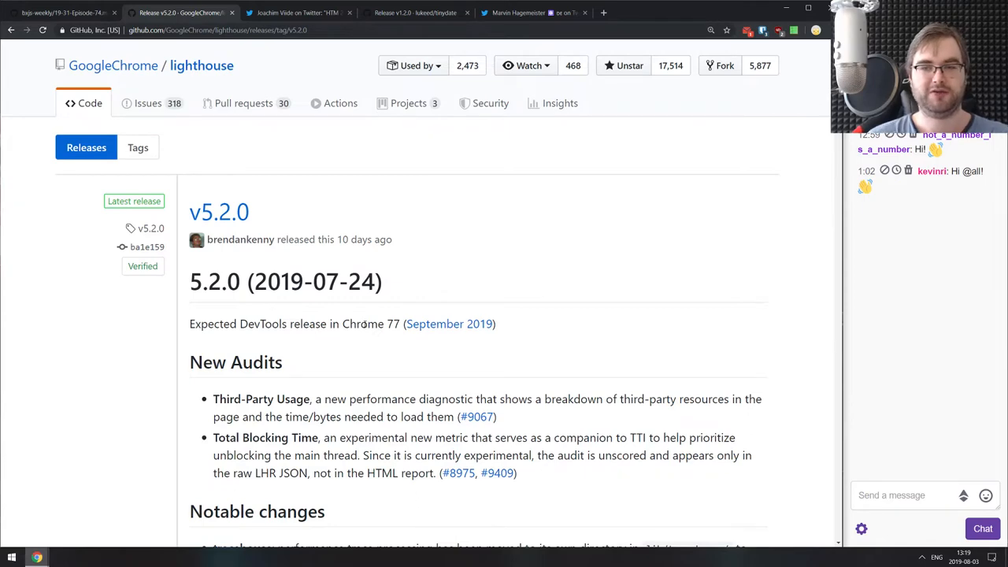
scroll("down", 3)
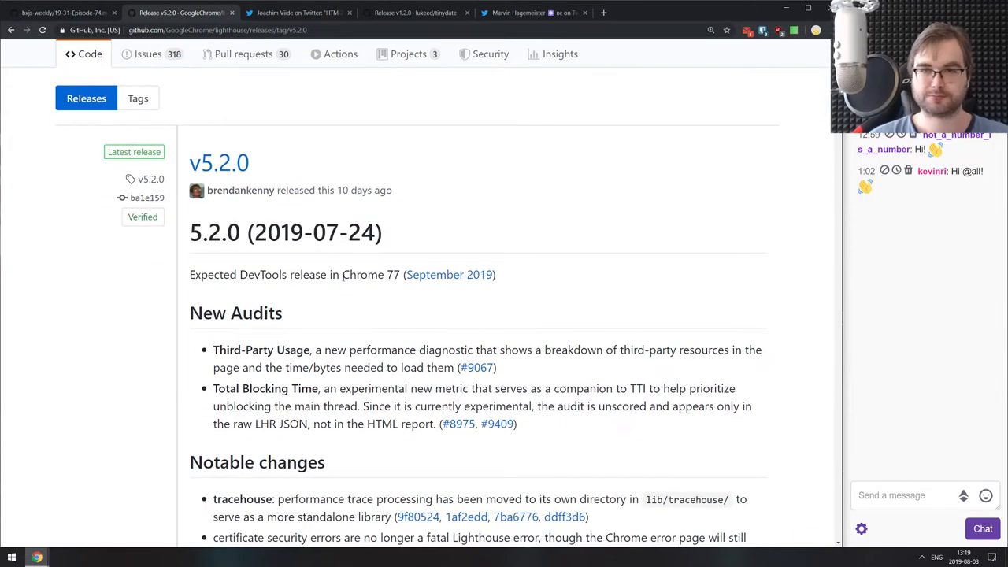
Close the Lighthouse notes and highlight the tweet's mixed static + dynamic property line.
left_click(179, 13)
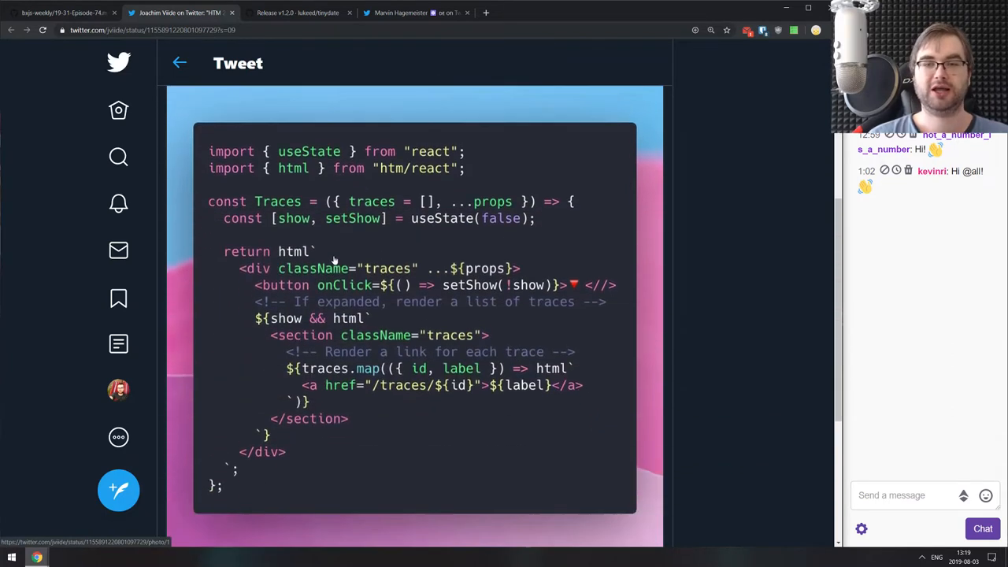
scroll("down", 3)
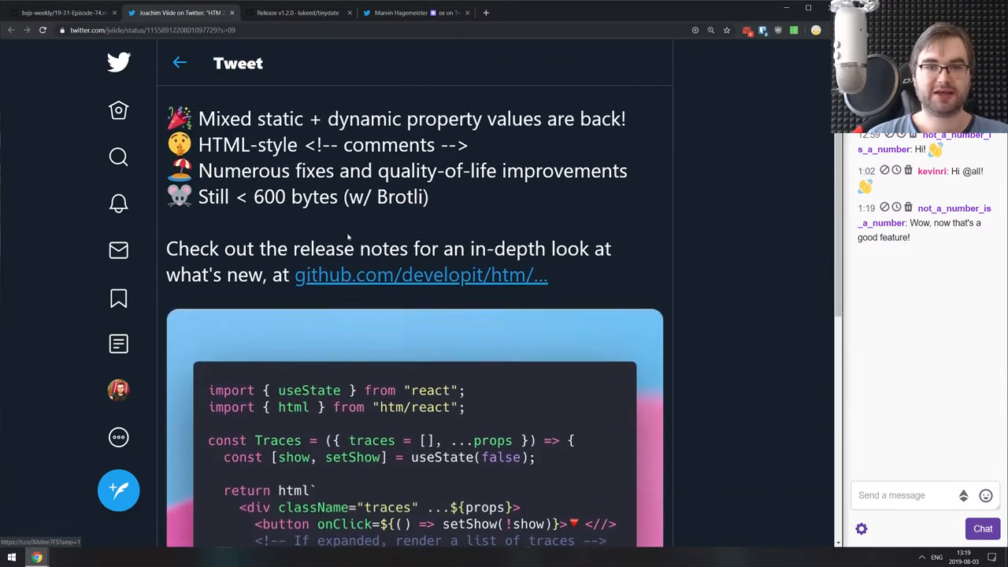
left_click_drag(197, 126, 481, 126)
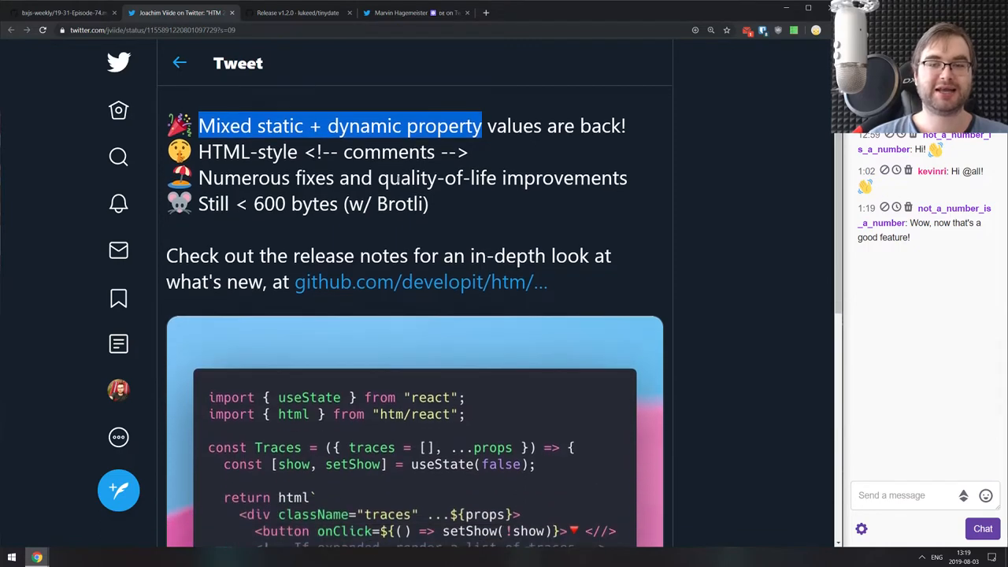
Check the htm release notes linked in the tweet, then return and scroll the HTM tweet.
left_click(421, 281)
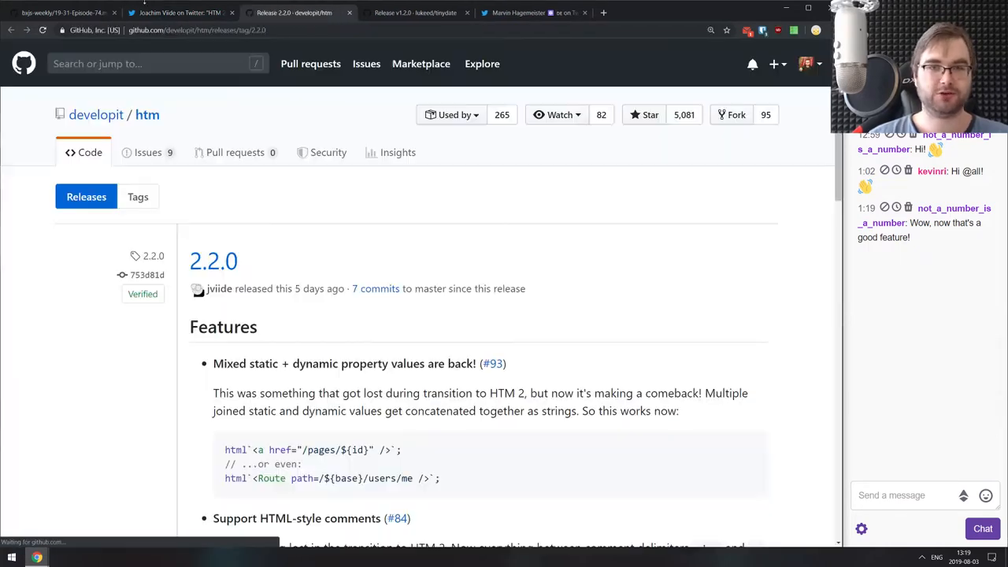
left_click(179, 13)
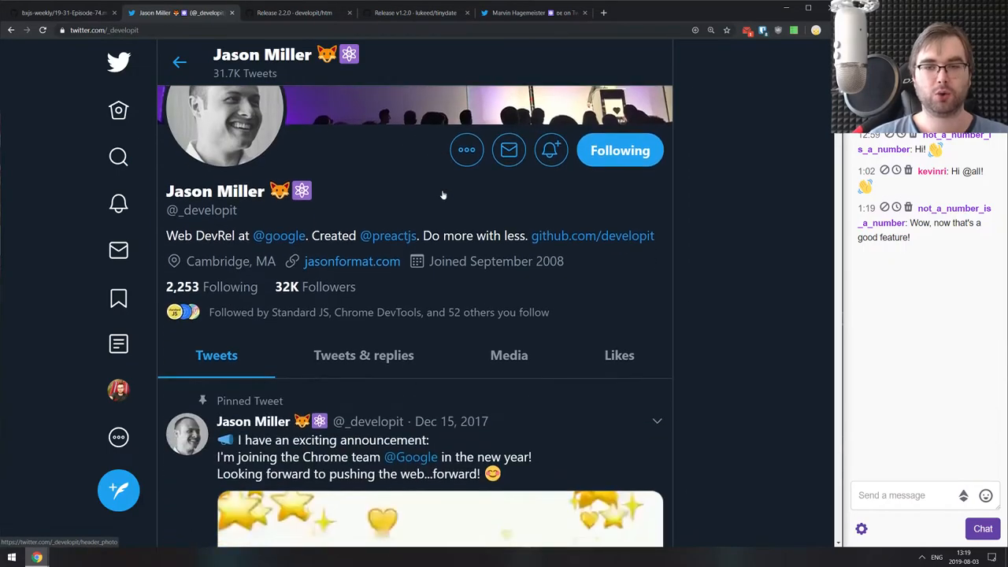
scroll("down", 3)
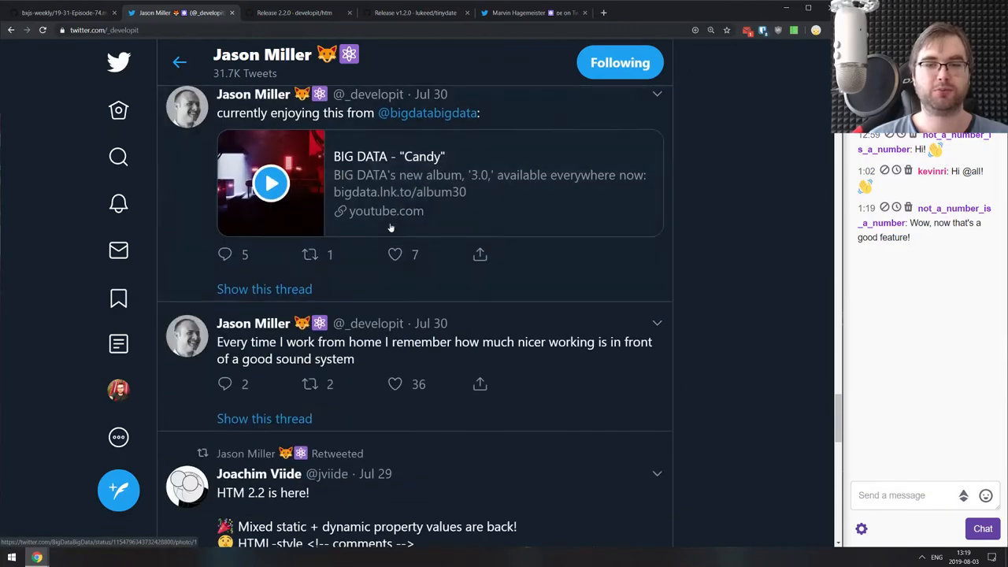
scroll("down", 3)
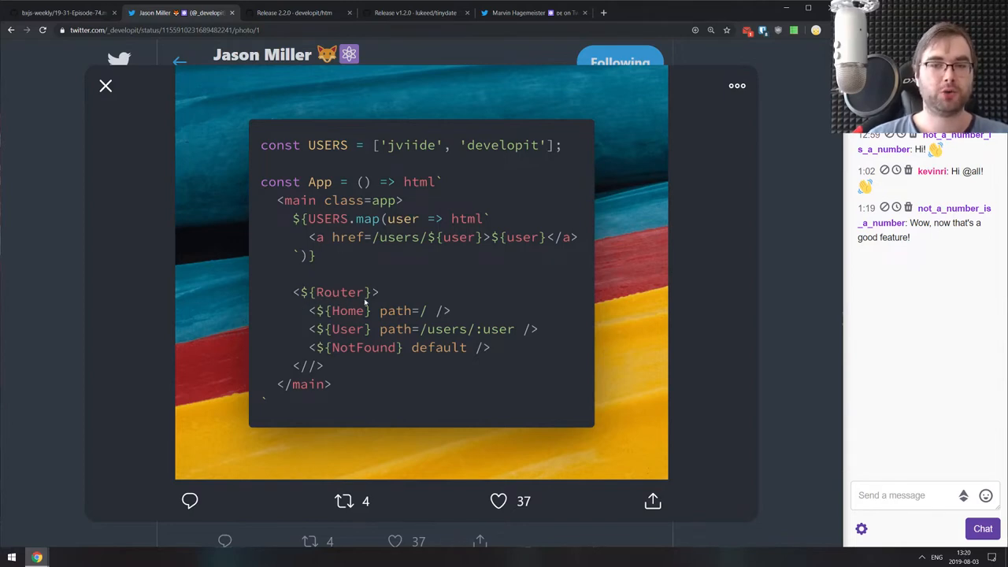
mouse_move(329, 303)
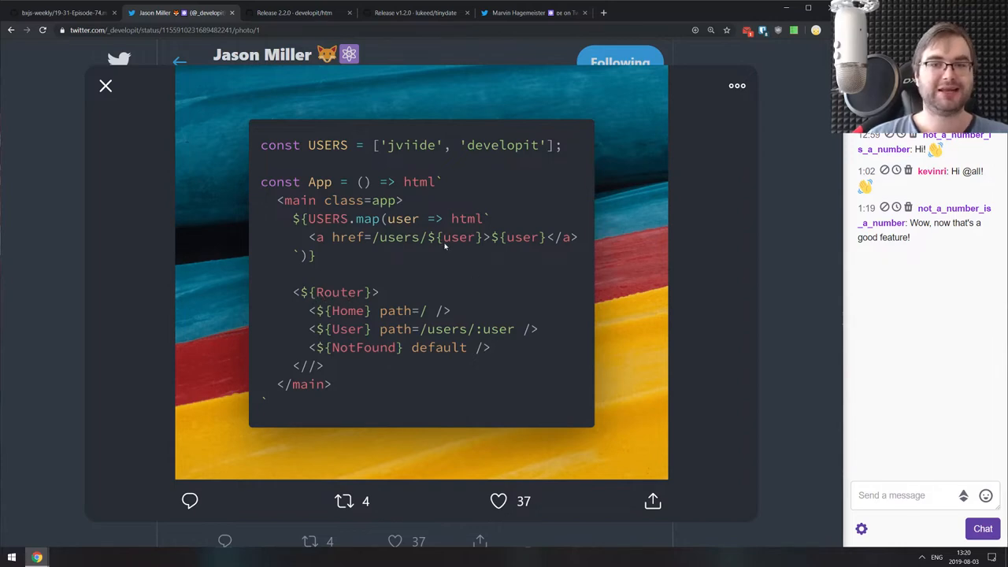
mouse_move(447, 244)
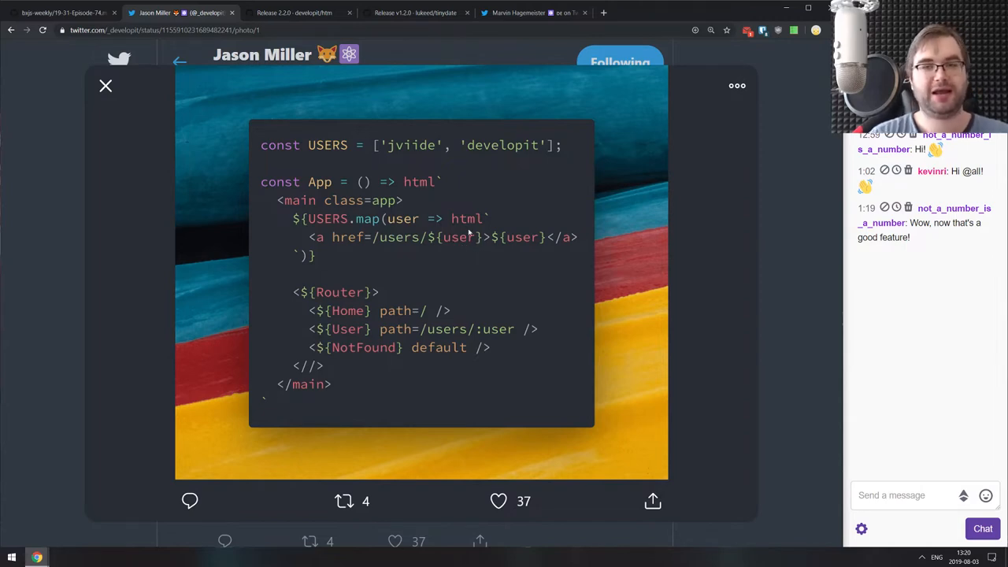
mouse_move(364, 356)
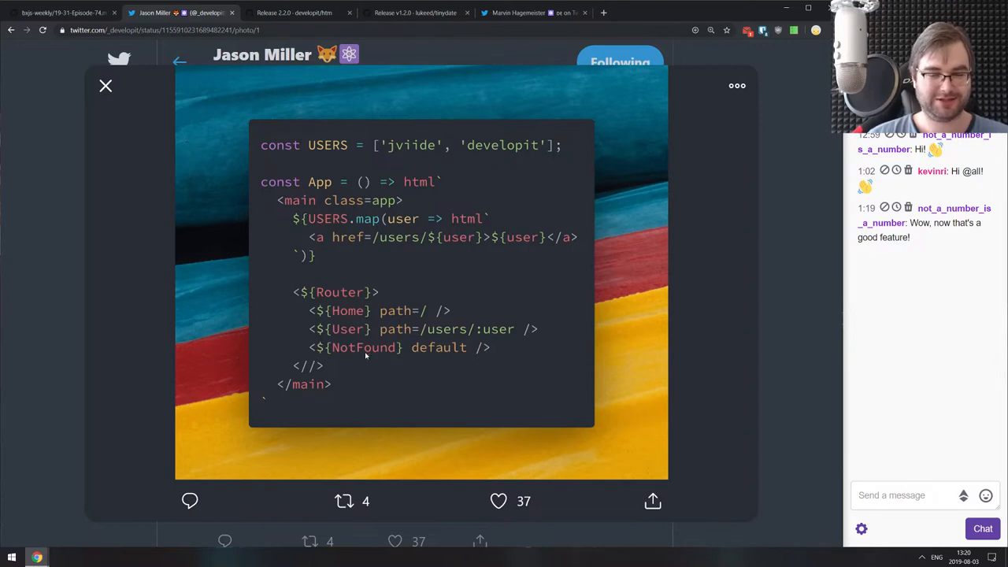
mouse_move(368, 360)
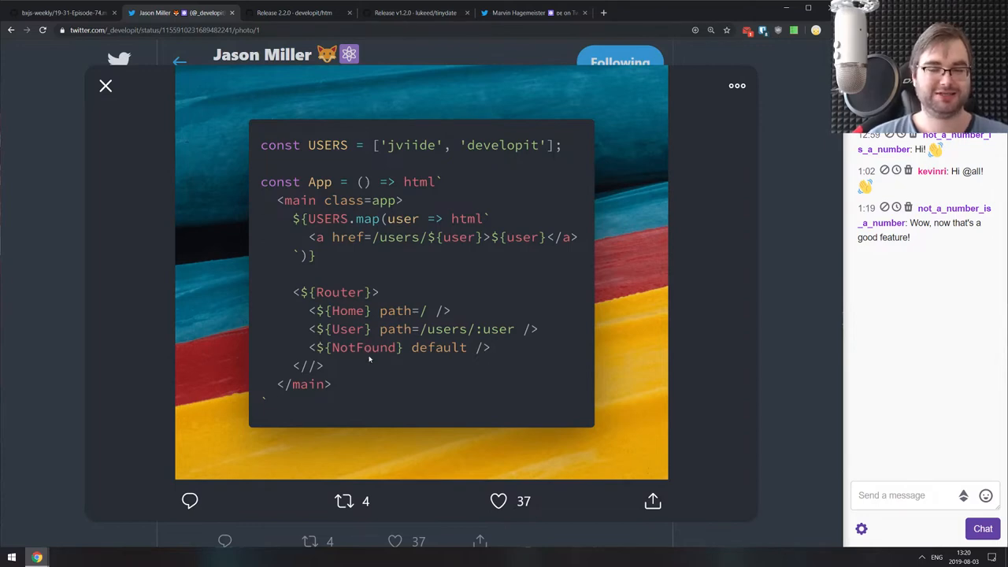
mouse_move(384, 325)
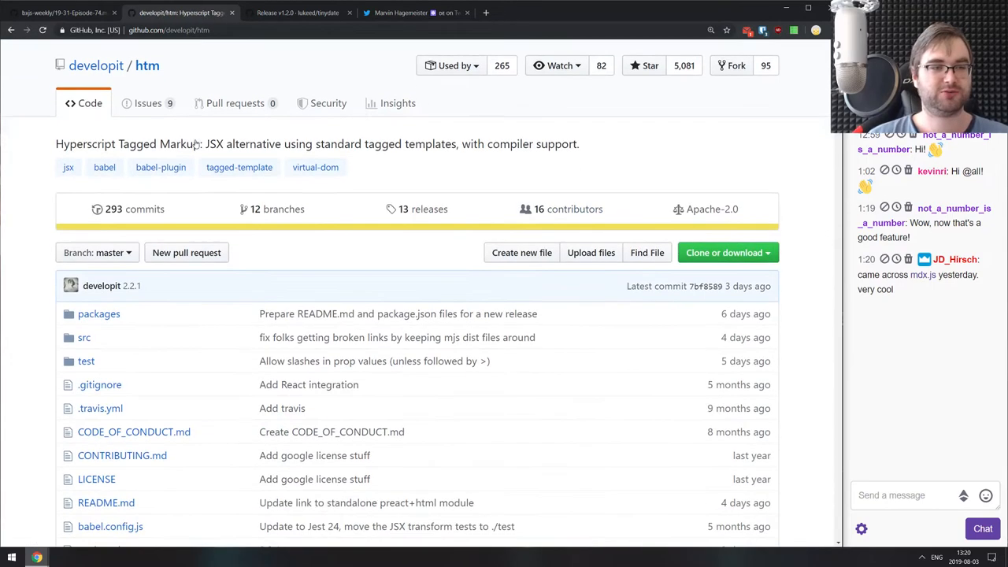
Scroll through the htm README and the mdxjs.com introduction past its JSX example.
scroll("down", 3)
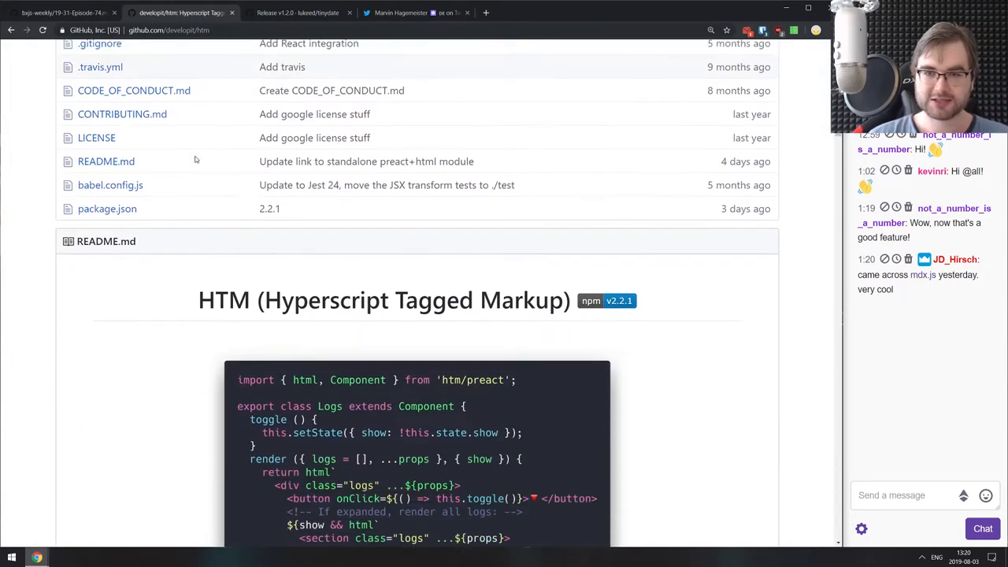
scroll("down", 3)
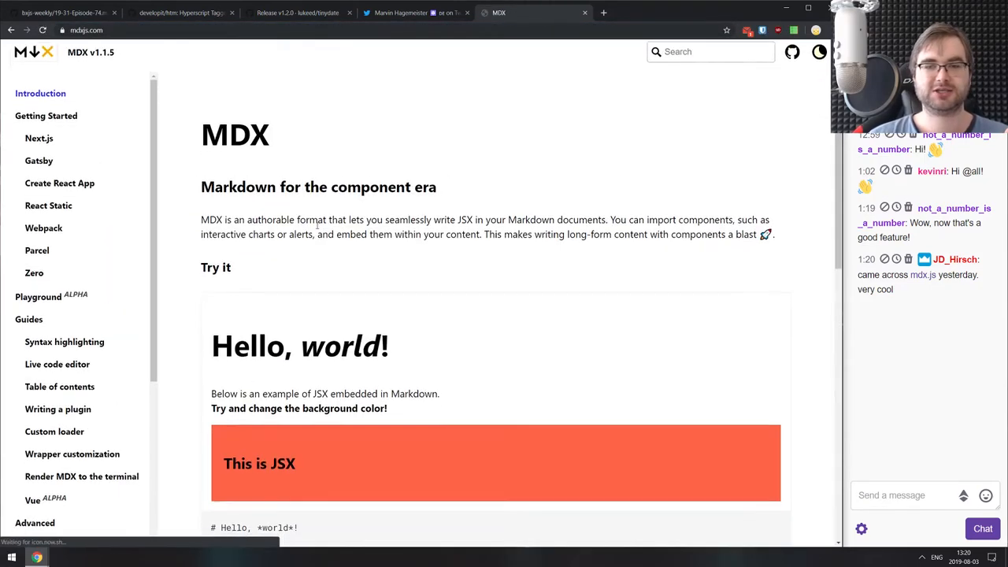
scroll("down", 3)
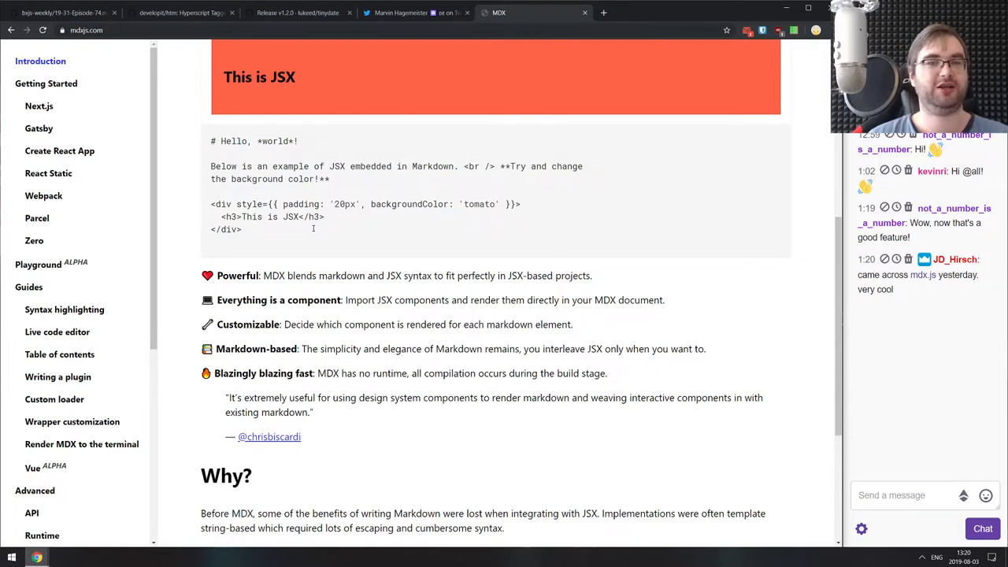
Close the MDX website and go back up the htm repository page.
left_click(414, 13)
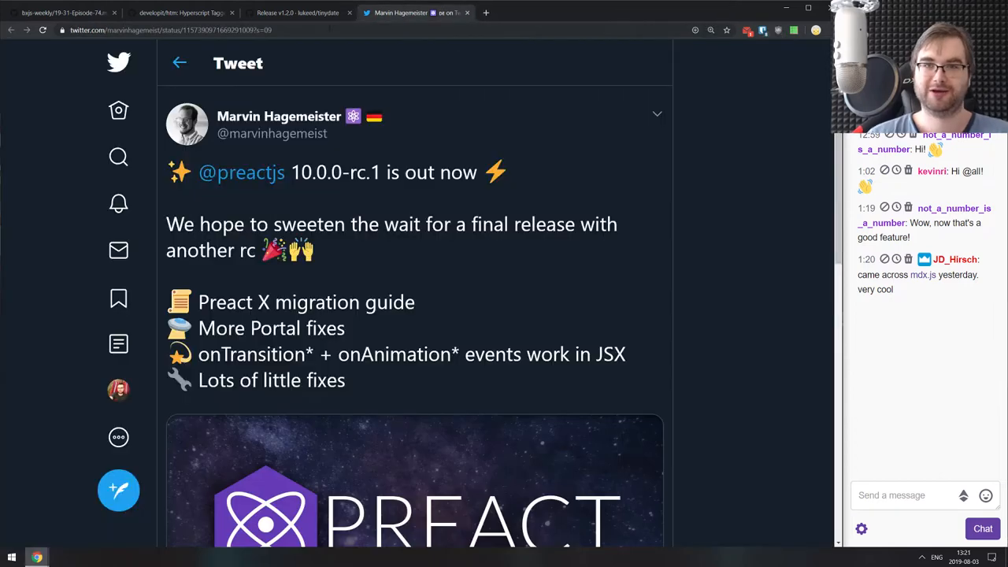
left_click(181, 13)
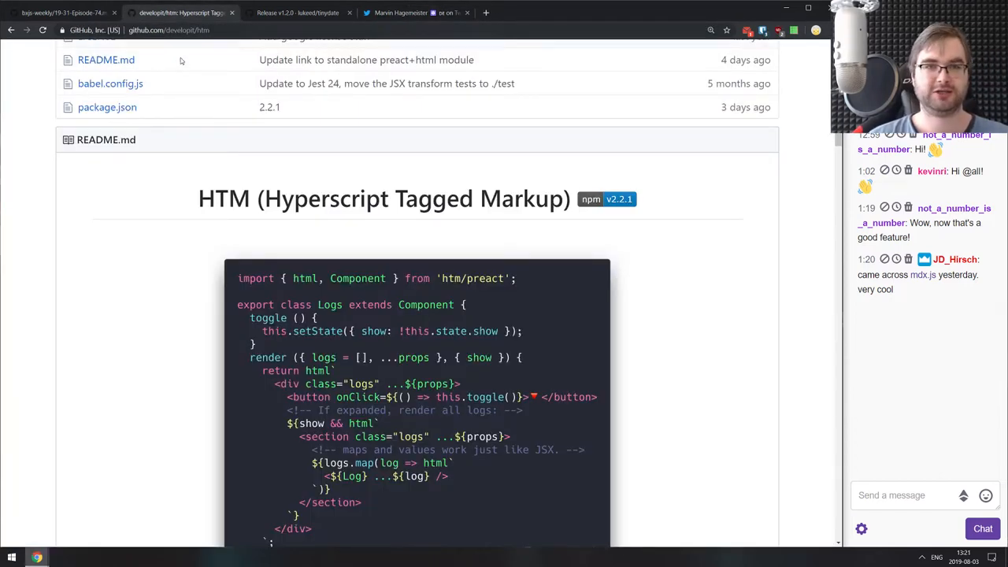
scroll("up", 3)
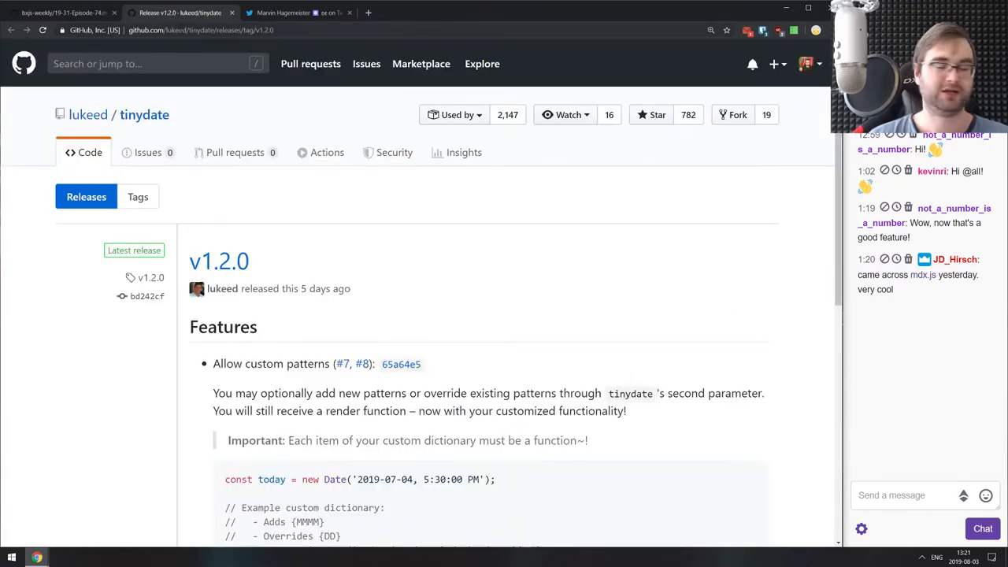
mouse_move(234, 152)
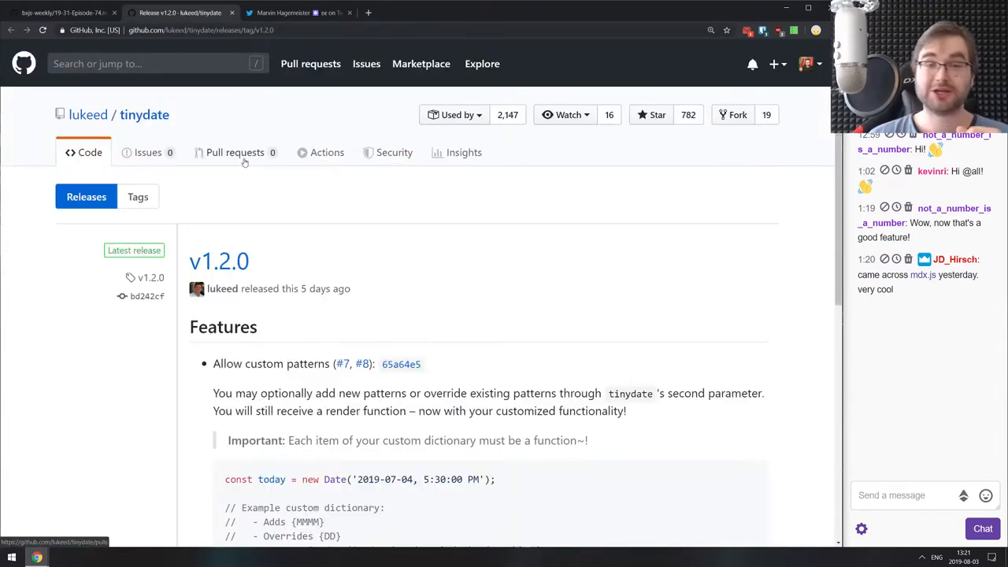
Read the tinydate v1.2.0 release notes, marking the DD pattern, then its install and usage docs.
scroll("down", 3)
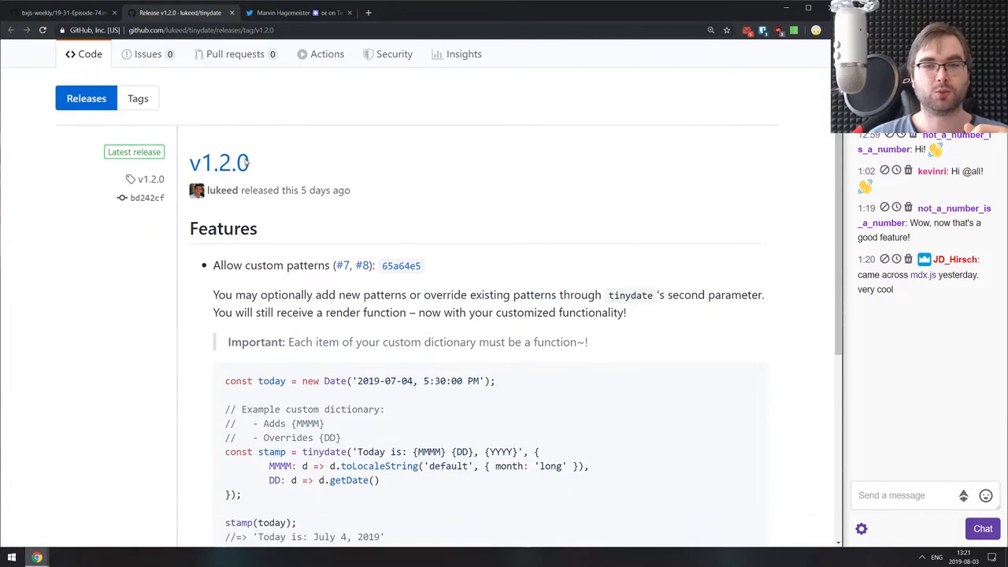
scroll("down", 3)
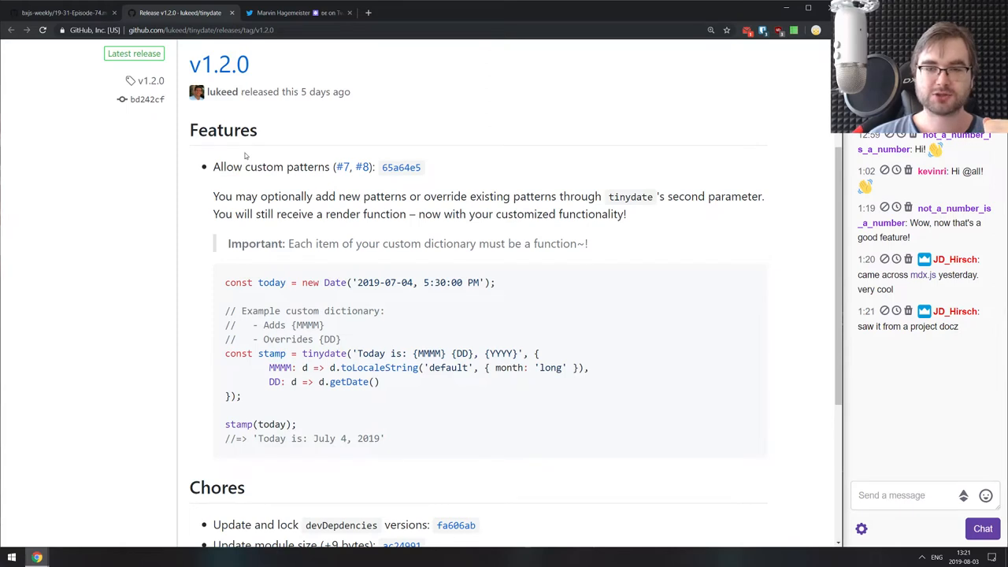
scroll("down", 3)
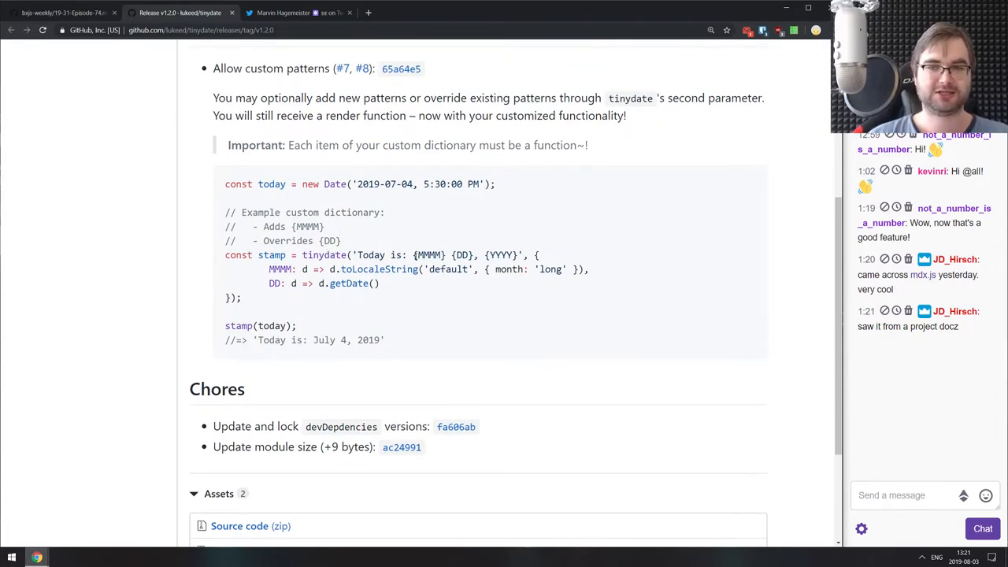
double_click(421, 254)
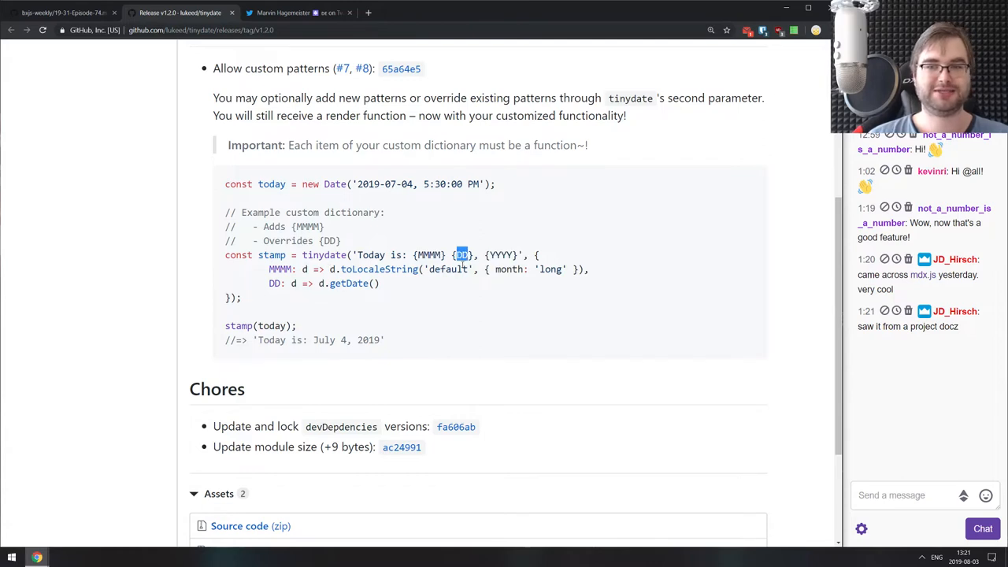
left_click_drag(468, 254, 242, 297)
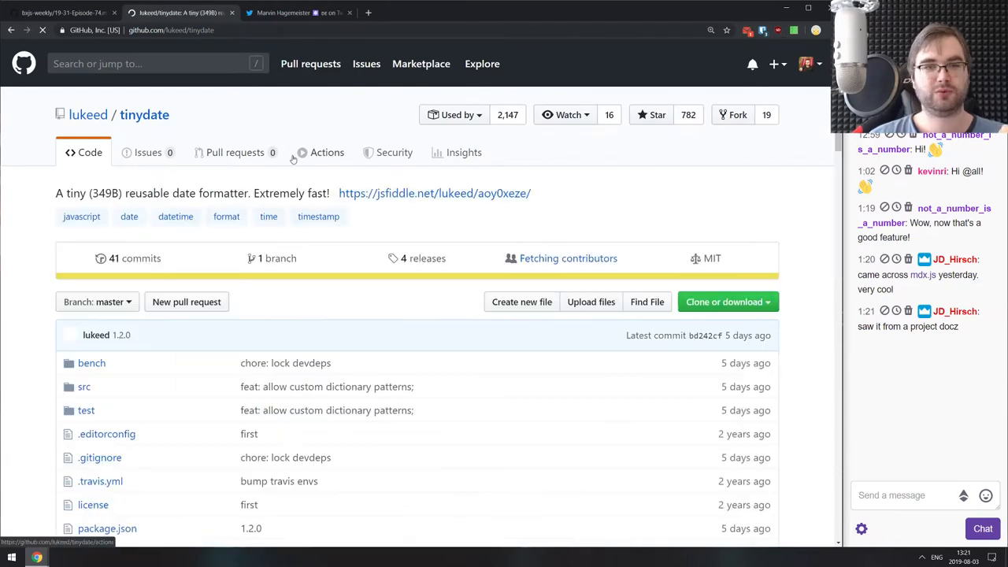
scroll("down", 3)
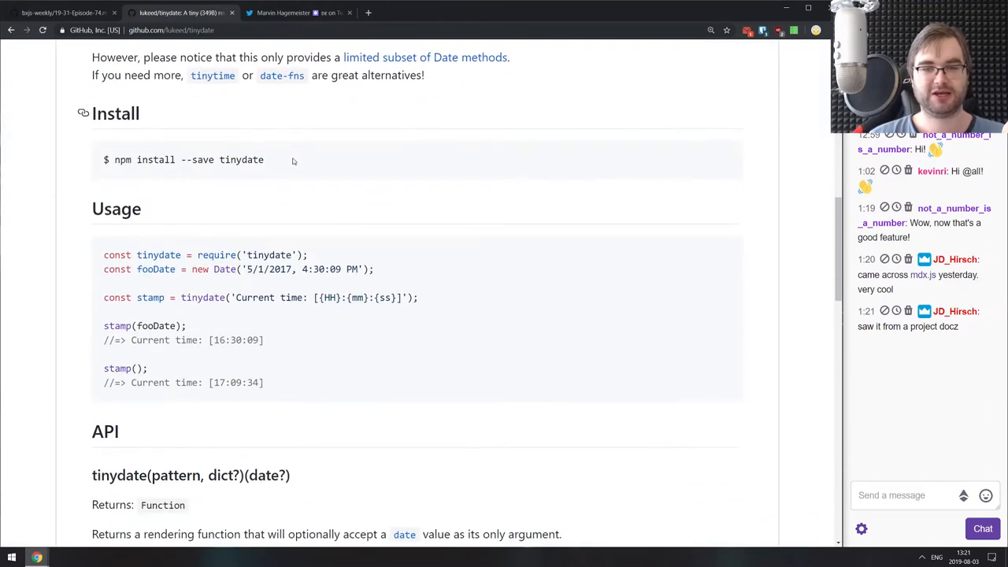
scroll("down", 3)
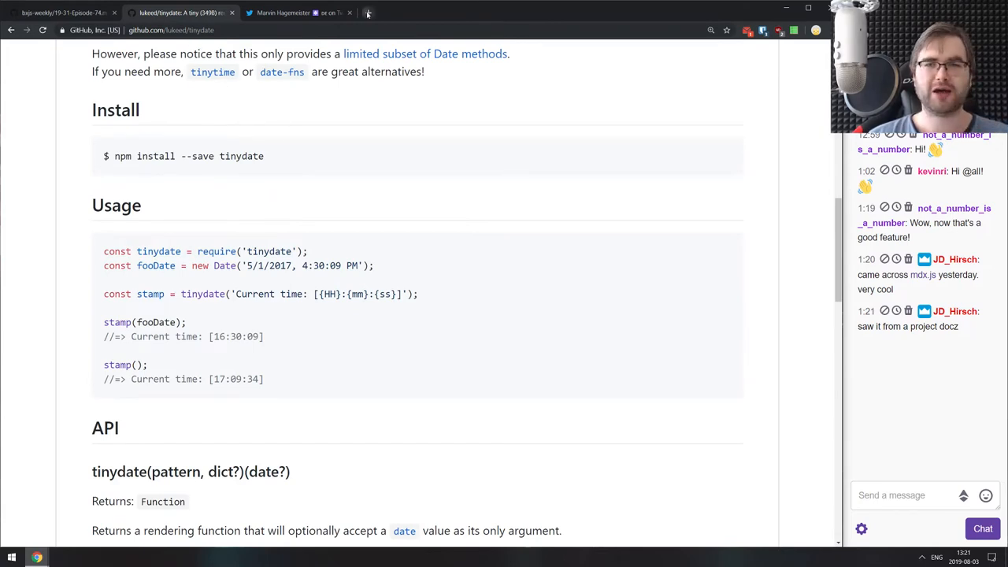
Open the Docz blog and read 'Releasing Docz v2' down to Gatsby as Bundler.
left_click(367, 12)
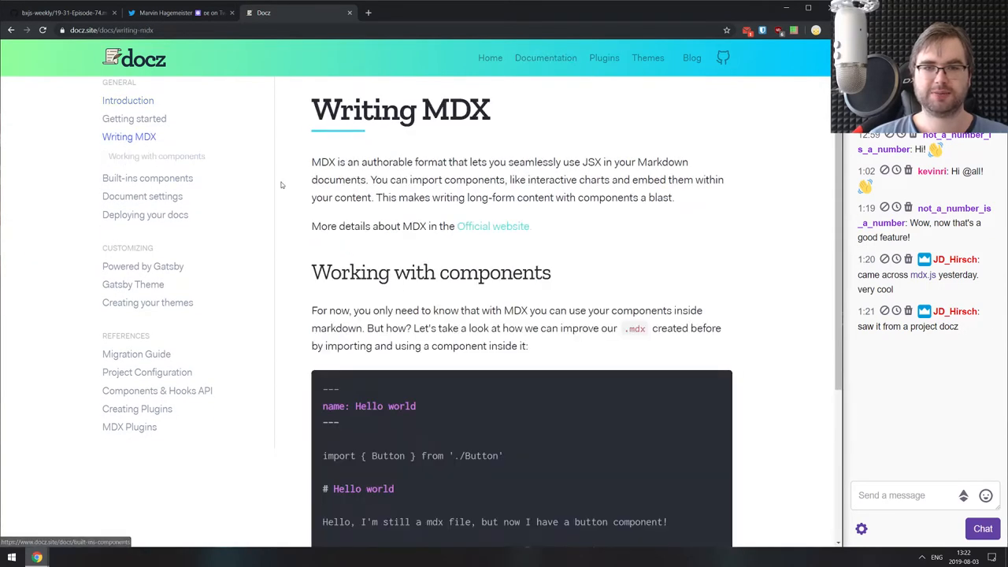
left_click(546, 58)
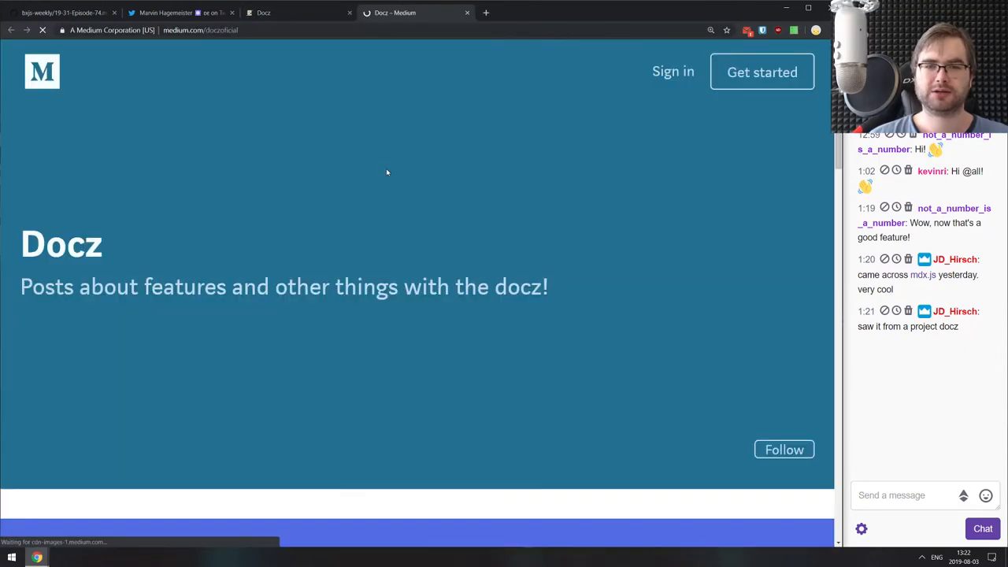
scroll("down", 3)
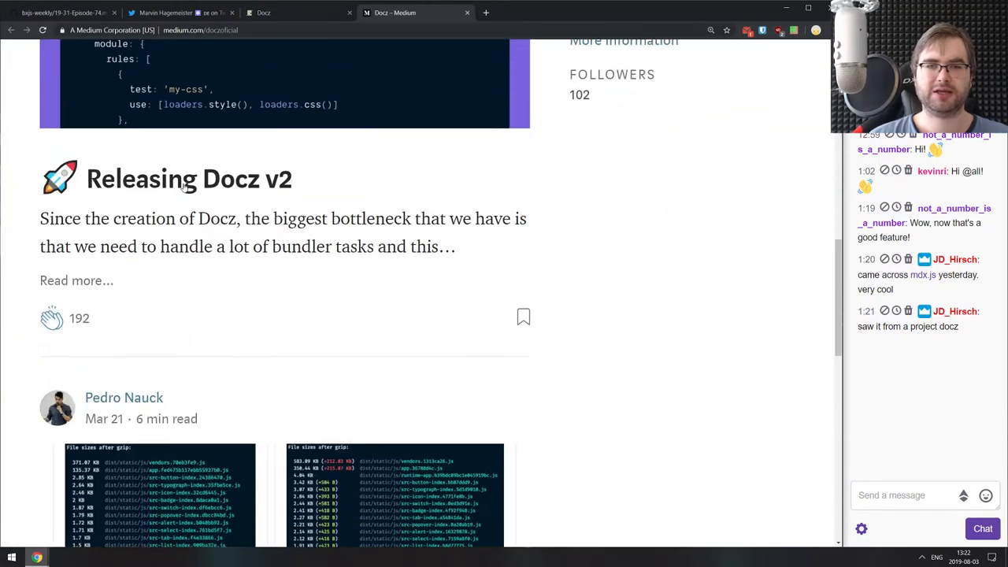
left_click(188, 178)
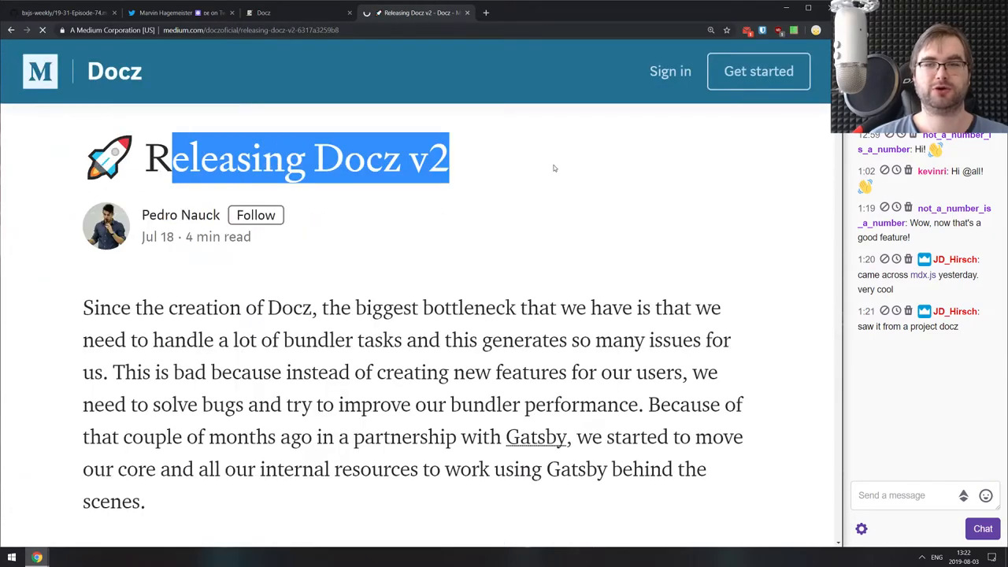
scroll("down", 3)
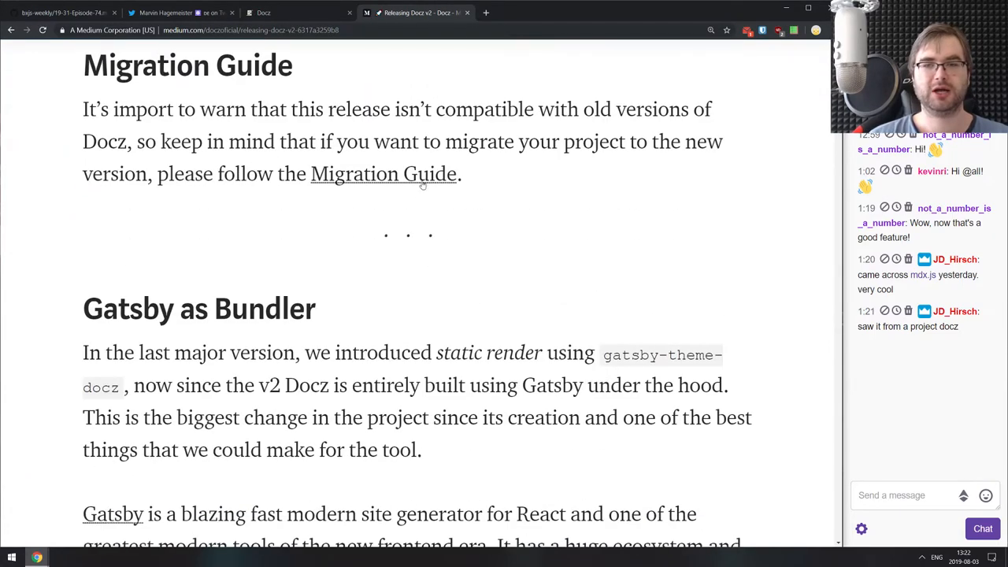
scroll("down", 3)
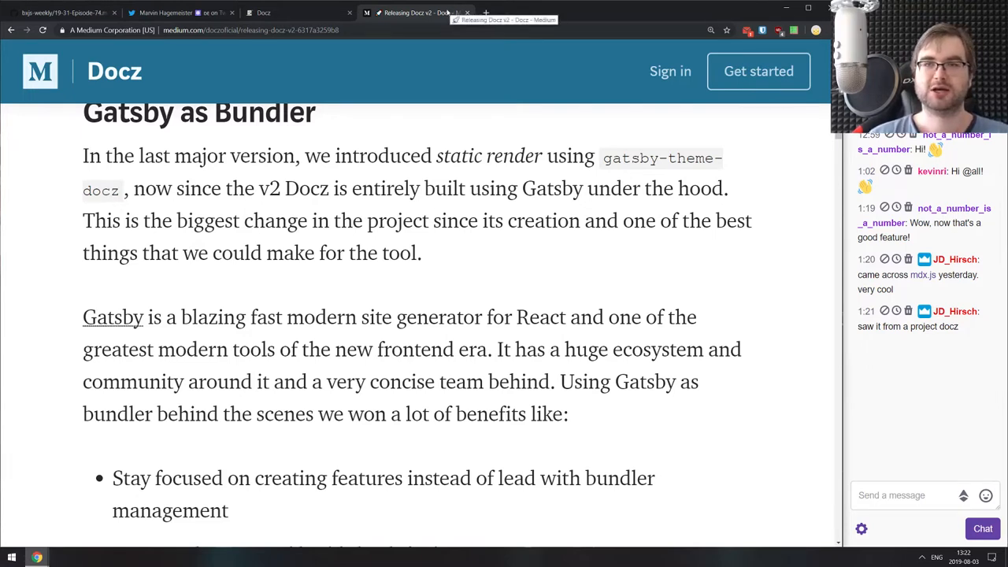
Close the Docz article and scroll Marvin Hagemeister's Preact 10.0.0-rc.1 tweet.
left_click(169, 13)
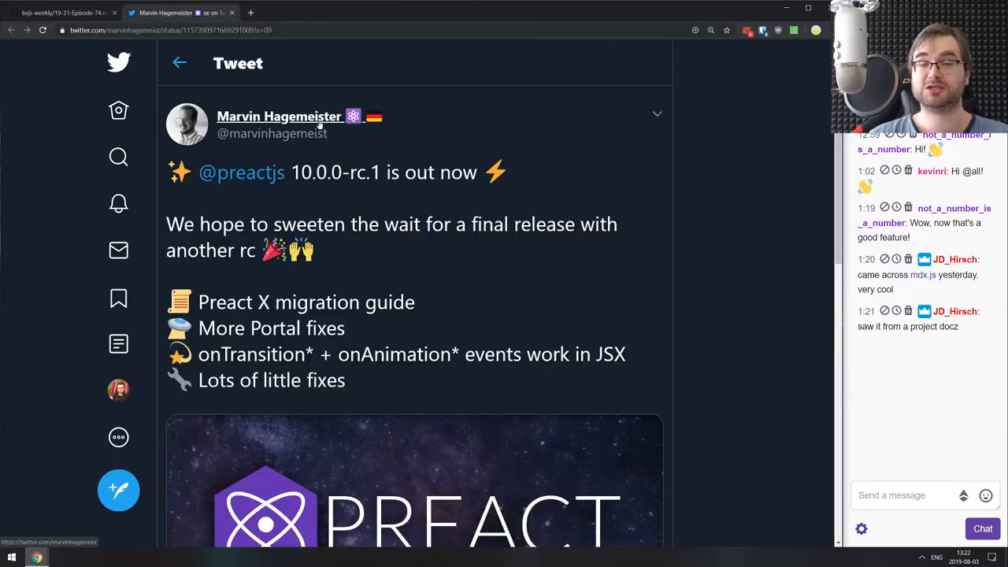
mouse_move(279, 116)
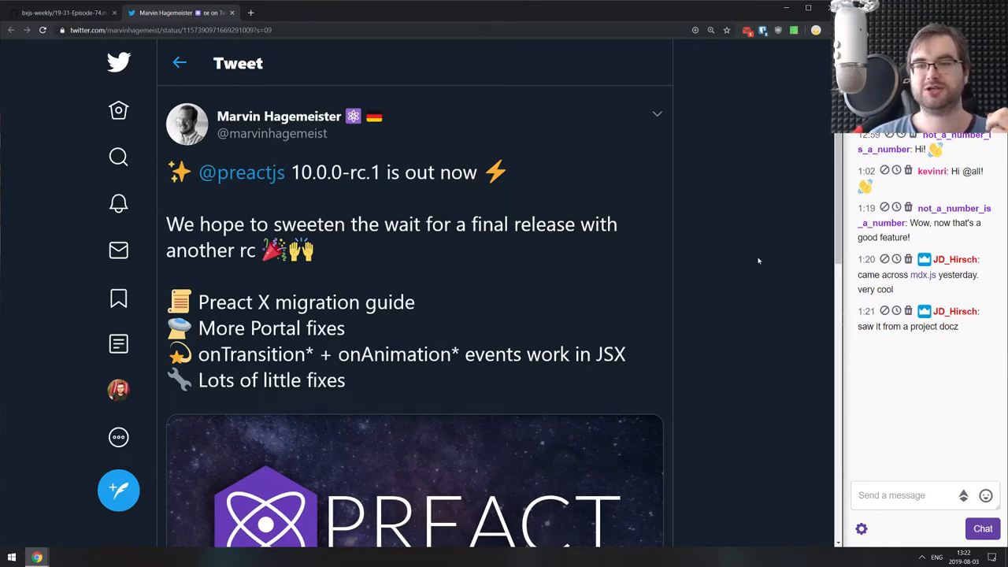
mouse_move(646, 223)
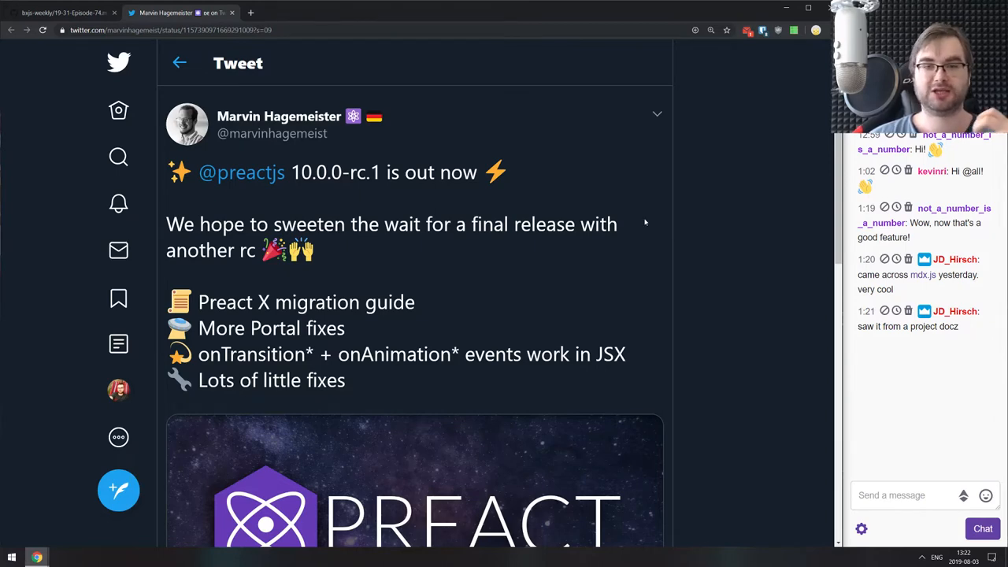
scroll("down", 3)
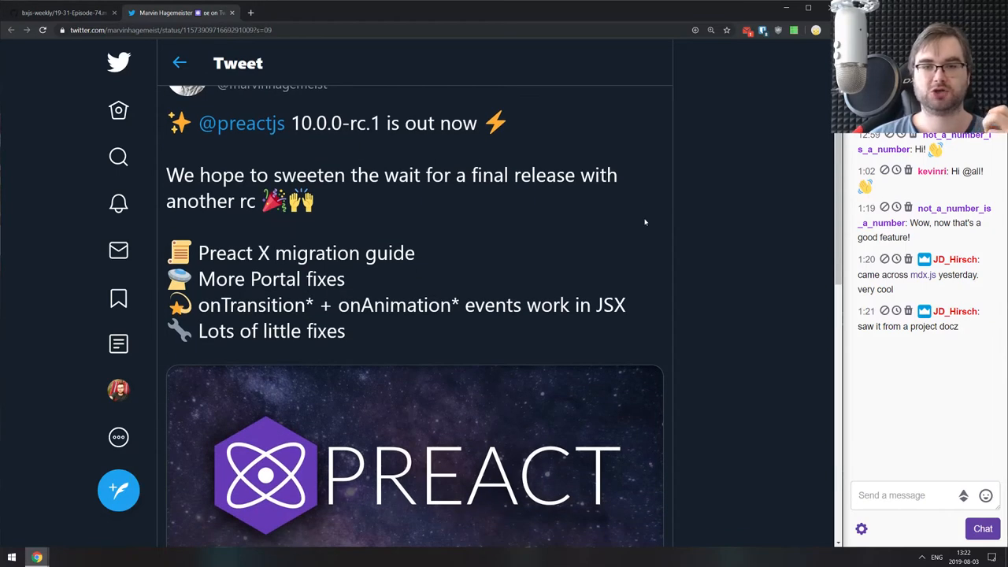
scroll("down", 3)
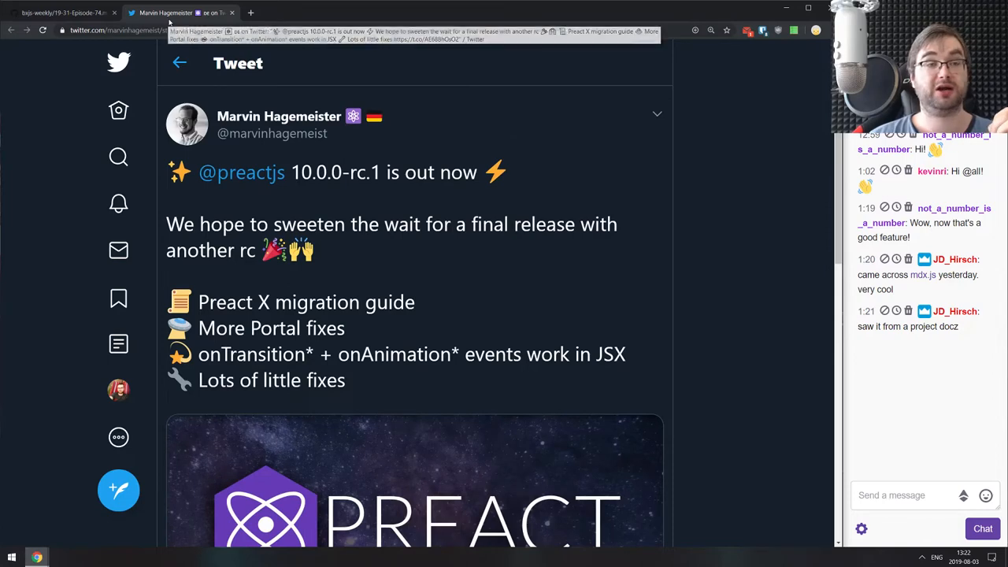
Close the Preact tweet tab and scroll down to the Libs & demos links.
left_click(63, 13)
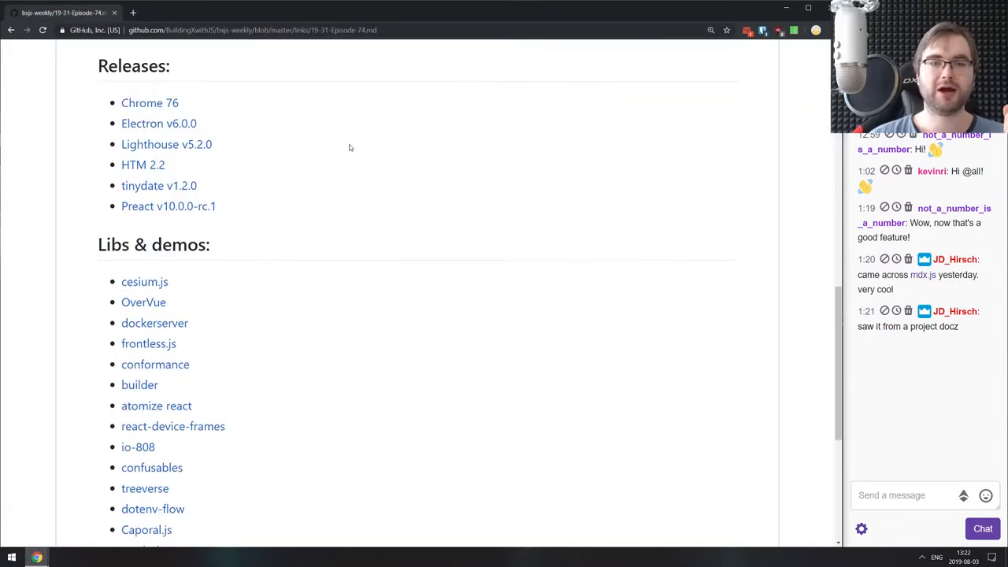
scroll("down", 3)
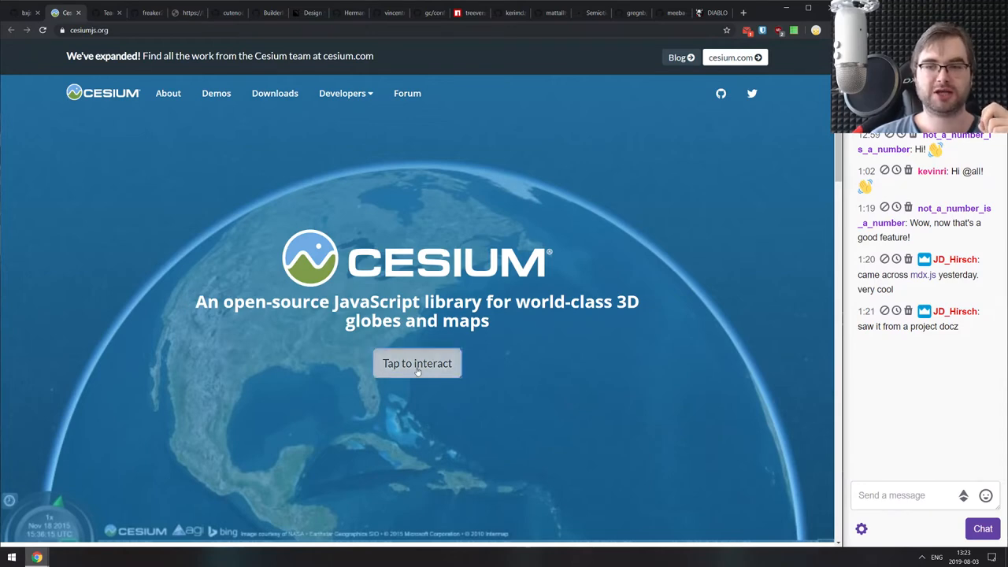
Start the CesiumJS interactive globe demo and scroll through the homepage features.
left_click(416, 363)
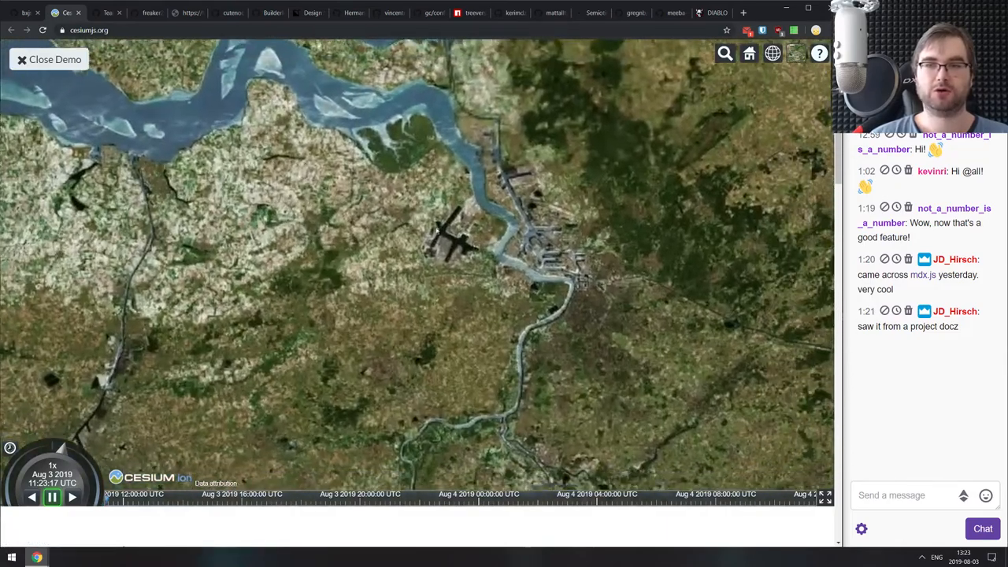
scroll("down", 3)
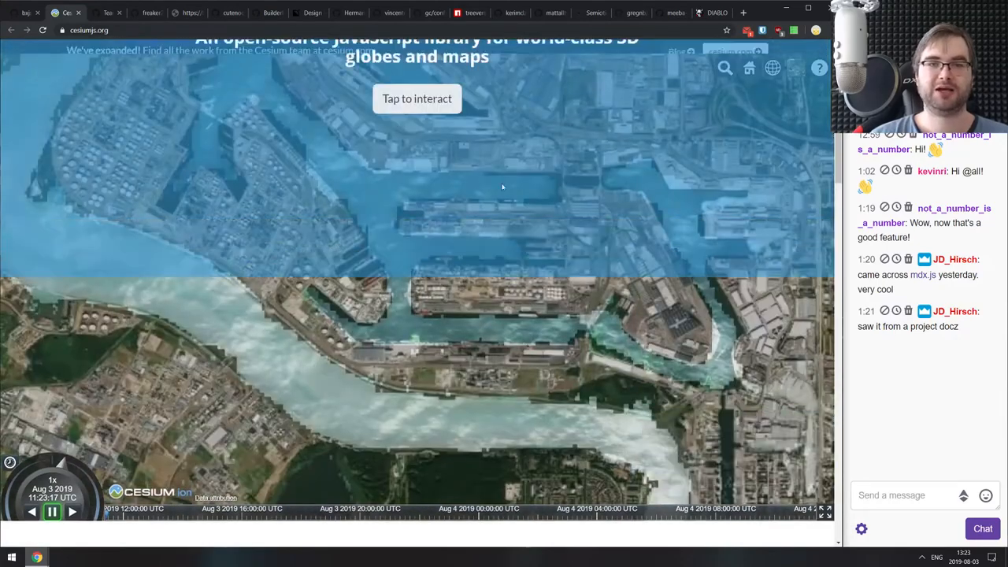
scroll("down", 3)
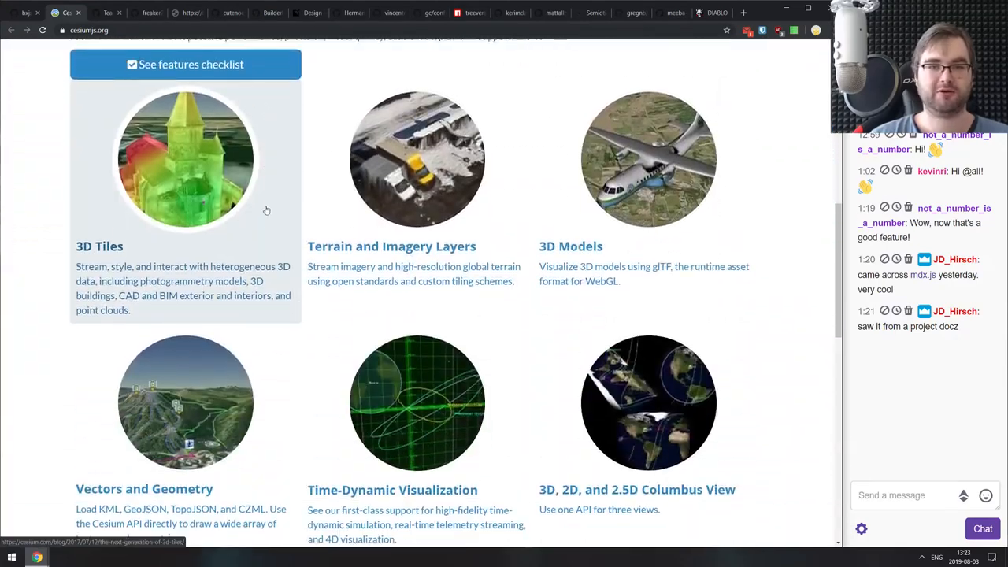
scroll("down", 3)
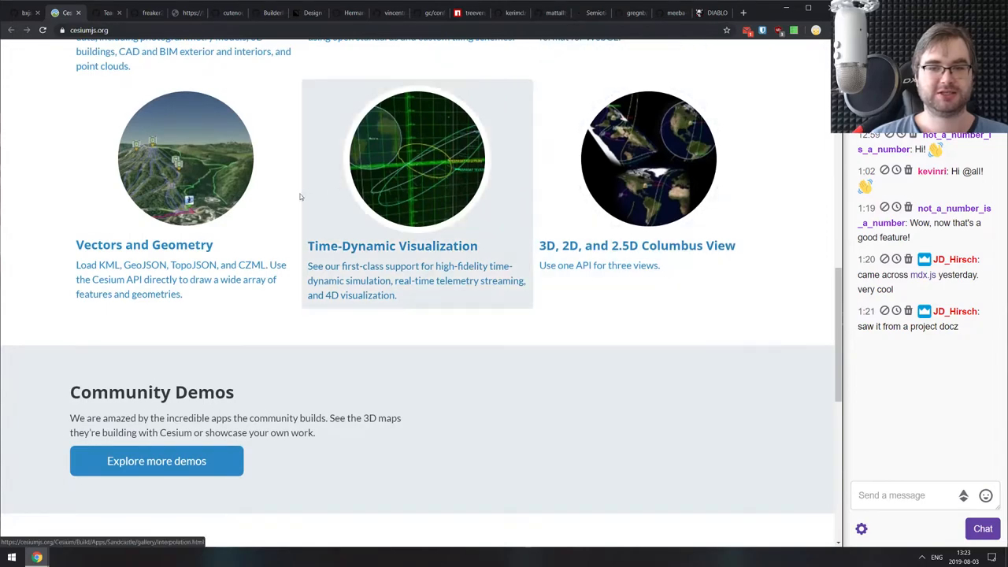
Browse the community demos gallery and the NASA STORM Virtual Globe showcase slideshow.
left_click(156, 461)
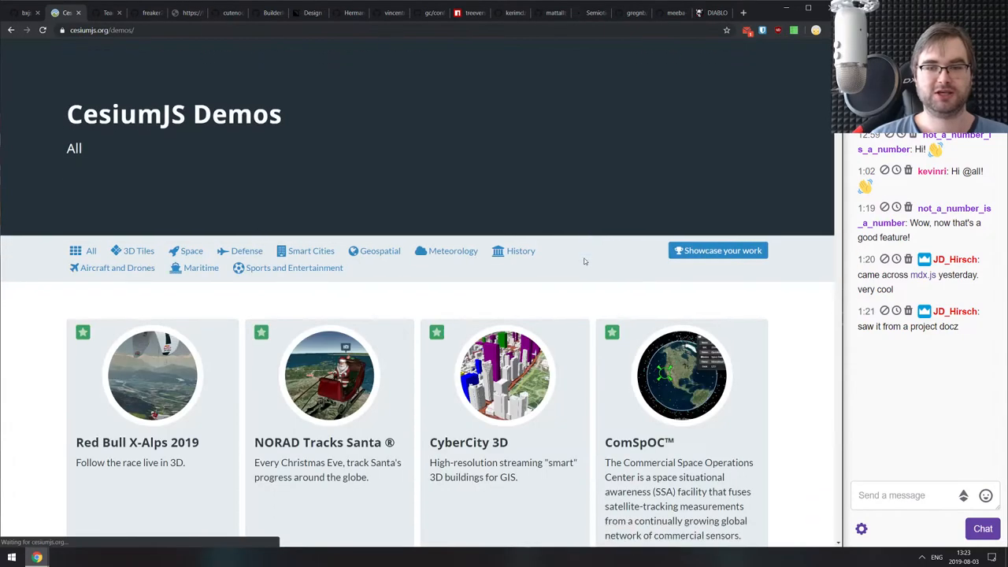
scroll("down", 3)
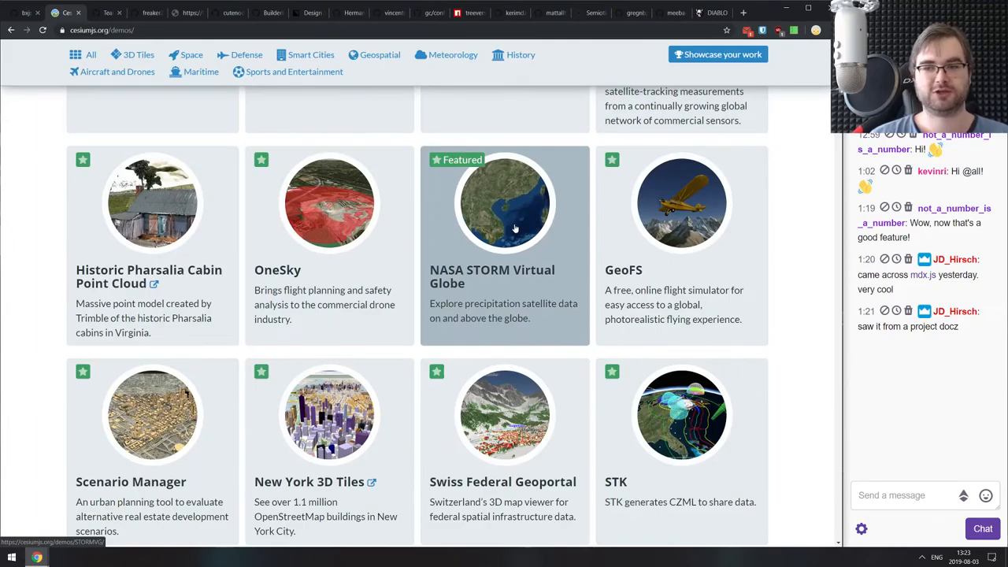
left_click(504, 203)
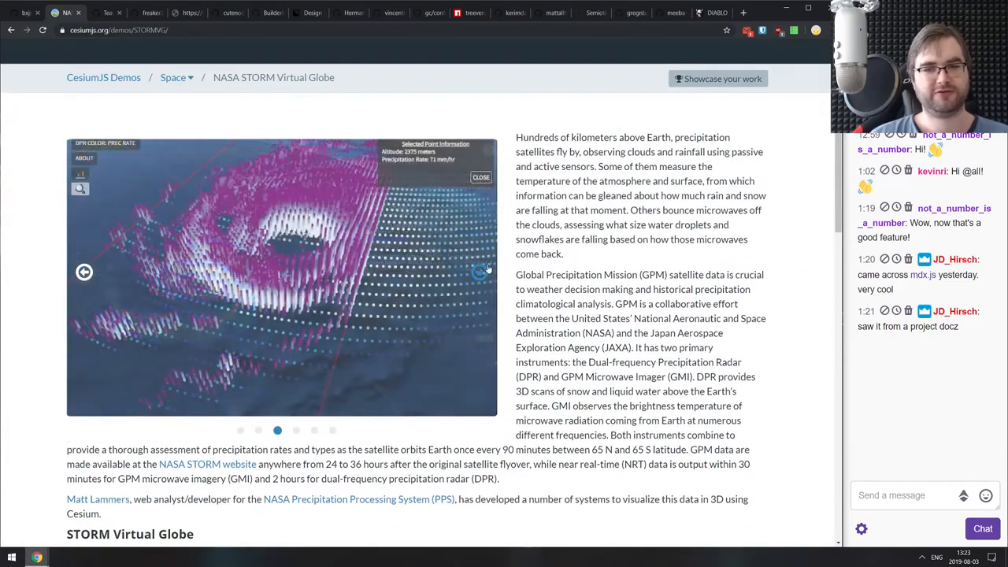
left_click(480, 271)
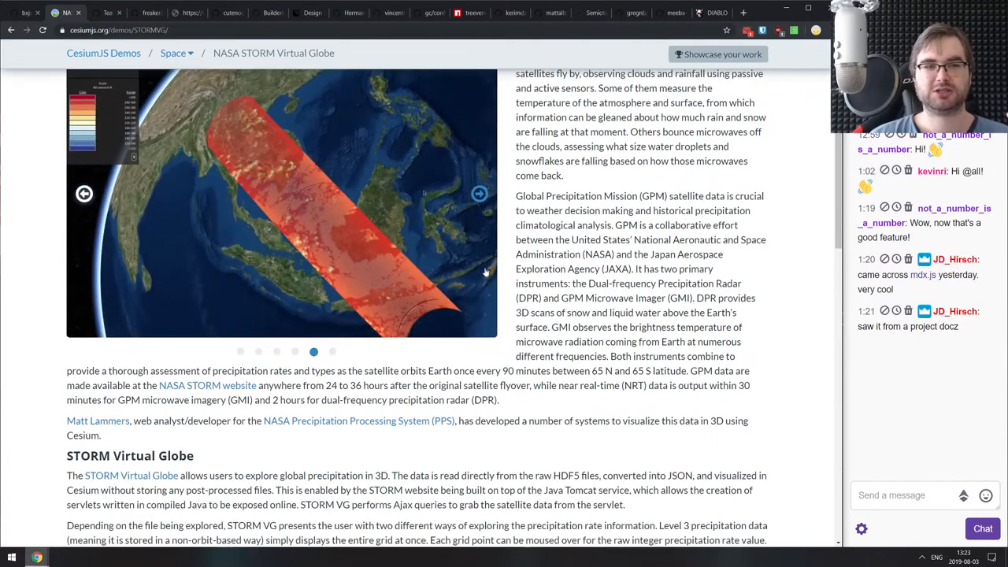
scroll("down", 3)
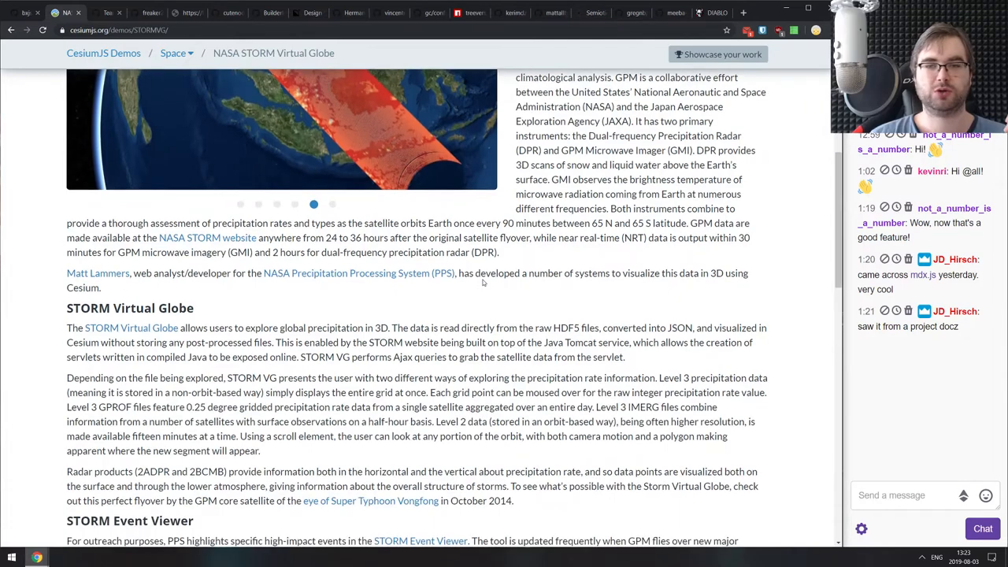
scroll("down", 3)
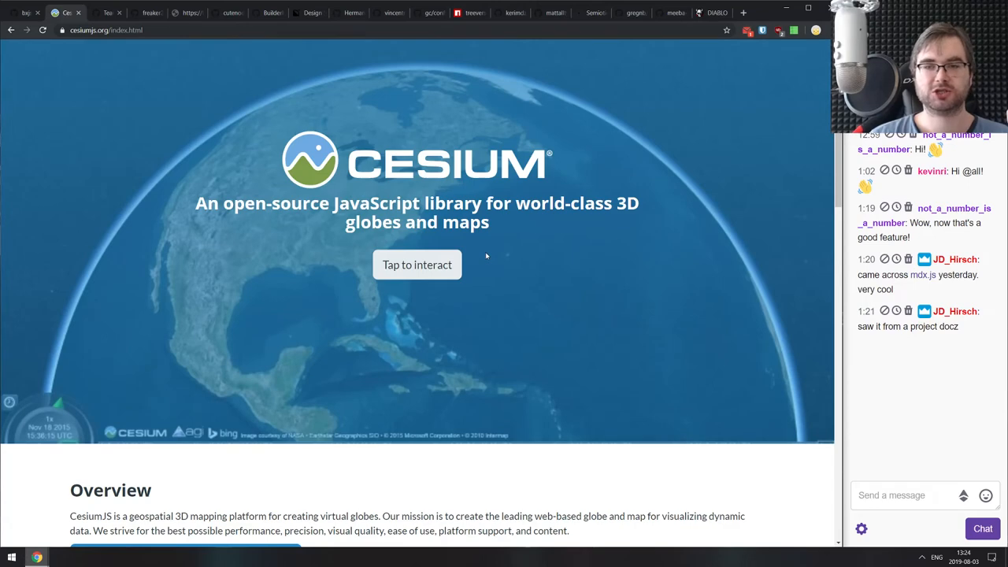
mouse_move(210, 115)
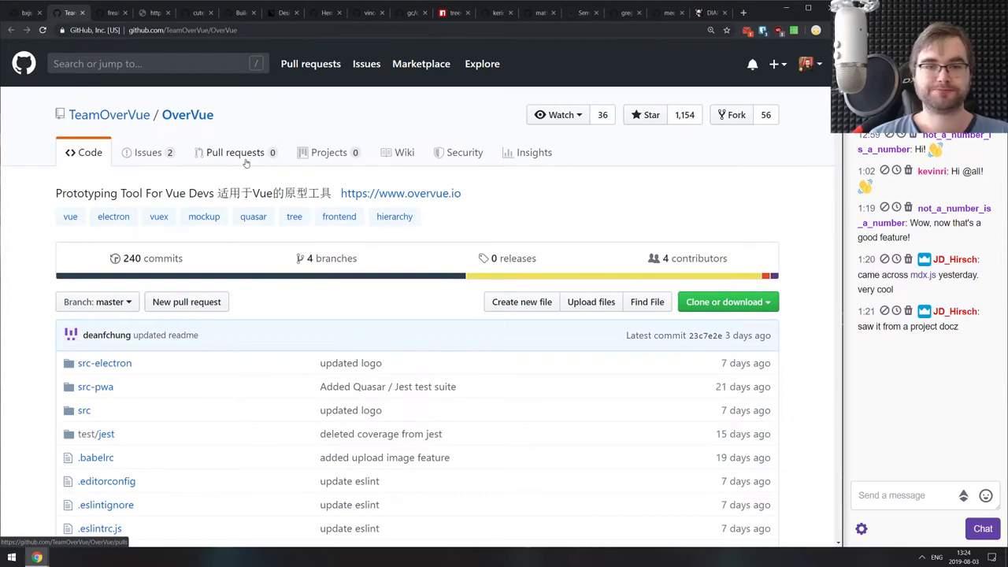
mouse_move(273, 166)
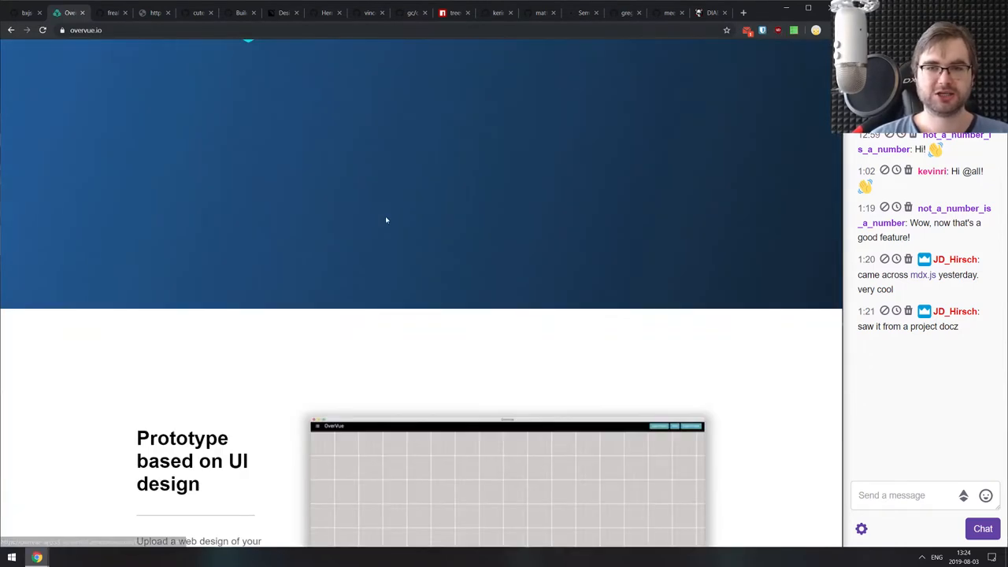
Skim the overvue.io site and the OverVue README down to its local setup docs.
scroll("down", 3)
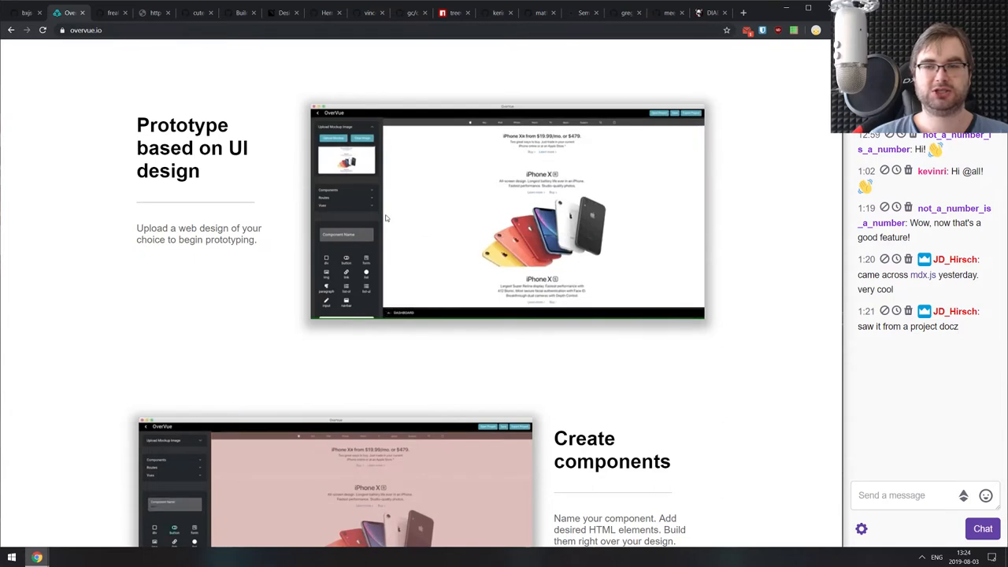
scroll("down", 3)
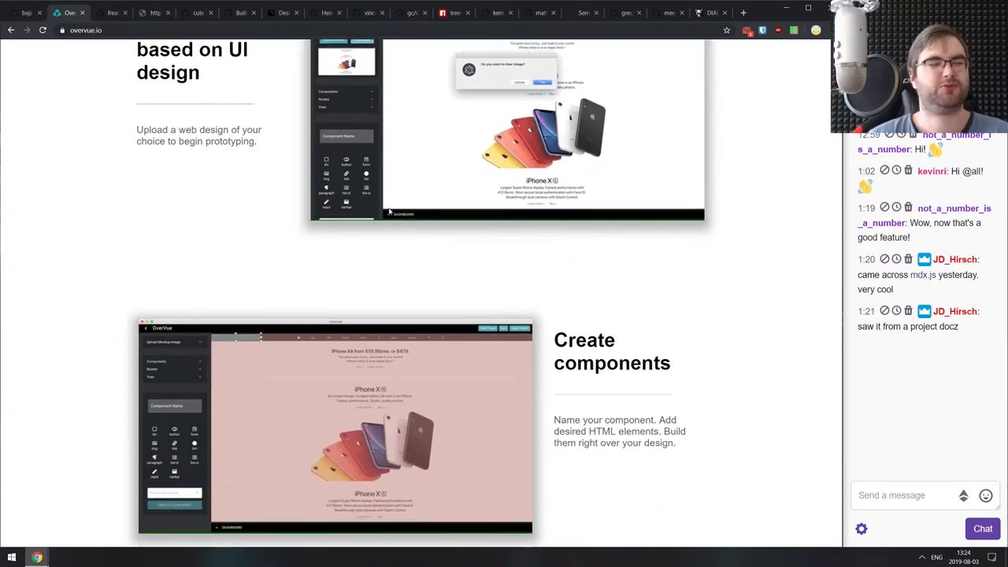
scroll("down", 3)
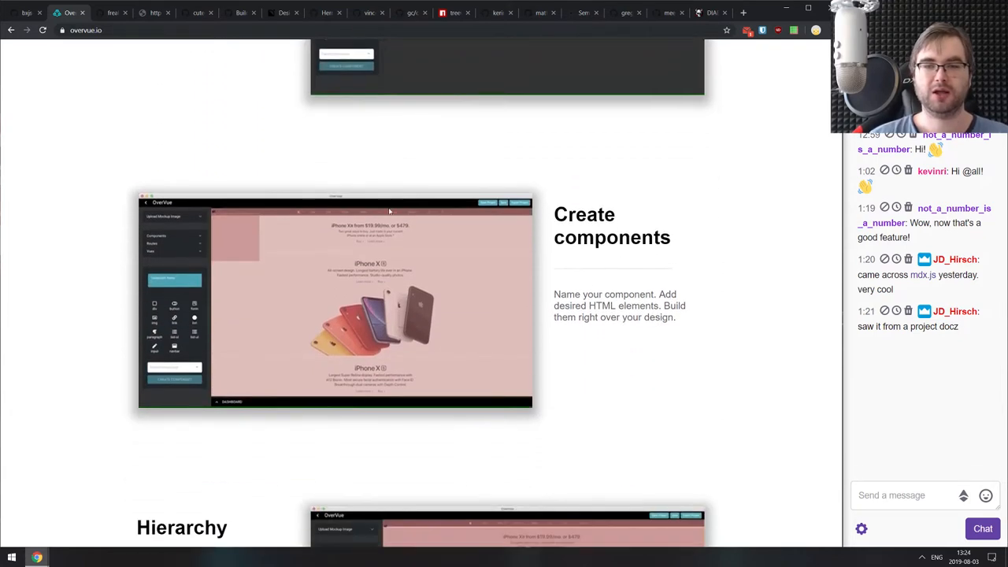
scroll("down", 3)
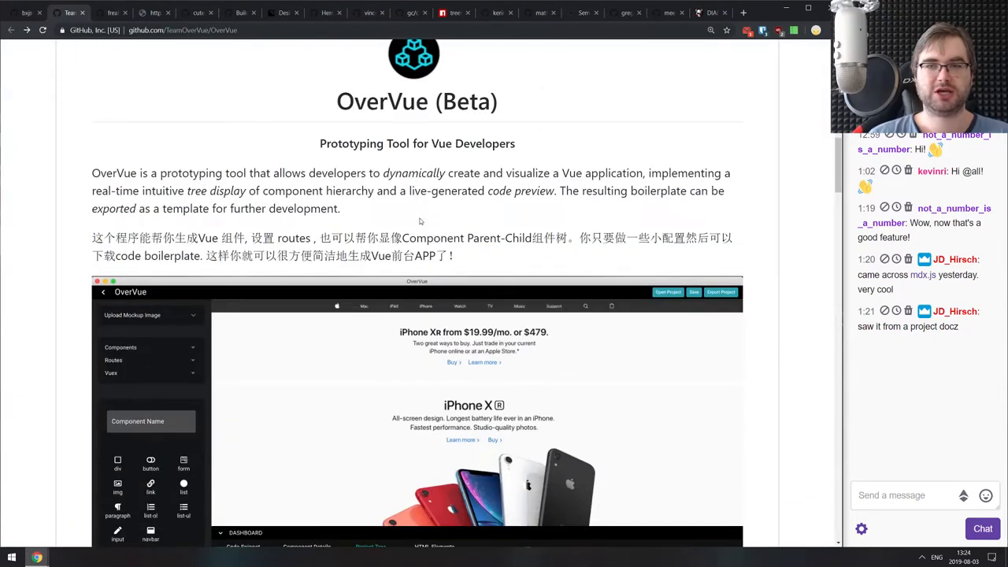
scroll("down", 3)
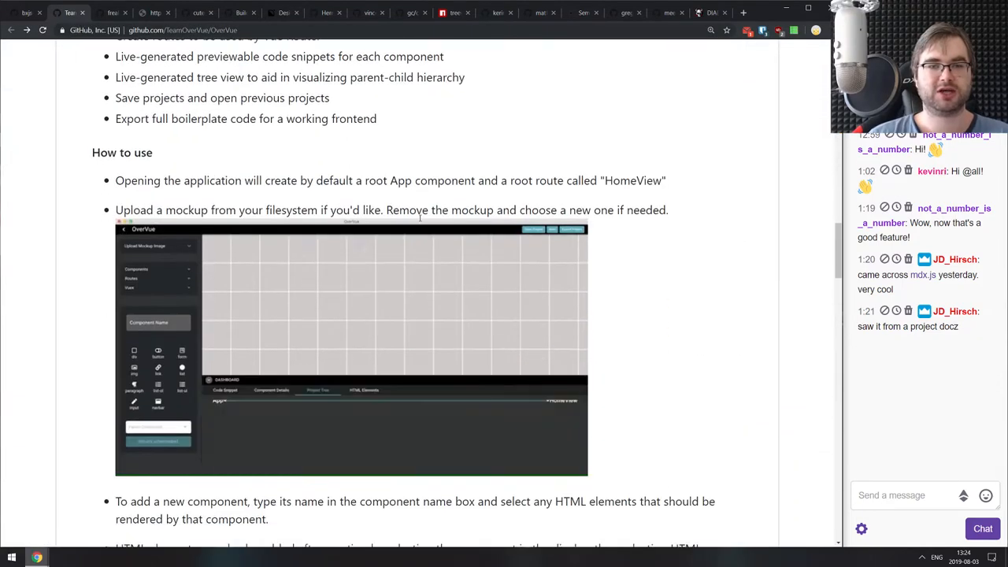
scroll("down", 3)
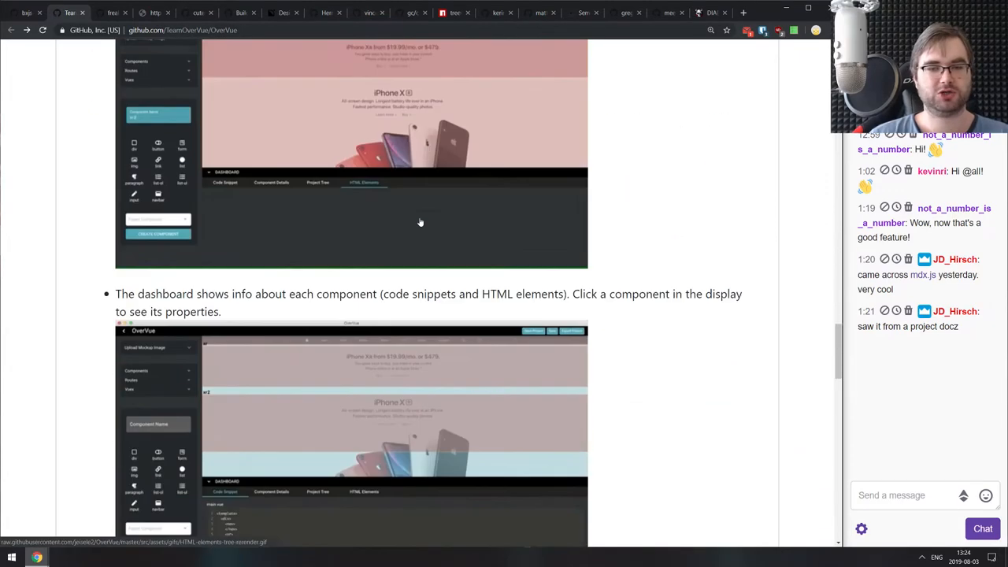
scroll("down", 3)
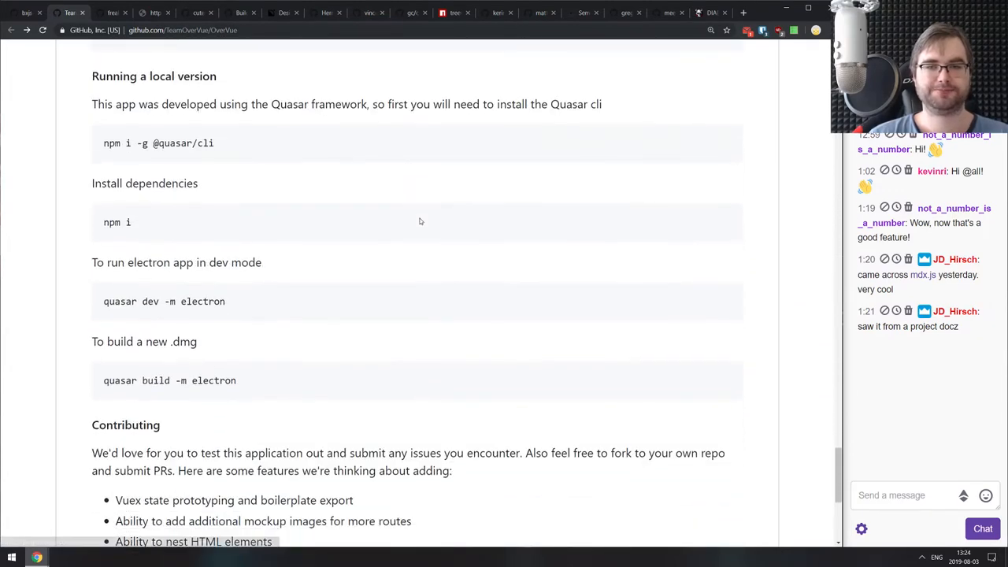
scroll("up", 3)
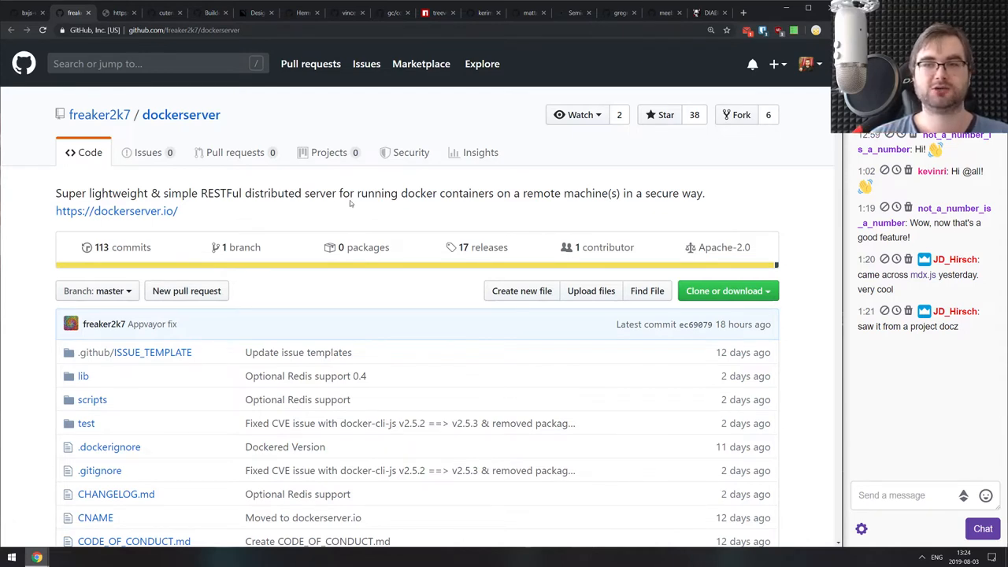
Read the dockerserver README through install, architecture diagrams and the HTTP endpoint table.
scroll("down", 3)
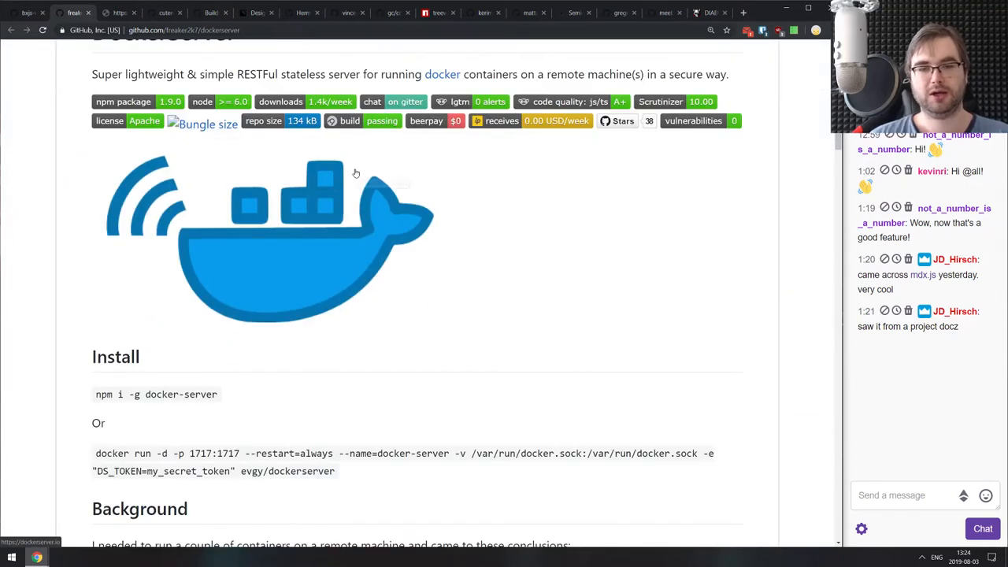
scroll("down", 3)
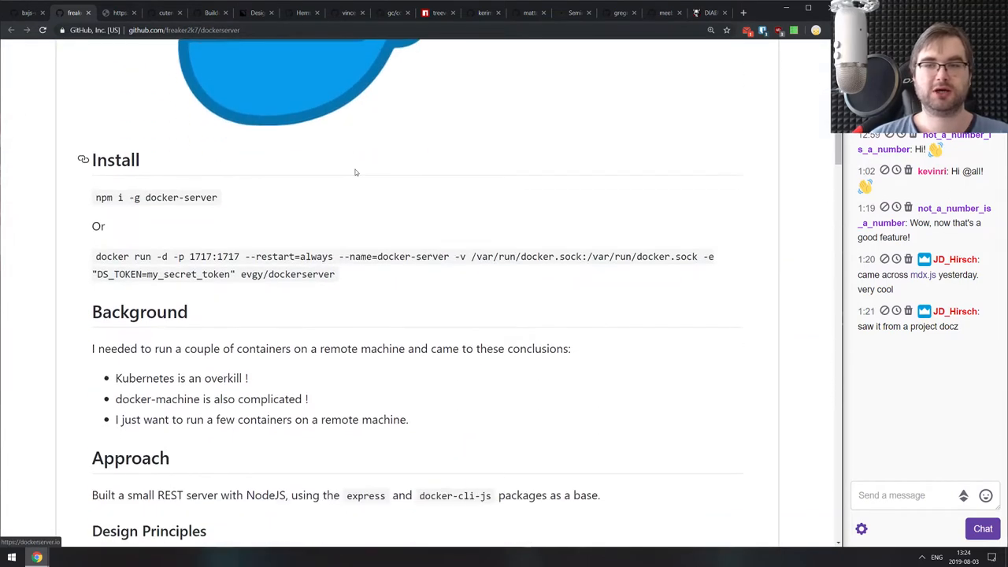
scroll("down", 3)
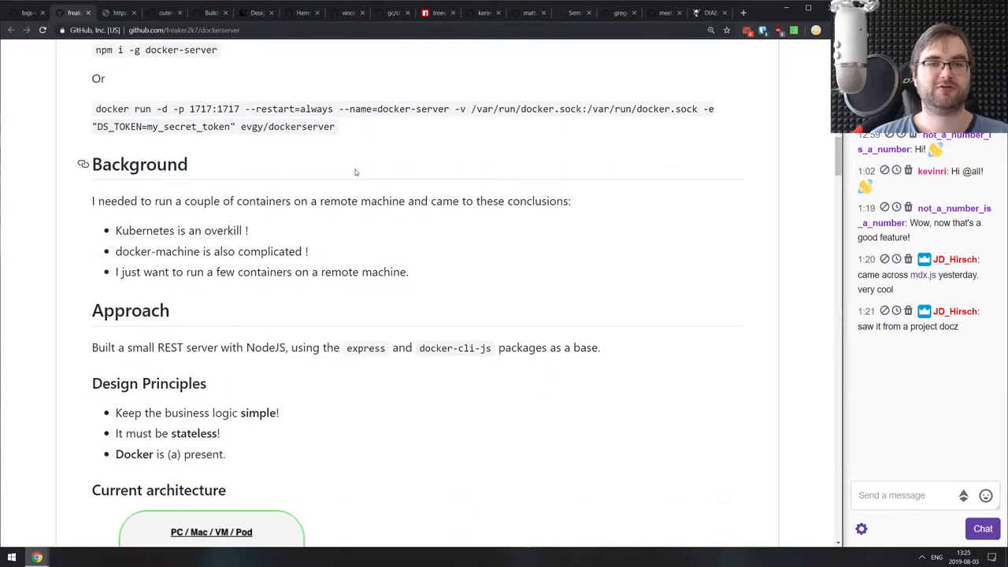
scroll("down", 3)
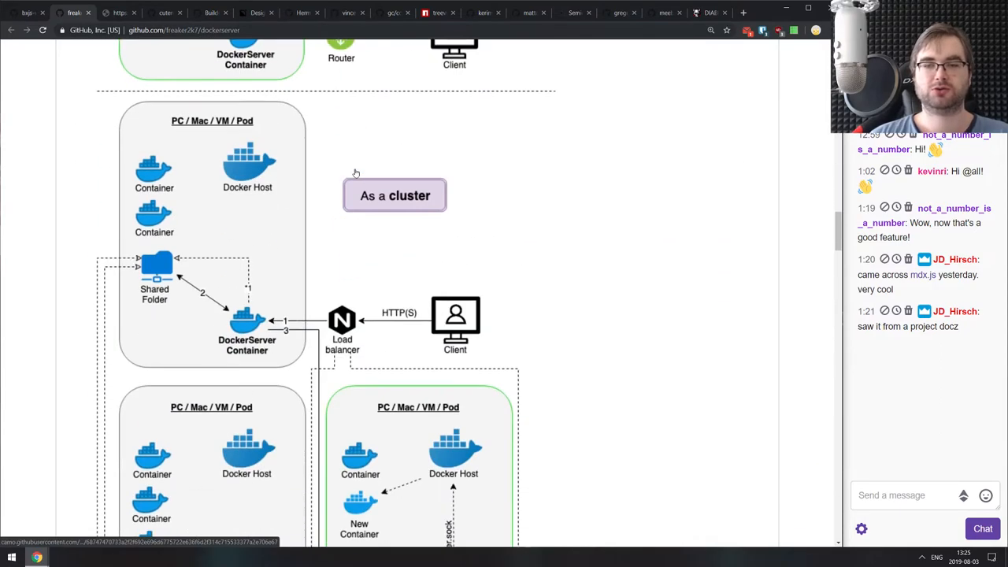
scroll("down", 3)
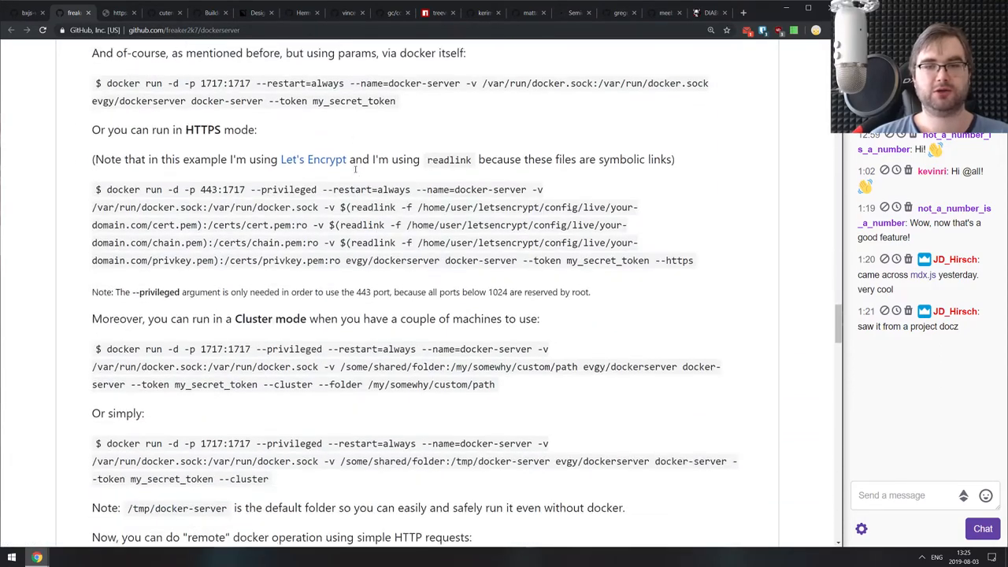
scroll("down", 3)
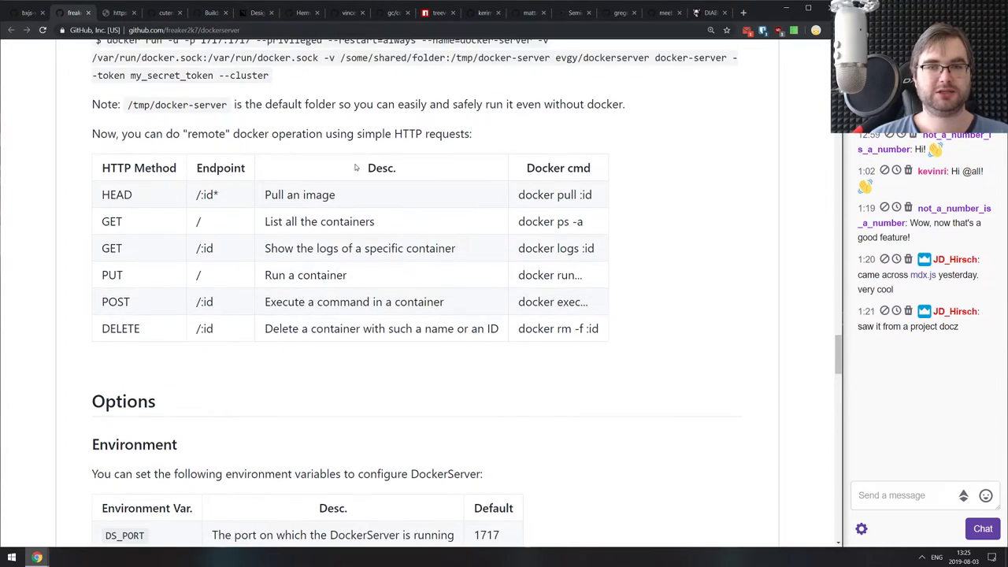
mouse_move(572, 214)
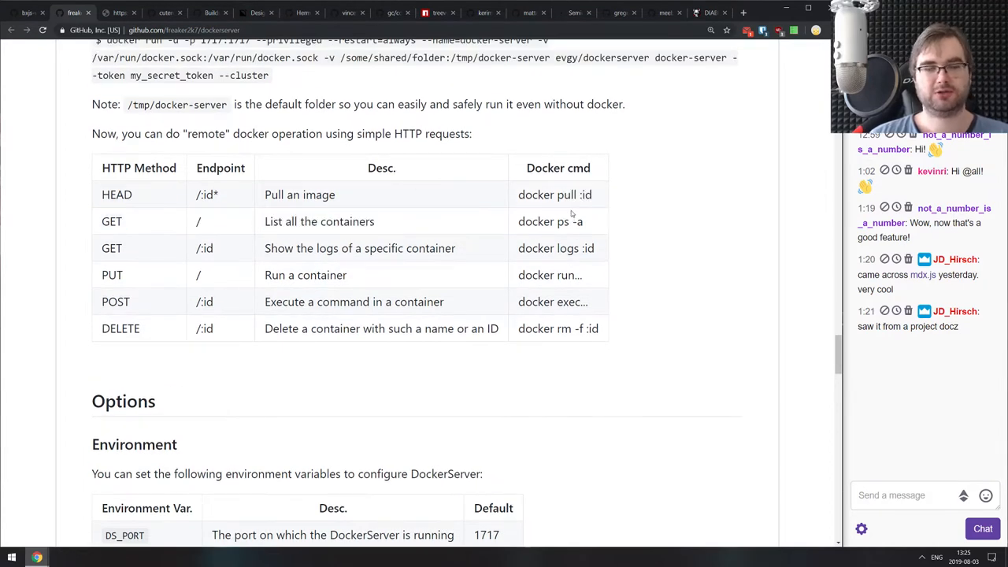
scroll("down", 3)
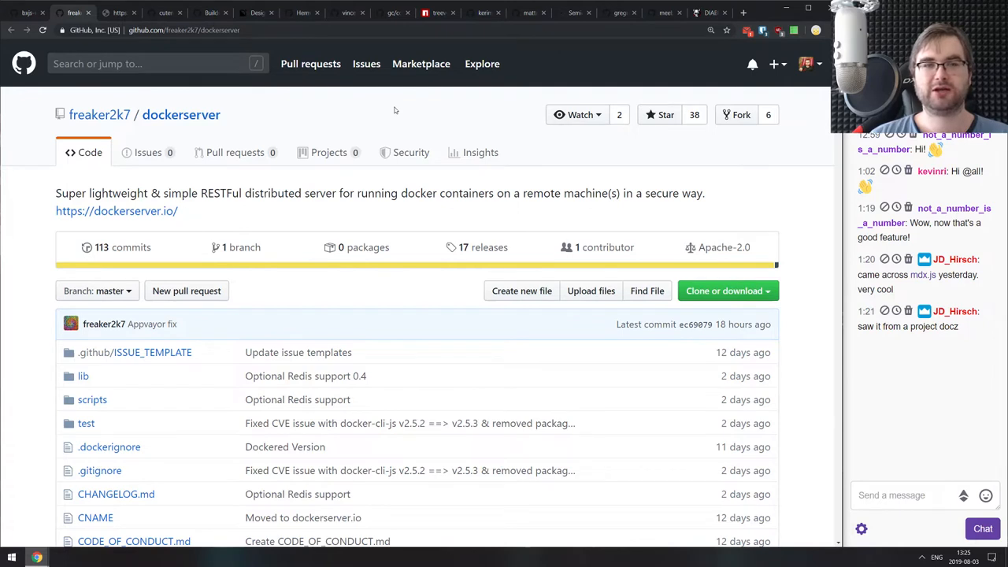
mouse_move(378, 119)
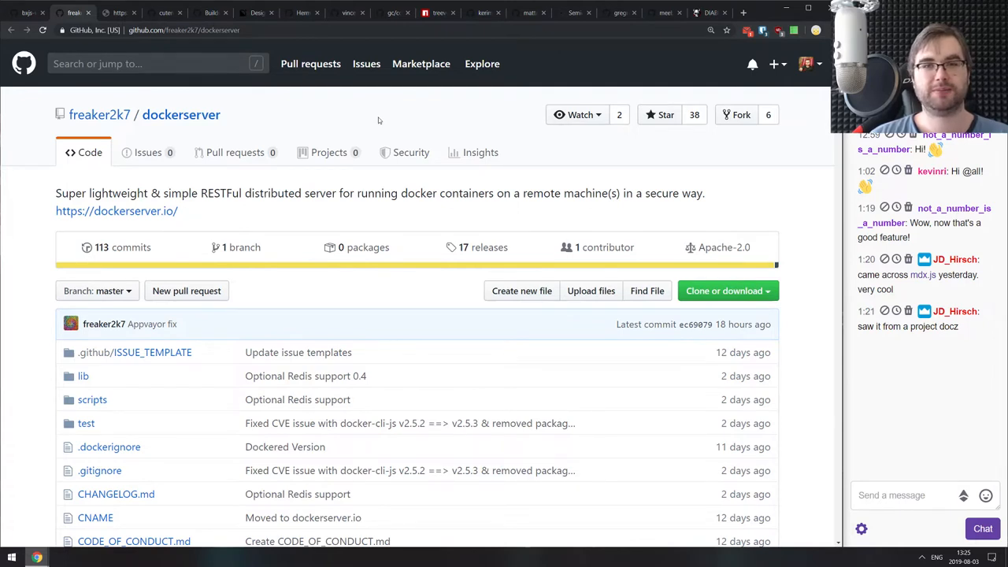
mouse_move(364, 114)
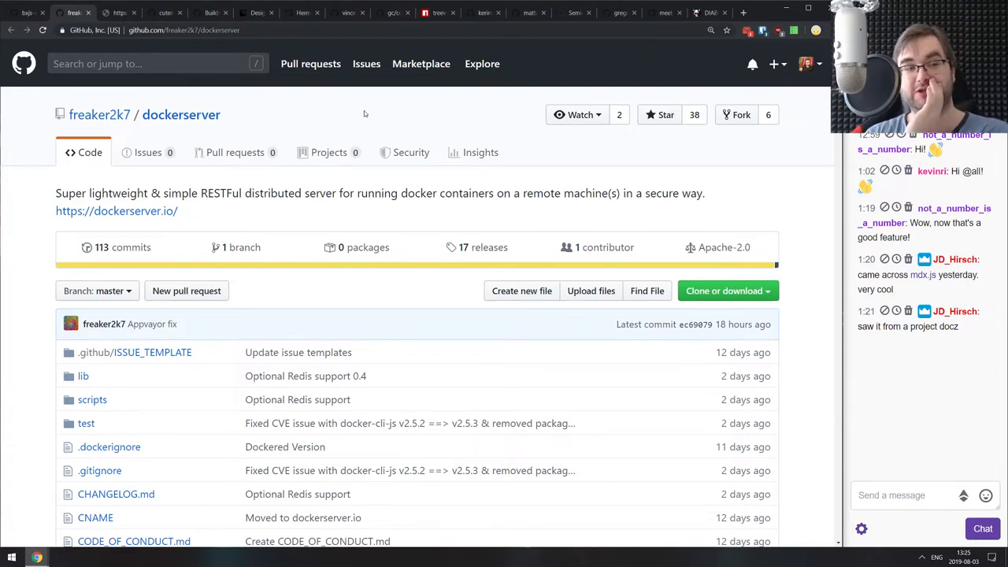
mouse_move(75, 13)
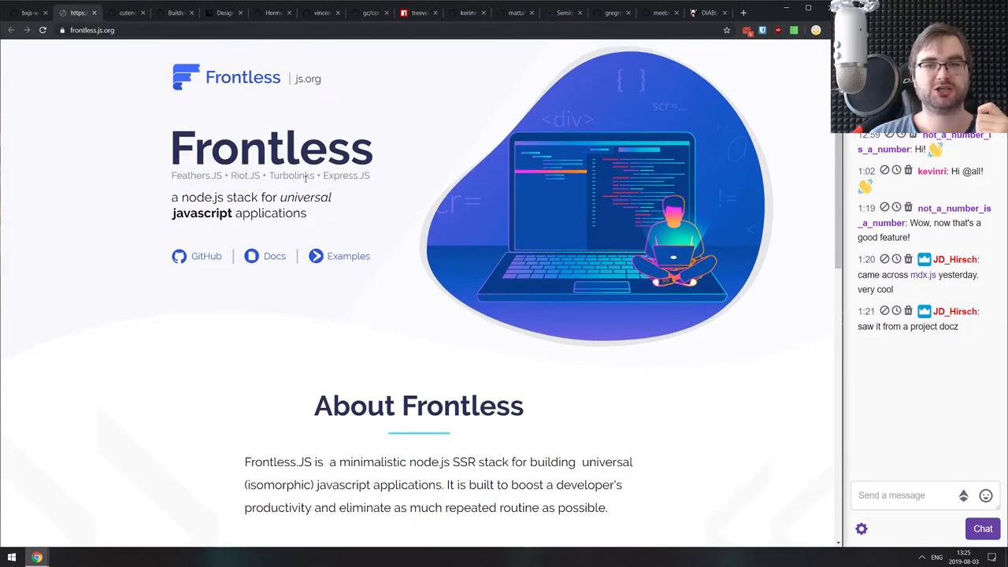
Skim frontless.js.org's about and features sections, then close the Frontless tab.
scroll("down", 3)
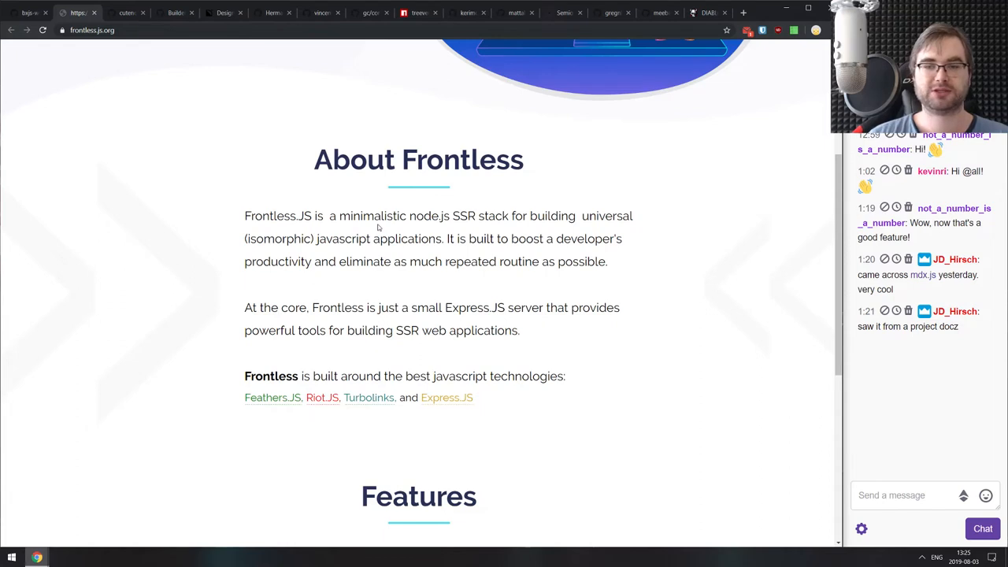
scroll("down", 3)
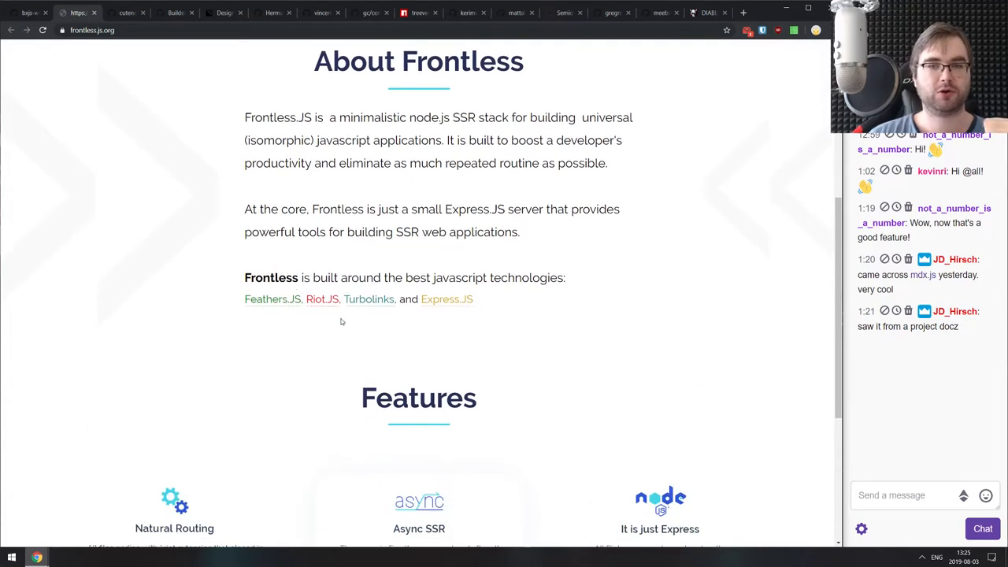
mouse_move(340, 317)
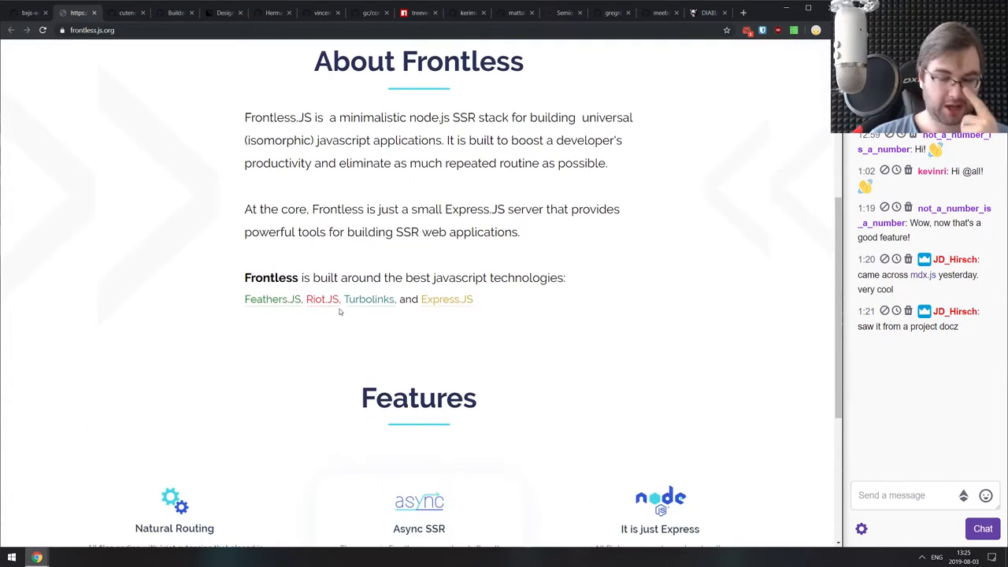
scroll("down", 3)
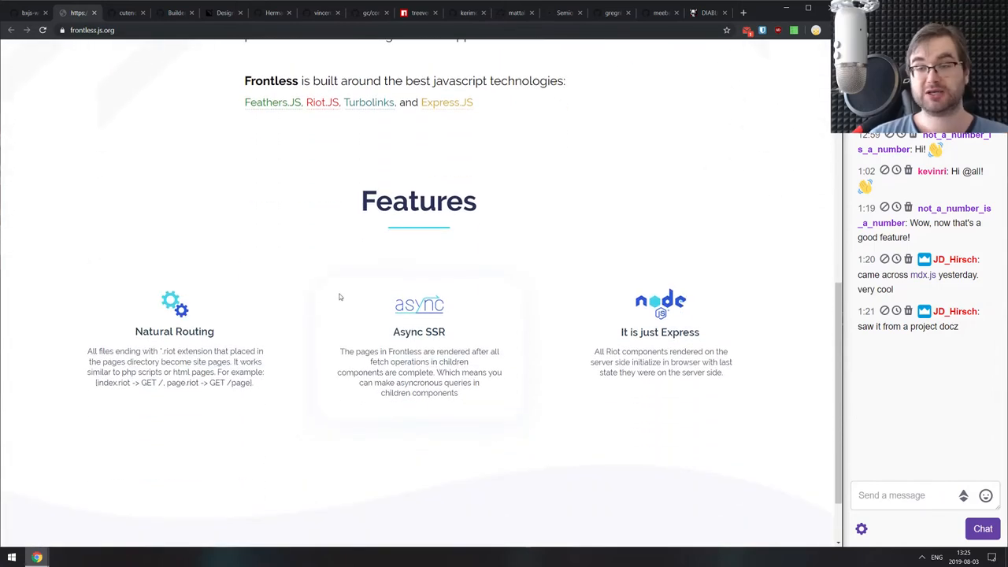
scroll("up", 3)
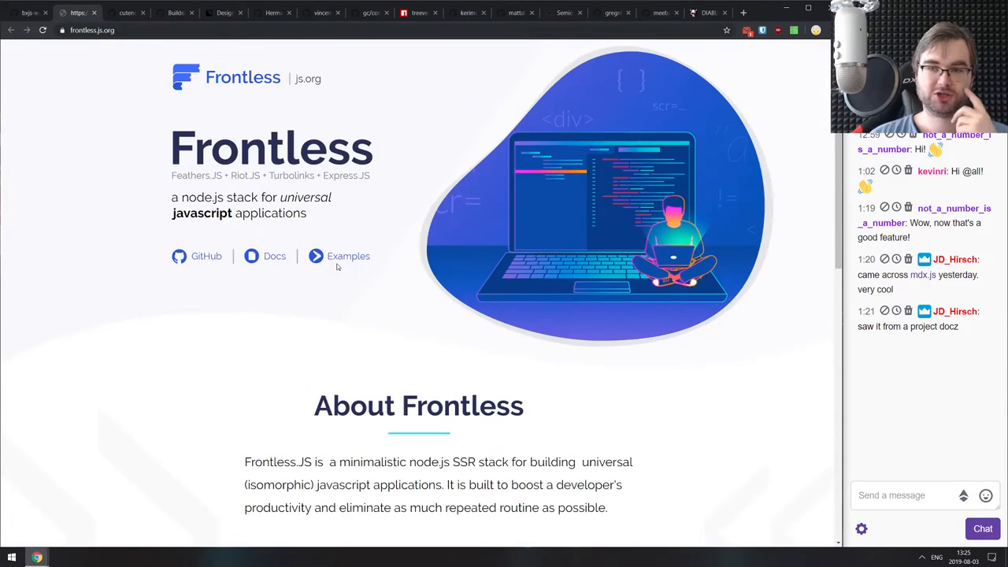
mouse_move(347, 256)
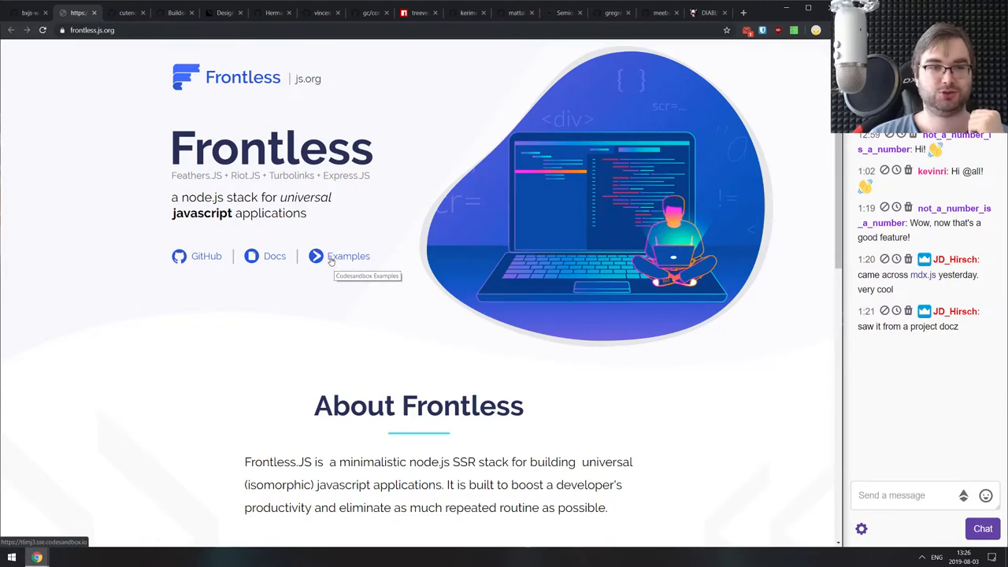
mouse_move(288, 239)
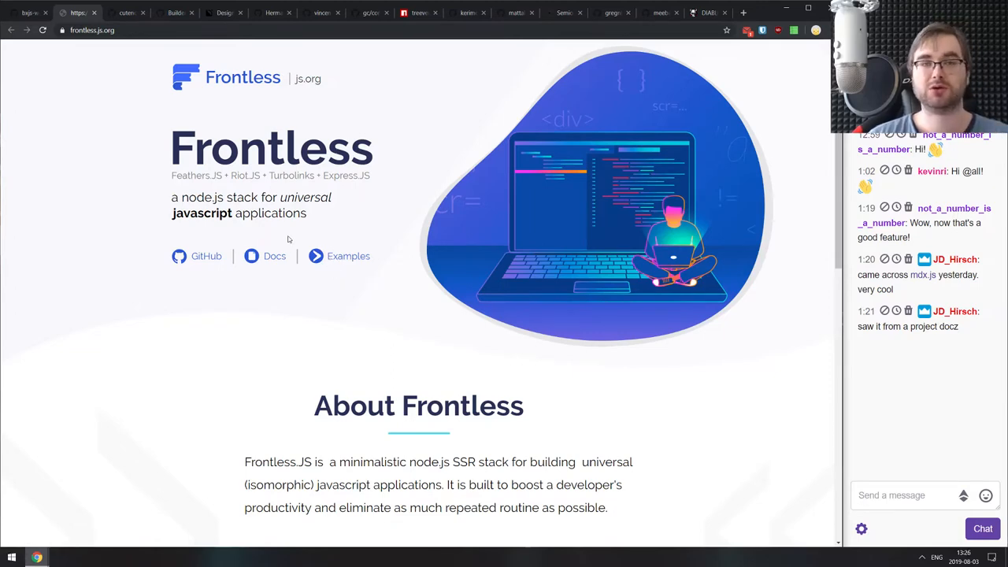
left_click(126, 13)
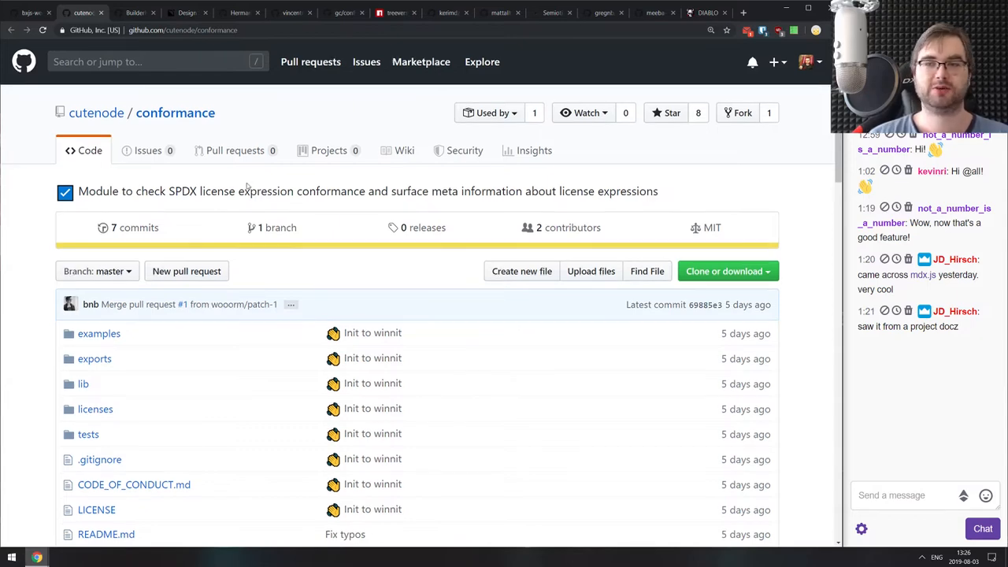
Skim the cutenode/conformance usage and API sections, then close that tab.
scroll("down", 3)
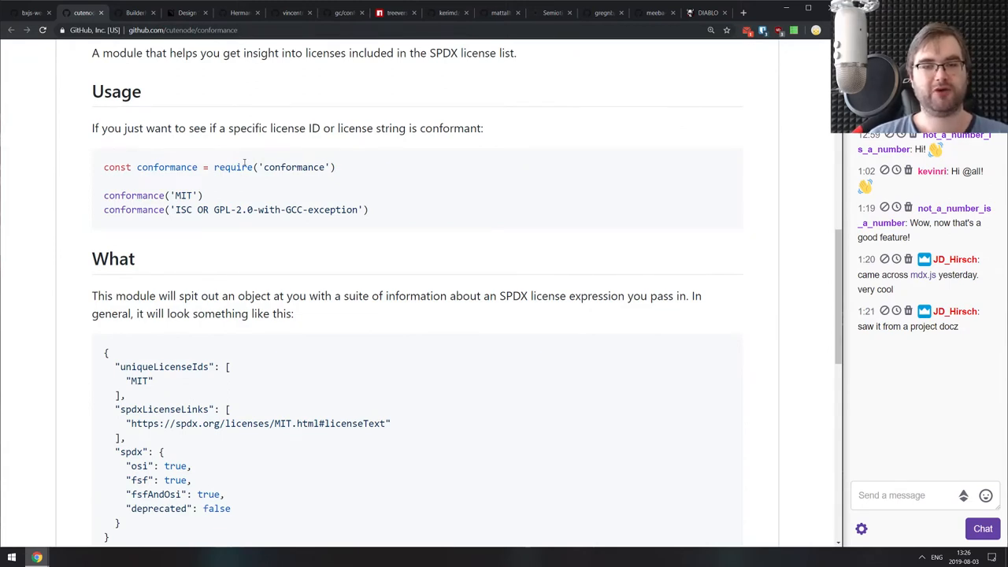
scroll("down", 3)
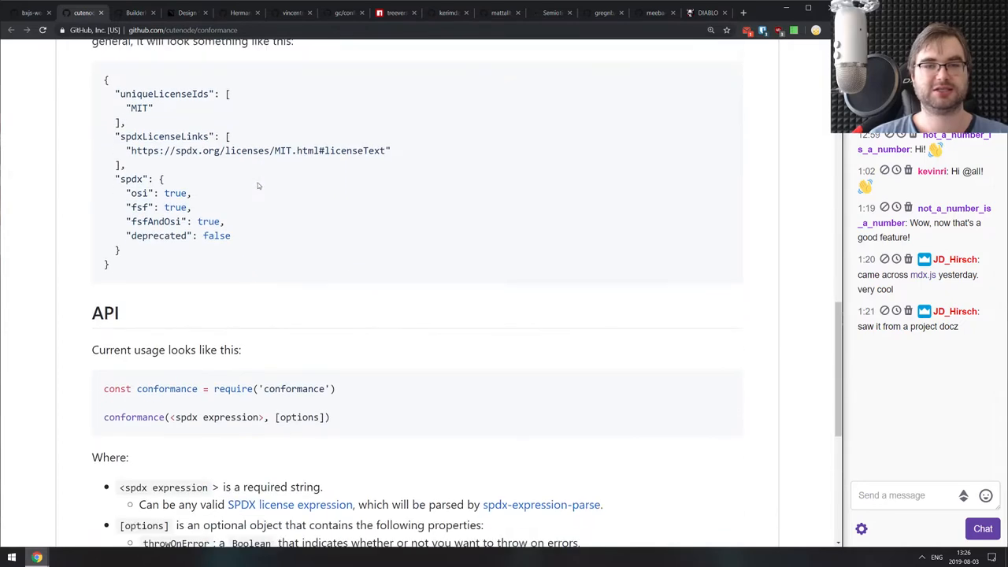
scroll("down", 3)
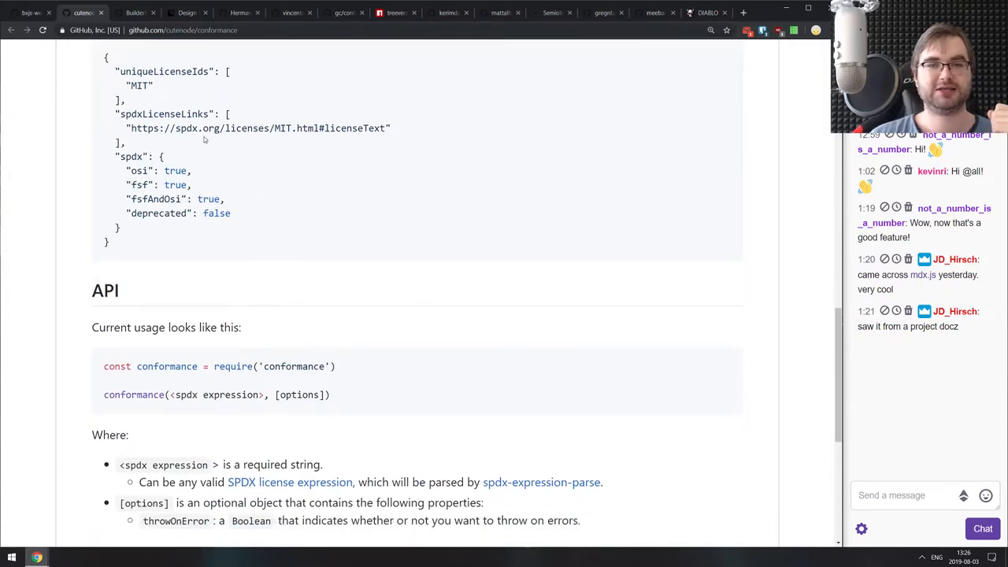
scroll("up", 3)
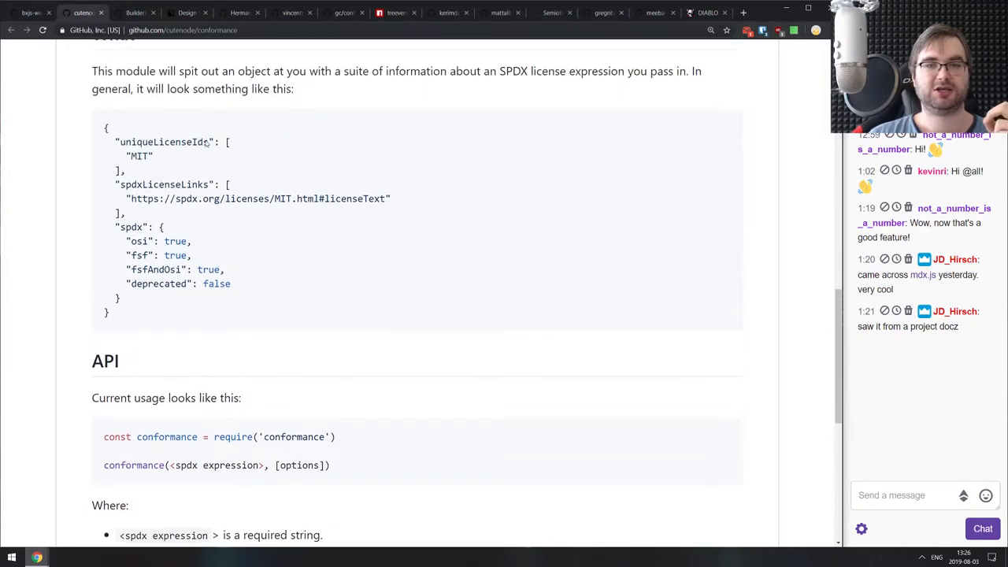
scroll("down", 3)
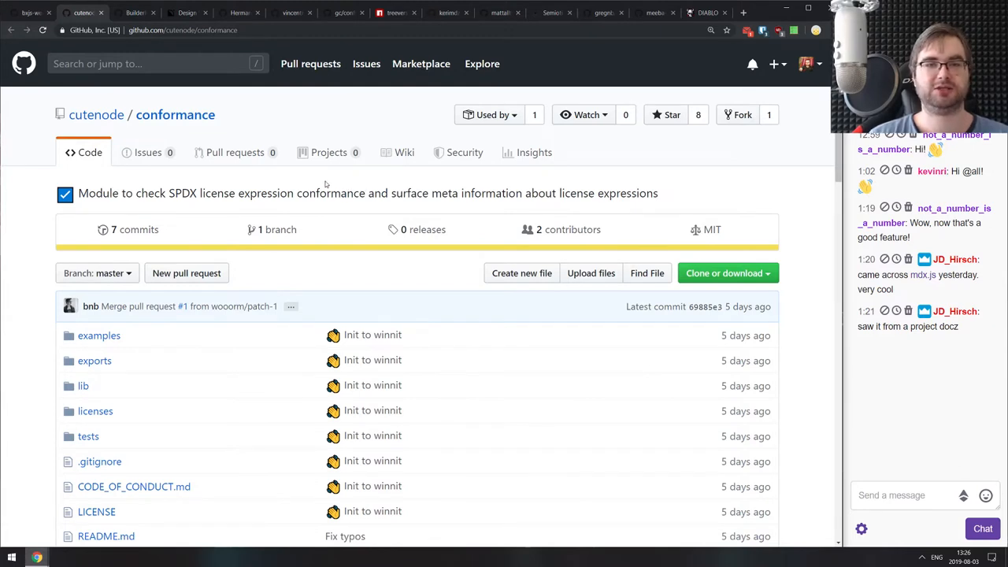
left_click(134, 13)
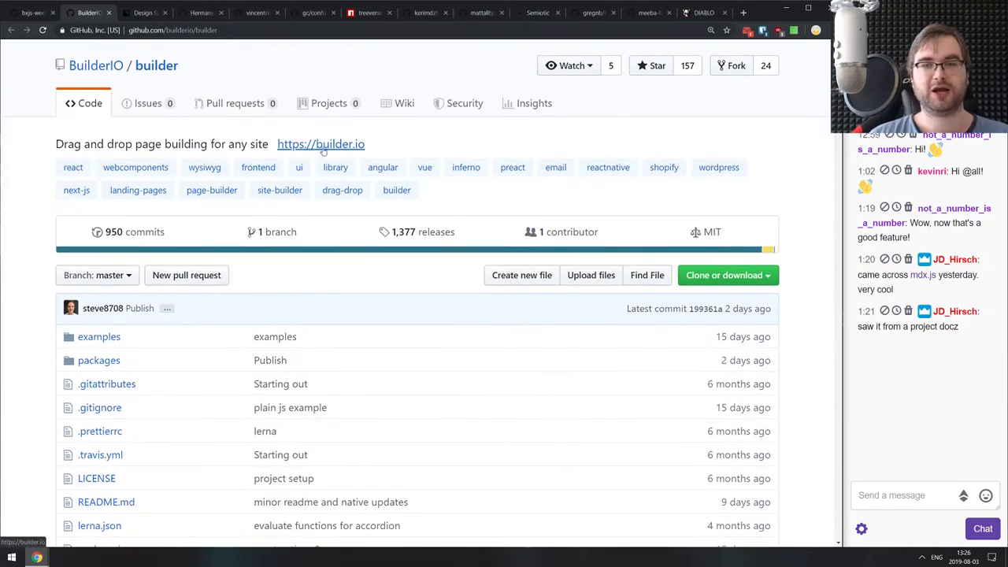
Skim BuilderIO/builder's Supported Frameworks table and React setup, then close the tab.
left_click(321, 143)
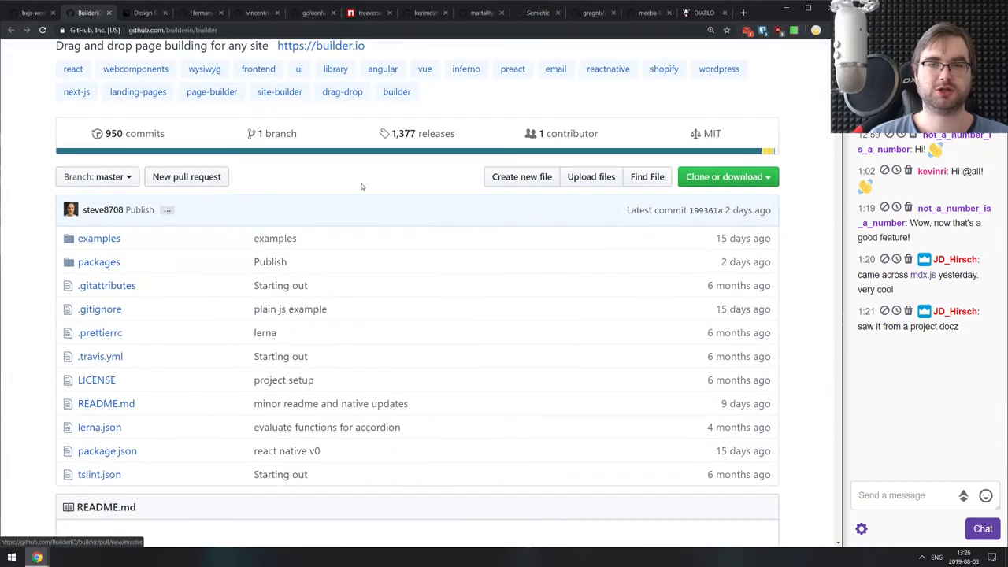
scroll("down", 3)
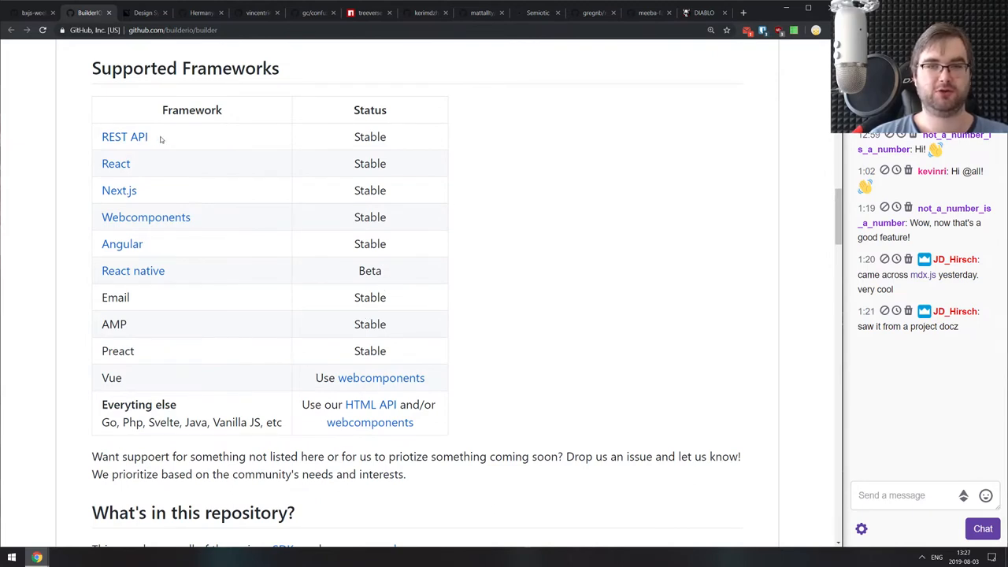
scroll("down", 3)
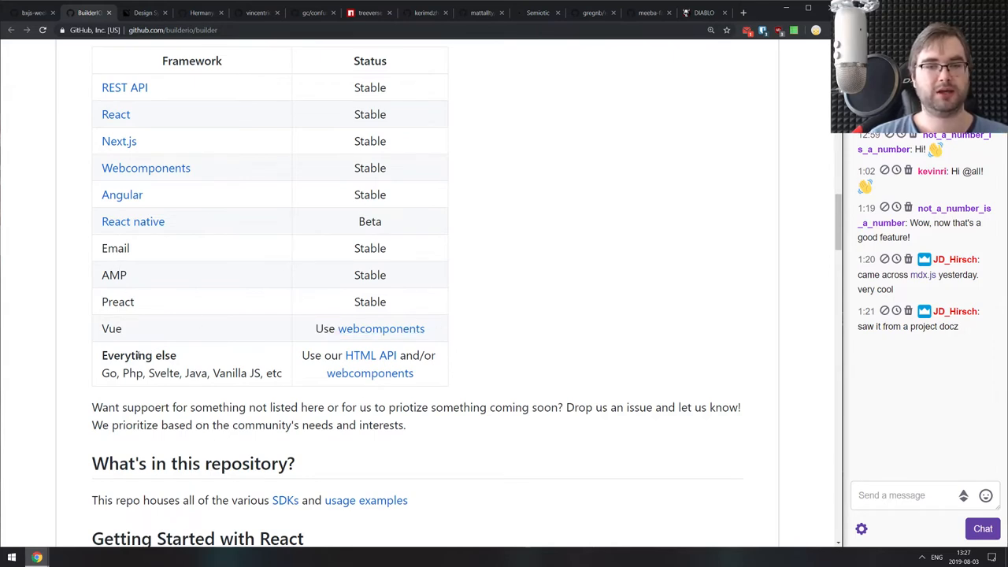
scroll("down", 3)
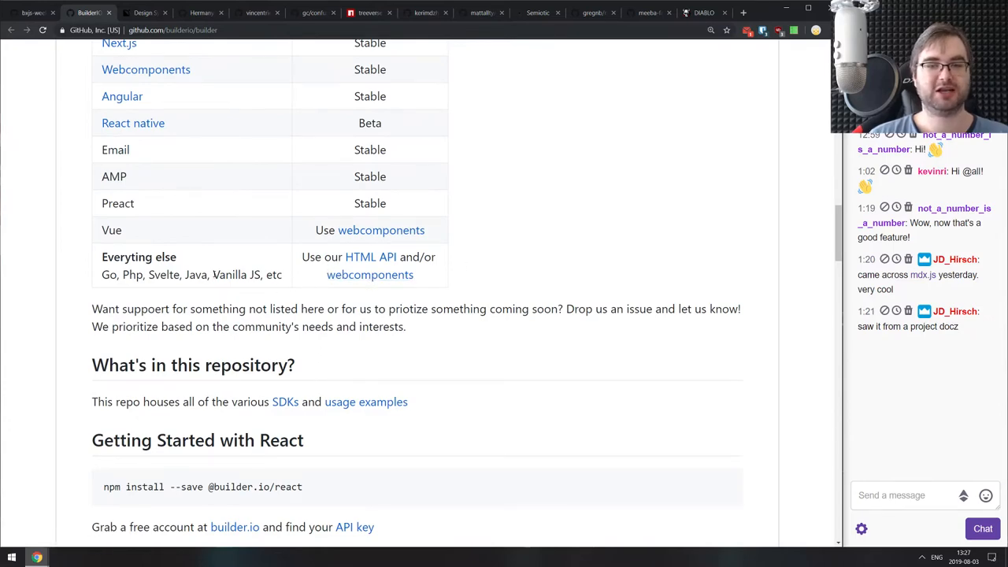
scroll("down", 3)
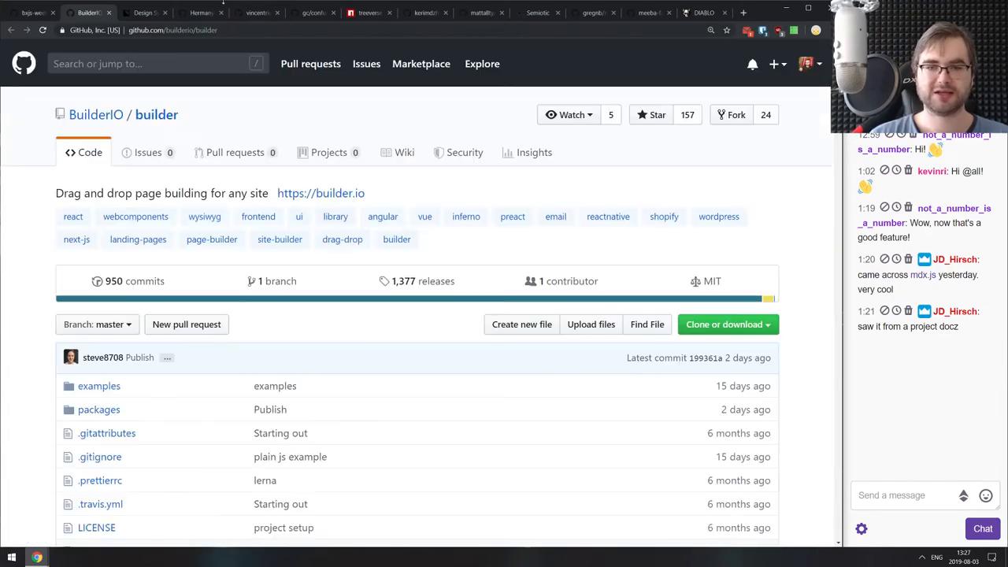
mouse_move(258, 217)
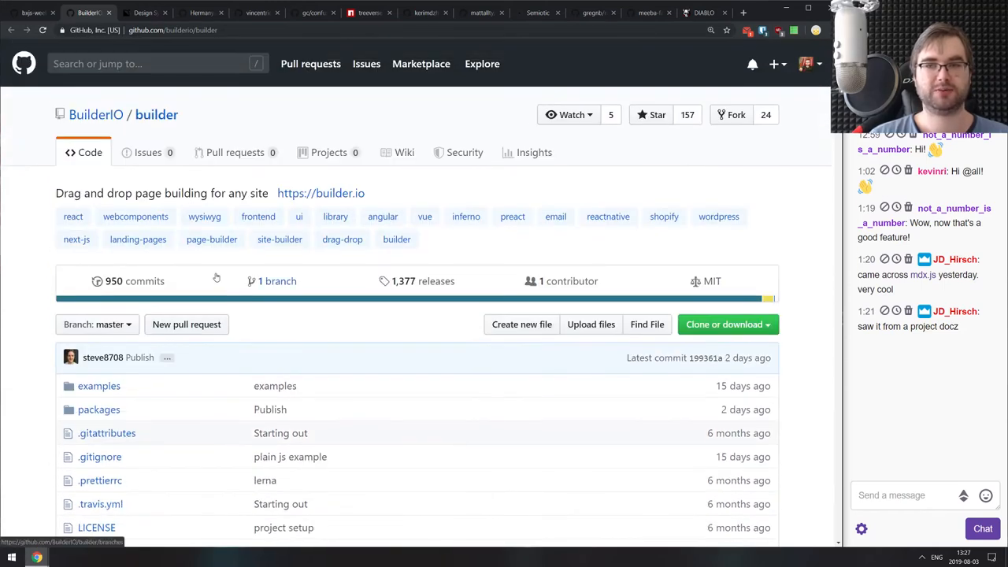
left_click(106, 12)
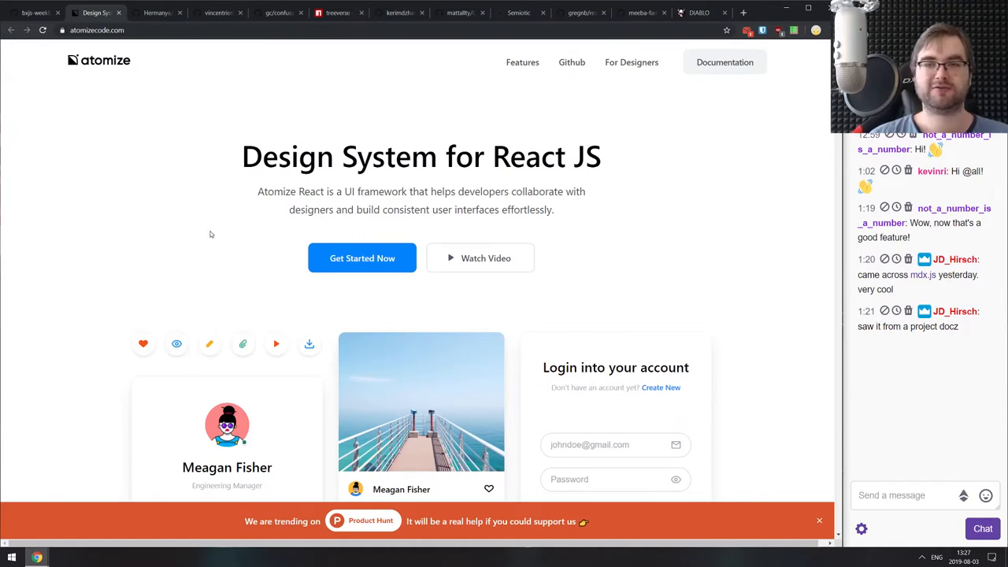
Browse Atomize's Contributing, Spacing, Grid and Atoms docs pages, returning to Introduction.
left_click(724, 62)
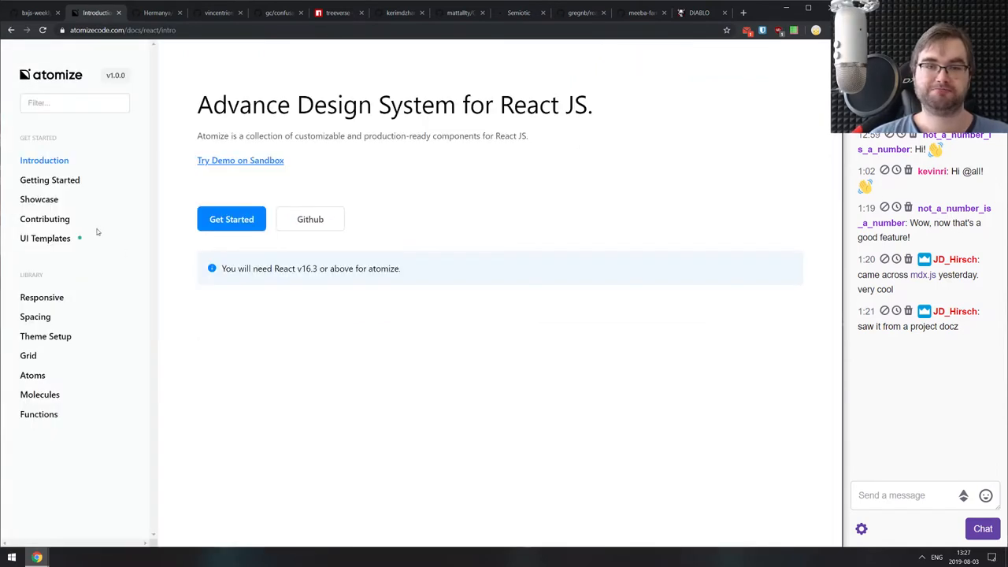
left_click(44, 218)
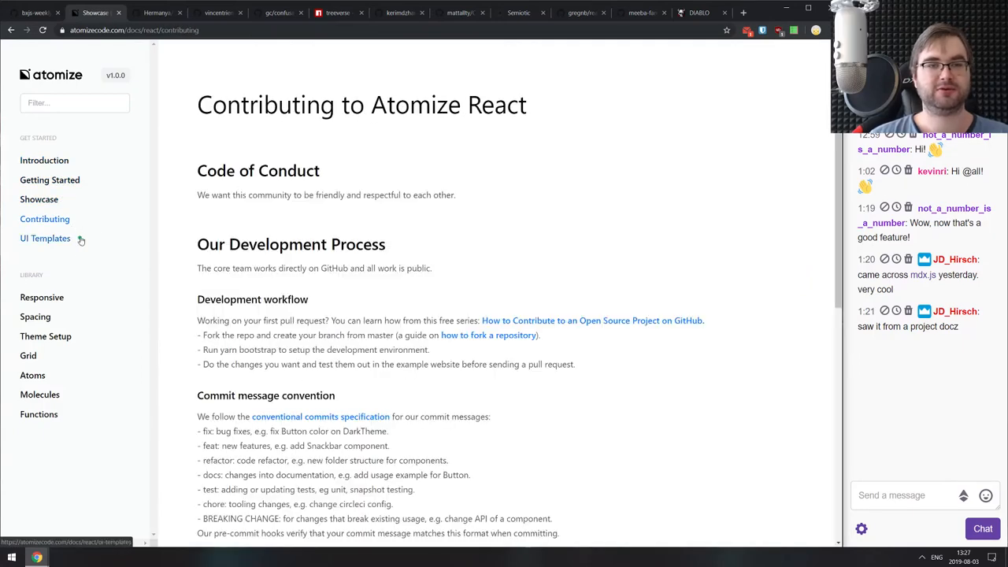
left_click(34, 316)
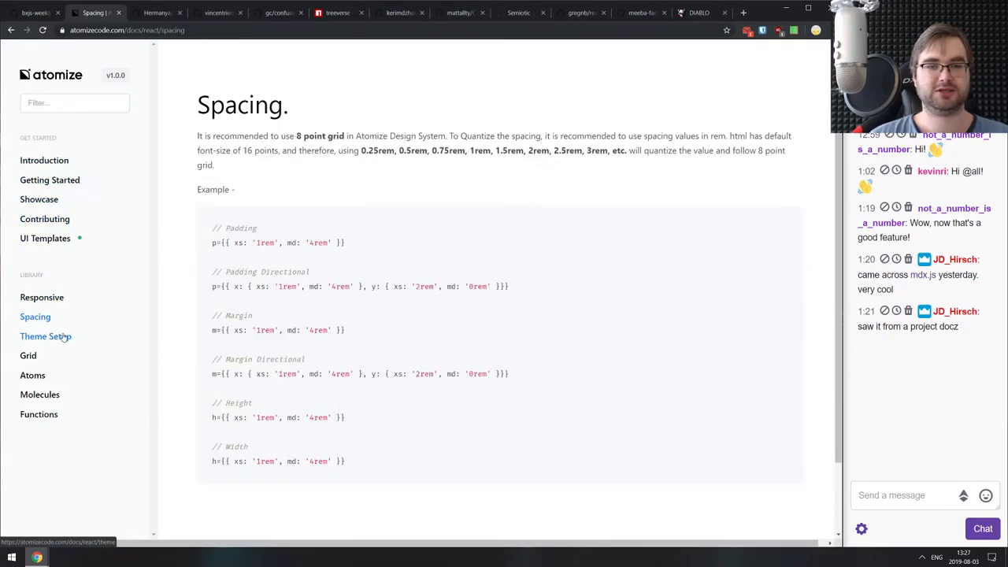
left_click(46, 335)
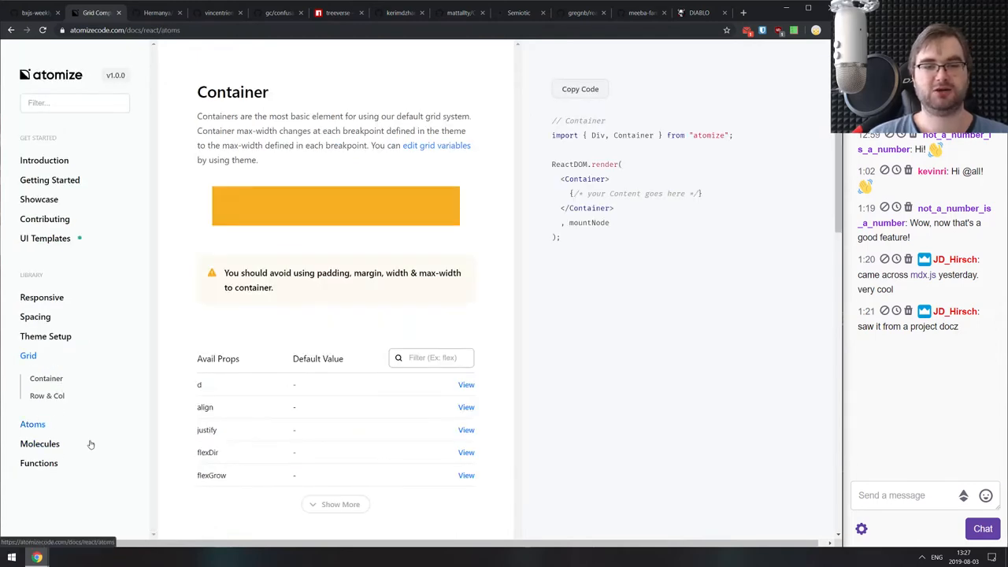
left_click(56, 339)
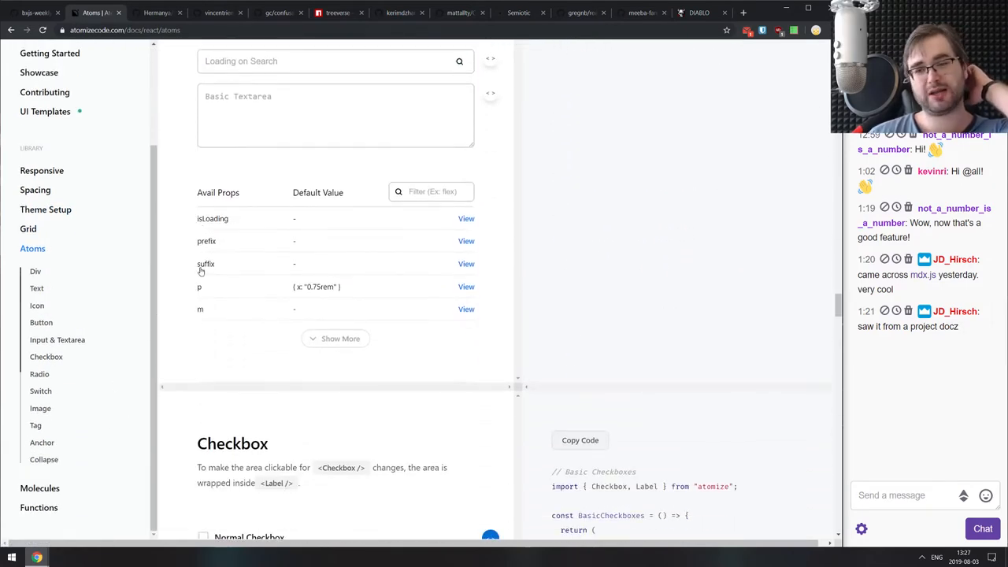
scroll("down", 3)
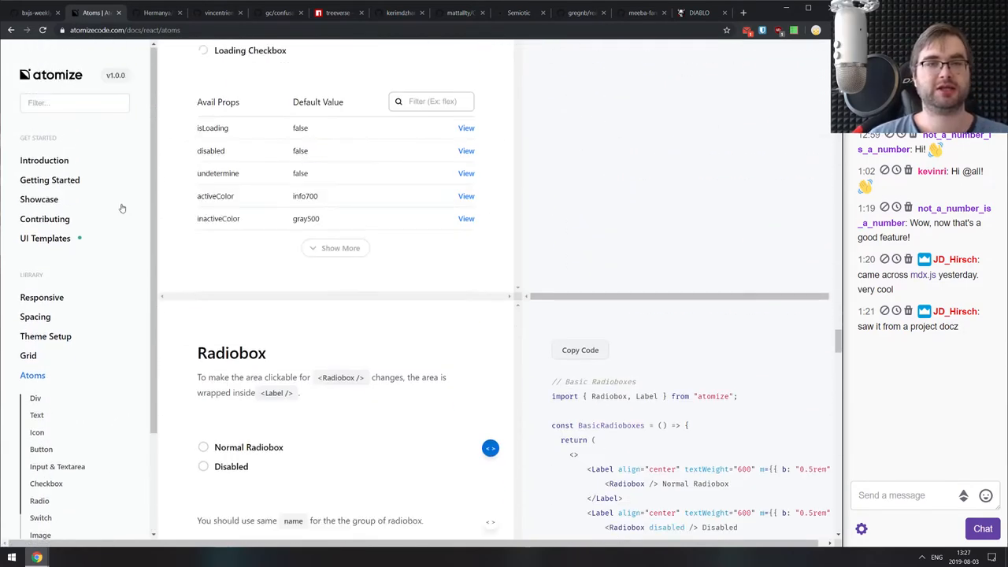
left_click(44, 160)
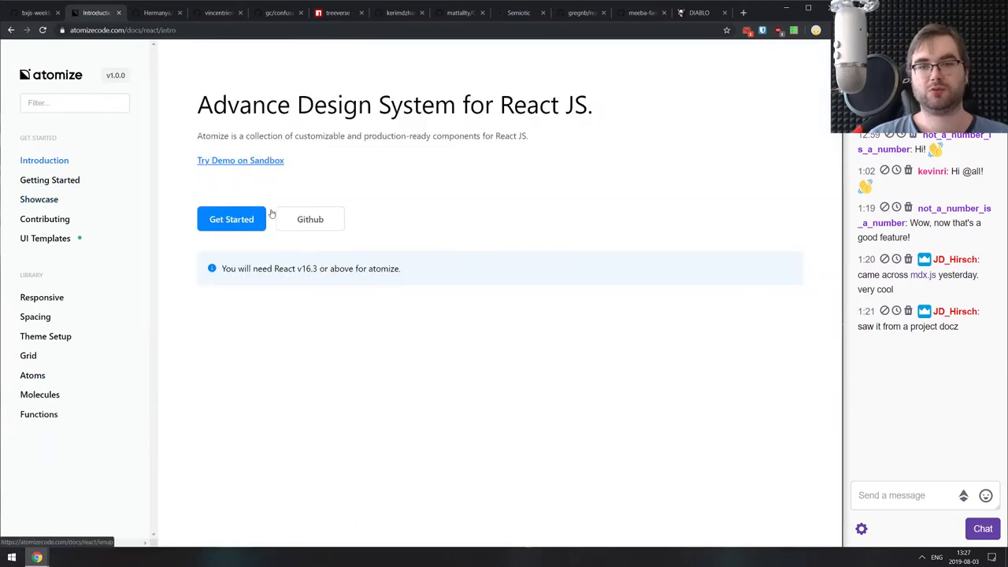
Try the Atomize CodeSandbox demo, then close the documentation tab.
left_click(240, 160)
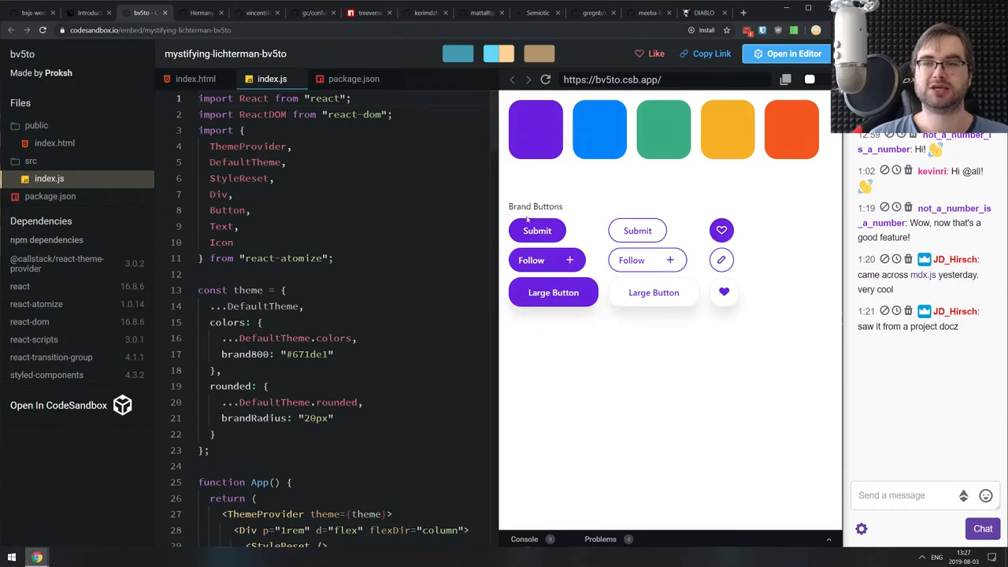
left_click(88, 13)
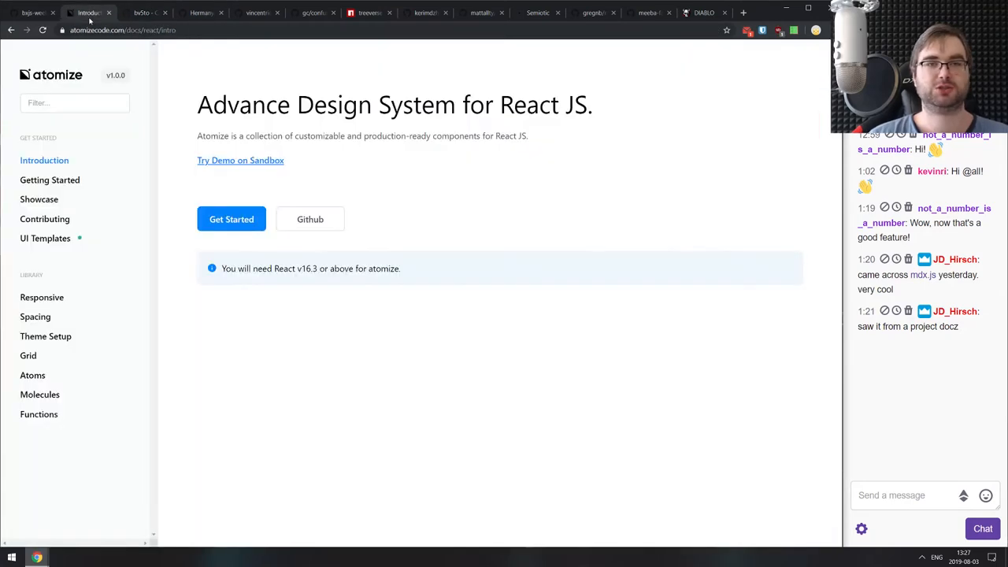
left_click(83, 12)
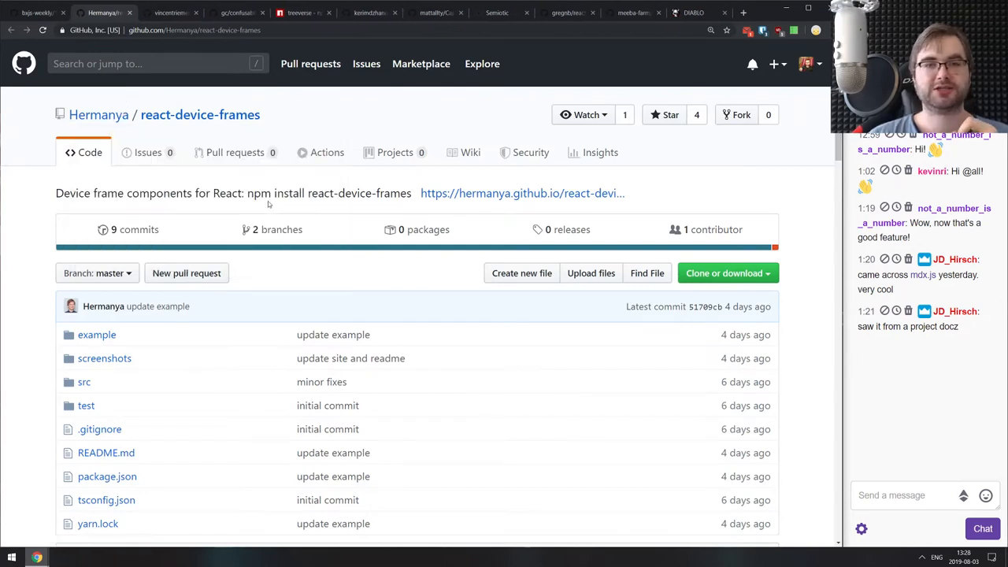
mouse_move(270, 201)
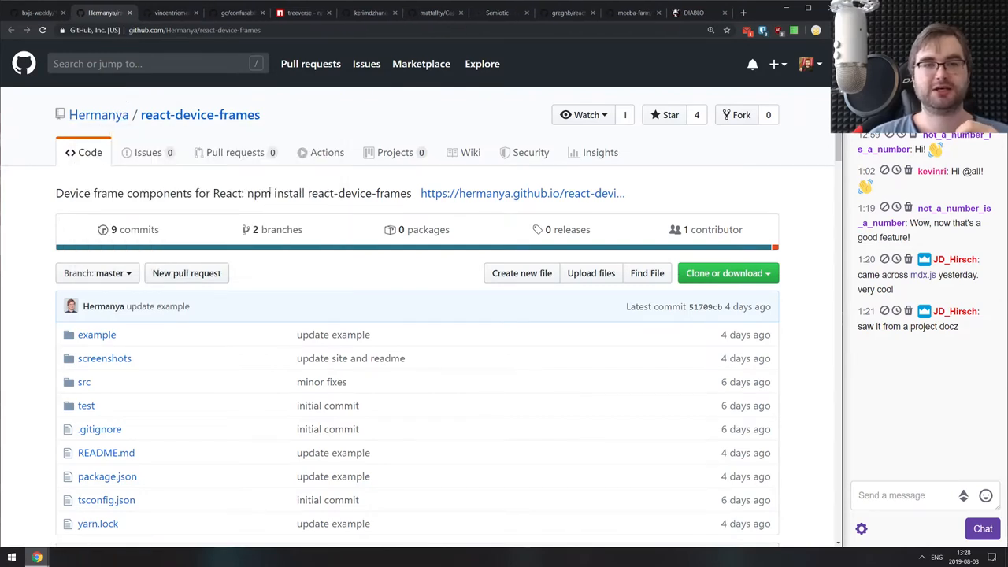
Skim react-device-frames' iPhone X, Pixel 3 XL and Chrome frames, then close the tab.
scroll("down", 3)
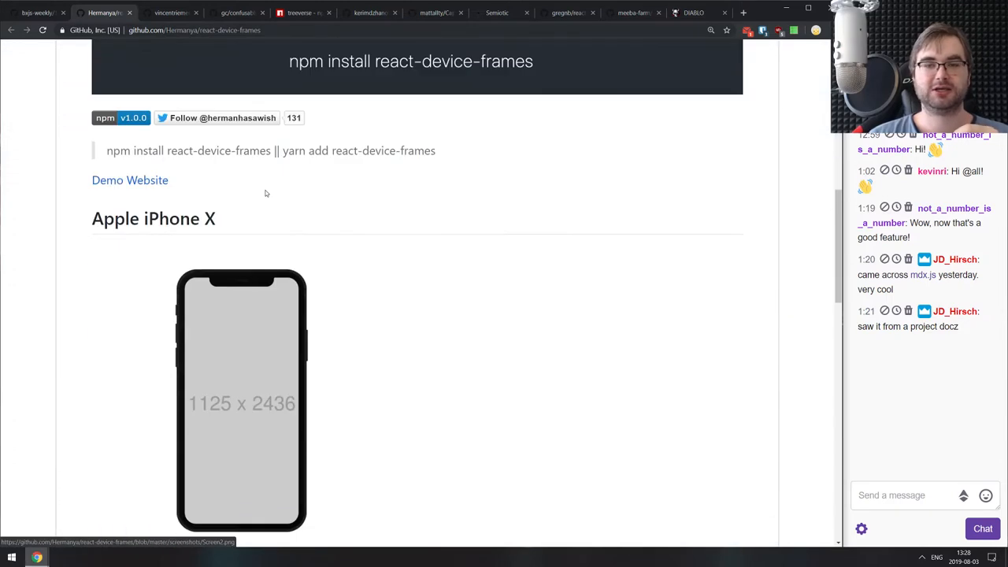
scroll("down", 3)
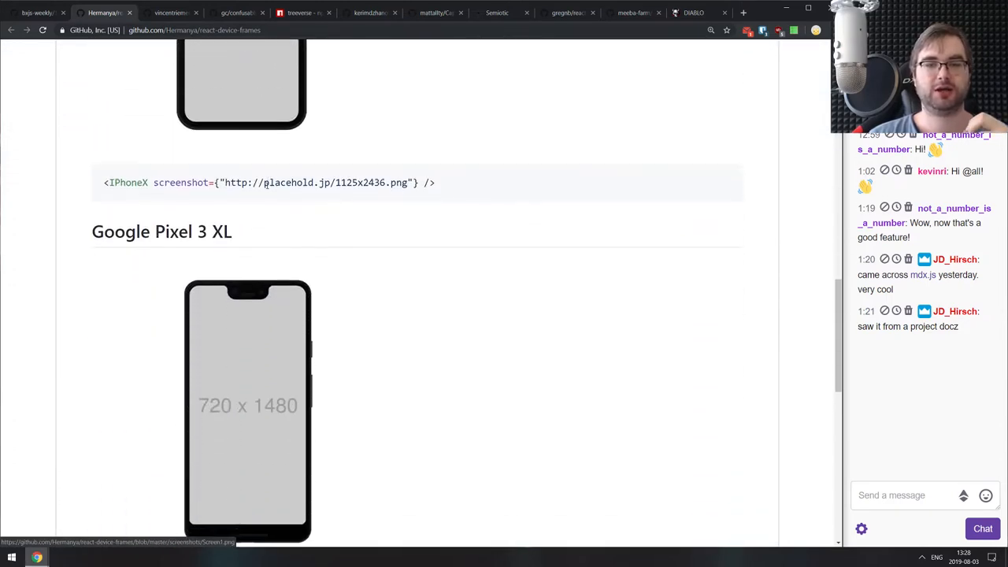
scroll("down", 3)
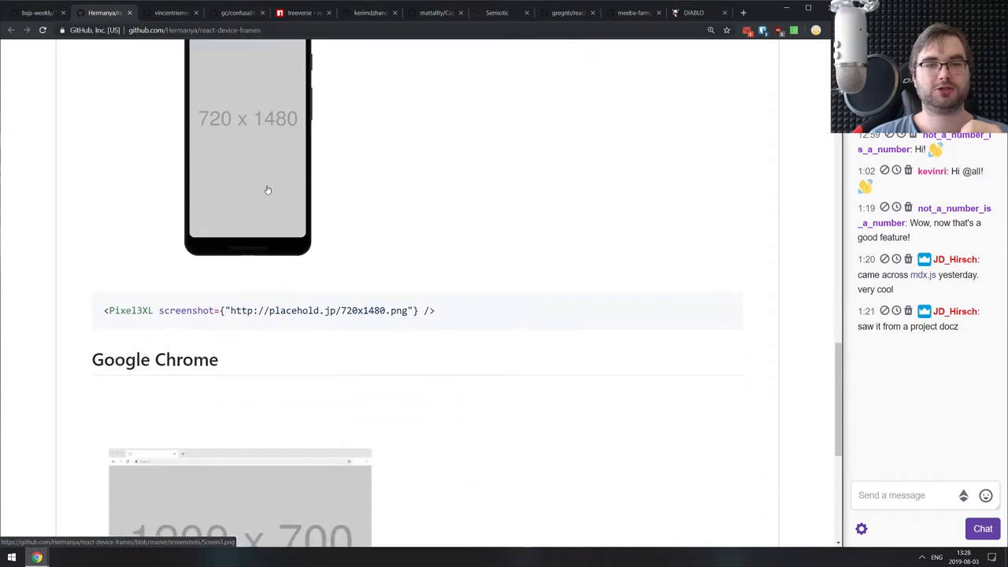
scroll("down", 3)
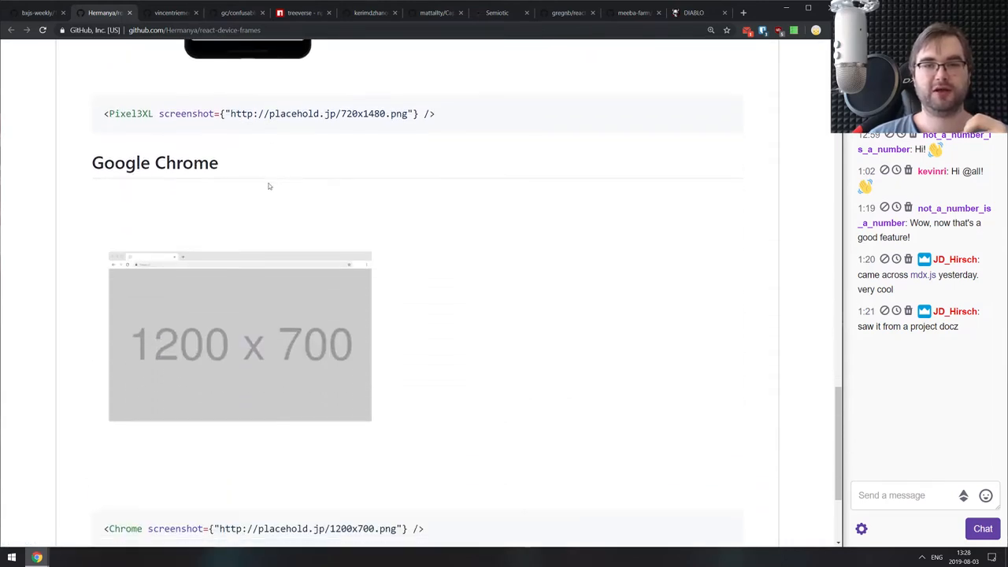
scroll("down", 3)
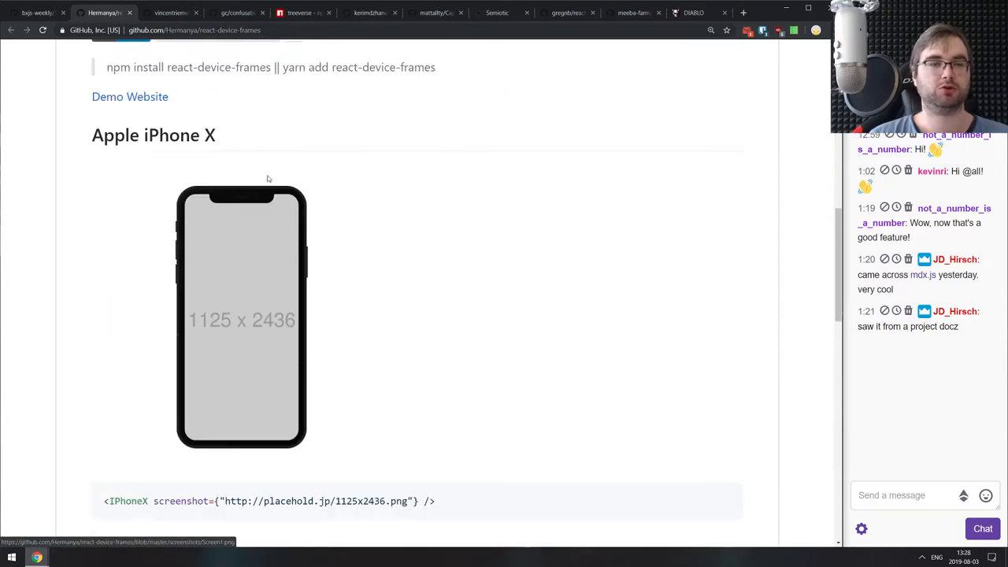
scroll("up", 3)
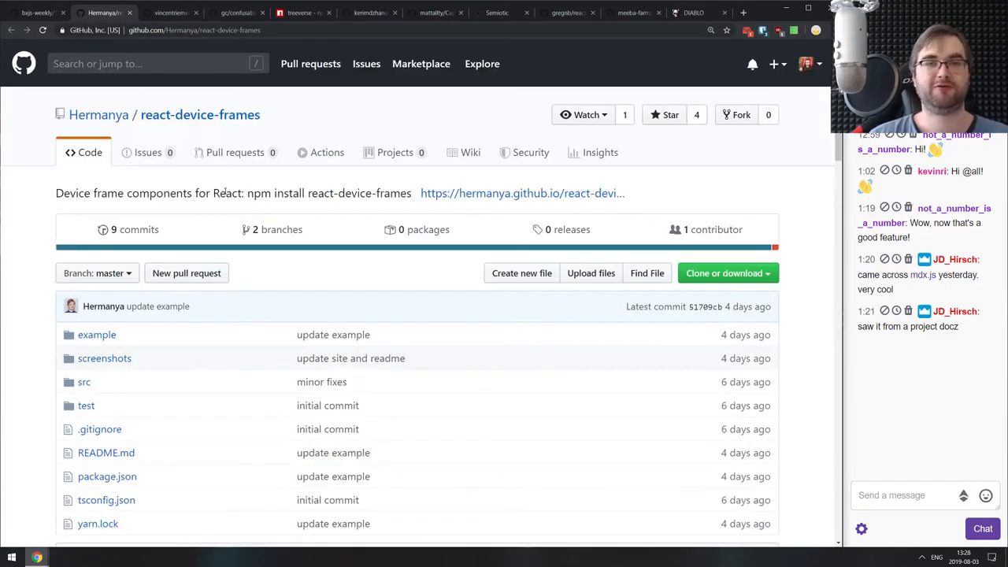
left_click(110, 13)
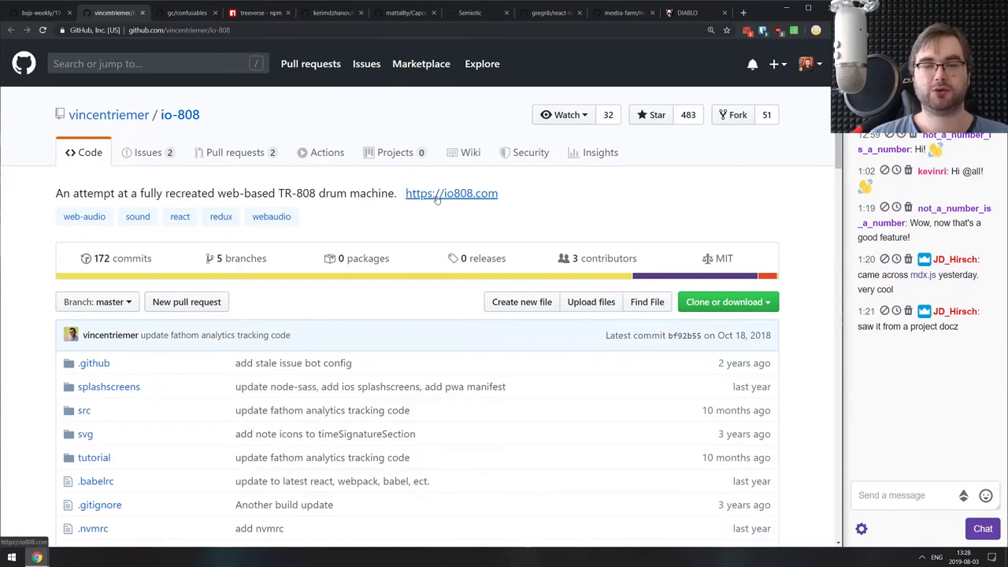
left_click(451, 193)
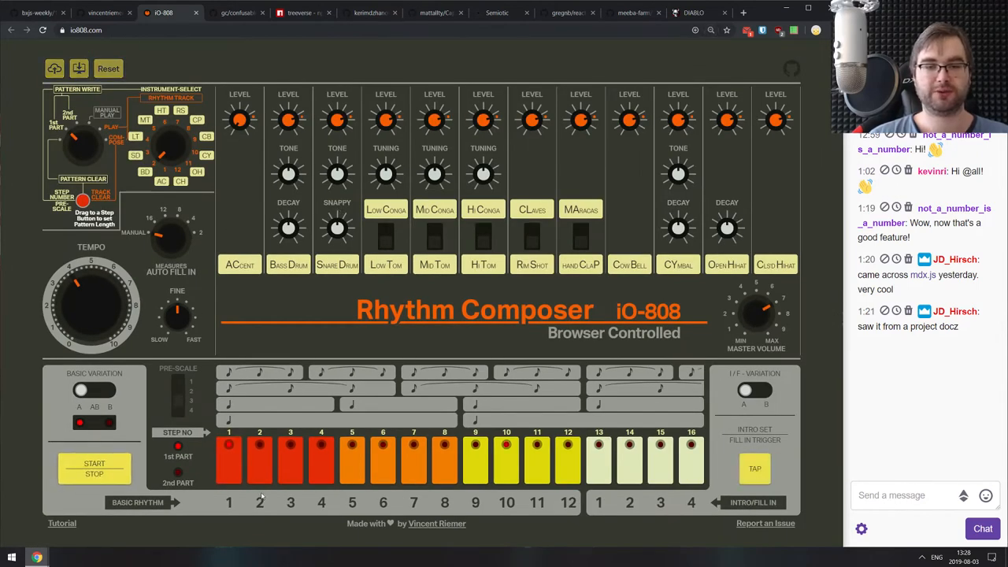
left_click(474, 458)
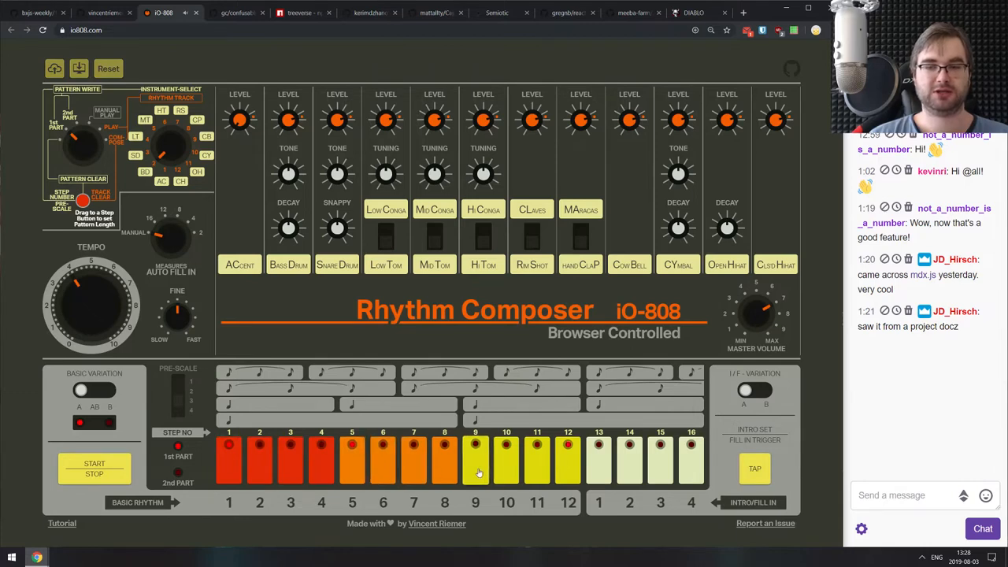
left_click(474, 445)
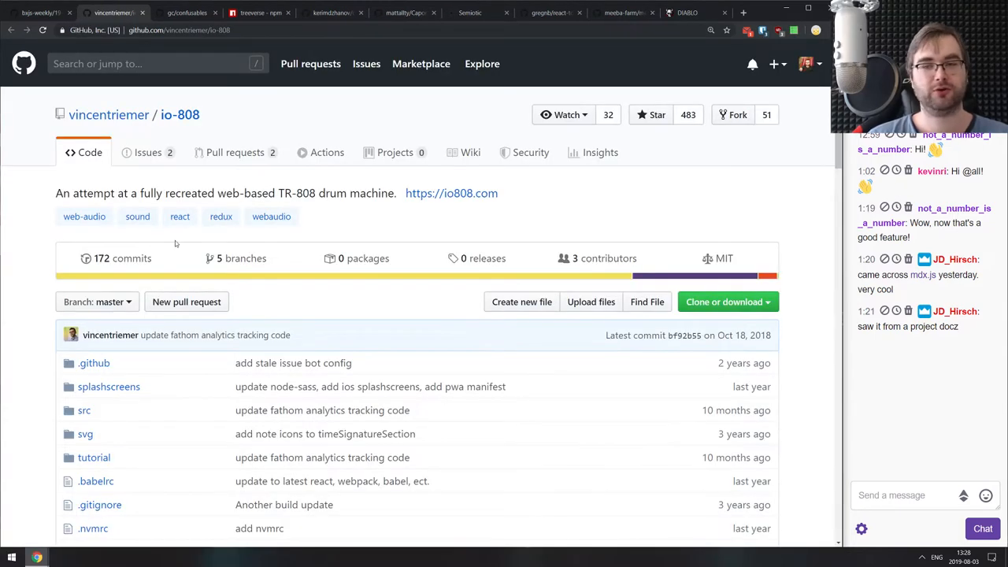
scroll("down", 3)
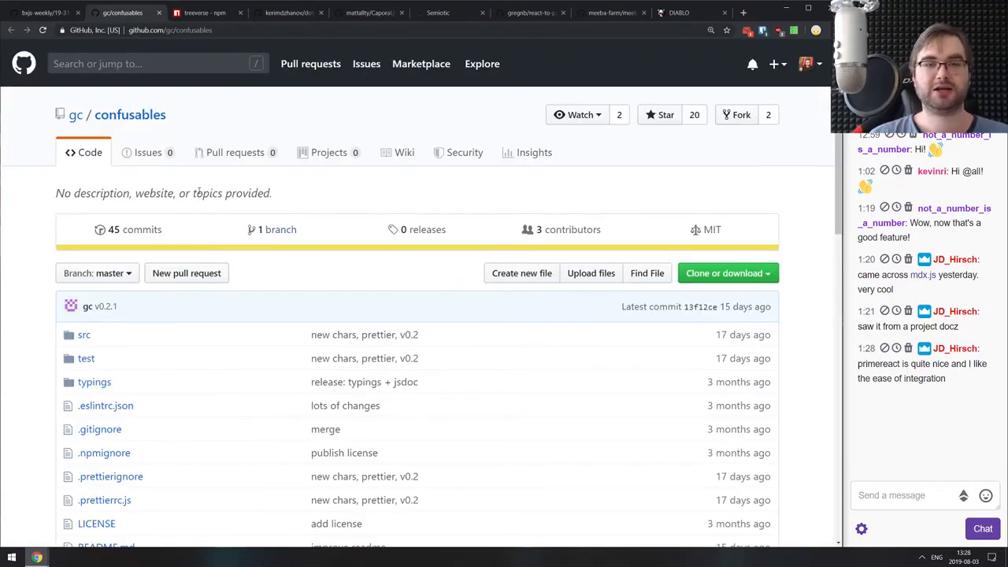
Read the confusables README, then obfuscate 'Hello World' on the confusables.netlify.com demo.
scroll("down", 3)
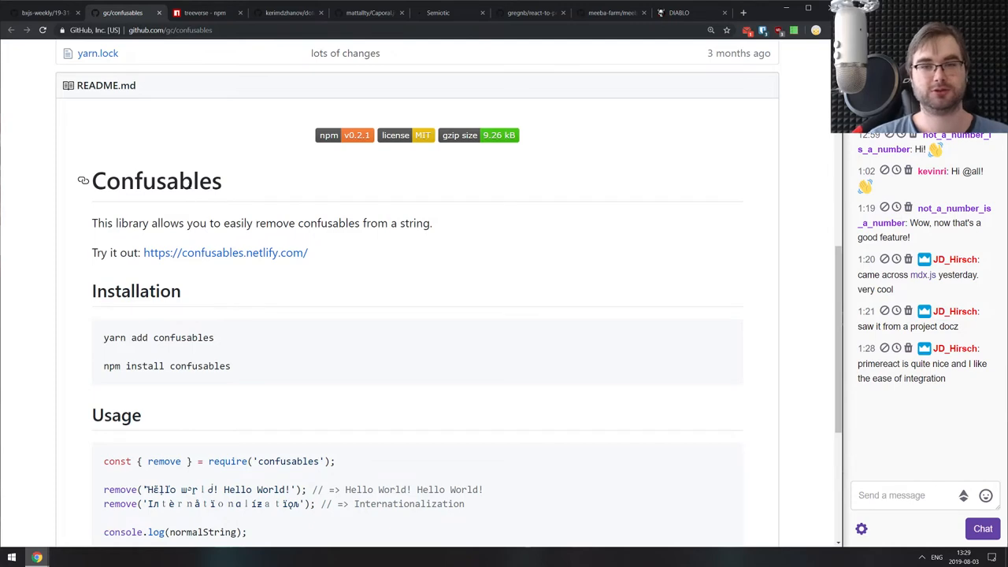
scroll("down", 3)
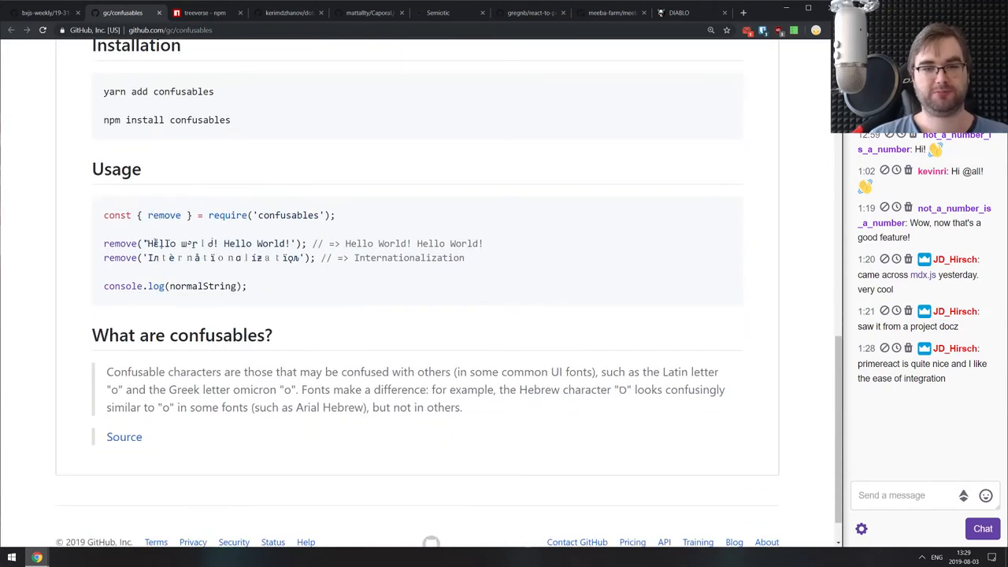
left_click_drag(147, 243, 222, 243)
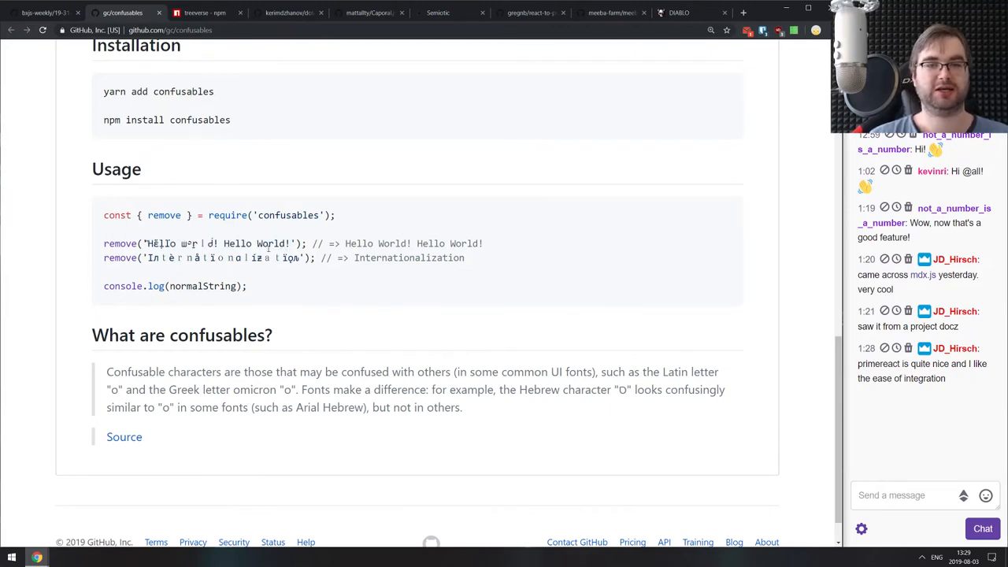
scroll("up", 3)
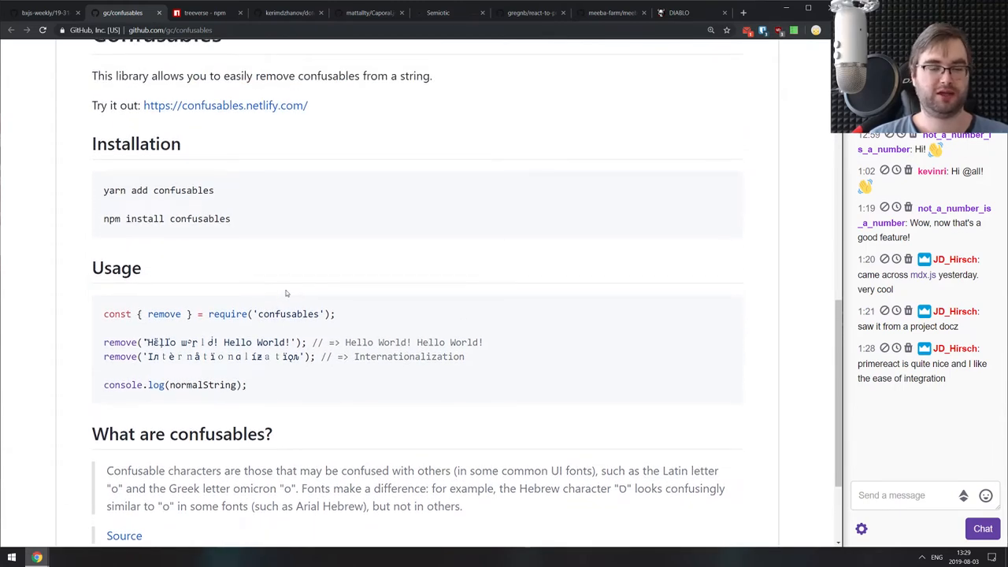
scroll("up", 3)
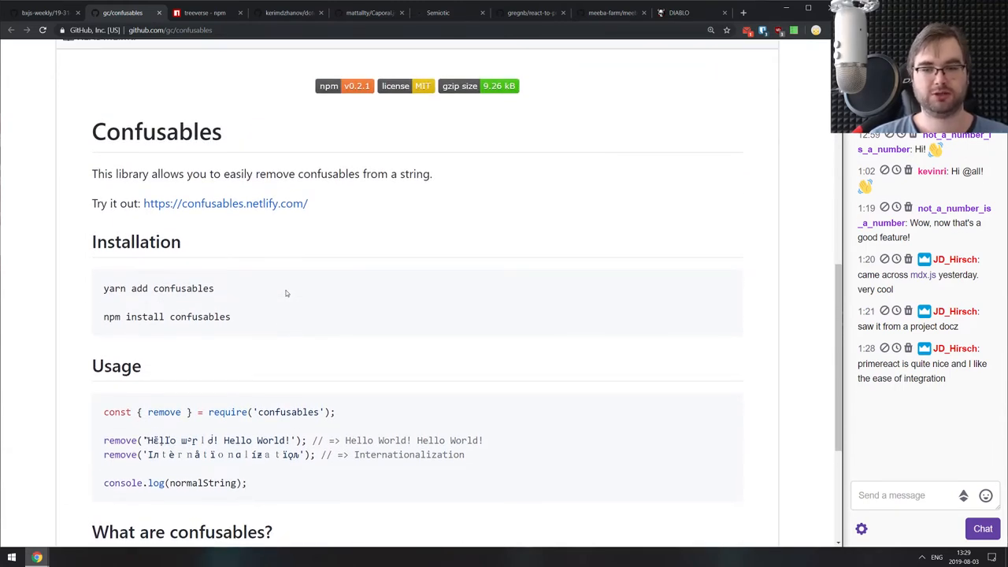
left_click(226, 203)
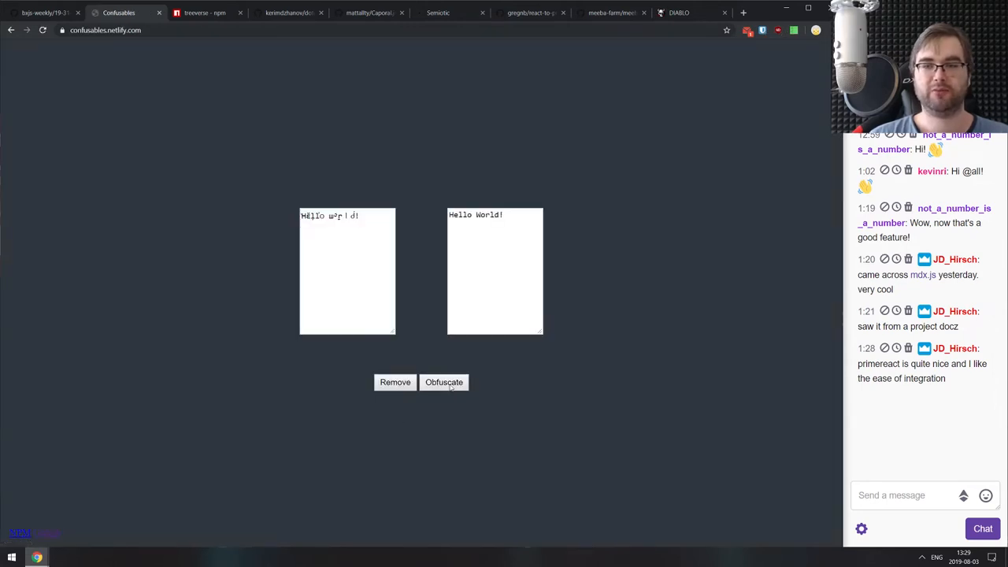
left_click(443, 382)
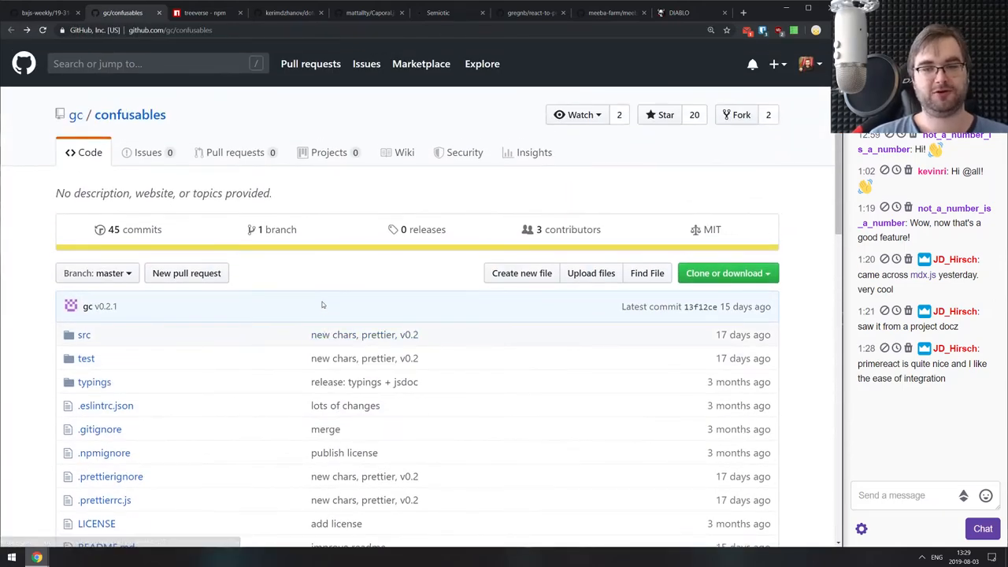
mouse_move(329, 248)
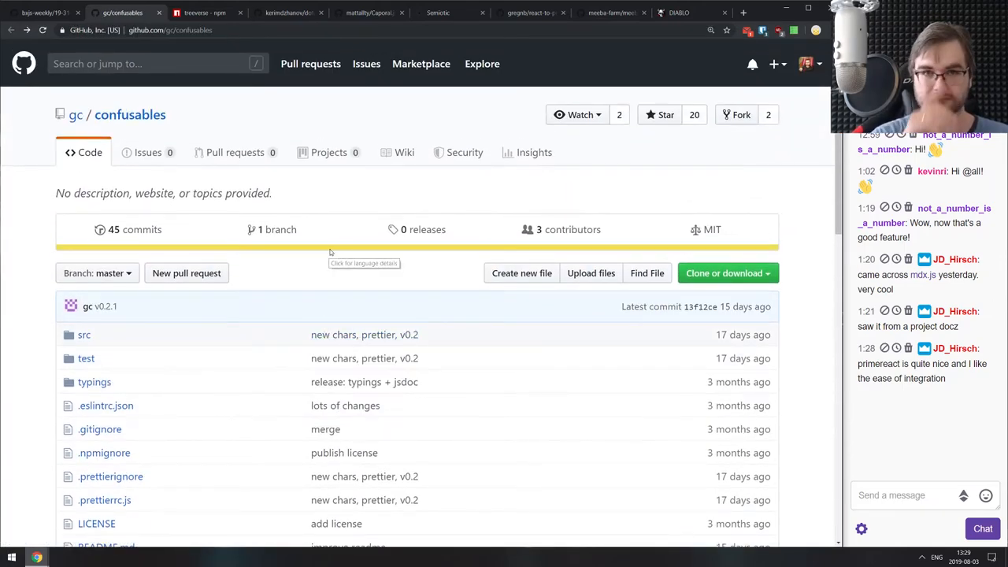
Close the confusables tab and read treeverse's depth and breadth usage examples on npm.
left_click(126, 13)
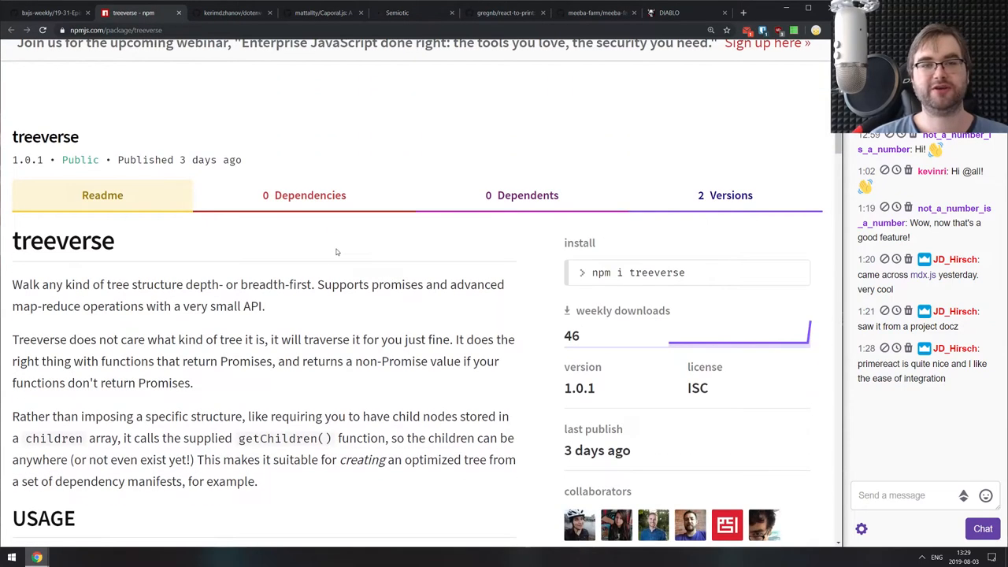
scroll("down", 3)
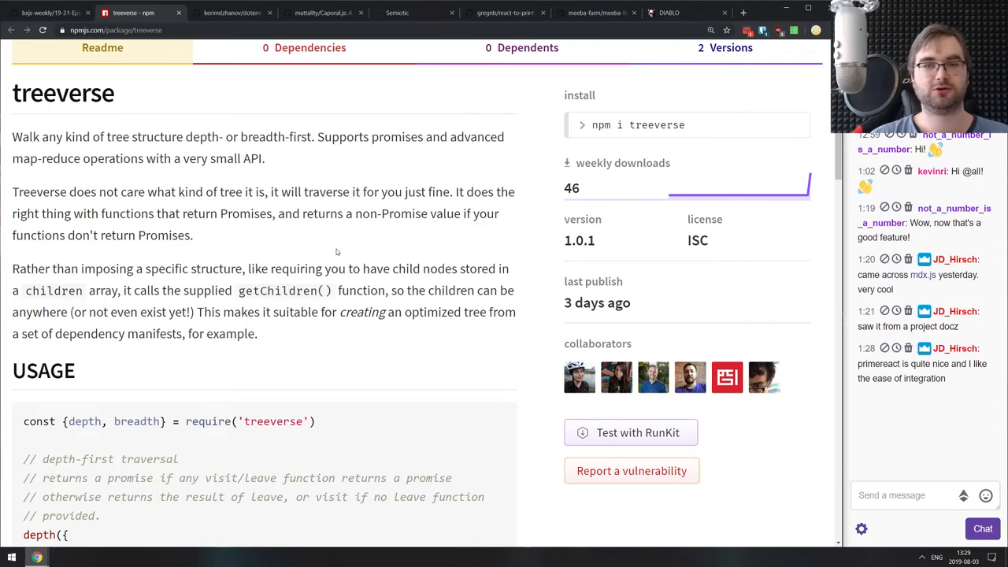
scroll("down", 3)
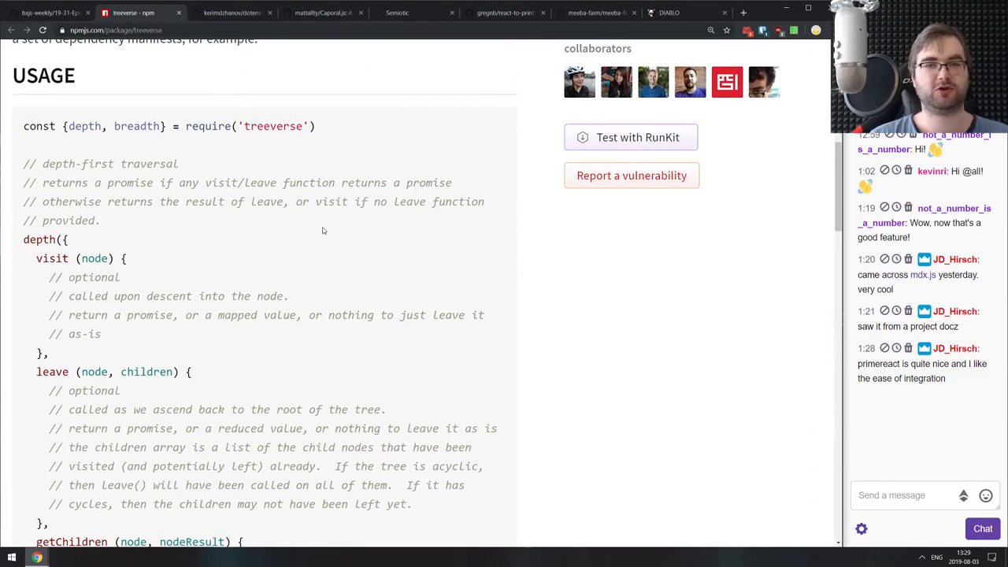
scroll("down", 3)
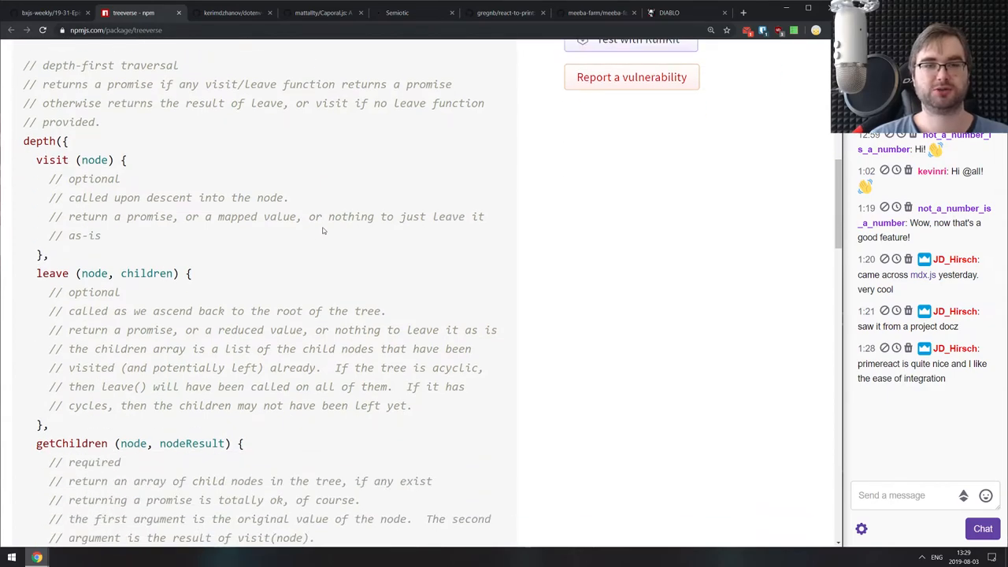
scroll("down", 3)
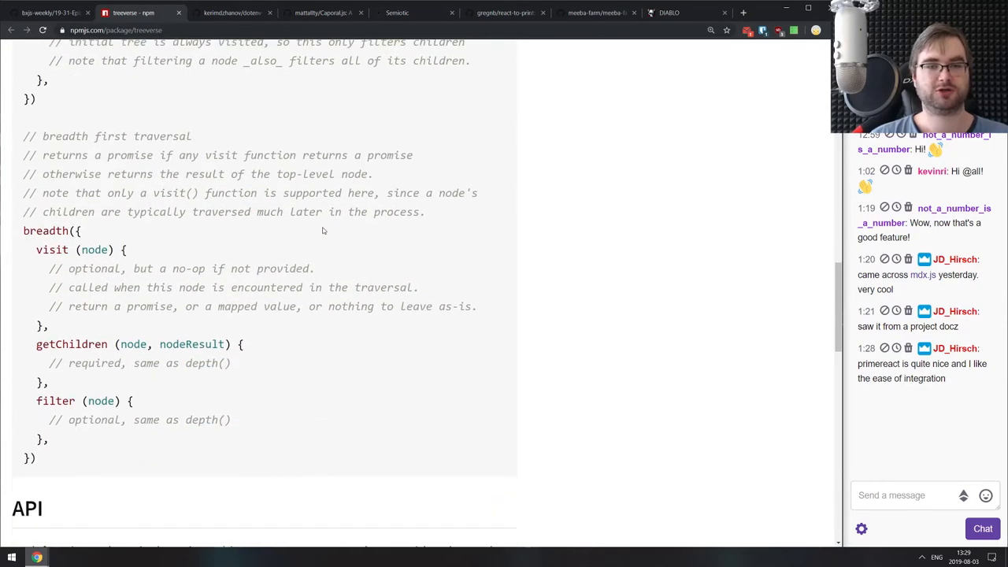
scroll("down", 3)
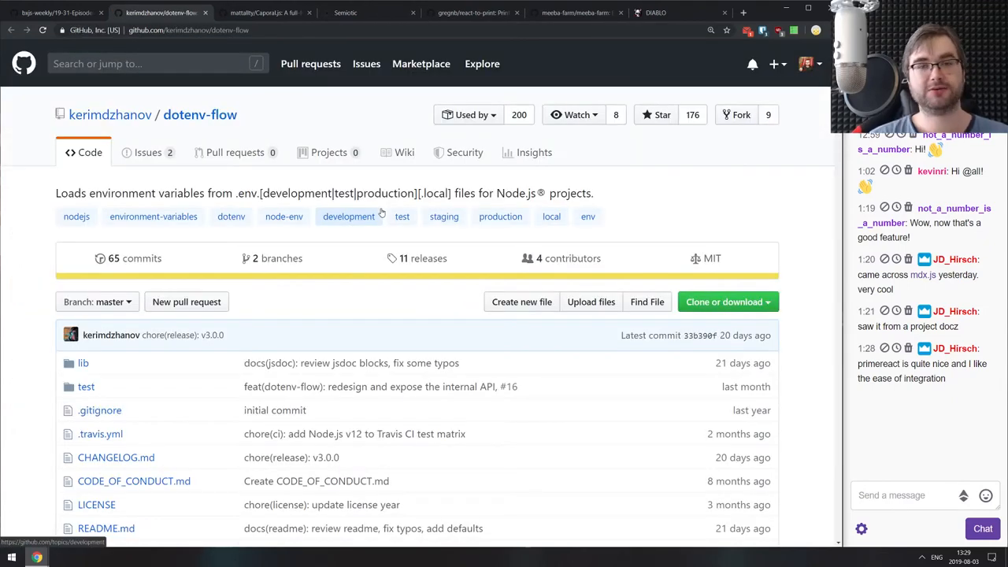
mouse_move(289, 183)
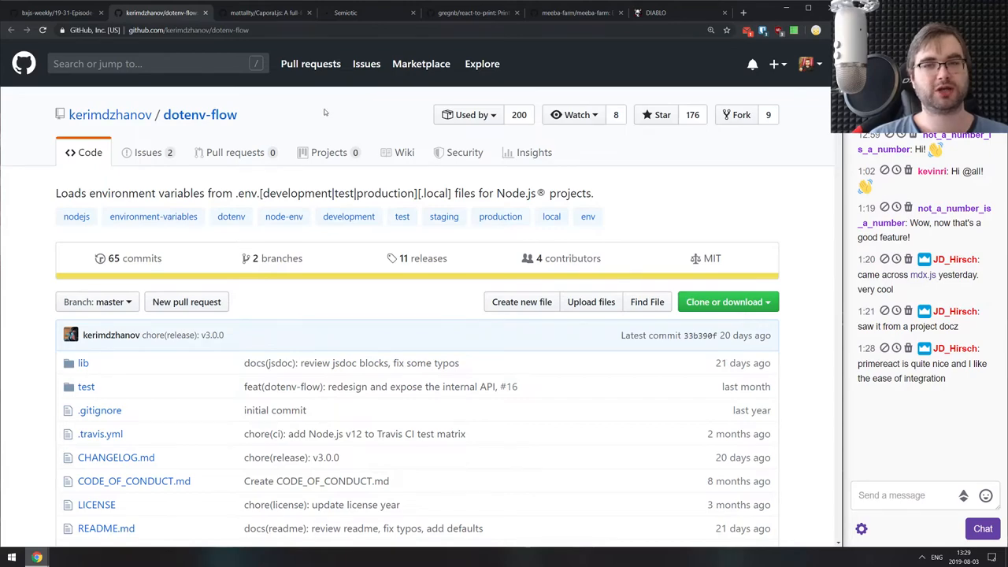
Read dotenv-flow's example .env files and development/production output examples.
scroll("down", 3)
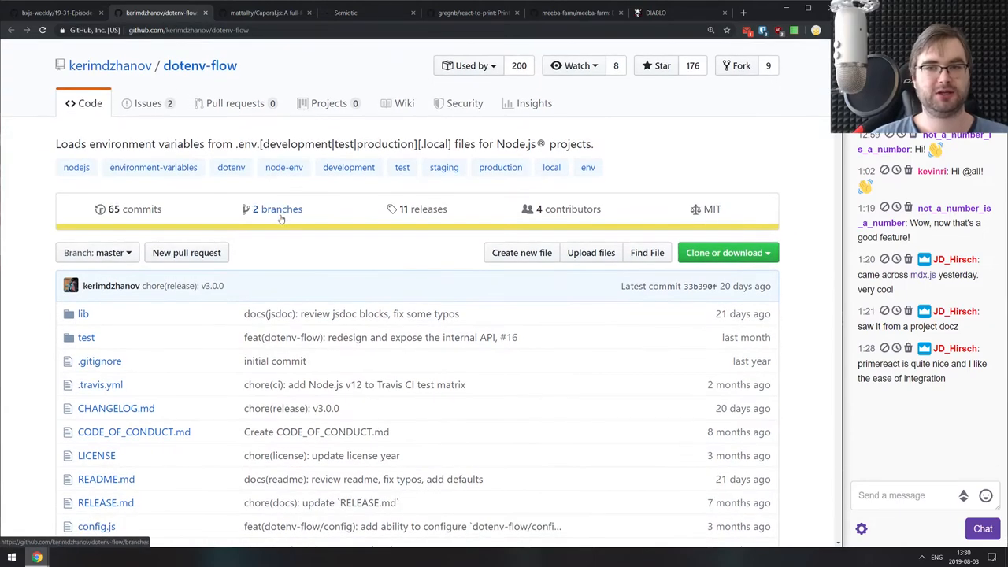
scroll("down", 3)
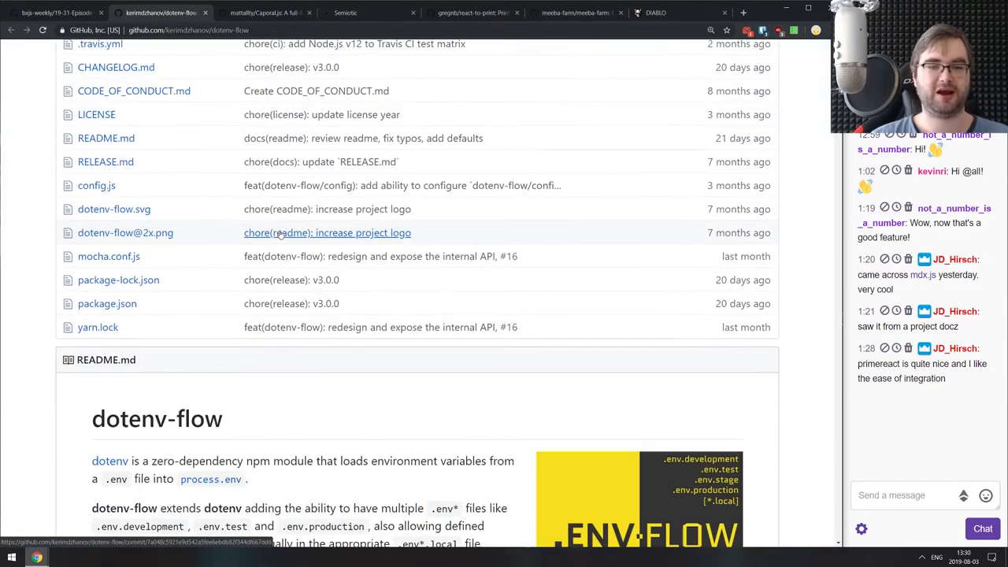
scroll("down", 3)
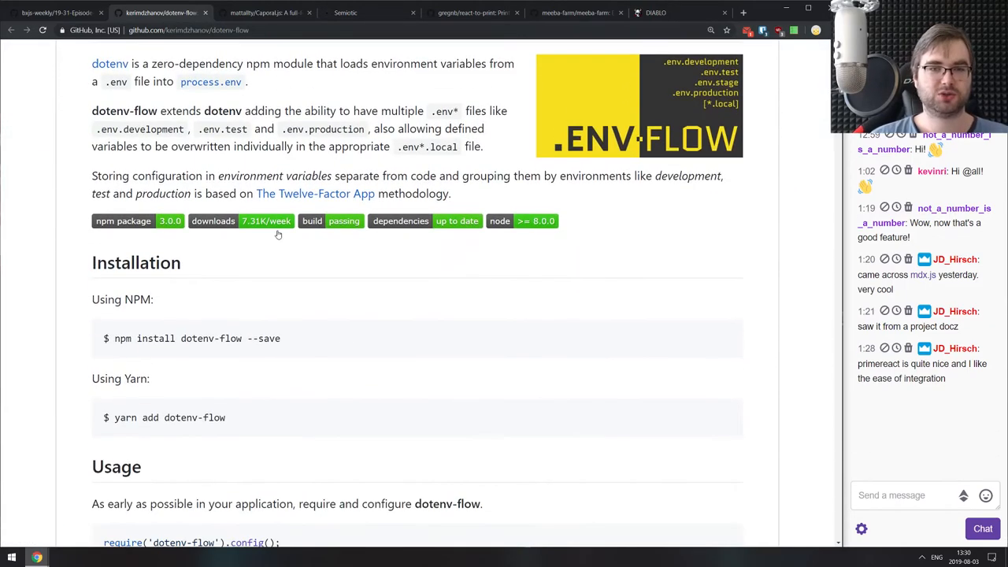
scroll("down", 3)
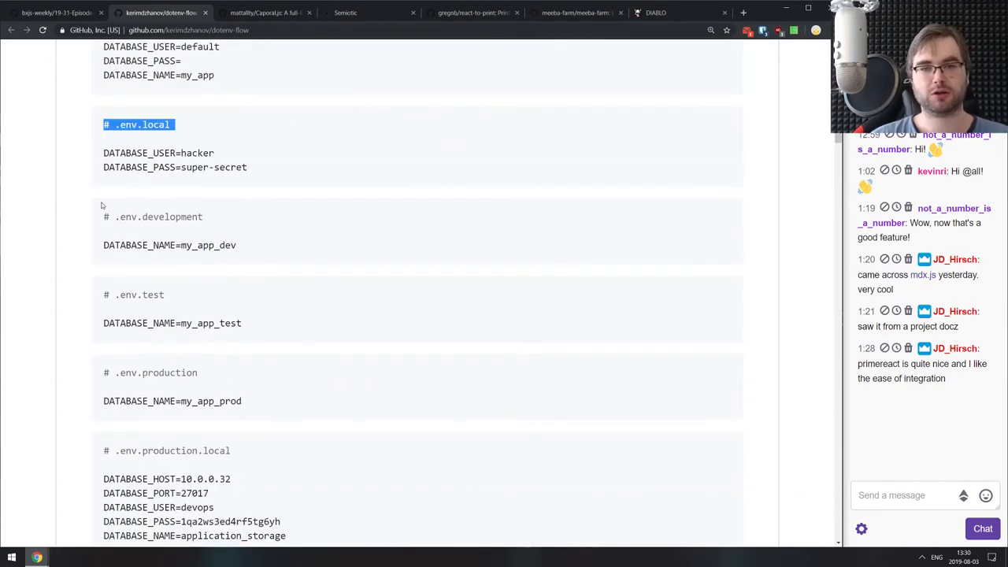
scroll("down", 3)
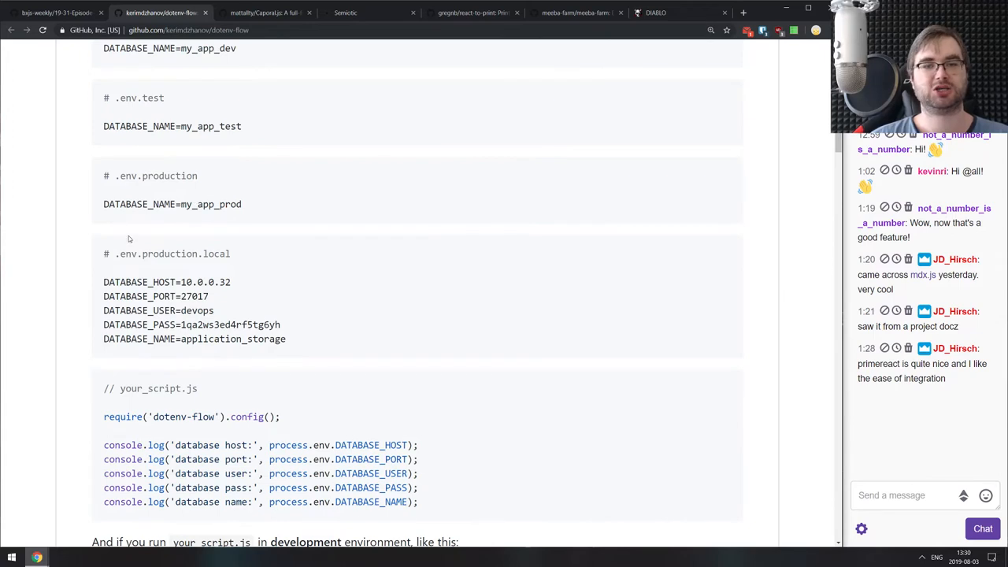
scroll("down", 3)
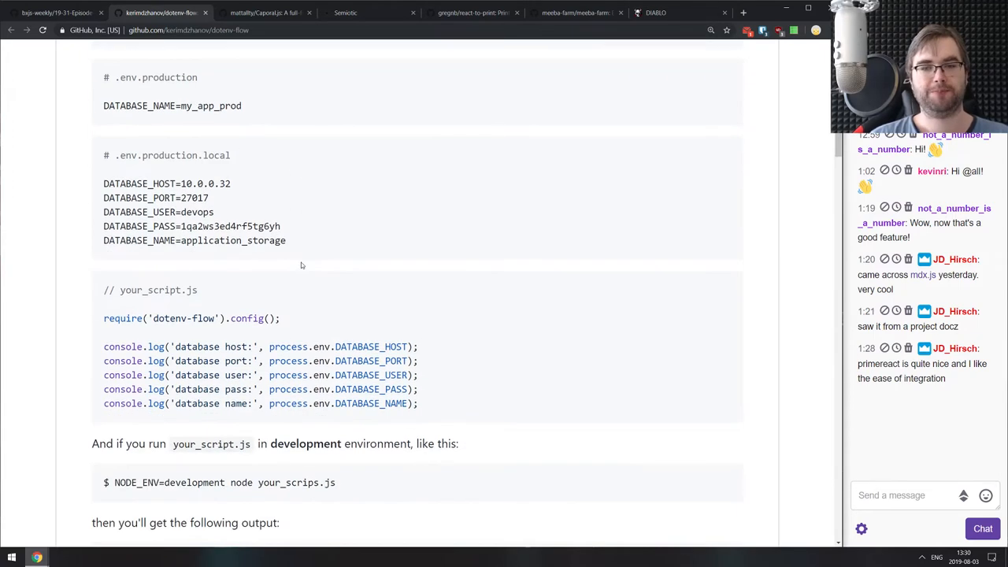
scroll("down", 3)
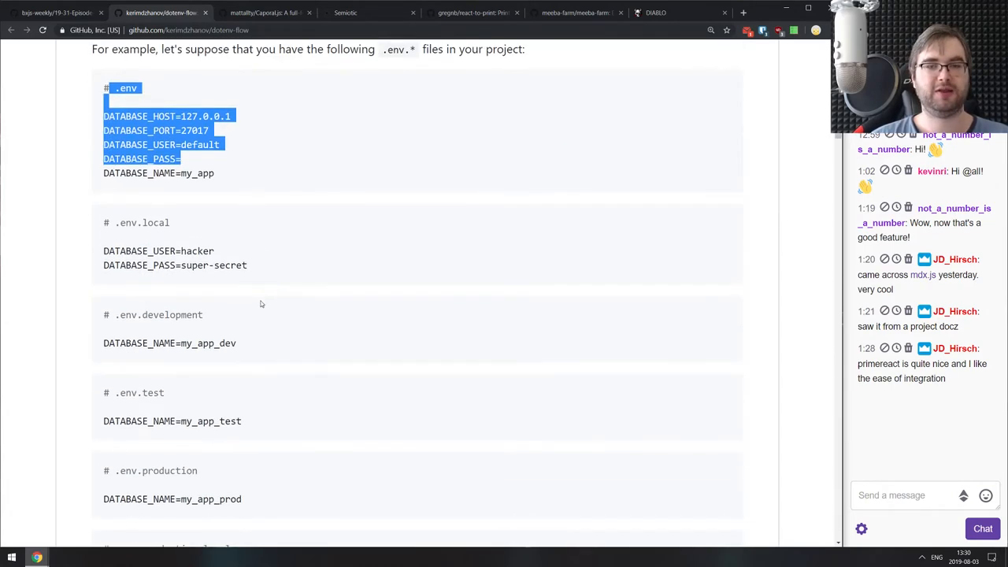
scroll("down", 3)
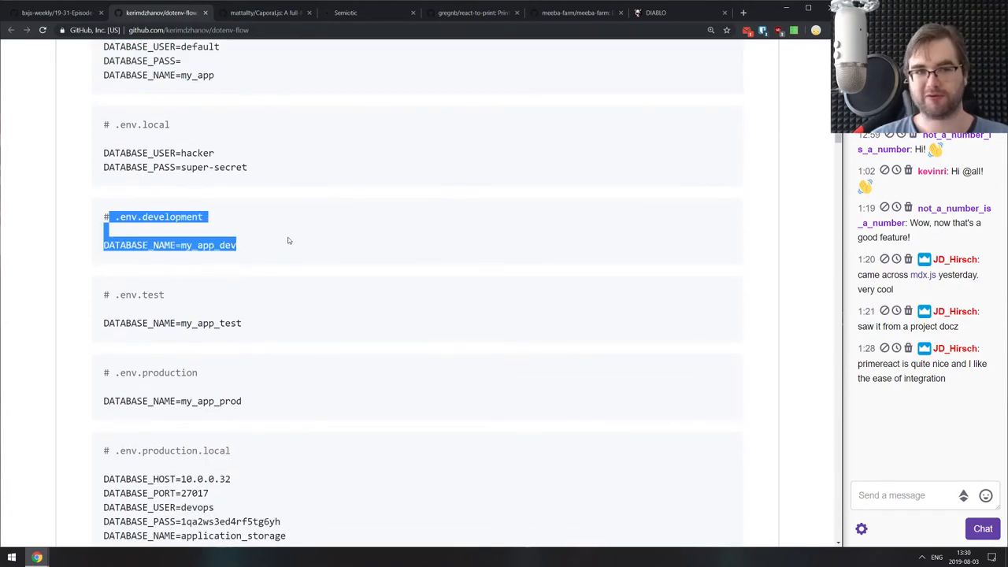
left_click(292, 273)
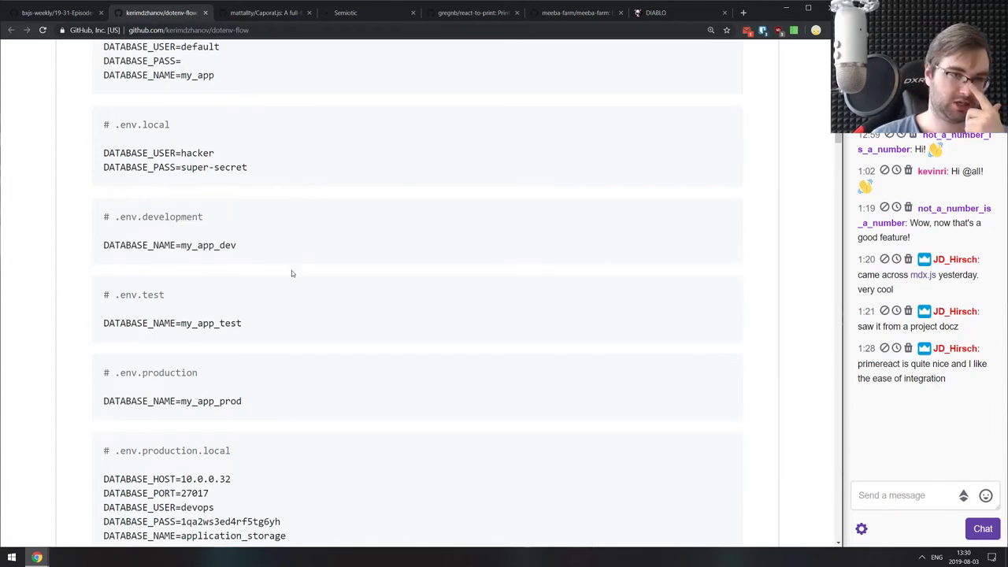
scroll("down", 3)
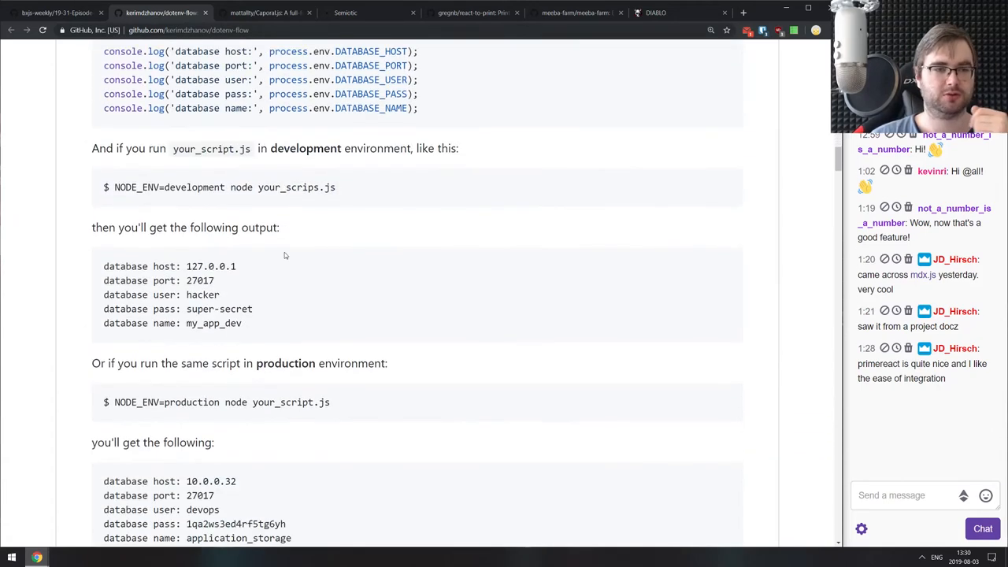
scroll("down", 3)
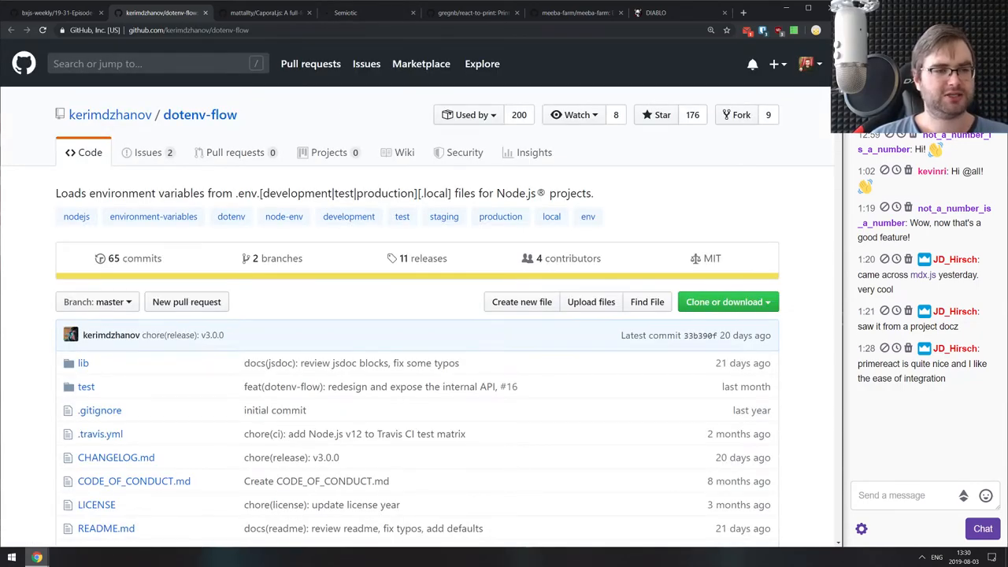
Open PrimeReact's AutoComplete docs under Input and scroll through its templating examples.
type("primereact/#/")
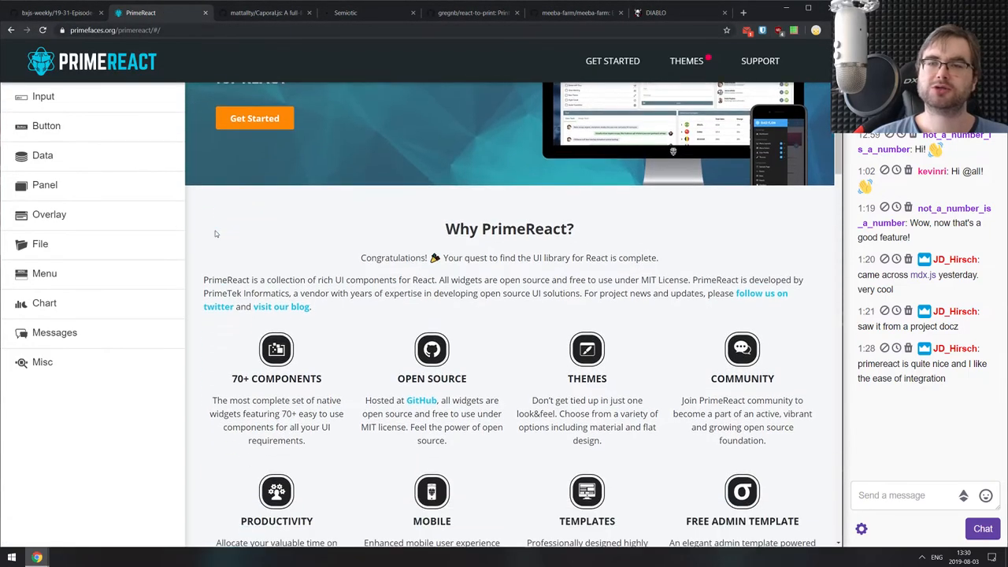
scroll("down", 3)
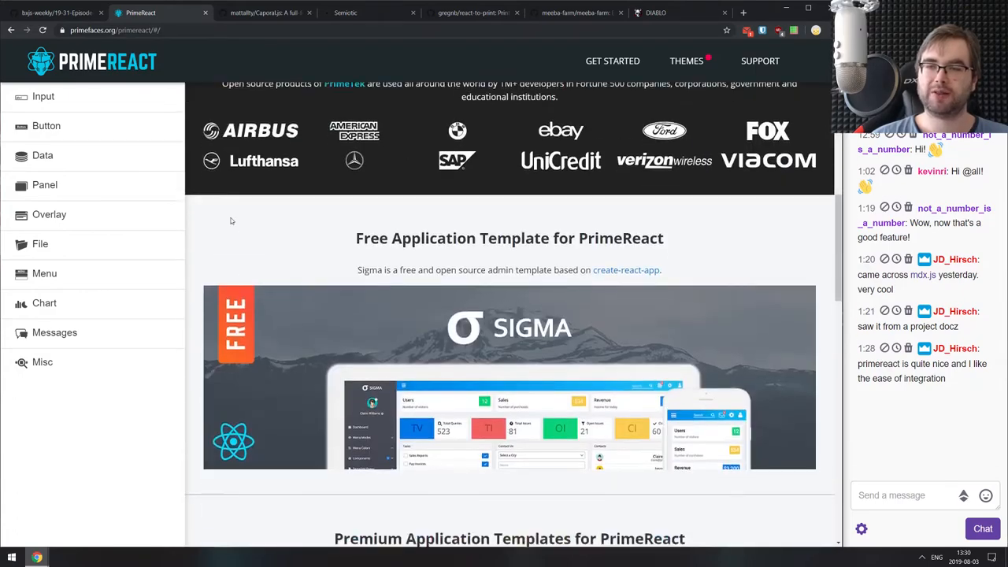
left_click(43, 96)
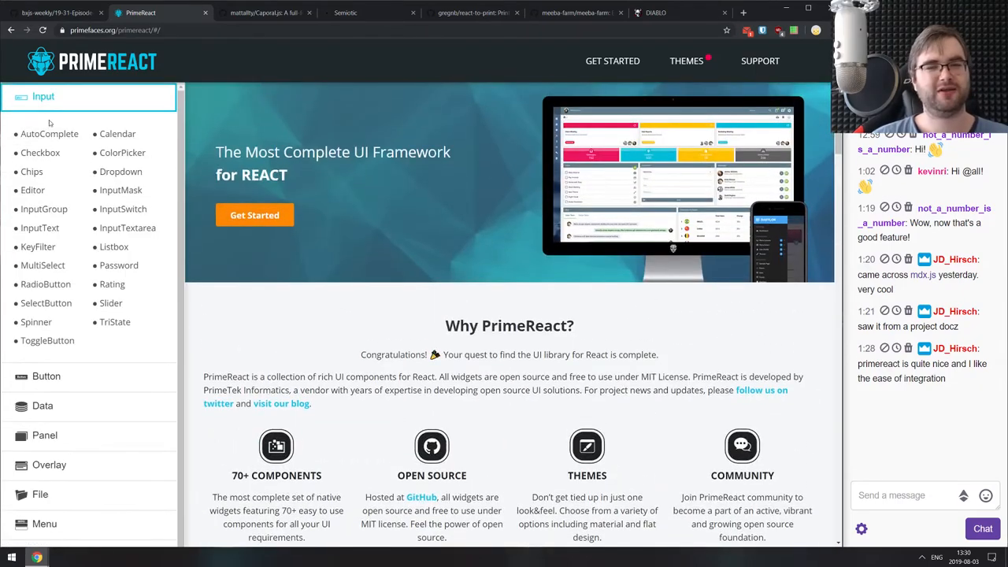
left_click(49, 133)
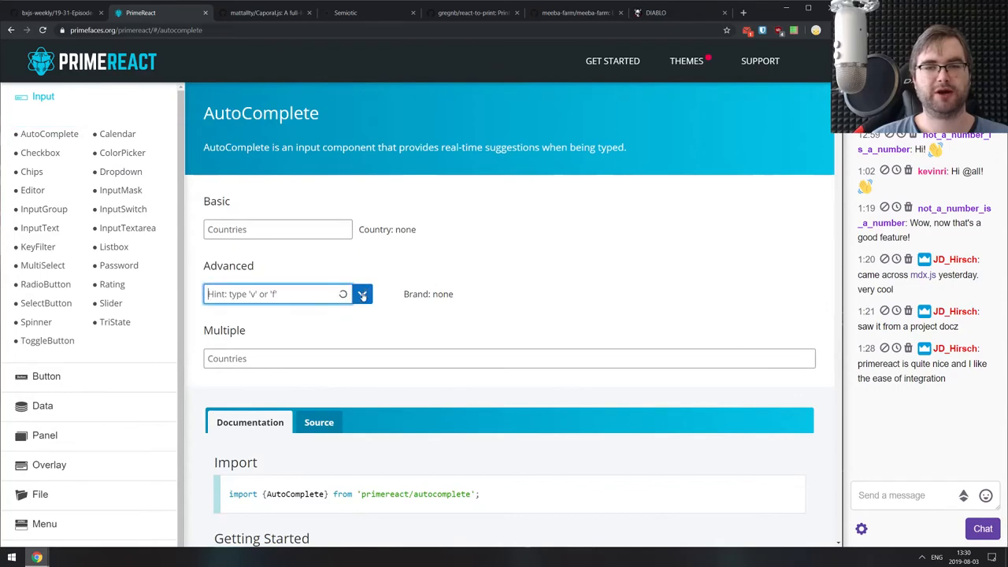
scroll("down", 3)
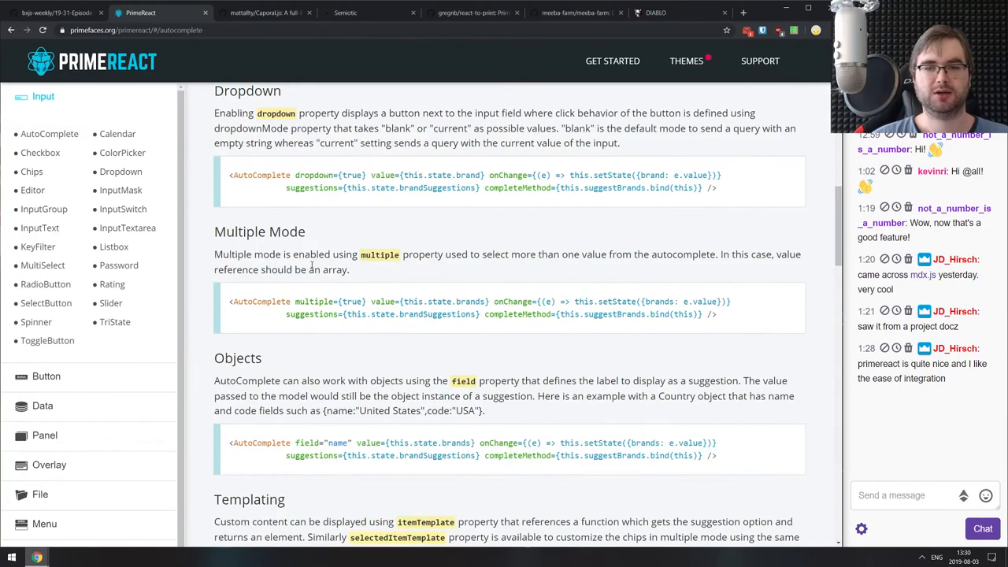
scroll("down", 3)
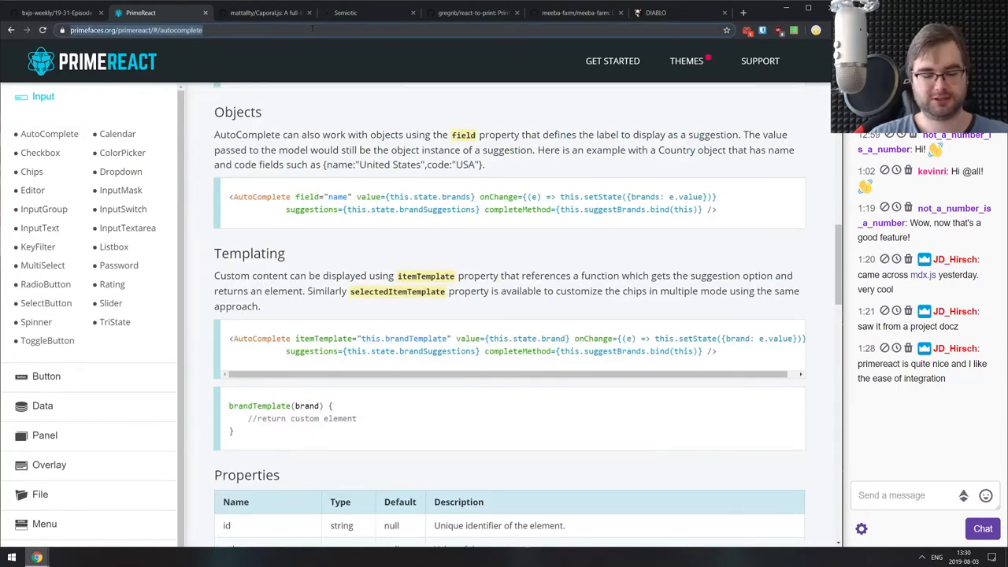
left_click(315, 30)
type("packagephobia.now.sh/result?p=primereact")
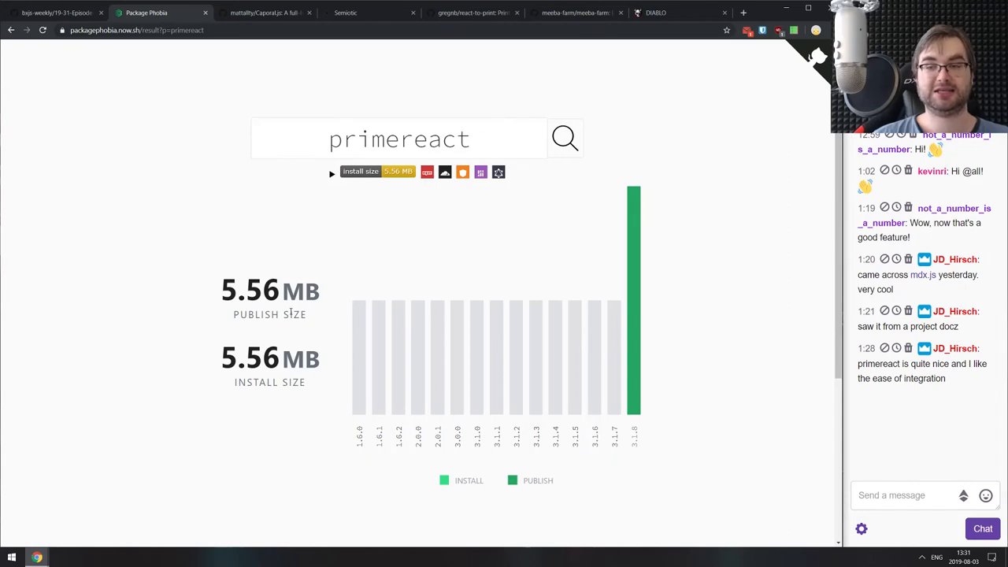
mouse_move(326, 273)
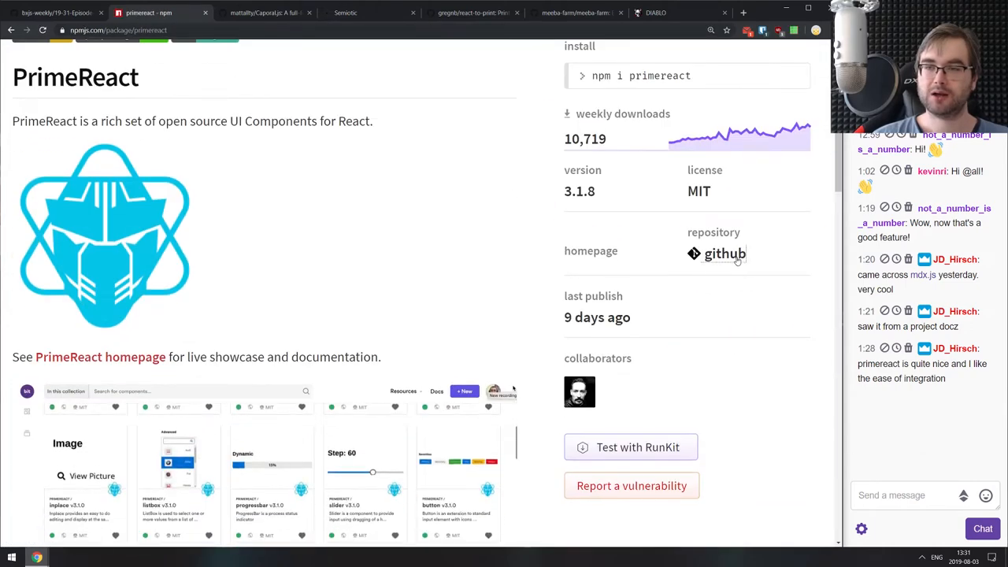
Open primereact's GitHub repository and scroll its README dependencies.
left_click(724, 252)
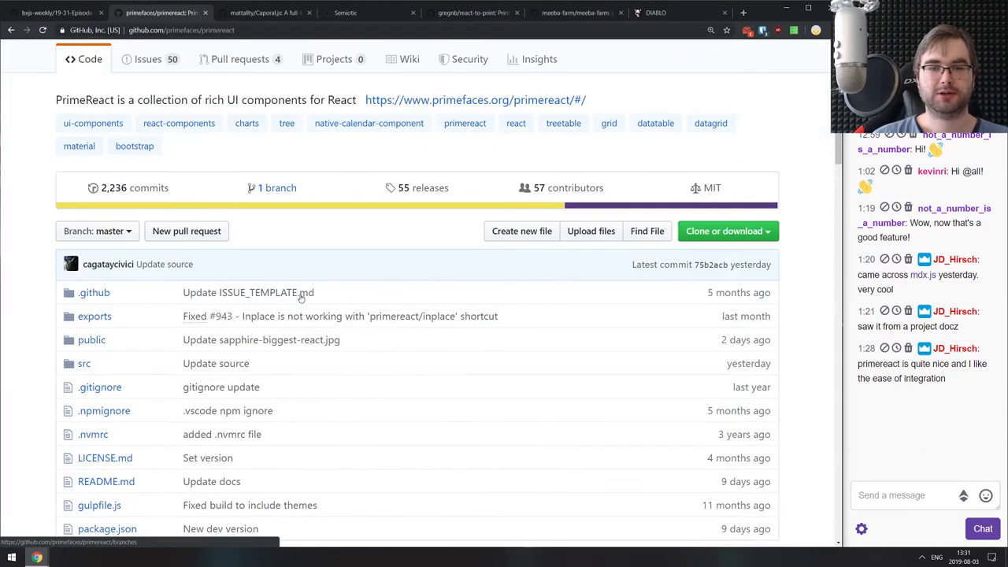
scroll("down", 3)
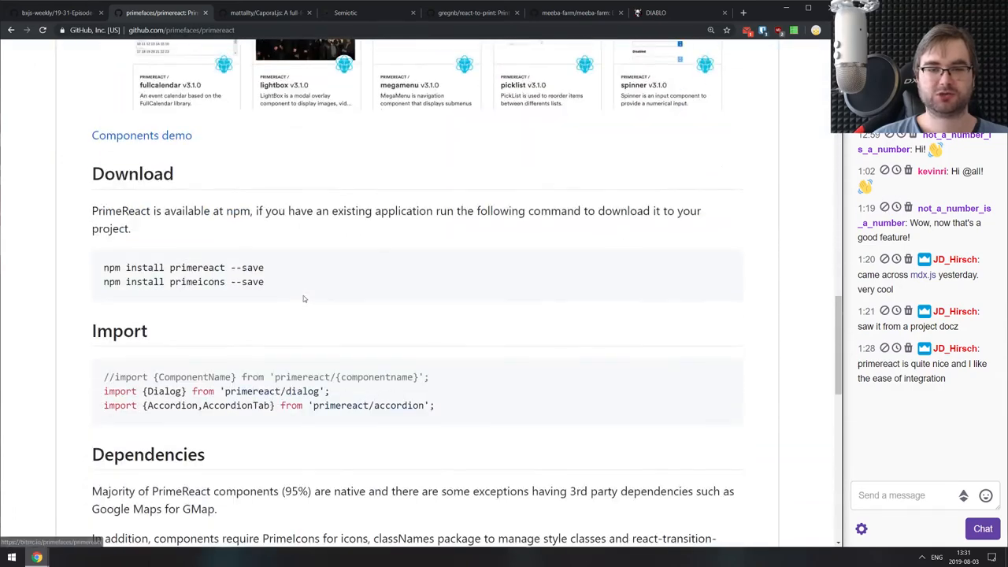
scroll("down", 3)
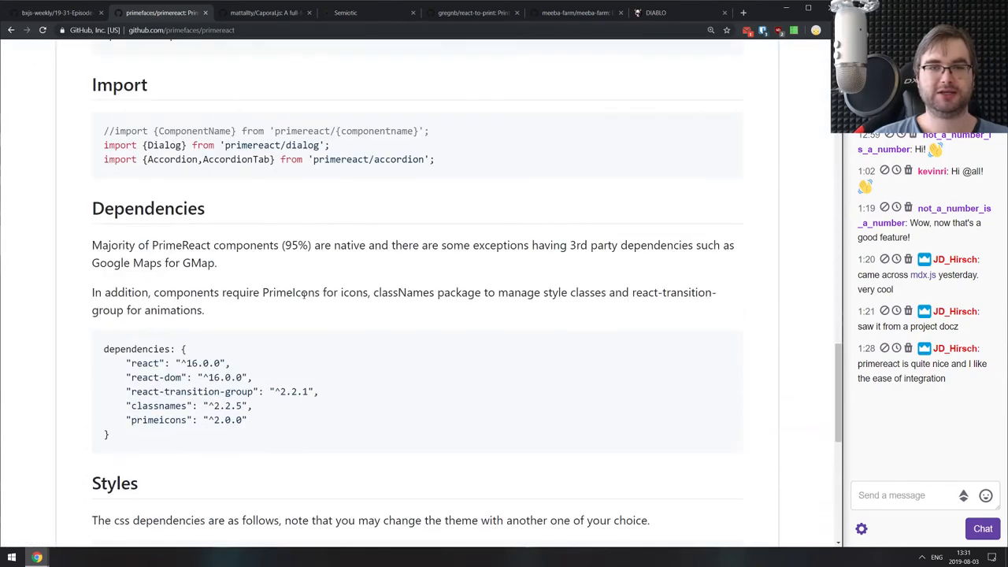
scroll("down", 3)
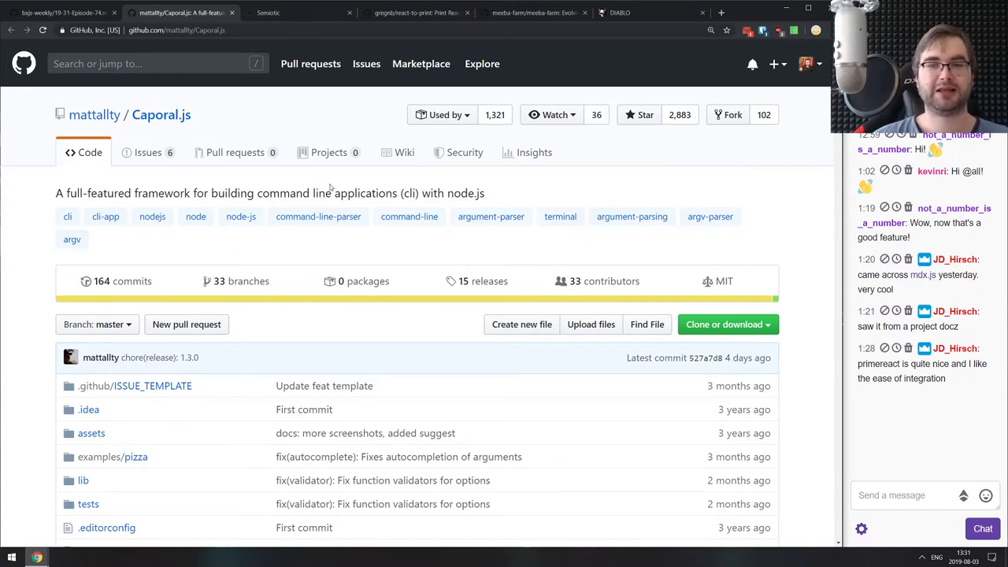
Scroll the Caporal.js README through its examples, variadic arguments and logging sections.
scroll("down", 3)
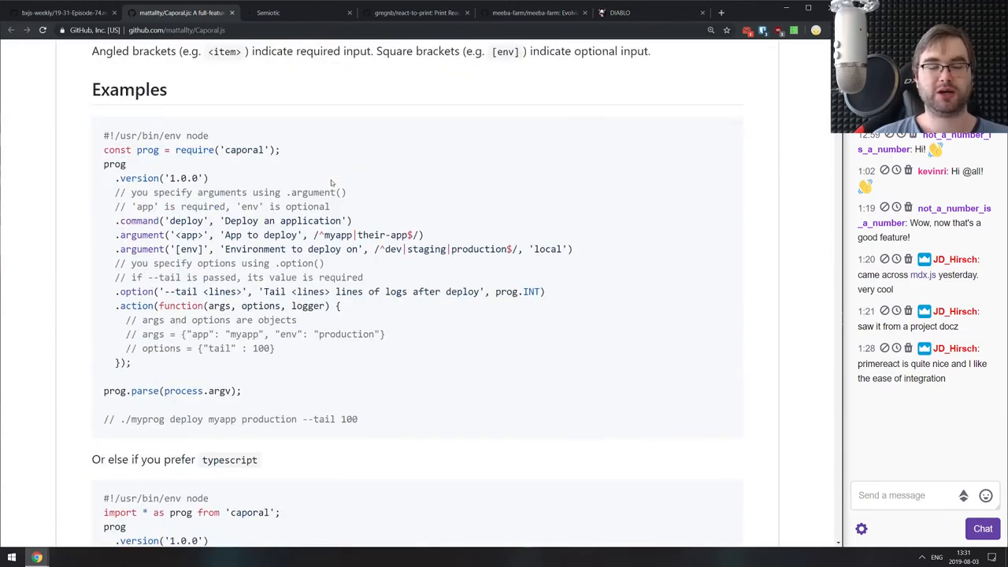
scroll("down", 3)
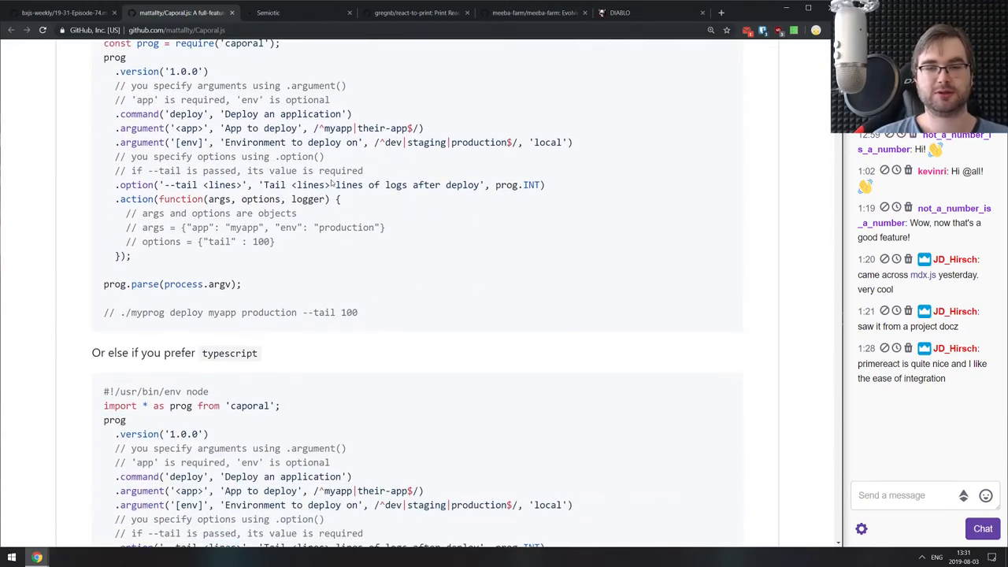
scroll("down", 3)
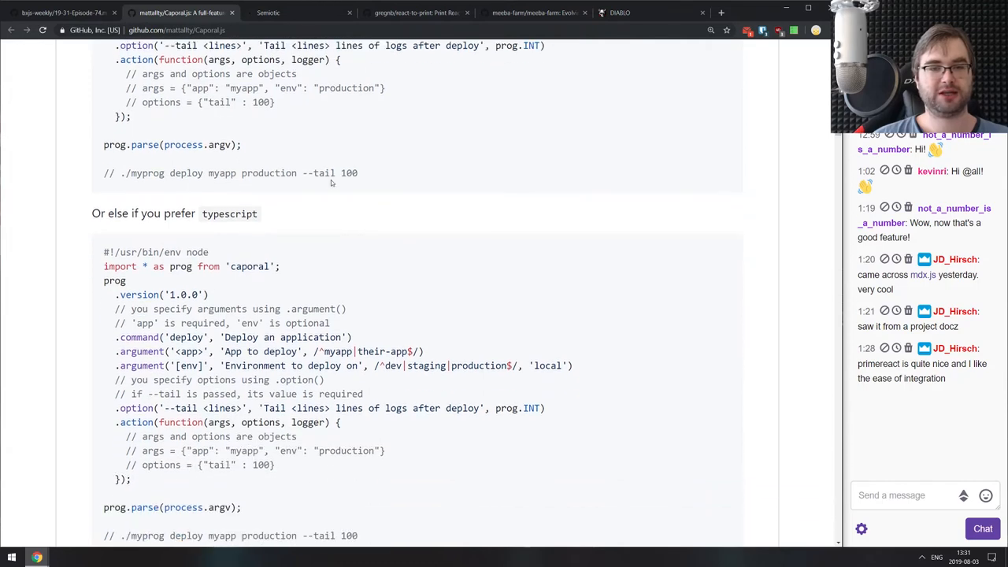
mouse_move(338, 184)
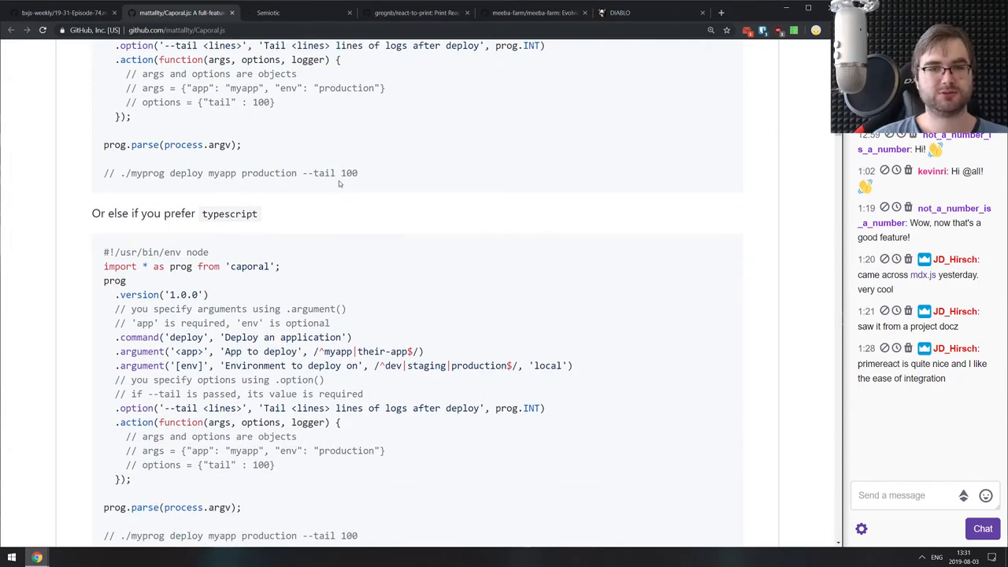
scroll("down", 3)
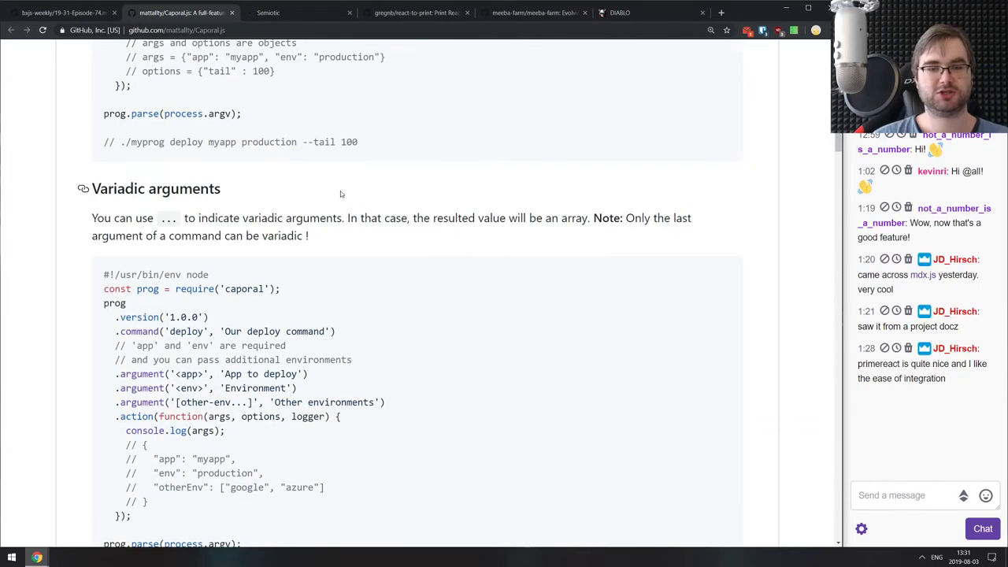
scroll("down", 3)
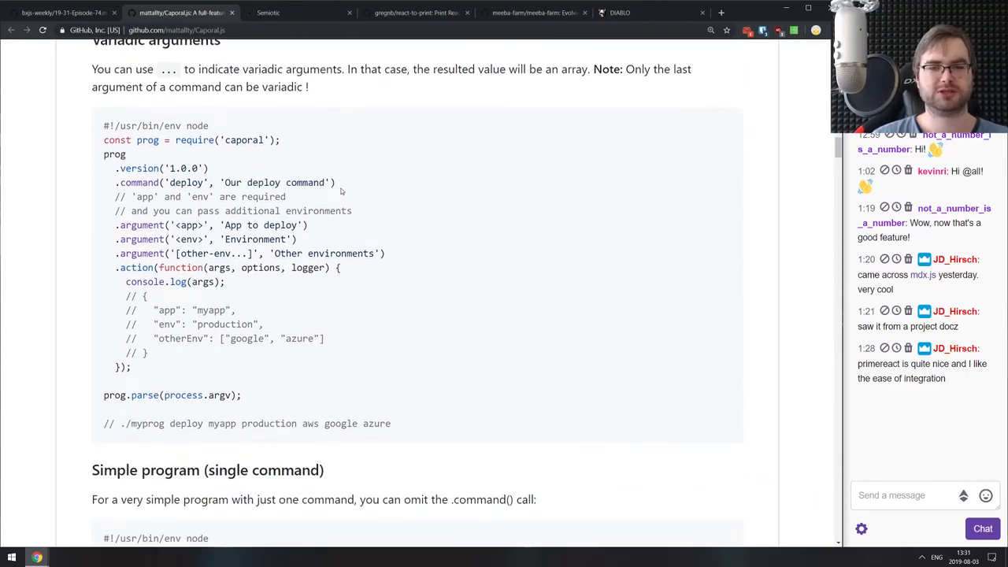
scroll("down", 3)
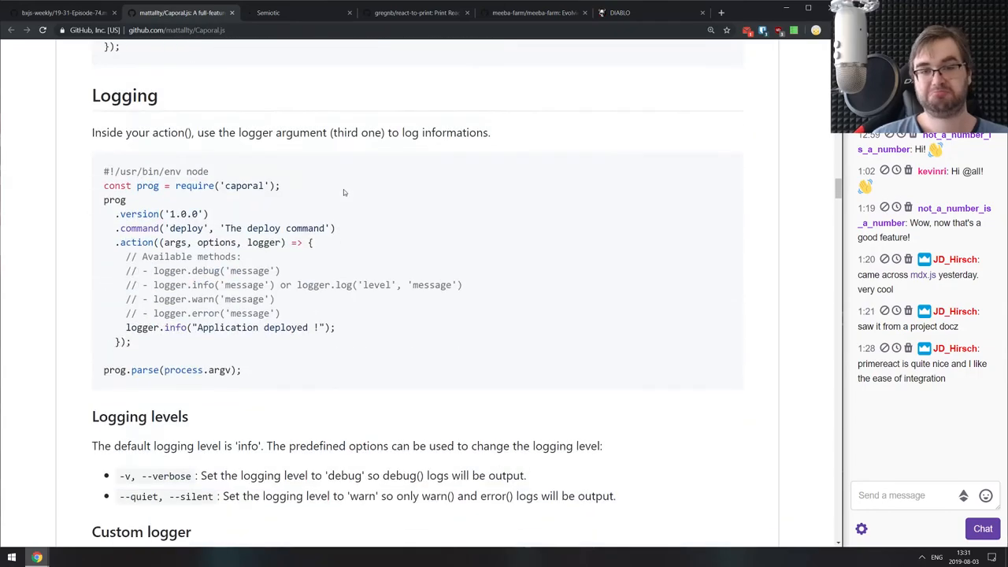
scroll("down", 3)
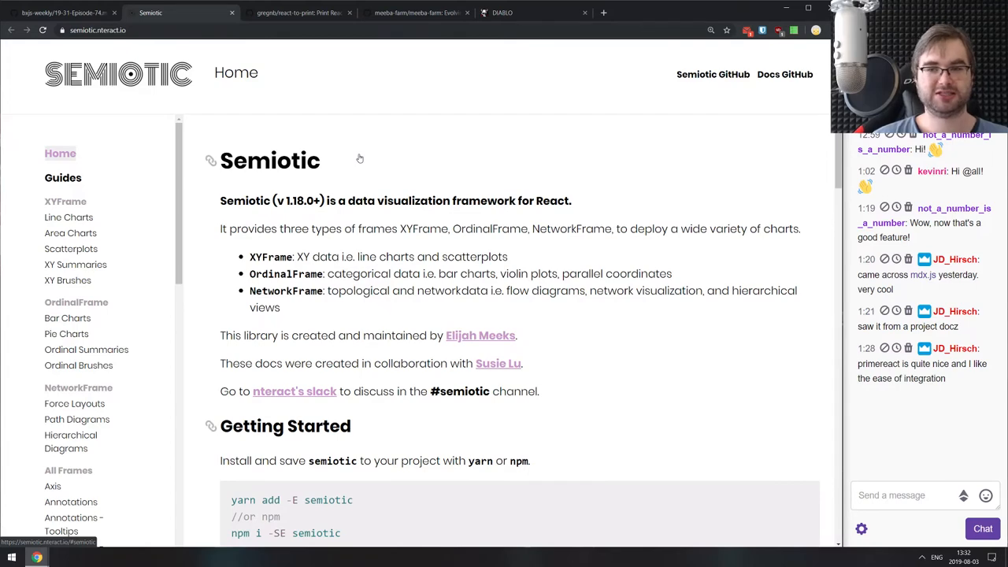
Scroll Semiotic's docs through the frame guides, then return to the Semiotic home page.
scroll("down", 3)
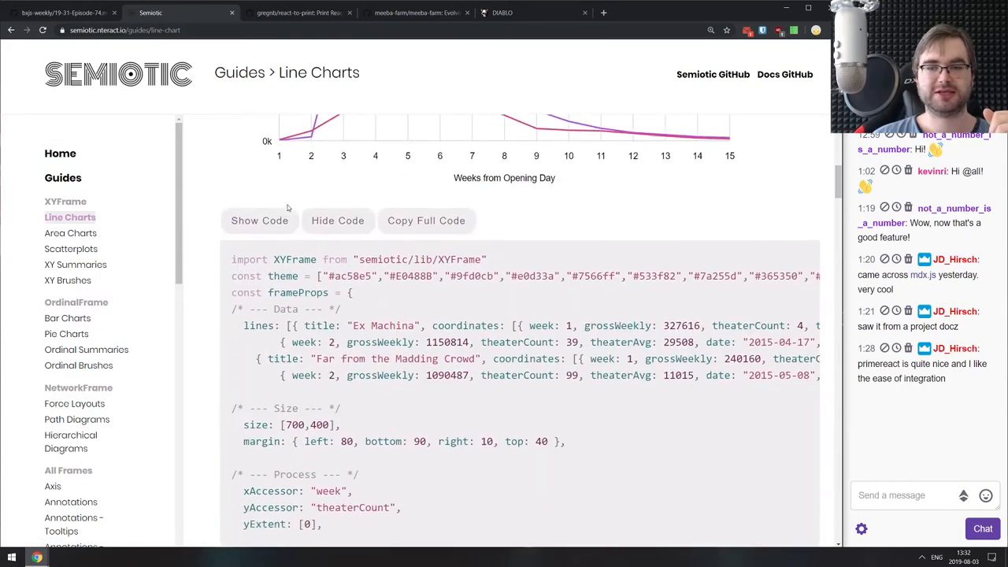
scroll("down", 3)
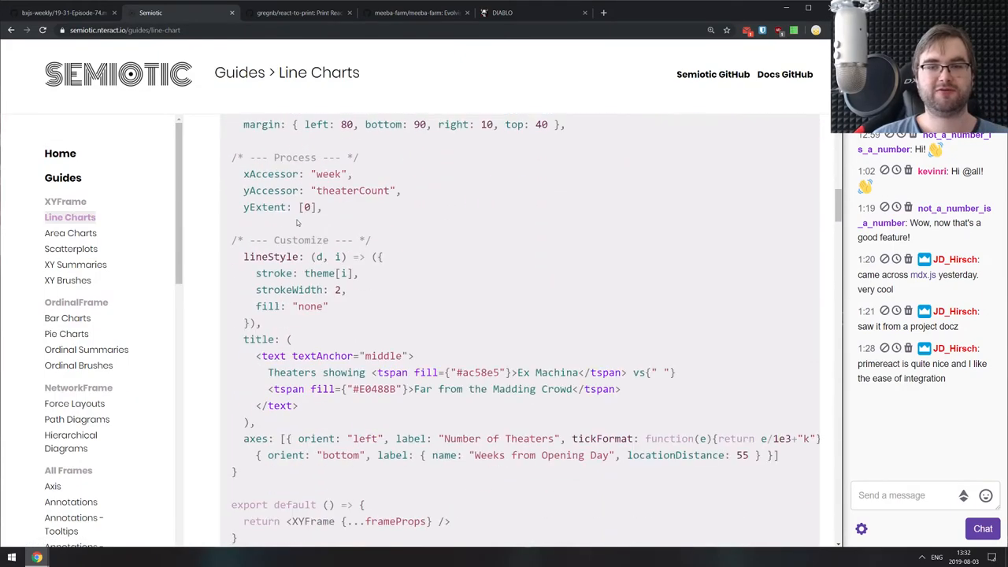
scroll("down", 3)
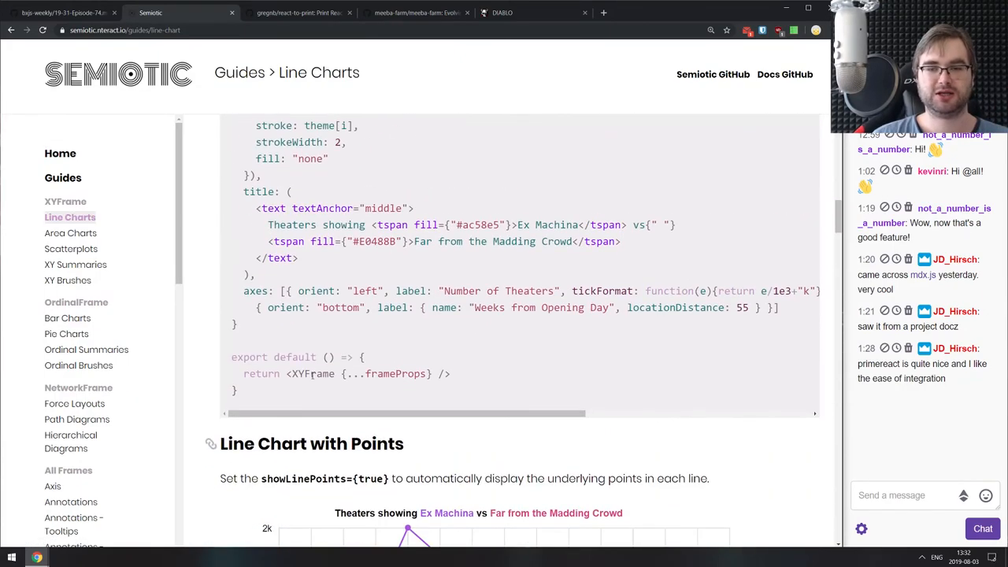
double_click(367, 373)
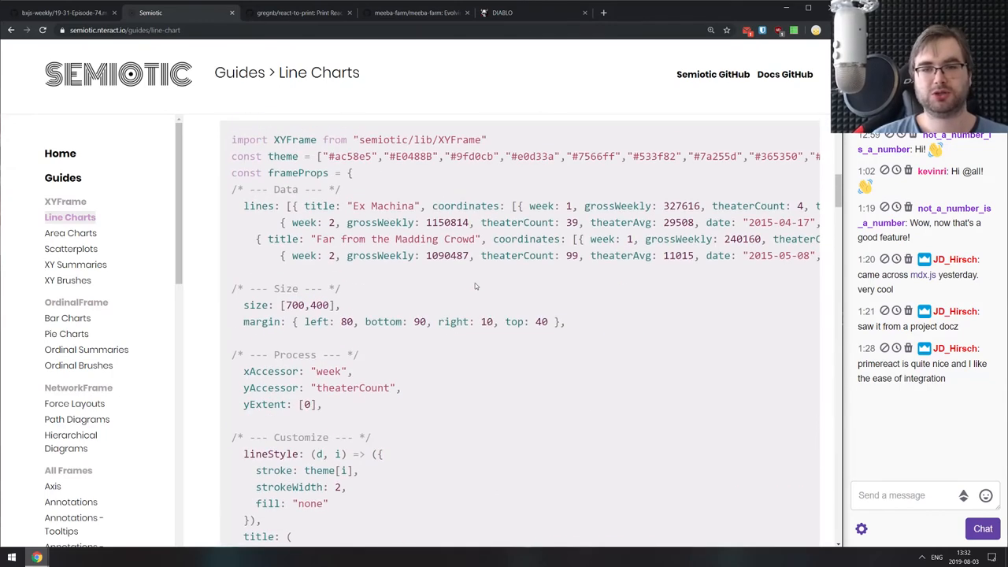
left_click(60, 152)
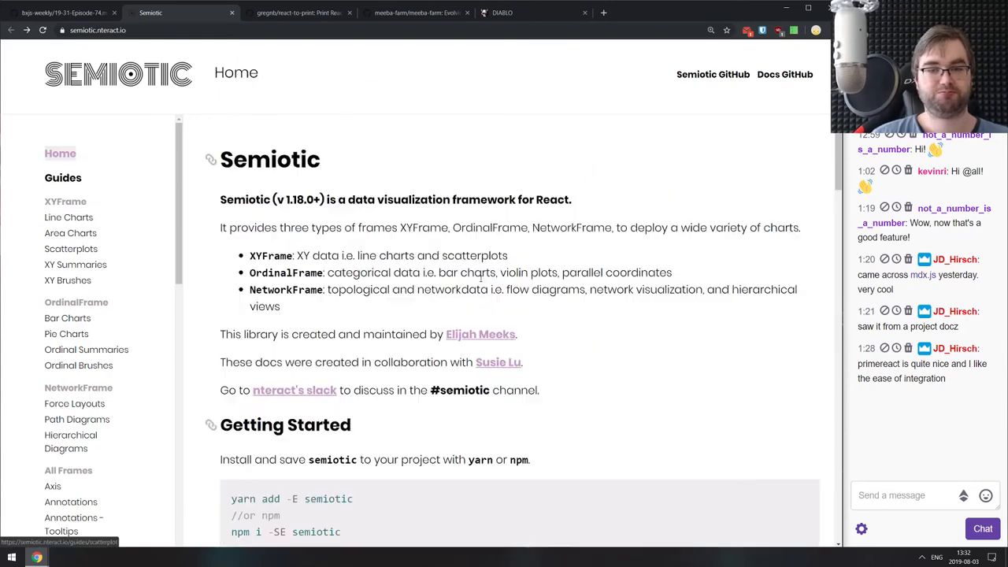
Browse the Semiotic examples gallery, then close the Semiotic documentation tab.
scroll("down", 3)
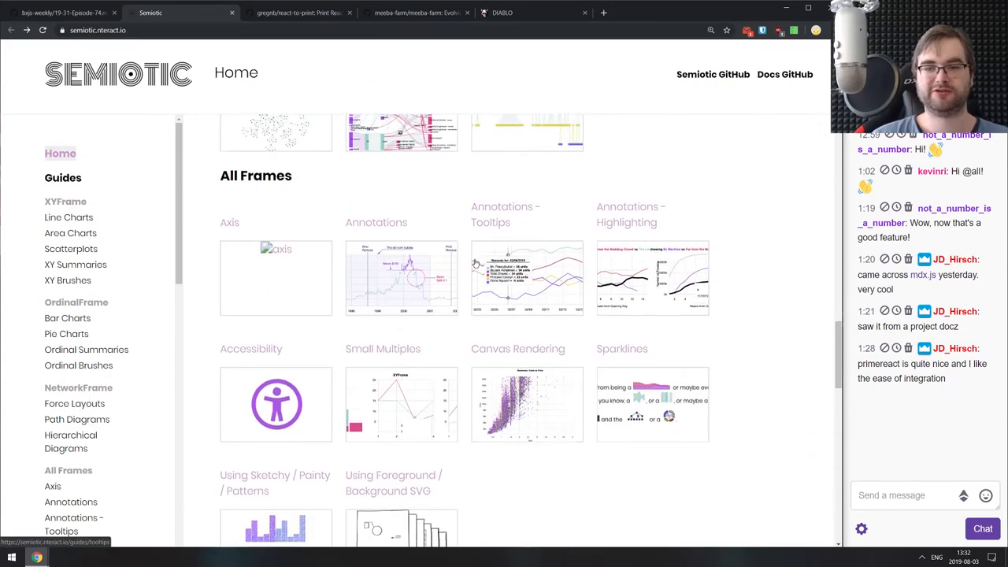
scroll("down", 3)
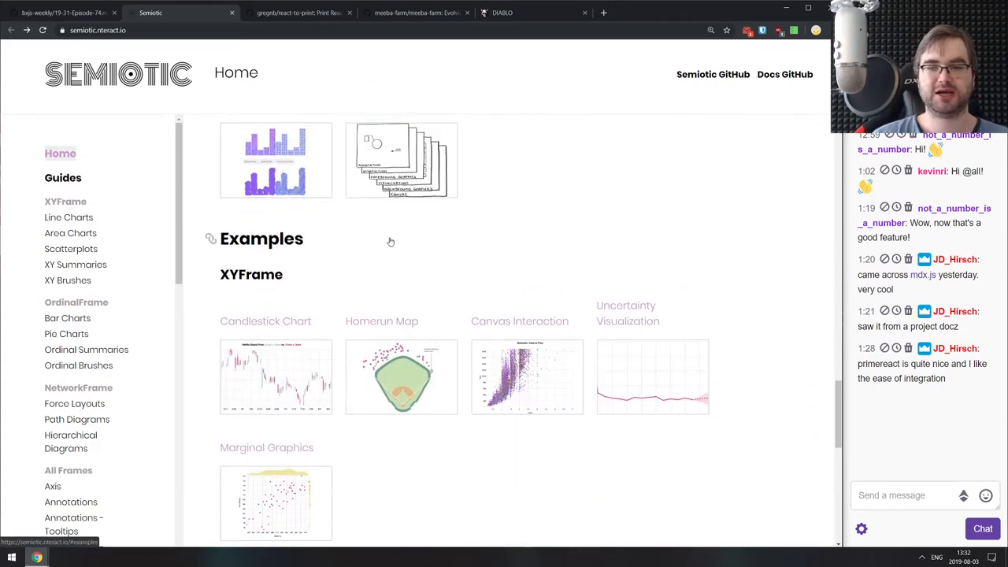
left_click(401, 376)
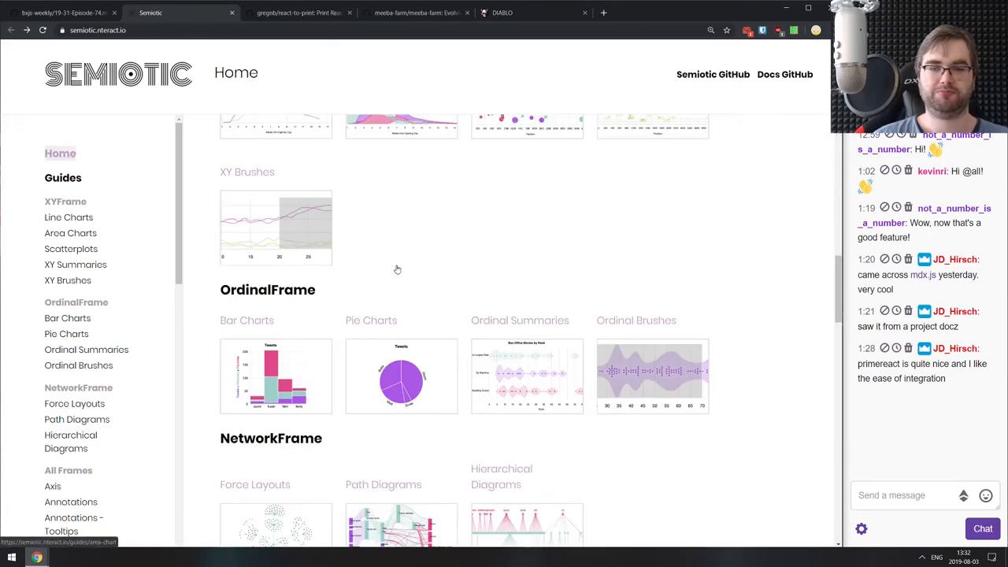
scroll("down", 3)
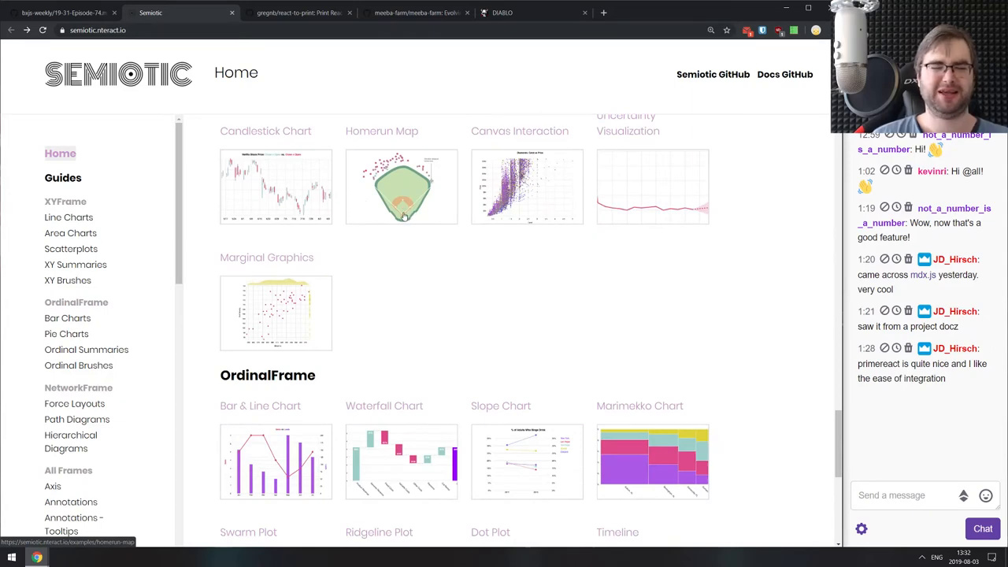
scroll("down", 3)
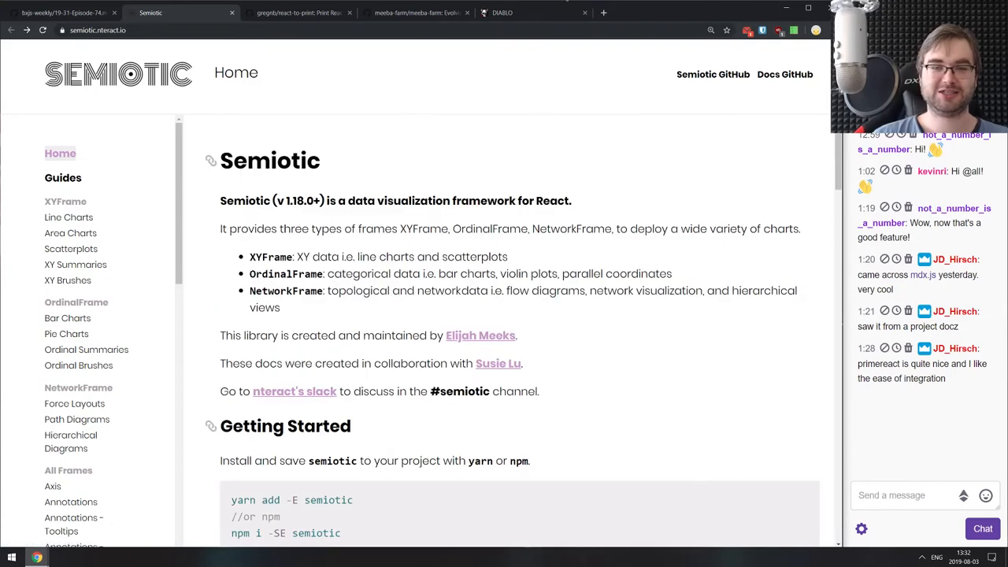
mouse_move(502, 247)
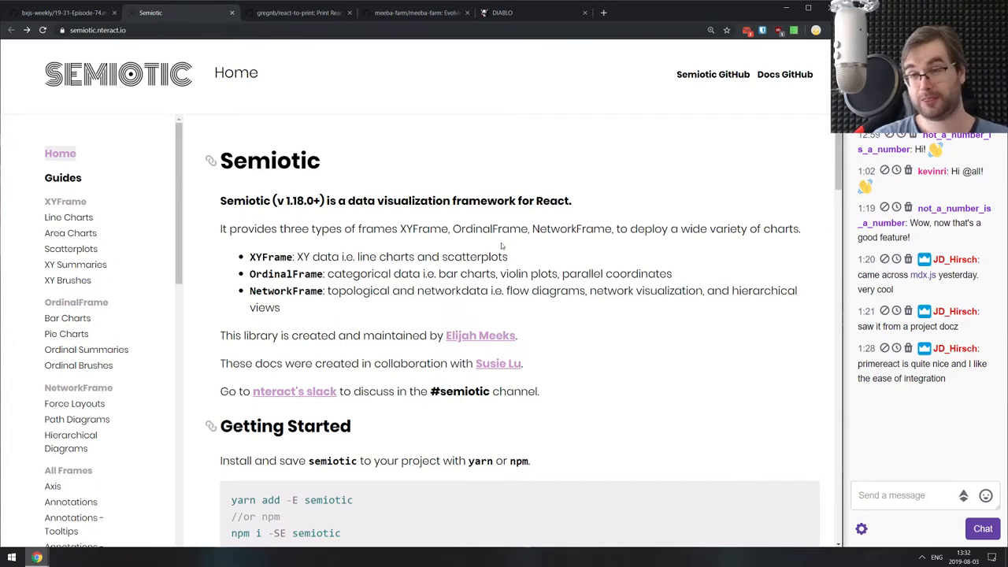
mouse_move(468, 213)
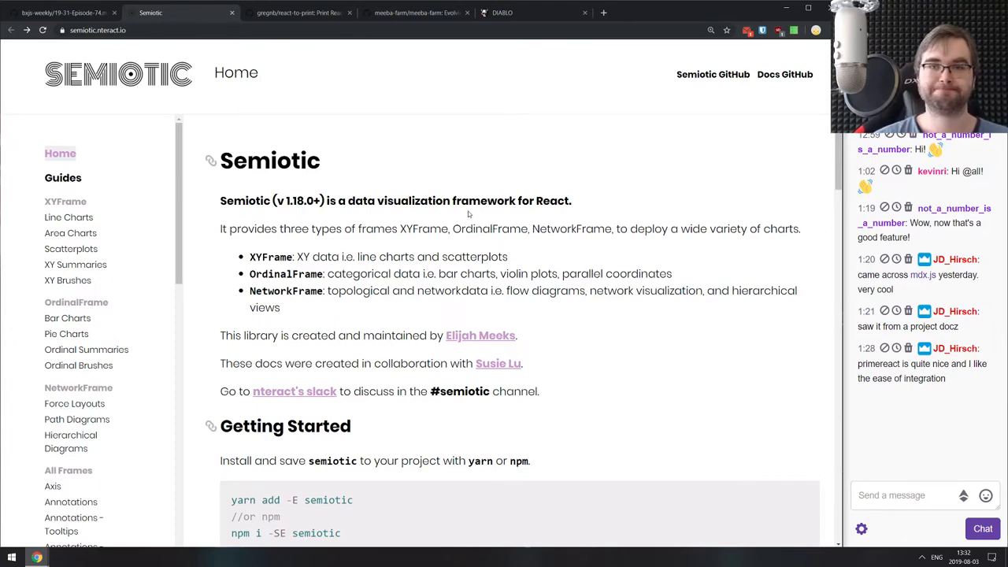
left_click(181, 13)
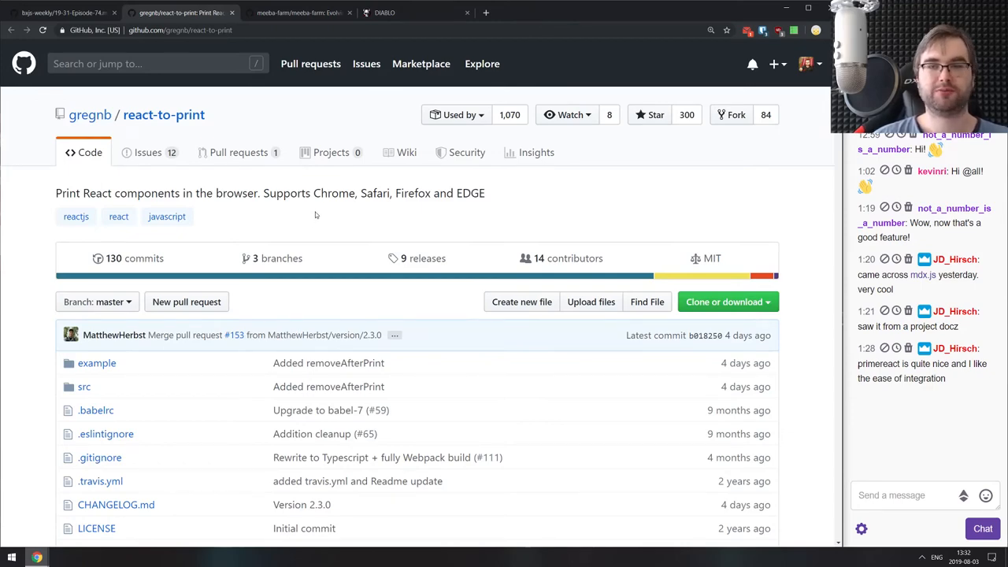
Scroll the react-to-print README through its class and hooks usage examples.
scroll("down", 3)
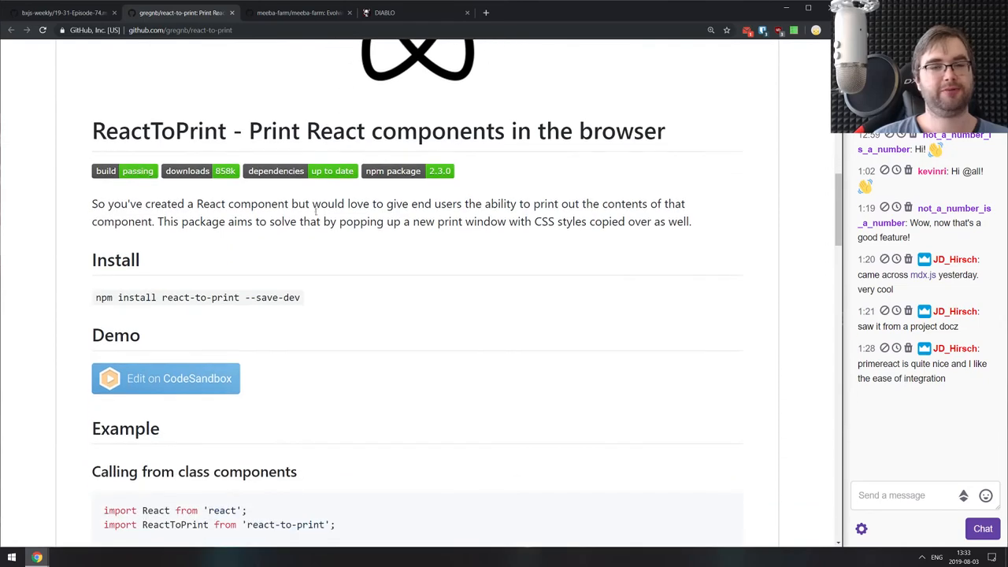
scroll("down", 3)
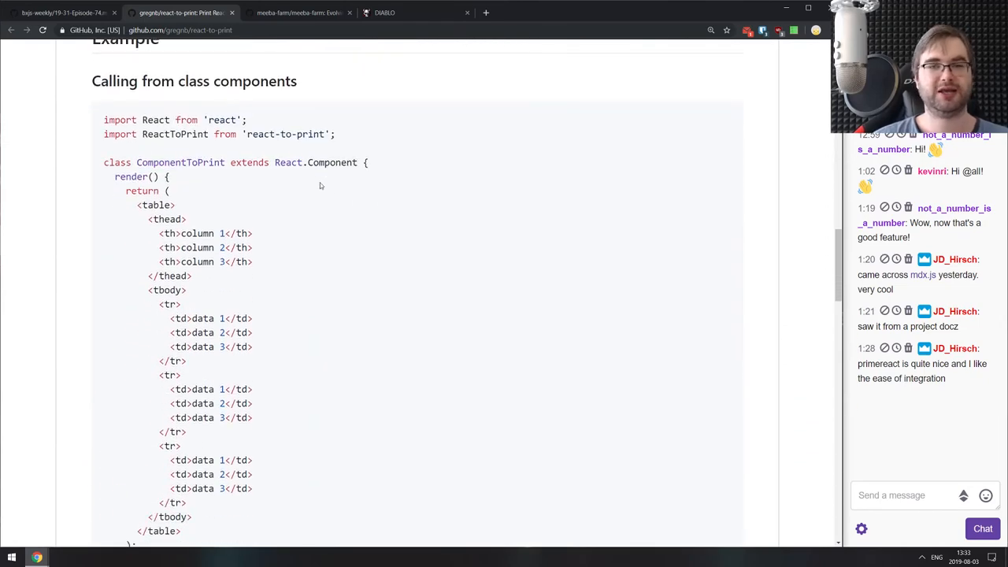
scroll("down", 3)
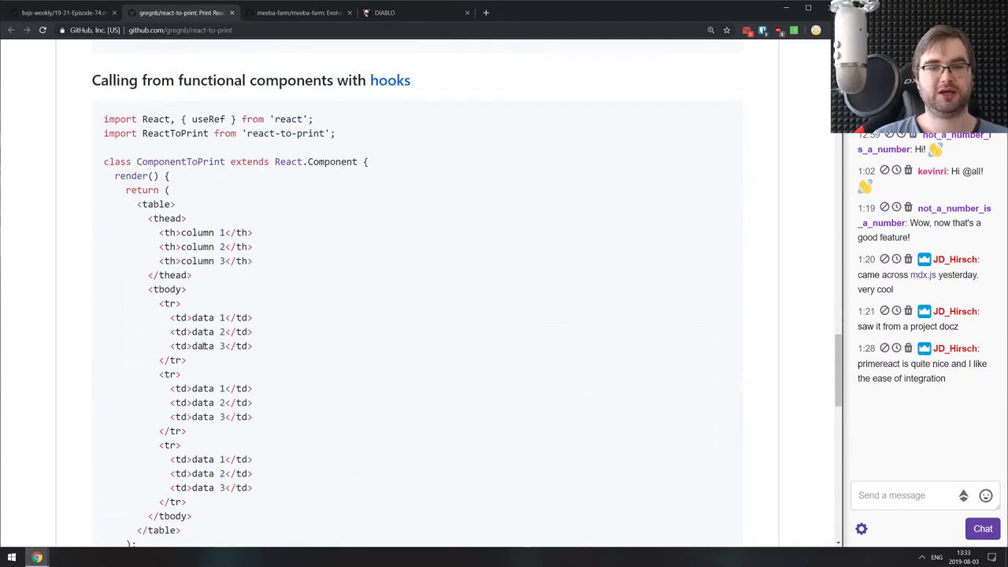
scroll("down", 3)
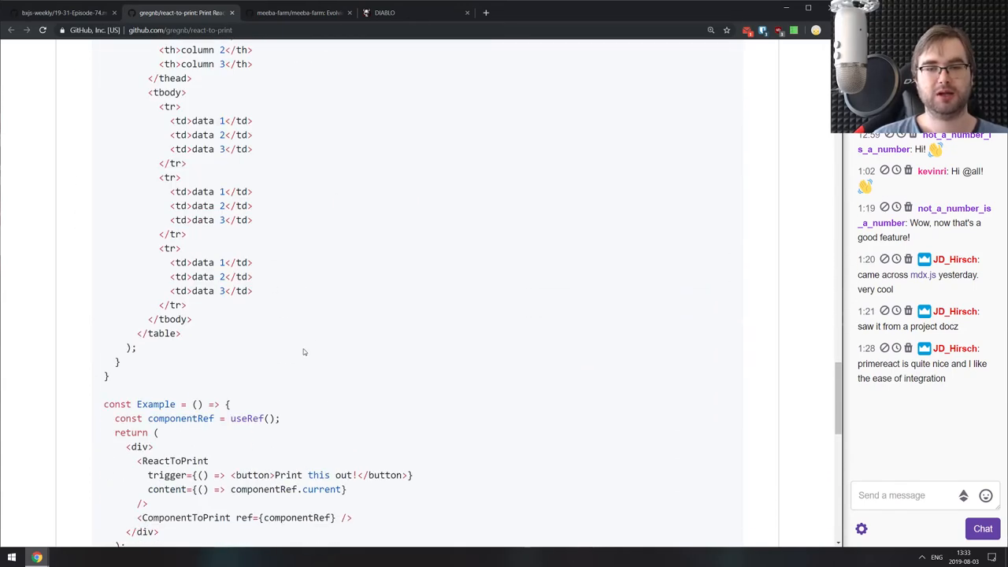
scroll("down", 3)
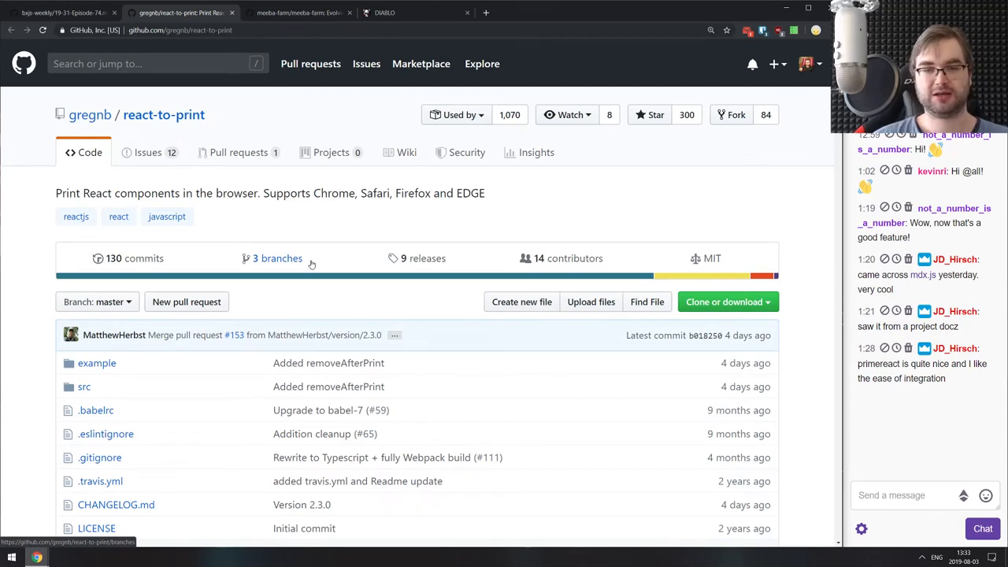
mouse_move(395, 237)
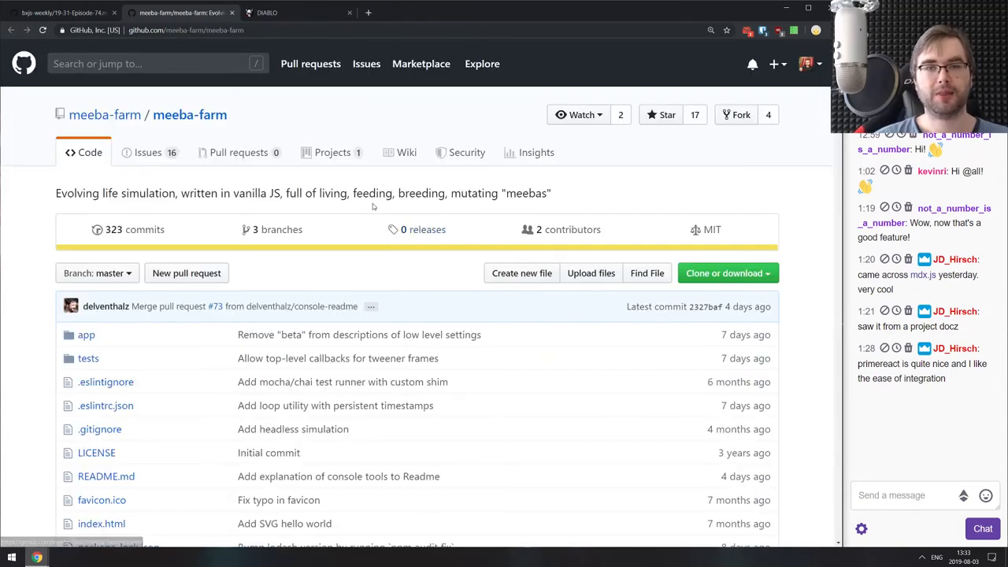
mouse_move(313, 205)
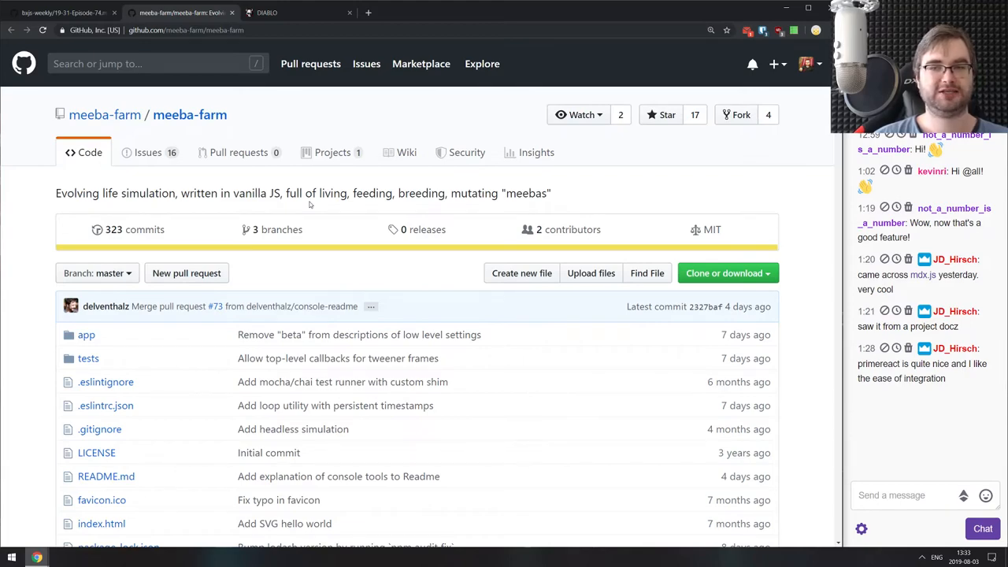
Skim the meeba-farm Setup section and launch the meeba-farm.github.io simulation.
scroll("down", 3)
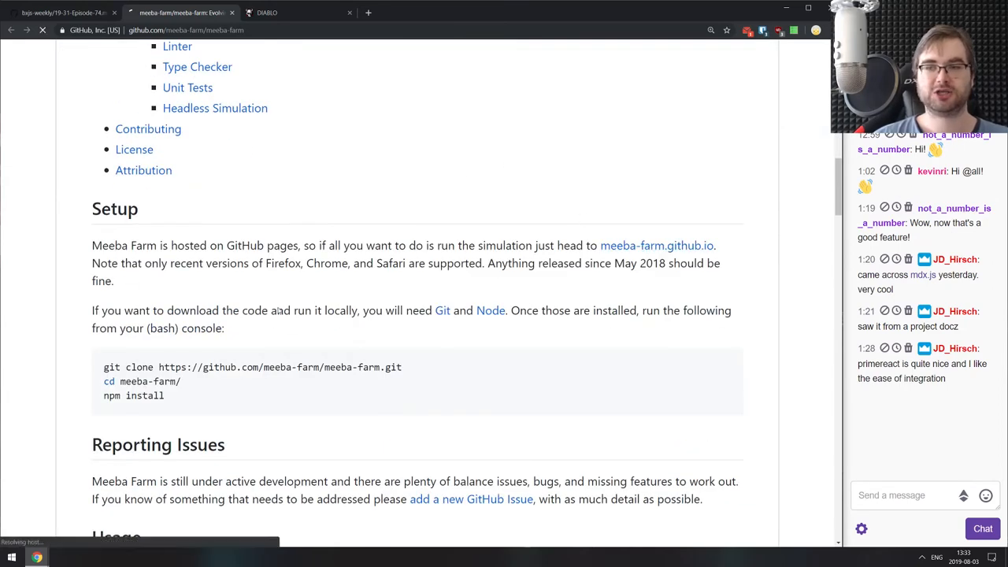
left_click(657, 245)
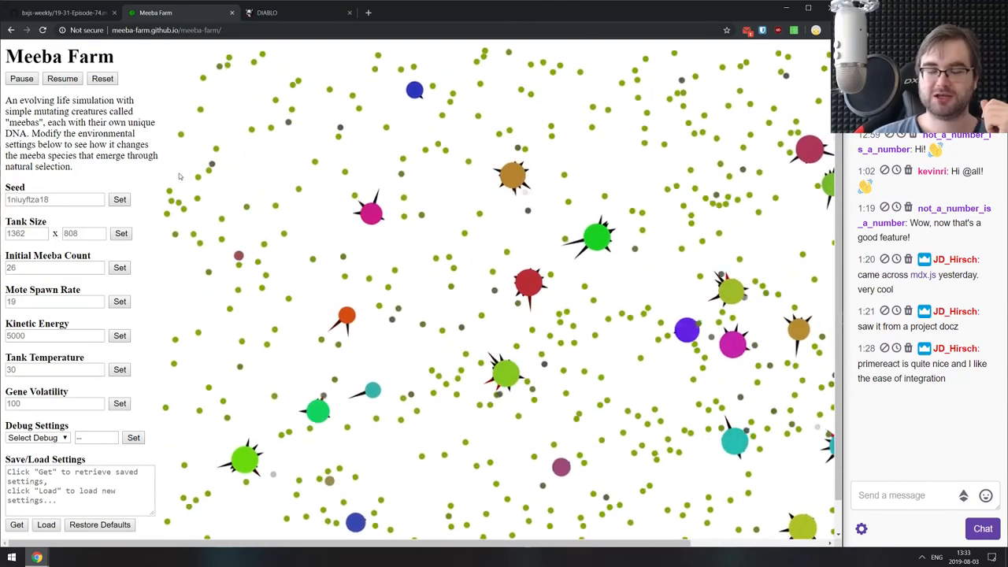
Return to the meeba-farm GitHub repo, scroll its README, then close that tab.
left_click(181, 12)
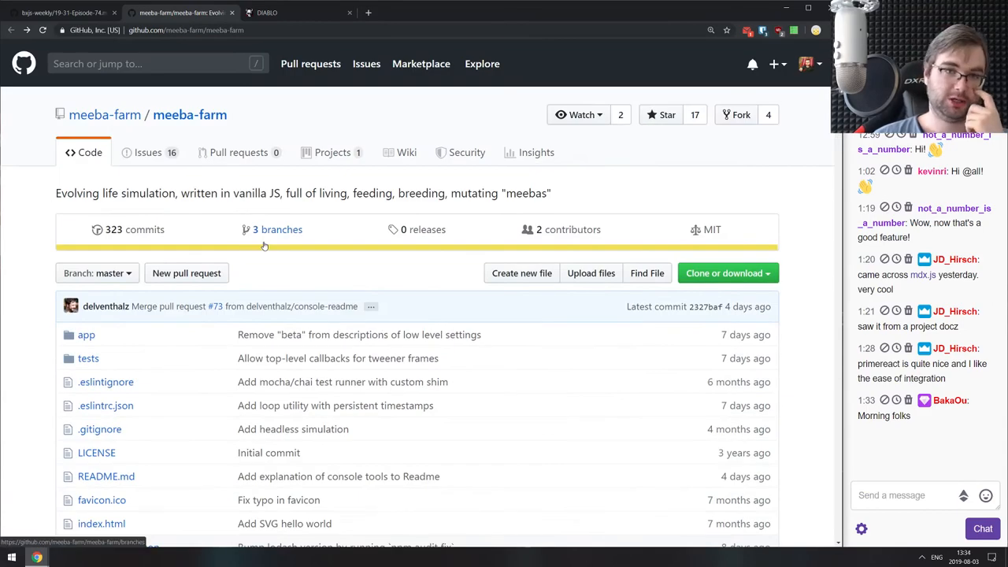
mouse_move(260, 263)
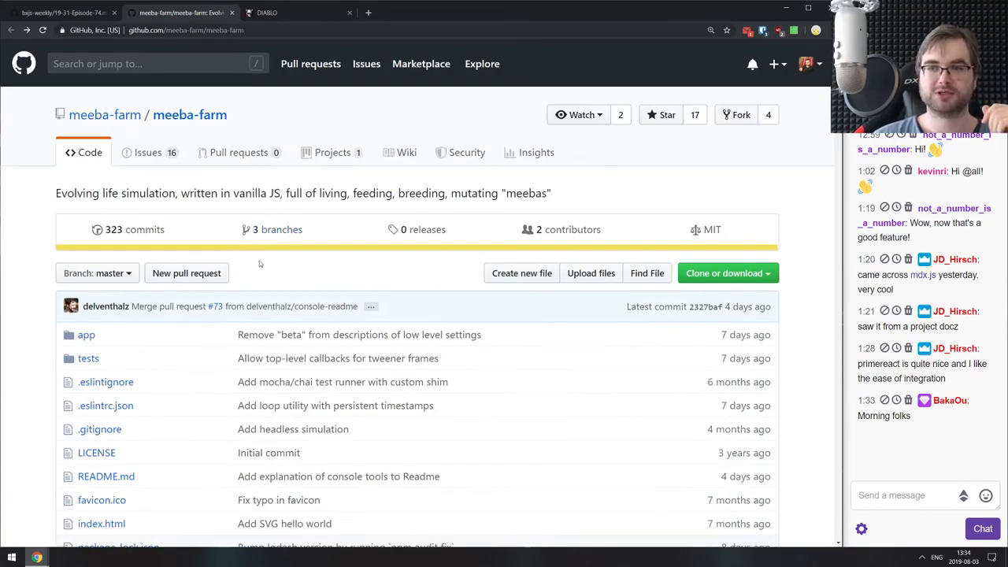
scroll("down", 3)
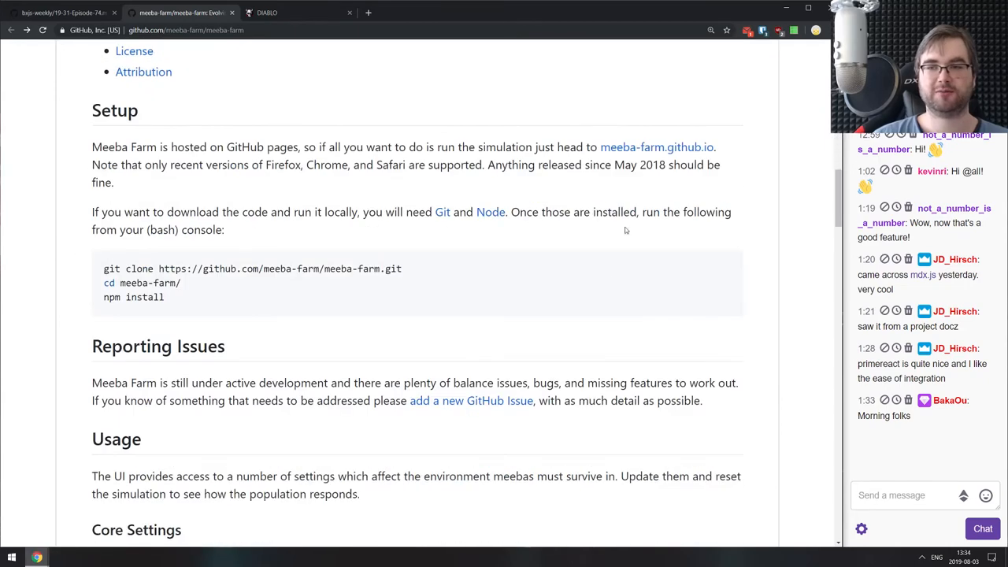
left_click(656, 147)
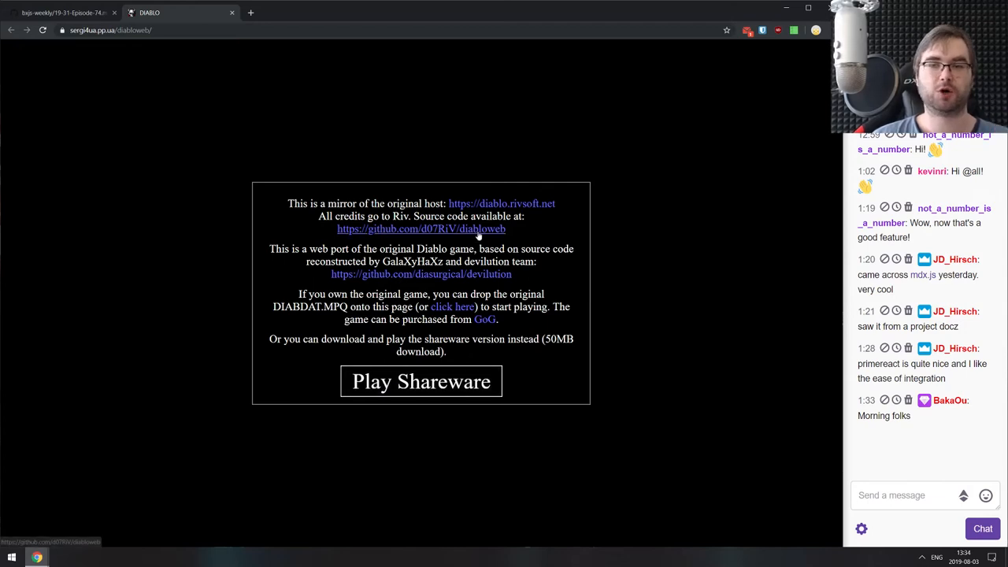
mouse_move(421, 273)
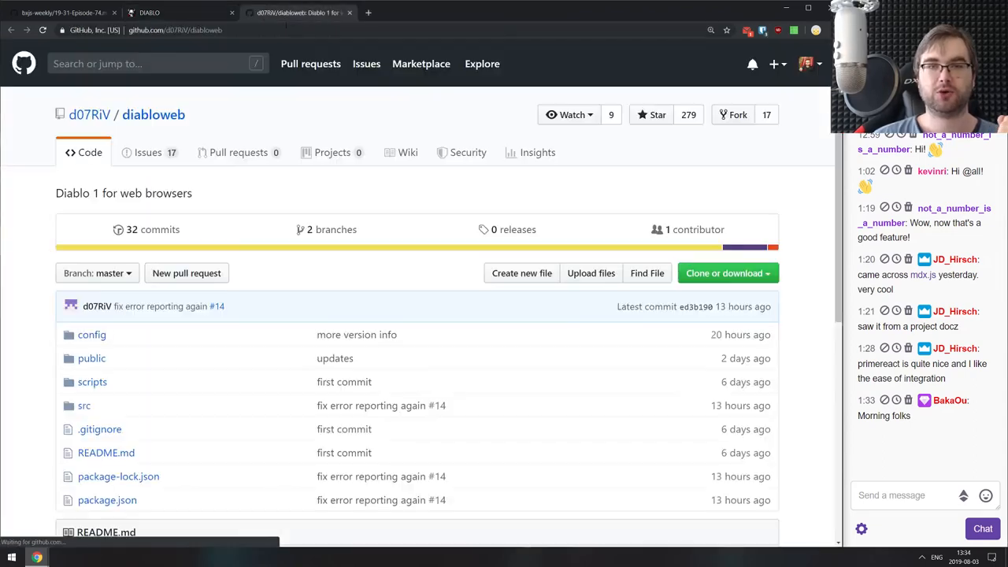
scroll("down", 3)
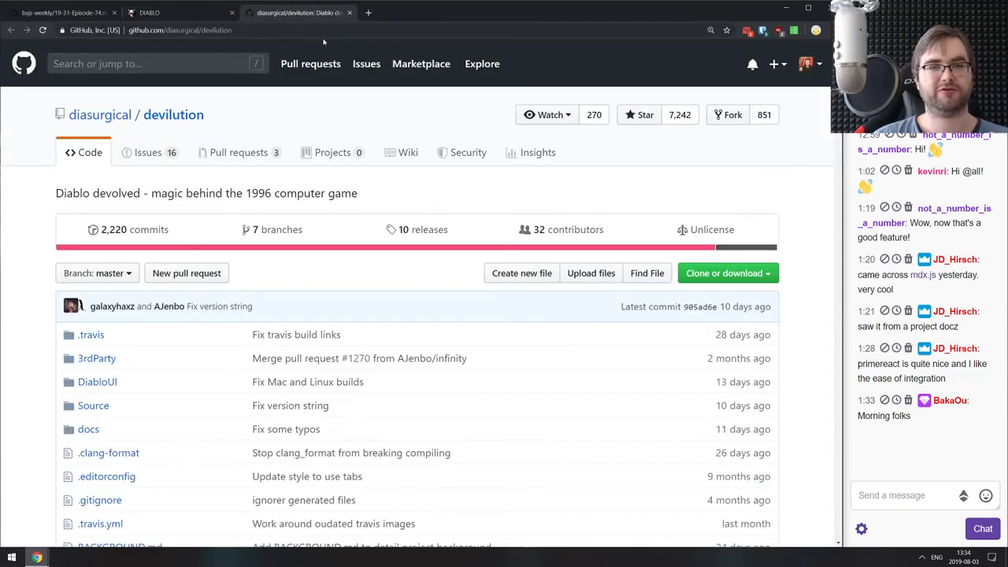
scroll("down", 3)
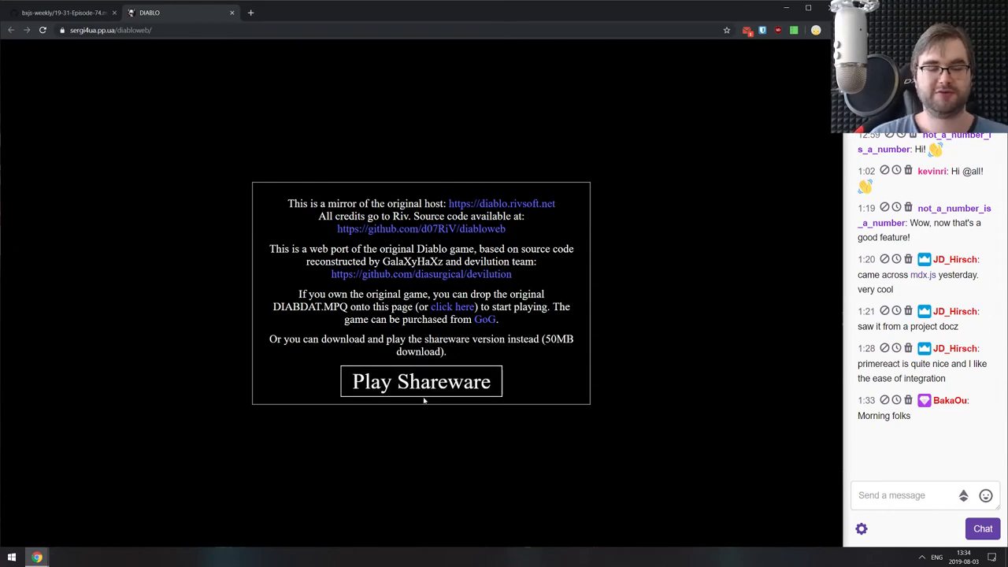
left_click(421, 381)
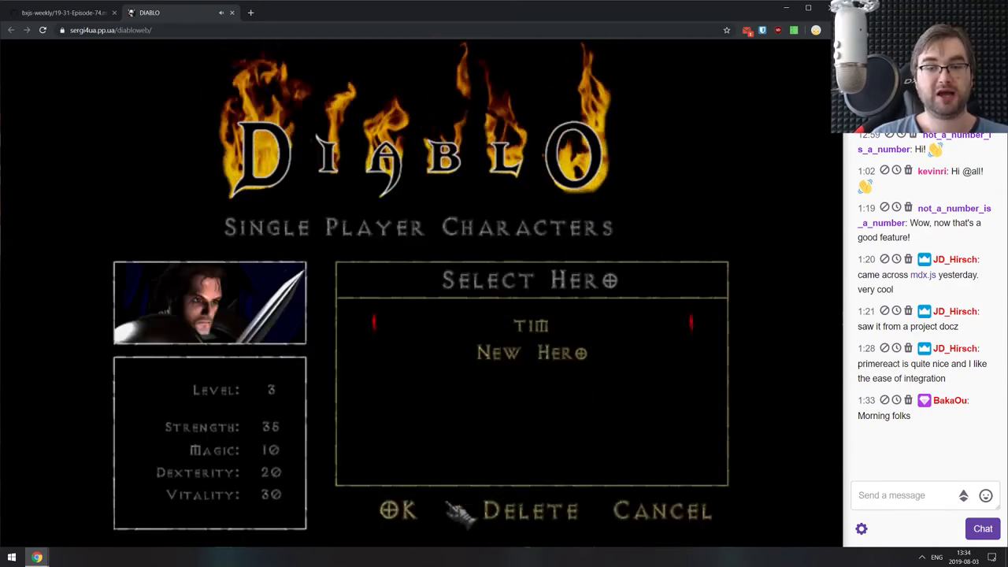
left_click(399, 510)
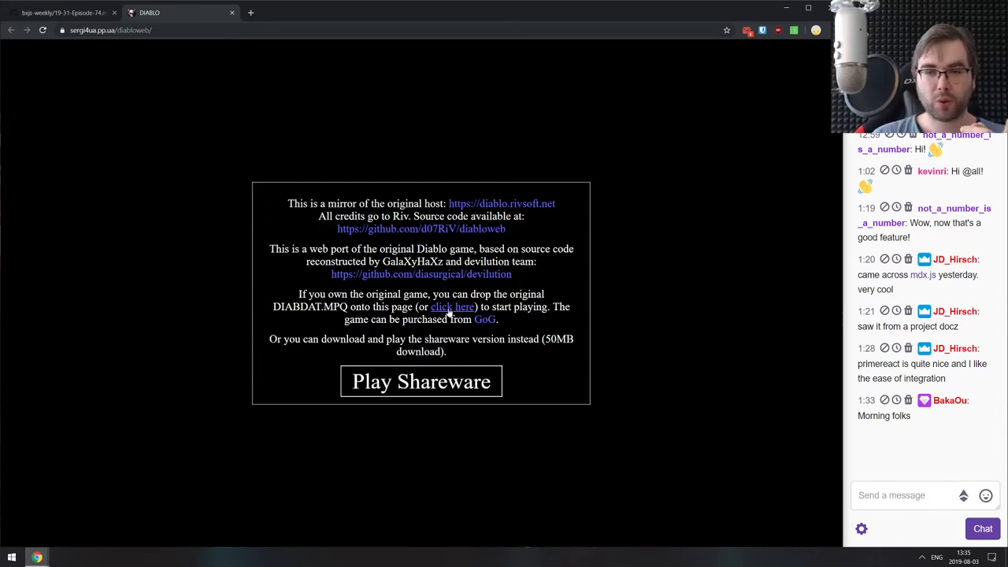
left_click(451, 306)
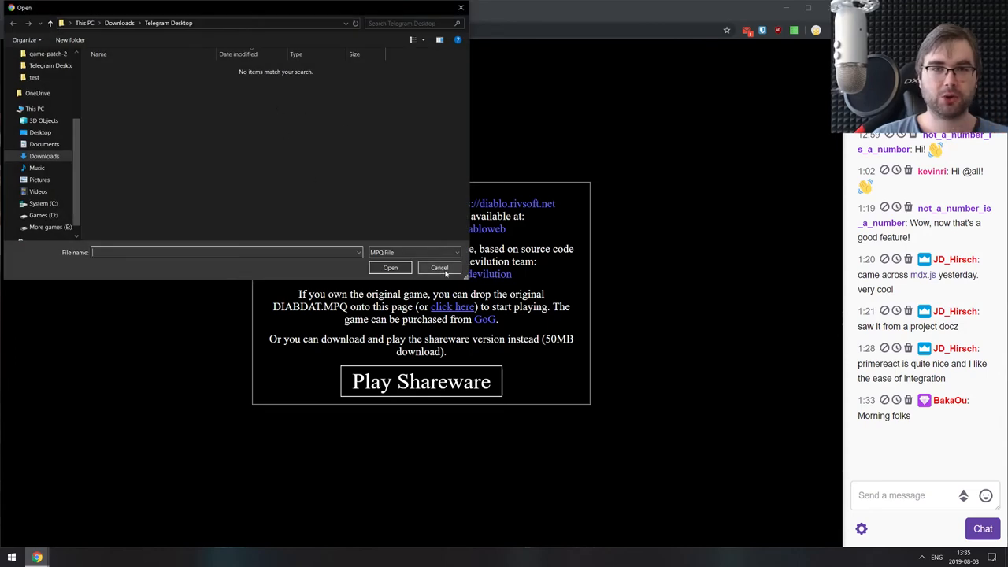
left_click(439, 267)
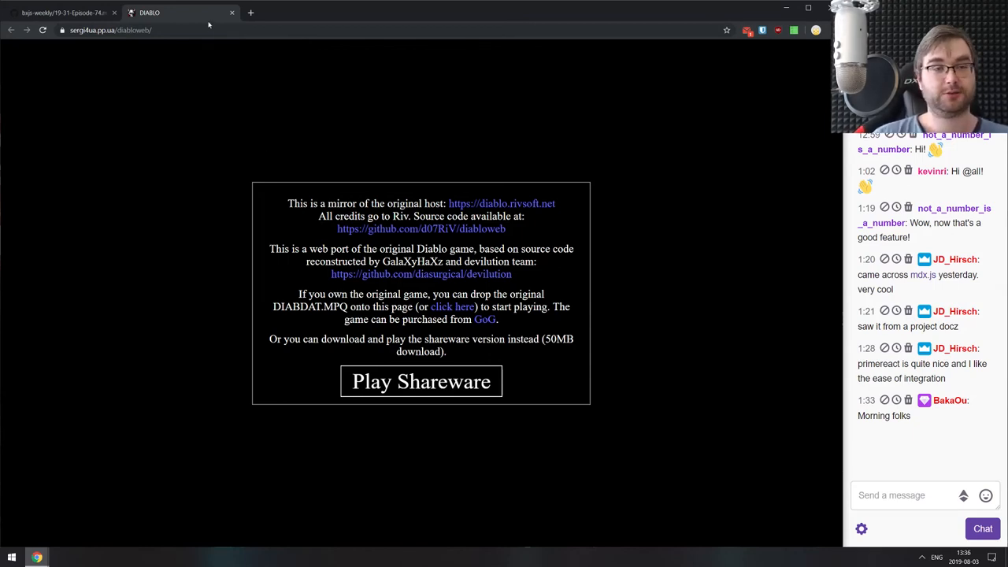
Close the Diablo tab, open the Interesting & silly stuff links, and read the unsubscribe thread.
left_click(63, 13)
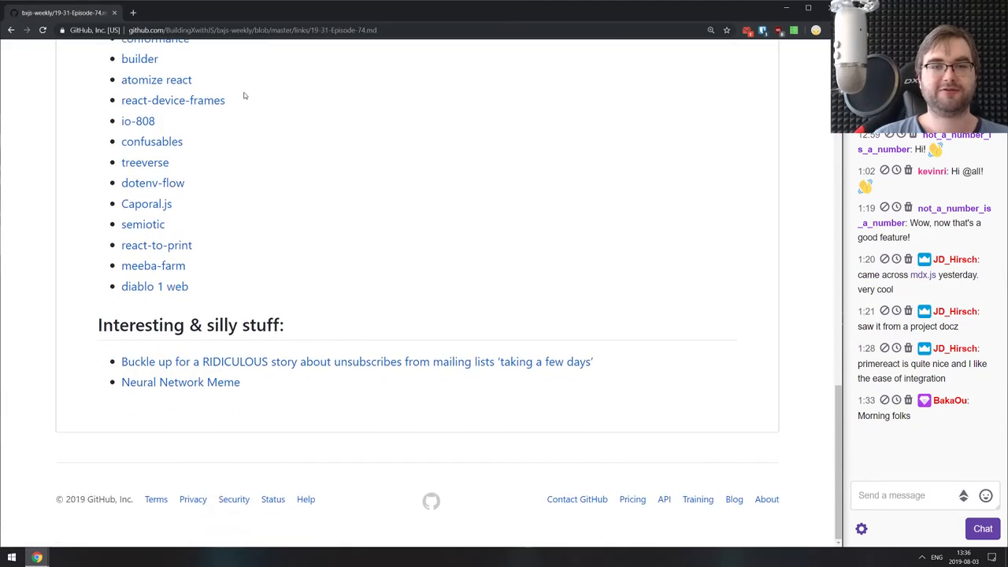
left_click(356, 361)
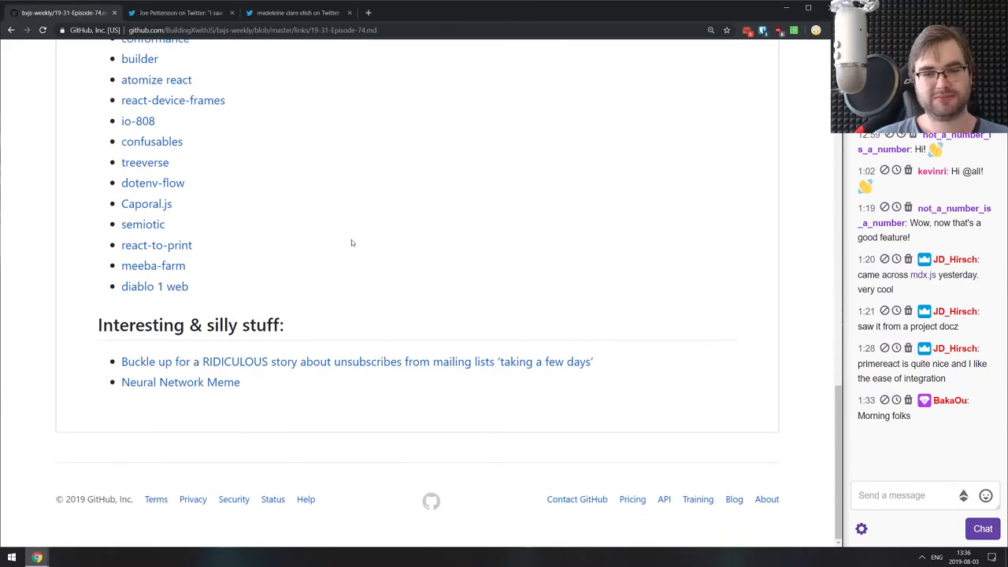
scroll("down", 3)
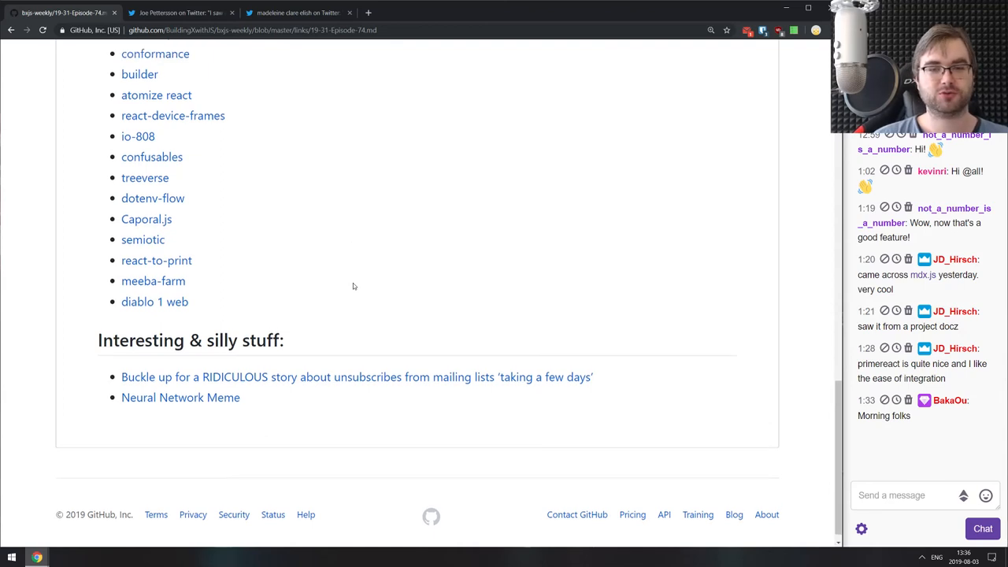
left_click(357, 376)
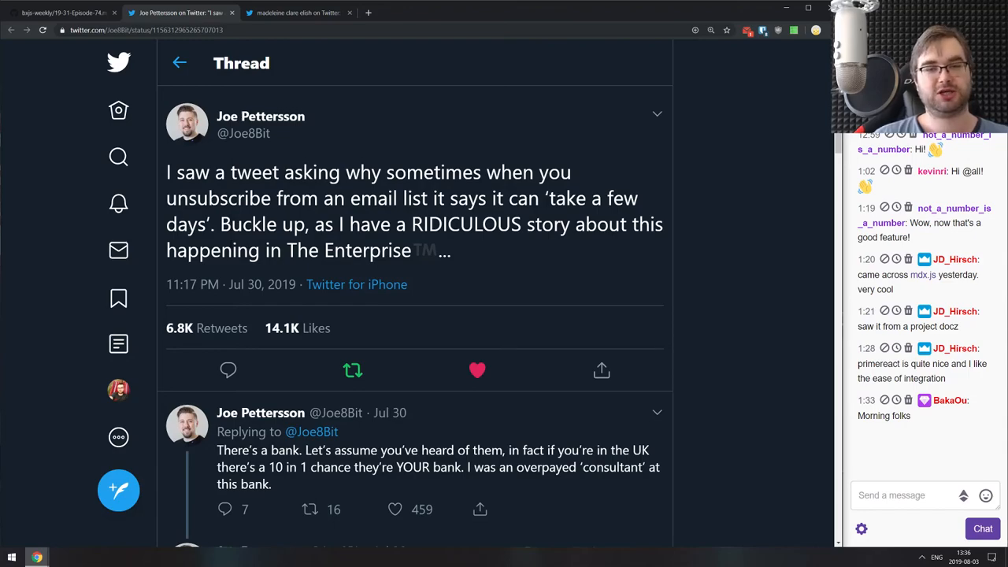
scroll("down", 3)
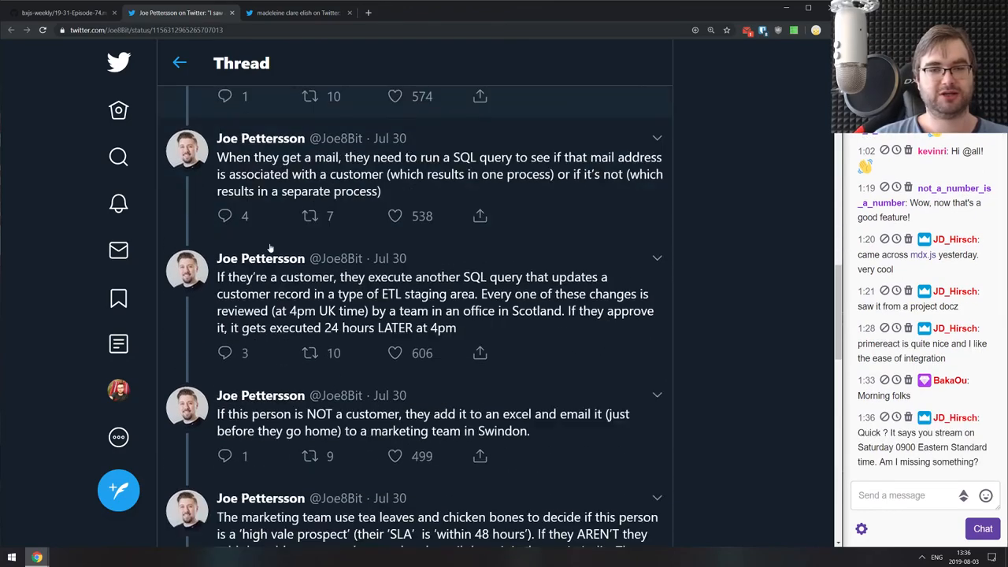
scroll("down", 3)
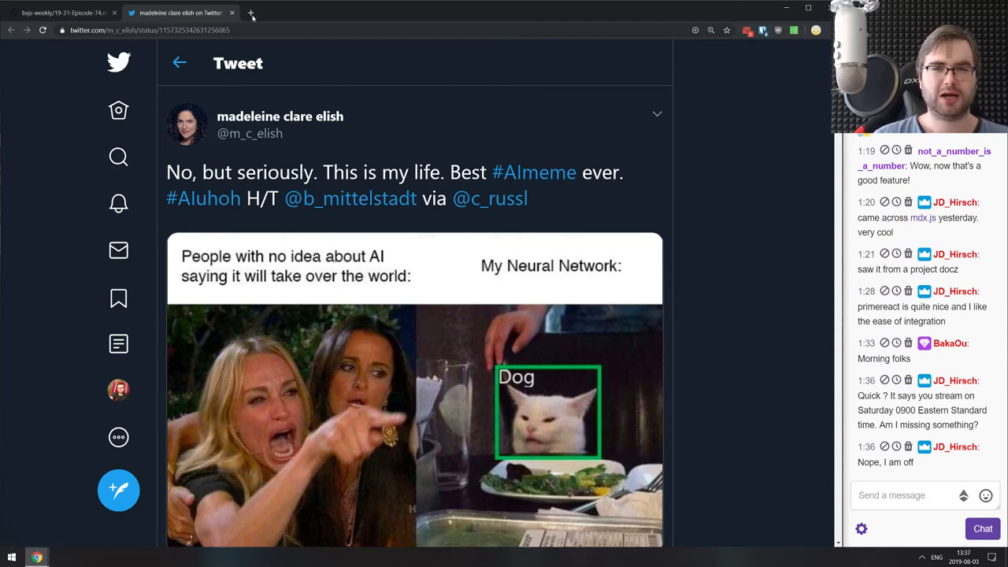
Visit bxjs.dev and the yamalight Twitch channel, scrolling through the streaming schedule.
left_click(251, 13)
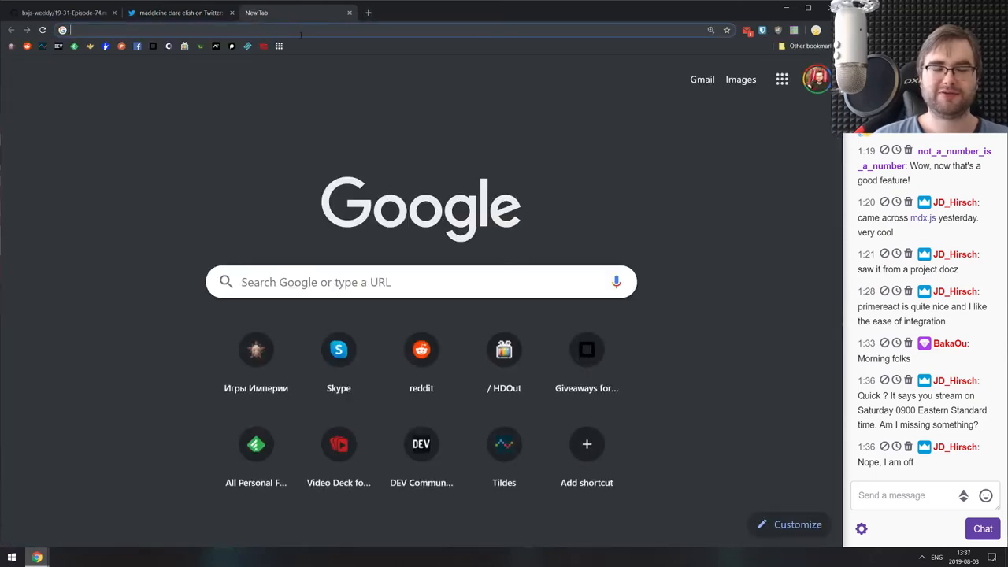
type("bxjs.dev")
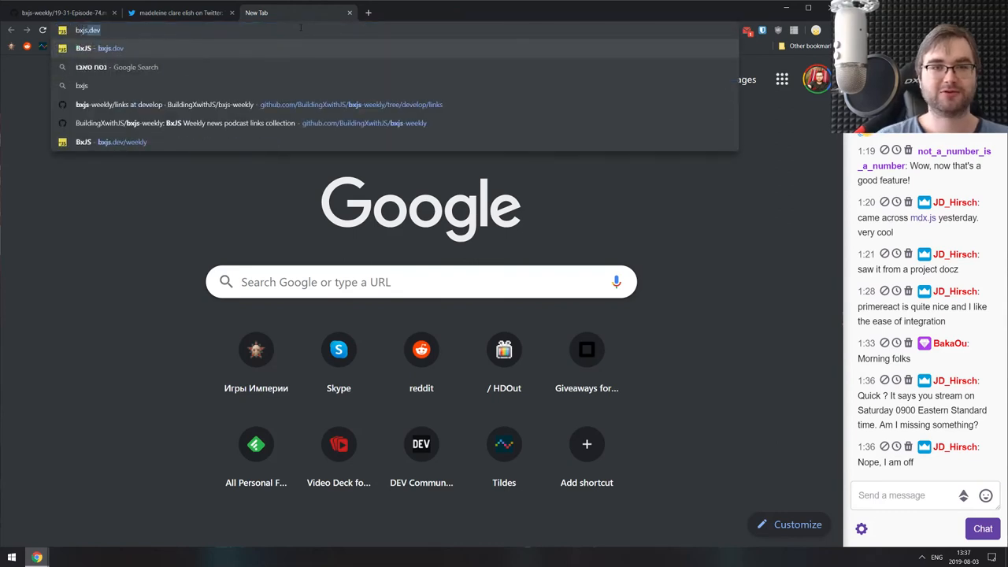
type("twitch.tv/yamalight")
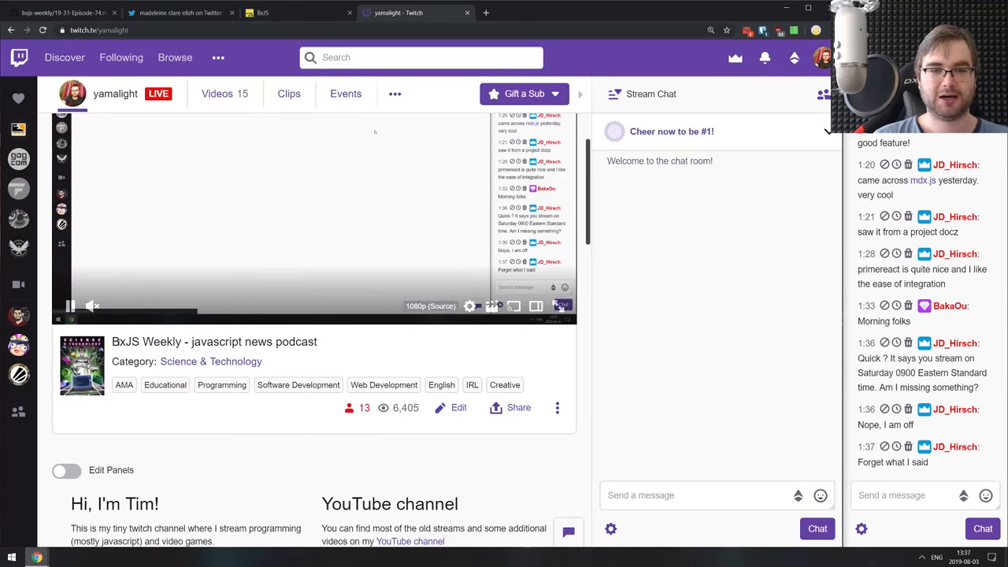
scroll("down", 3)
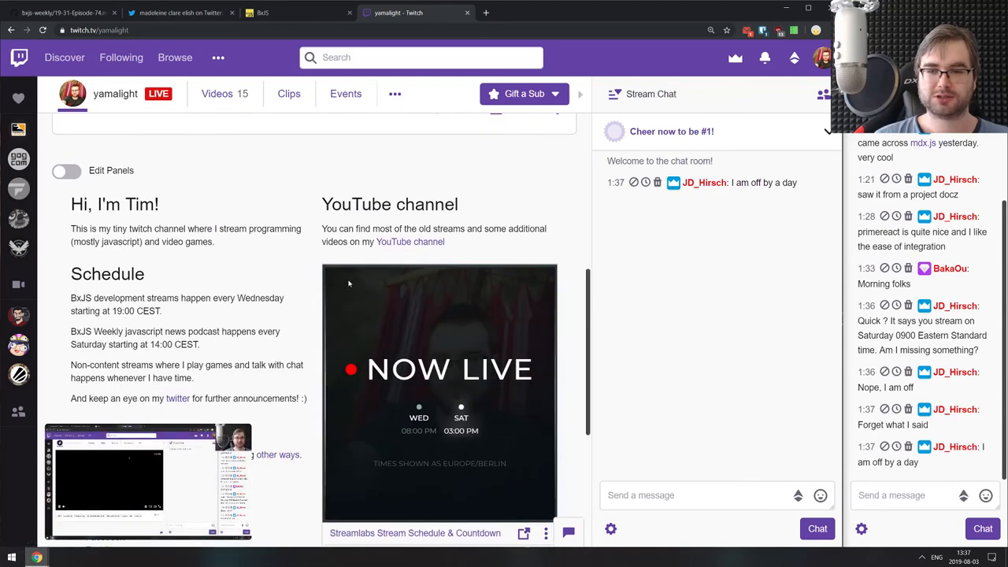
scroll("down", 3)
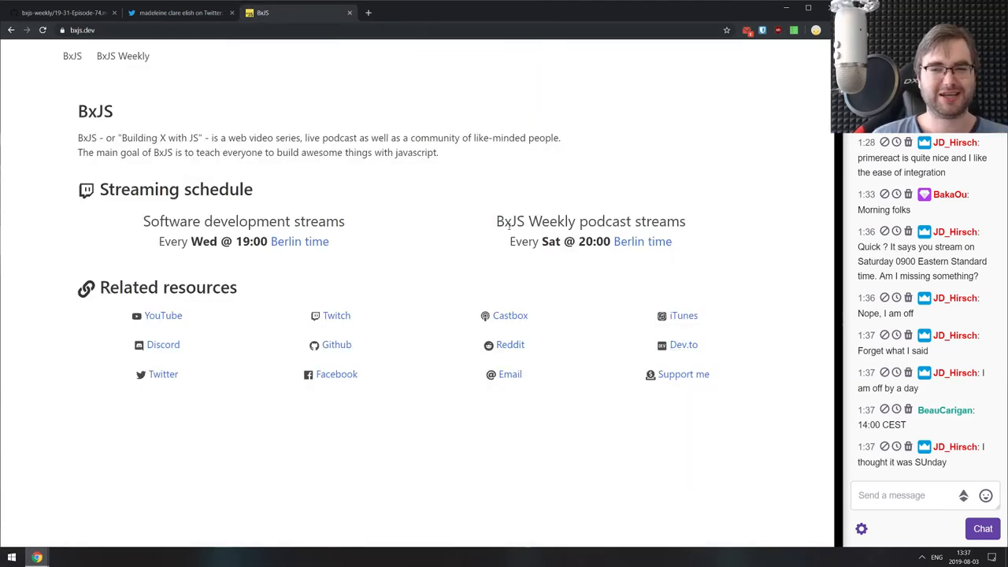
mouse_move(305, 24)
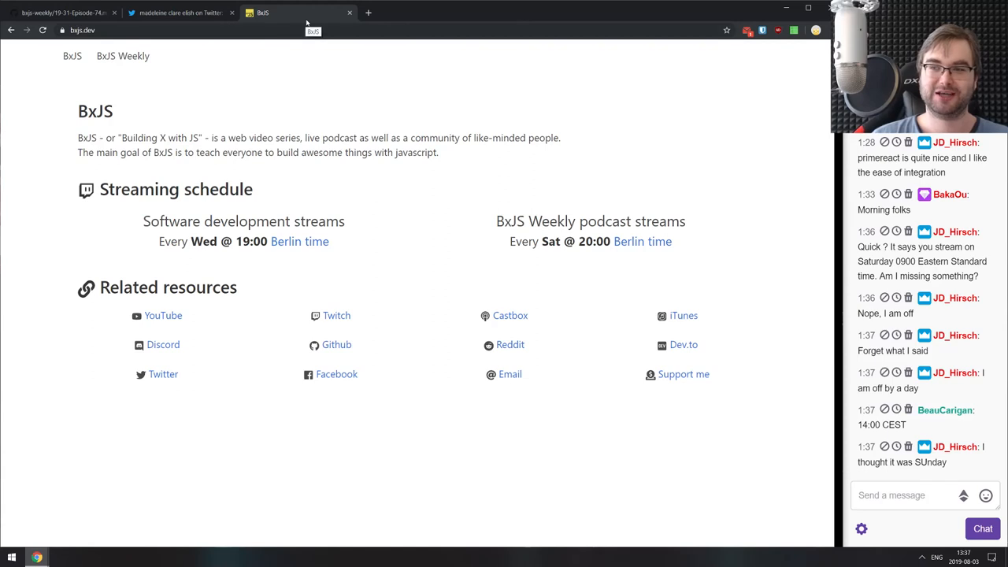
mouse_move(318, 100)
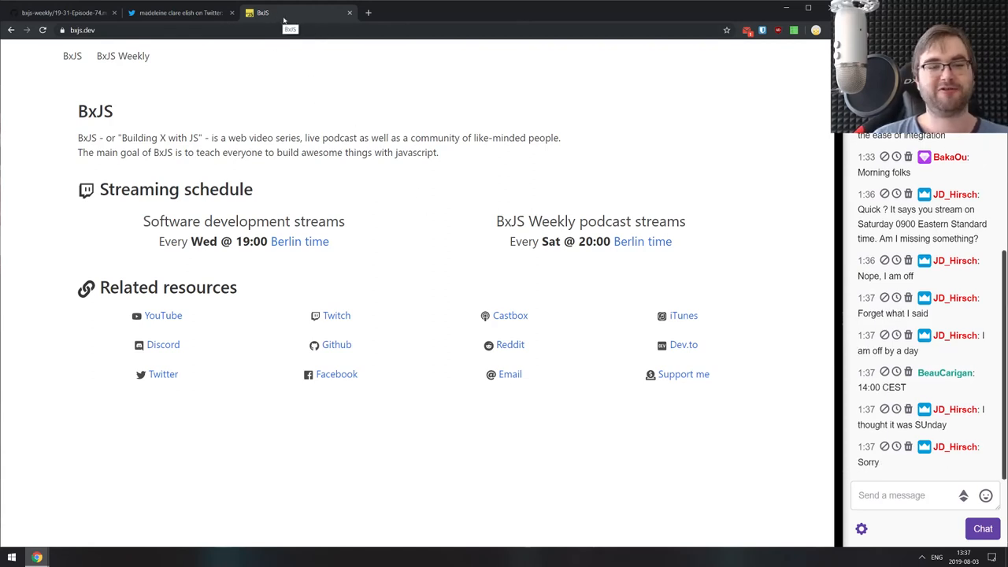
Close the BxJS tab and scroll down to the Neural Network meme tweet.
left_click(179, 12)
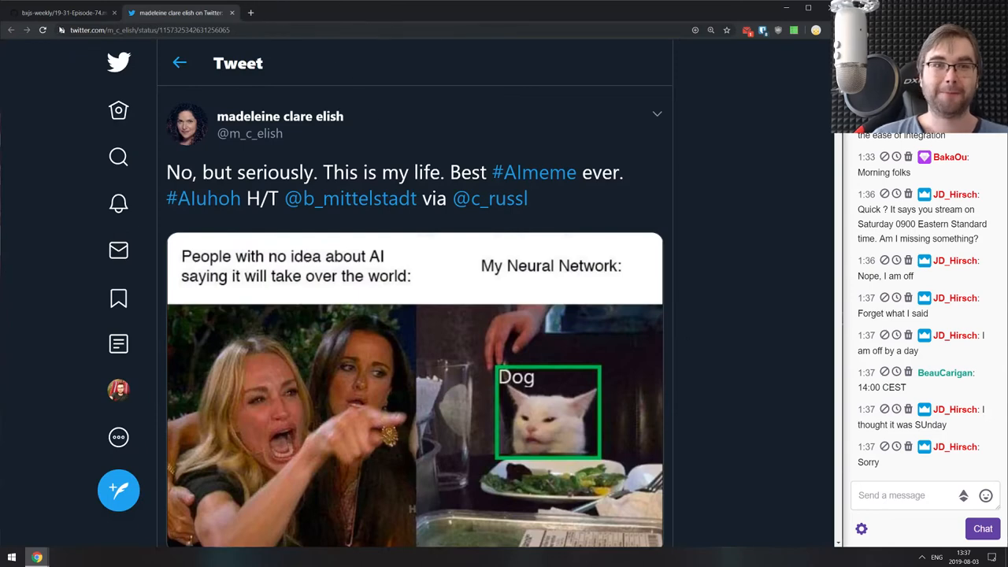
scroll("down", 3)
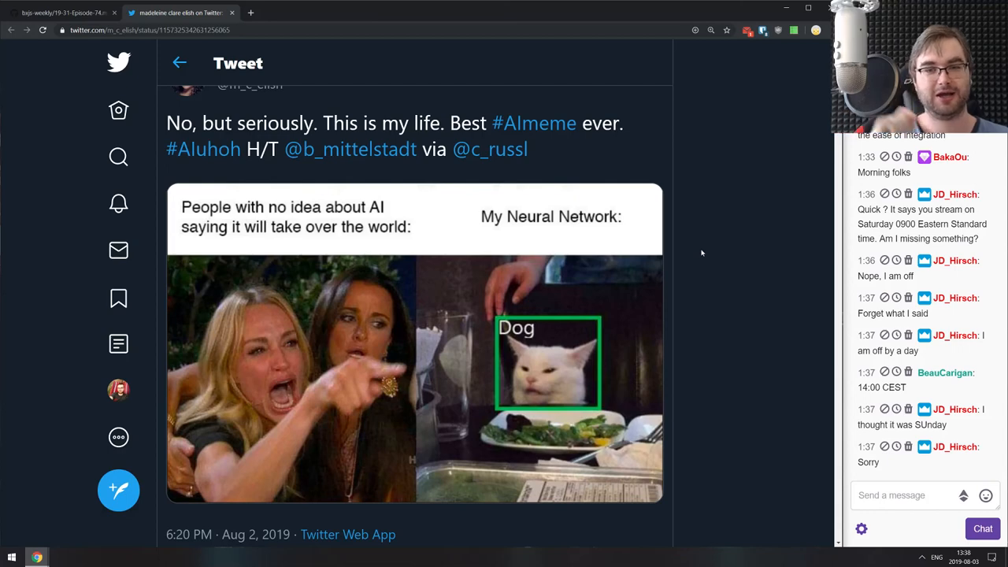
mouse_move(578, 327)
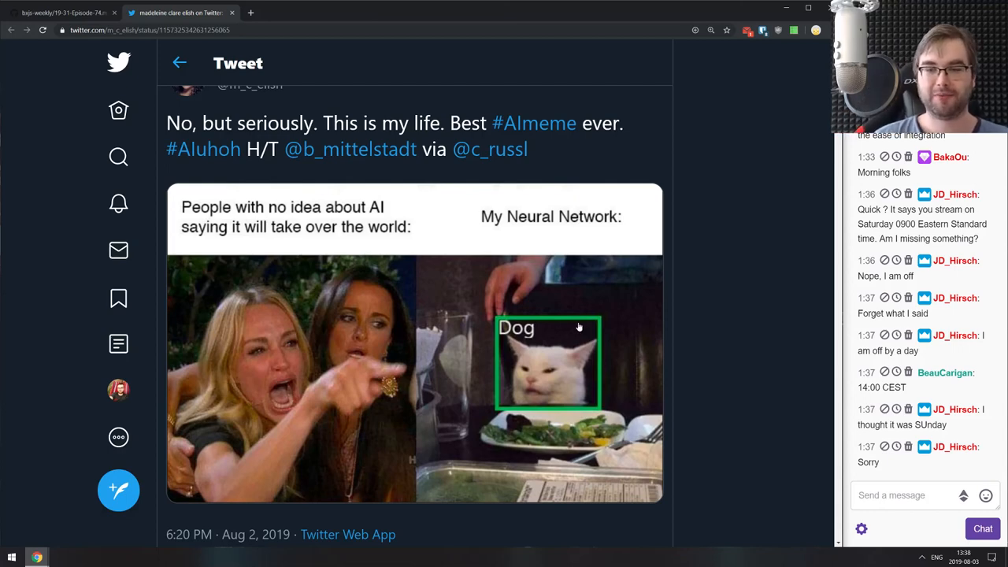
mouse_move(559, 304)
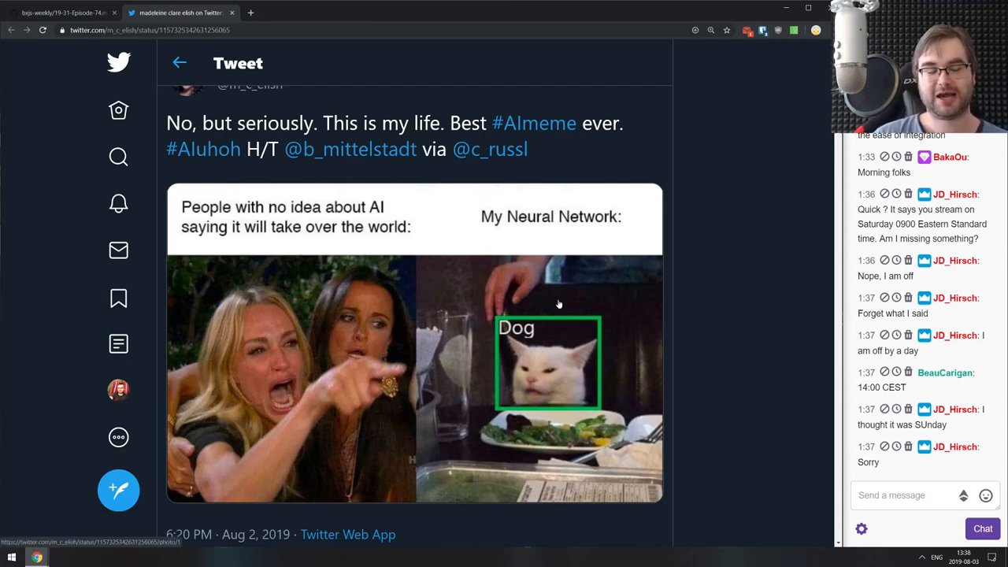
mouse_move(577, 223)
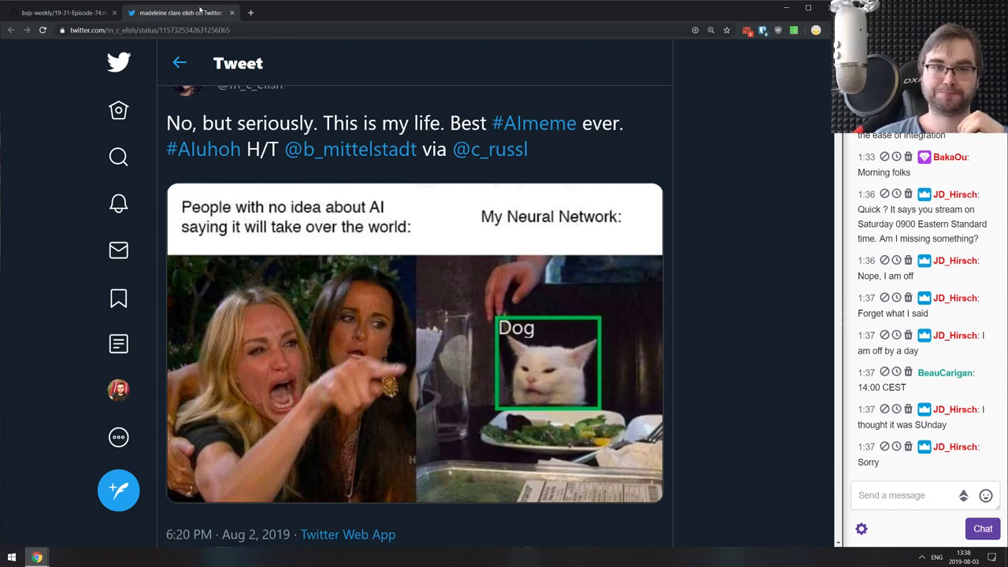
Close the meme tweet tab and scroll through the 19-31-Episode-74.md links list and back up.
left_click(63, 12)
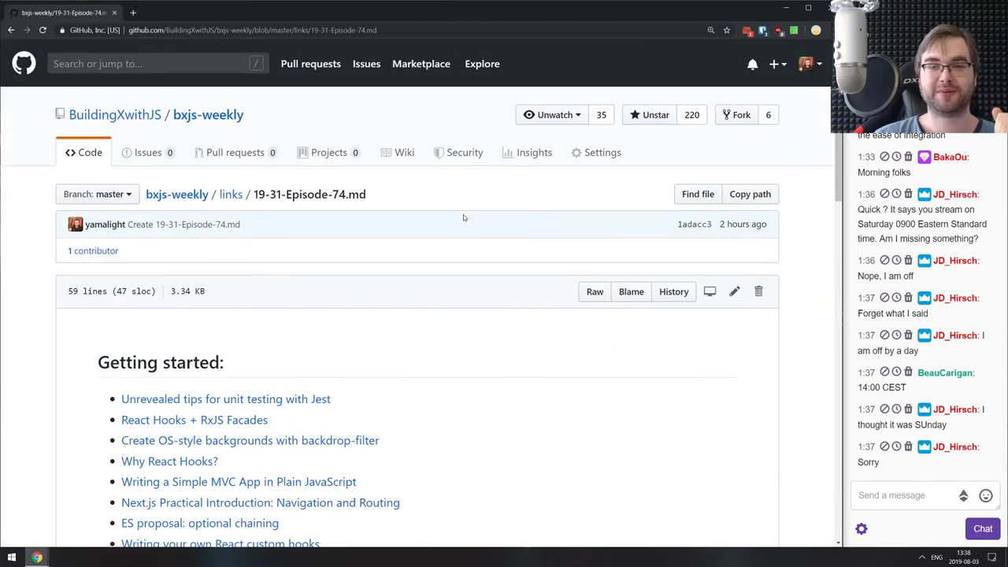
scroll("down", 3)
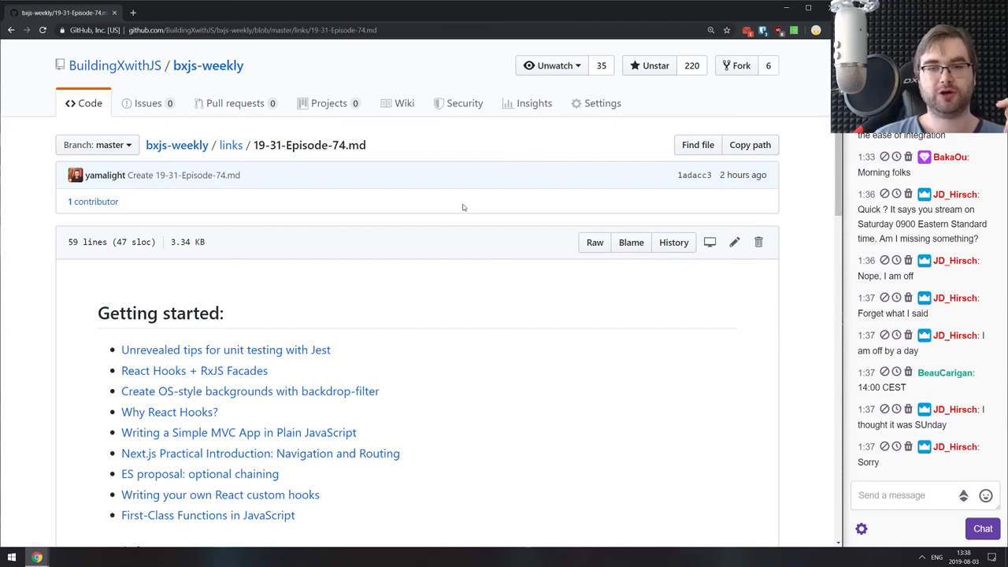
scroll("down", 3)
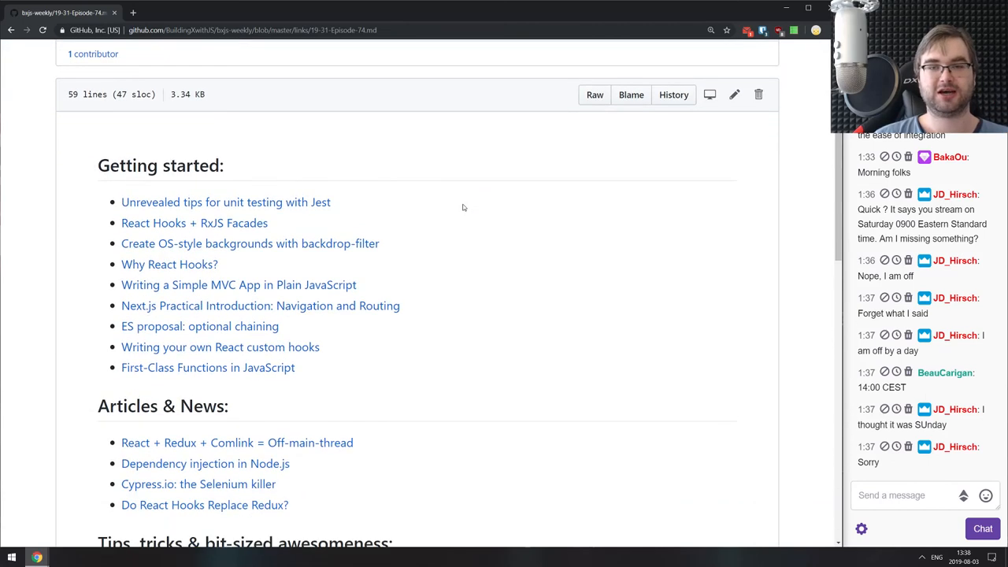
mouse_move(505, 182)
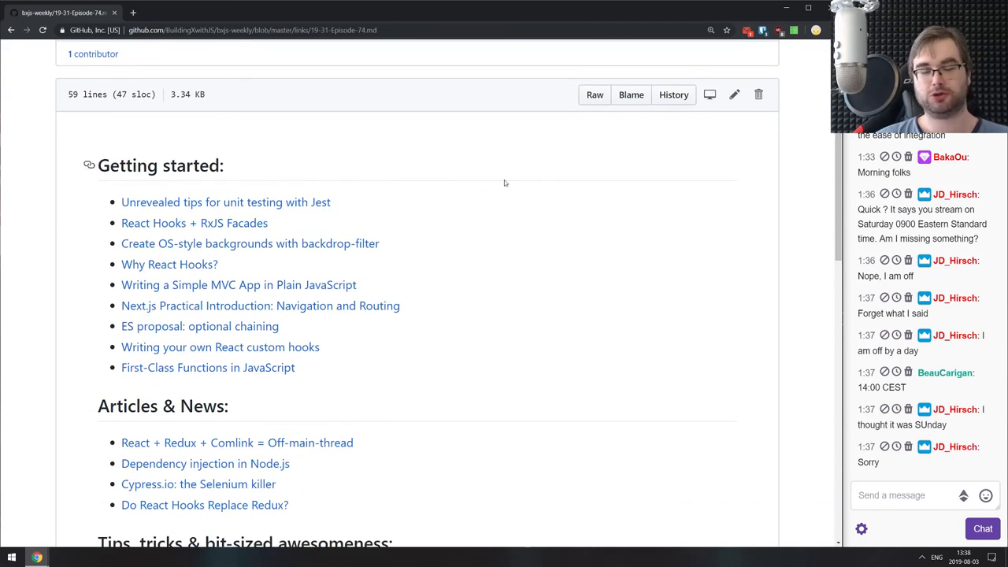
scroll("down", 3)
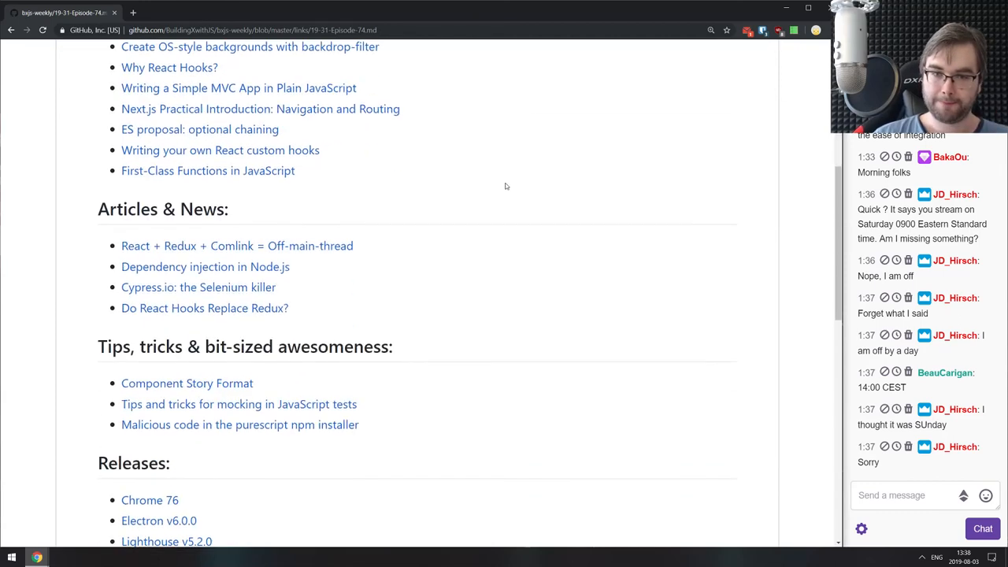
scroll("down", 3)
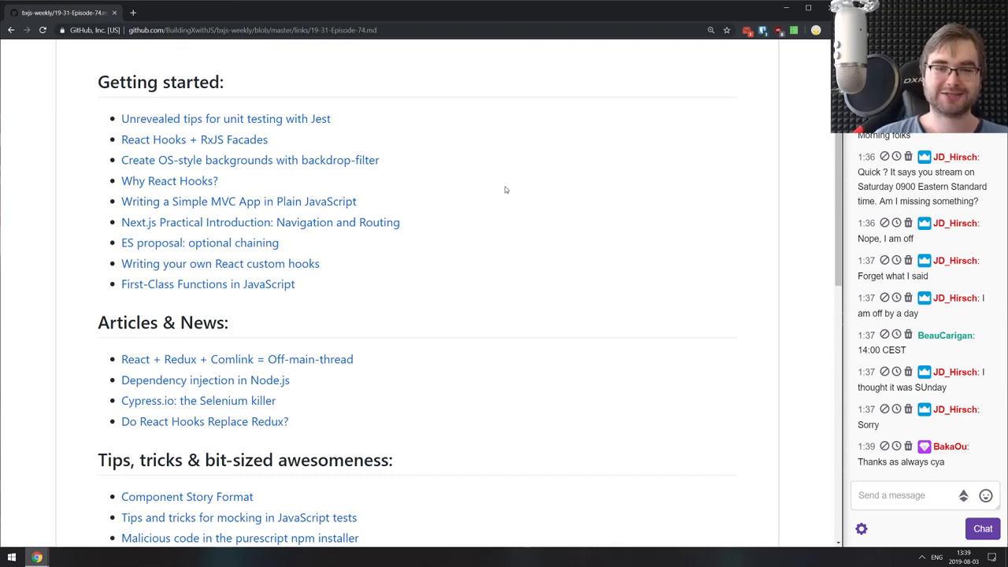
scroll("up", 3)
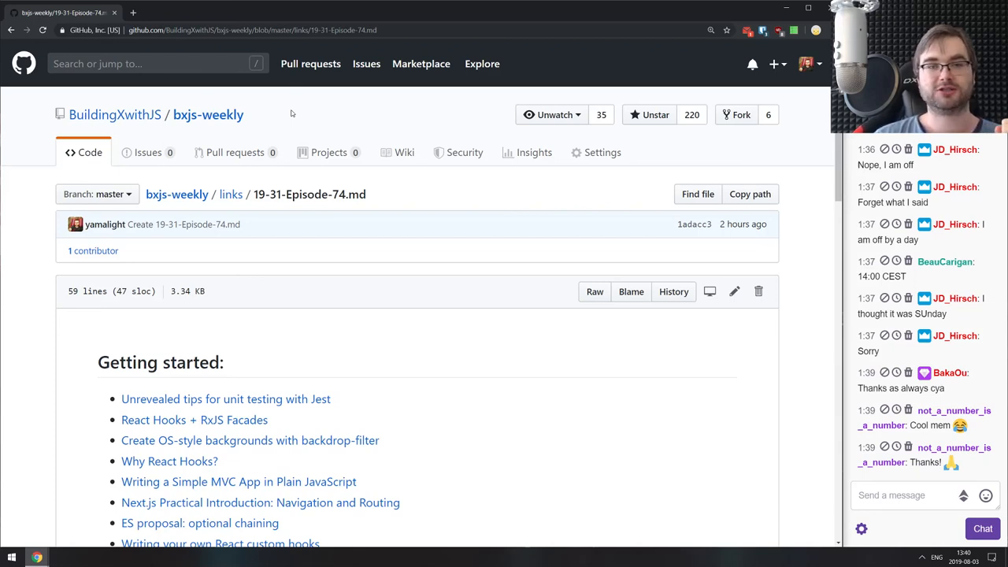
mouse_move(295, 118)
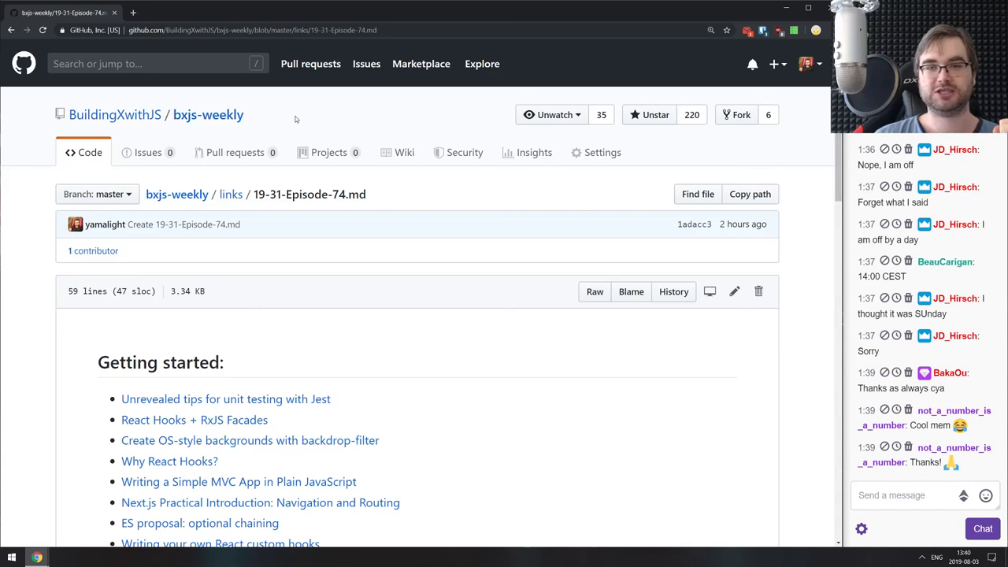
mouse_move(197, 127)
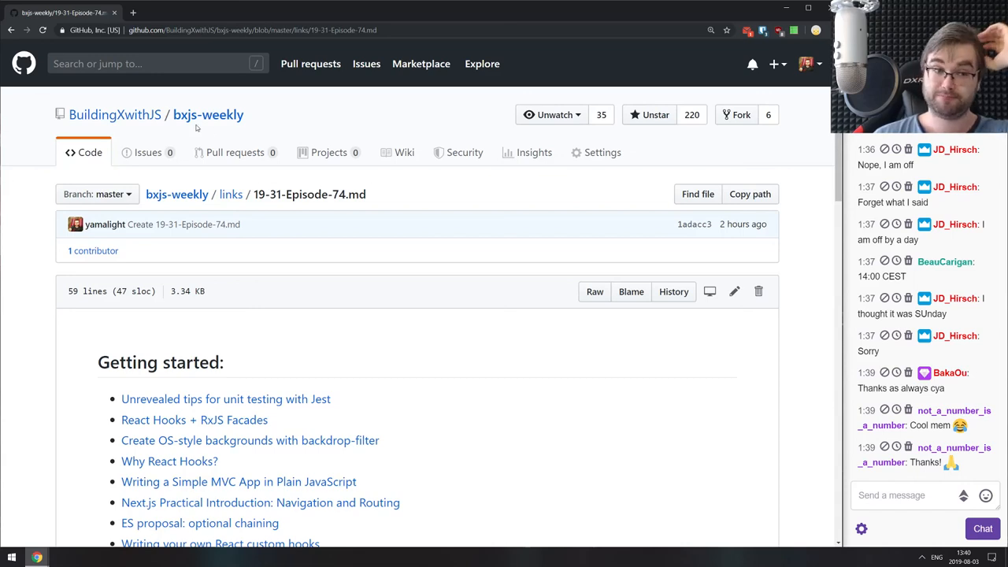